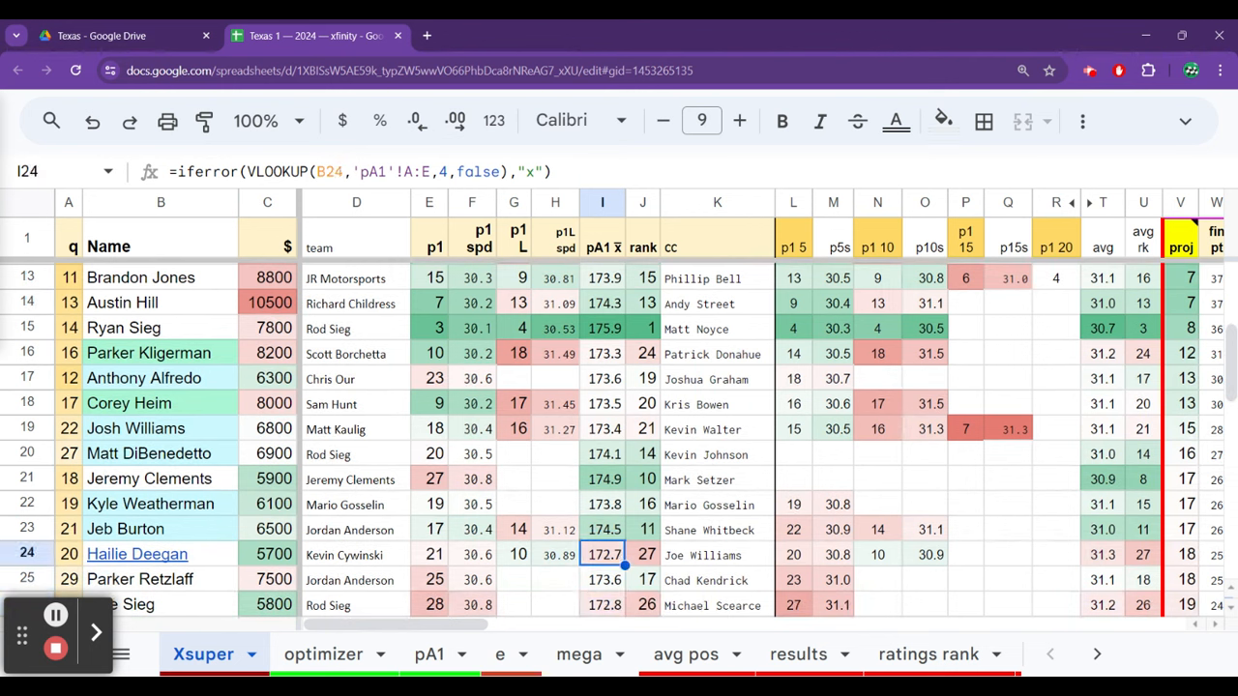
Check Jeremy Clements' and Corey Heim's pA1 averages on Xsuper, then view the pA1 sheet.
{"action": "left_click", "coordinate": [602, 479]}
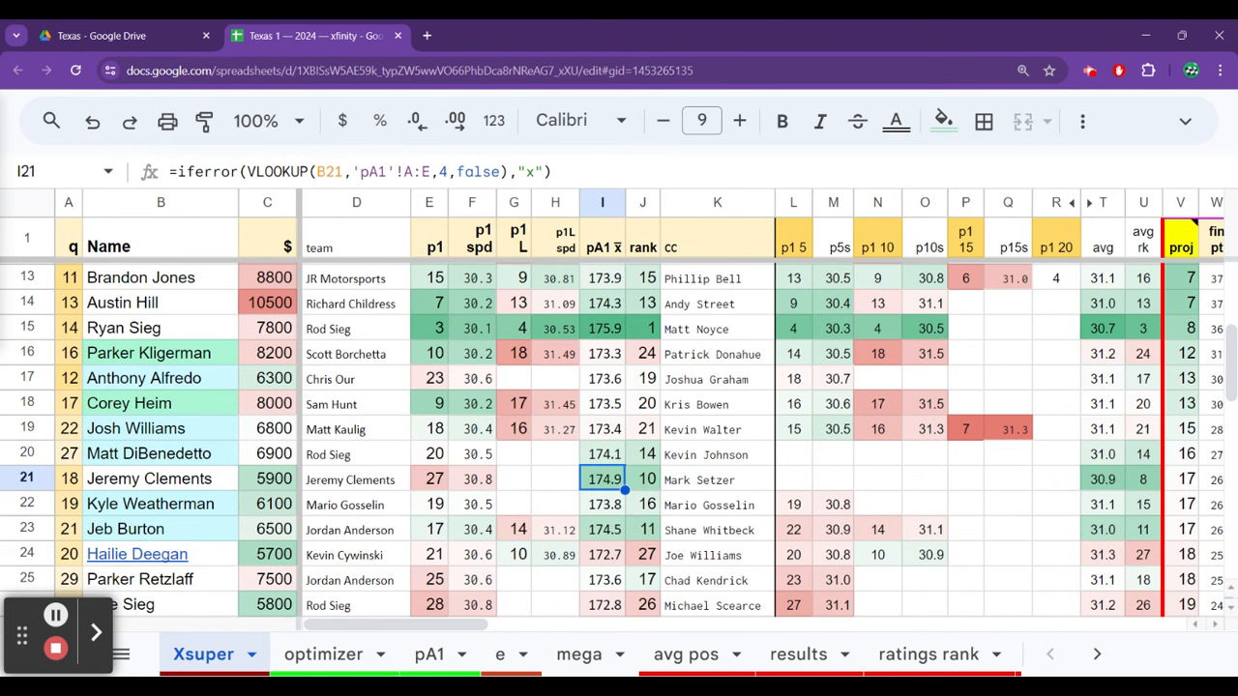
{"action": "left_click", "coordinate": [603, 403]}
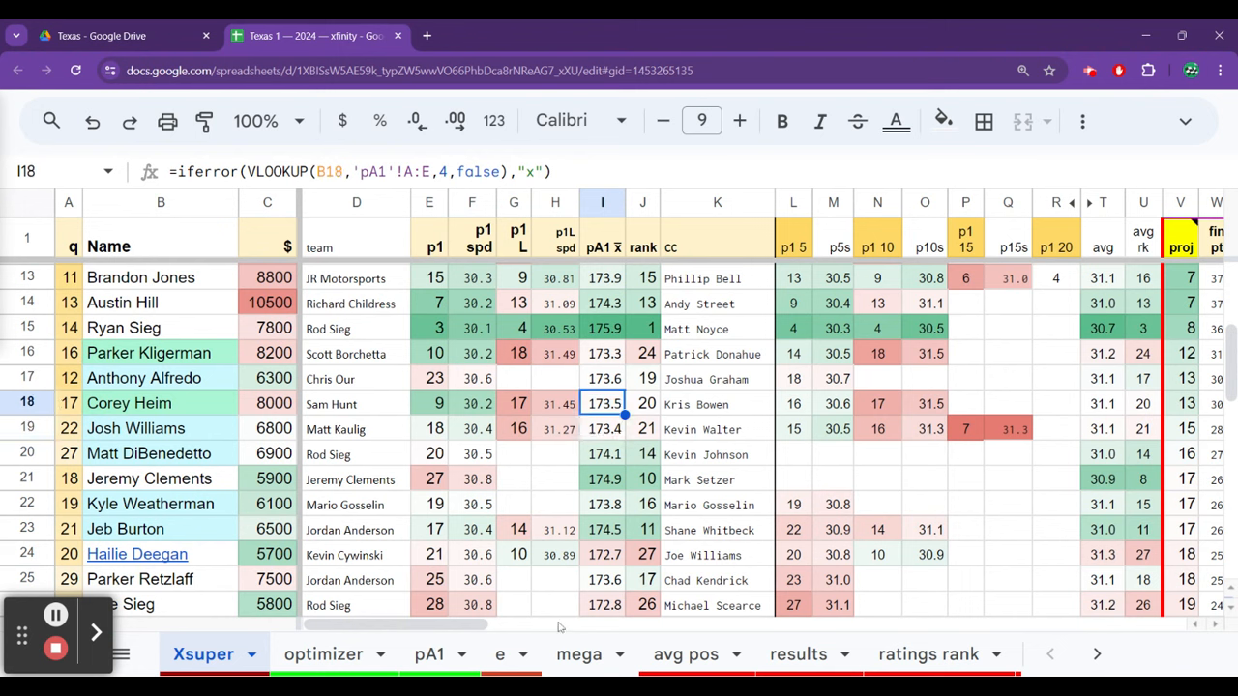
{"action": "left_click", "coordinate": [428, 654]}
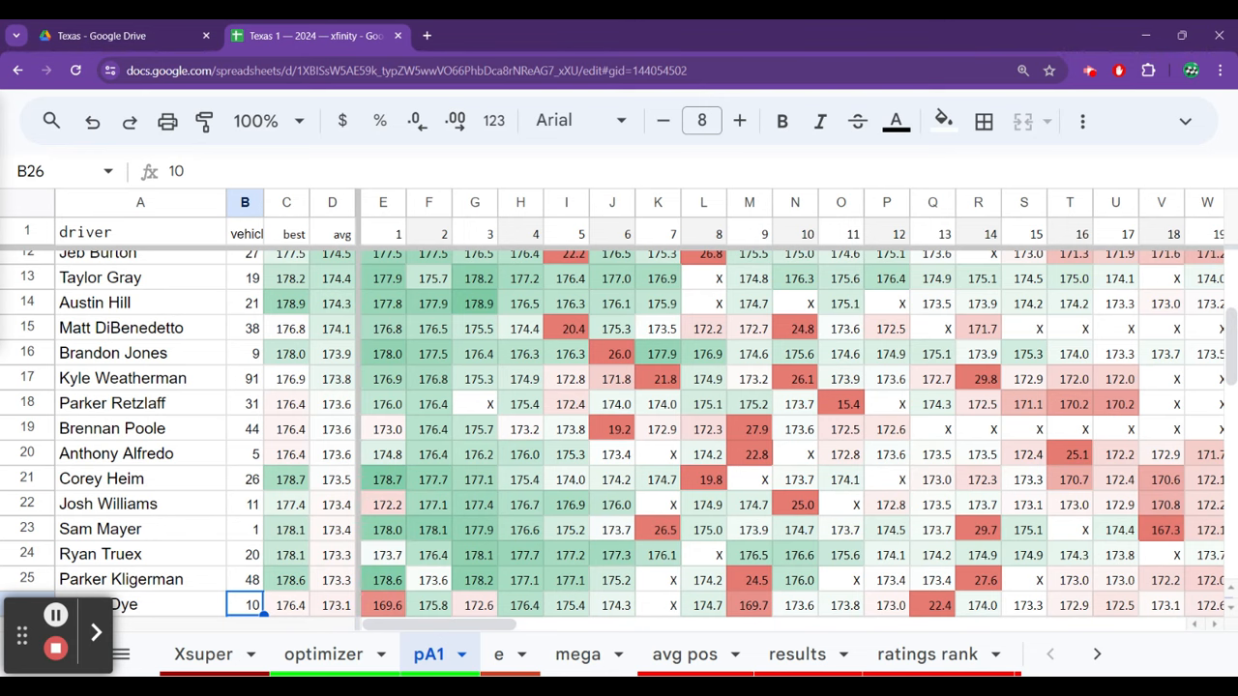
{"action": "left_click", "coordinate": [203, 654]}
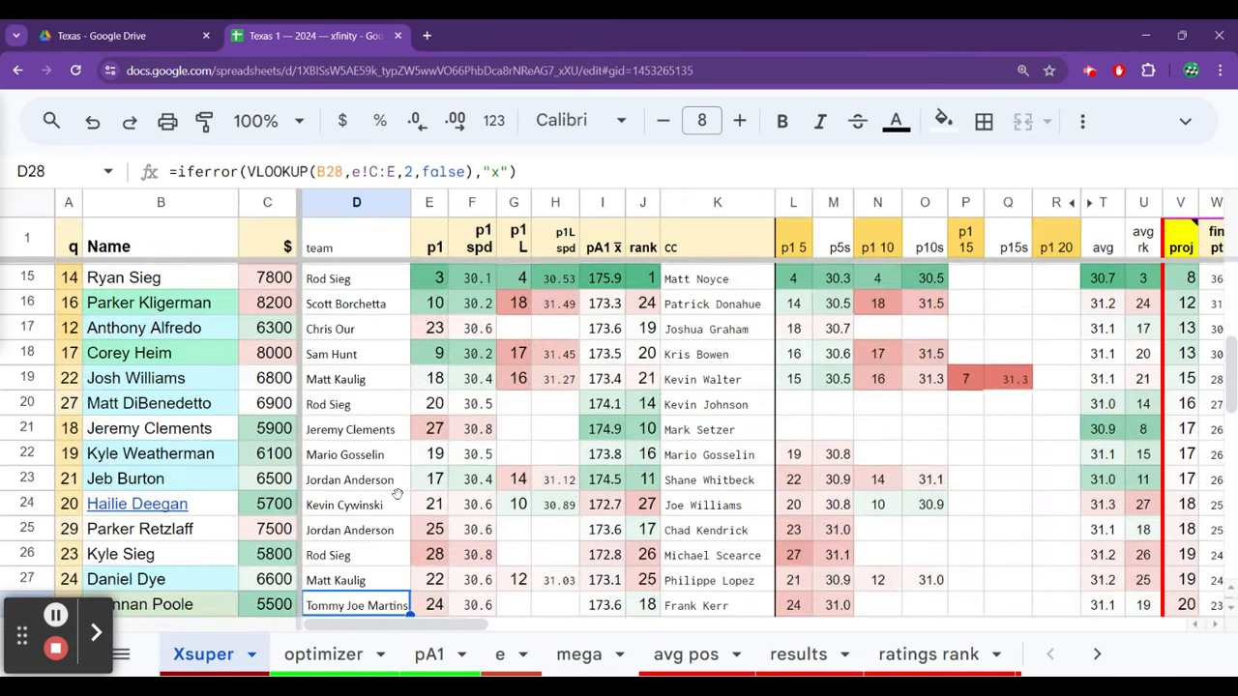
{"action": "left_click", "coordinate": [356, 428]}
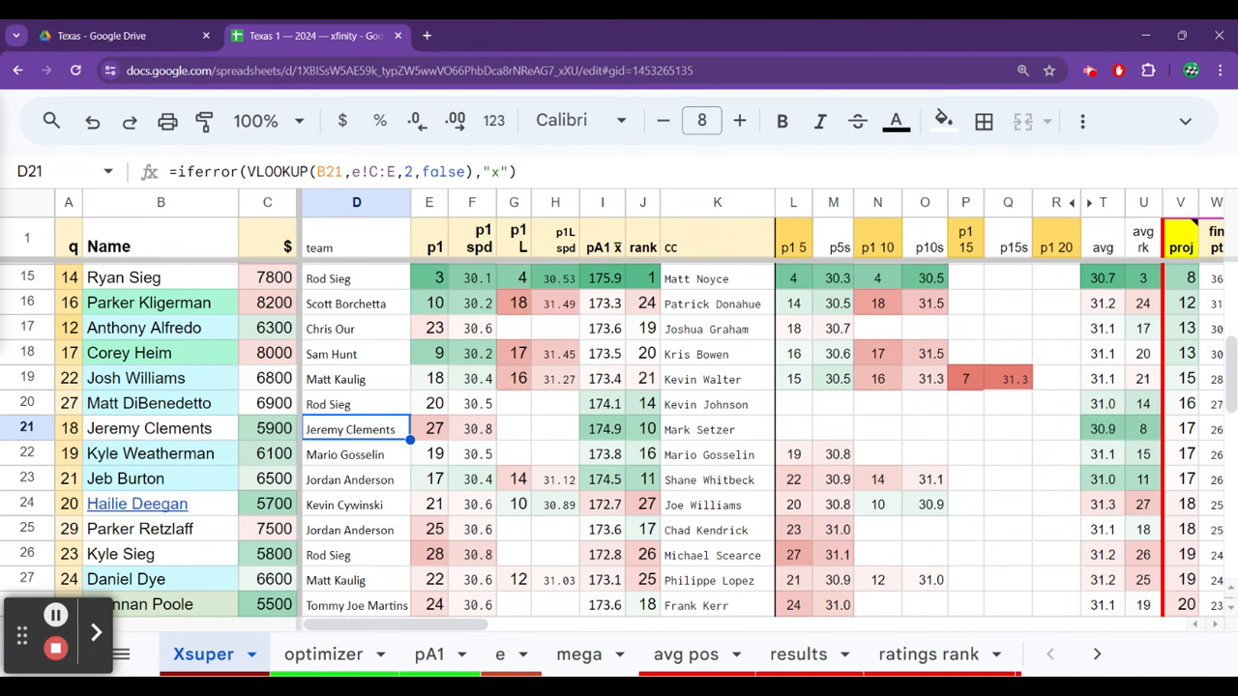
{"action": "left_click", "coordinate": [429, 428]}
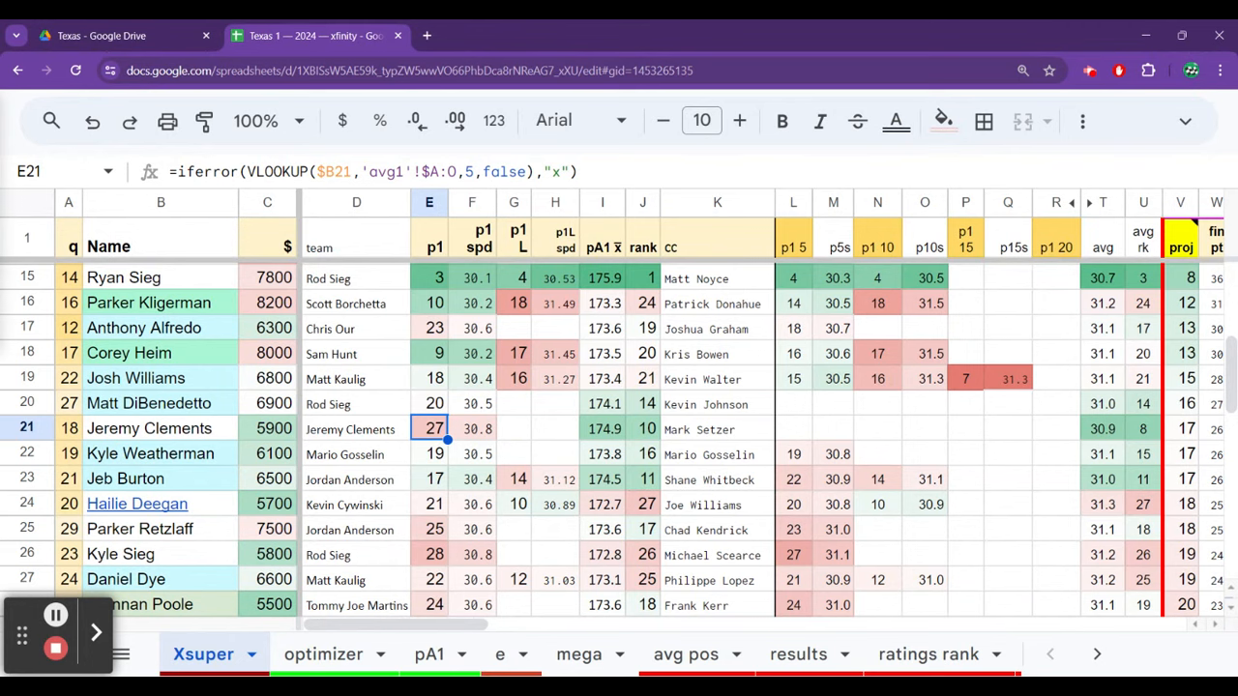
{"action": "mouse_move", "coordinate": [395, 593]}
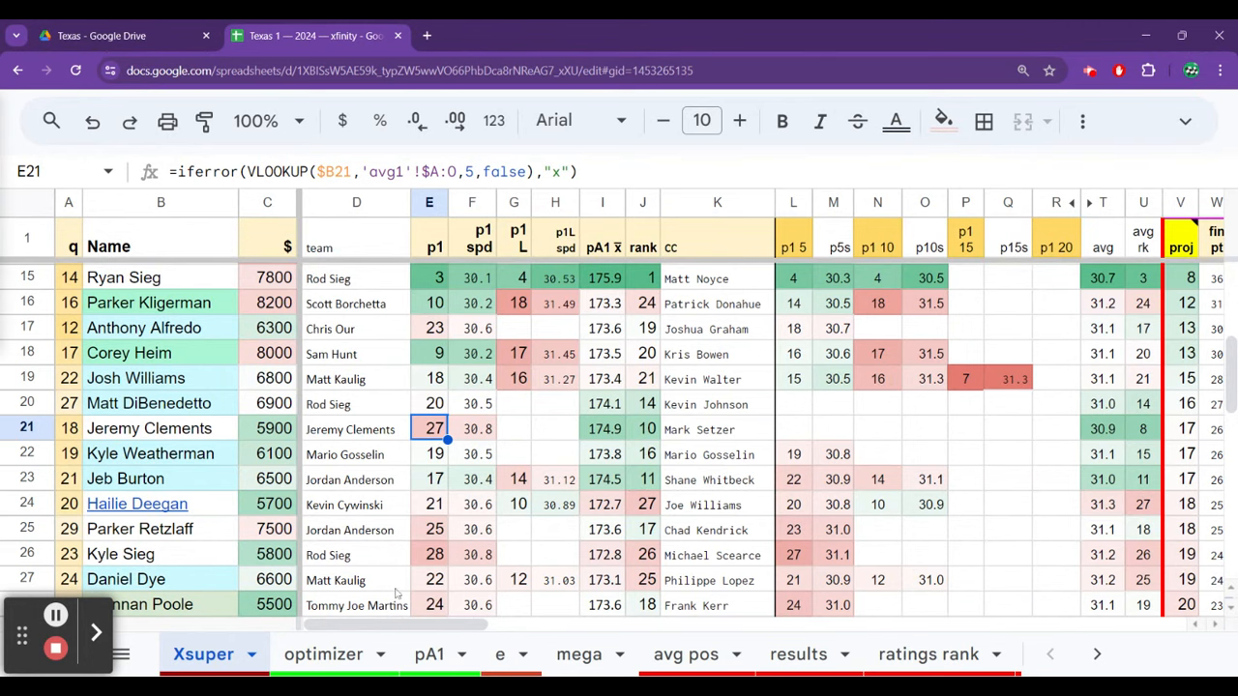
{"action": "left_click", "coordinate": [428, 653]}
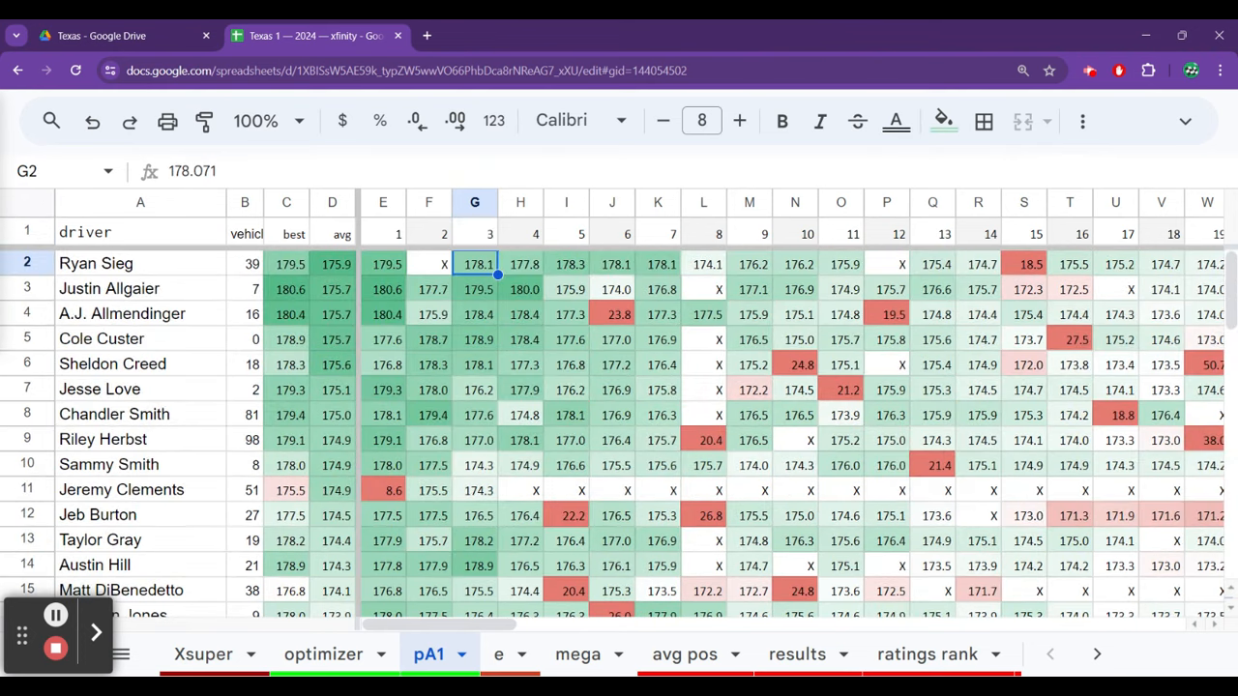
{"action": "left_click", "coordinate": [566, 263]}
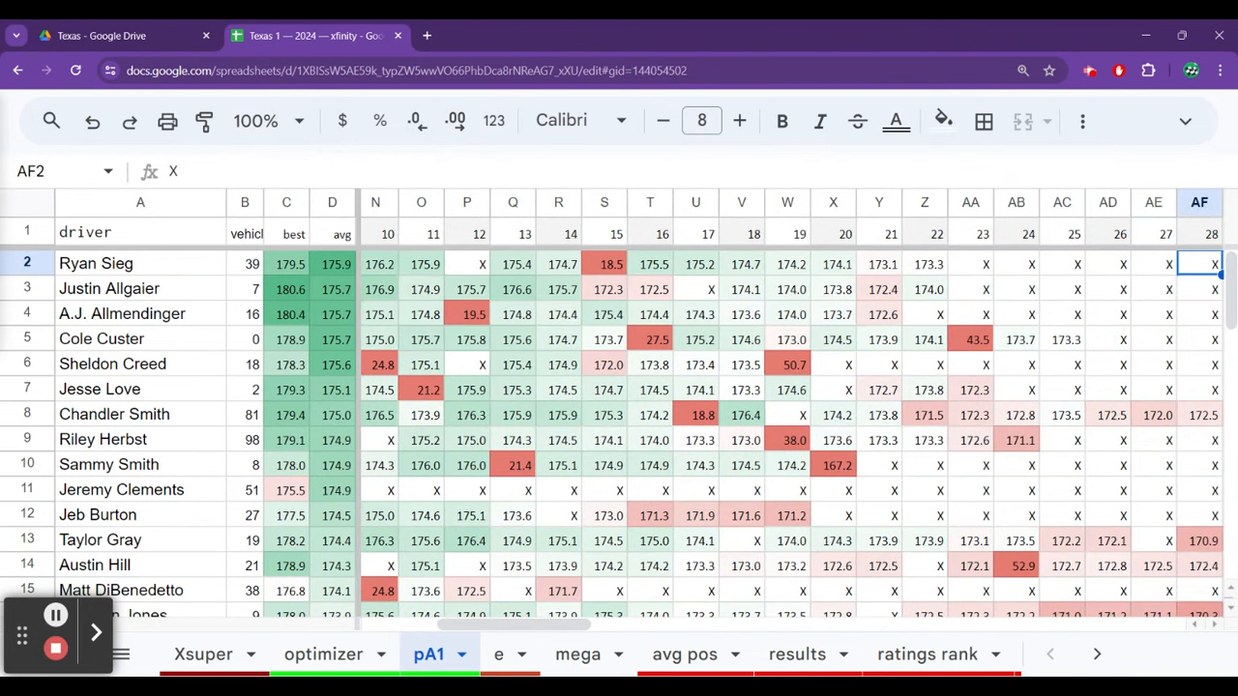
{"action": "left_click", "coordinate": [558, 263]}
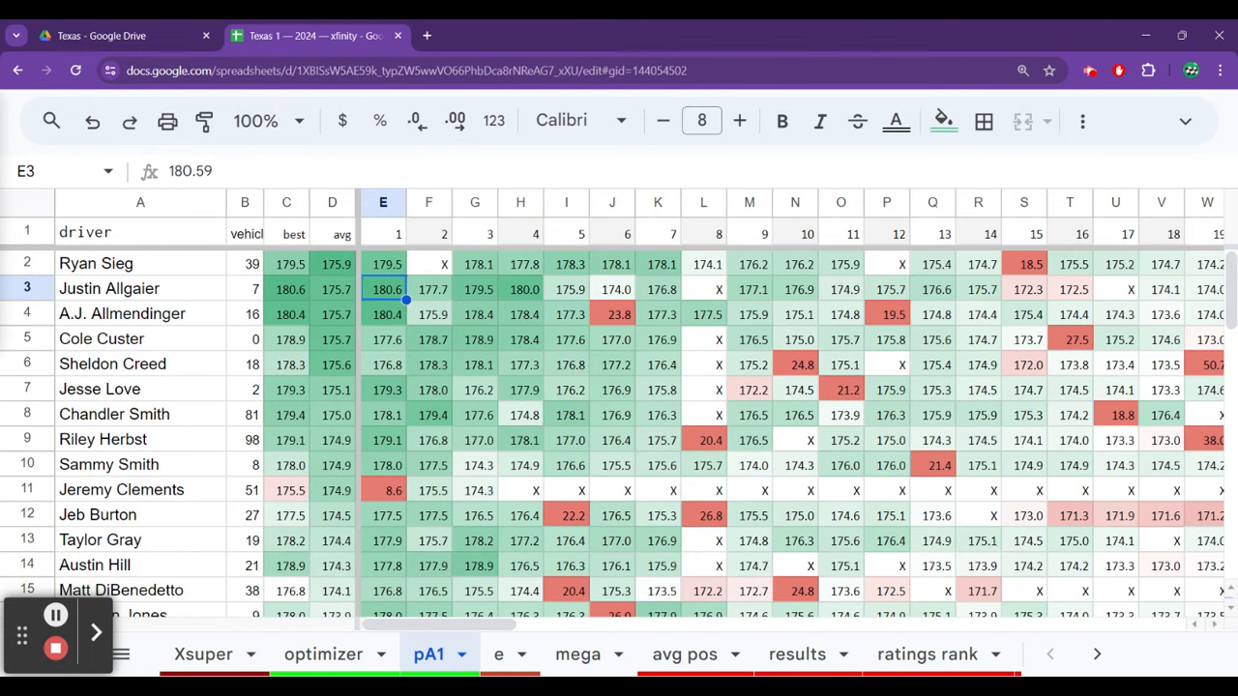
{"action": "left_click", "coordinate": [383, 340]}
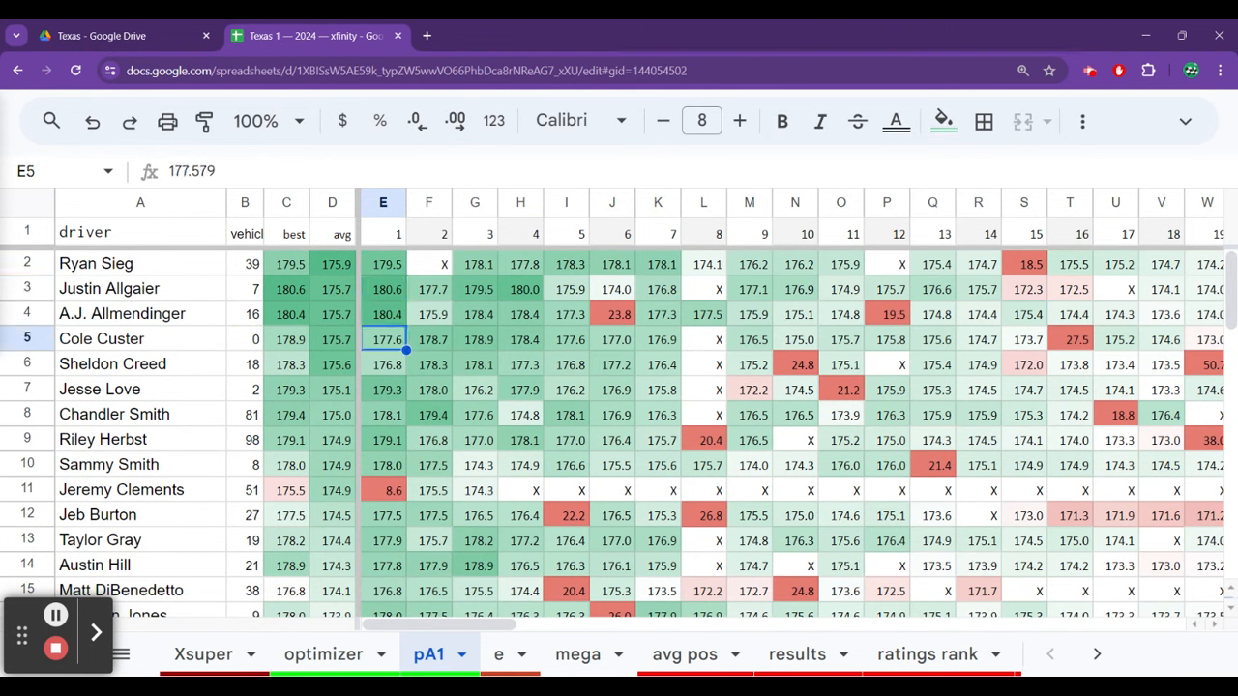
{"action": "left_click", "coordinate": [1070, 338]}
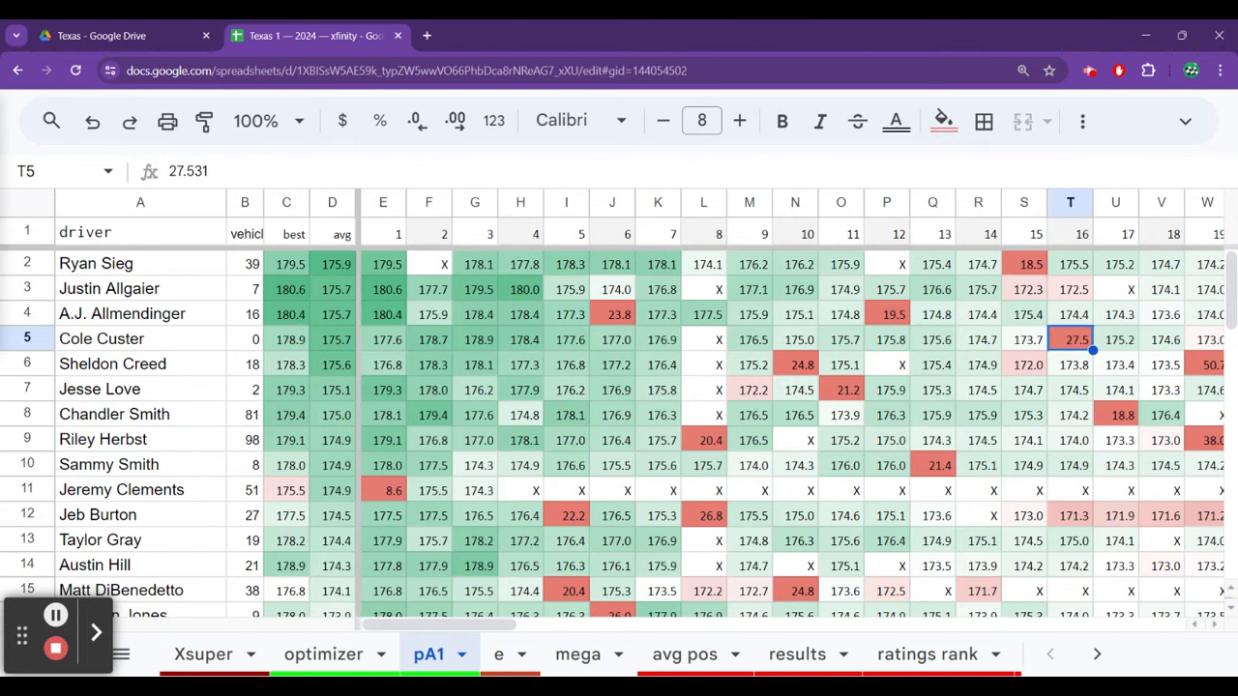
{"action": "left_click", "coordinate": [1160, 338]}
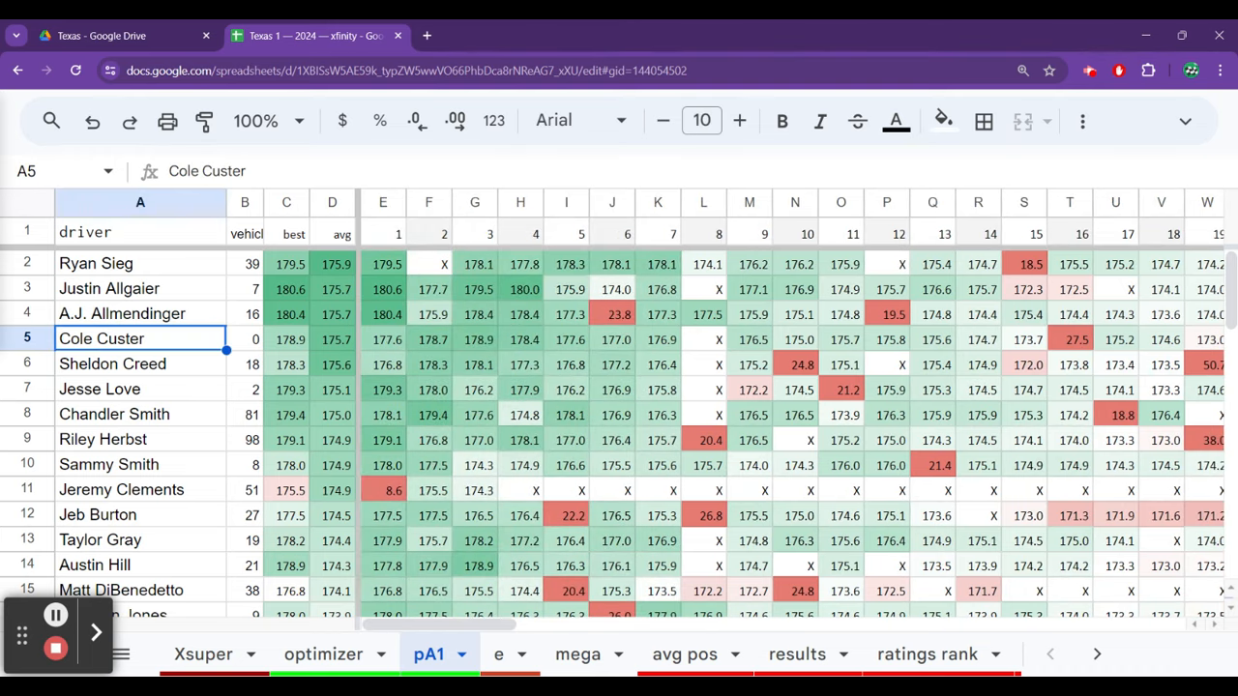
{"action": "left_click", "coordinate": [383, 365]}
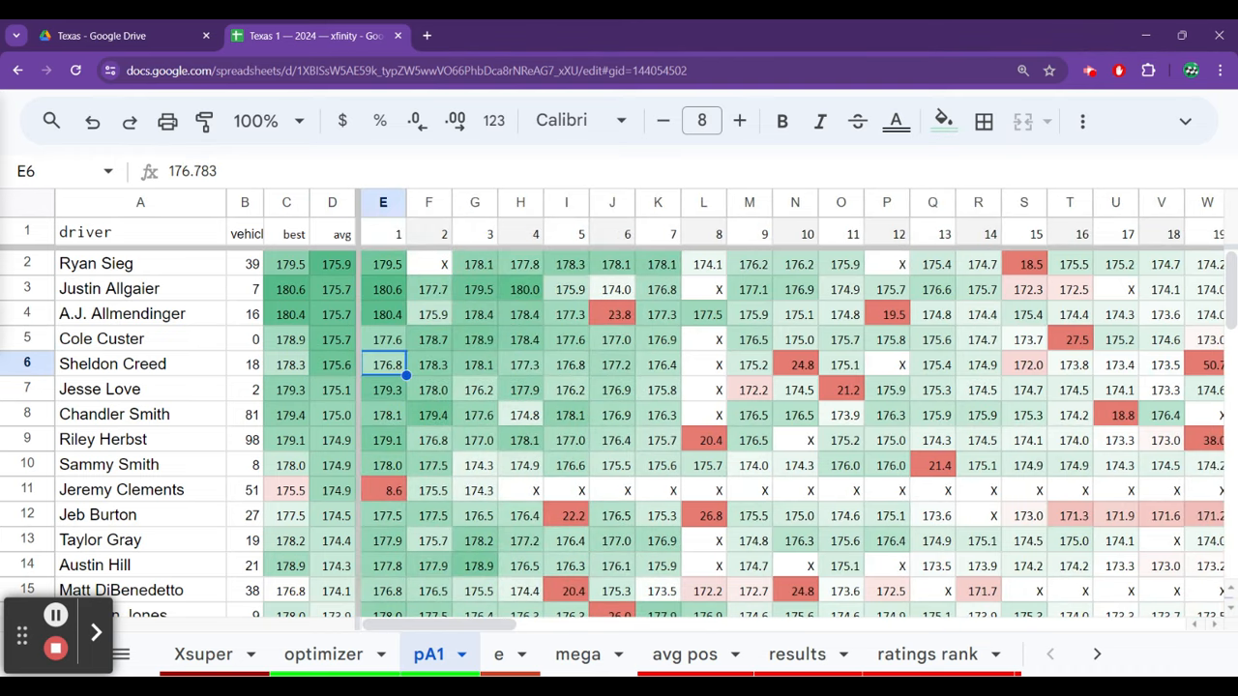
{"action": "left_click", "coordinate": [795, 364]}
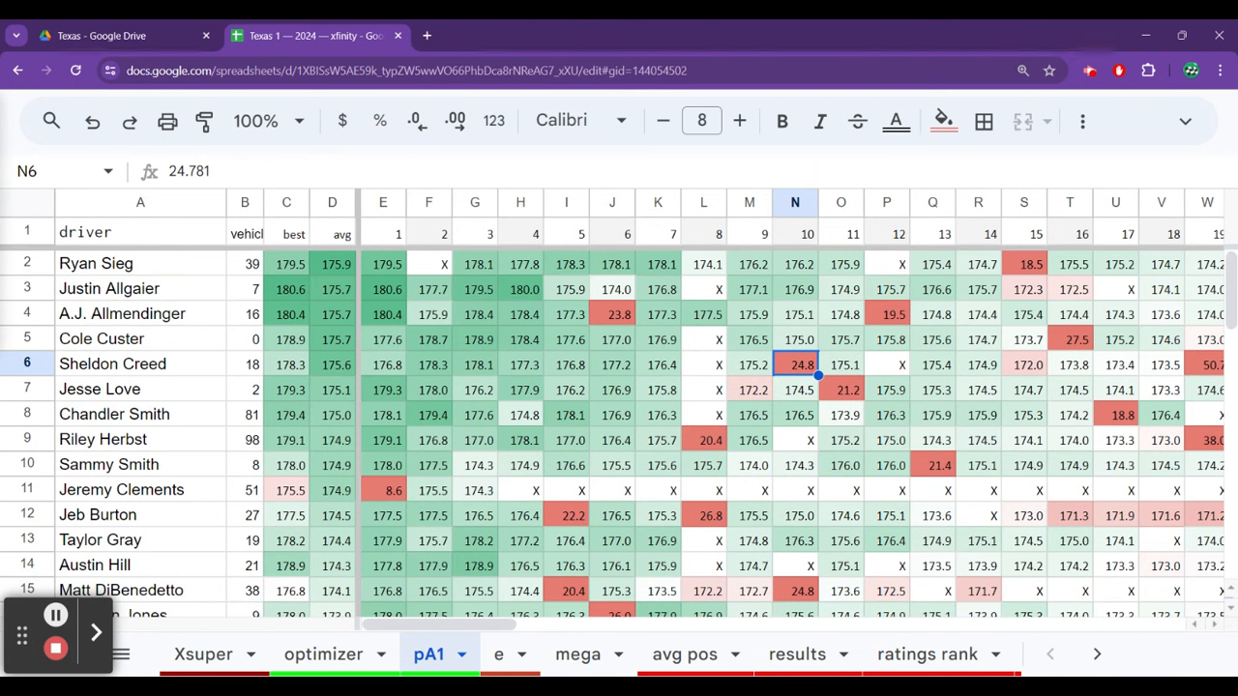
{"action": "left_click", "coordinate": [795, 415]}
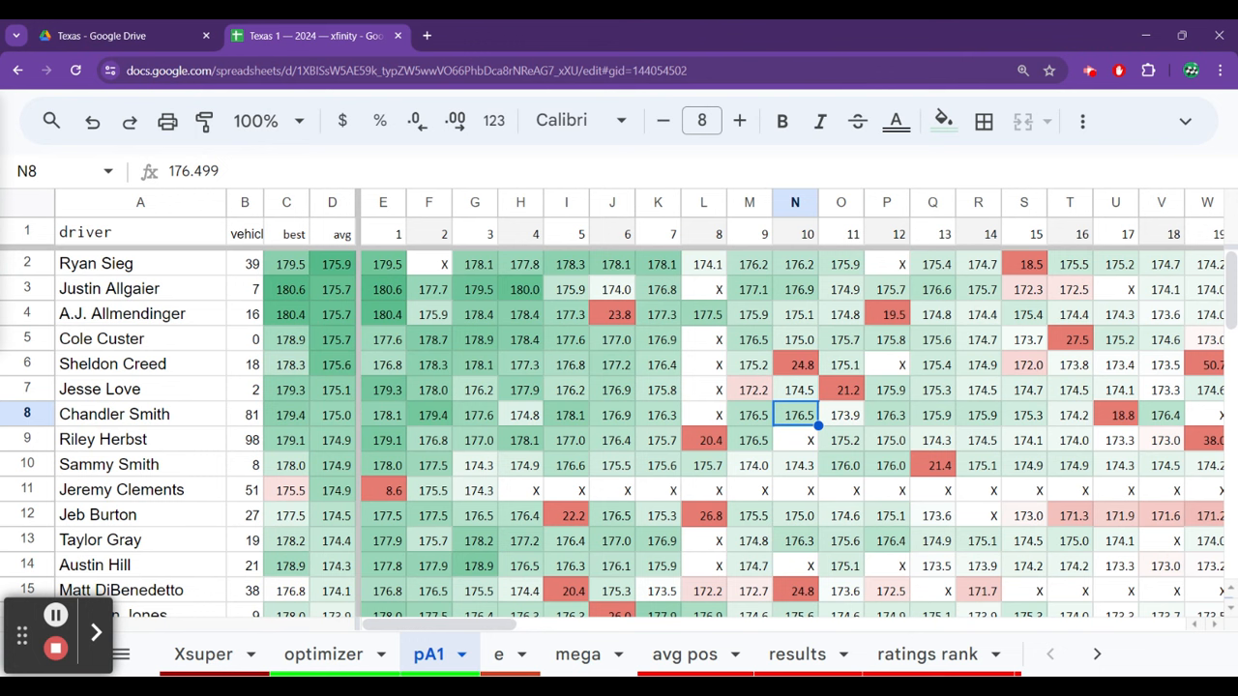
{"action": "left_click", "coordinate": [566, 415]}
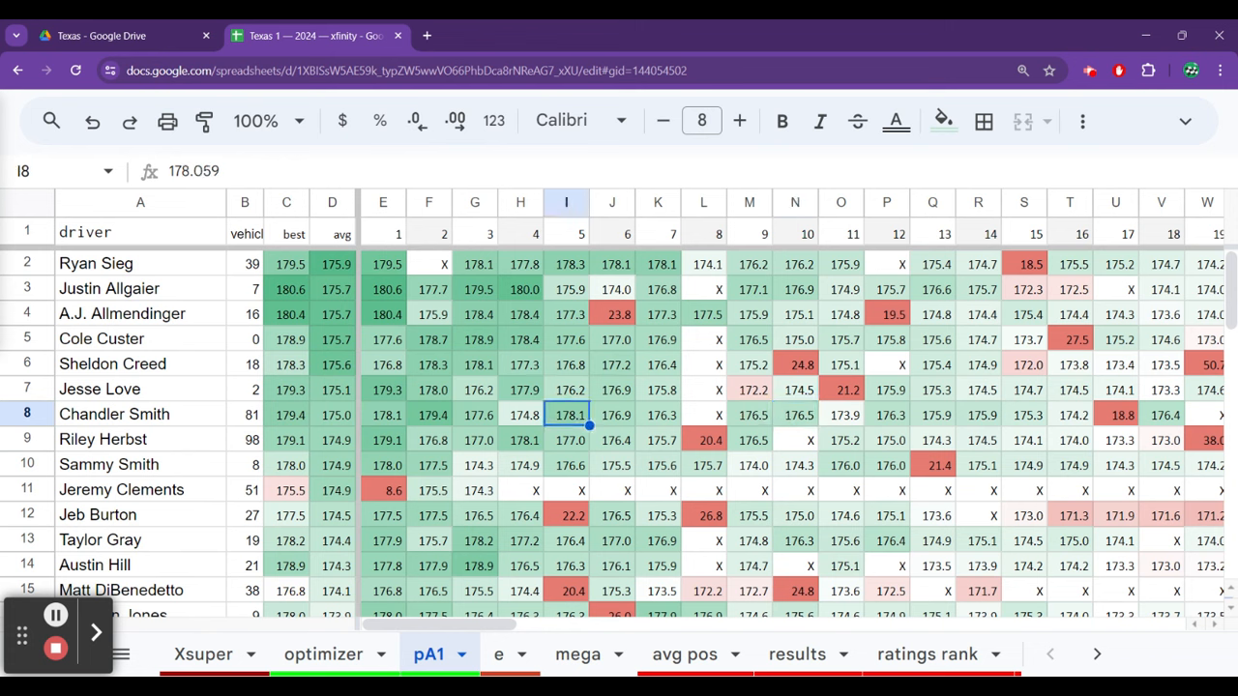
{"action": "left_click", "coordinate": [1115, 413]}
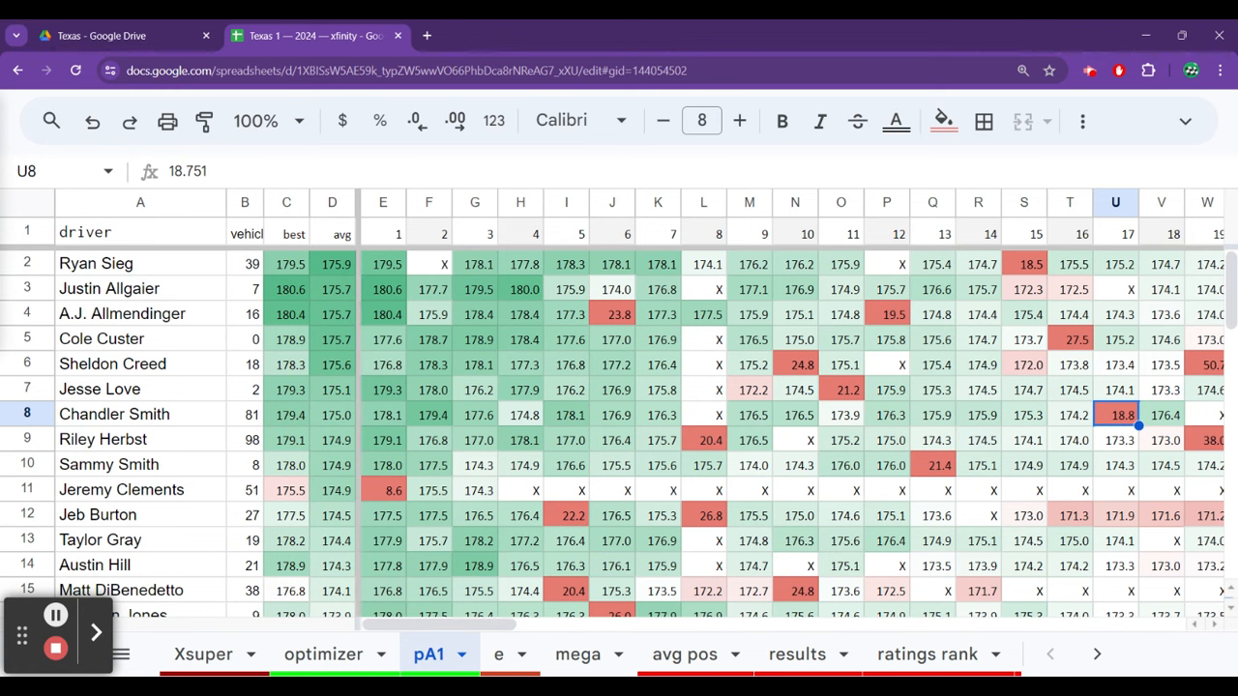
{"action": "left_click", "coordinate": [1115, 465]}
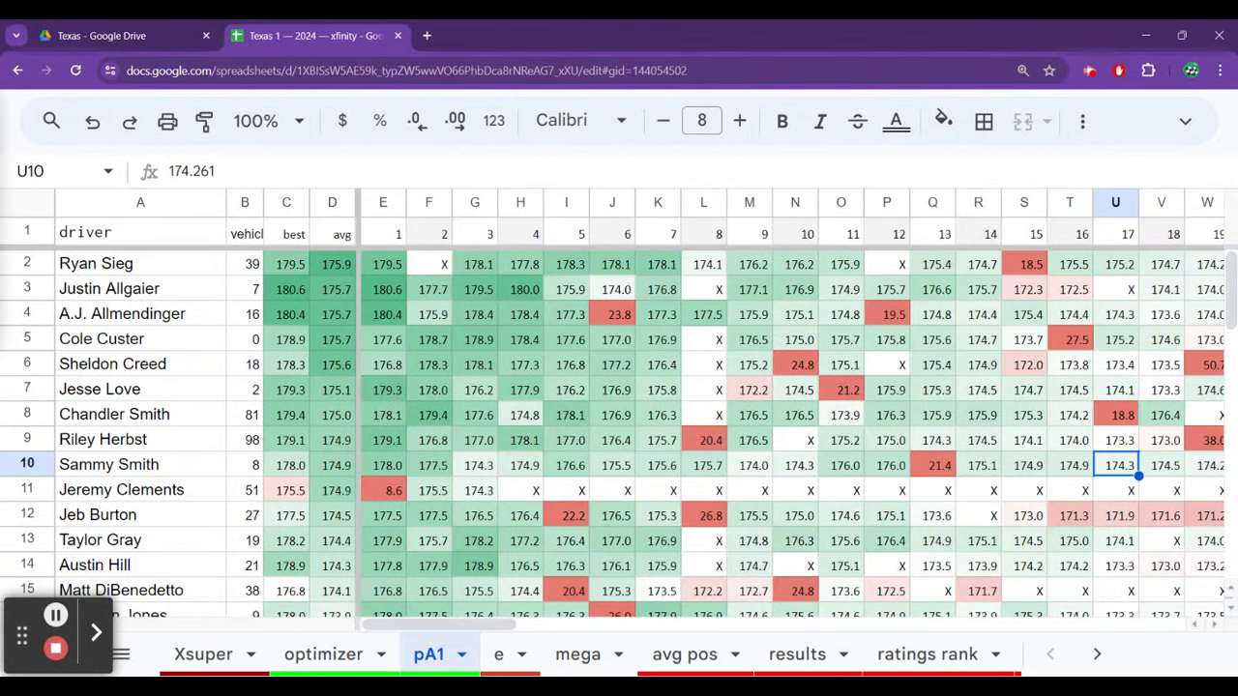
{"action": "left_click", "coordinate": [1115, 541]}
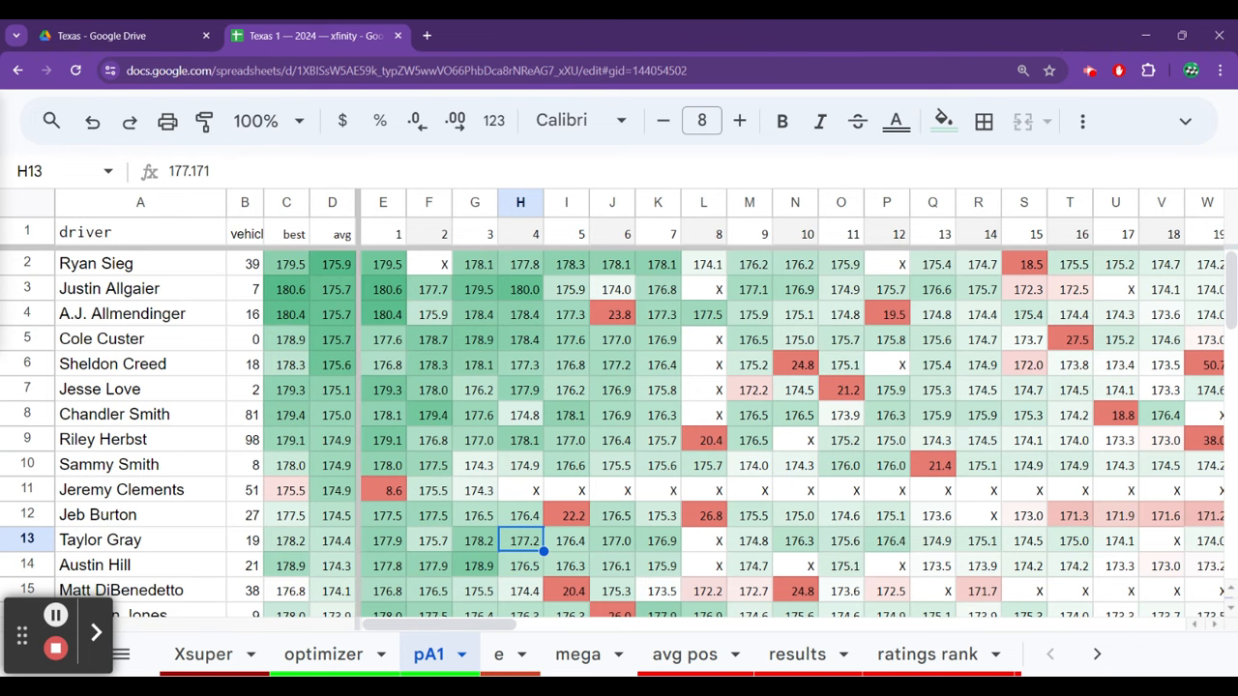
{"action": "left_click", "coordinate": [520, 465]}
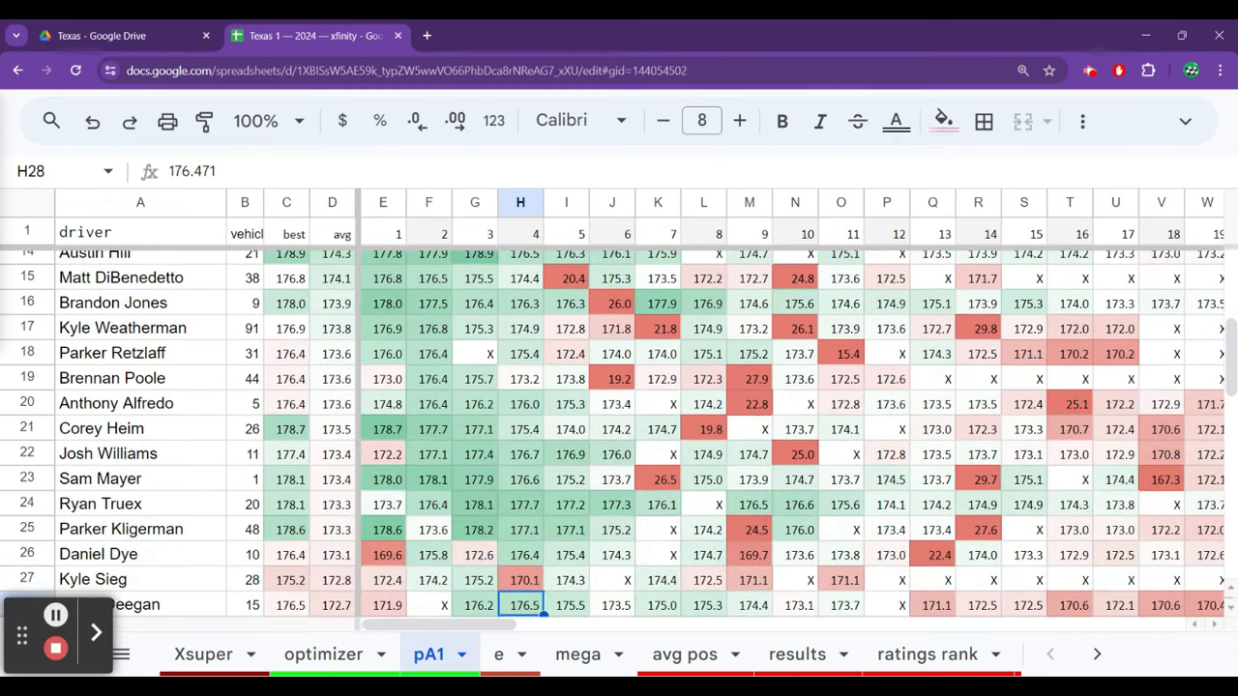
{"action": "left_click", "coordinate": [520, 504]}
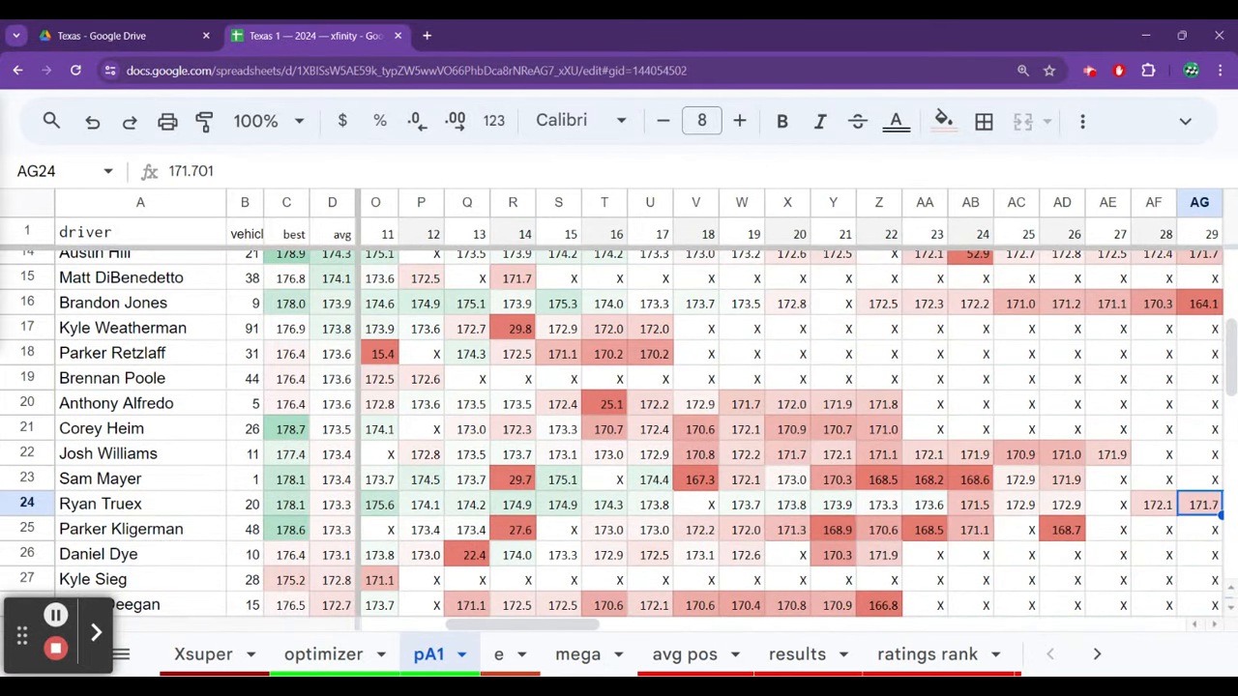
{"action": "scroll", "scroll_direction": "right", "scroll_amount": 3}
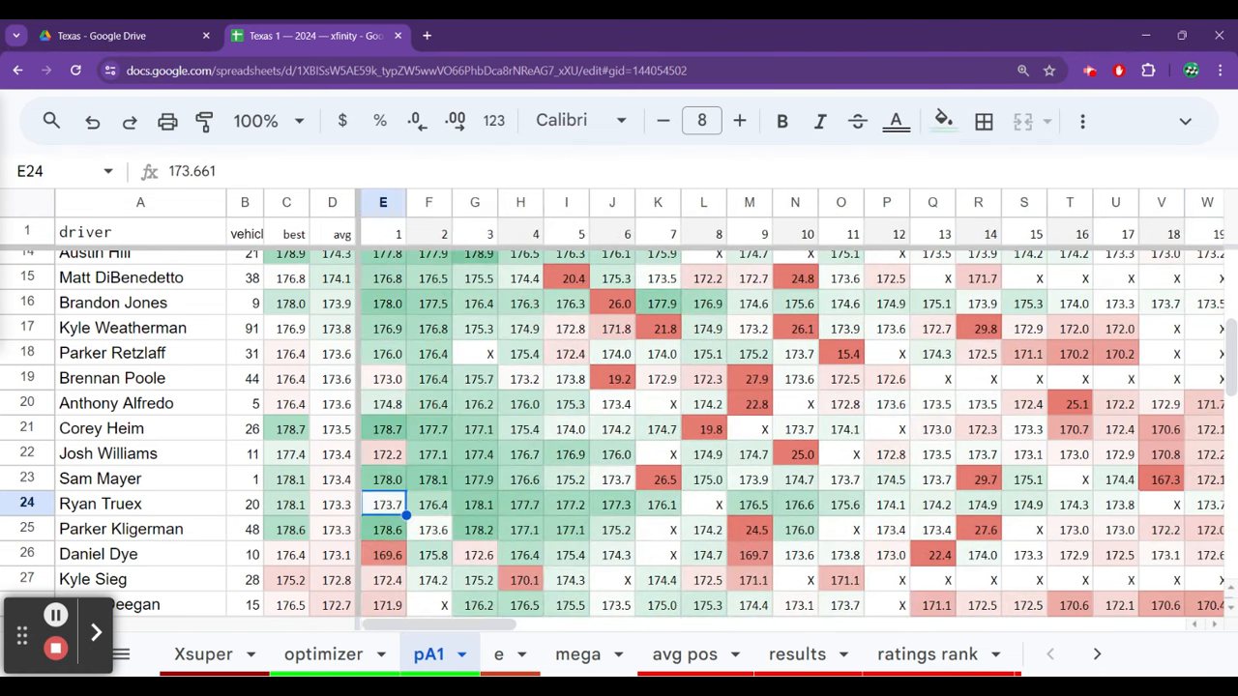
{"action": "left_click", "coordinate": [612, 503]}
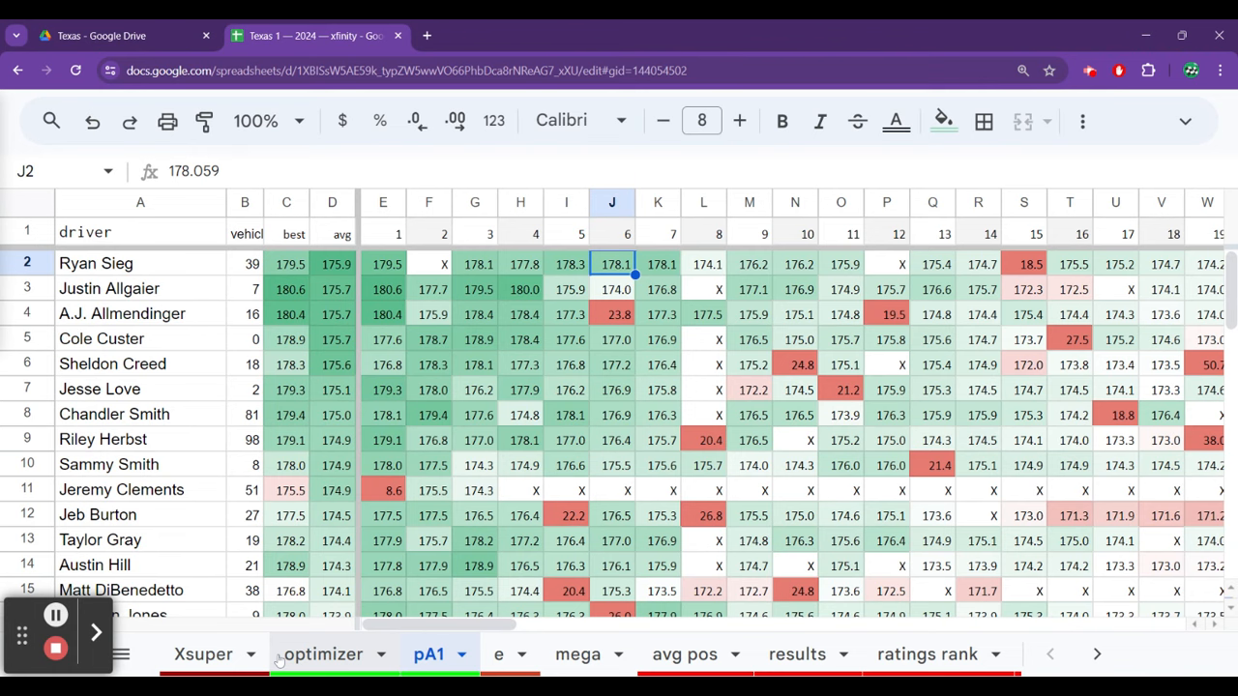
Review the optimizer lineup: Brennan Poole's entry, the row 5 rank, and Allgaier's 11000 salary.
{"action": "left_click", "coordinate": [323, 654]}
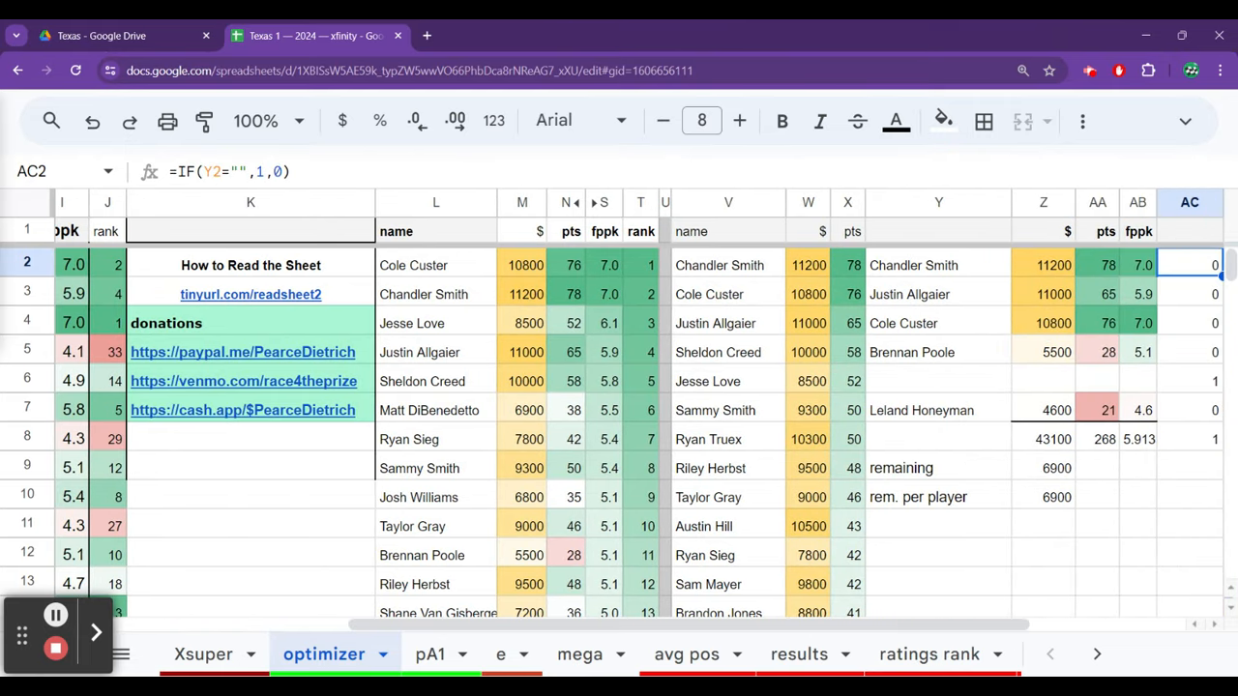
{"action": "left_click", "coordinate": [827, 294]}
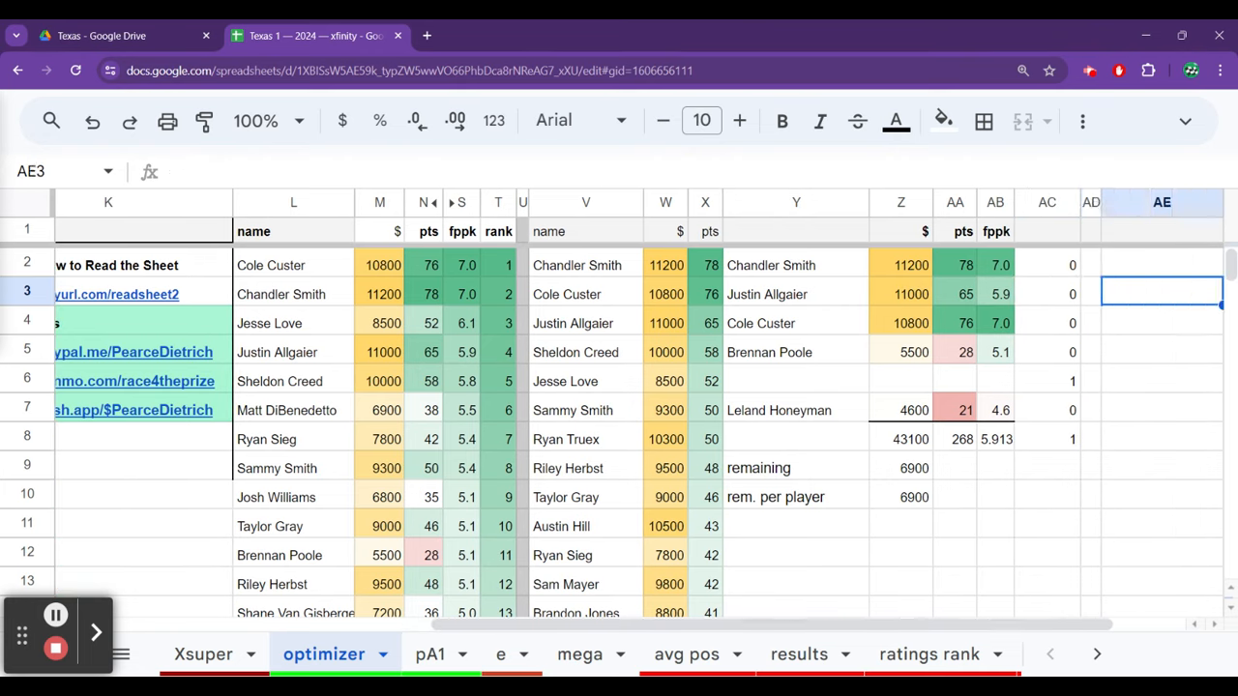
{"action": "left_click", "coordinate": [796, 352]}
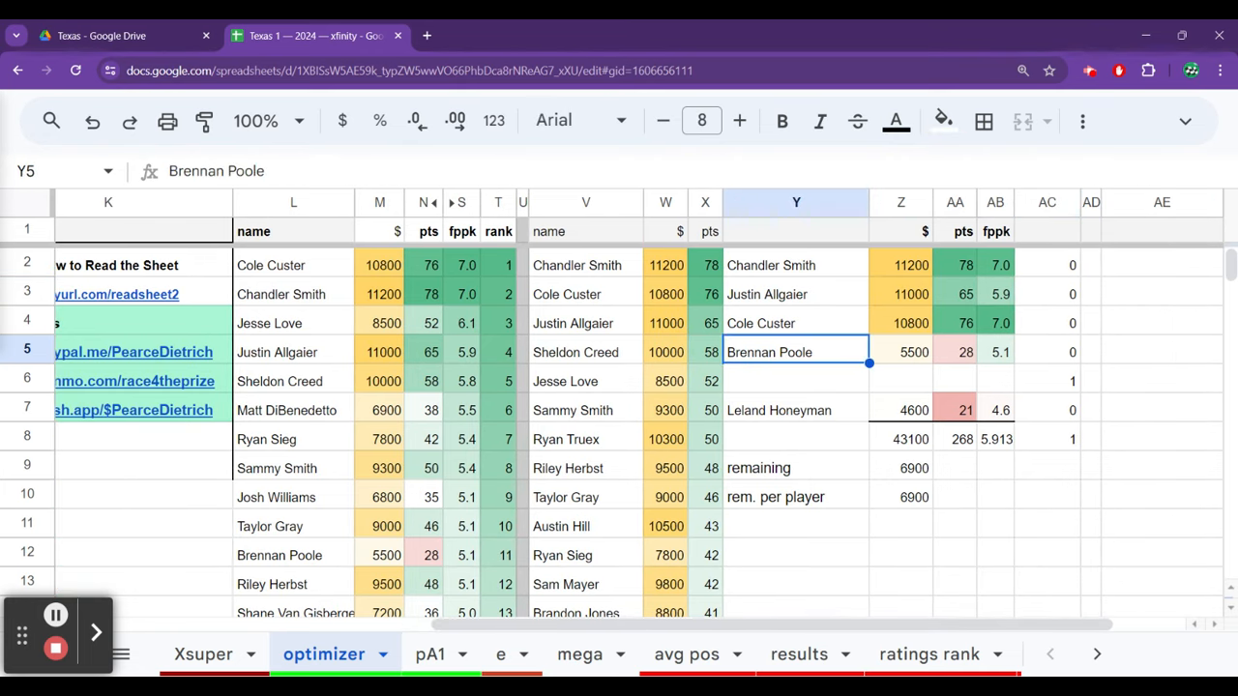
{"action": "left_click", "coordinate": [585, 352]}
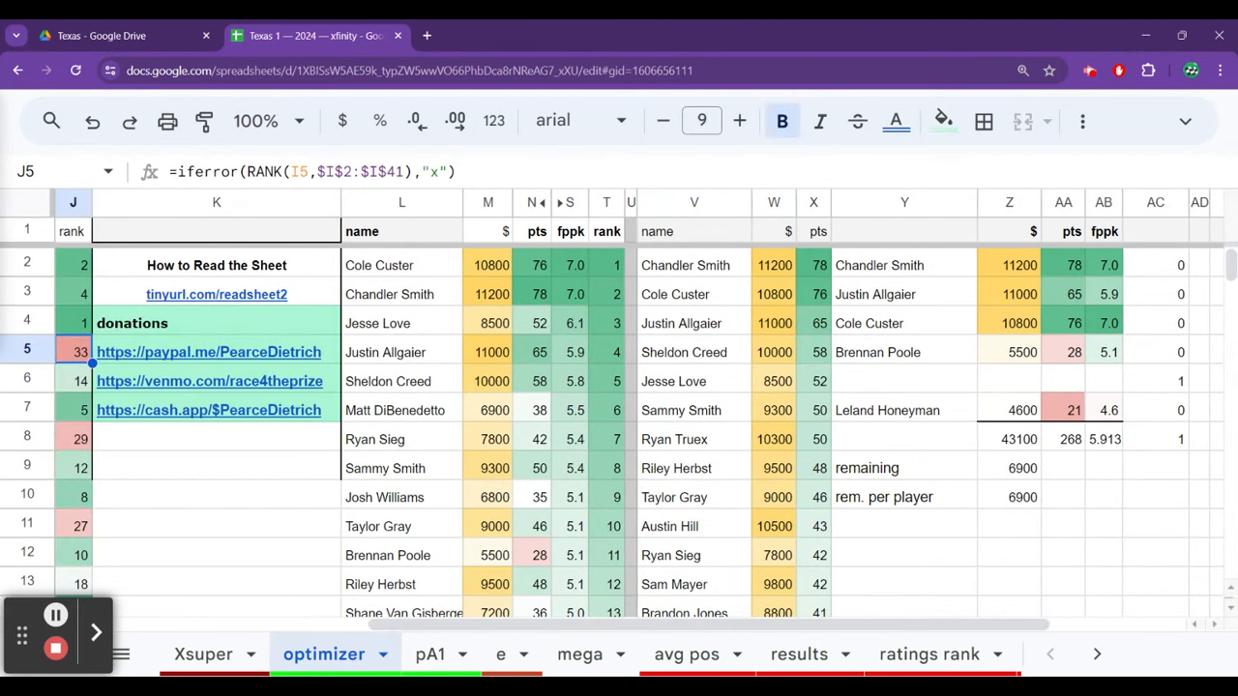
{"action": "left_click", "coordinate": [487, 351]}
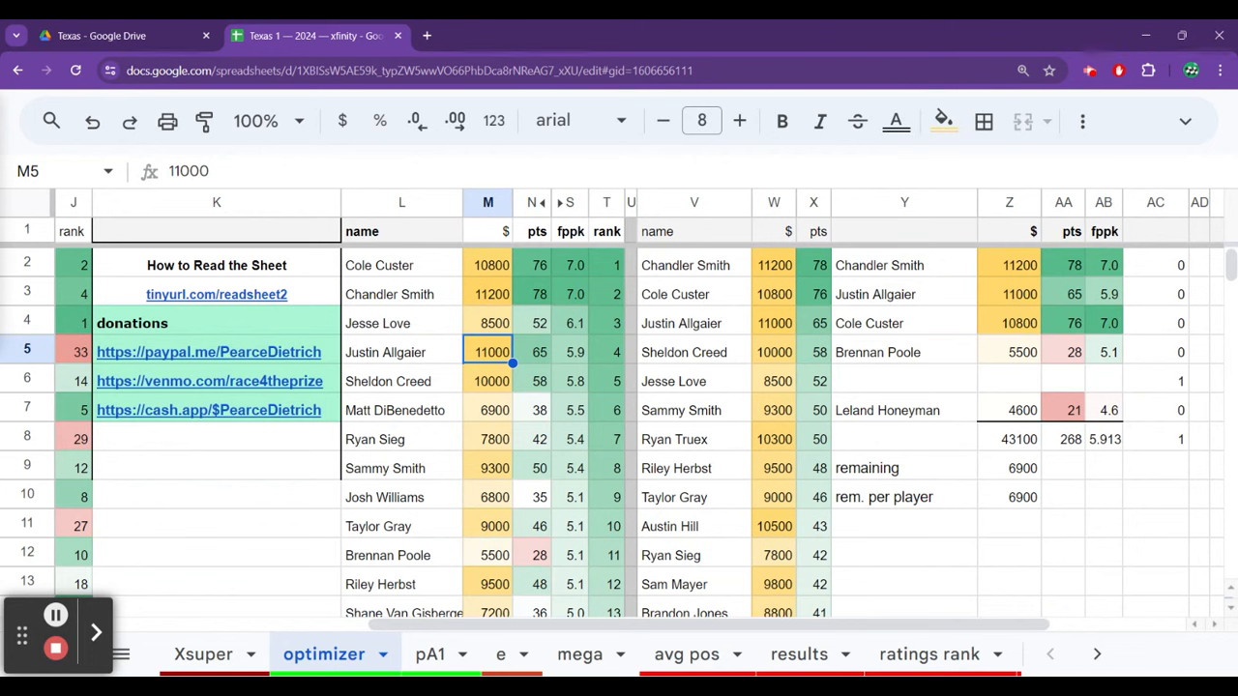
Inspect the optimizer's points ranking, including Taylor Gray, and the L2 SORT formula.
{"action": "left_click", "coordinate": [630, 438]}
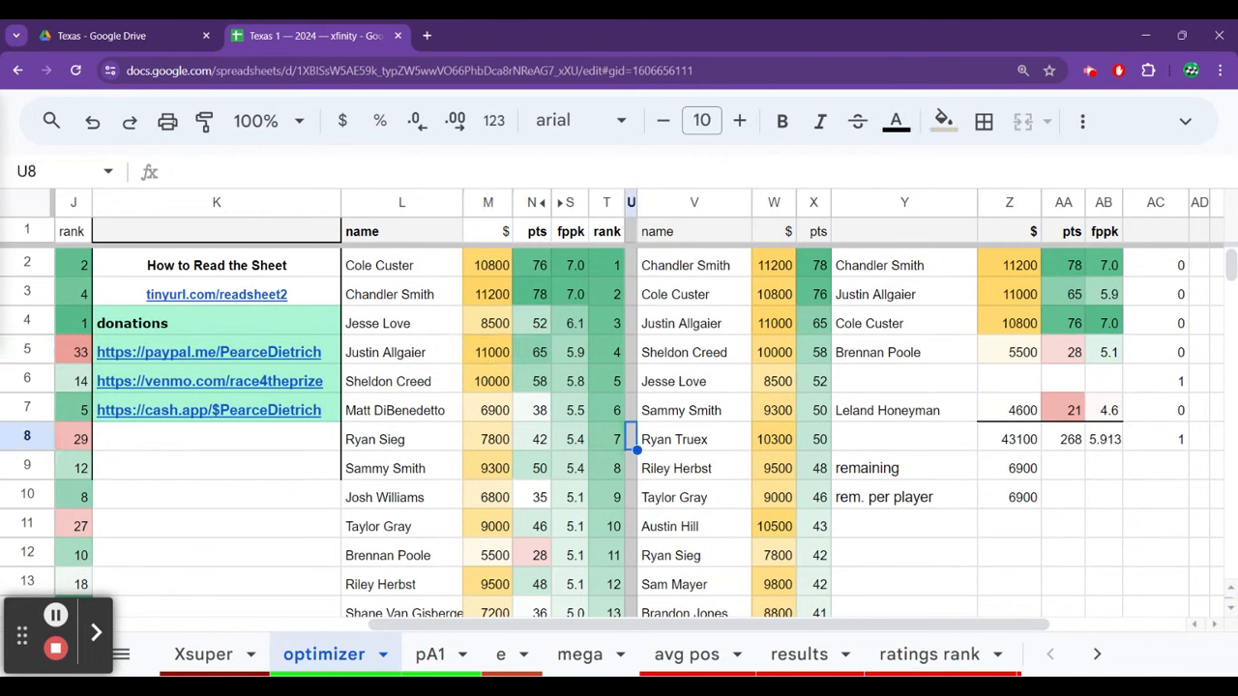
{"action": "left_click", "coordinate": [693, 496]}
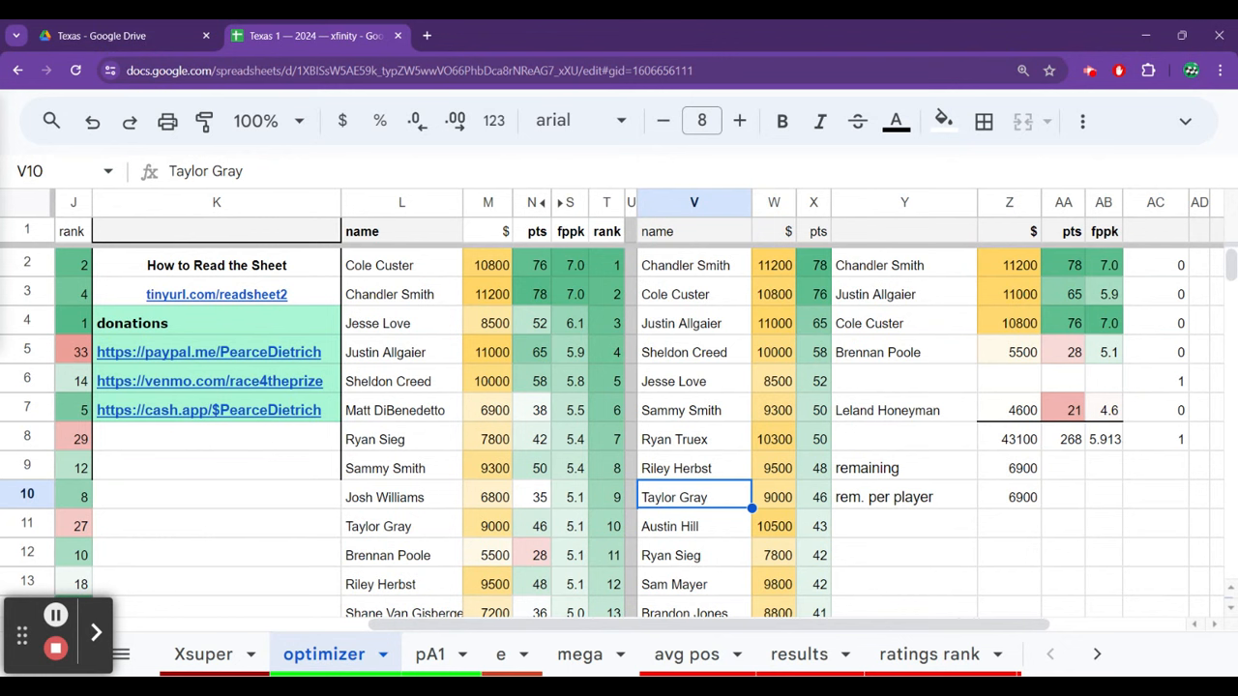
{"action": "left_click", "coordinate": [401, 468]}
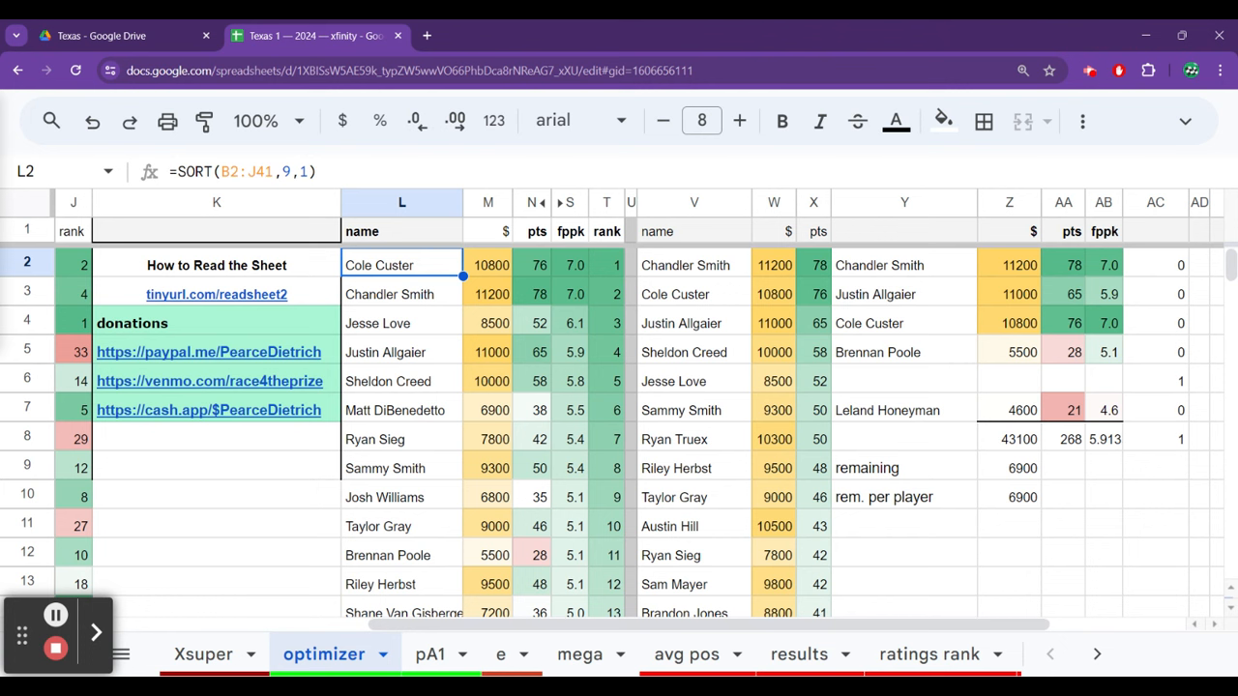
Check projected points and points per thousand for Chandler Smith, Love, Allgaier, Creed, Sieg; go to Xsuper.
{"action": "left_click", "coordinate": [538, 293]}
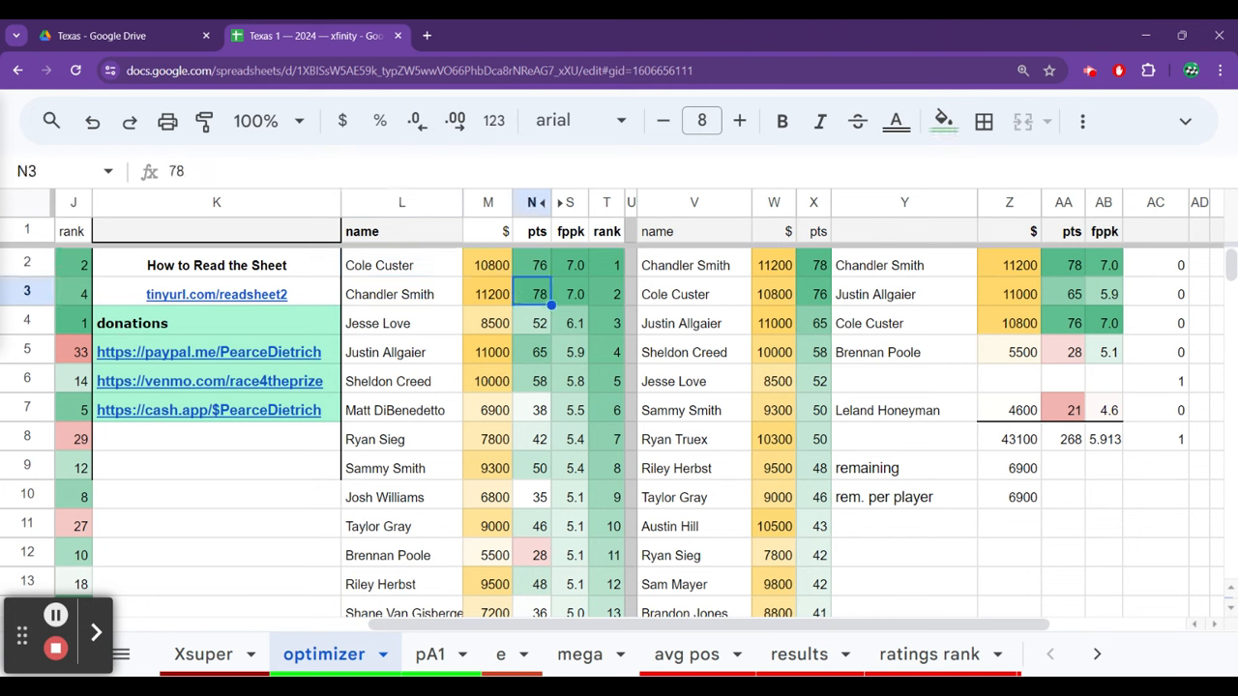
{"action": "left_click", "coordinate": [539, 322]}
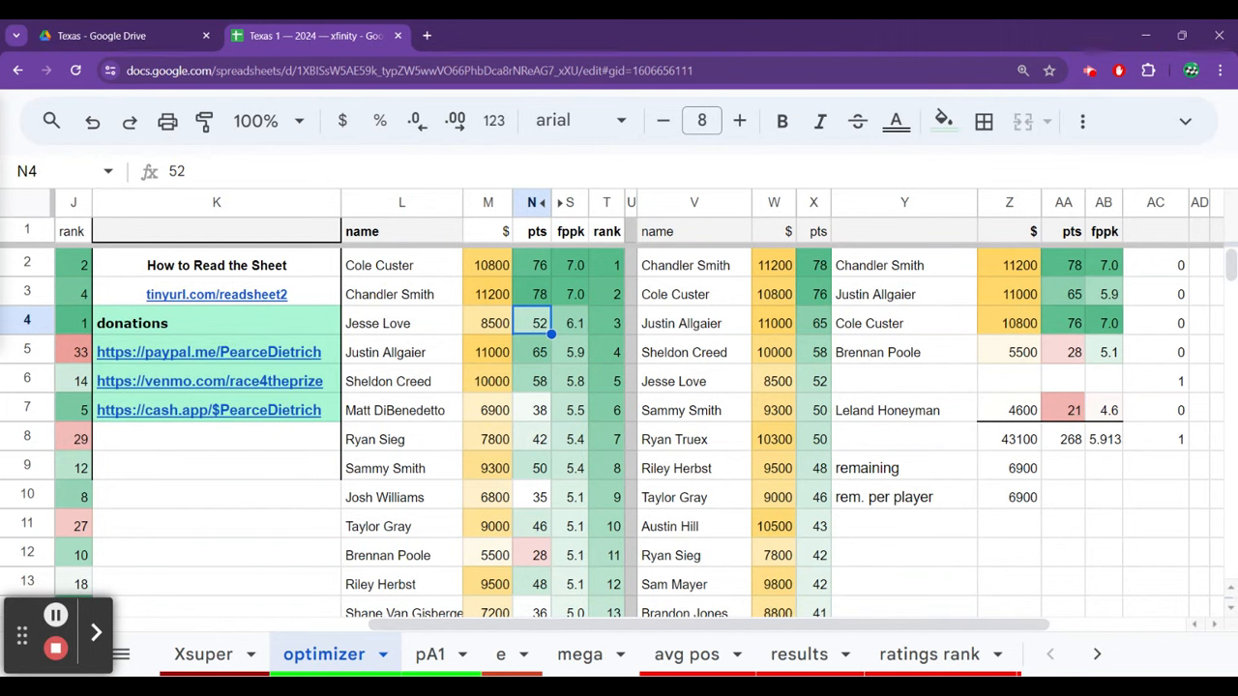
{"action": "left_click", "coordinate": [570, 322]}
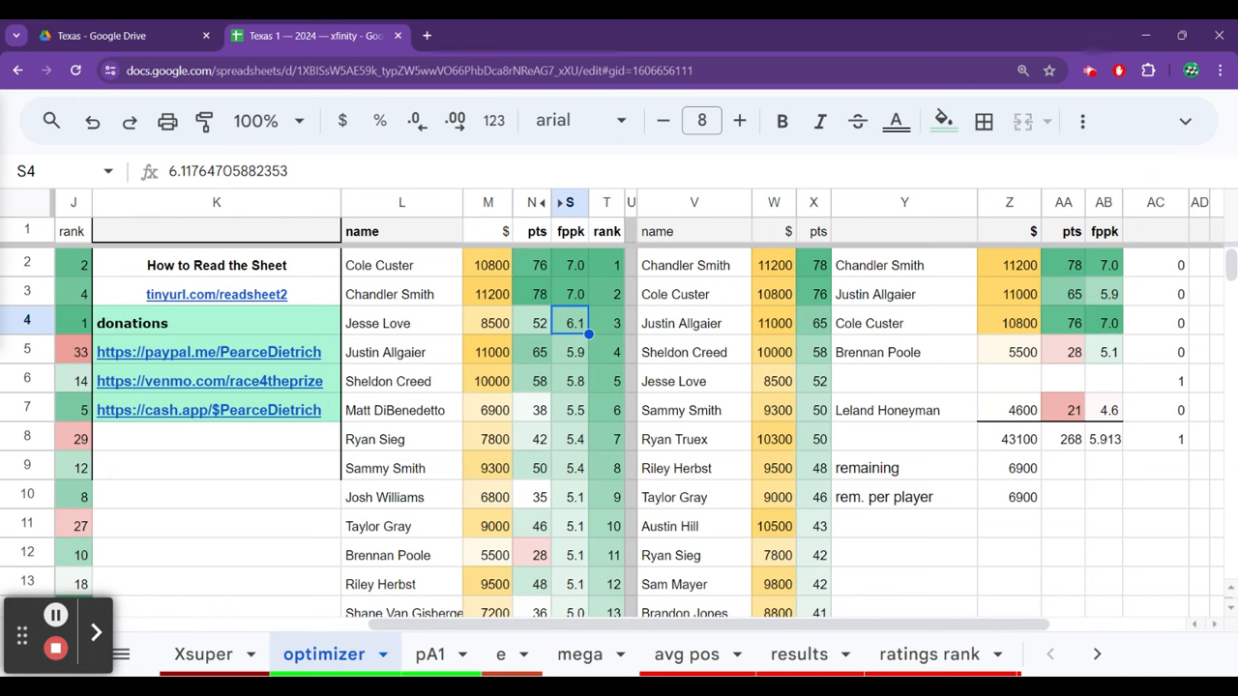
{"action": "left_click", "coordinate": [569, 351]}
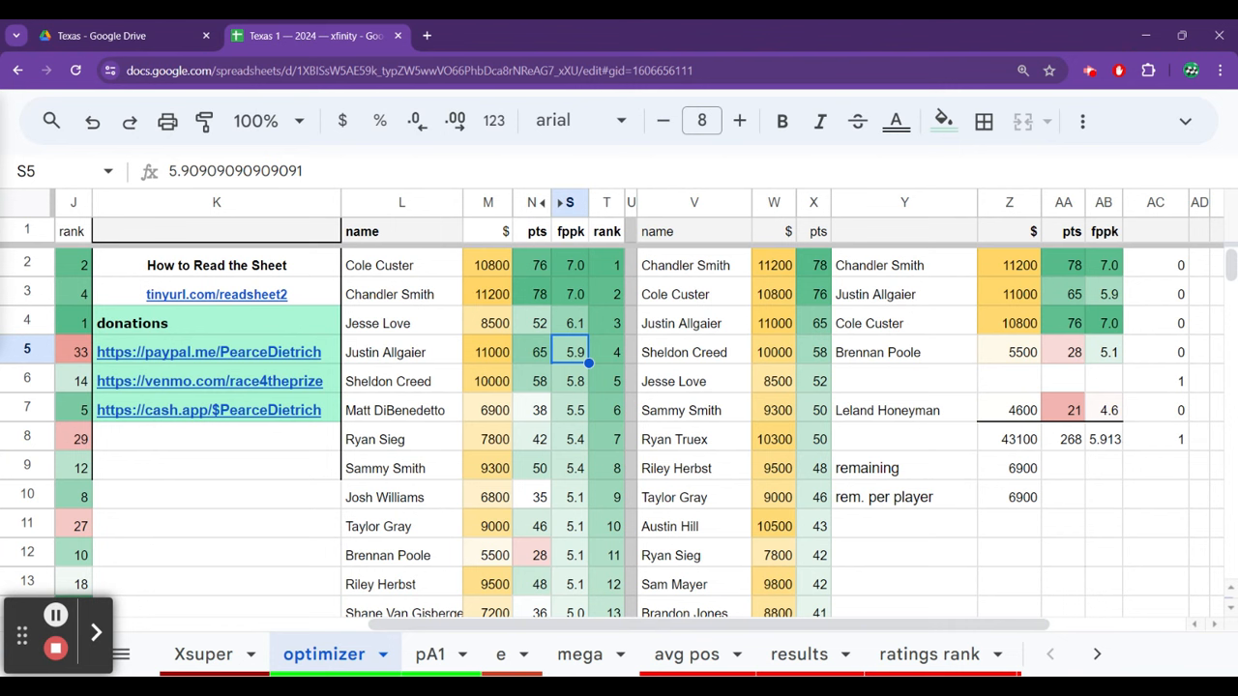
{"action": "left_click", "coordinate": [570, 380]}
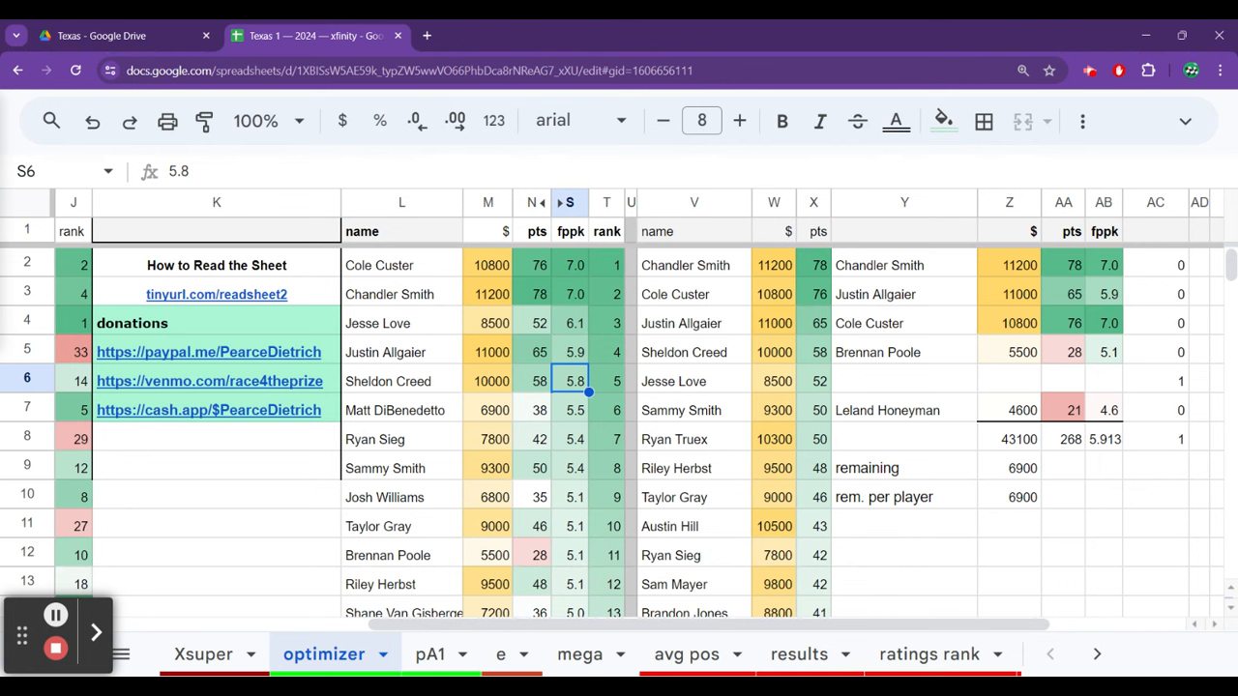
{"action": "left_click", "coordinate": [570, 409]}
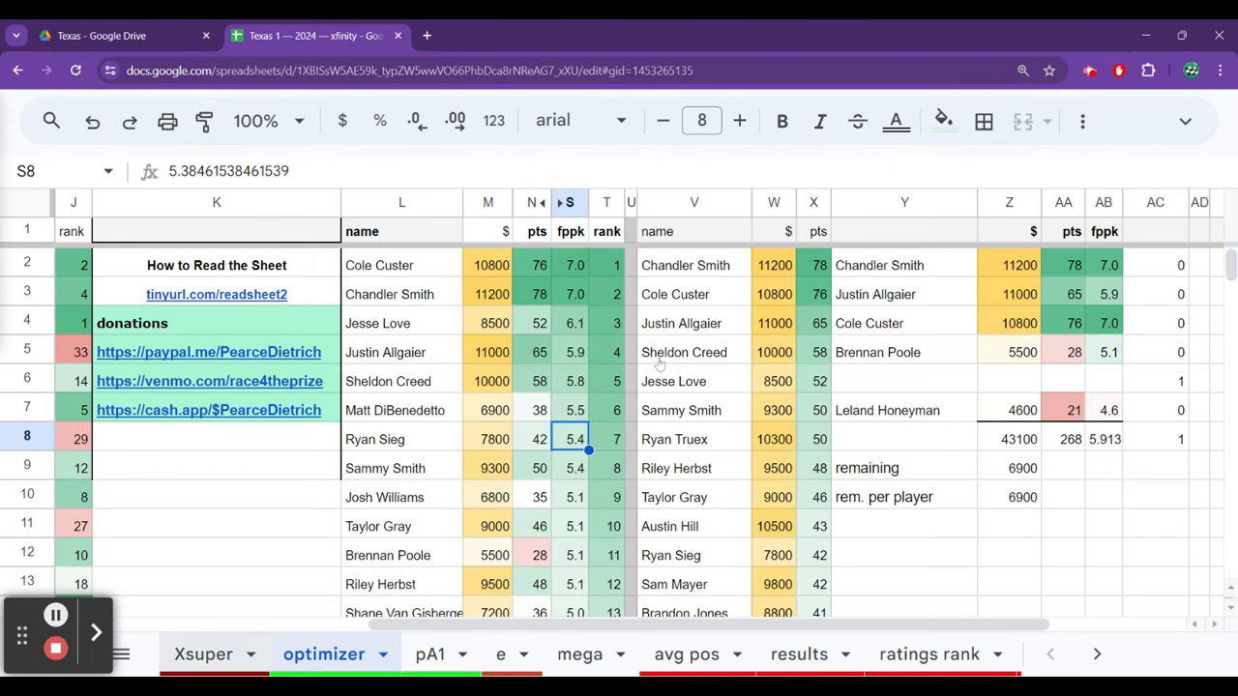
{"action": "left_click", "coordinate": [202, 653]}
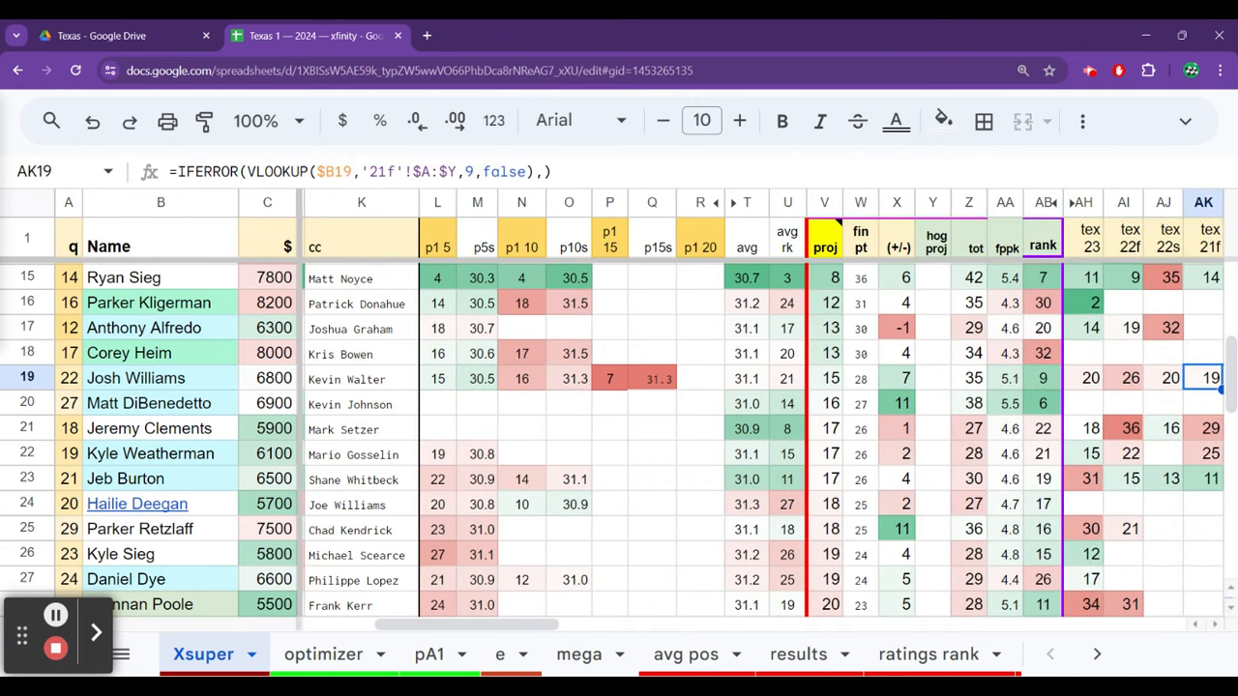
Compare Xsuper projected finishes for Brandon Jones, Ryan Sieg, Austin Hill, Sam Mayer and Cole Custer.
{"action": "left_click", "coordinate": [895, 378]}
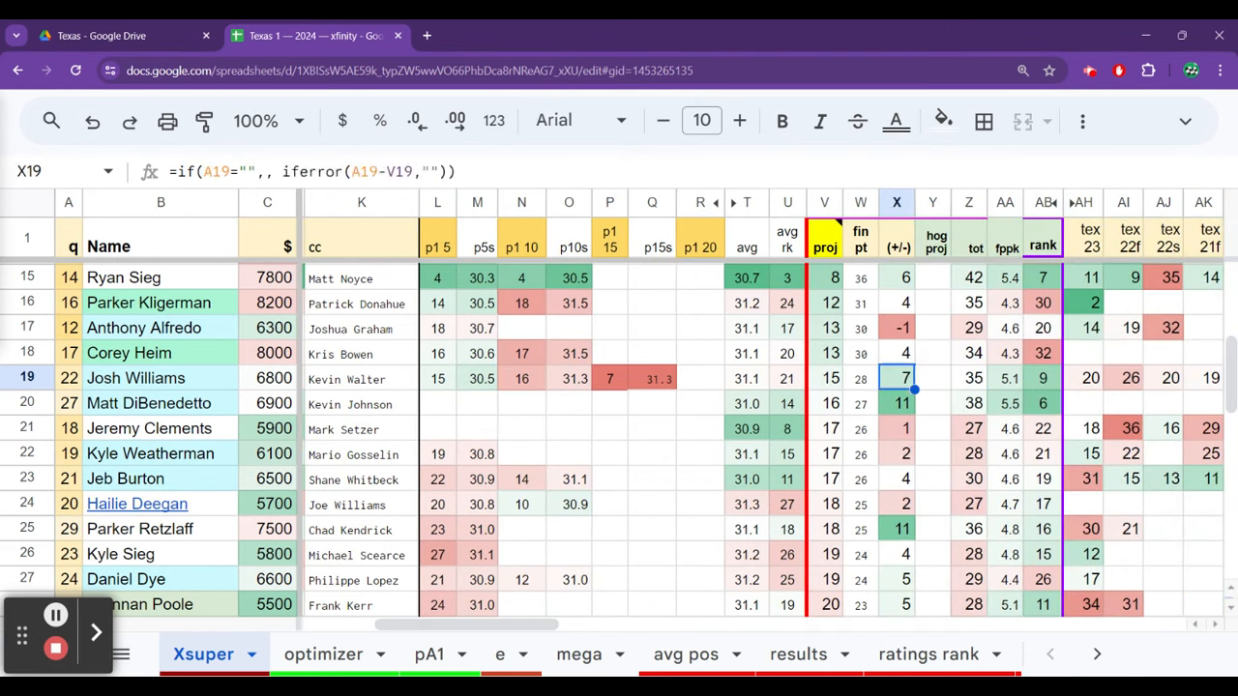
{"action": "left_click", "coordinate": [824, 278]}
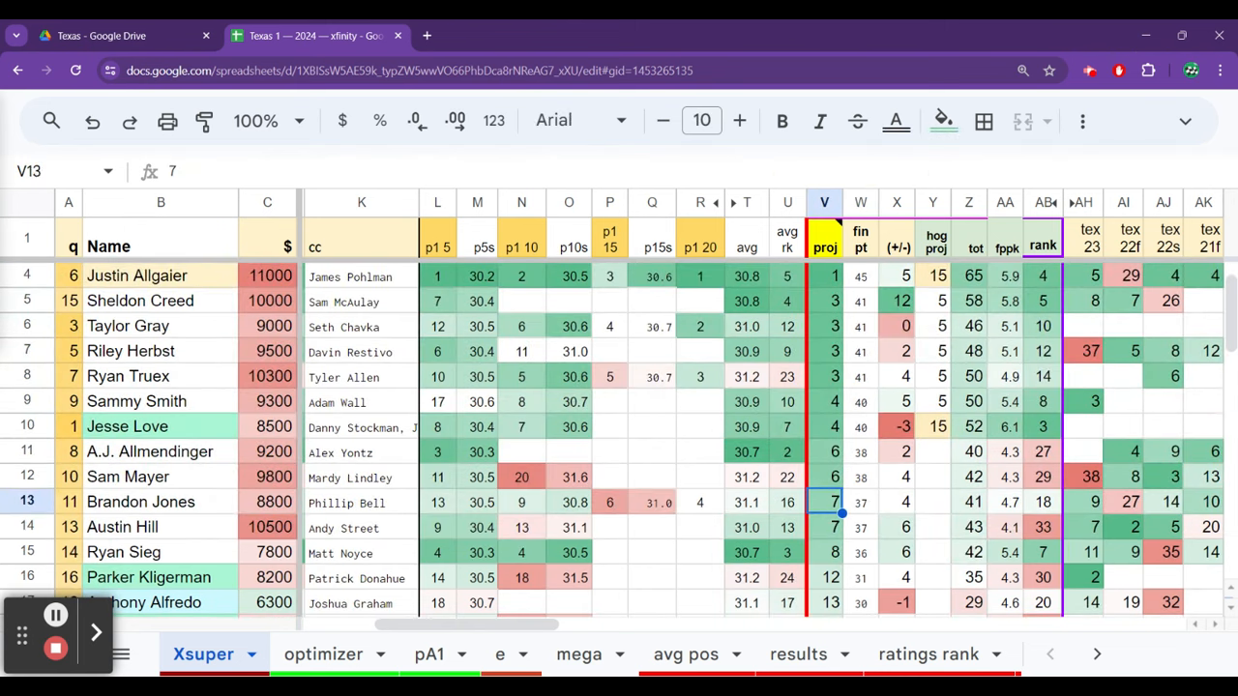
{"action": "left_click", "coordinate": [823, 551]}
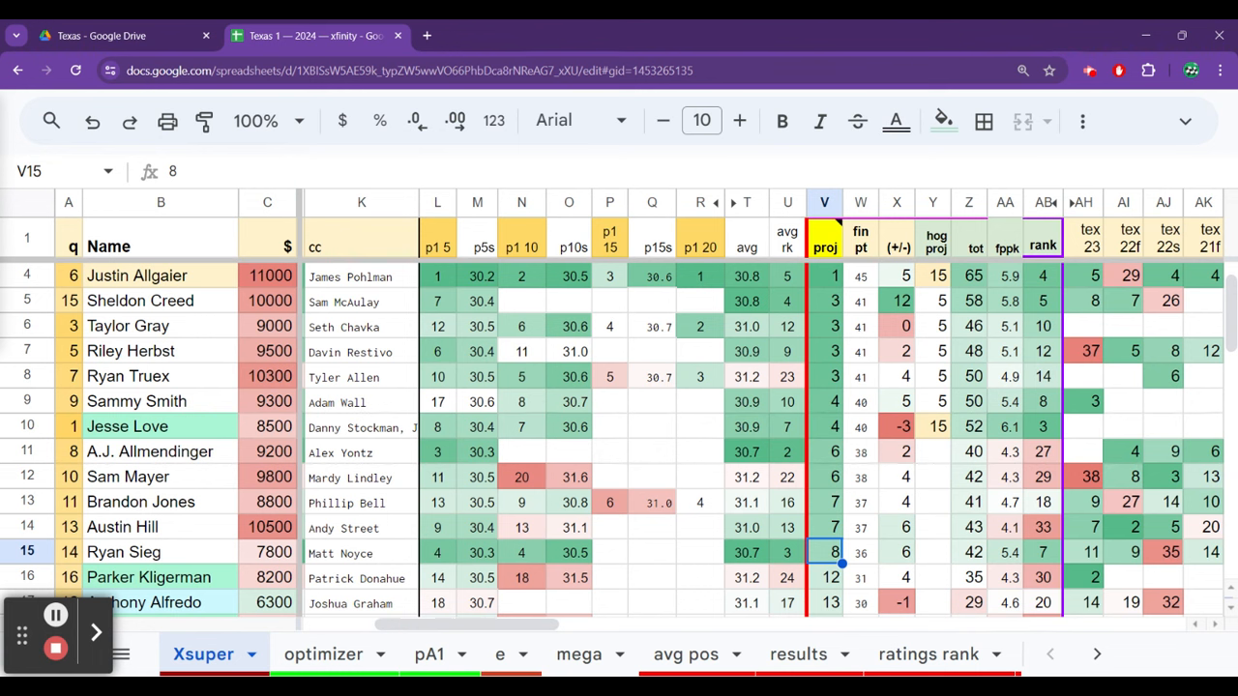
{"action": "left_click", "coordinate": [824, 502]}
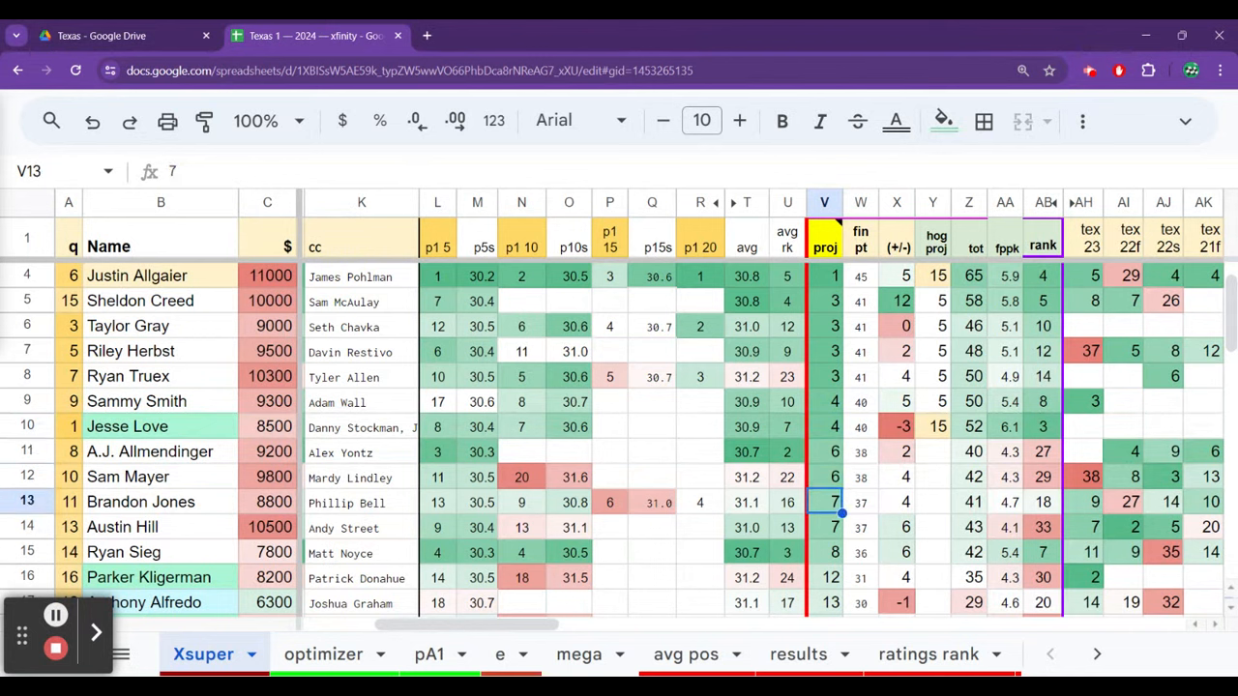
{"action": "left_click", "coordinate": [823, 526]}
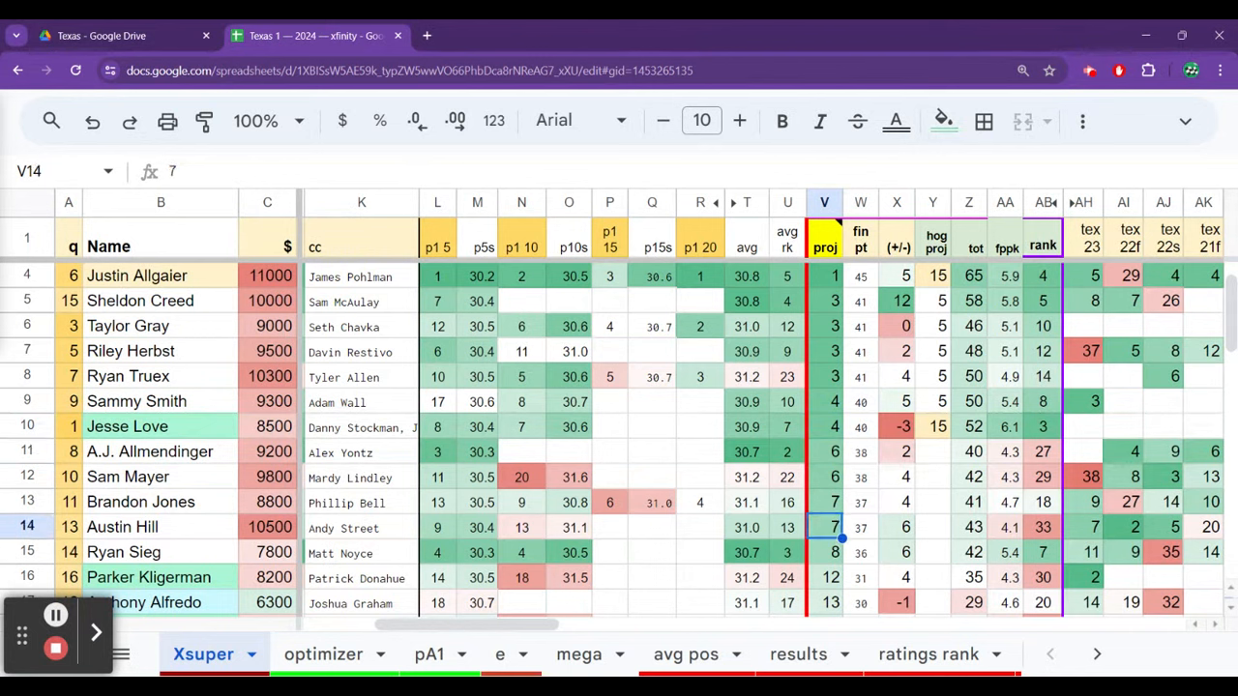
{"action": "left_click", "coordinate": [824, 500]}
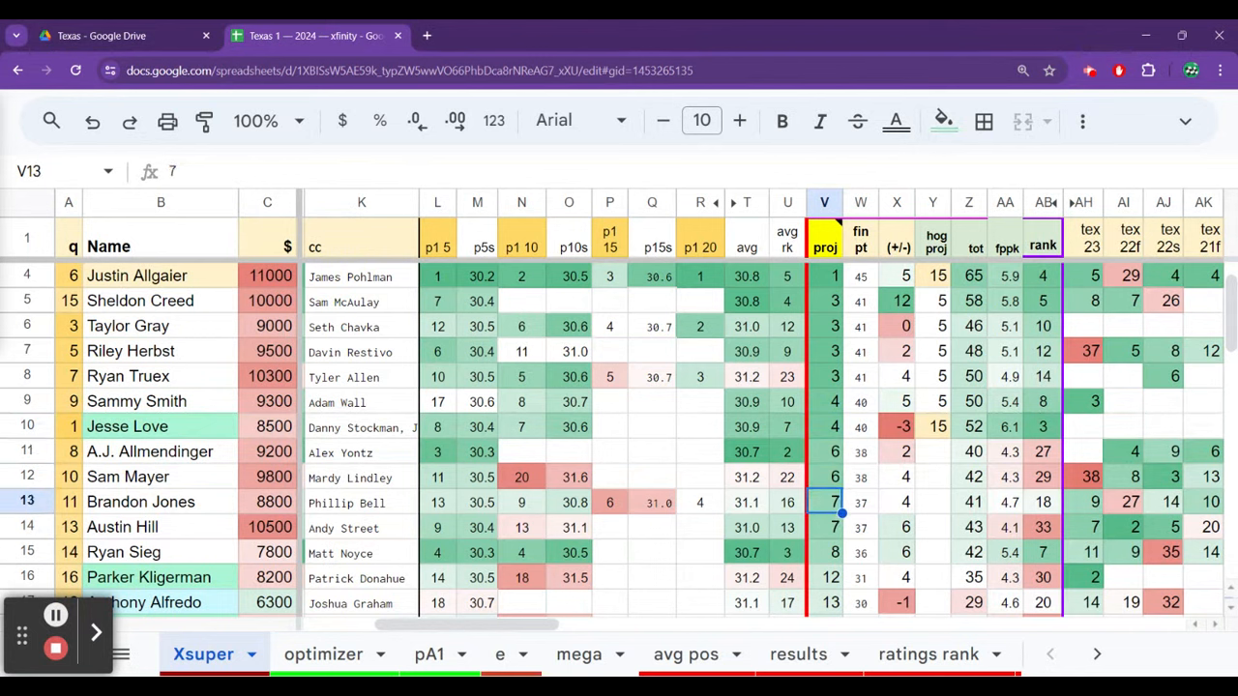
{"action": "left_click", "coordinate": [824, 476]}
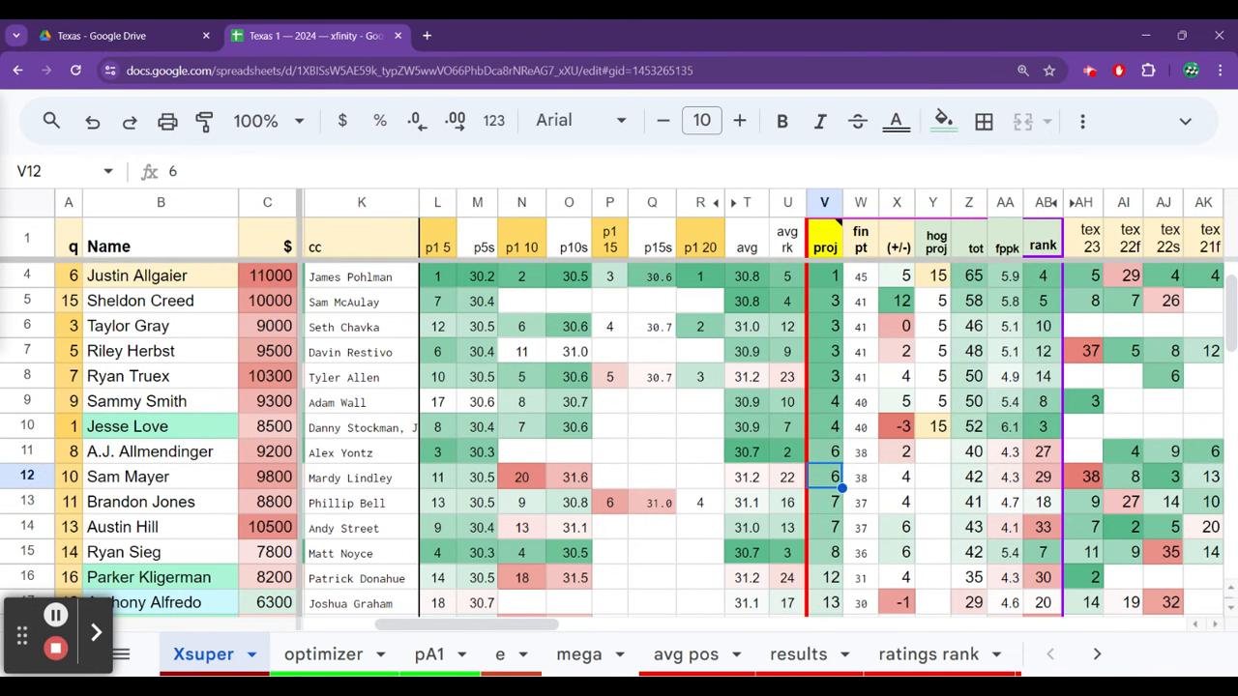
{"action": "left_click", "coordinate": [824, 326]}
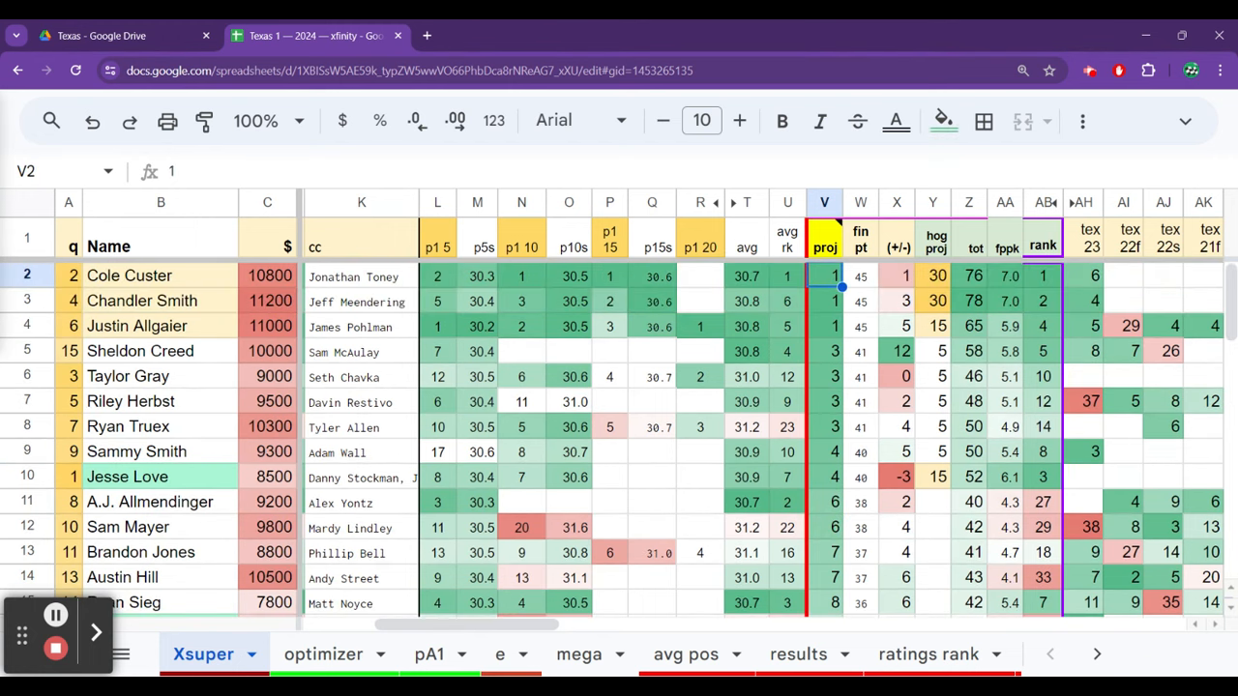
Lower Ryan Sieg's projected finish to 9 and confirm his updated 40 total points.
{"action": "left_click", "coordinate": [824, 301]}
{"action": "type", "text": "9"}
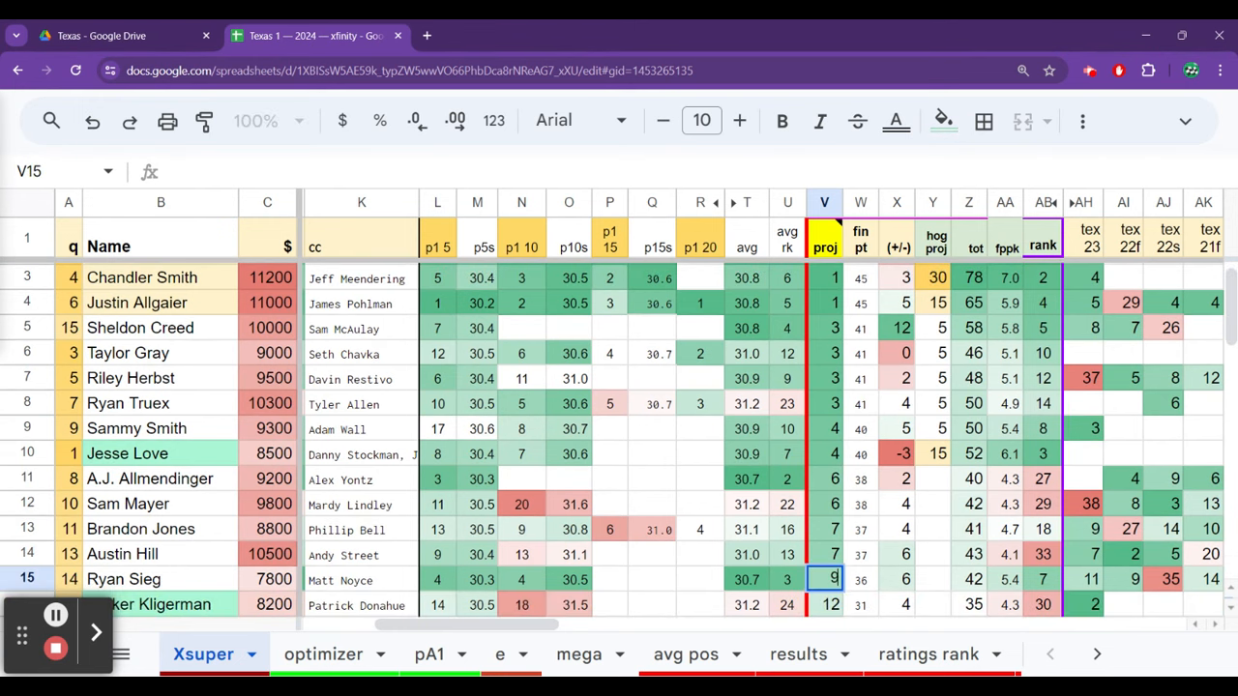
{"action": "left_click", "coordinate": [860, 579]}
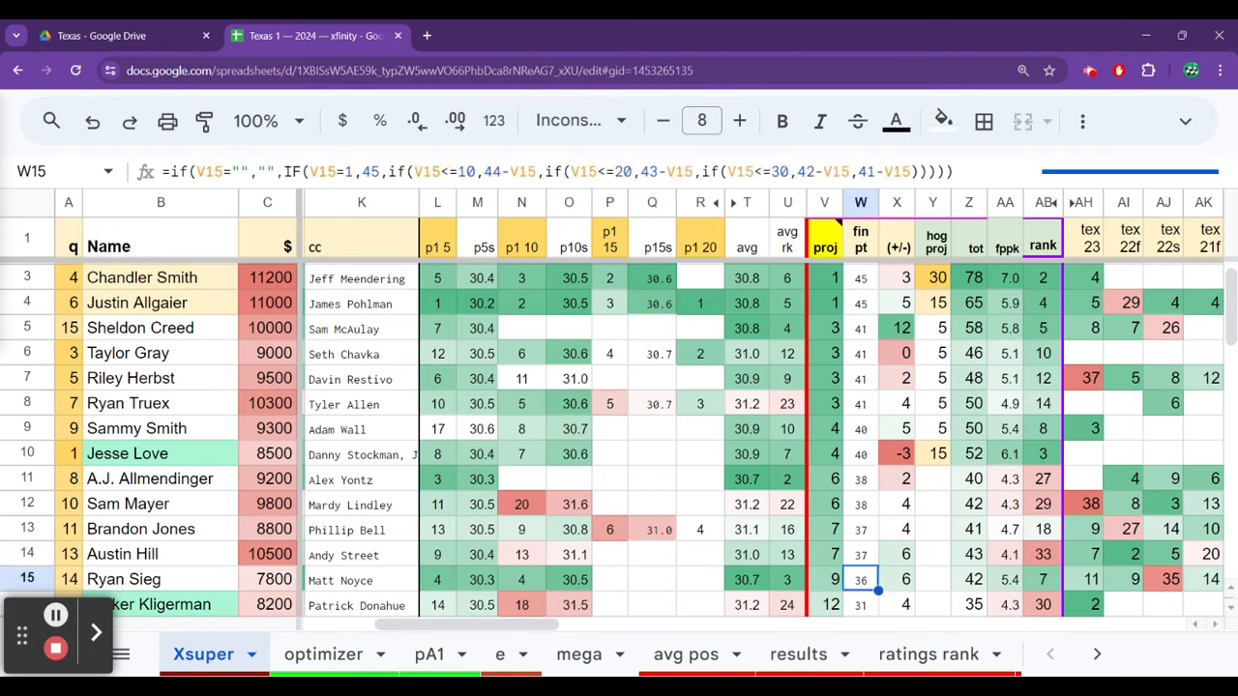
{"action": "left_click", "coordinate": [1004, 578]}
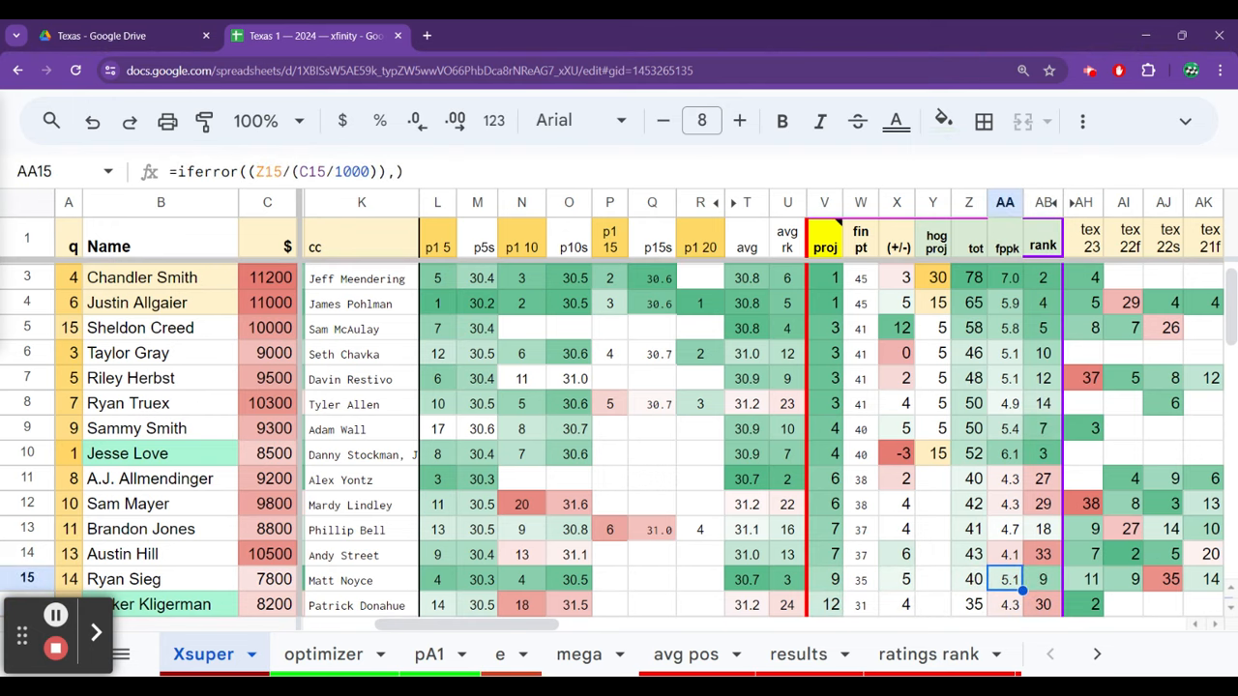
{"action": "left_click", "coordinate": [968, 579]}
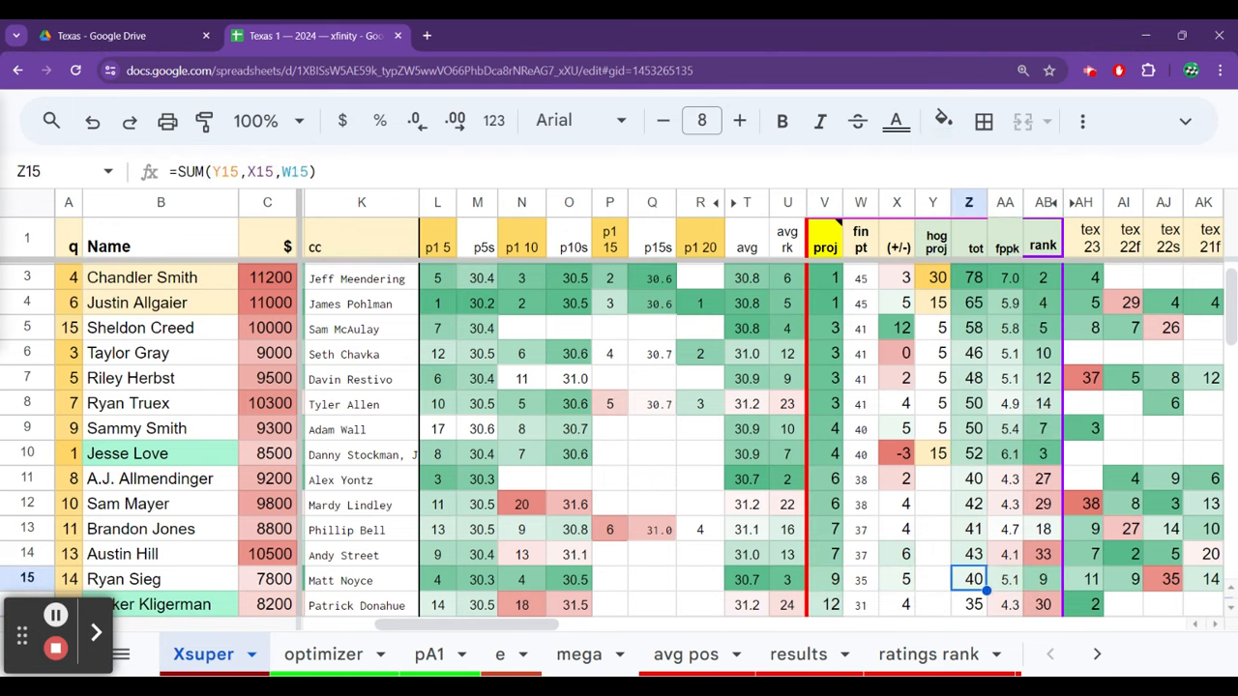
{"action": "left_click", "coordinate": [824, 579]}
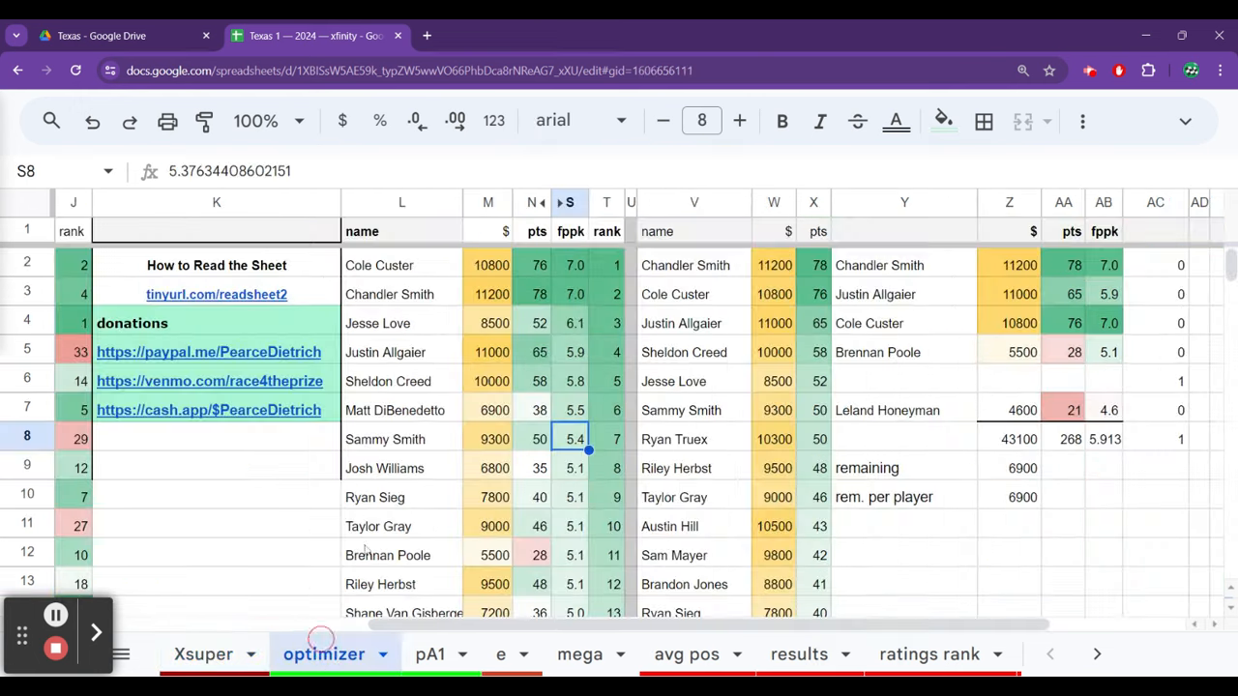
{"action": "left_click", "coordinate": [401, 439]}
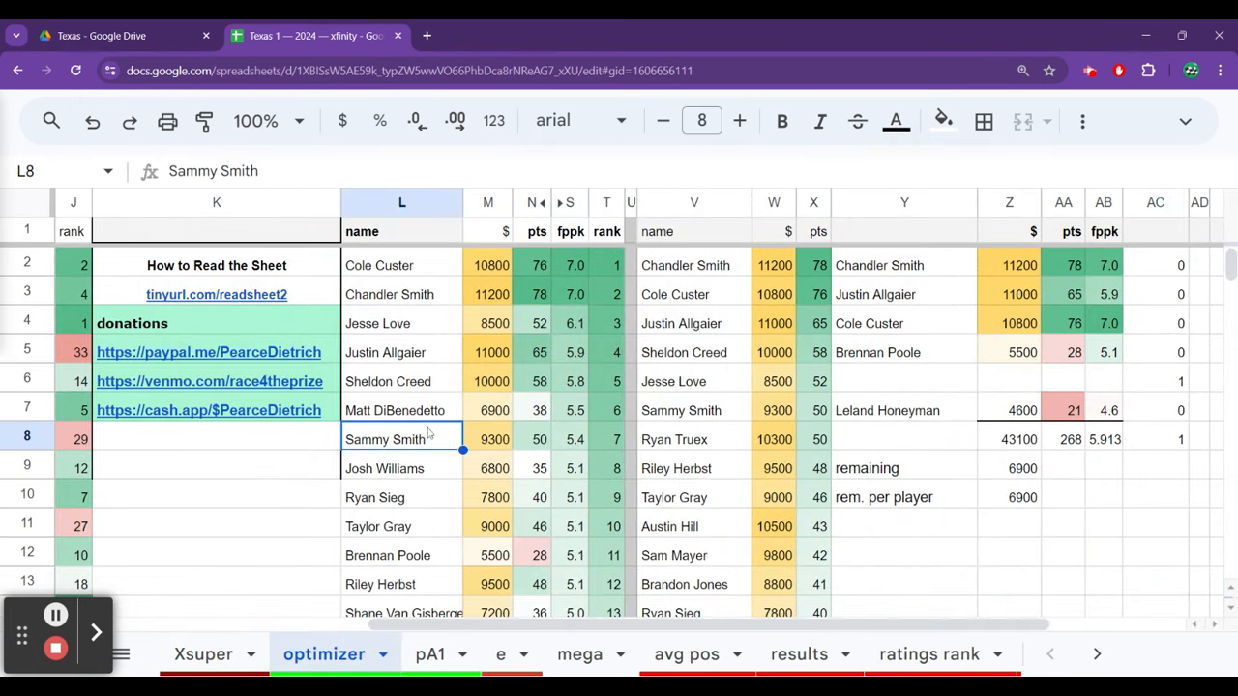
{"action": "mouse_move", "coordinate": [428, 432]}
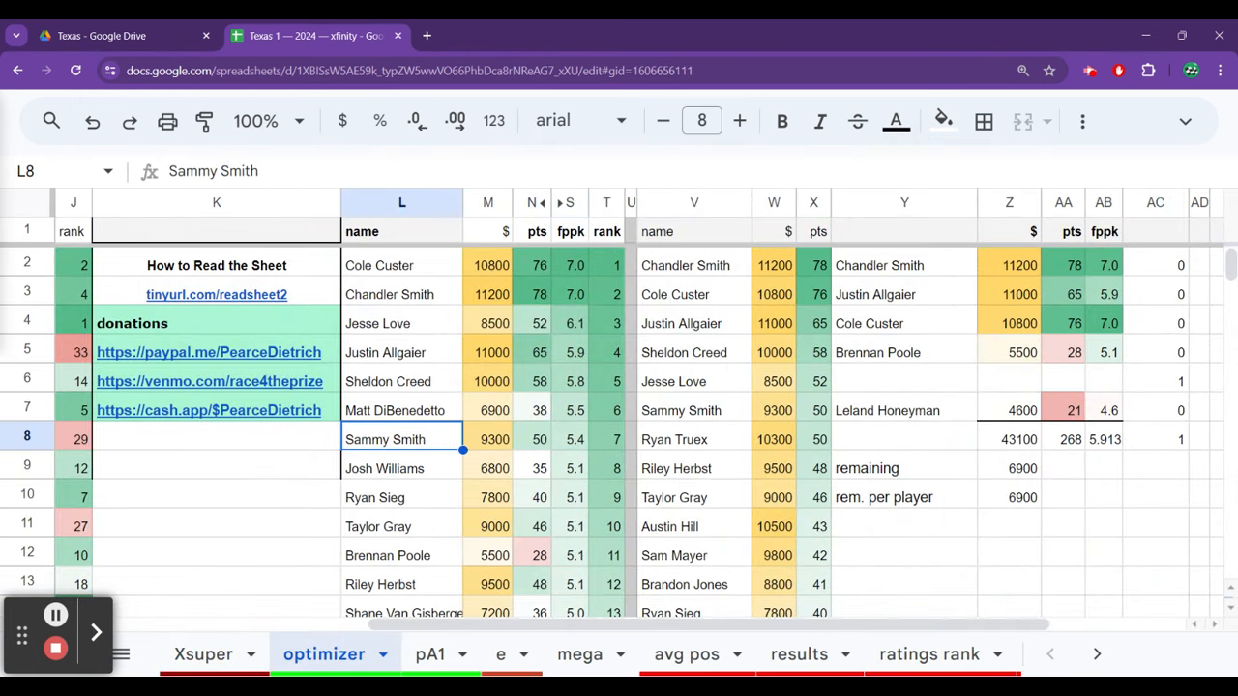
{"action": "left_click", "coordinate": [487, 439]}
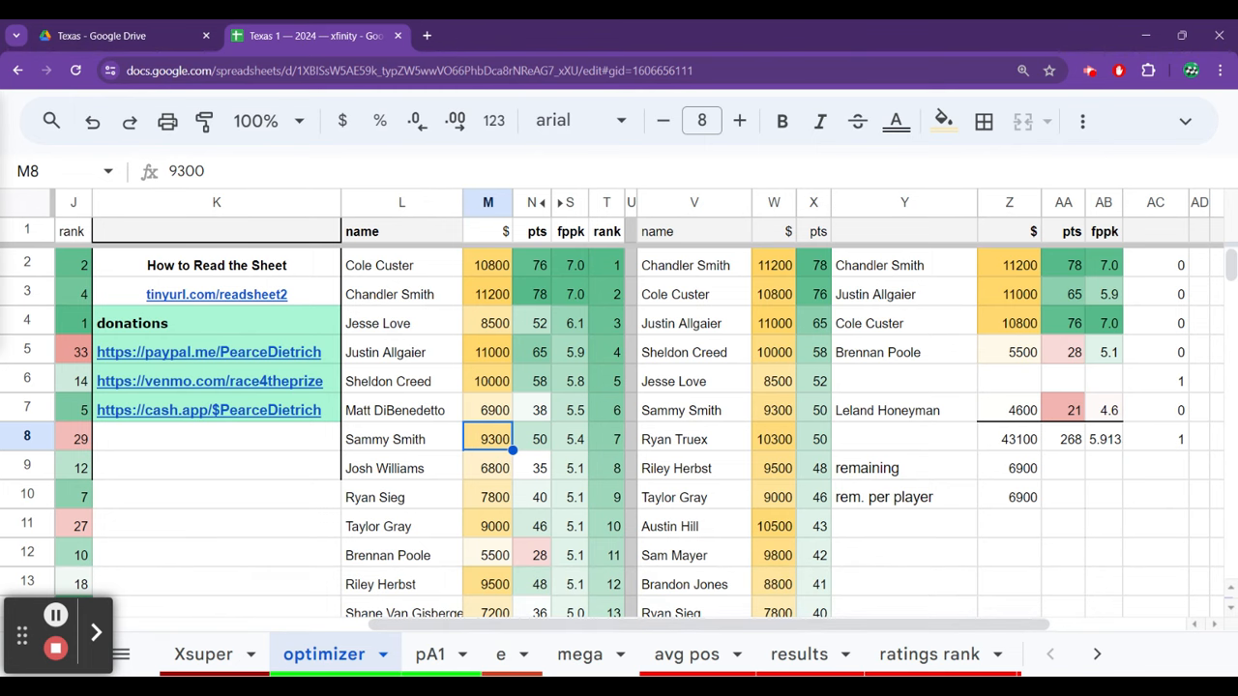
{"action": "left_click", "coordinate": [203, 654]}
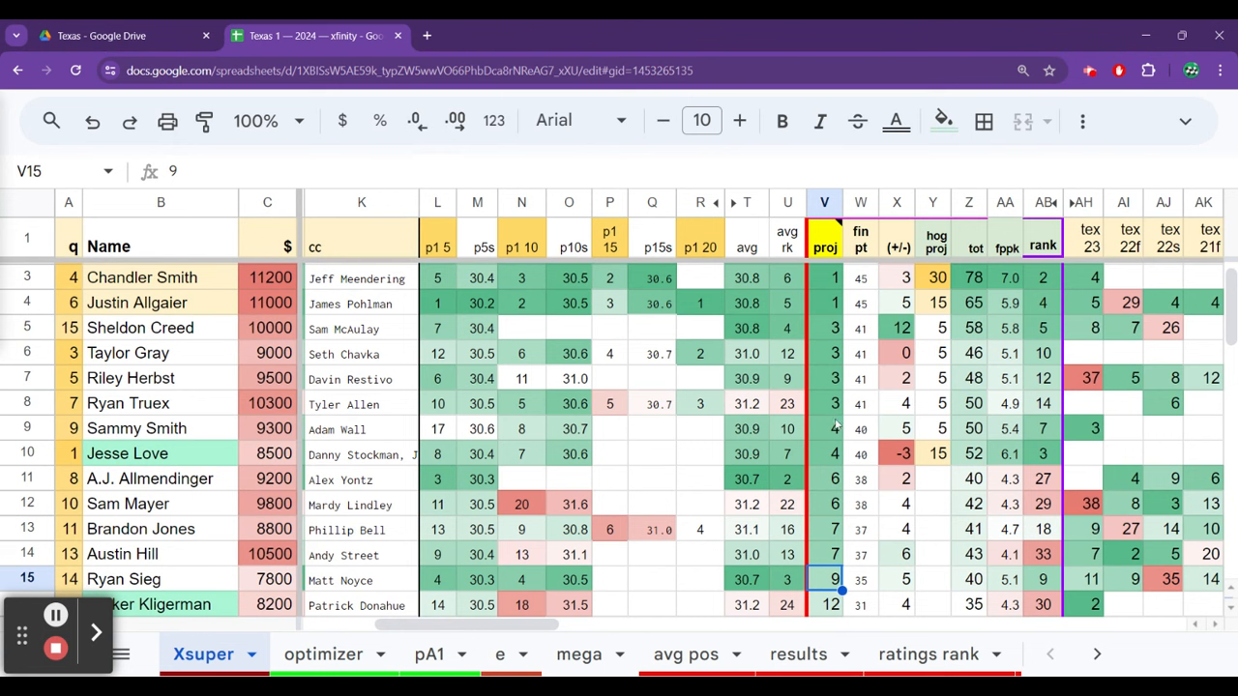
{"action": "left_click", "coordinate": [824, 428]}
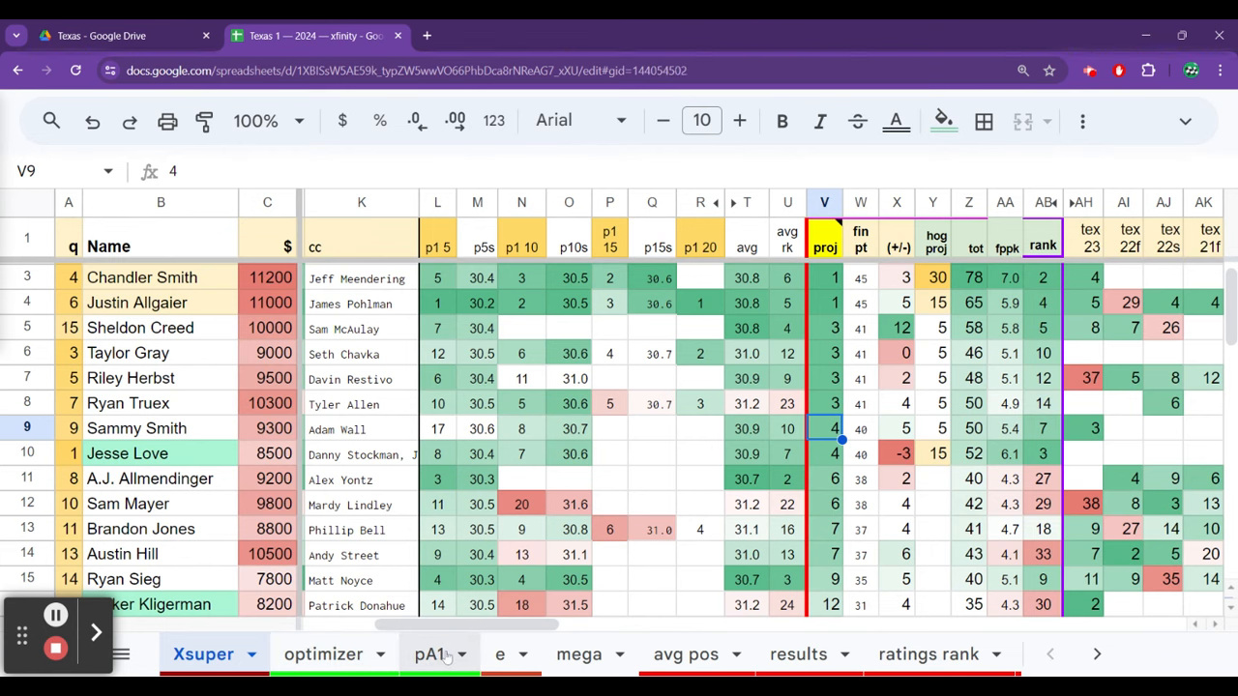
Compare late-race pA1 values for Sammy Smith, Cole Custer and Jesse Love, then return to the optimizer.
{"action": "left_click", "coordinate": [429, 654]}
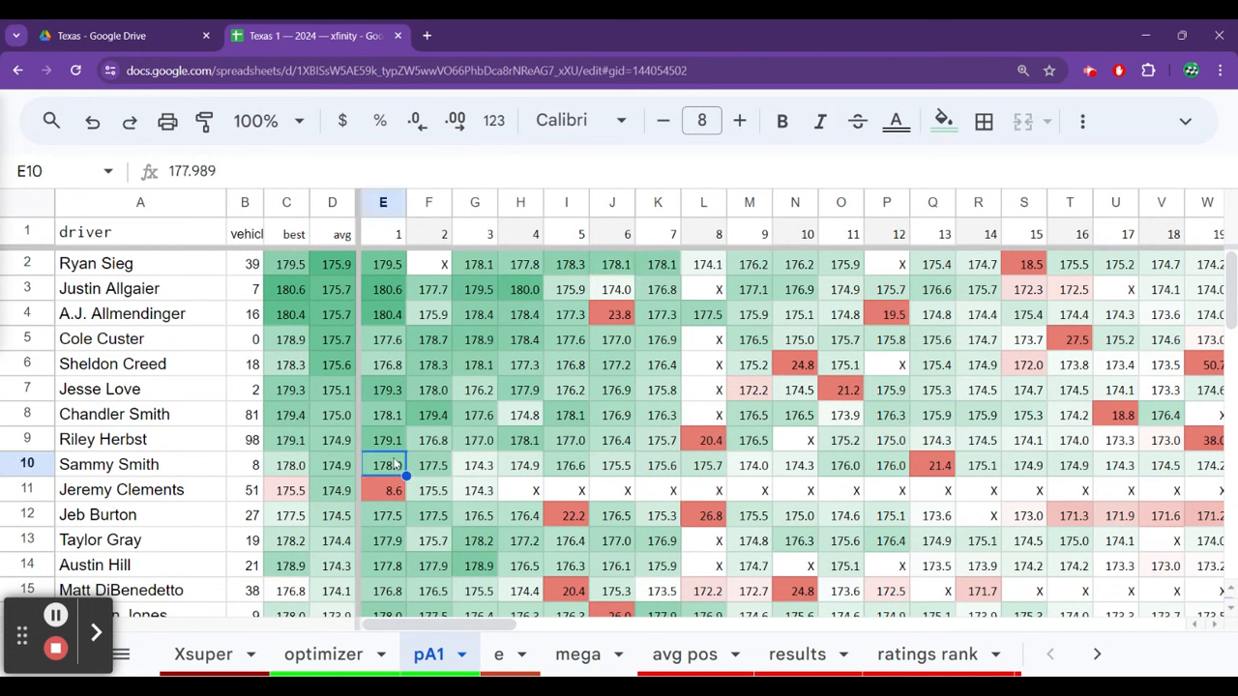
{"action": "left_click", "coordinate": [887, 465]}
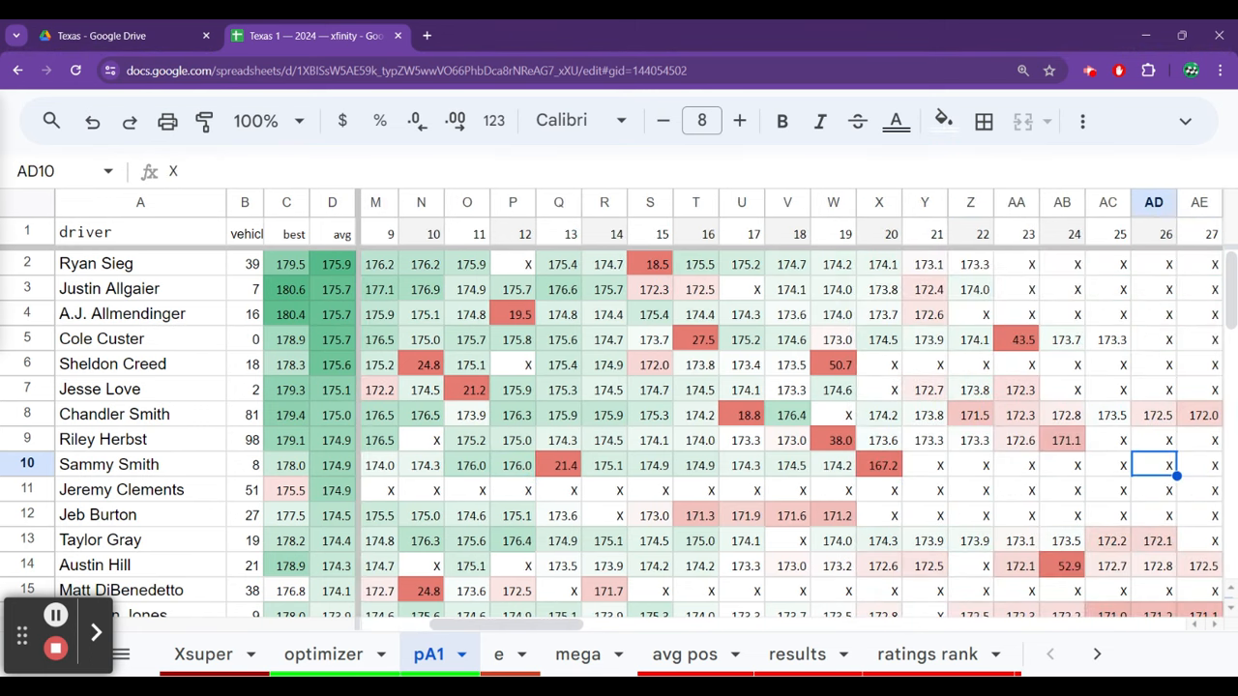
{"action": "left_click", "coordinate": [833, 465]}
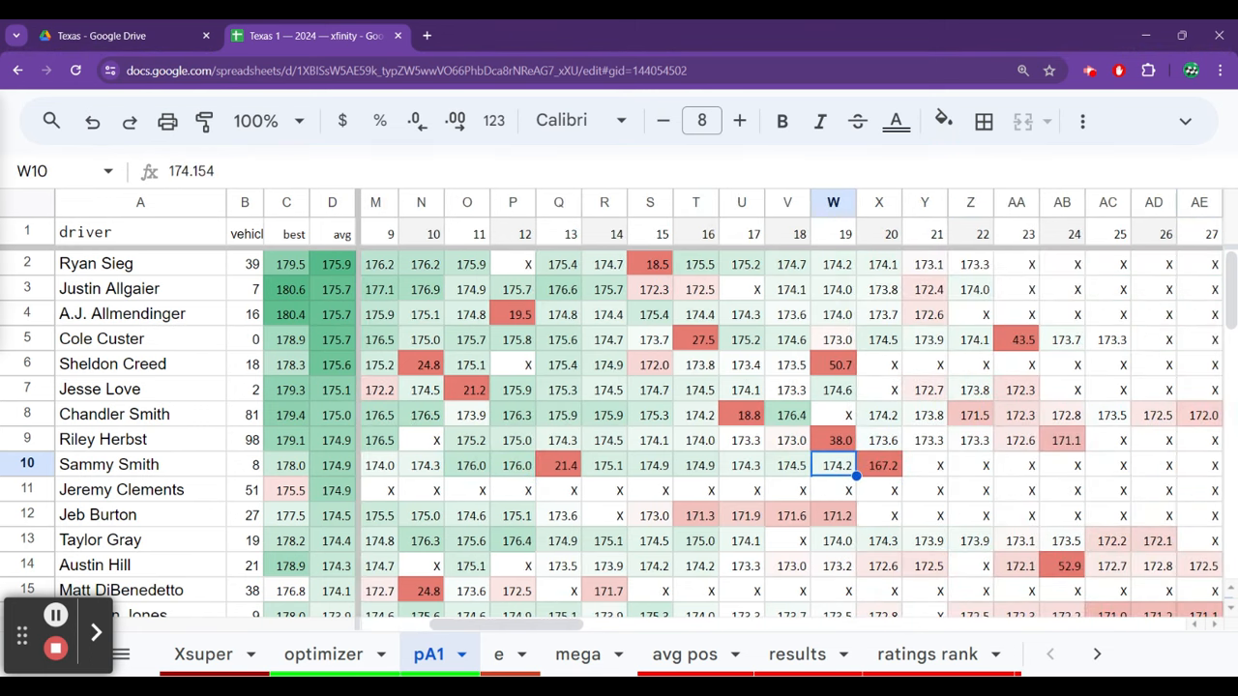
{"action": "left_click", "coordinate": [832, 233]}
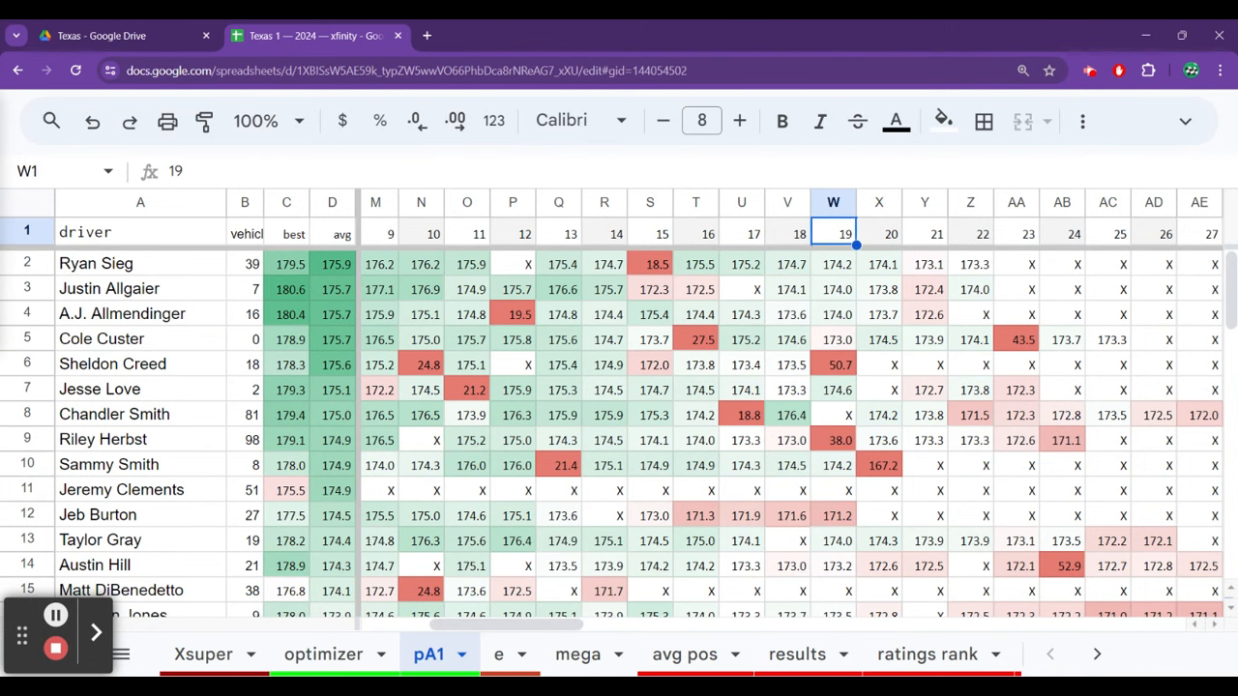
{"action": "left_click", "coordinate": [834, 339]}
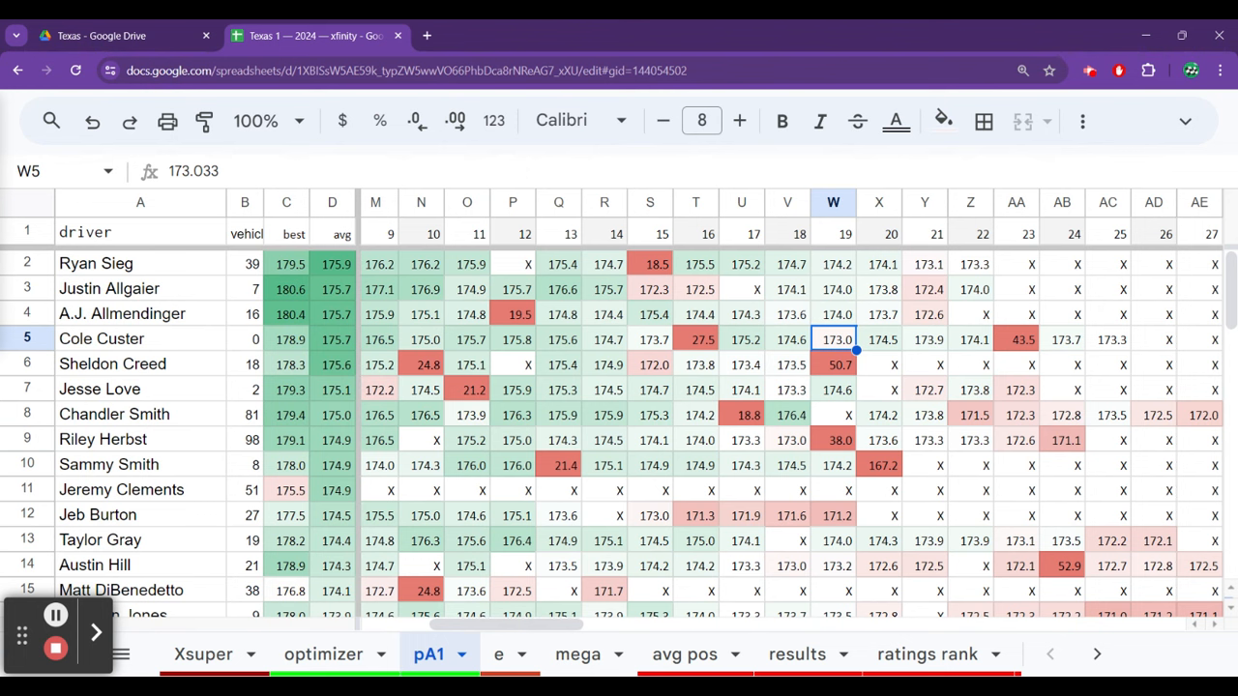
{"action": "left_click", "coordinate": [787, 389]}
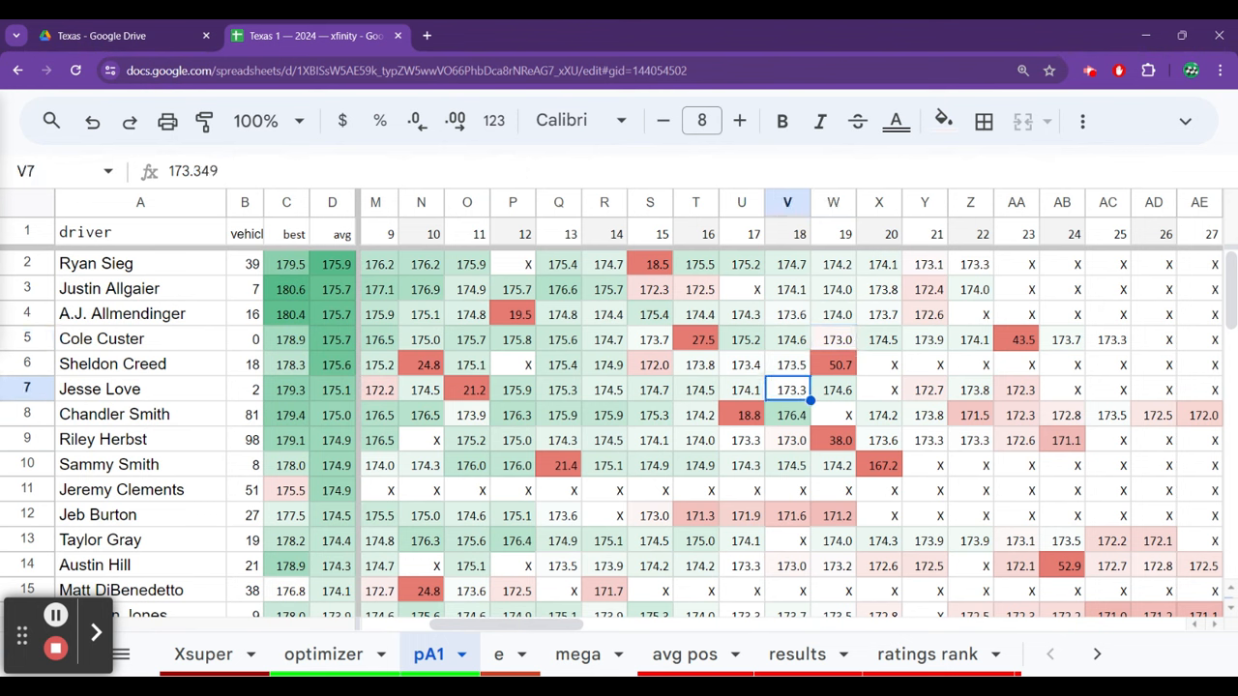
{"action": "left_click", "coordinate": [786, 465]}
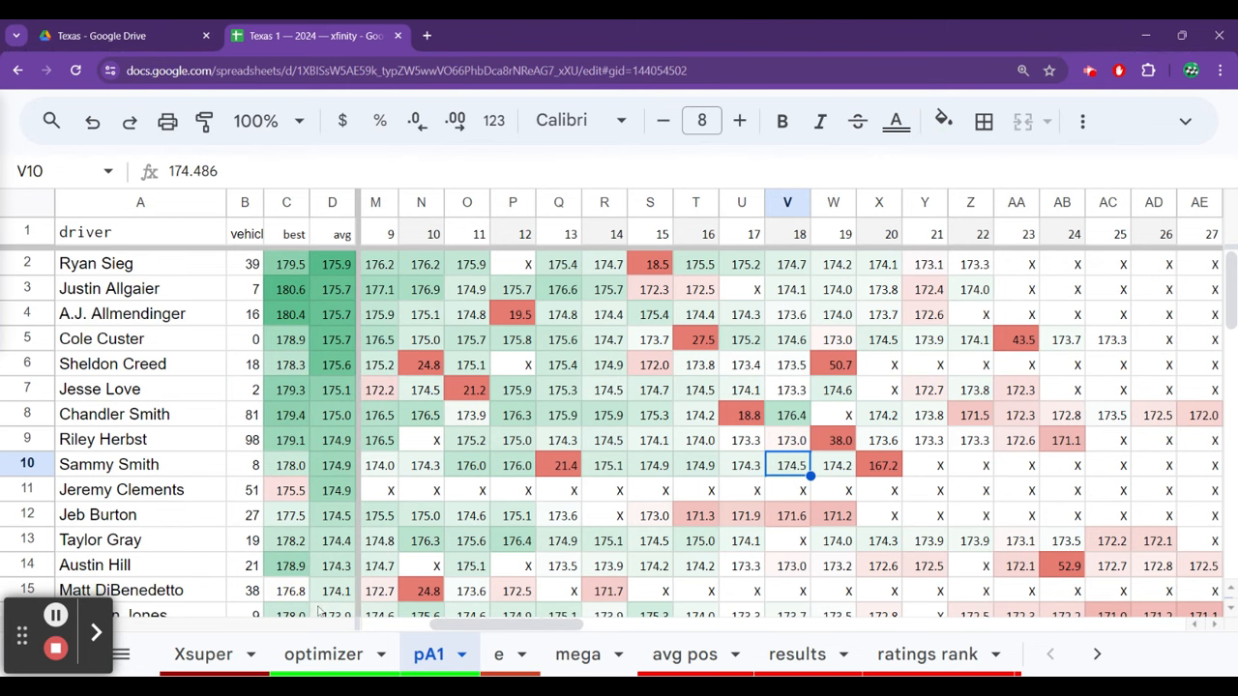
{"action": "left_click", "coordinate": [323, 654]}
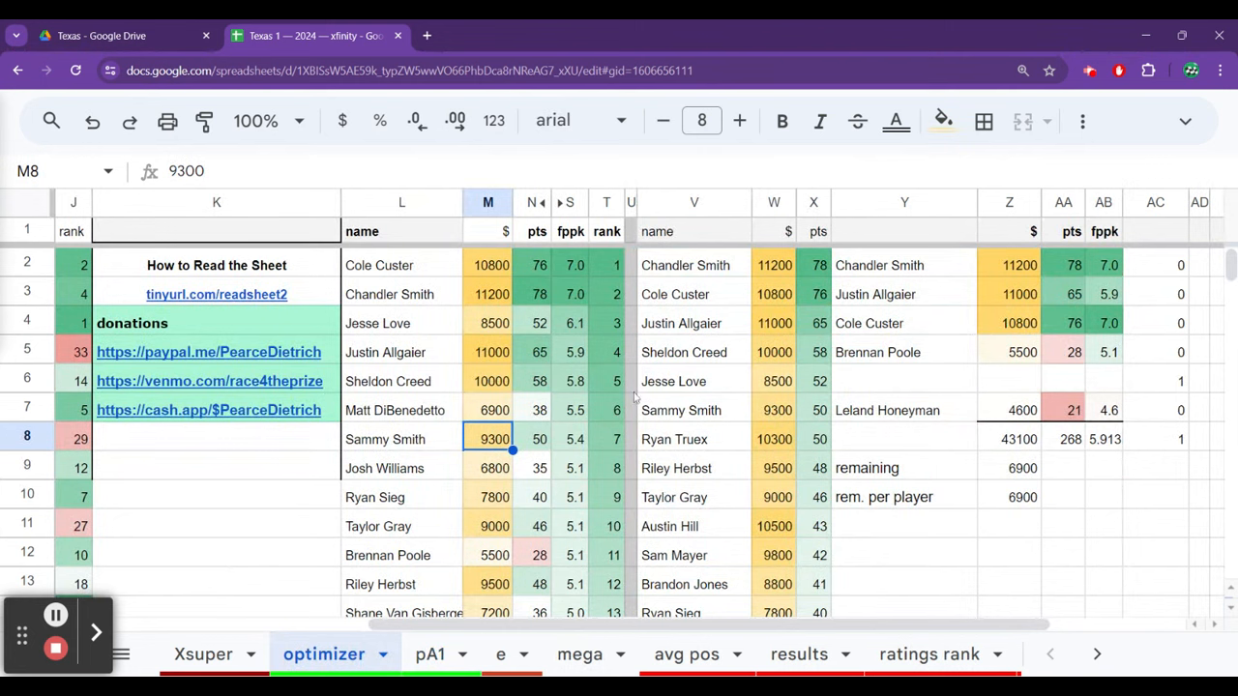
{"action": "mouse_move", "coordinate": [442, 468]}
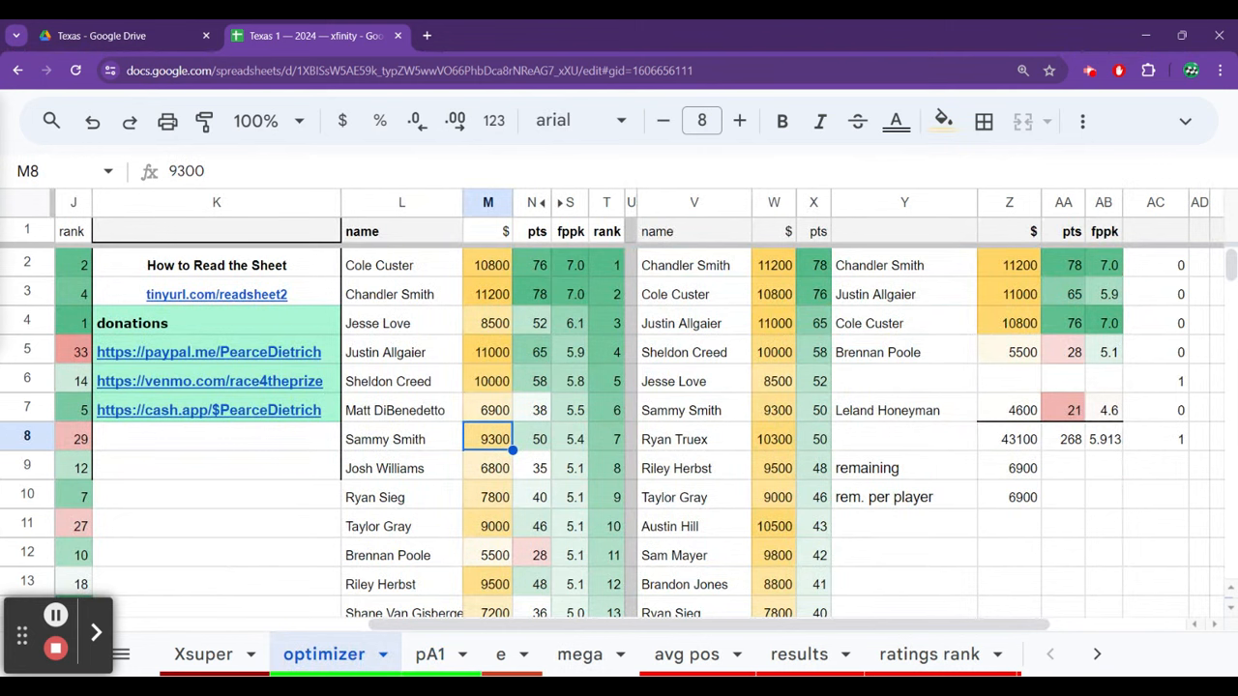
{"action": "left_click", "coordinate": [487, 468]}
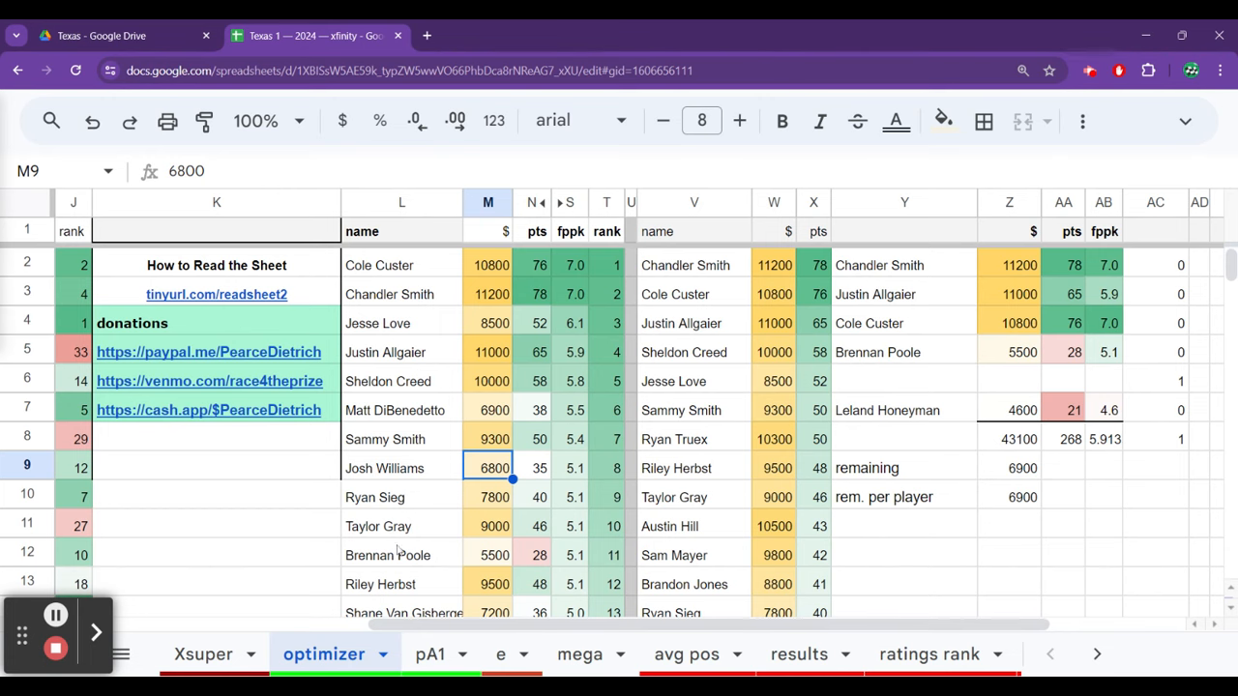
{"action": "left_click", "coordinate": [428, 654]}
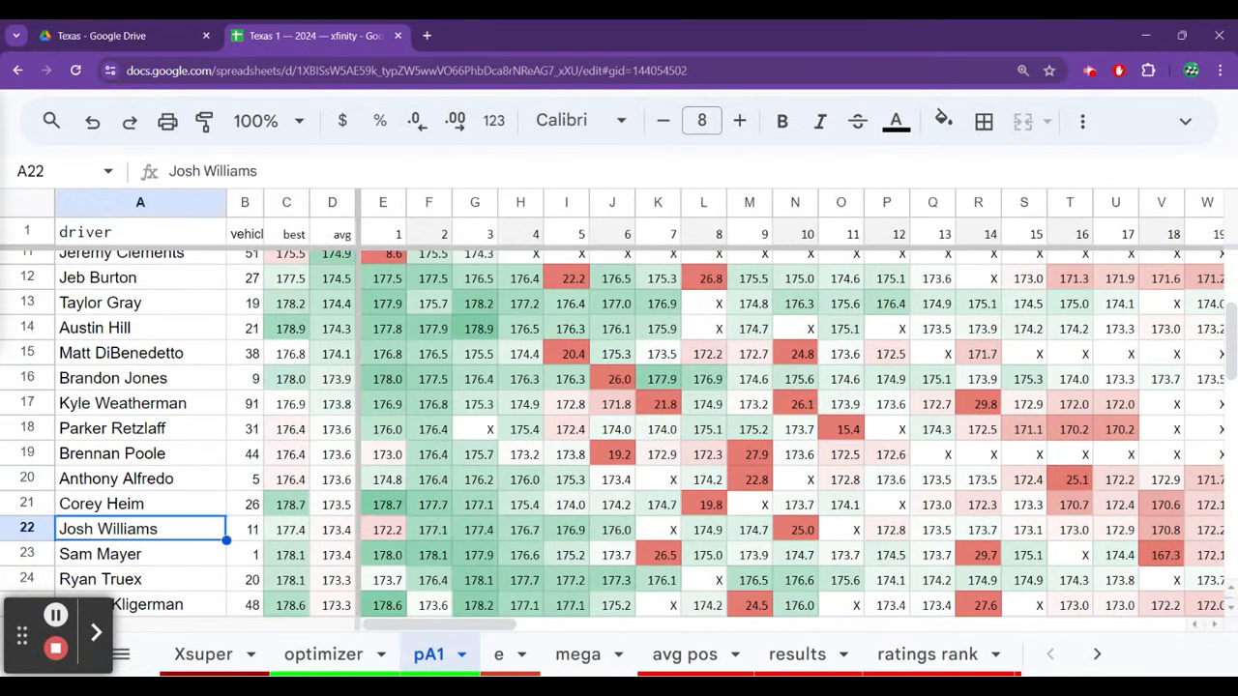
{"action": "left_click", "coordinate": [748, 529]}
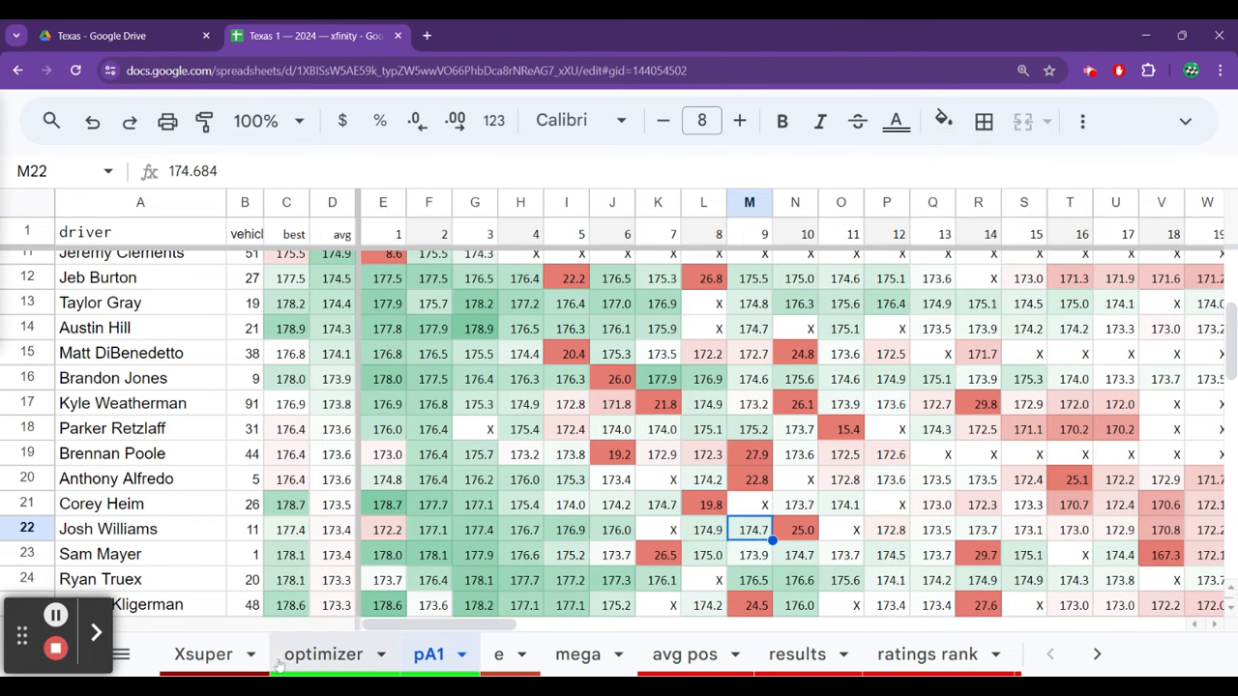
{"action": "left_click", "coordinate": [203, 654]}
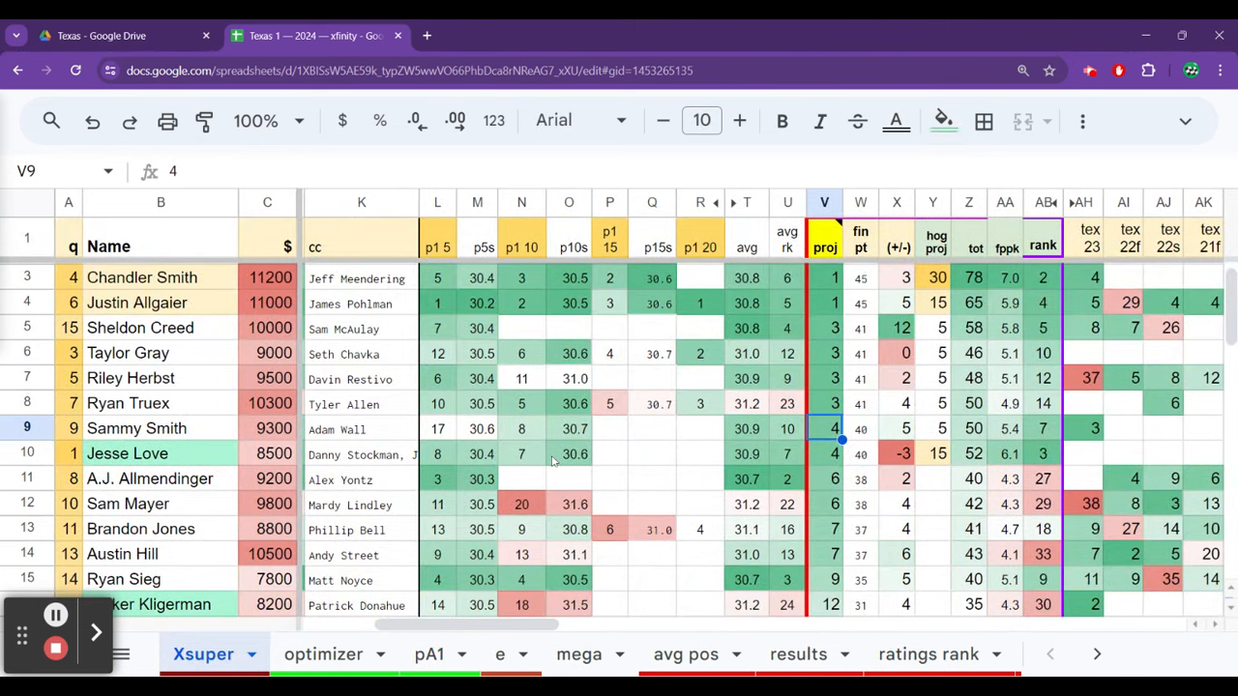
{"action": "mouse_move", "coordinate": [945, 457]}
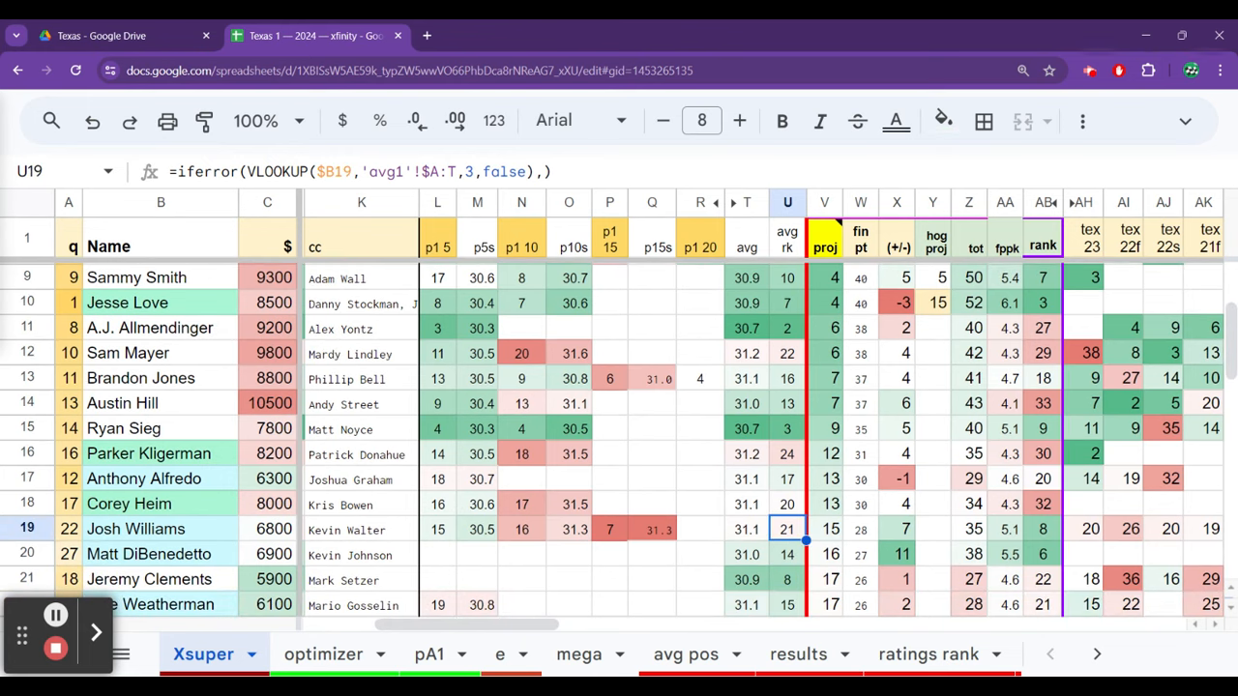
Compare projected finishes of Josh Williams, Corey Heim, Alfredo, Kligerman and Sieg, then return to the optimizer.
{"action": "left_click", "coordinate": [824, 529]}
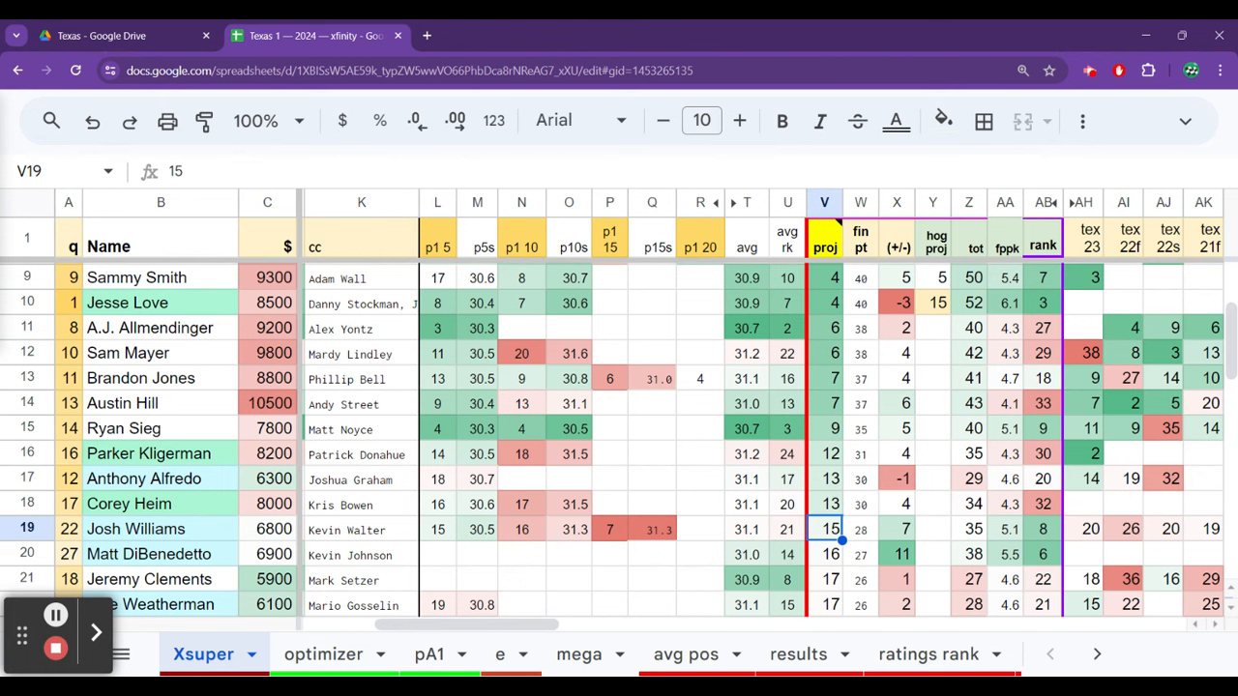
{"action": "left_click", "coordinate": [824, 503]}
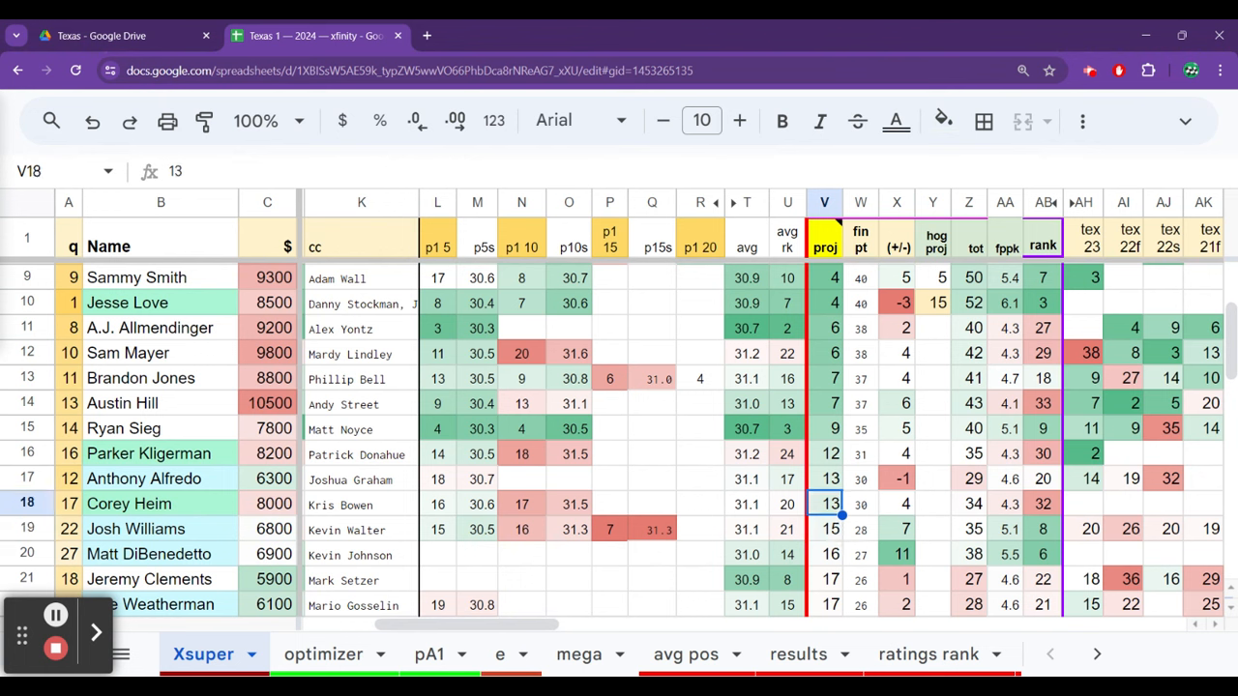
{"action": "left_click", "coordinate": [824, 453]}
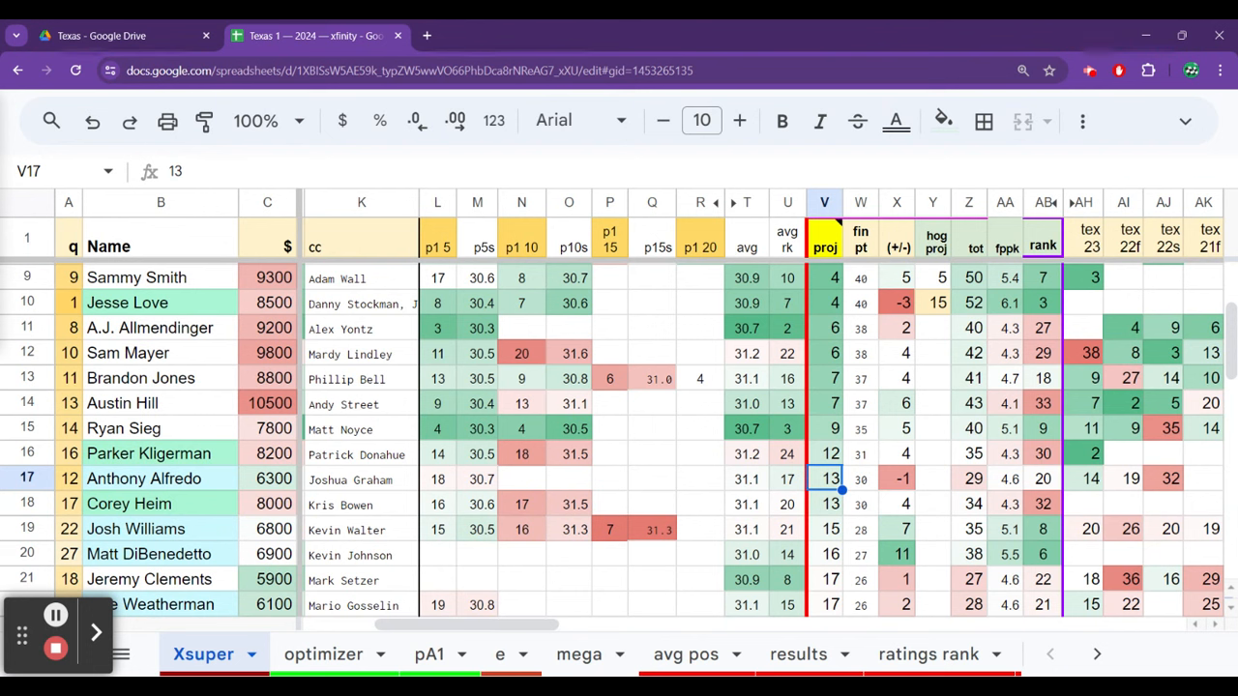
{"action": "left_click", "coordinate": [824, 503]}
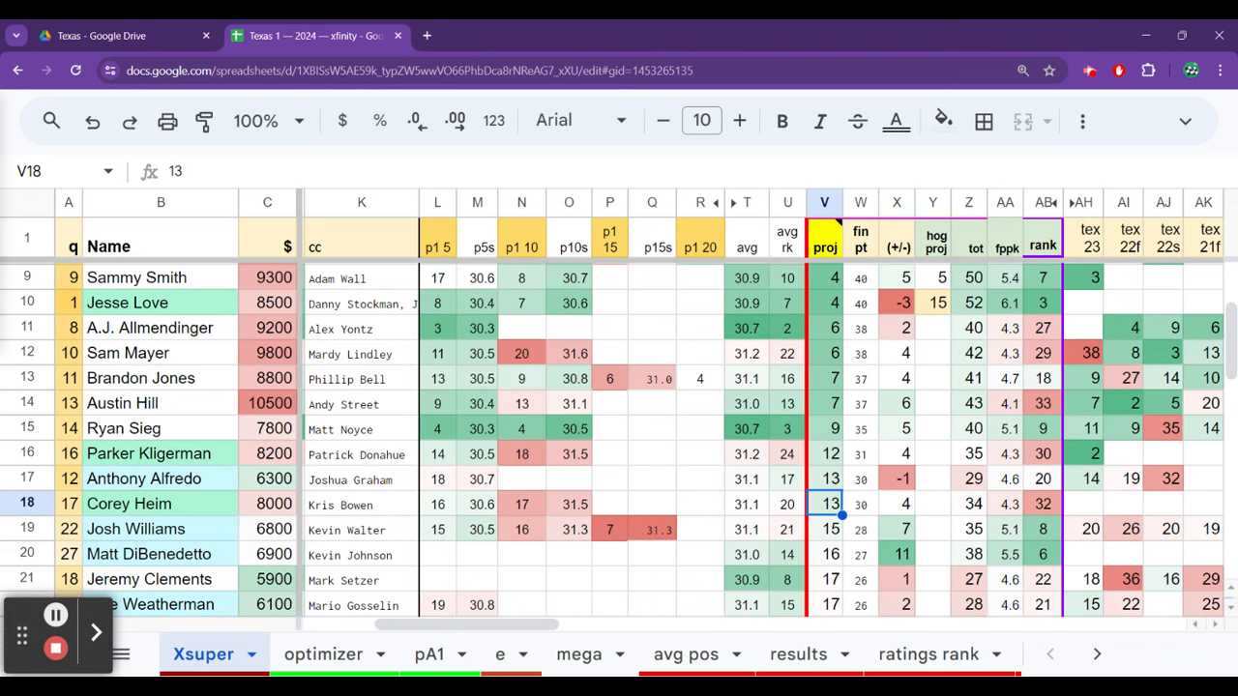
{"action": "left_click", "coordinate": [824, 452]}
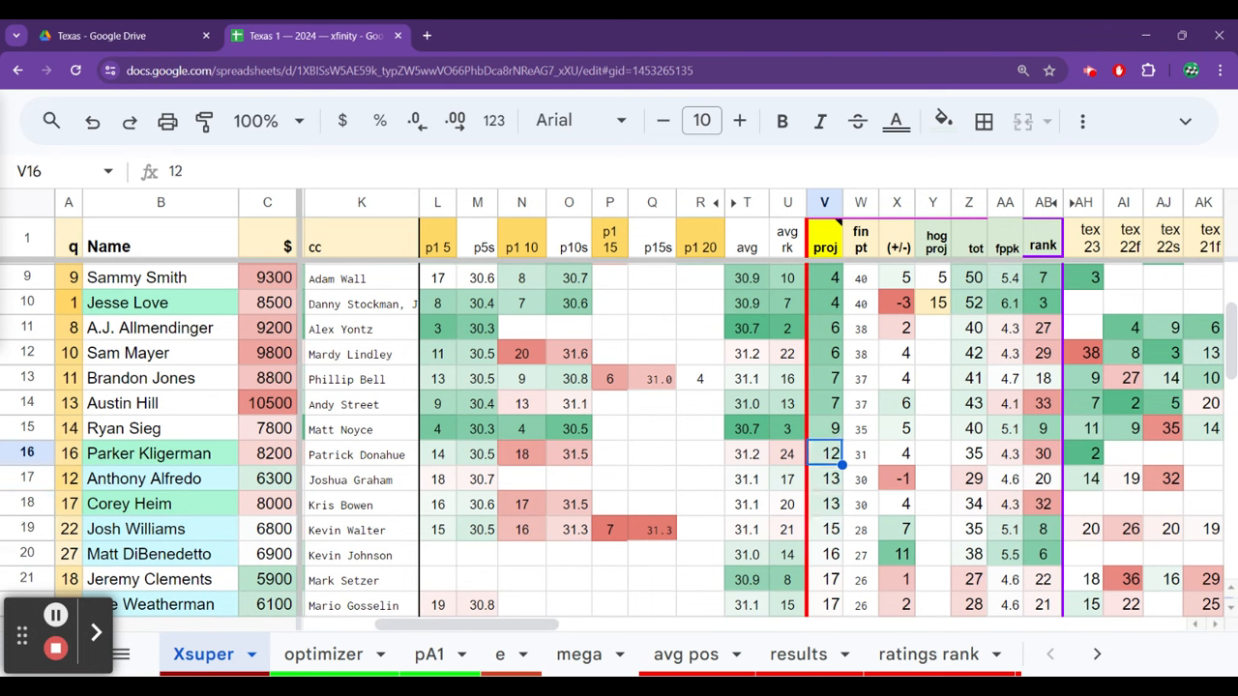
{"action": "left_click", "coordinate": [823, 428]}
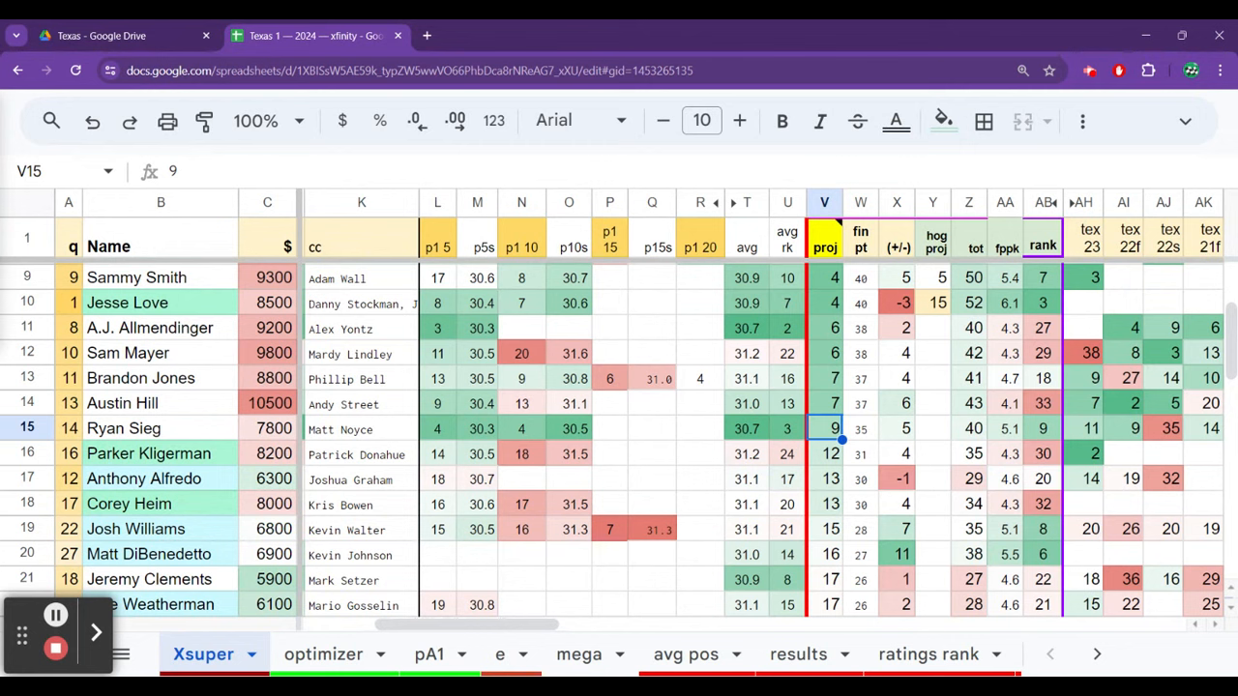
{"action": "left_click", "coordinate": [824, 479]}
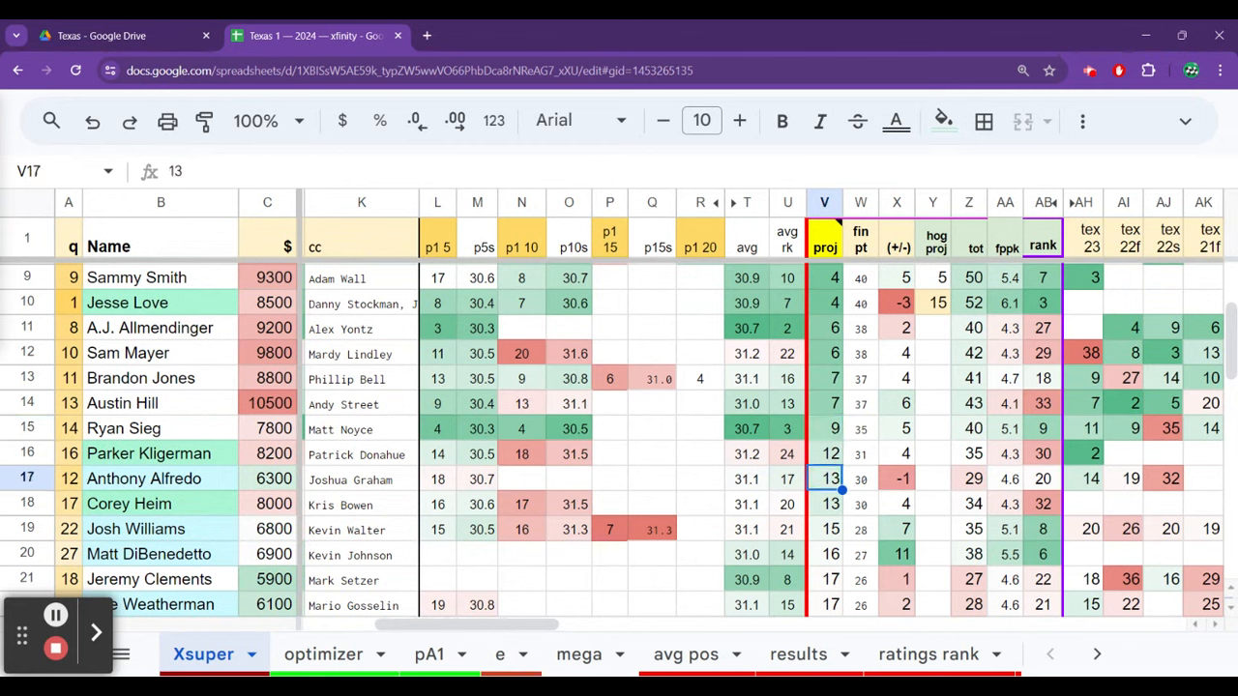
{"action": "left_click", "coordinate": [823, 529]}
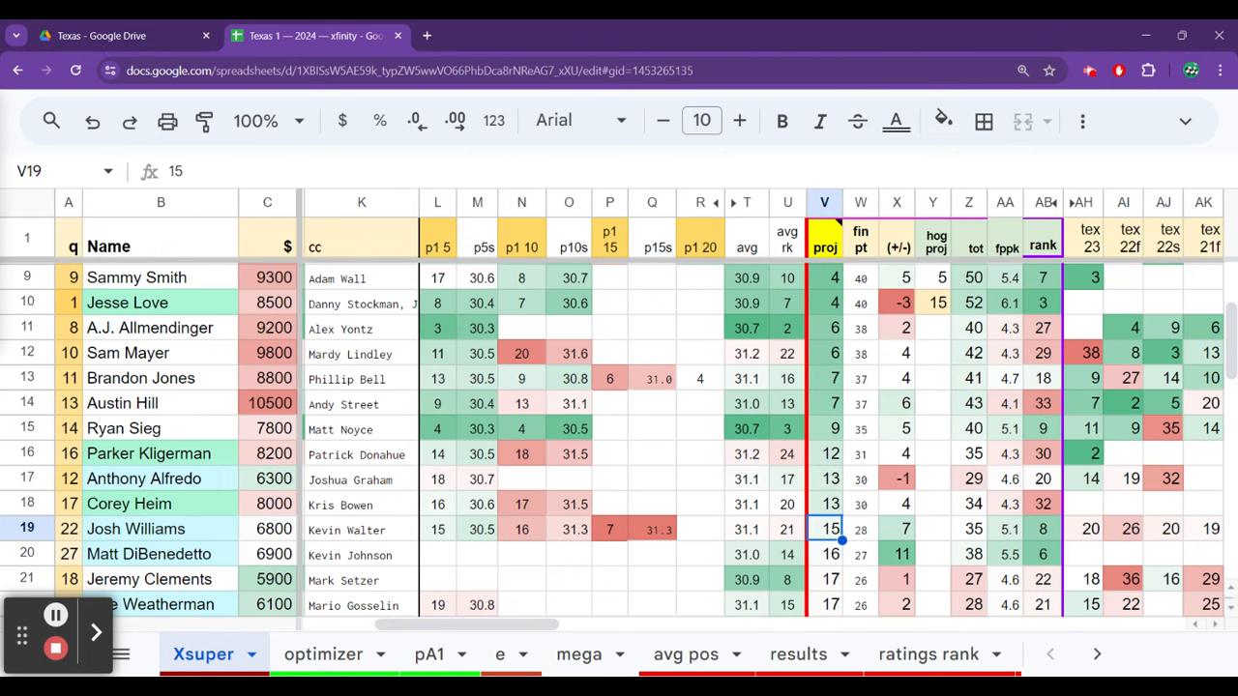
{"action": "left_click", "coordinate": [1005, 528]}
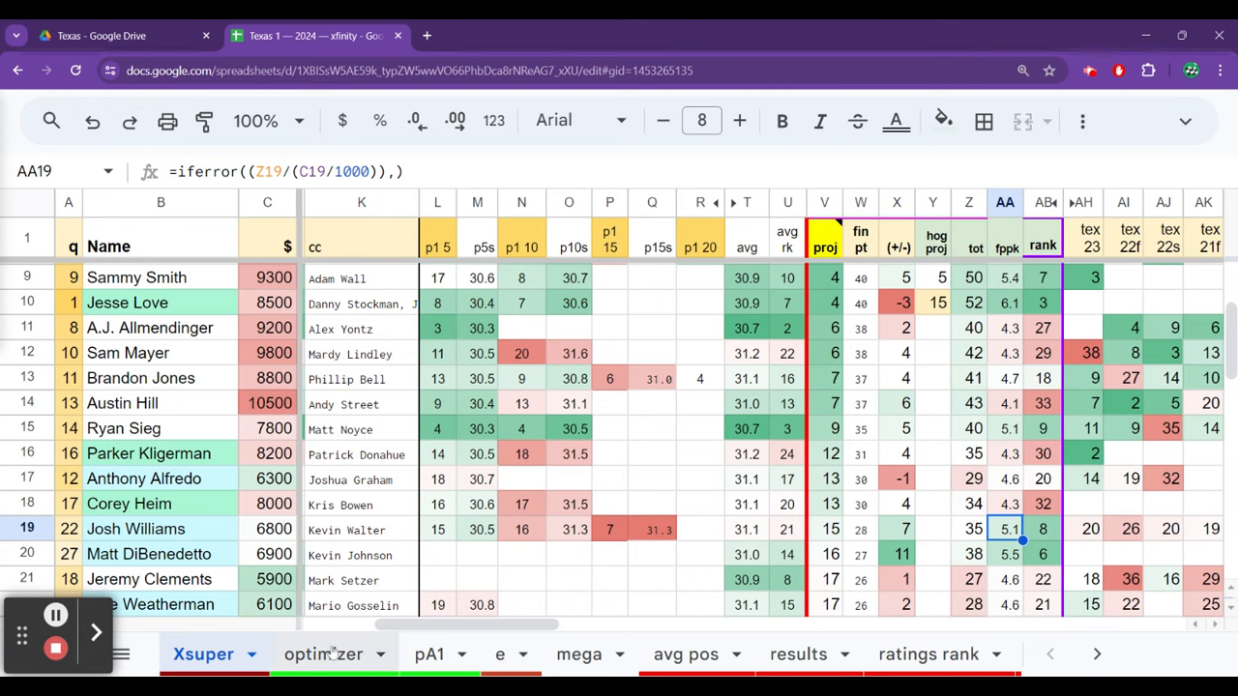
{"action": "left_click", "coordinate": [323, 653]}
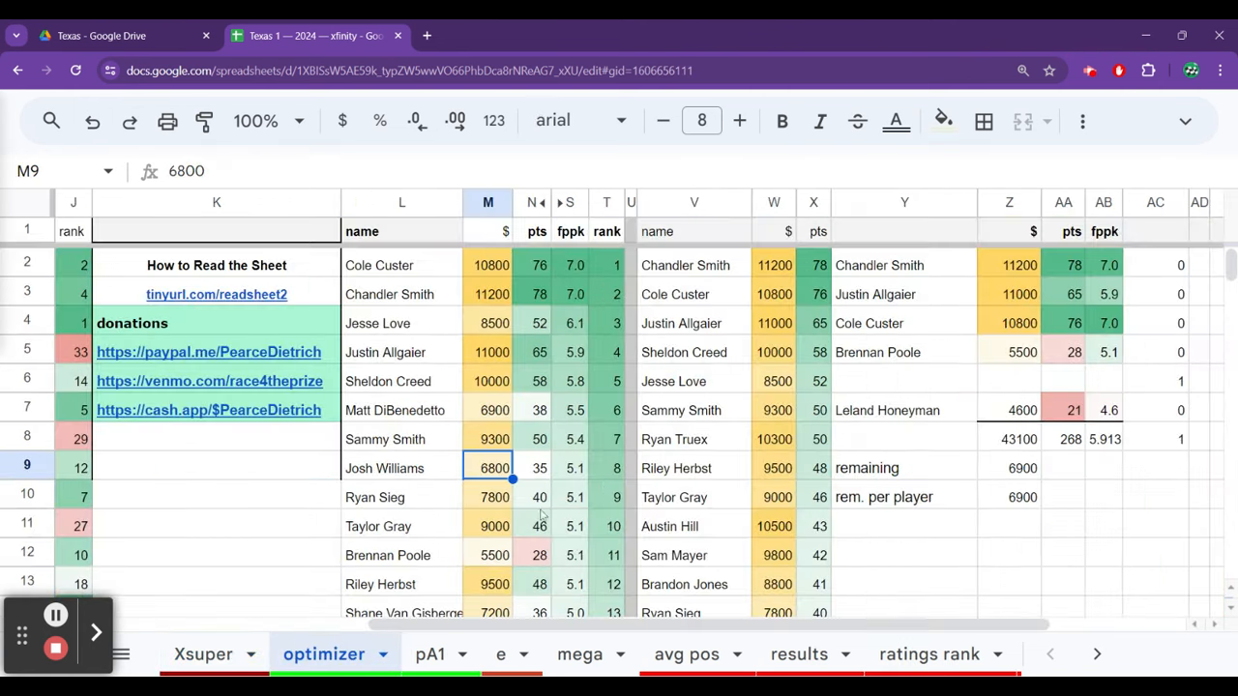
{"action": "left_click", "coordinate": [487, 496]}
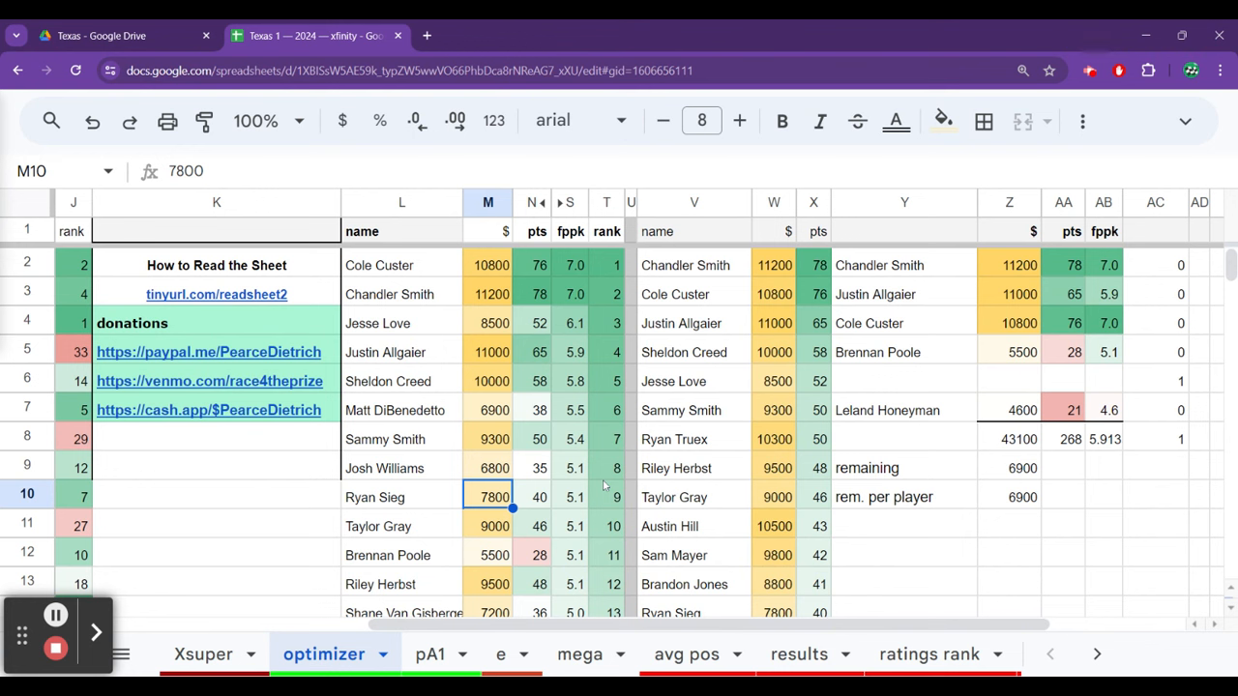
{"action": "left_click", "coordinate": [488, 525]}
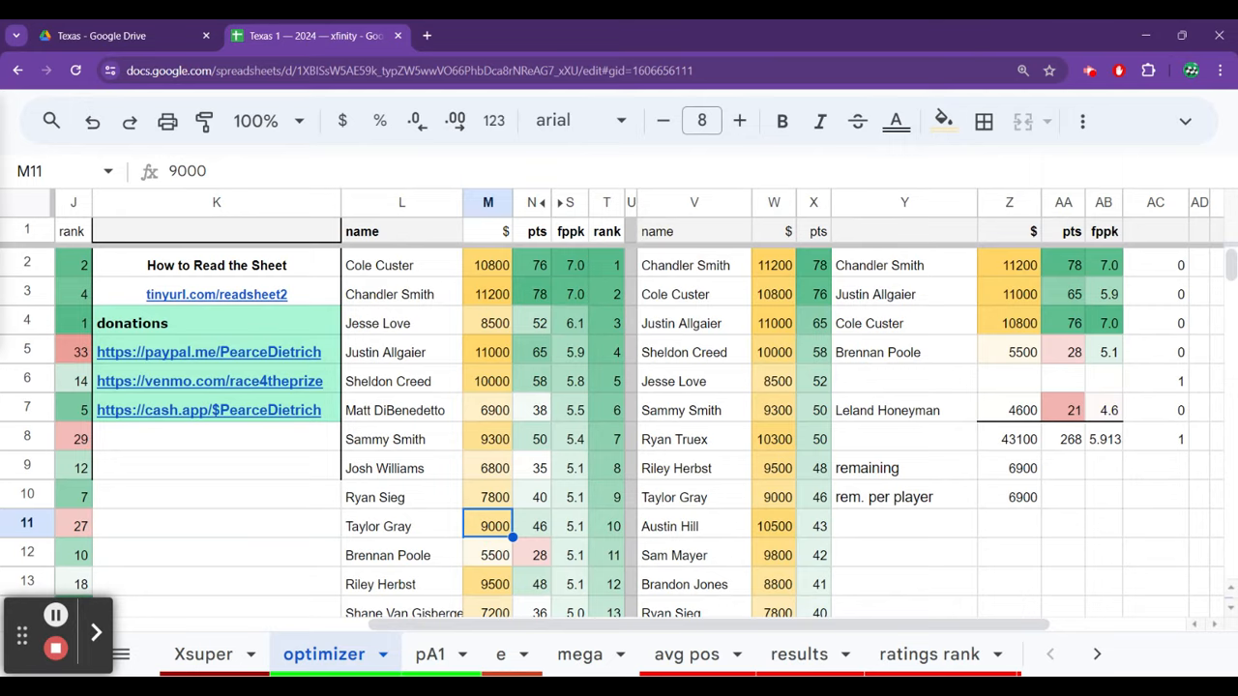
{"action": "mouse_move", "coordinate": [461, 453]}
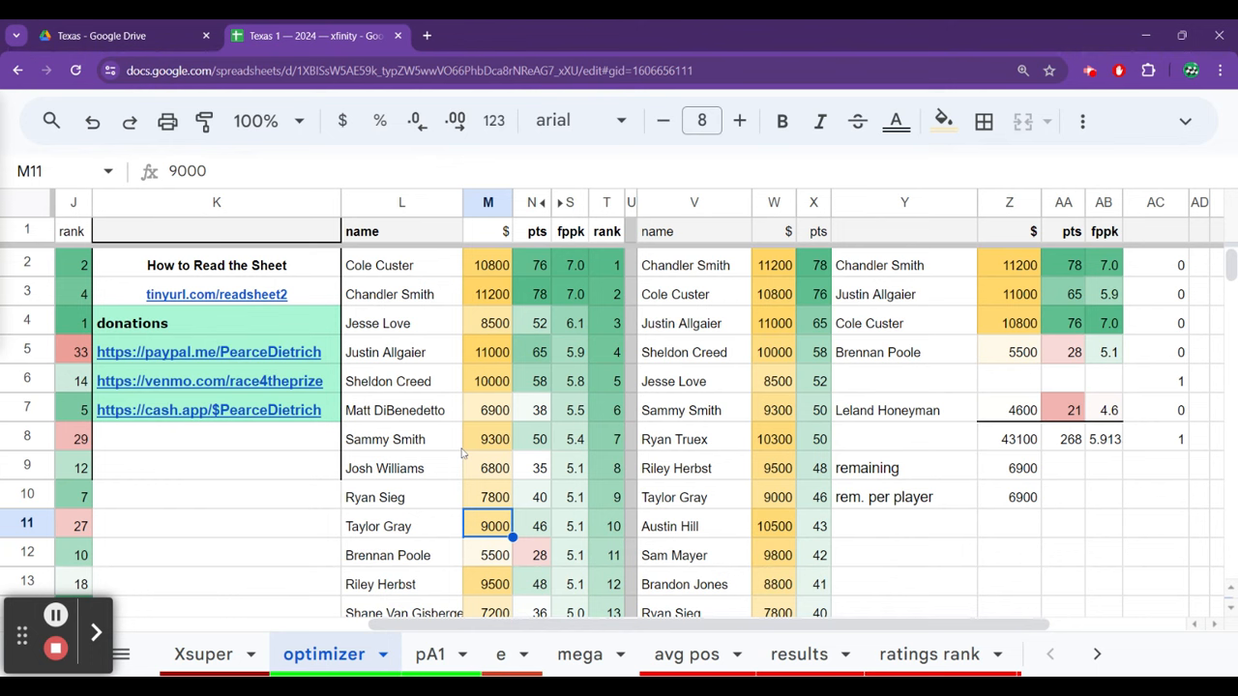
{"action": "left_click", "coordinate": [402, 525]}
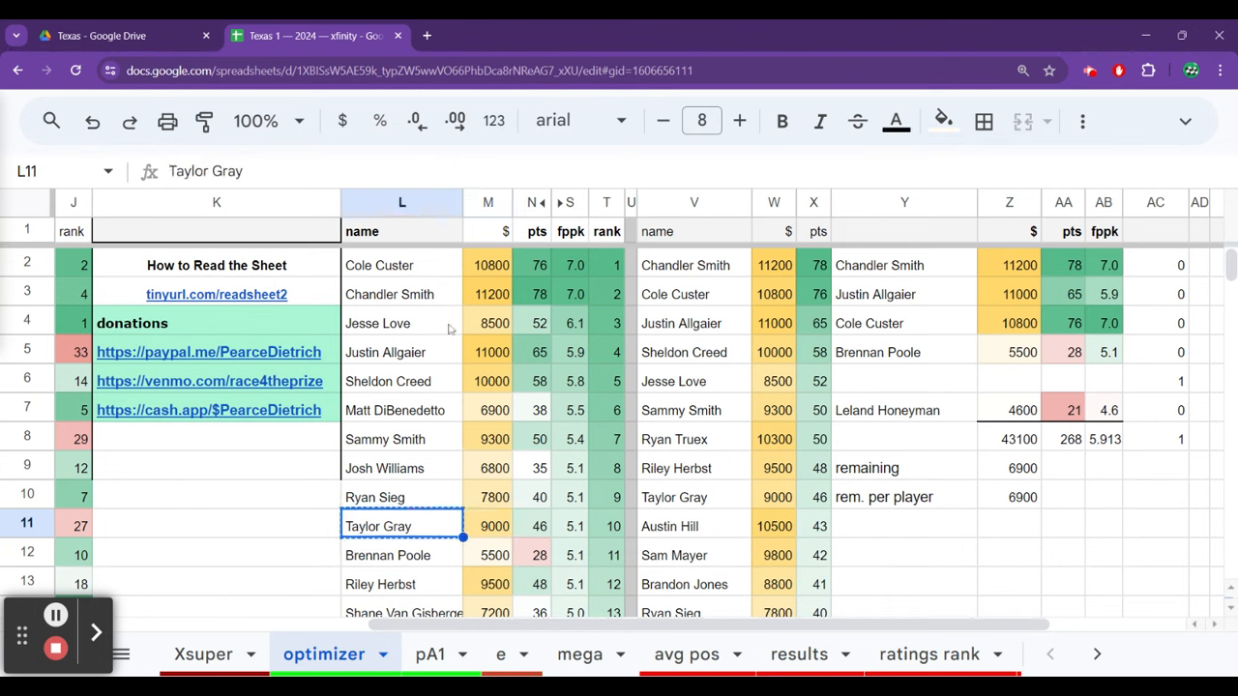
Put Jesse Love (8500) into Justin Allgaier's lineup slot, leaving 9400 remaining.
{"action": "left_click", "coordinate": [402, 321]}
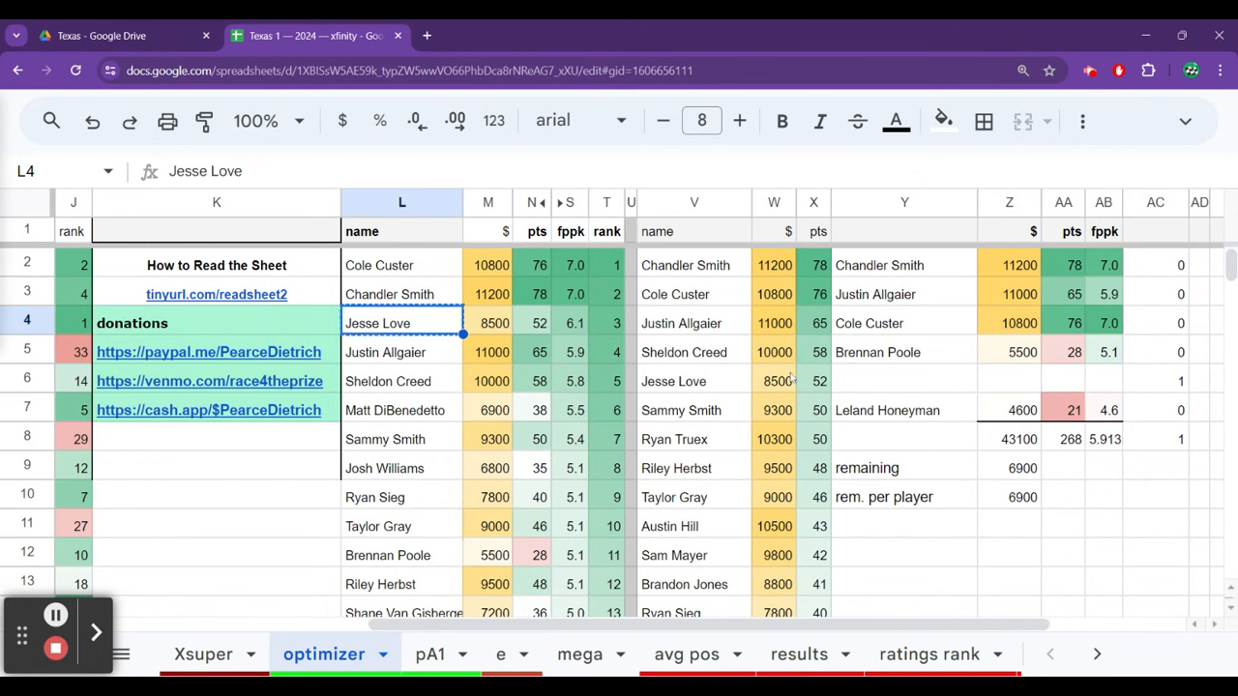
{"action": "left_click", "coordinate": [875, 293]}
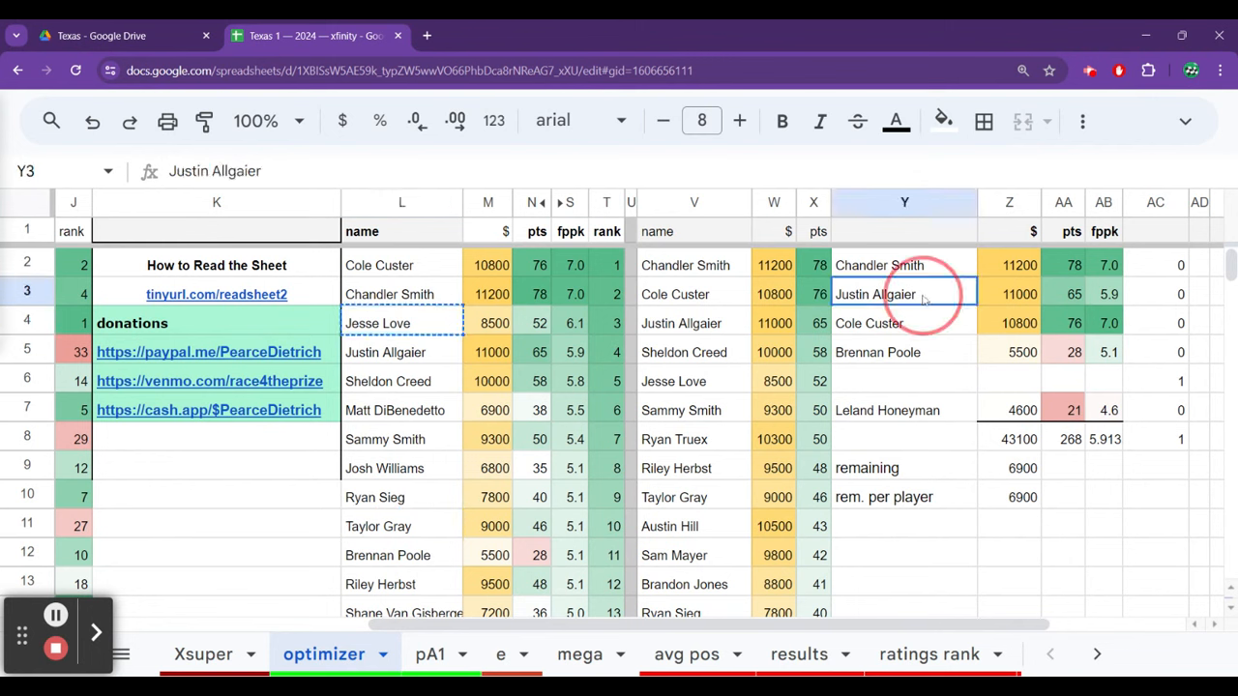
{"action": "left_click", "coordinate": [904, 352]}
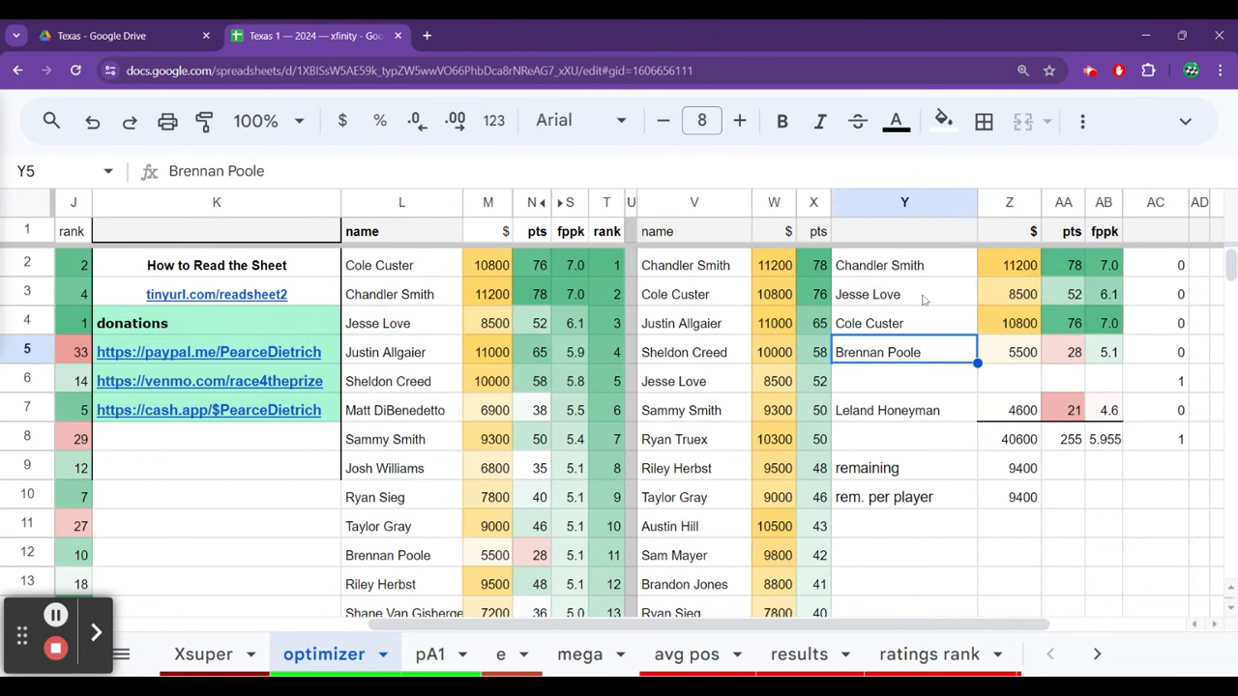
{"action": "left_click", "coordinate": [904, 265]}
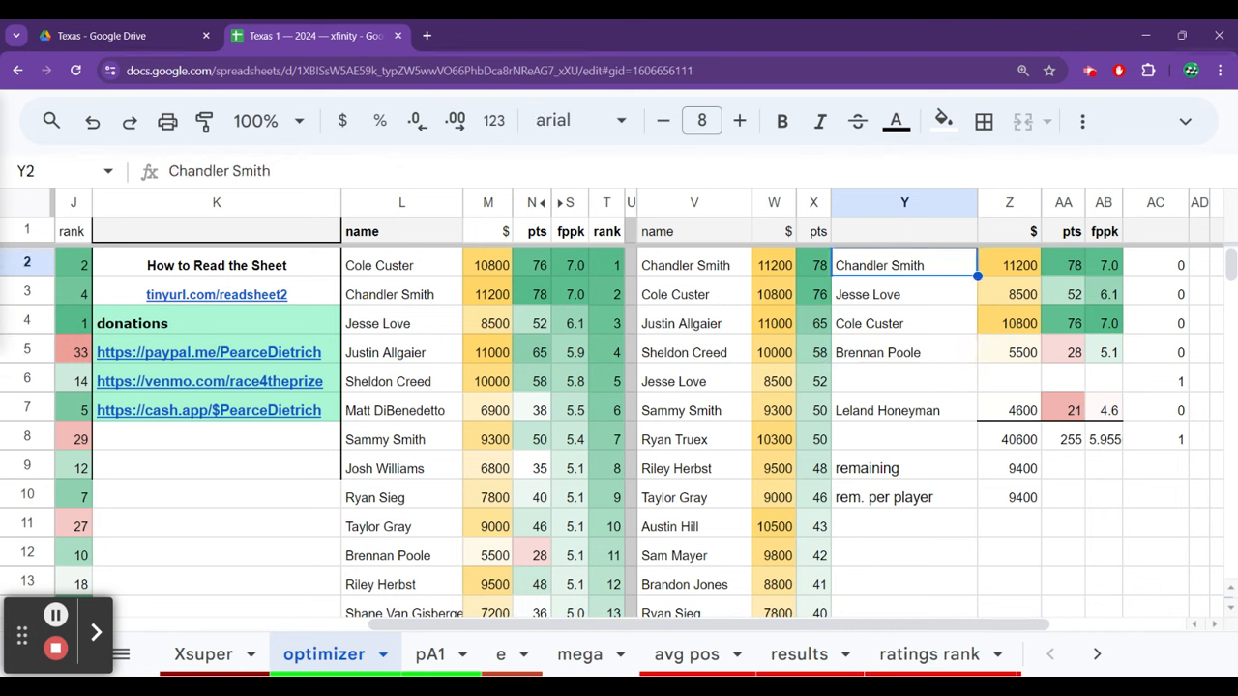
Review Cole Custer's and the empty lineup slots, then select Matt DiBenedetto in the ranked list.
{"action": "left_click", "coordinate": [904, 323]}
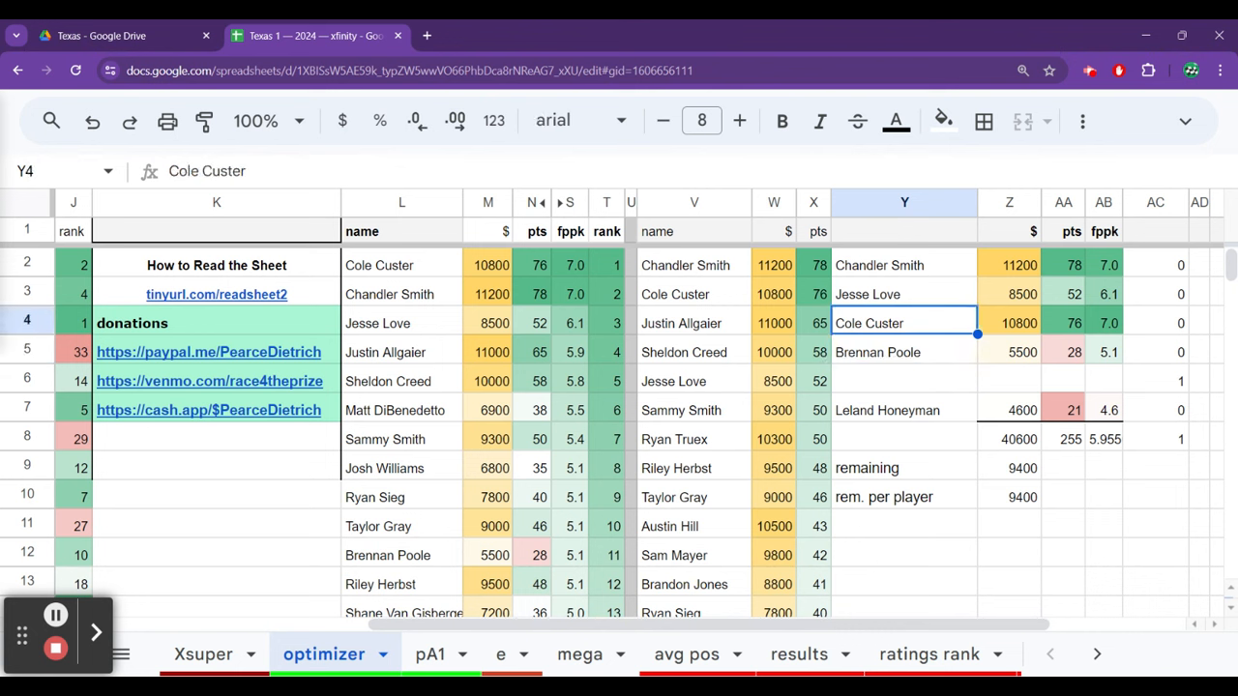
{"action": "left_click", "coordinate": [903, 380]}
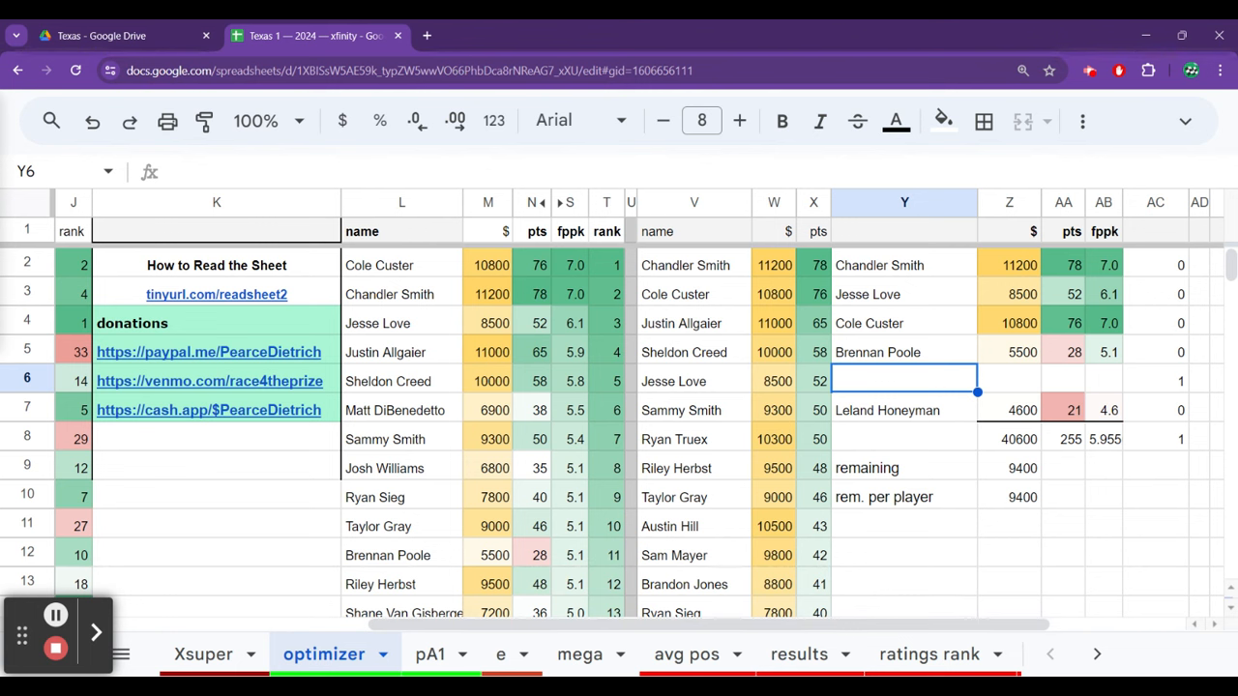
{"action": "left_click", "coordinate": [630, 380]}
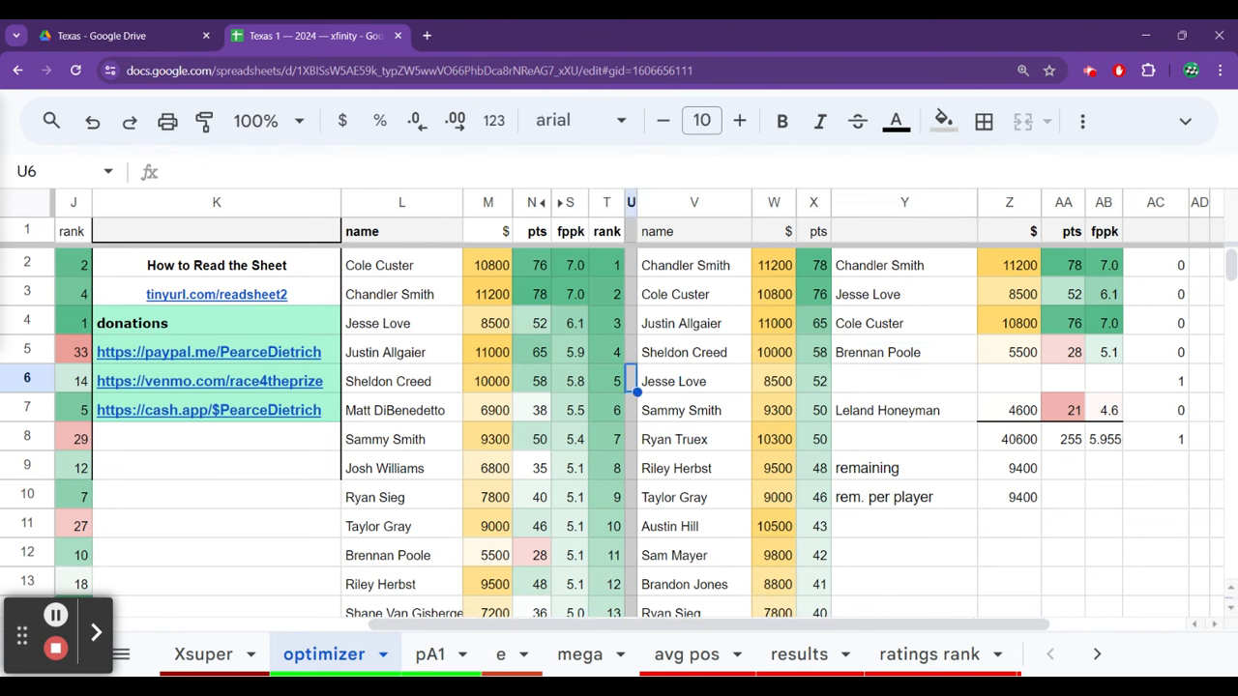
{"action": "left_click", "coordinate": [401, 410]}
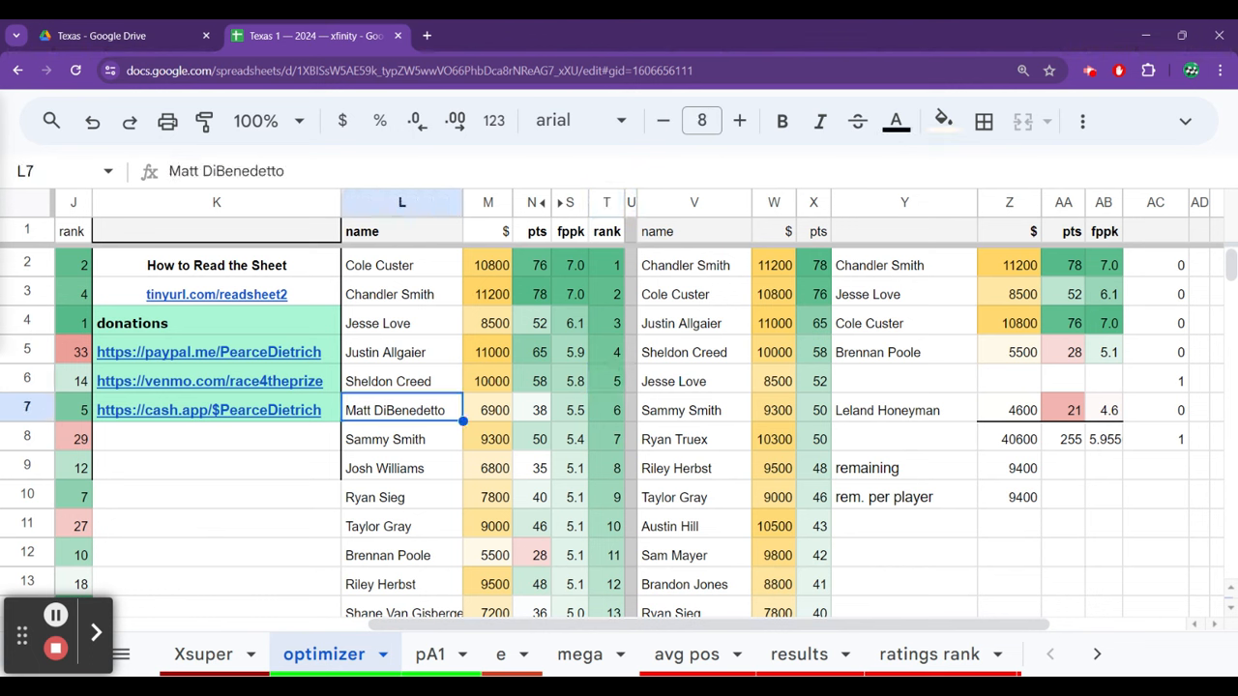
{"action": "left_click", "coordinate": [487, 410]}
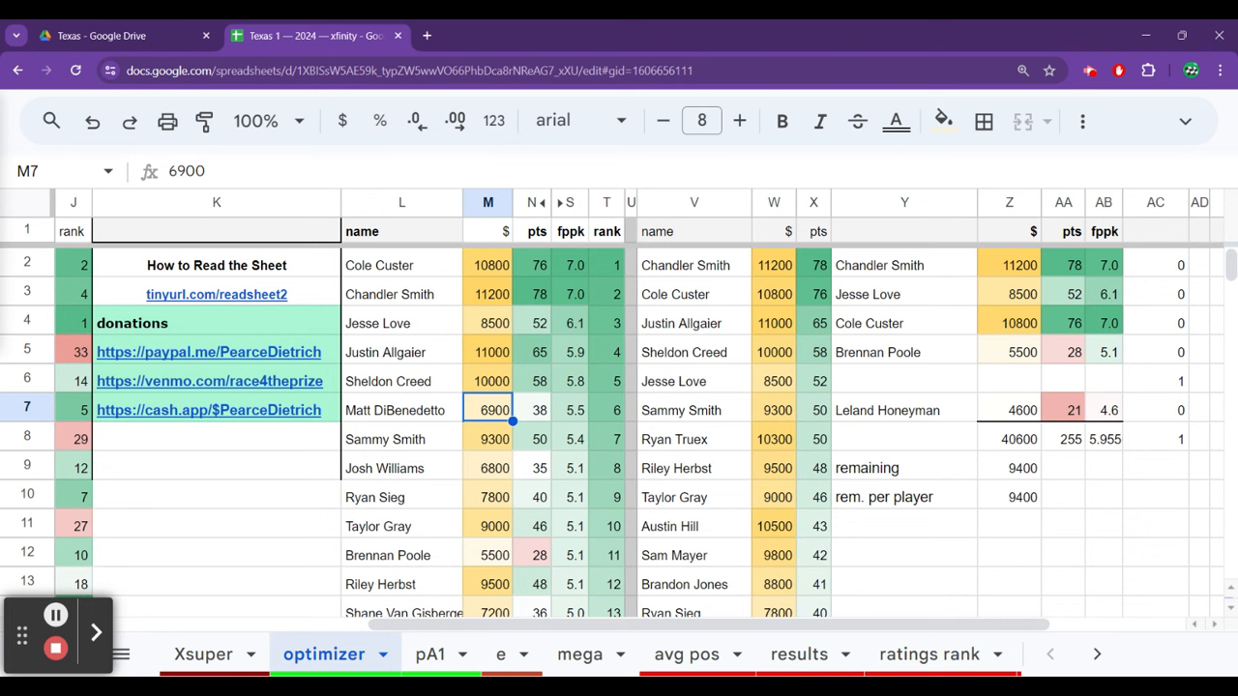
{"action": "left_click", "coordinate": [488, 525]}
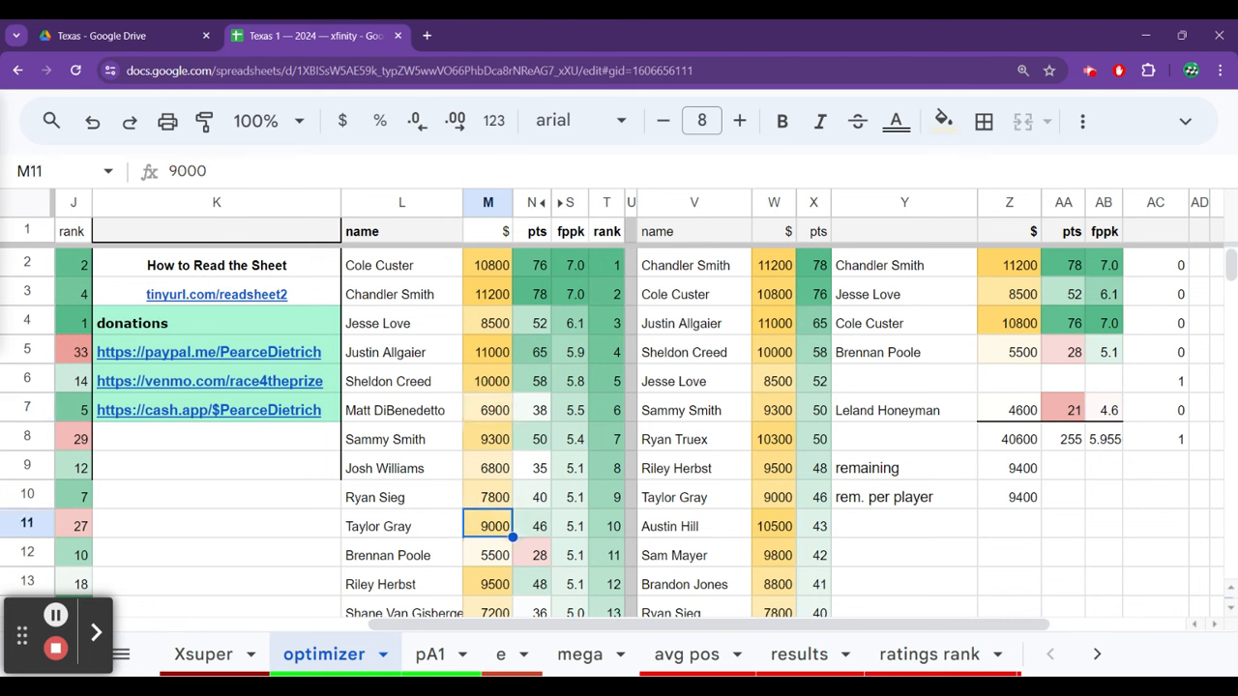
{"action": "left_click", "coordinate": [487, 583]}
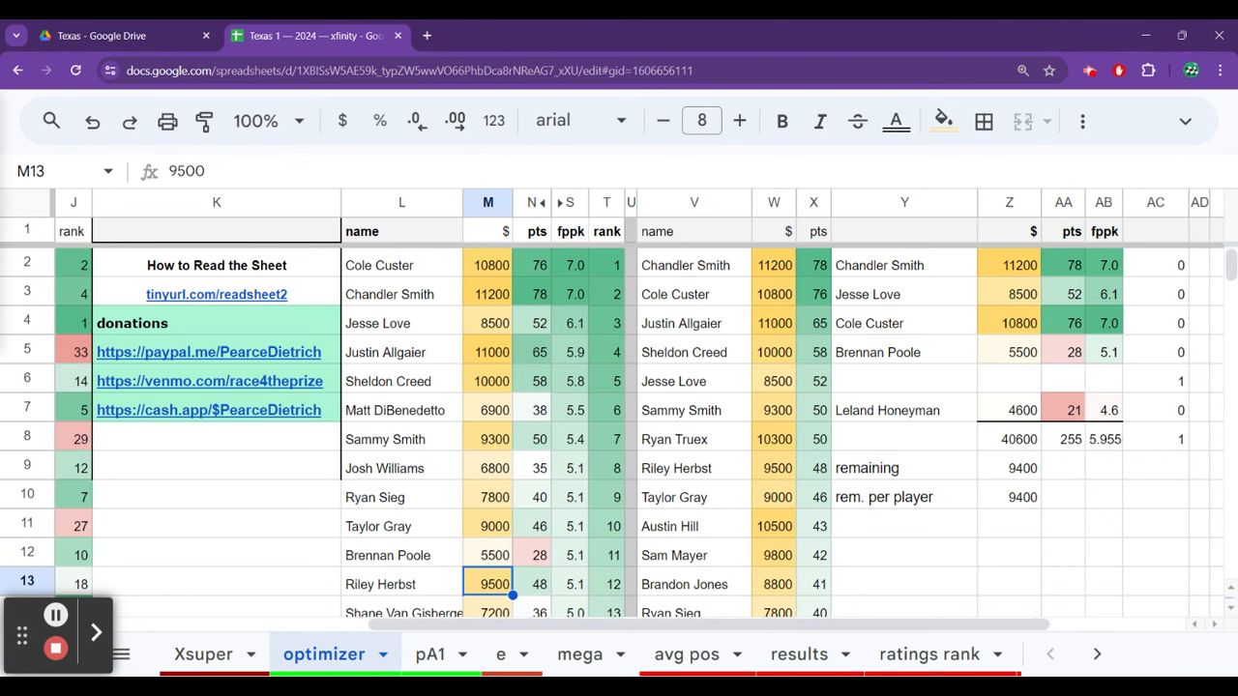
{"action": "left_click", "coordinate": [487, 554]}
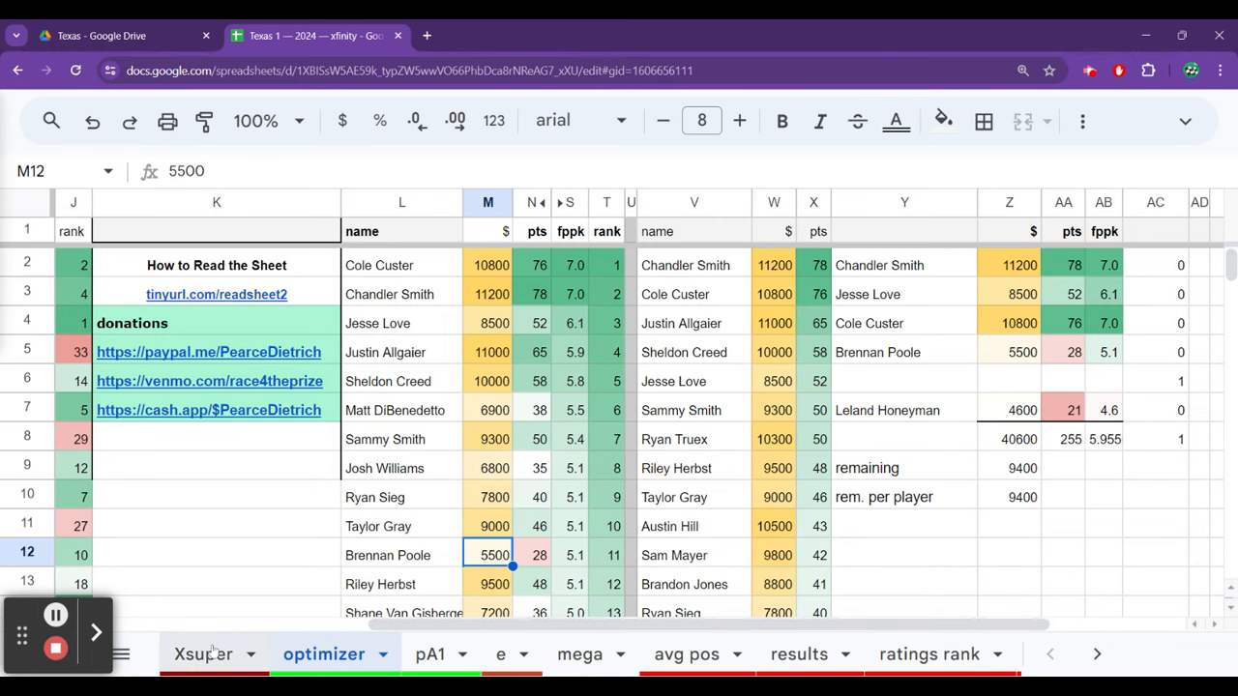
On Xsuper, compare projected finishes of Poole (20), Retzlaff (18), Weatherman (17) and Poole's mrt1 finish (14).
{"action": "left_click", "coordinate": [203, 653]}
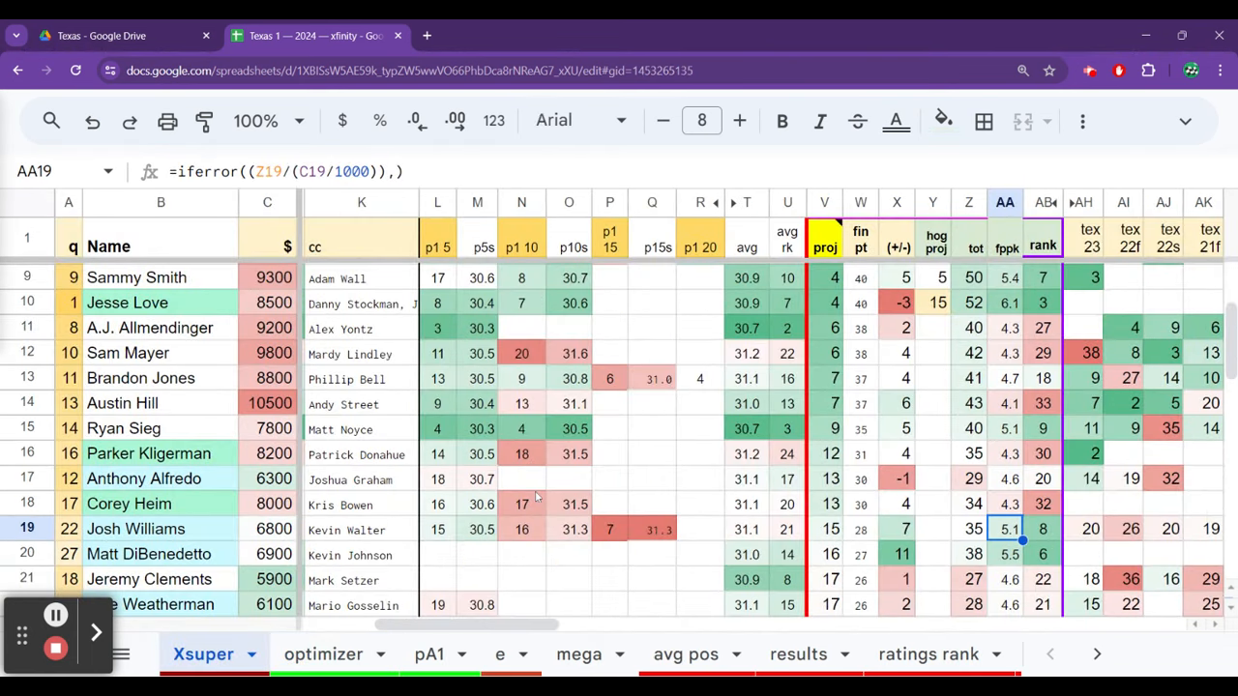
{"action": "scroll", "scroll_direction": "down", "scroll_amount": 3}
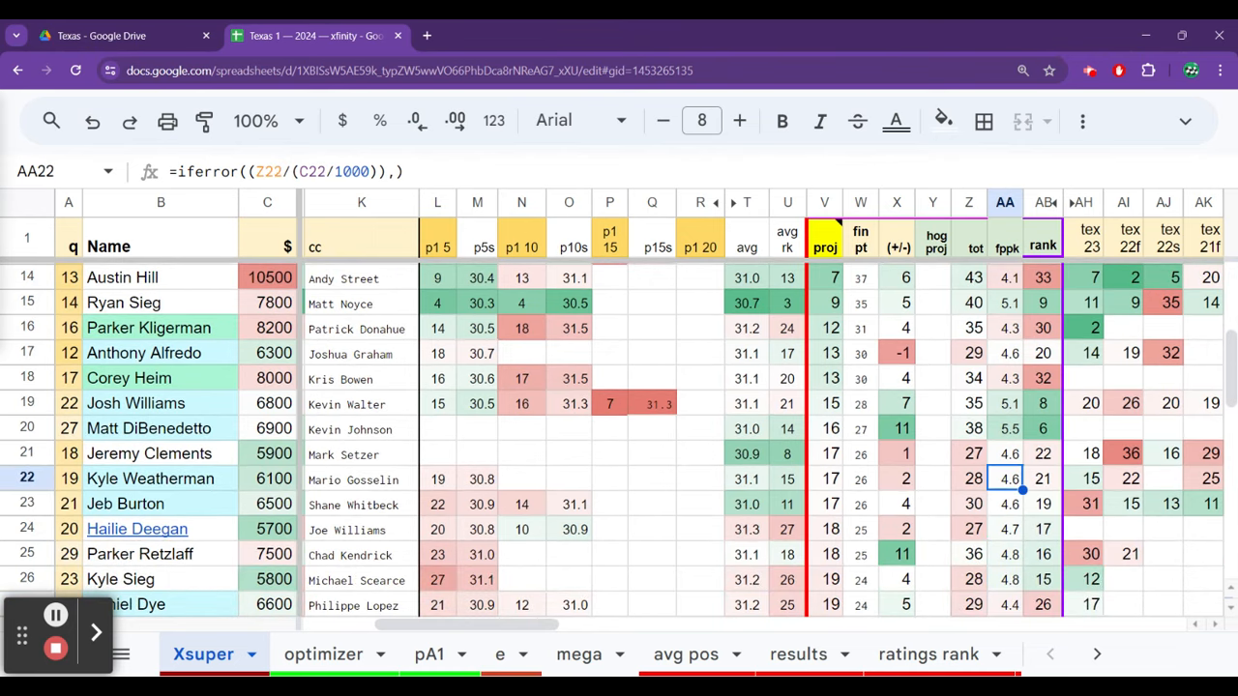
{"action": "scroll", "scroll_direction": "down", "scroll_amount": 3}
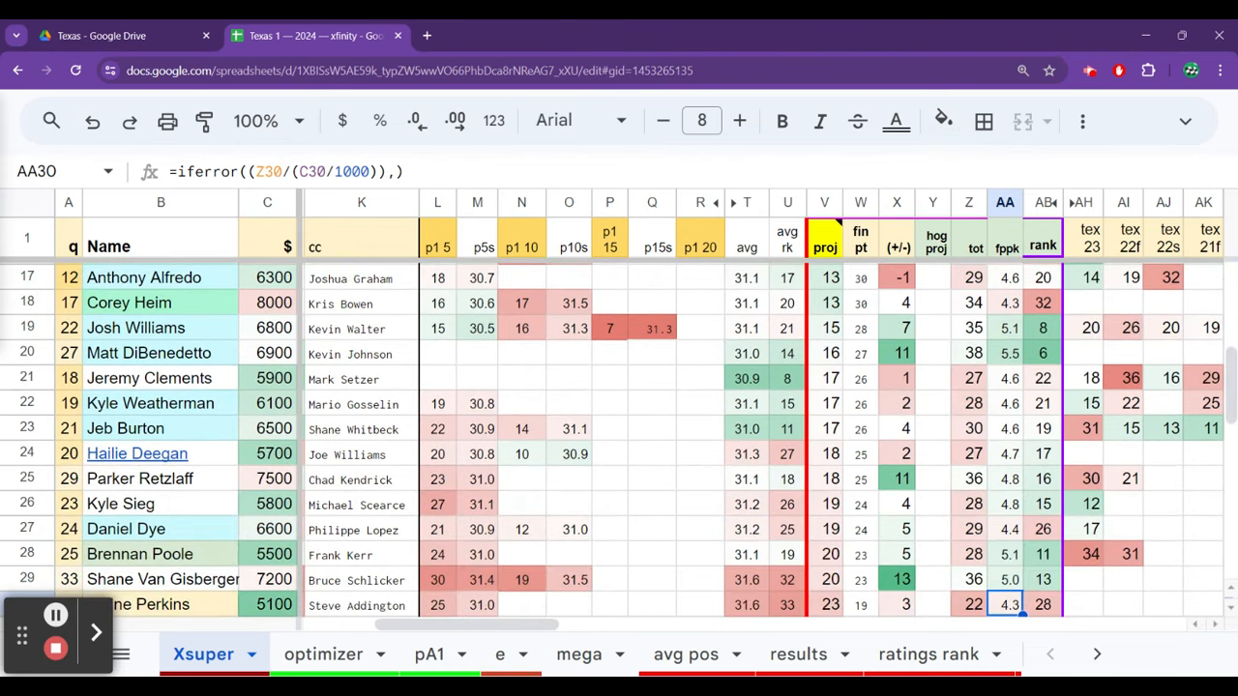
{"action": "left_click", "coordinate": [824, 554]}
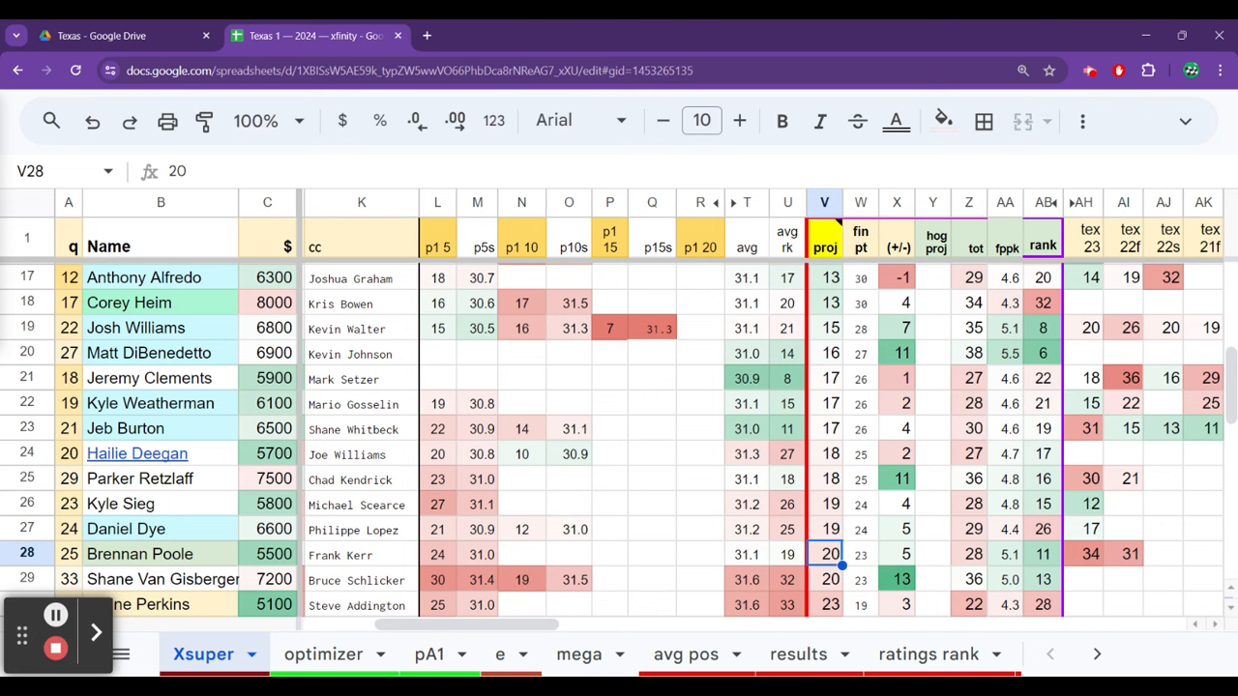
{"action": "left_click", "coordinate": [823, 479]}
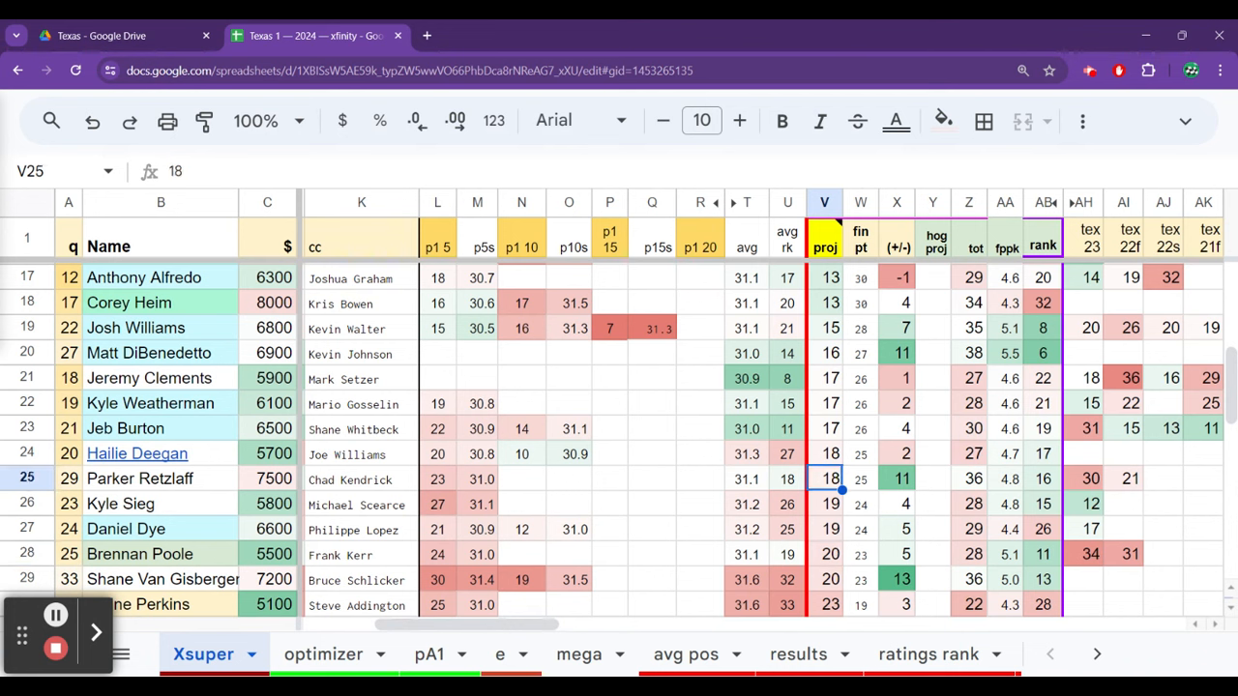
{"action": "left_click", "coordinate": [824, 377]}
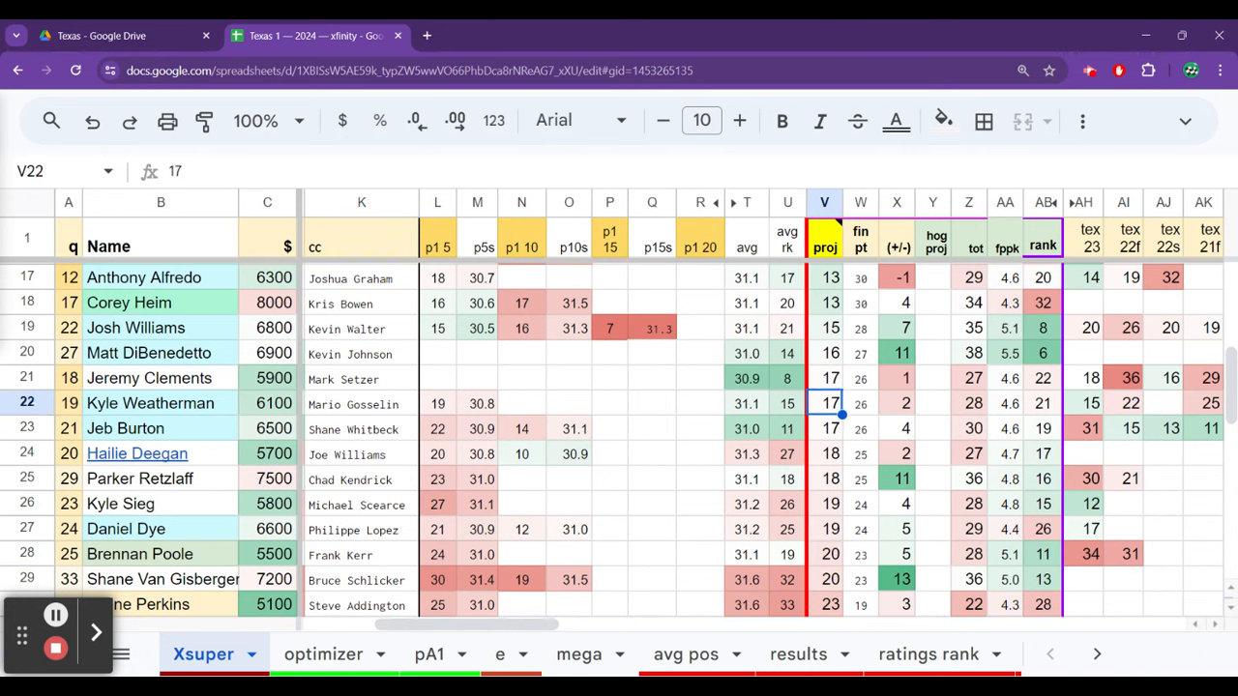
{"action": "left_click", "coordinate": [824, 477]}
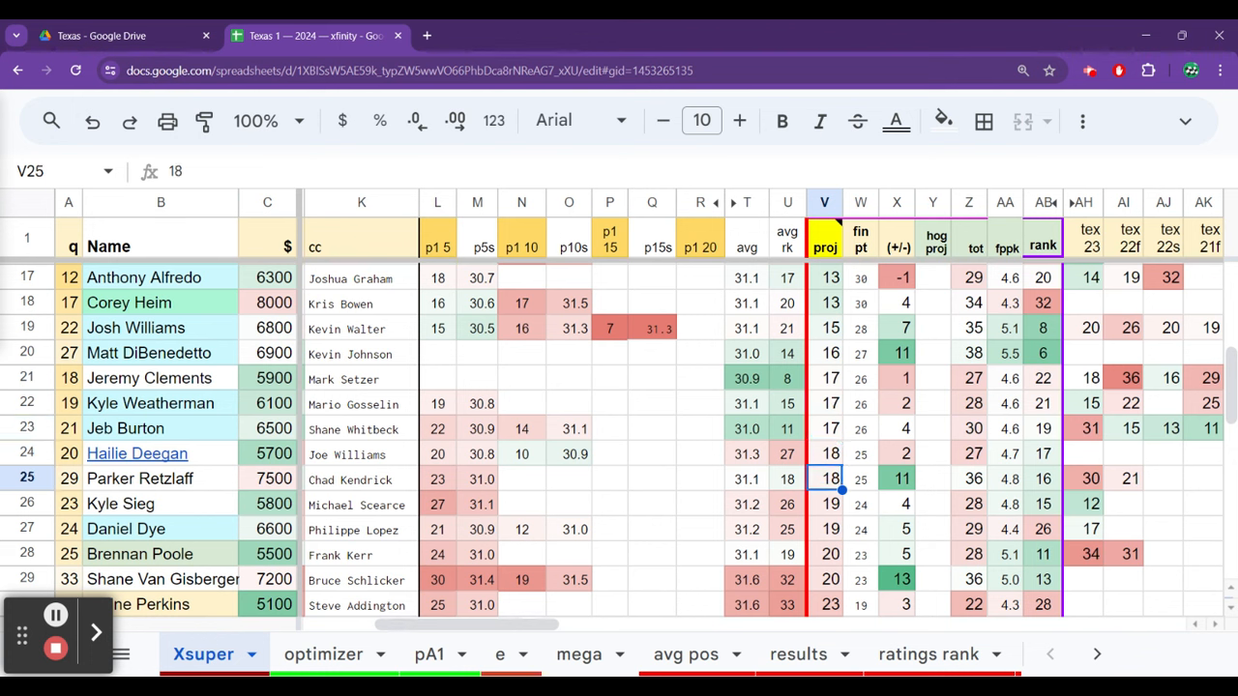
{"action": "left_click", "coordinate": [824, 553]}
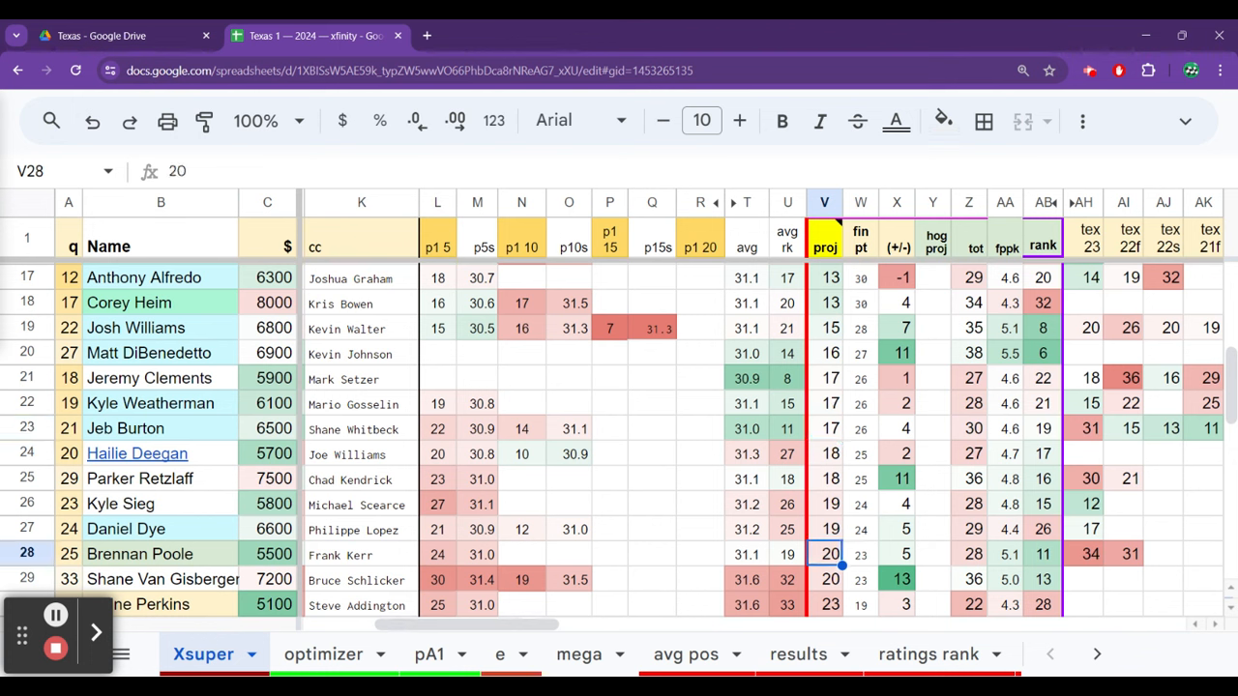
{"action": "left_click", "coordinate": [824, 403]}
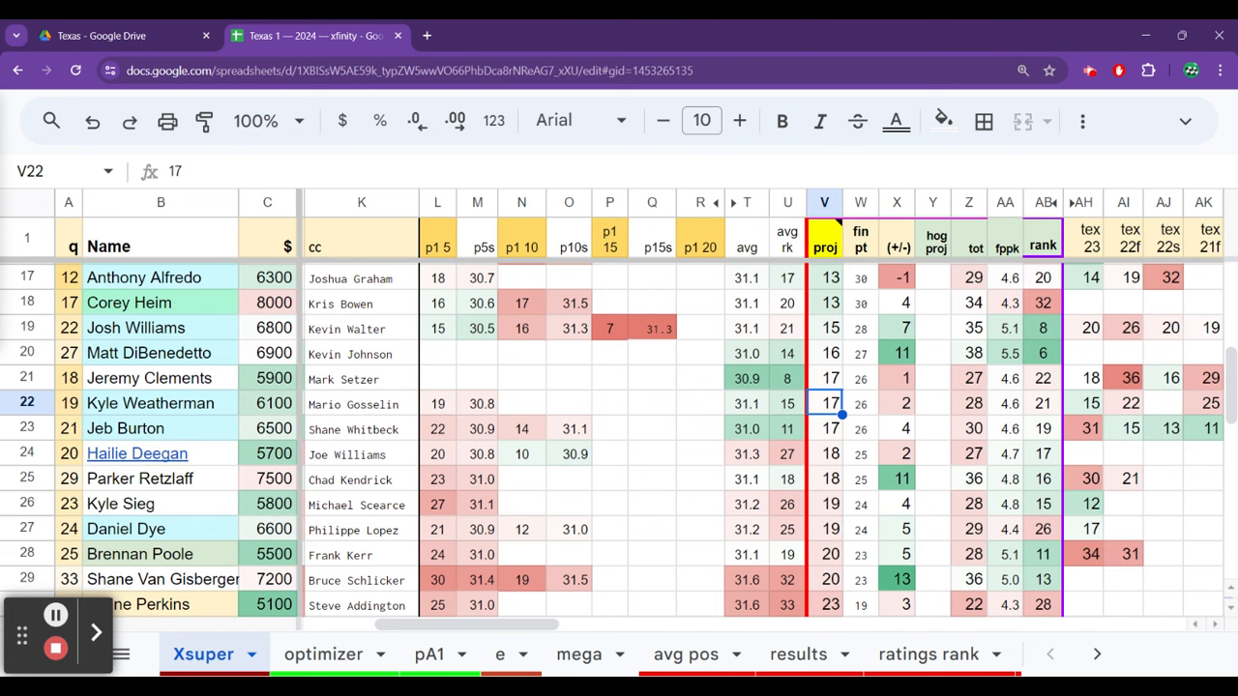
{"action": "left_click", "coordinate": [824, 554]}
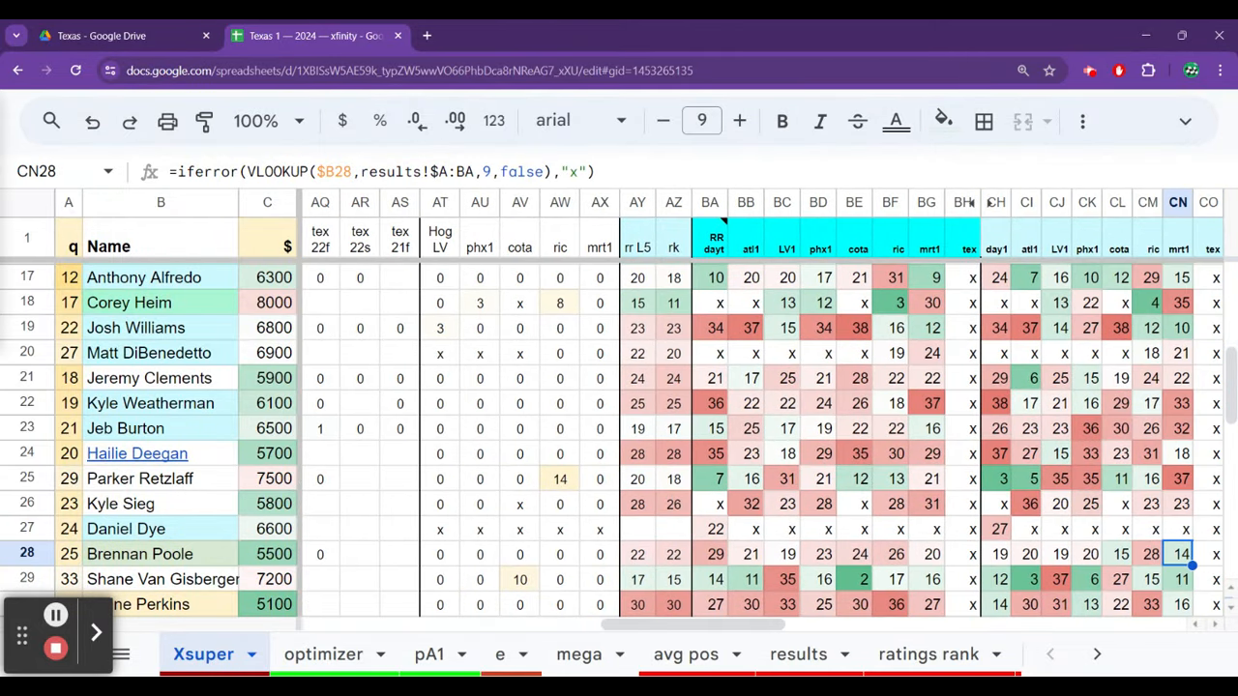
Look up Brennan Poole's row, salary (5500) and team on Xsuper, then return to the optimizer.
{"action": "left_click", "coordinate": [972, 553]}
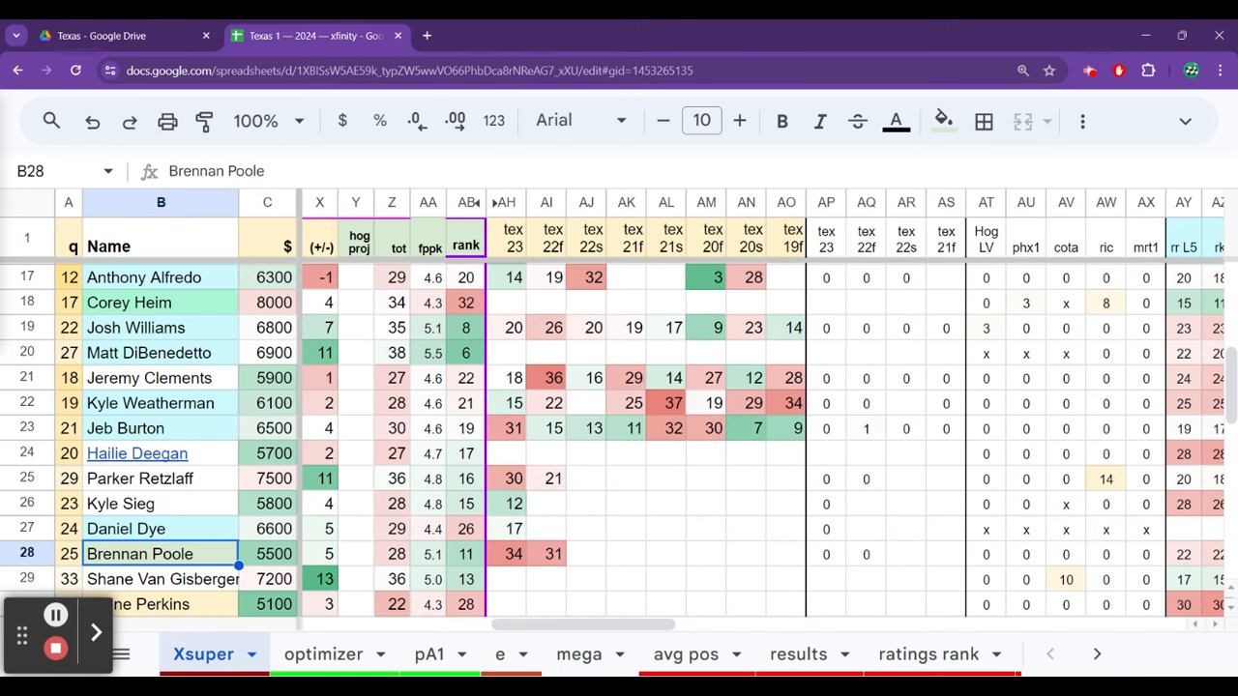
{"action": "left_click", "coordinate": [267, 553]}
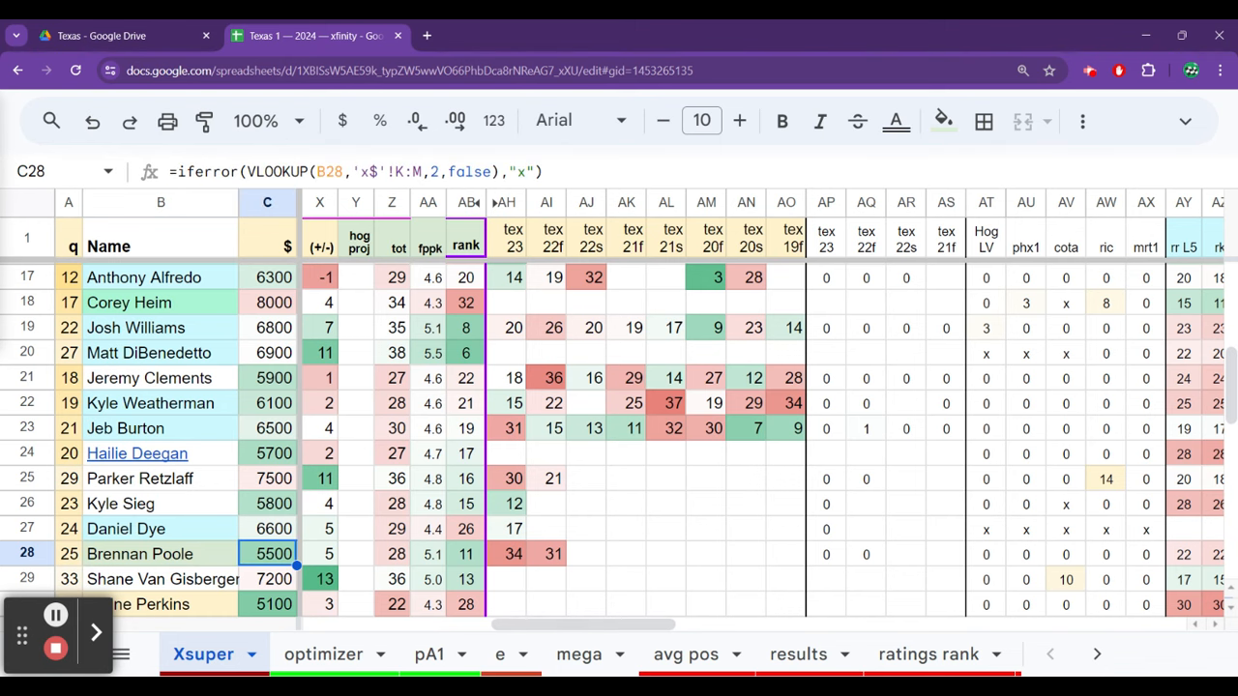
{"action": "left_click", "coordinate": [356, 554]}
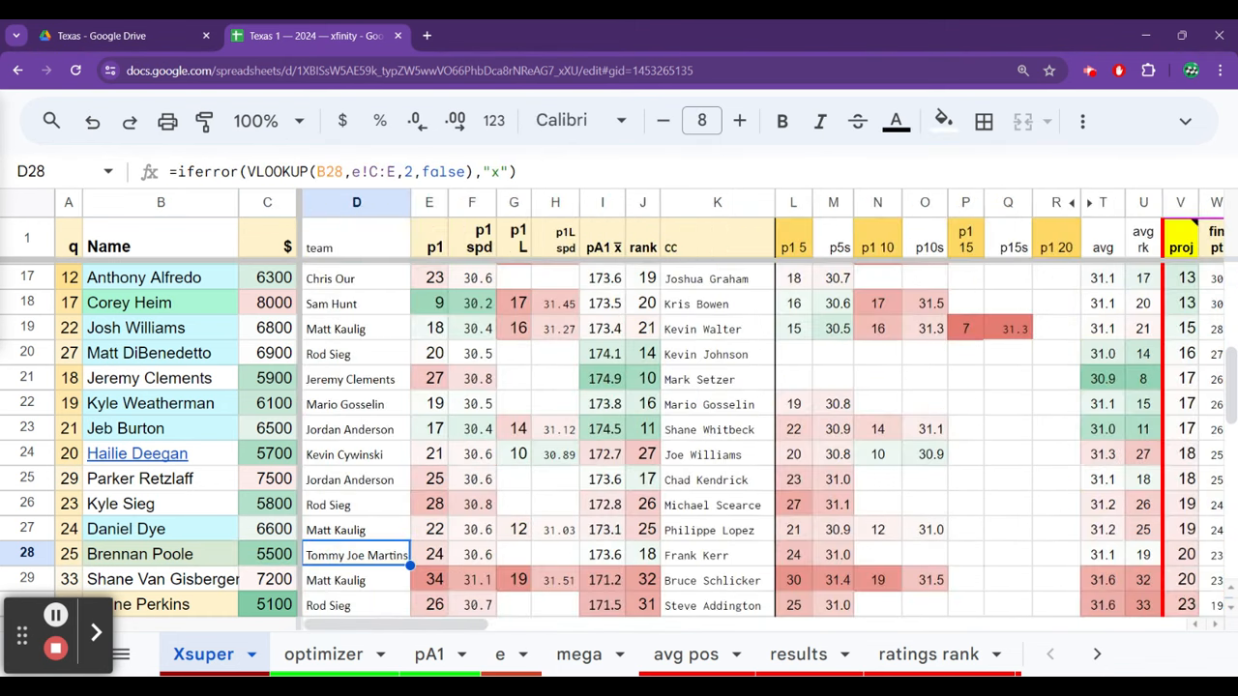
{"action": "left_click", "coordinate": [323, 654]}
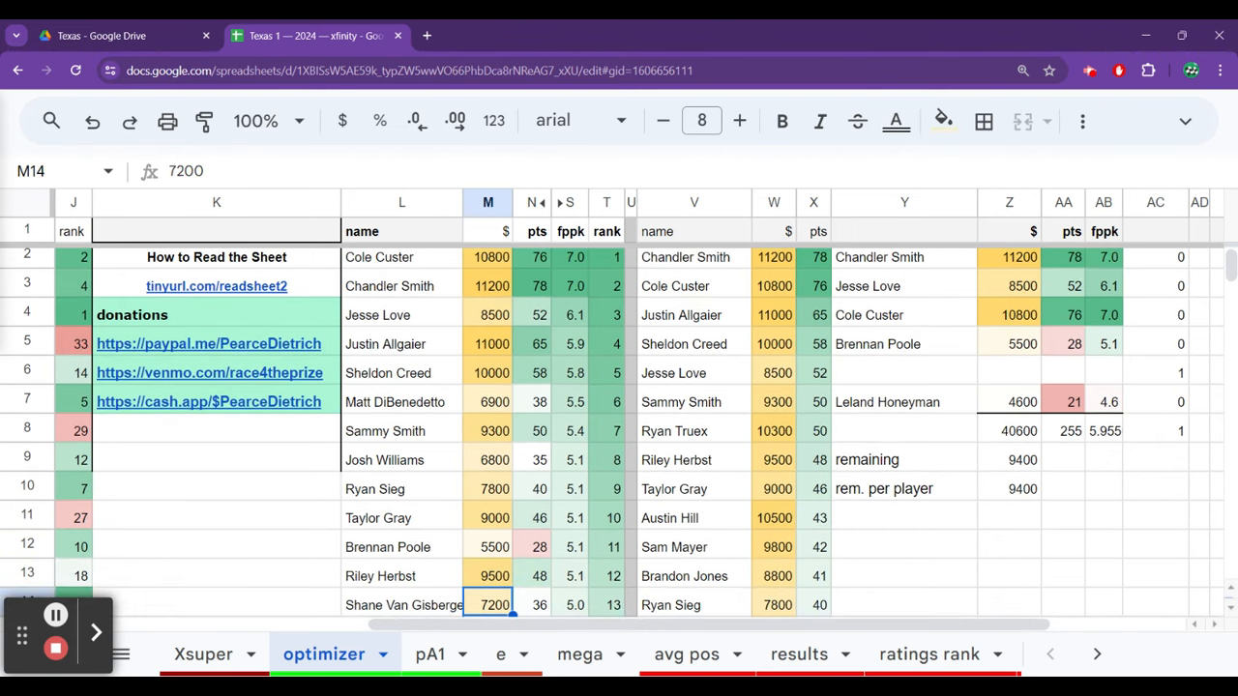
{"action": "left_click", "coordinate": [488, 576]}
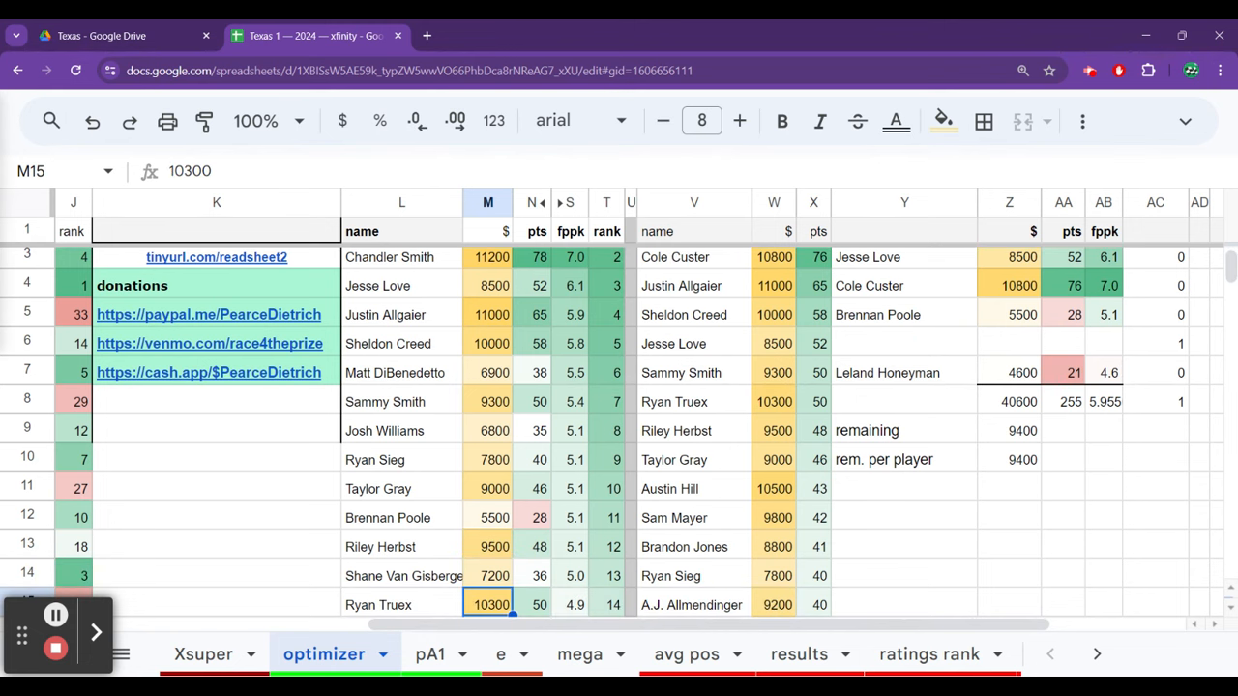
{"action": "left_click", "coordinate": [488, 575]}
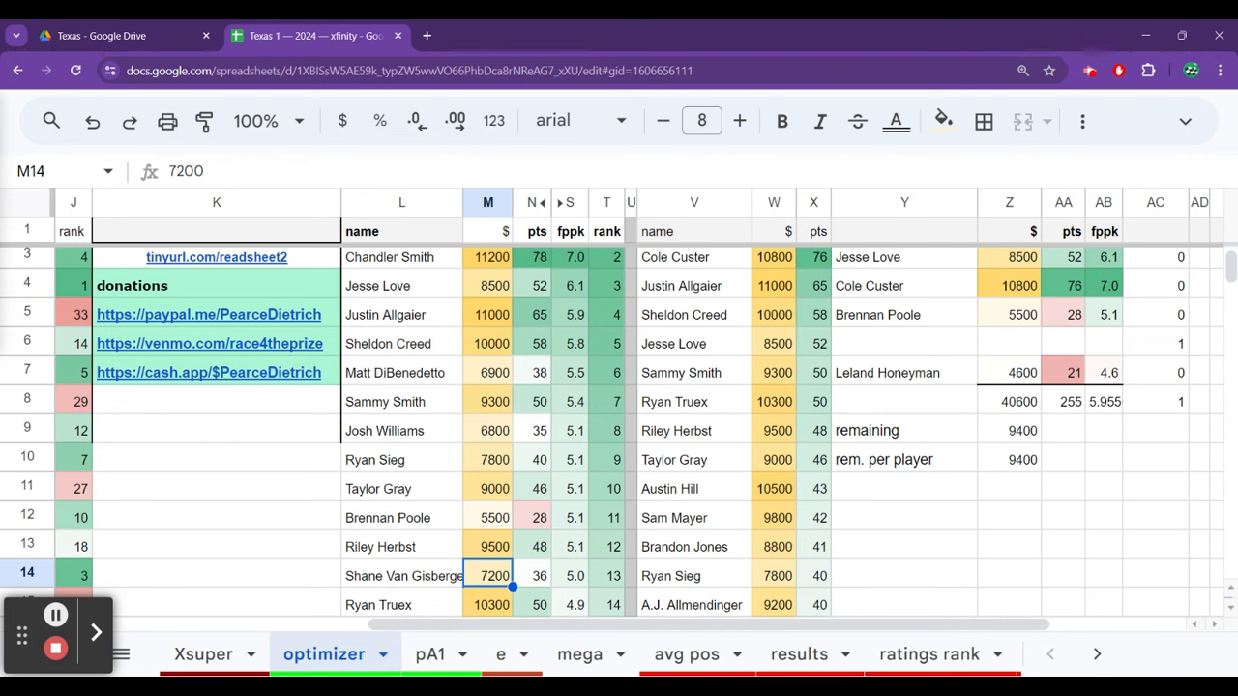
{"action": "left_click", "coordinate": [490, 605]}
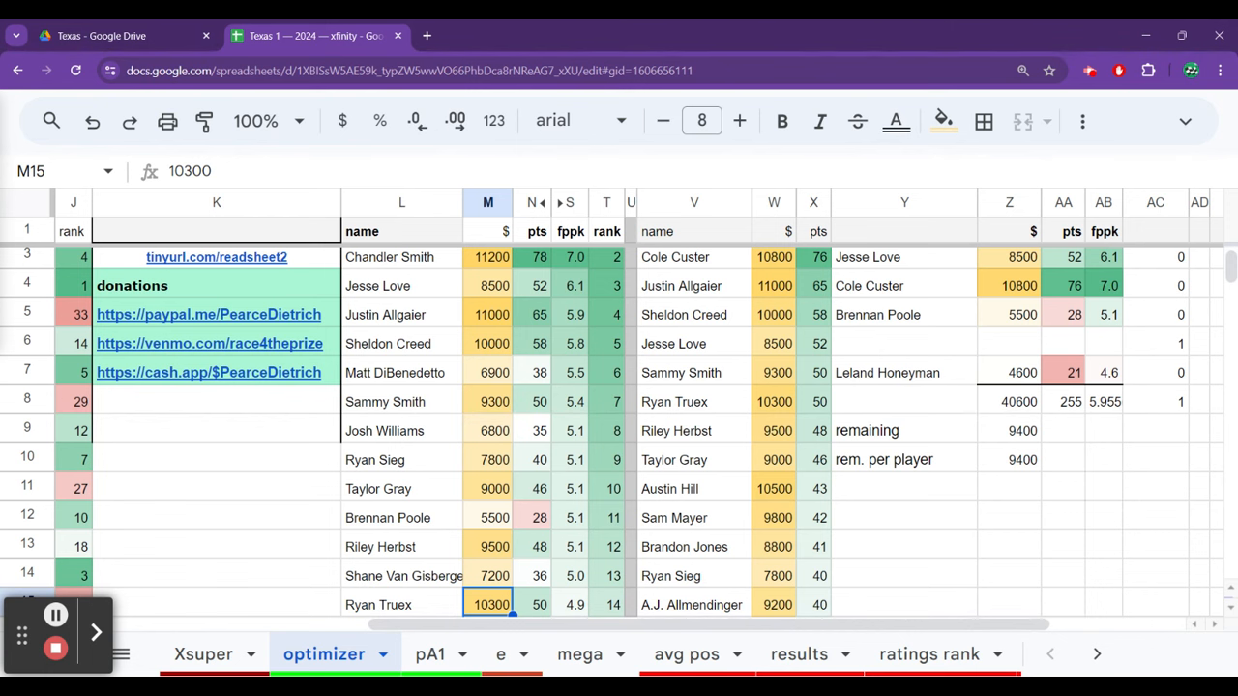
{"action": "scroll", "scroll_direction": "down", "scroll_amount": 3}
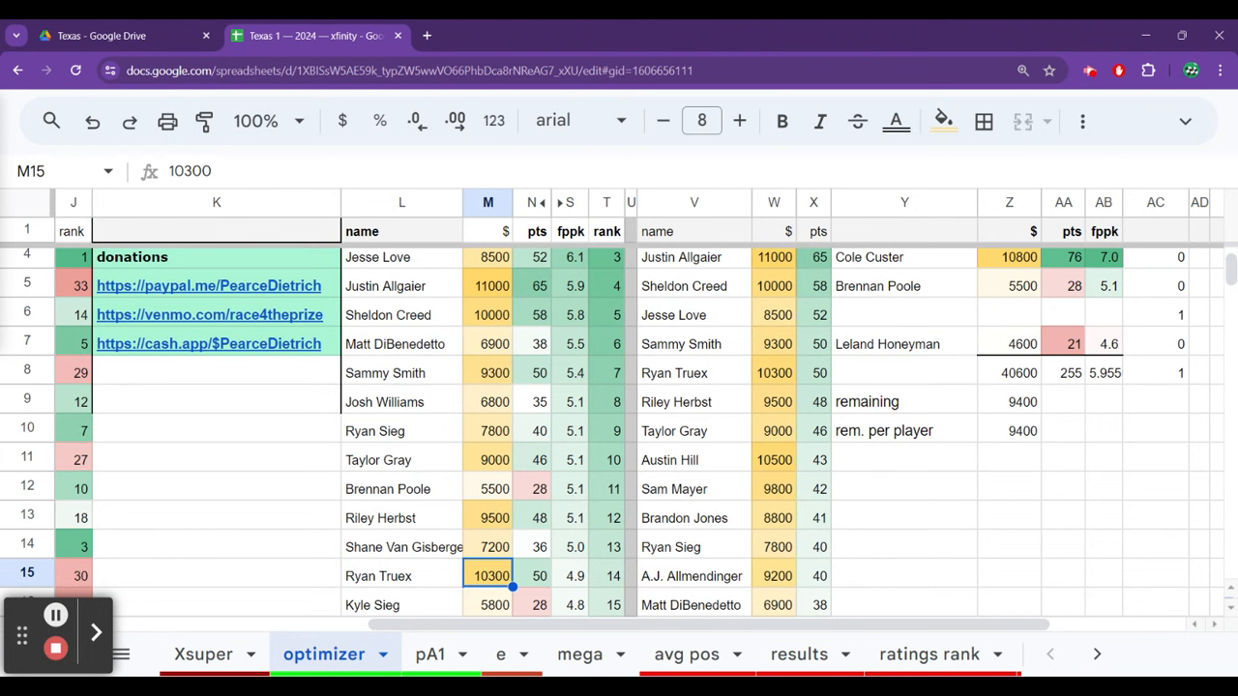
{"action": "left_click", "coordinate": [487, 604]}
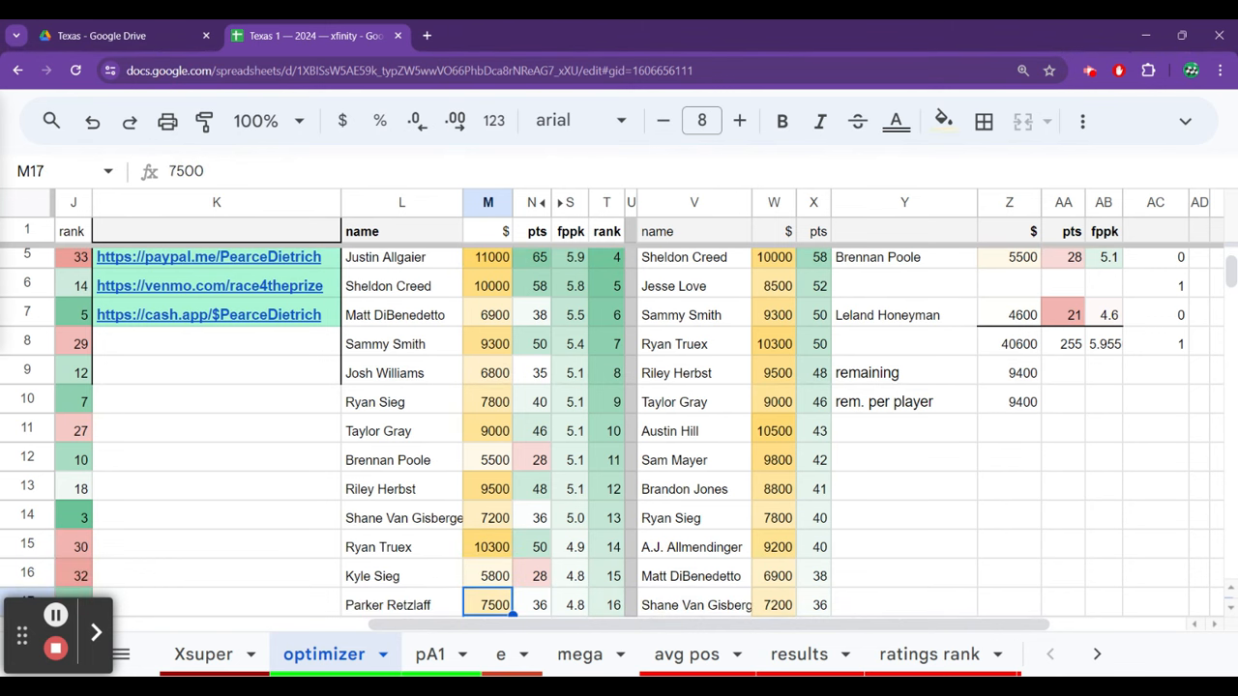
{"action": "left_click", "coordinate": [494, 576]}
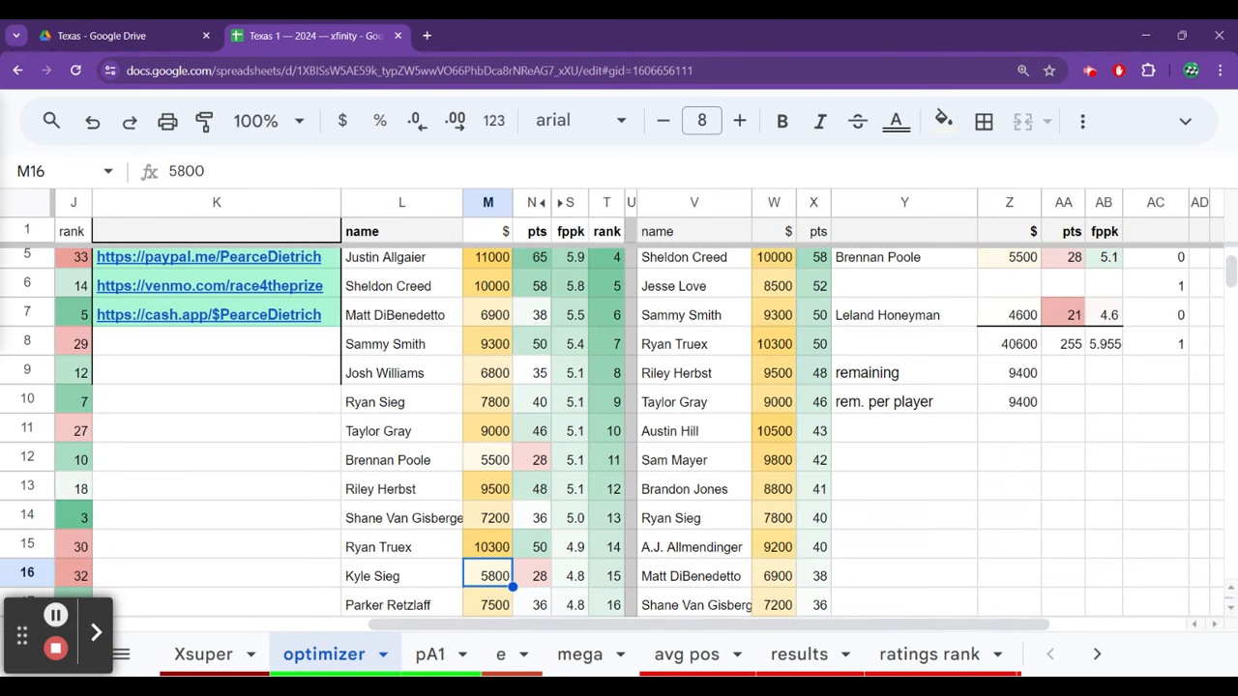
Check projections for Kyle Sieg (19), Jeremy Clements (17), Josh Williams (15) and Sieg's value rank.
{"action": "left_click", "coordinate": [203, 654]}
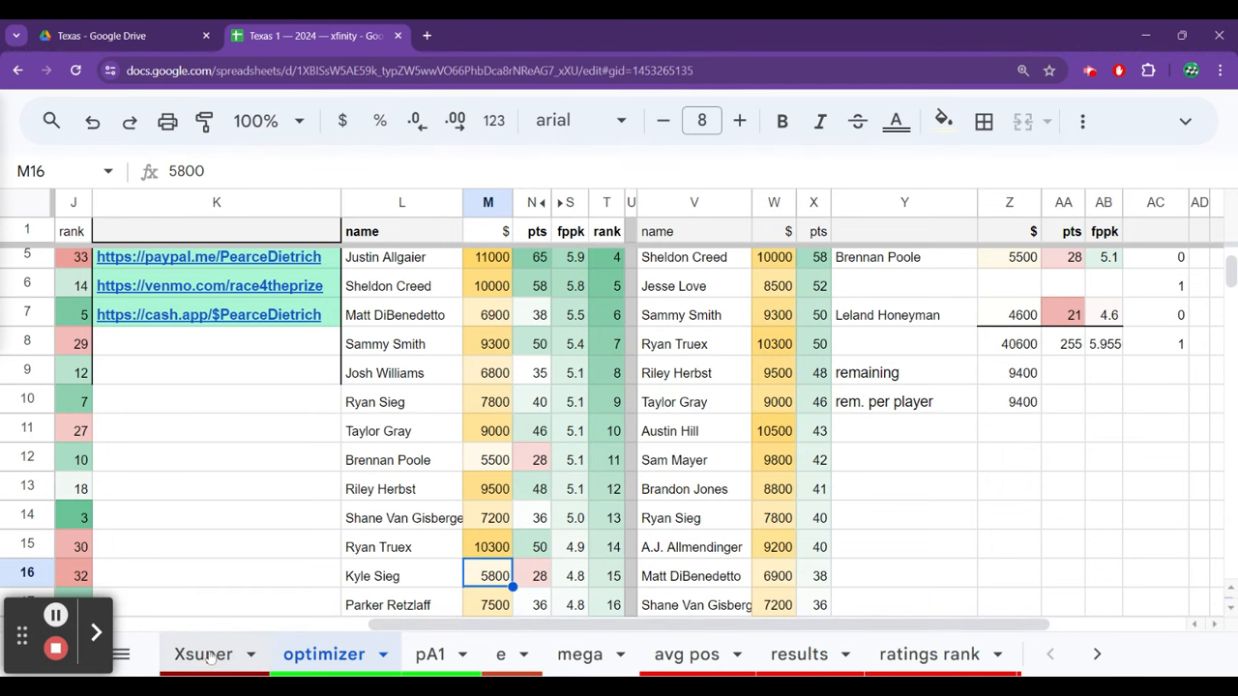
{"action": "left_click", "coordinate": [203, 654]}
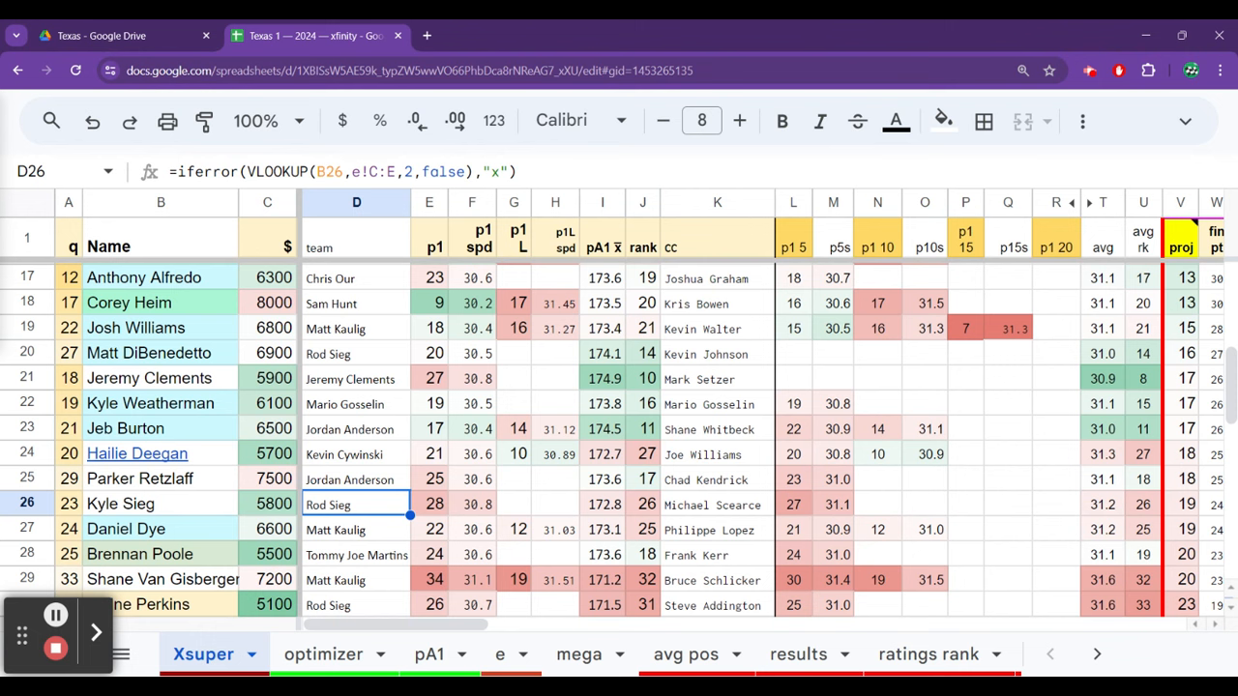
{"action": "left_click", "coordinate": [964, 503]}
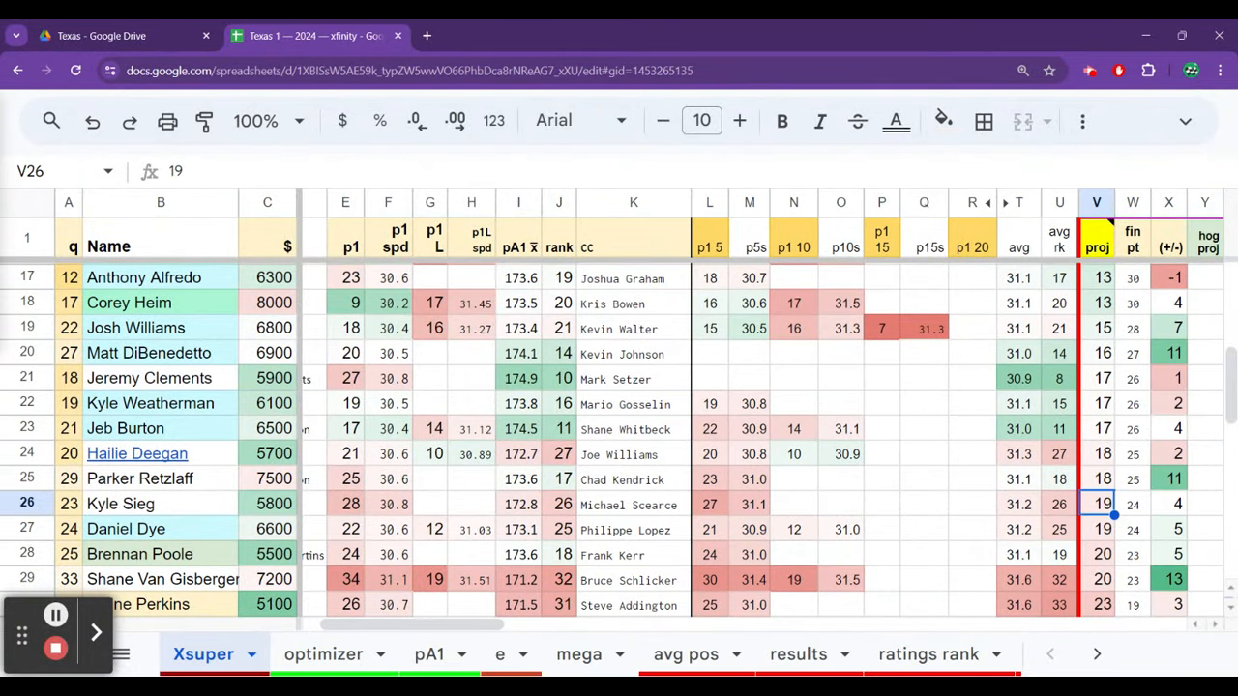
{"action": "left_click", "coordinate": [1095, 378]}
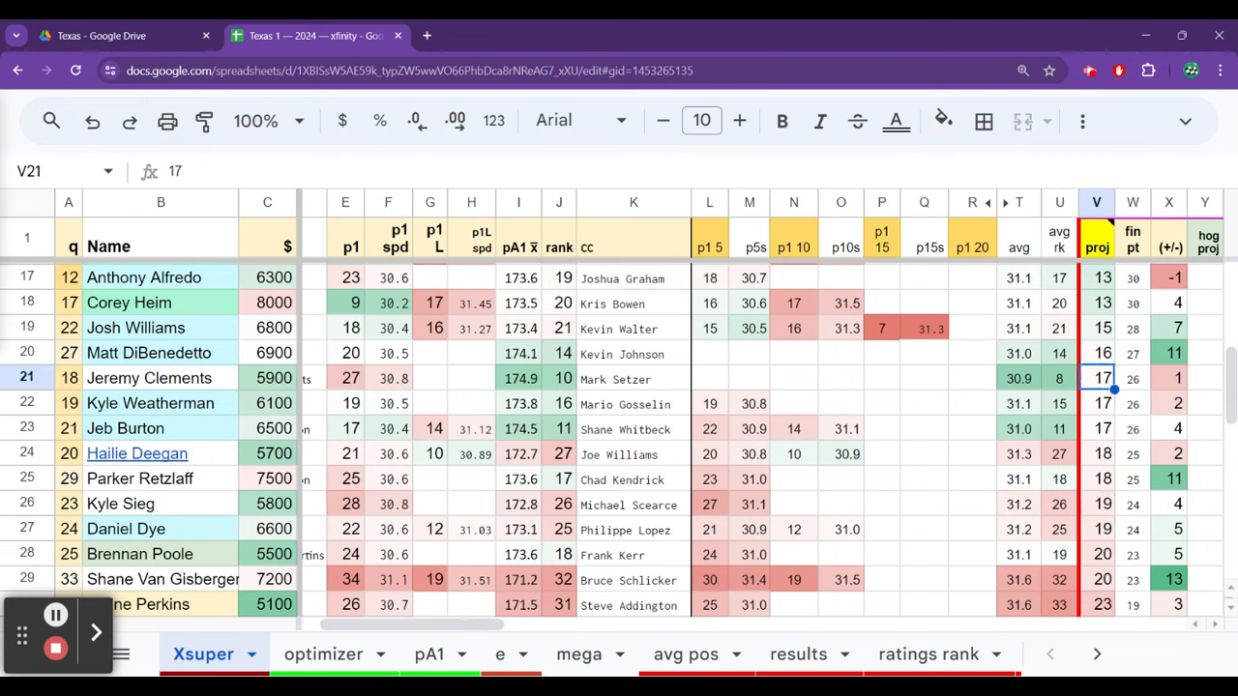
{"action": "left_click", "coordinate": [1095, 327]}
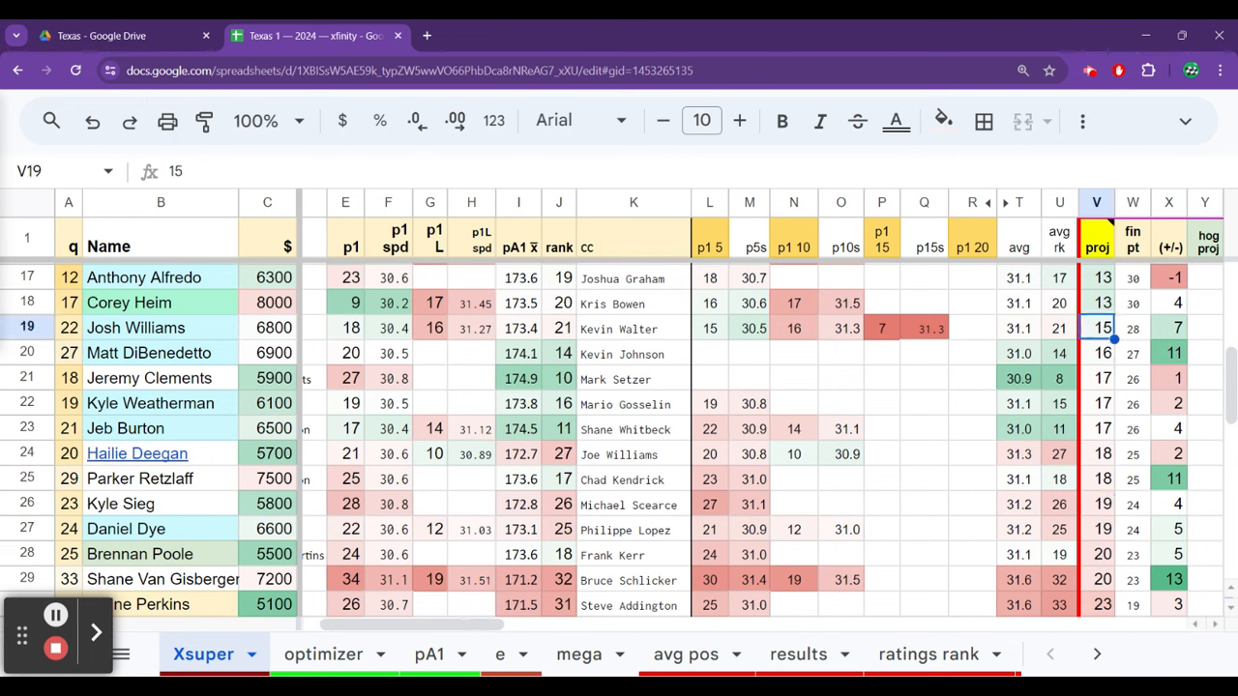
{"action": "left_click", "coordinate": [1096, 503]}
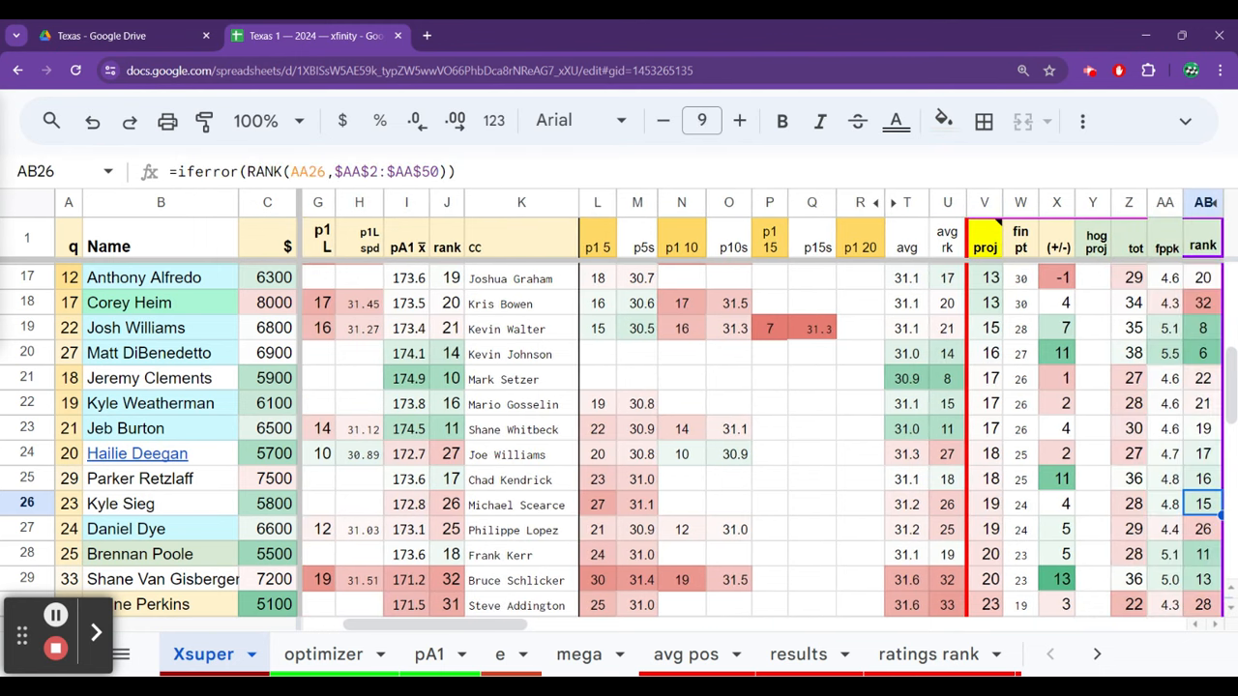
Check Kyle Sieg's points per thousand and Daniel Dye's projected points, then go back to the optimizer.
{"action": "left_click", "coordinate": [1164, 503]}
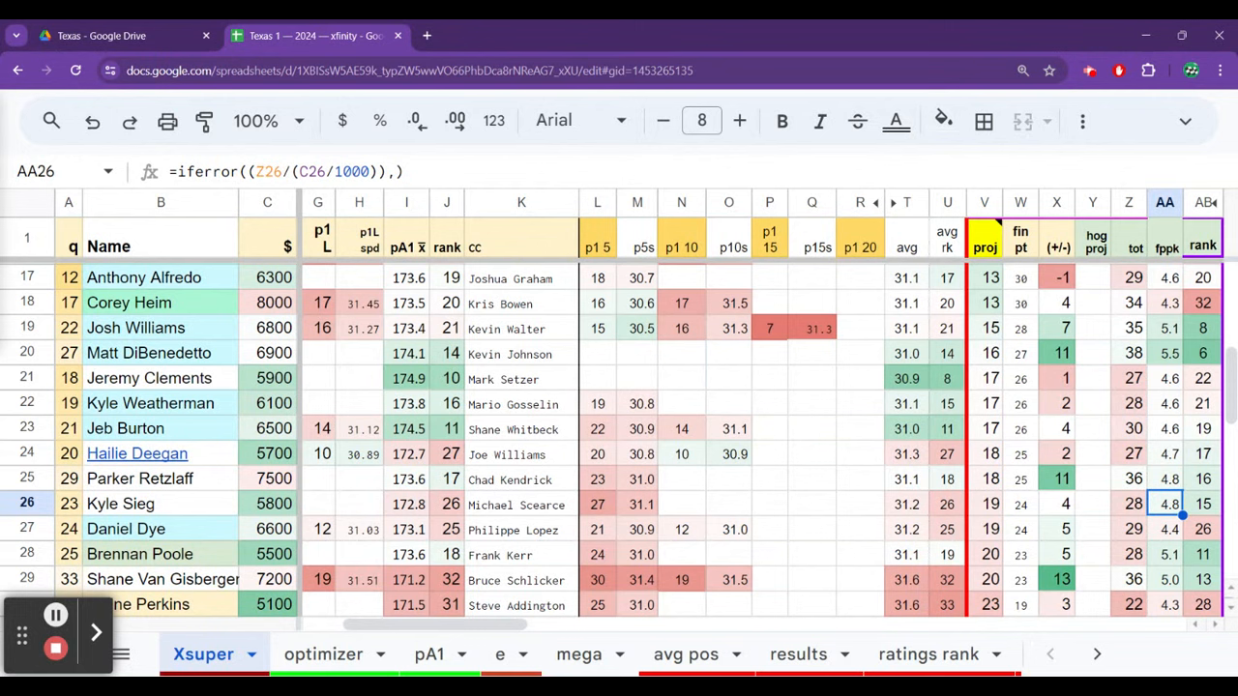
{"action": "left_click", "coordinate": [1128, 529]}
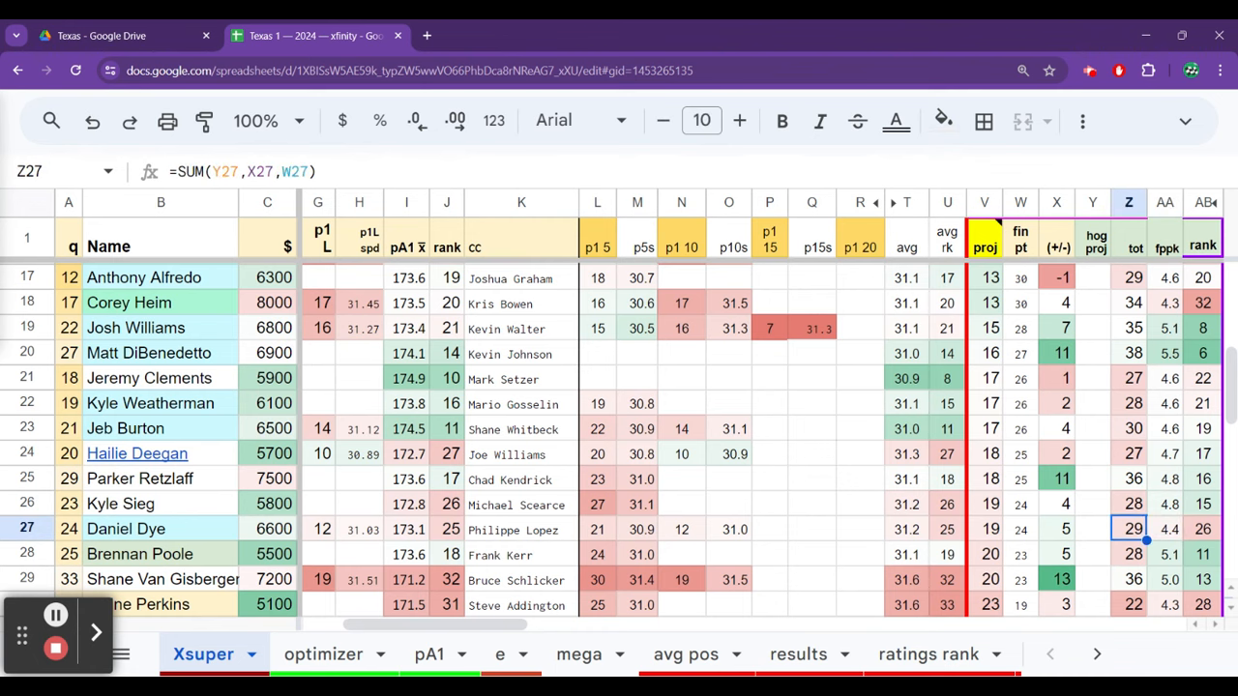
{"action": "left_click", "coordinate": [811, 529]}
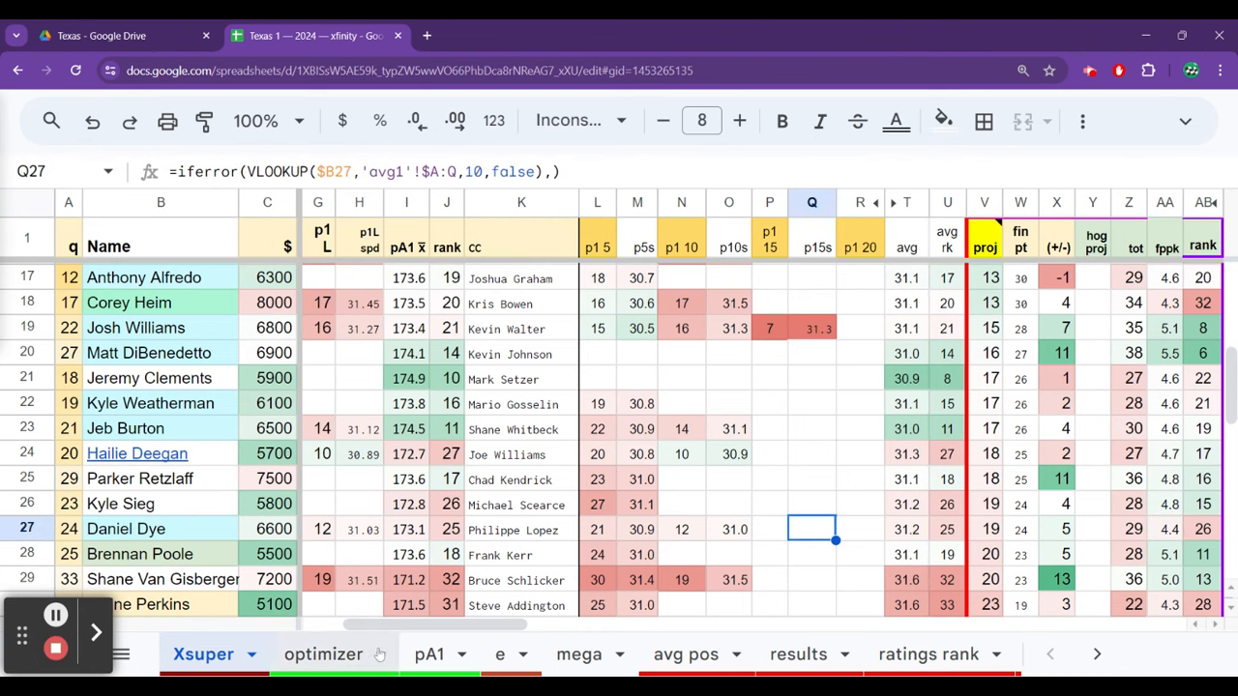
{"action": "left_click", "coordinate": [323, 654]}
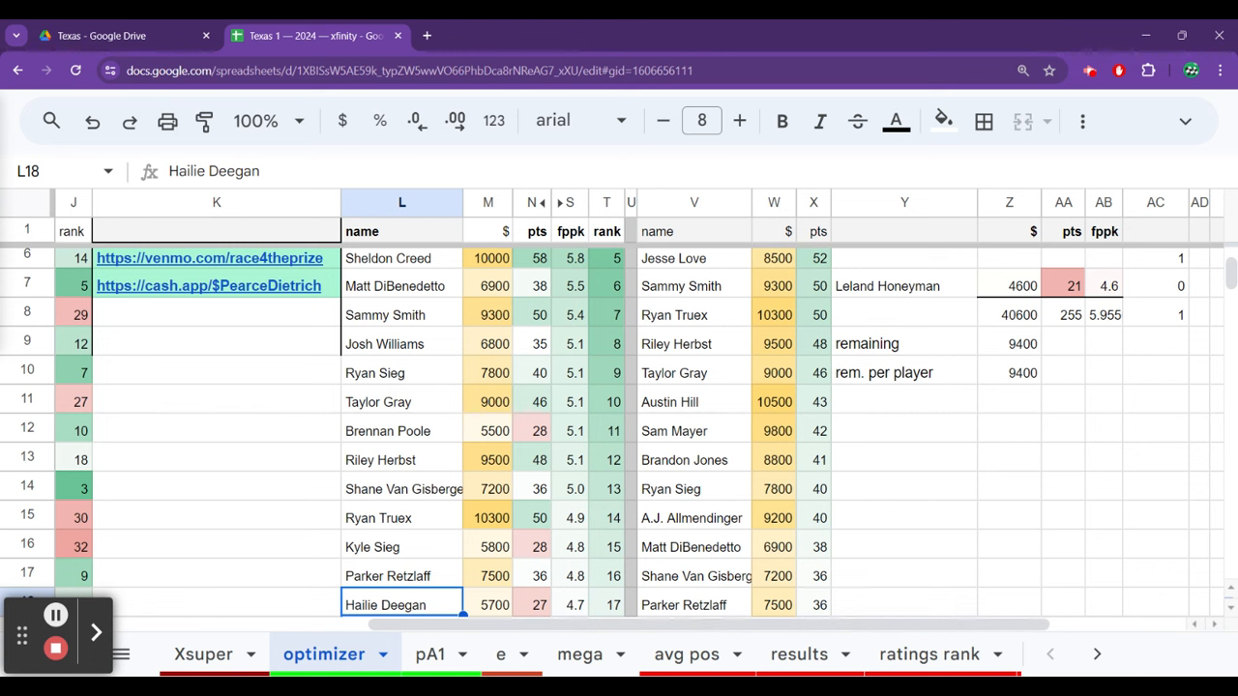
Check Parker Retzlaff's optimizer entry (7500, 36 points, 16th), then move to Xsuper.
{"action": "left_click", "coordinate": [401, 575]}
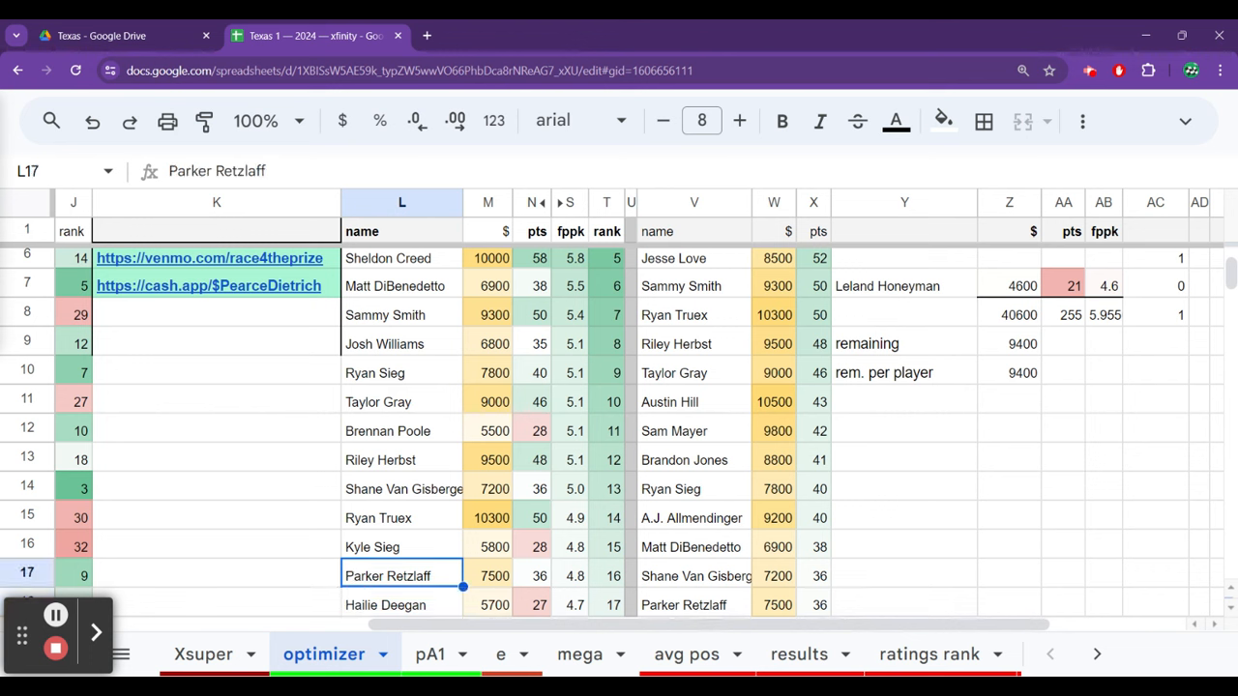
{"action": "left_click", "coordinate": [202, 654]}
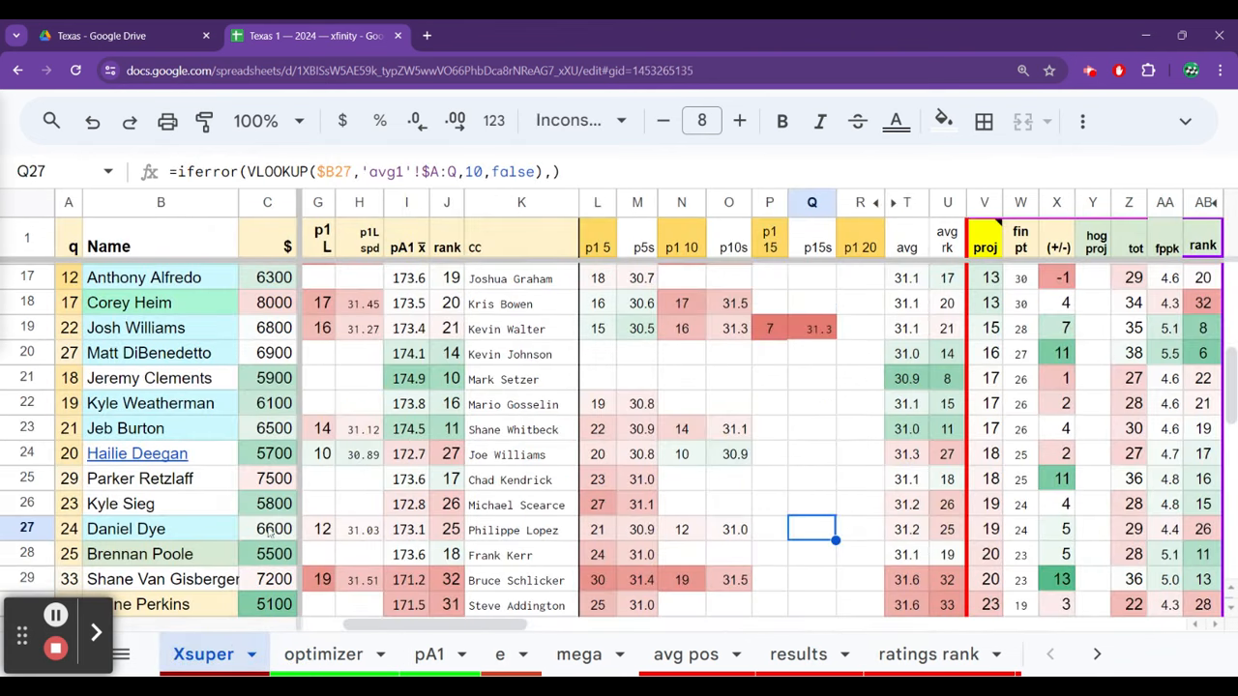
Review Parker Retzlaff's practice ranks, Texas and recent finishes, team and 7500 salary.
{"action": "left_click", "coordinate": [139, 478]}
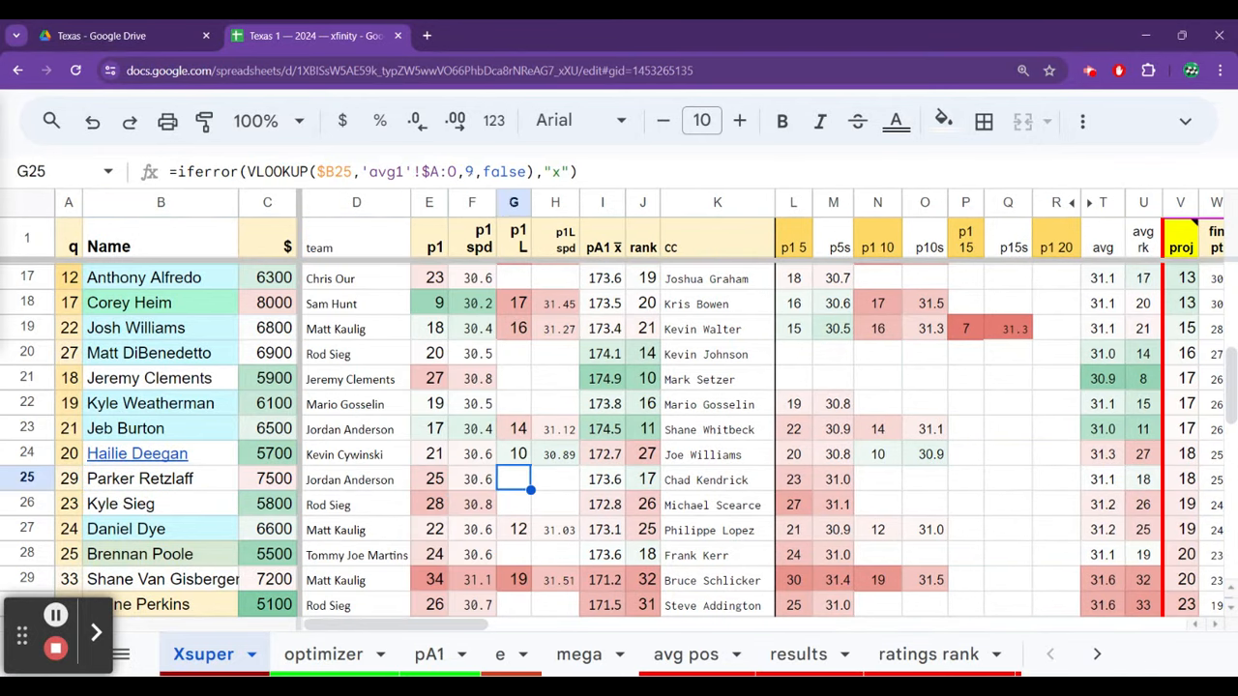
{"action": "left_click", "coordinate": [877, 479]}
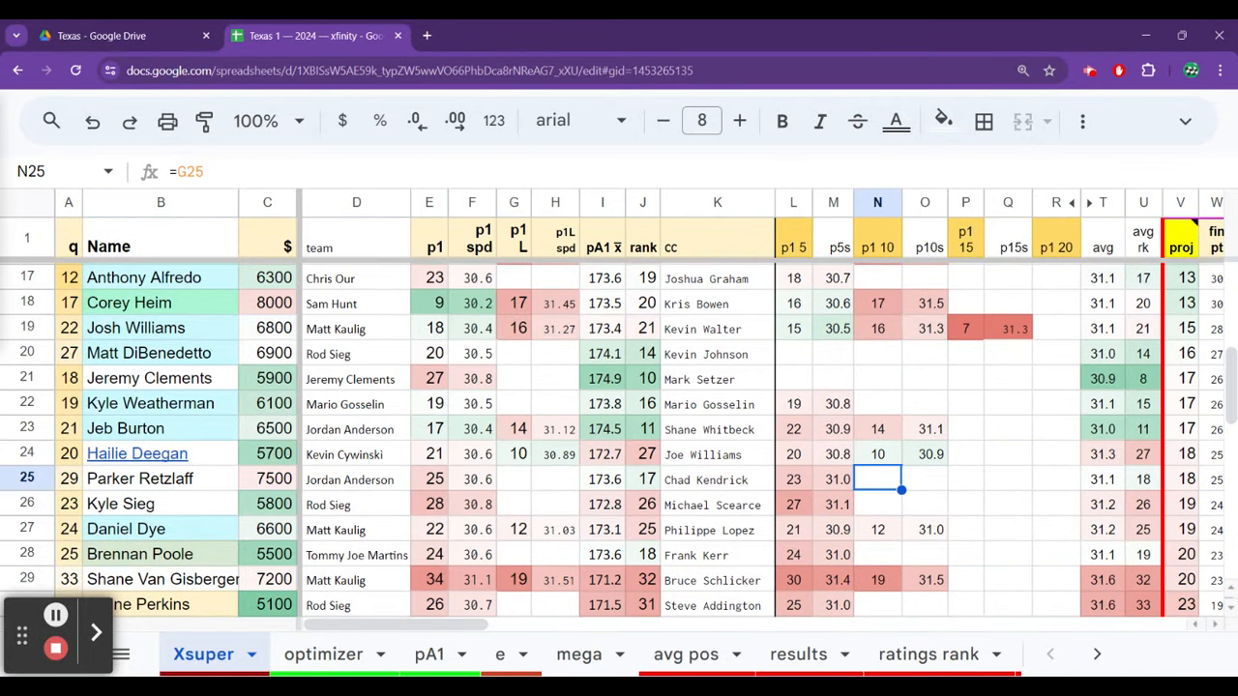
{"action": "left_click", "coordinate": [925, 479]}
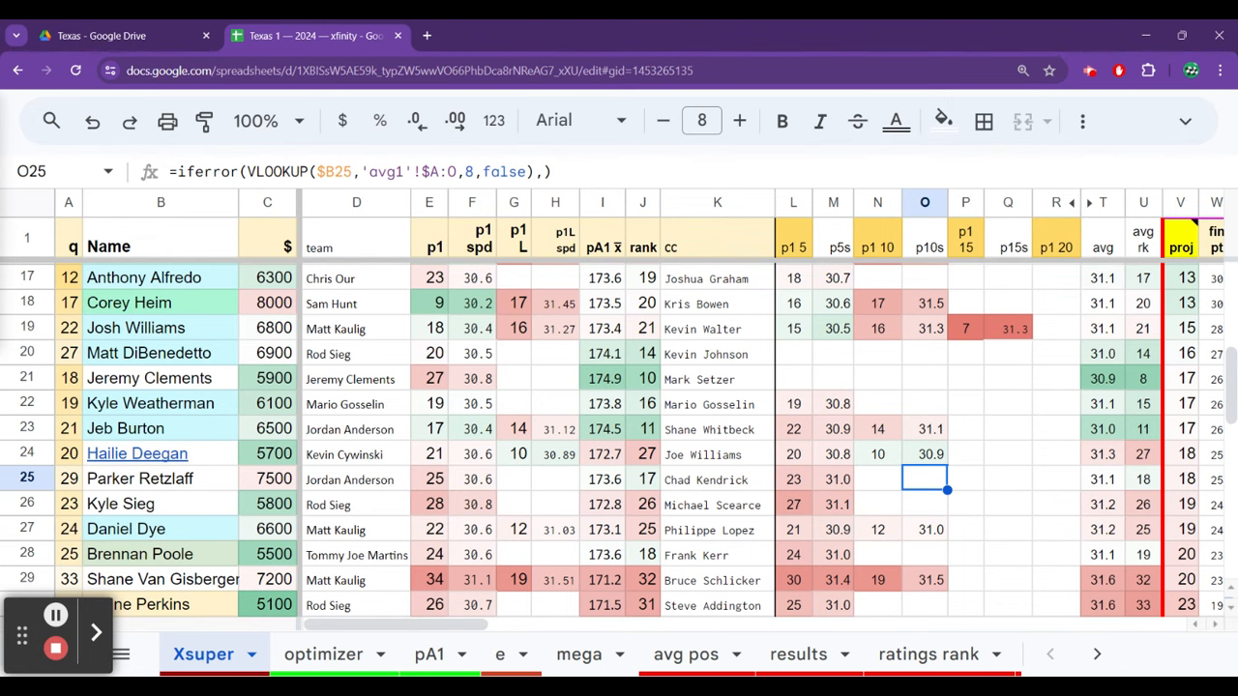
{"action": "left_click", "coordinate": [1102, 478]}
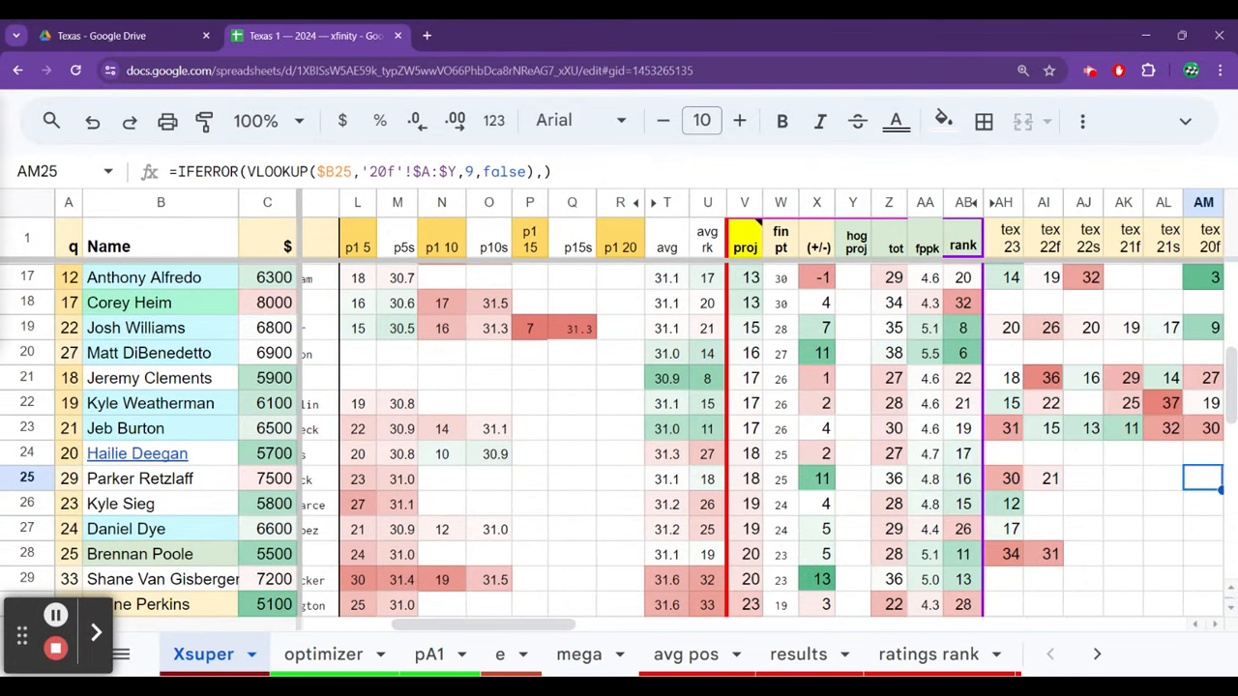
{"action": "left_click", "coordinate": [1082, 479]}
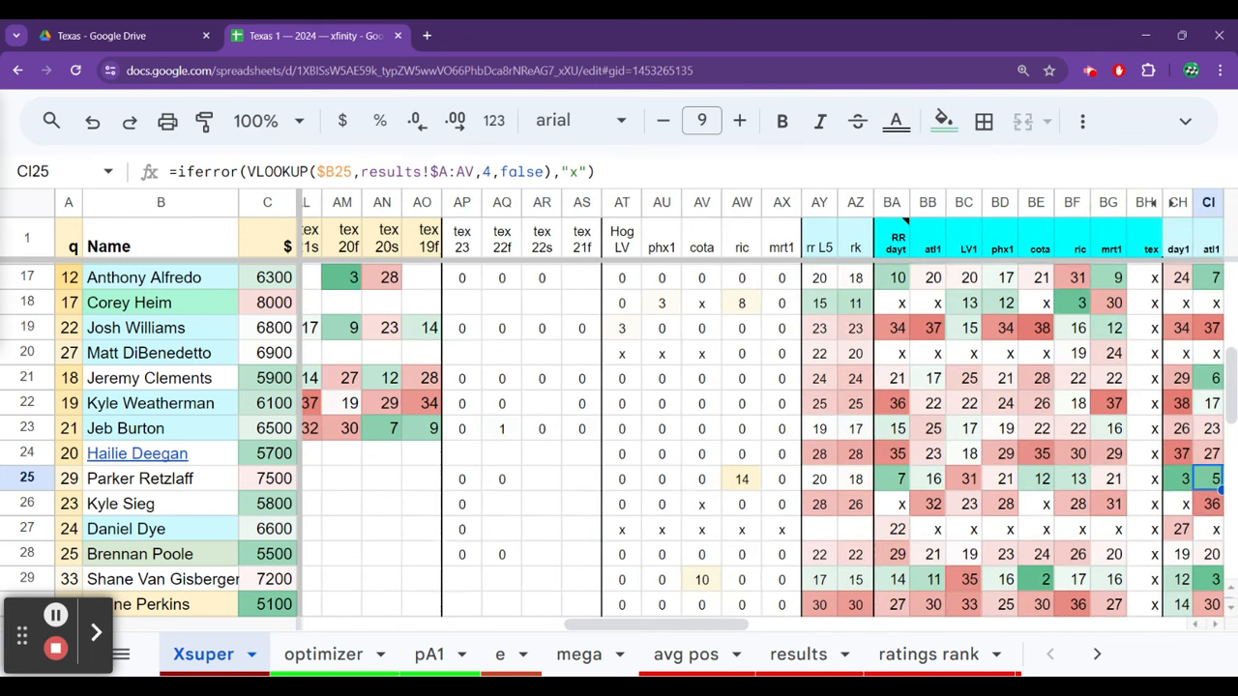
{"action": "left_click", "coordinate": [1004, 479]}
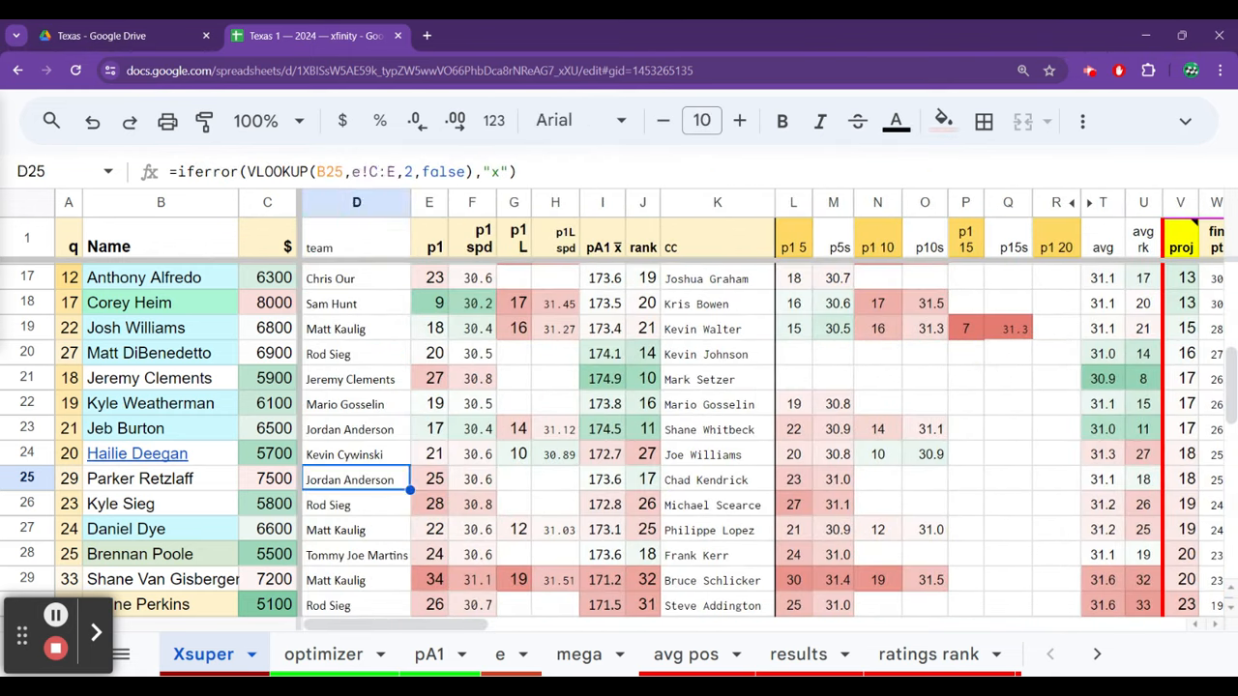
{"action": "left_click", "coordinate": [267, 479]}
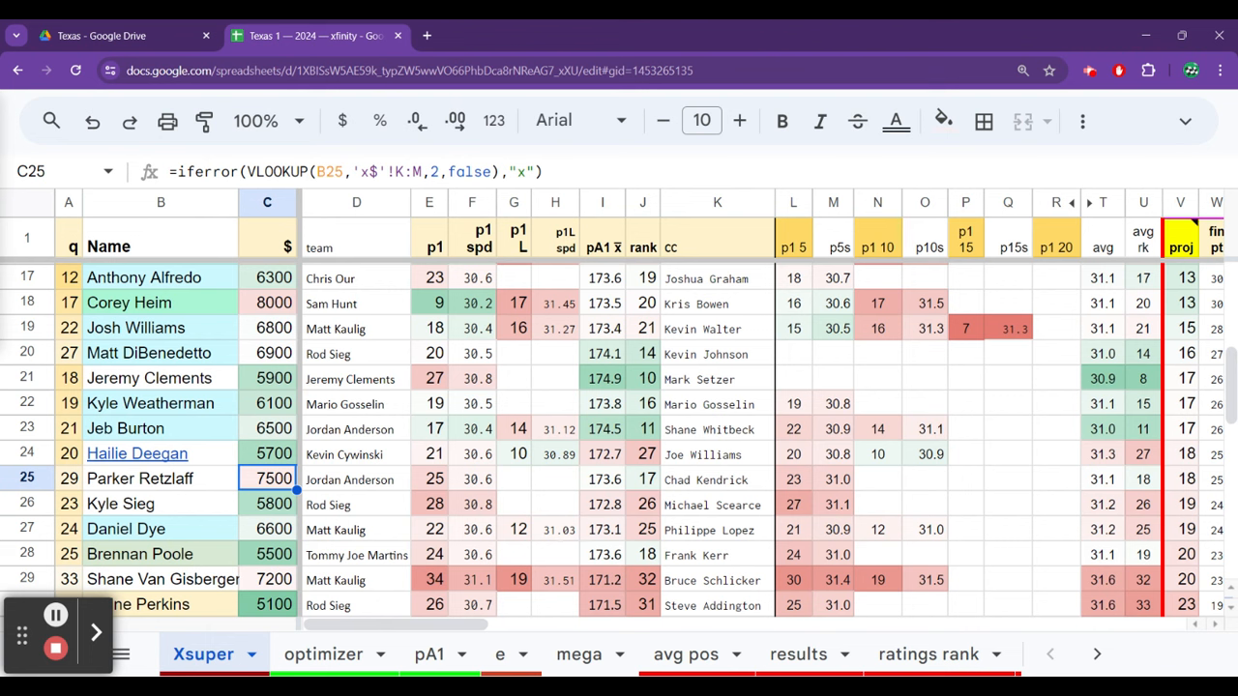
{"action": "left_click", "coordinate": [322, 654]}
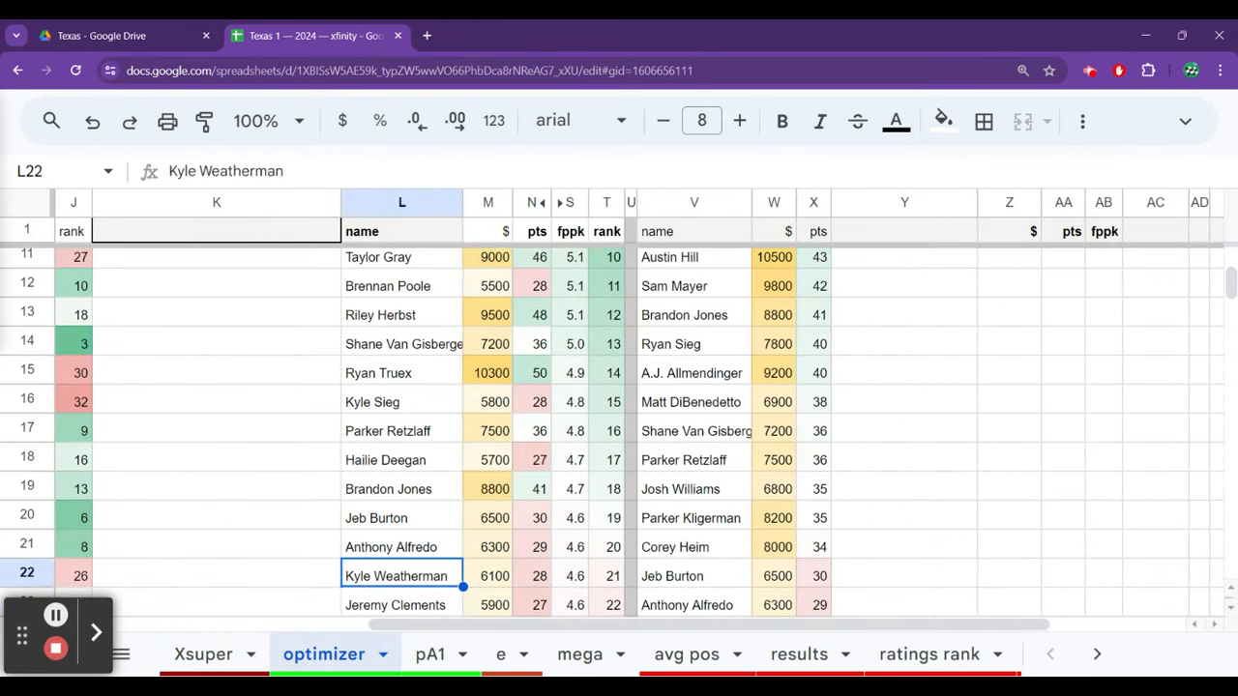
Compare Hailie Deegan (5700, 27 points, 4.7) with Brandon Jones and Jeb Burton.
{"action": "left_click", "coordinate": [401, 459]}
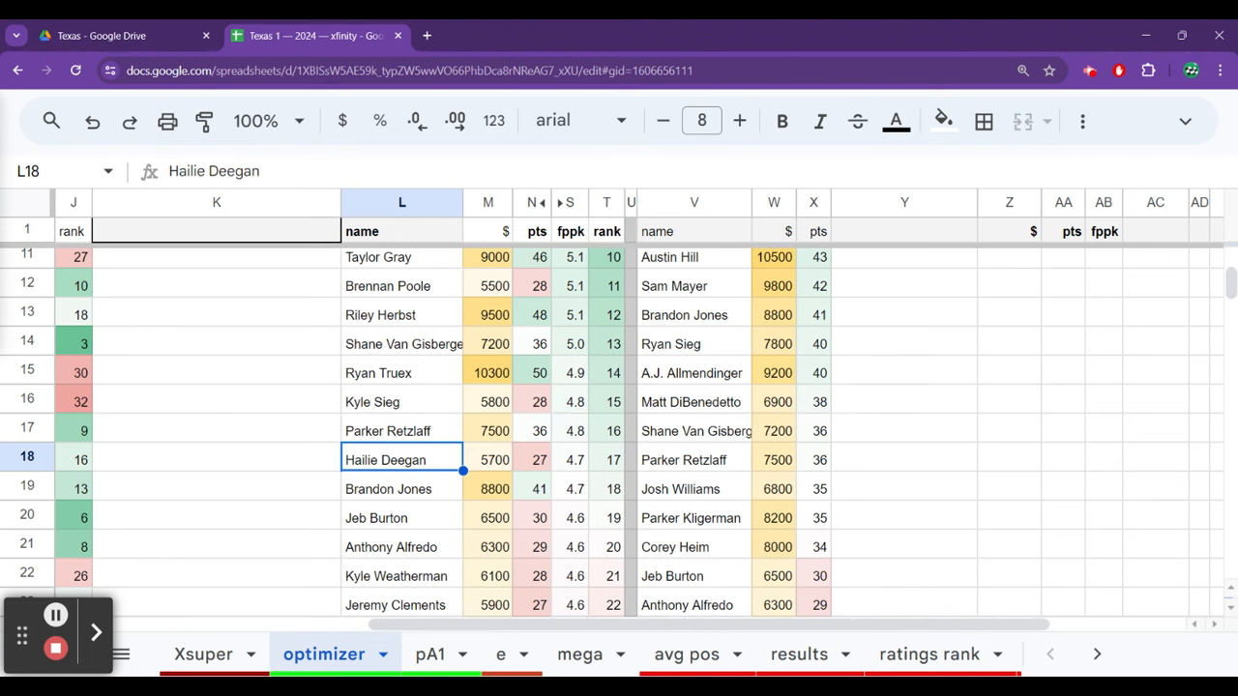
{"action": "left_click", "coordinate": [539, 459]}
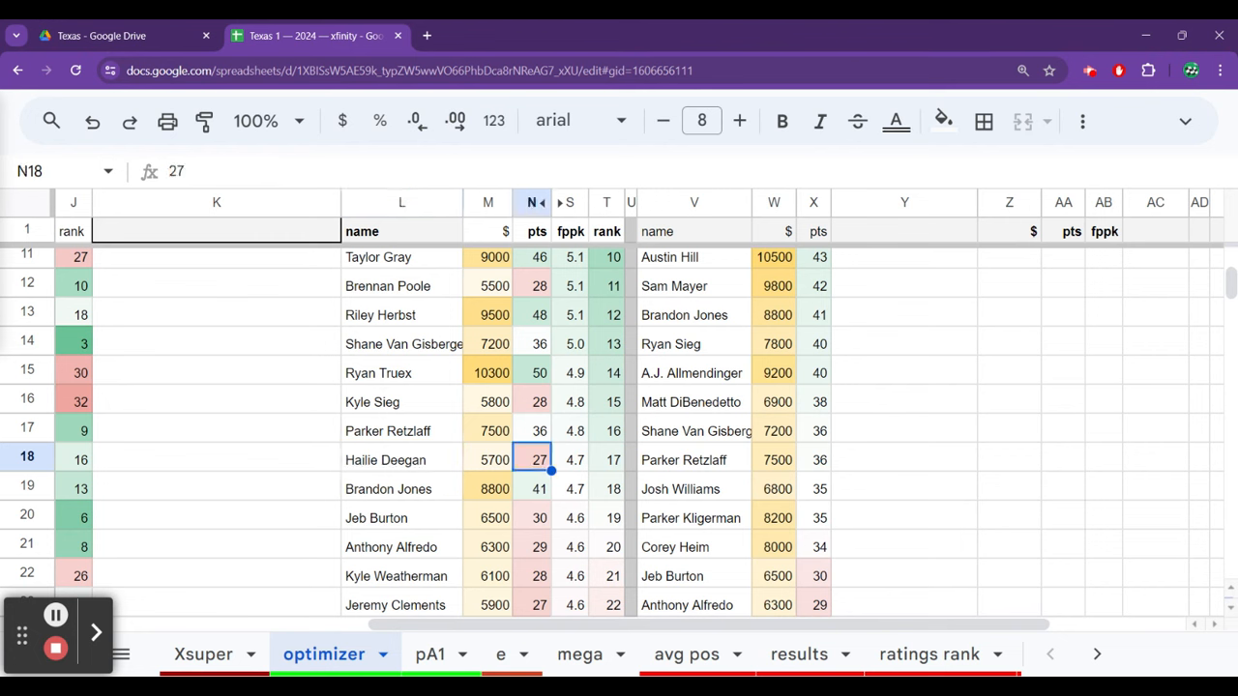
{"action": "left_click", "coordinate": [574, 430]}
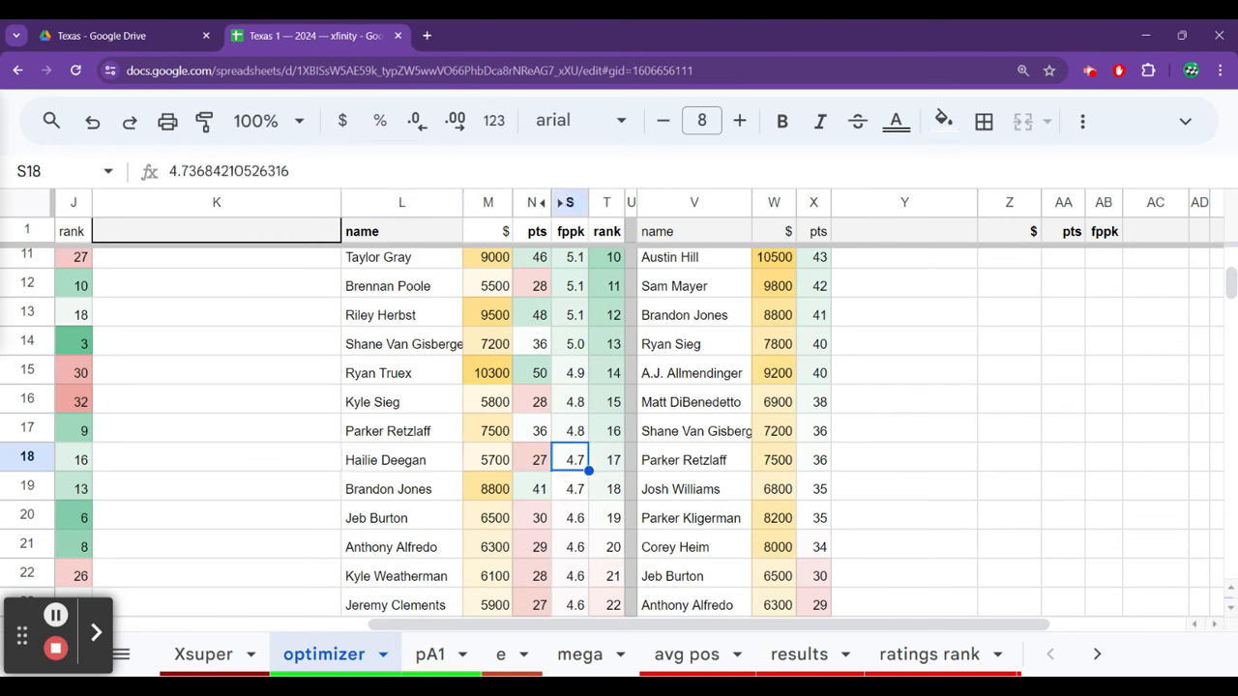
{"action": "left_click", "coordinate": [401, 488]}
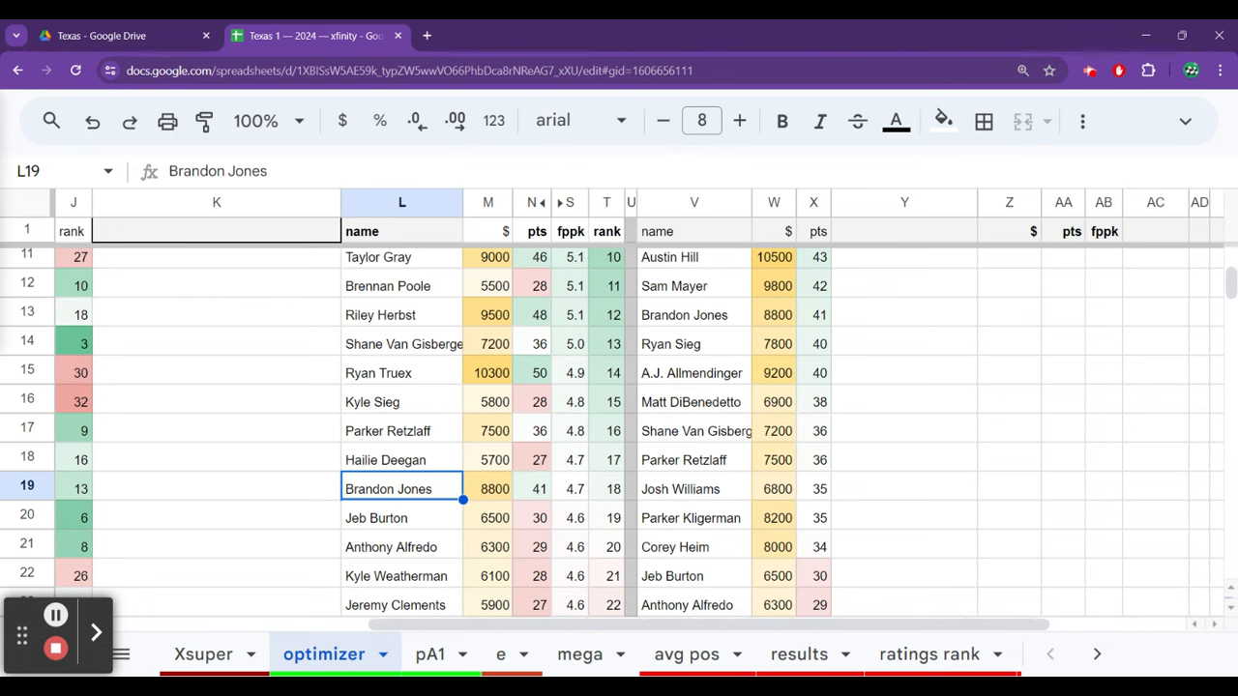
{"action": "left_click", "coordinate": [402, 518]}
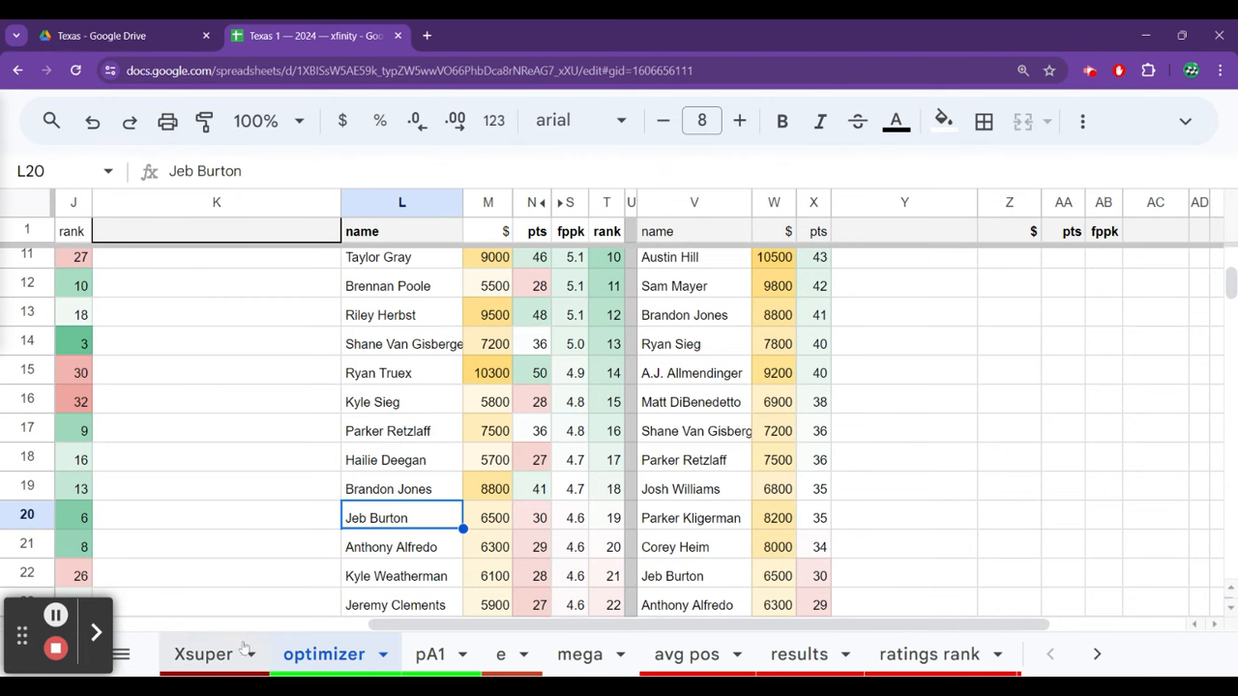
{"action": "left_click", "coordinate": [203, 654]}
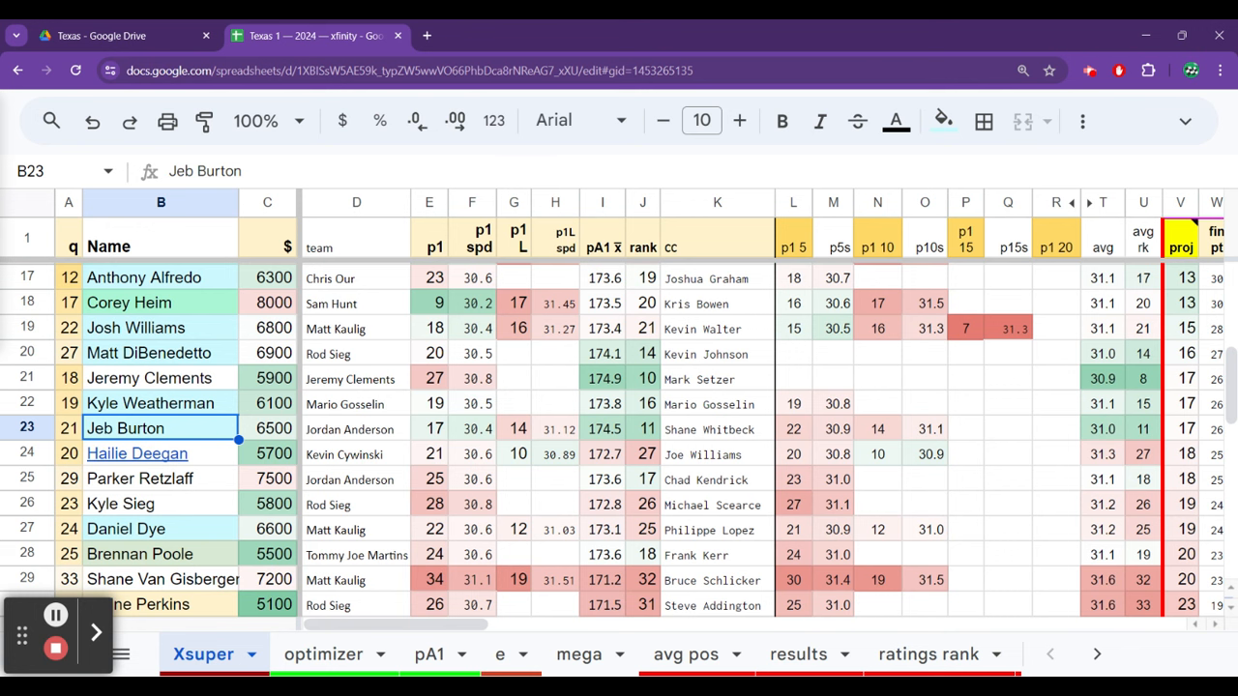
Compare Josh Williams, Jeremy Clements and Hailie Deegan's salary on Xsuper with Kyle Weatherman's optimizer entry.
{"action": "left_click", "coordinate": [161, 327]}
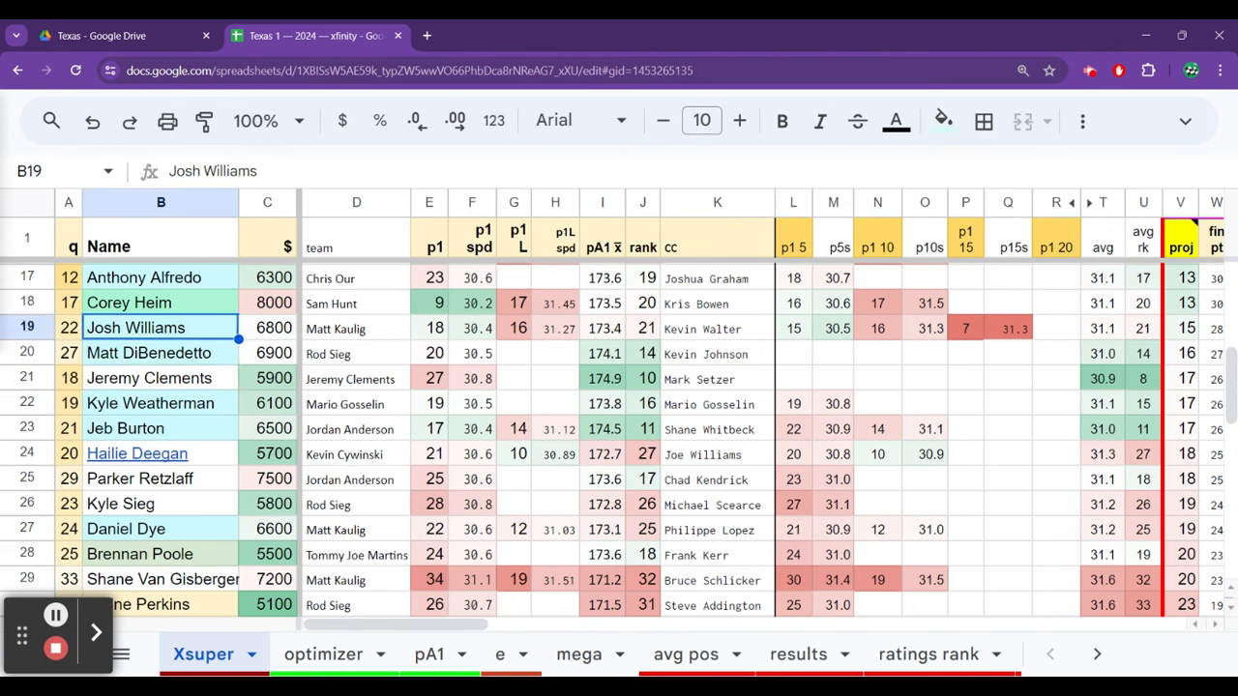
{"action": "left_click", "coordinate": [160, 378]}
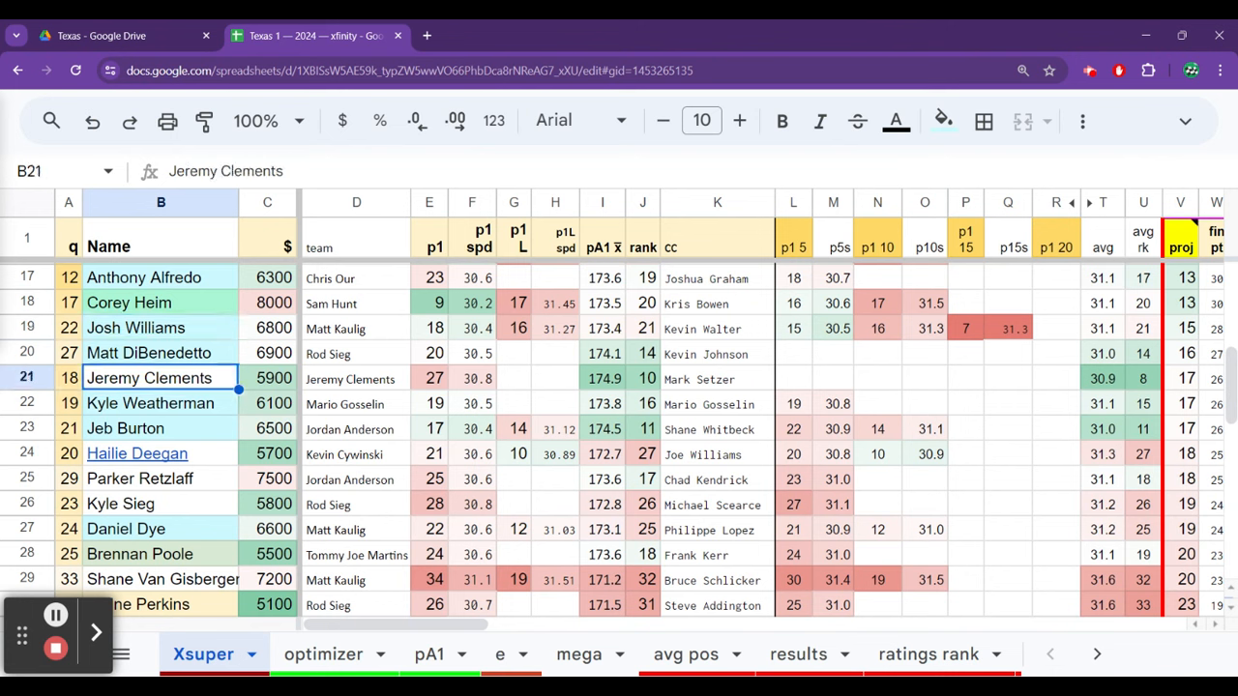
{"action": "left_click", "coordinate": [267, 453]}
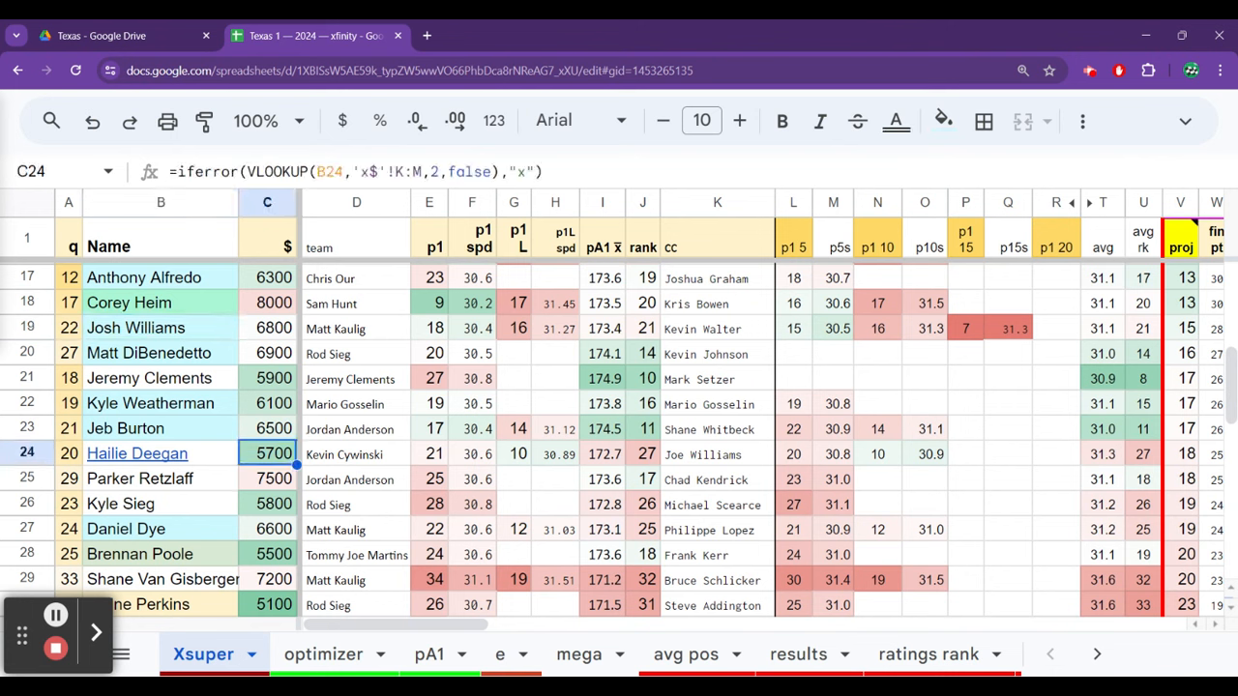
{"action": "left_click", "coordinate": [267, 478]}
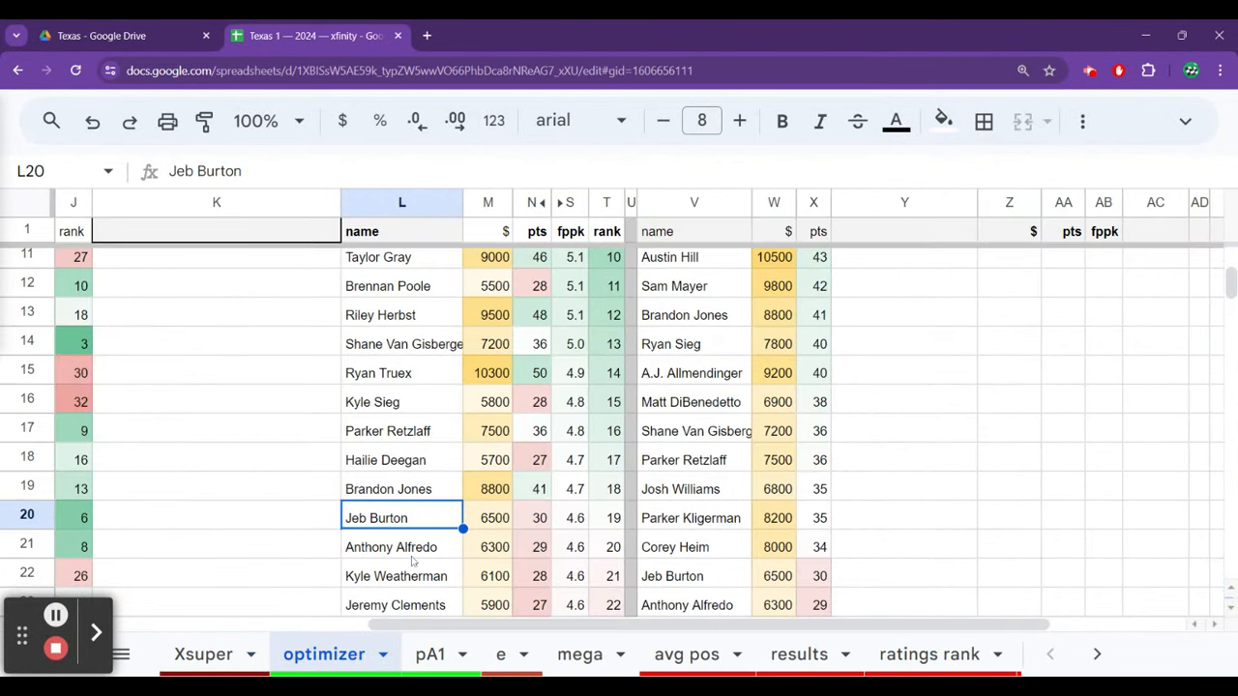
{"action": "left_click", "coordinate": [401, 575]}
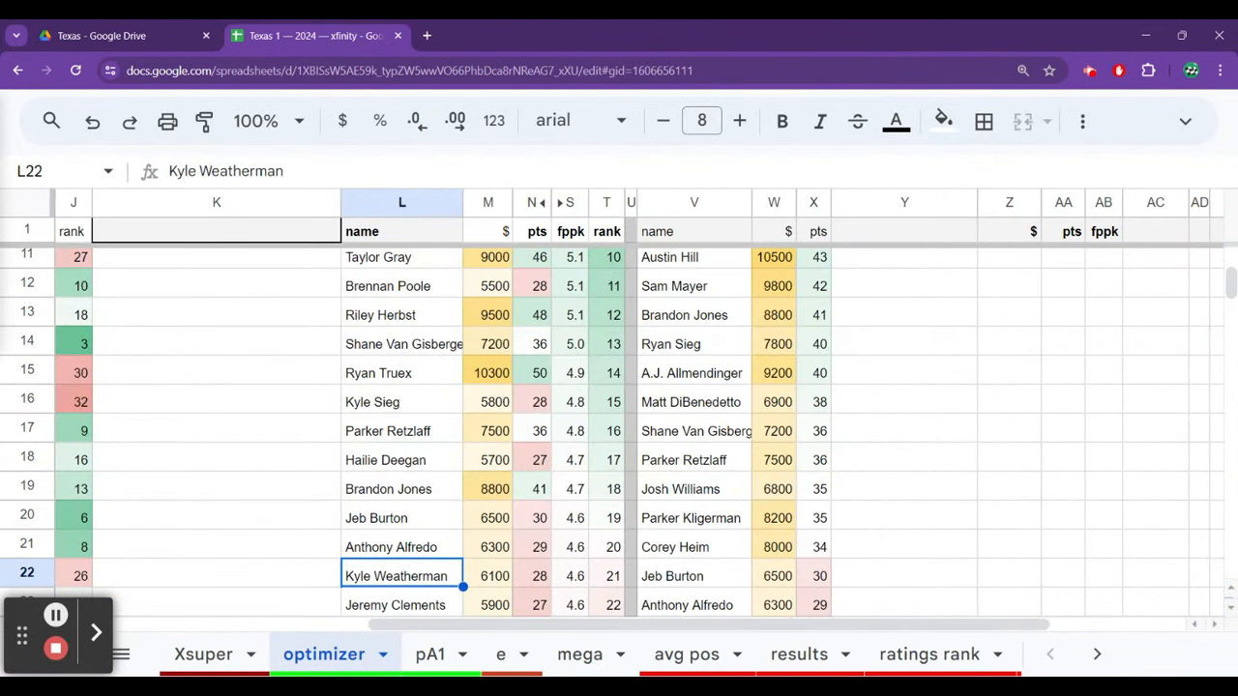
{"action": "left_click", "coordinate": [203, 654]}
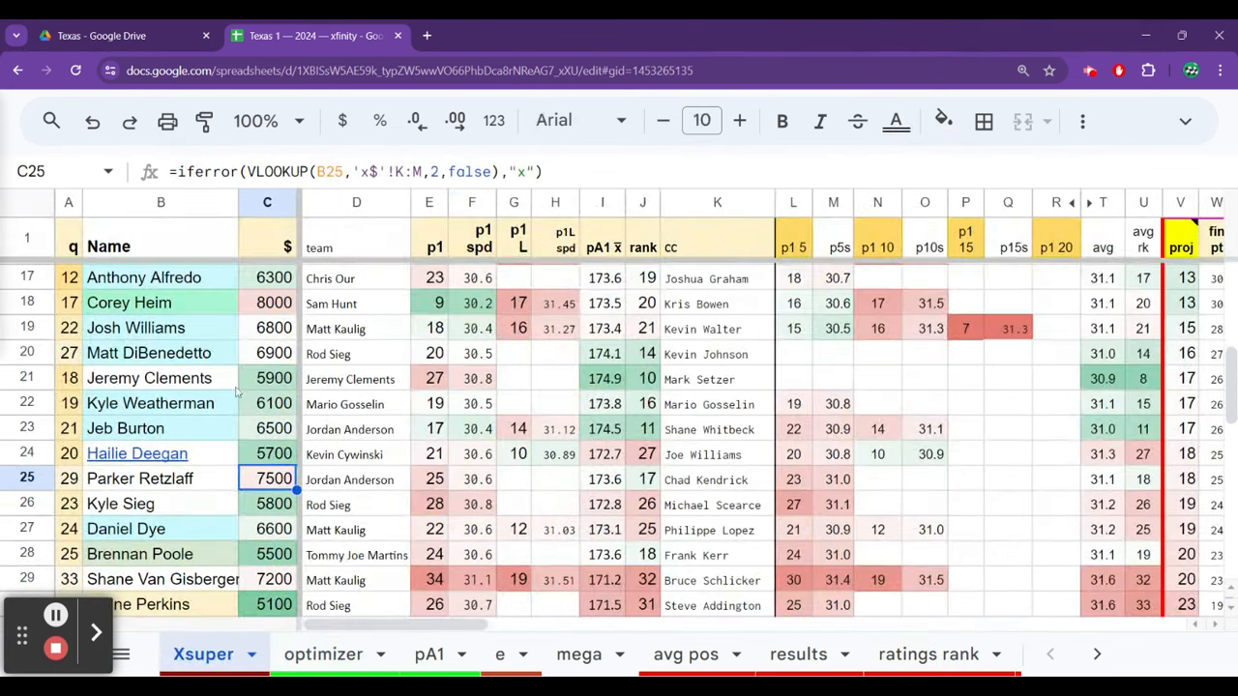
{"action": "left_click", "coordinate": [161, 403]}
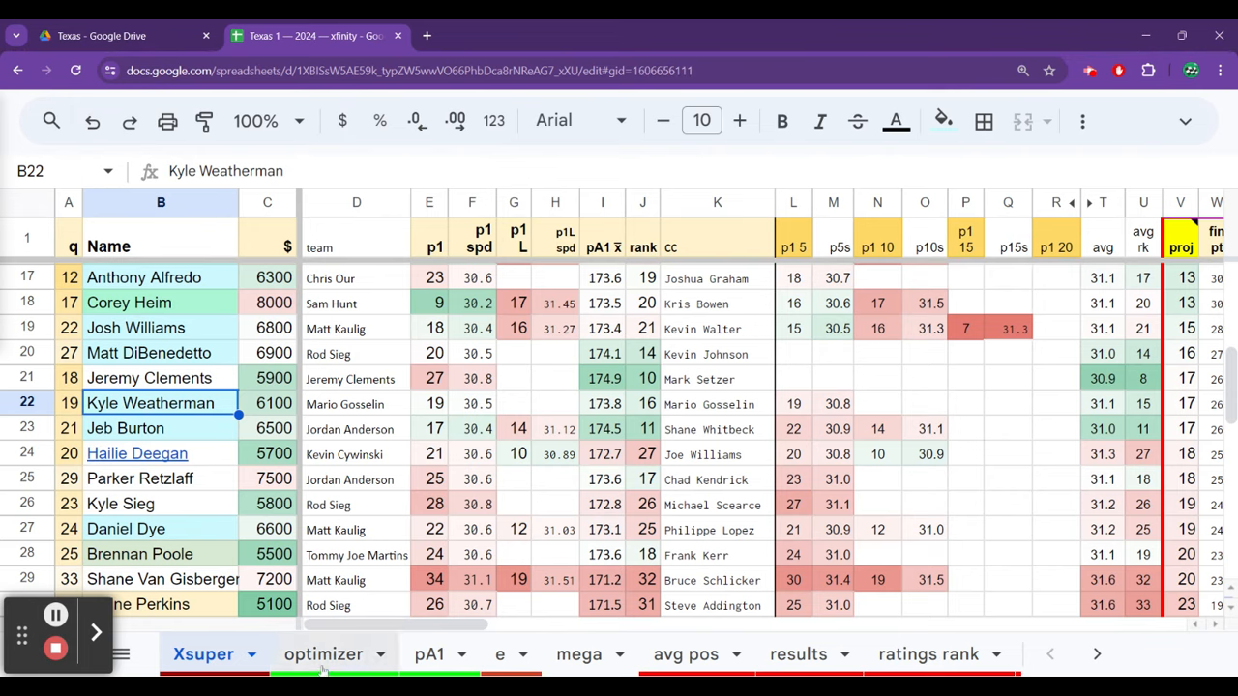
{"action": "left_click", "coordinate": [323, 654]}
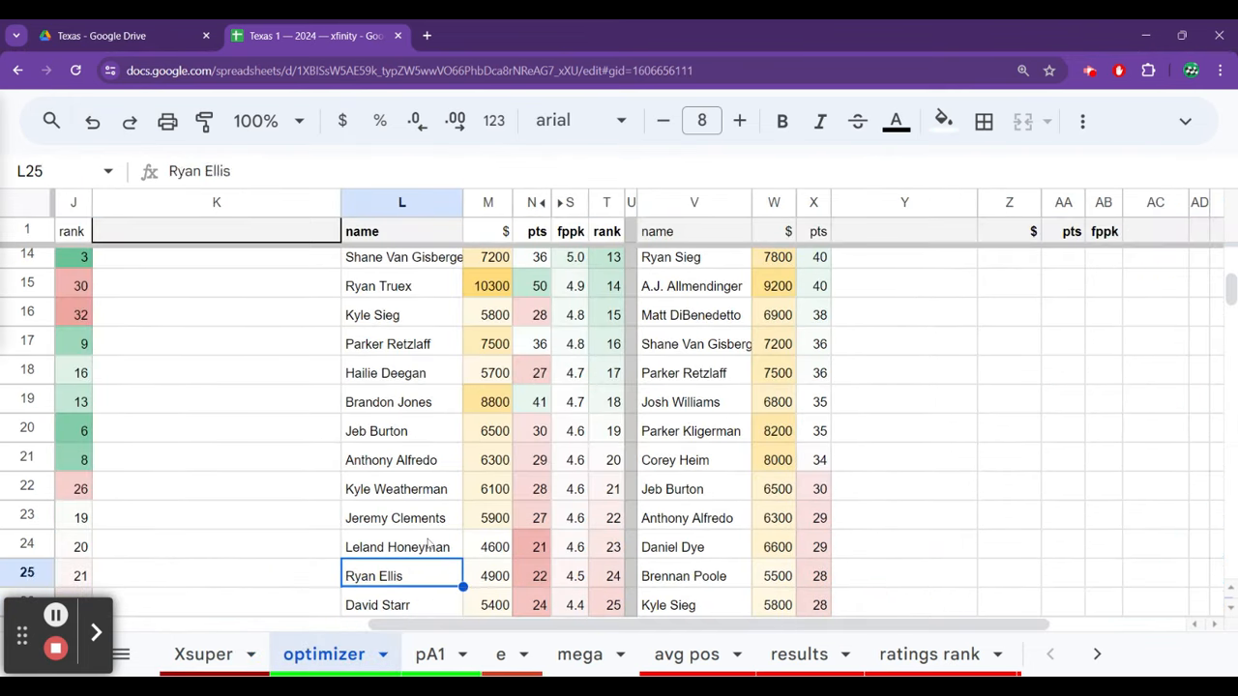
{"action": "left_click", "coordinate": [402, 518]}
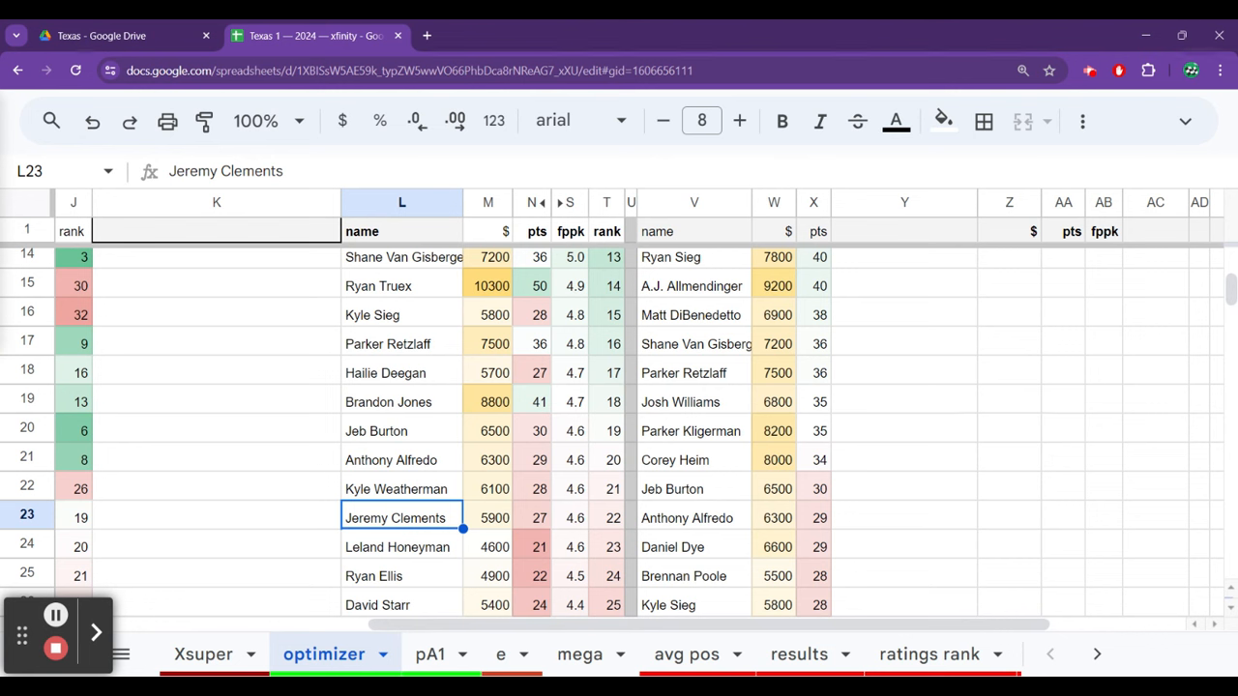
{"action": "left_click", "coordinate": [401, 546]}
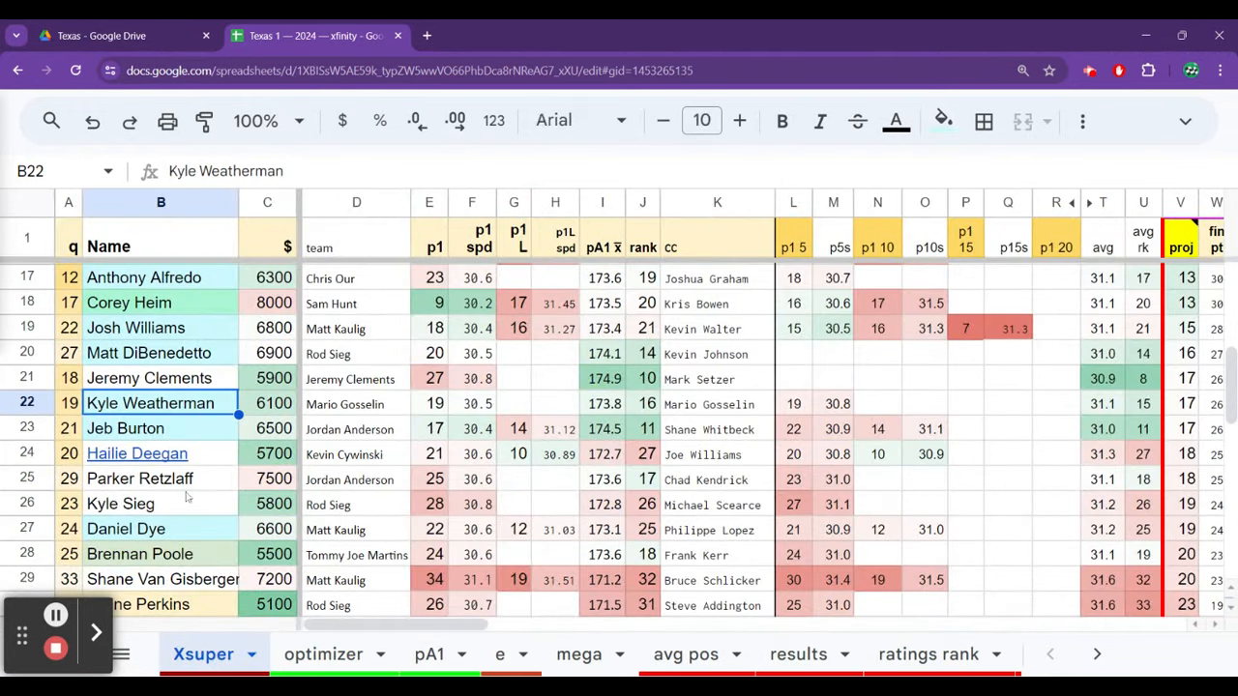
{"action": "left_click", "coordinate": [139, 478]}
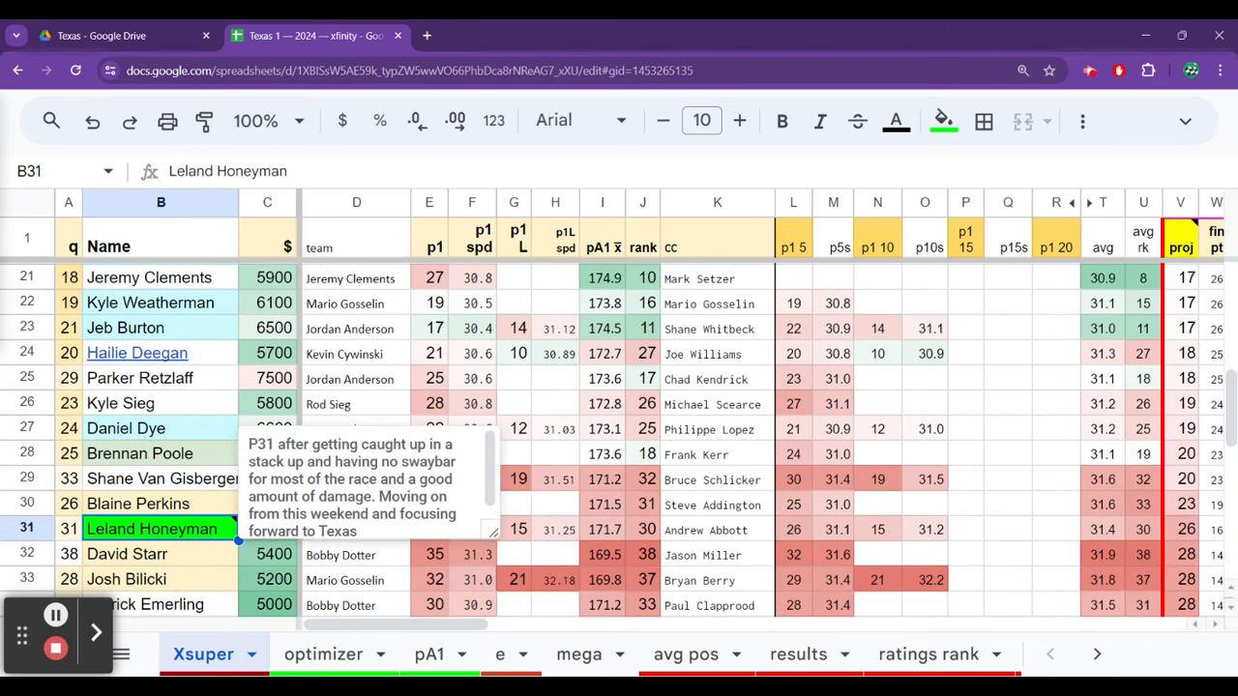
Check Leland Honeyman's practice figures (31st, 30.9) and ric and atl1 results, then open pA1.
{"action": "left_click", "coordinate": [429, 528]}
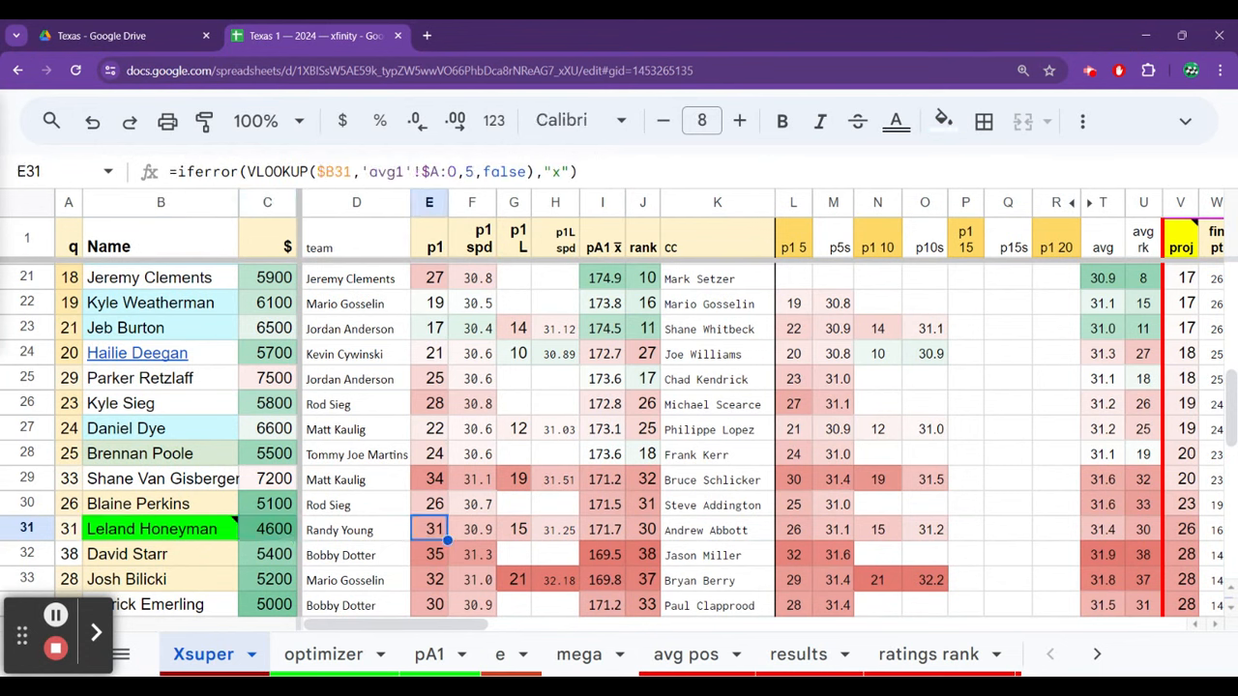
{"action": "left_click", "coordinate": [471, 529]}
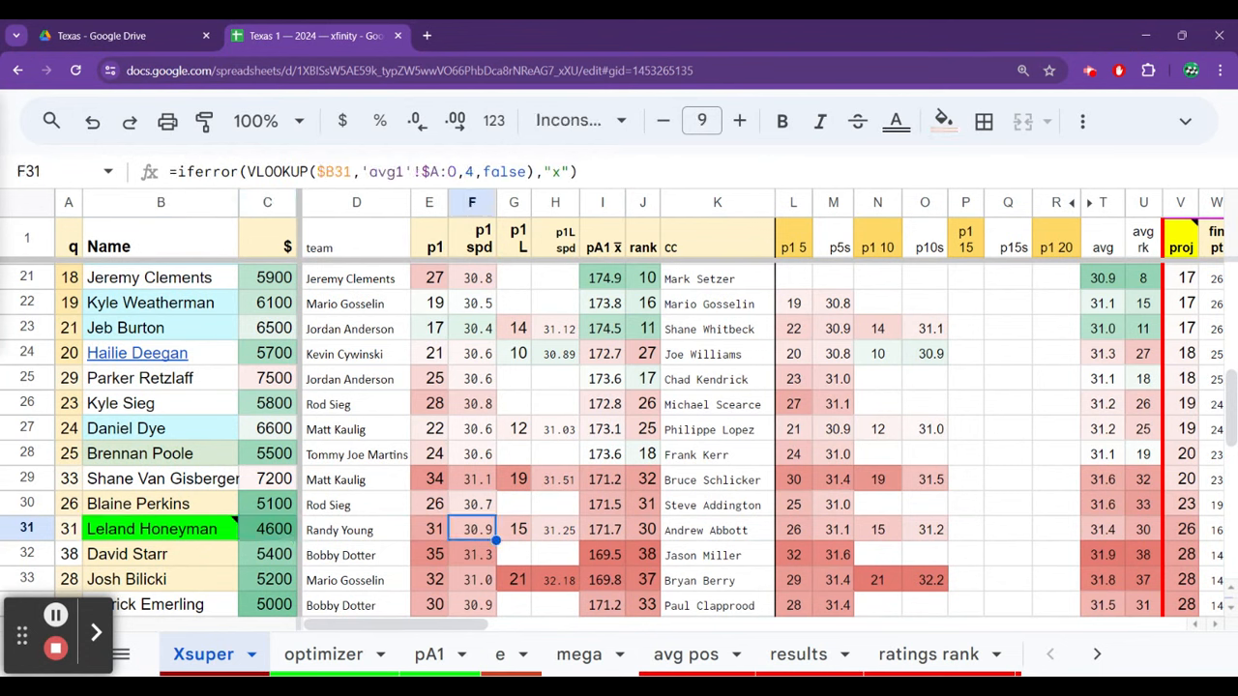
{"action": "left_click", "coordinate": [1180, 529]}
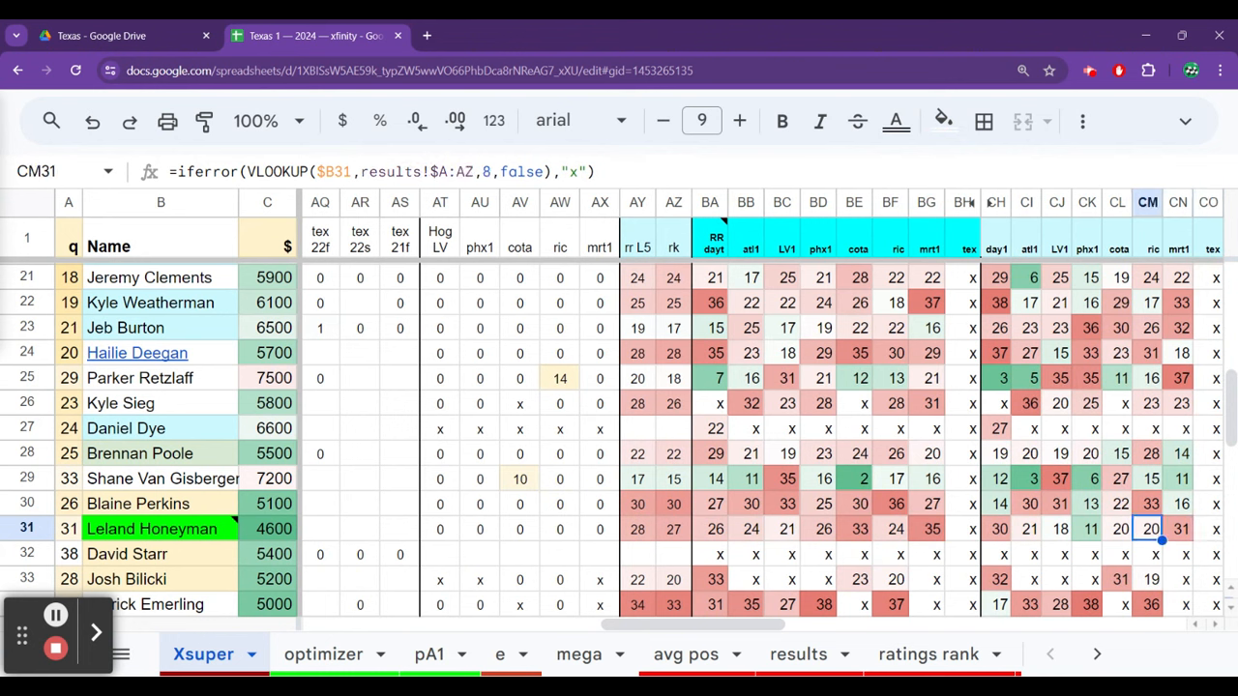
{"action": "left_click", "coordinate": [1027, 529]}
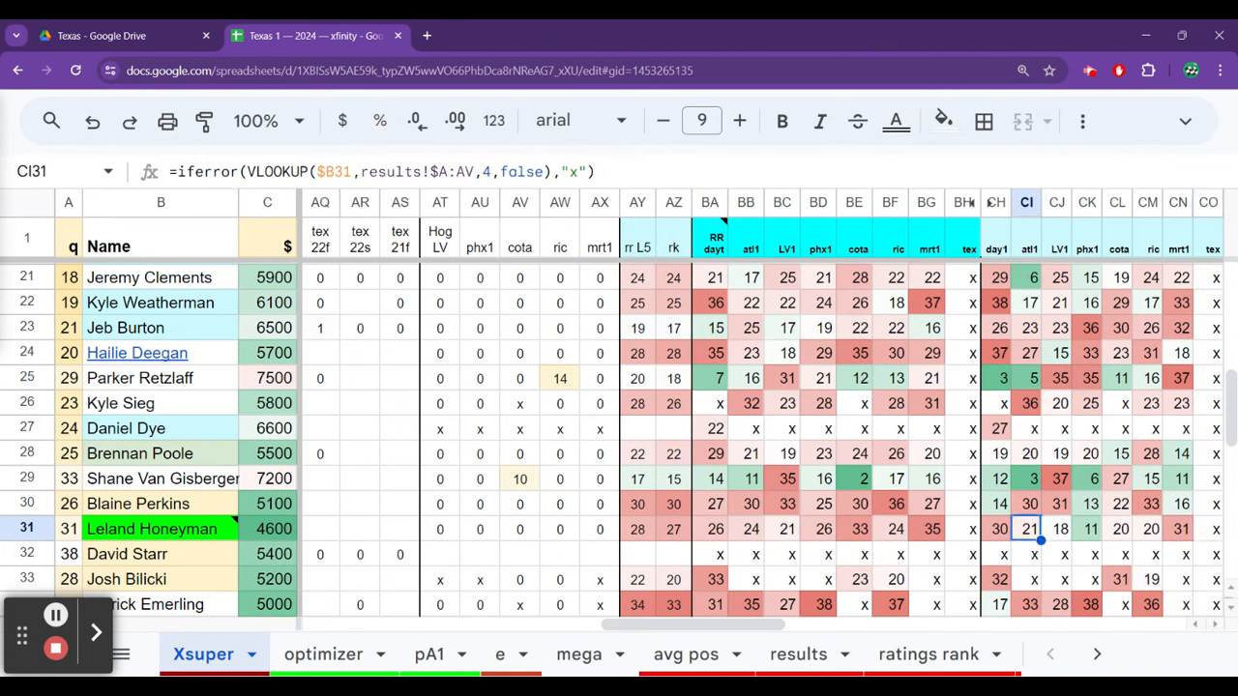
{"action": "left_click", "coordinate": [1148, 529]}
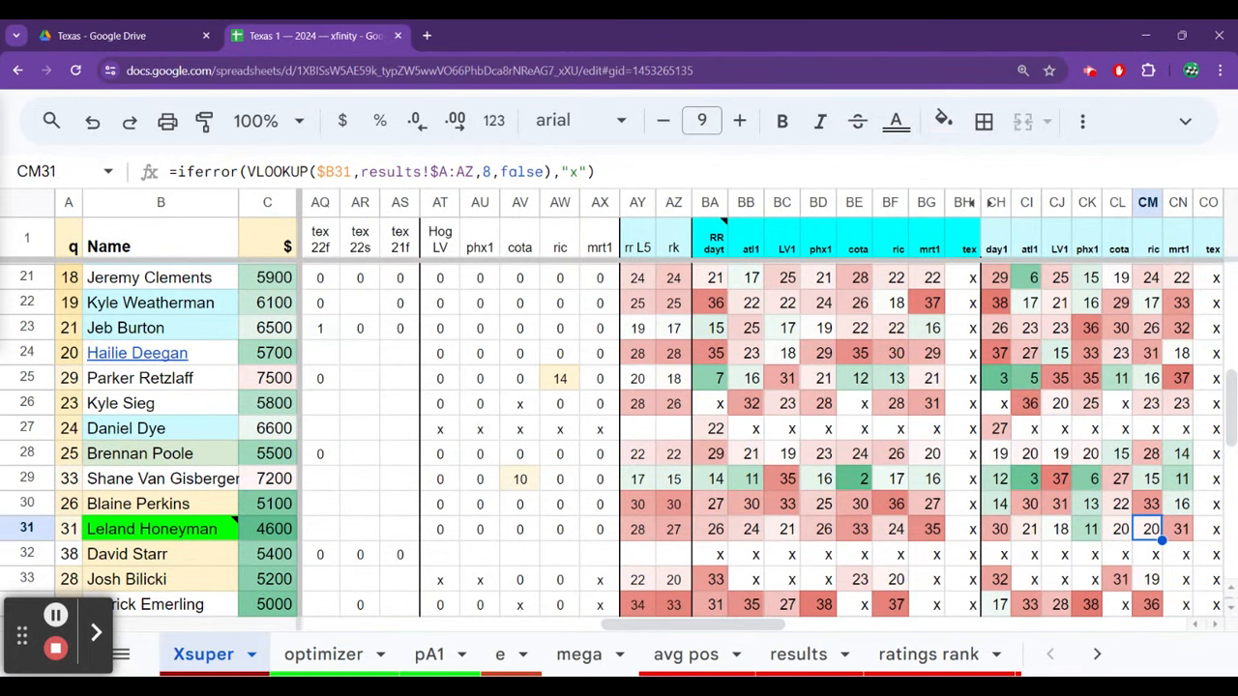
{"action": "left_click", "coordinate": [429, 654]}
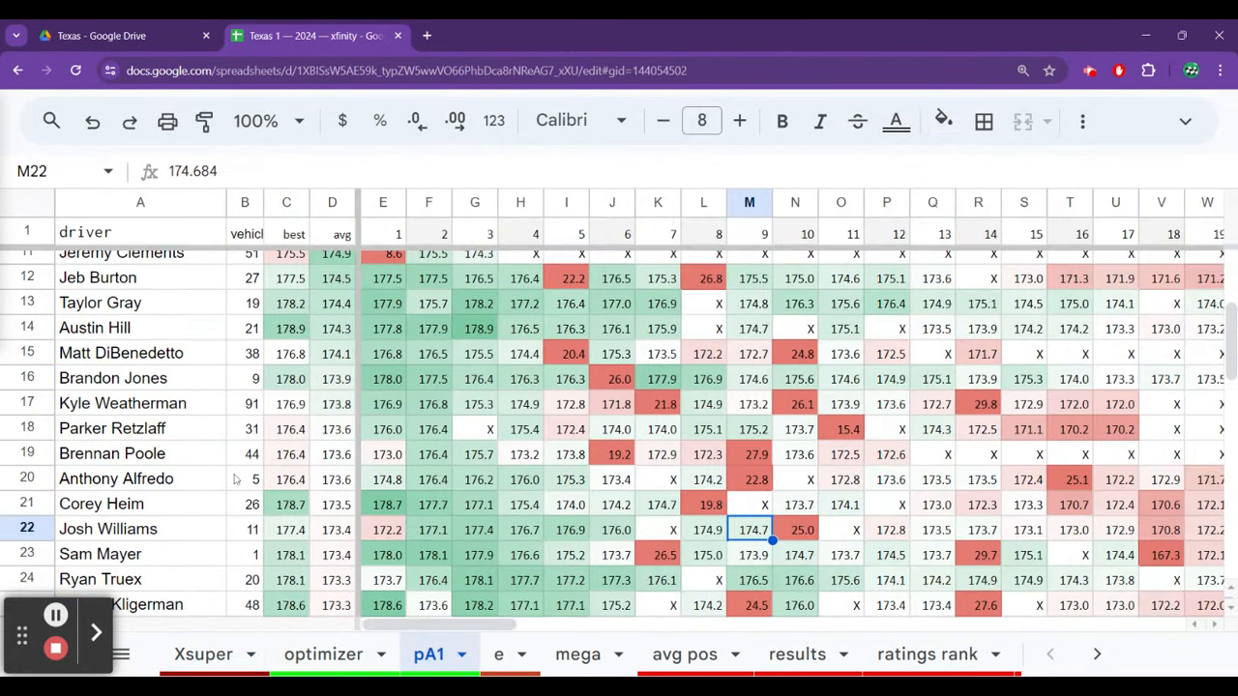
Review Leland Honeyman's pA1 speeds (173.0, 173.5) and see his optimizer entry at 4600, 21 points.
{"action": "left_click", "coordinate": [245, 478]}
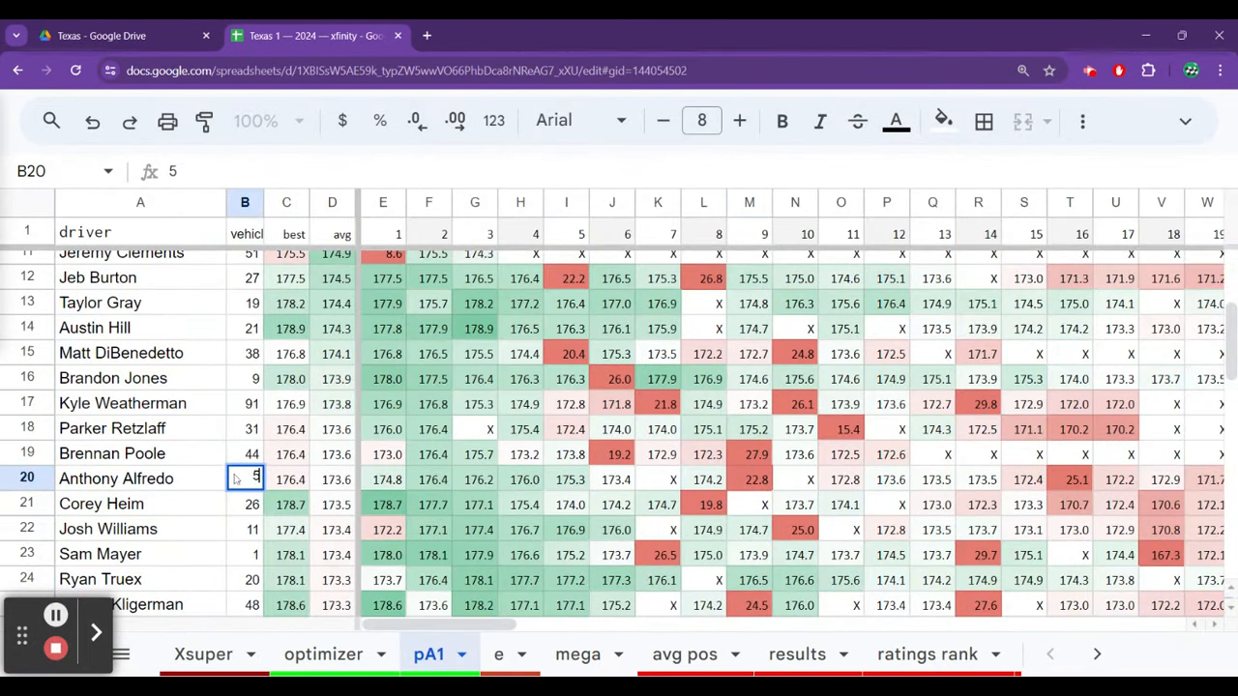
{"action": "left_click", "coordinate": [141, 479]}
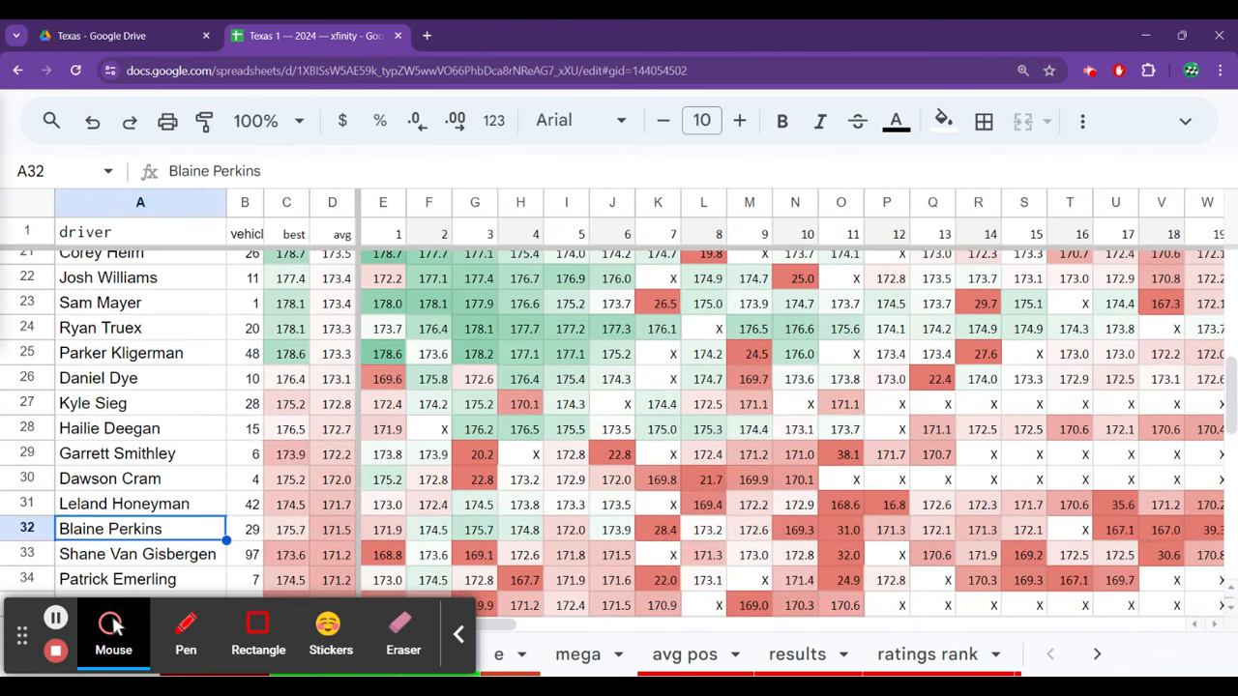
{"action": "left_click", "coordinate": [612, 503]}
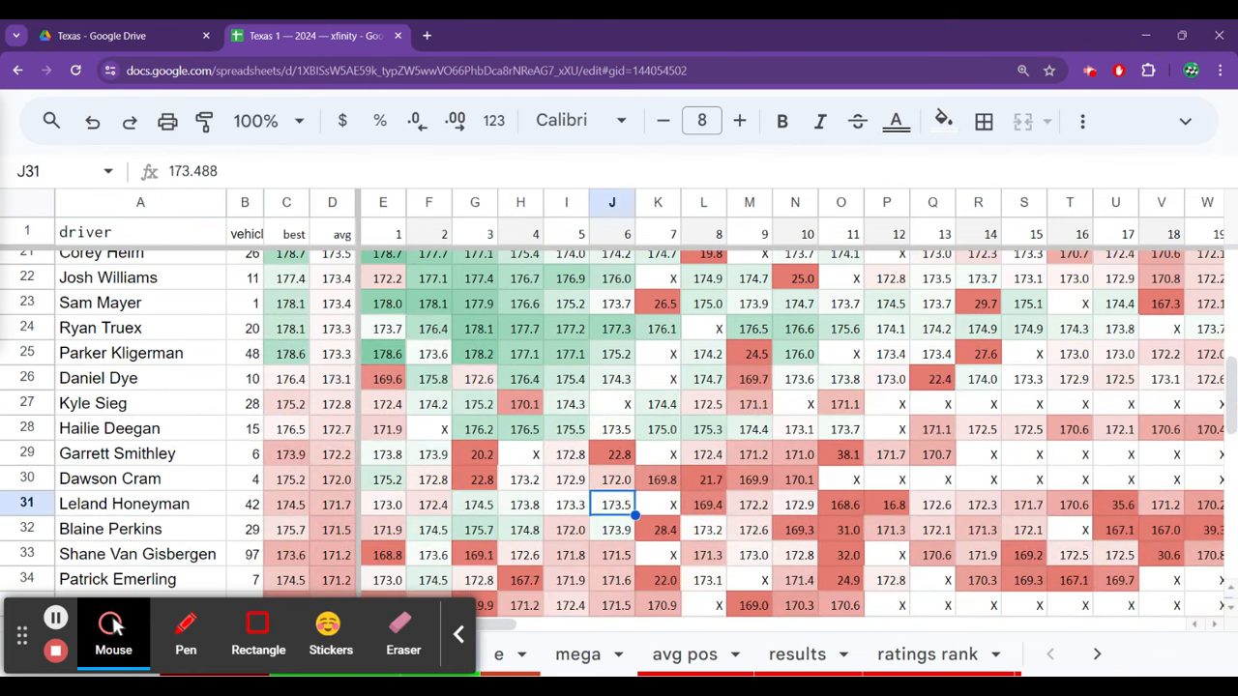
{"action": "left_click", "coordinate": [978, 504]}
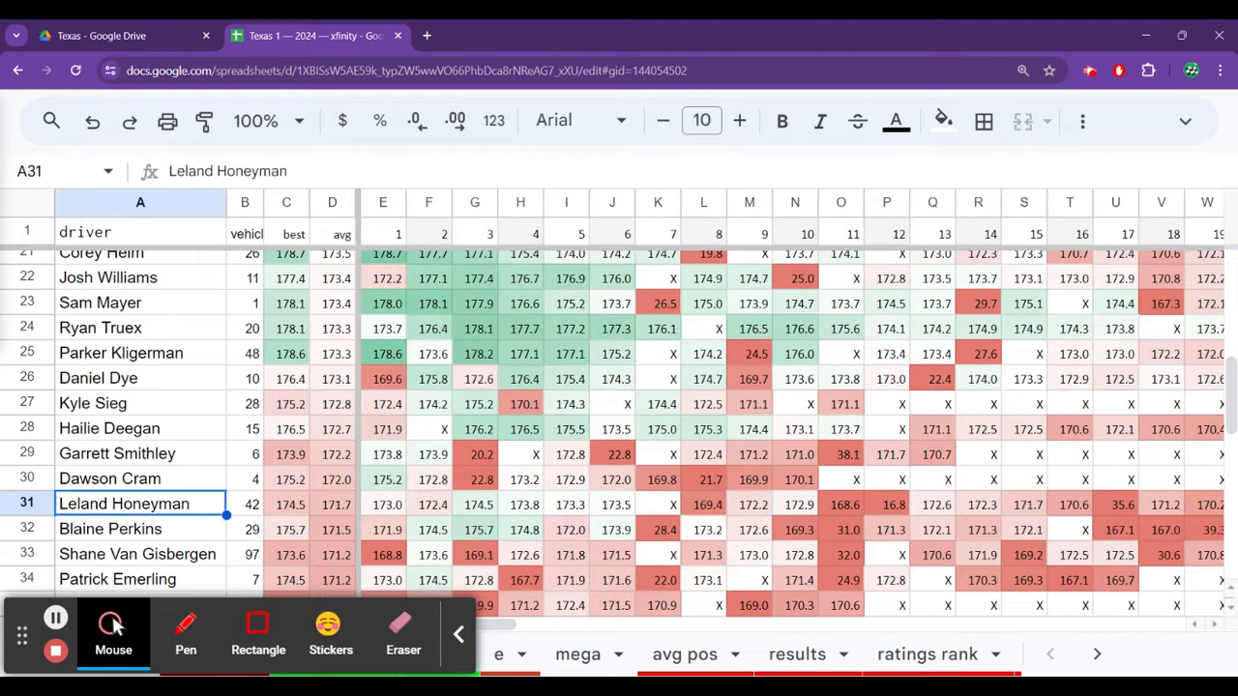
{"action": "left_click", "coordinate": [383, 504]}
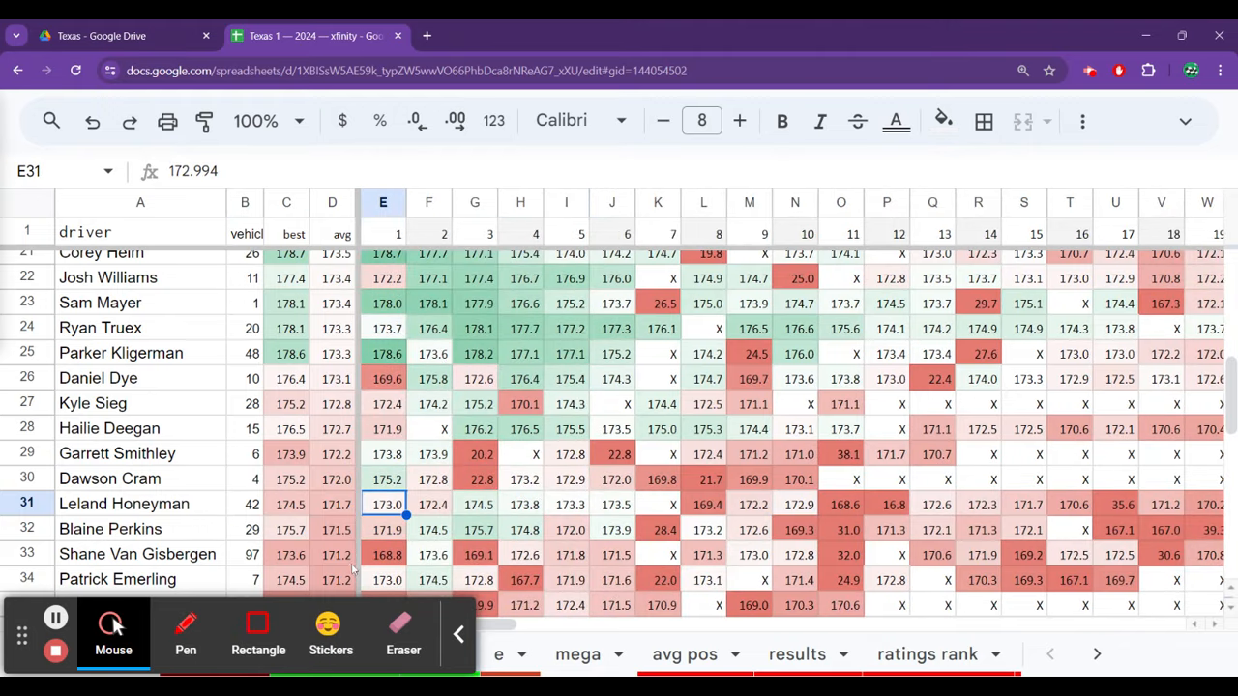
{"action": "left_click", "coordinate": [459, 634]}
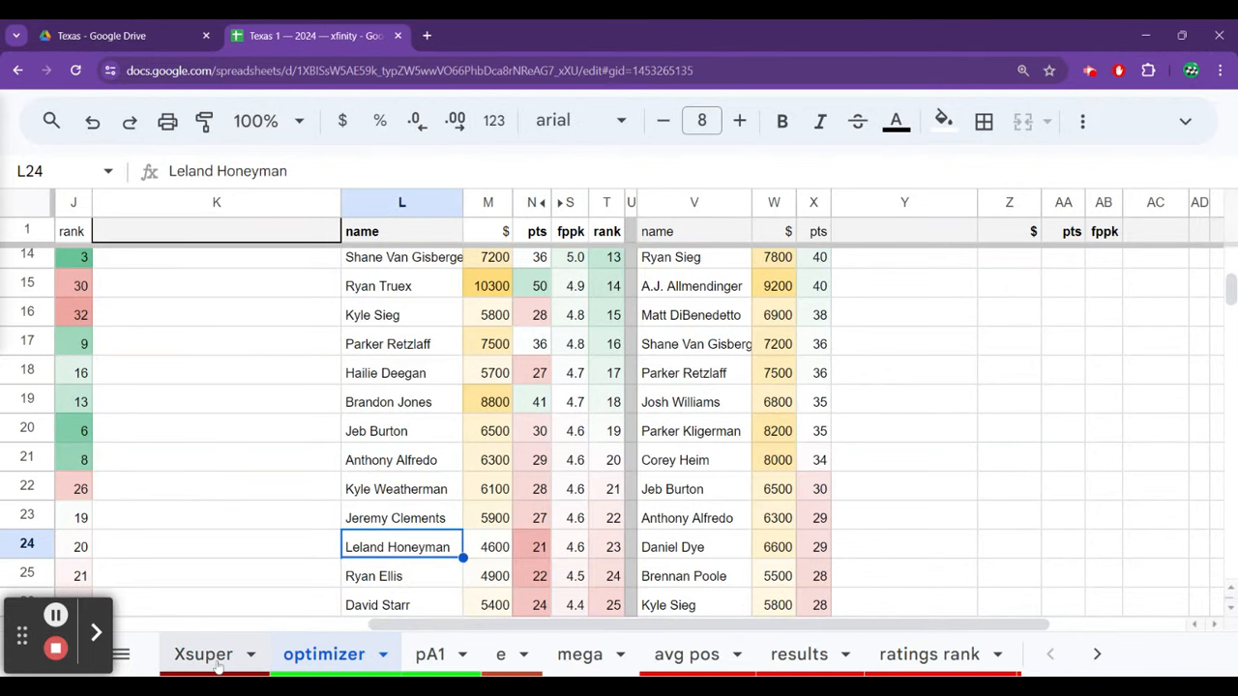
{"action": "left_click", "coordinate": [203, 653]}
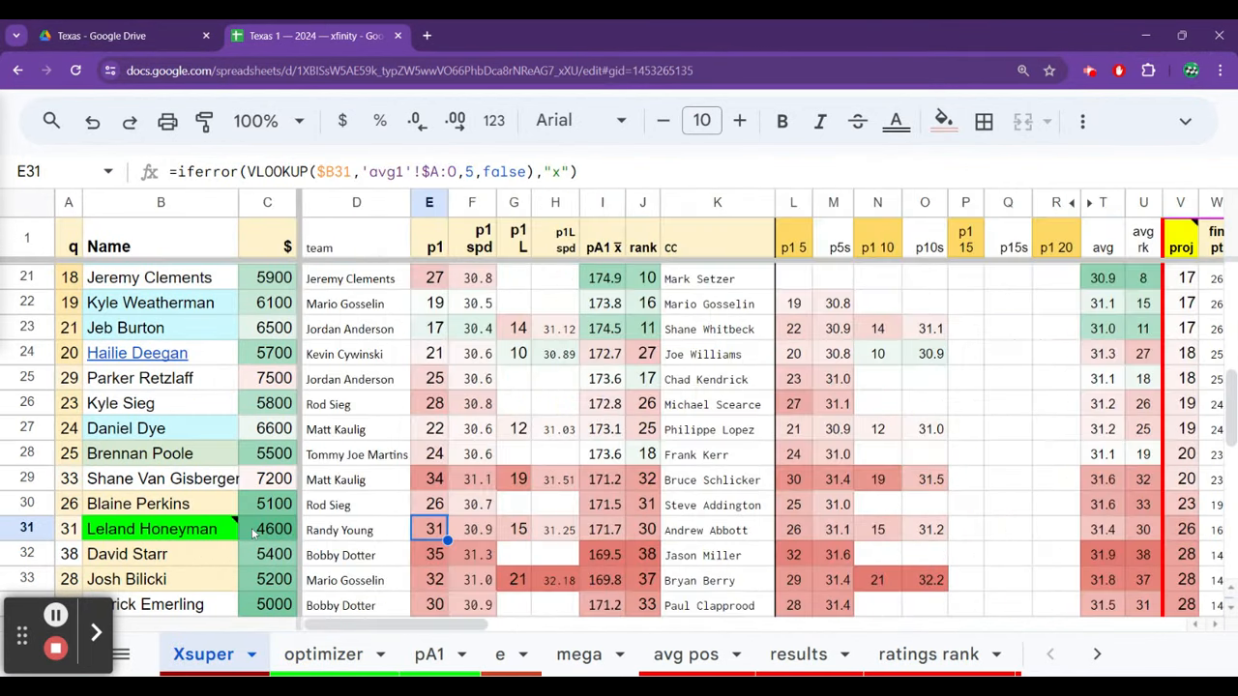
{"action": "left_click", "coordinate": [877, 529]}
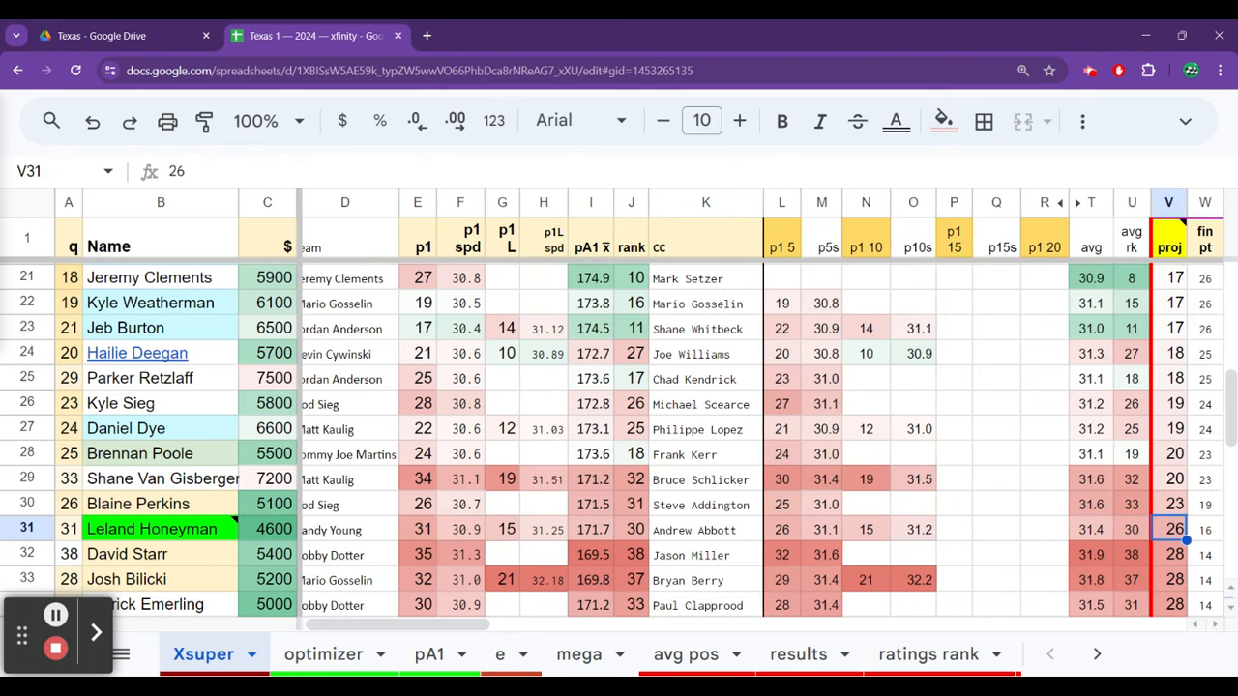
{"action": "left_click", "coordinate": [1168, 555]}
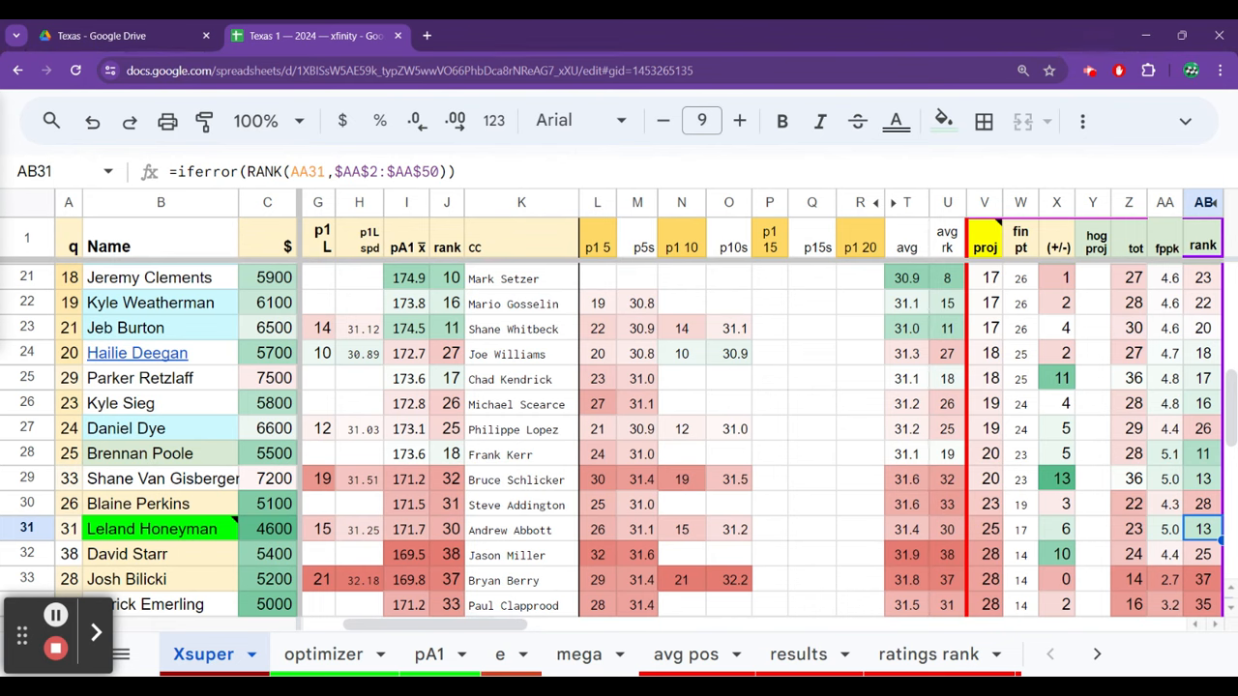
{"action": "left_click", "coordinate": [323, 653]}
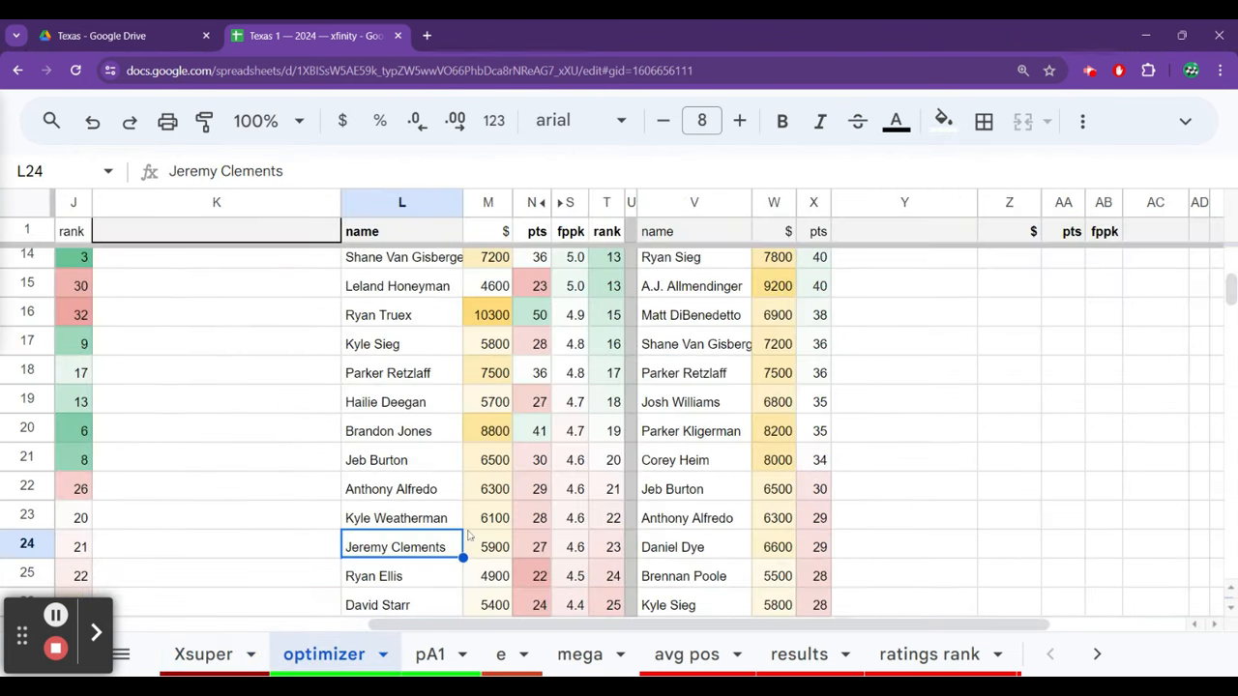
{"action": "left_click", "coordinate": [401, 372]}
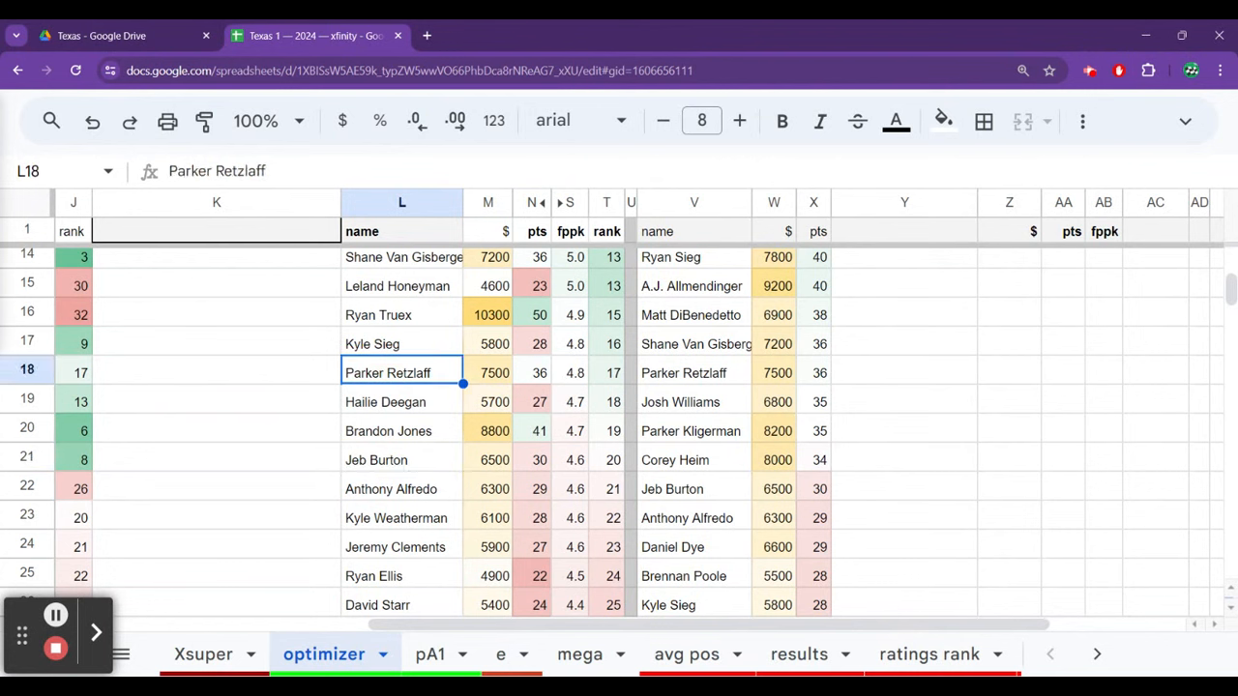
{"action": "left_click", "coordinate": [401, 314]}
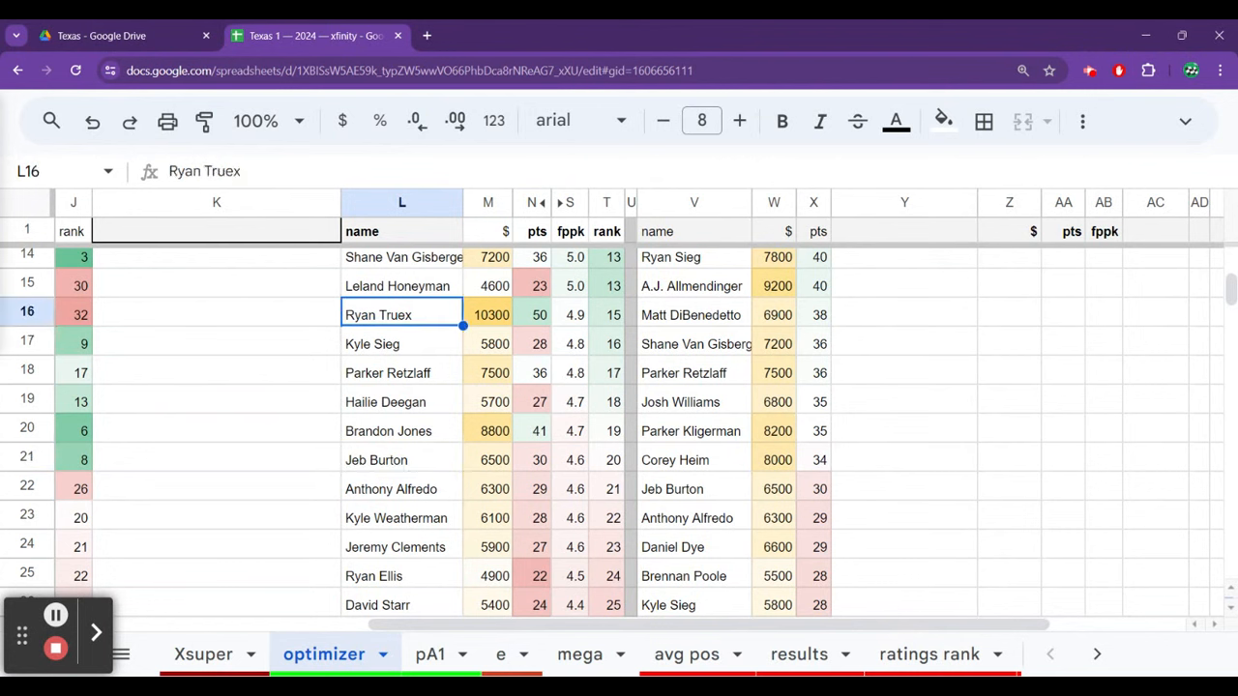
{"action": "left_click", "coordinate": [401, 576]}
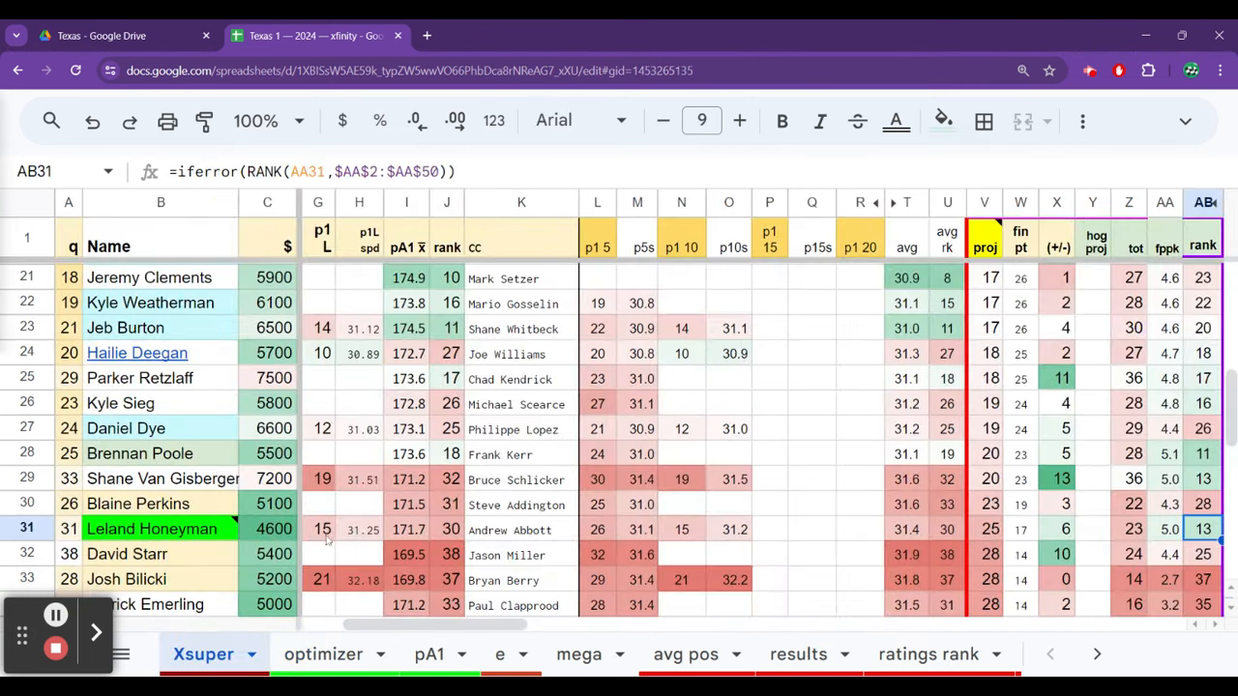
Review Ryan Ellis's past race results and rating ranks on the Xsuper sheet.
{"action": "left_click", "coordinate": [947, 529]}
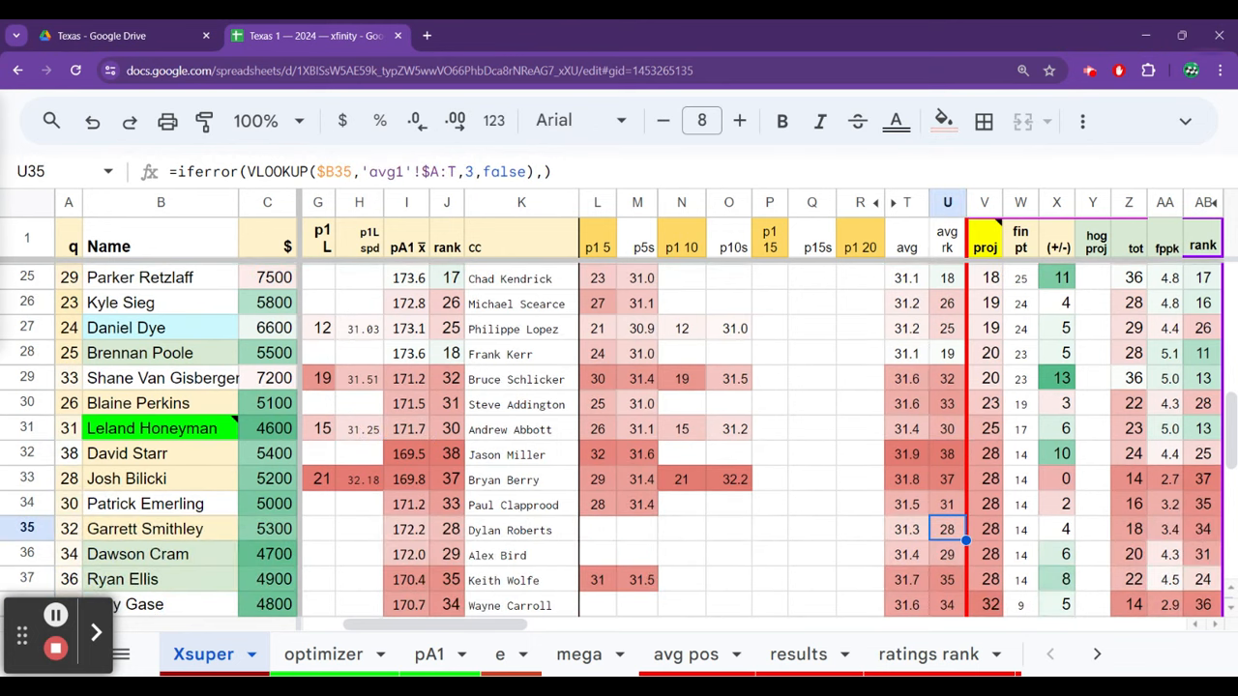
{"action": "left_click", "coordinate": [983, 579]}
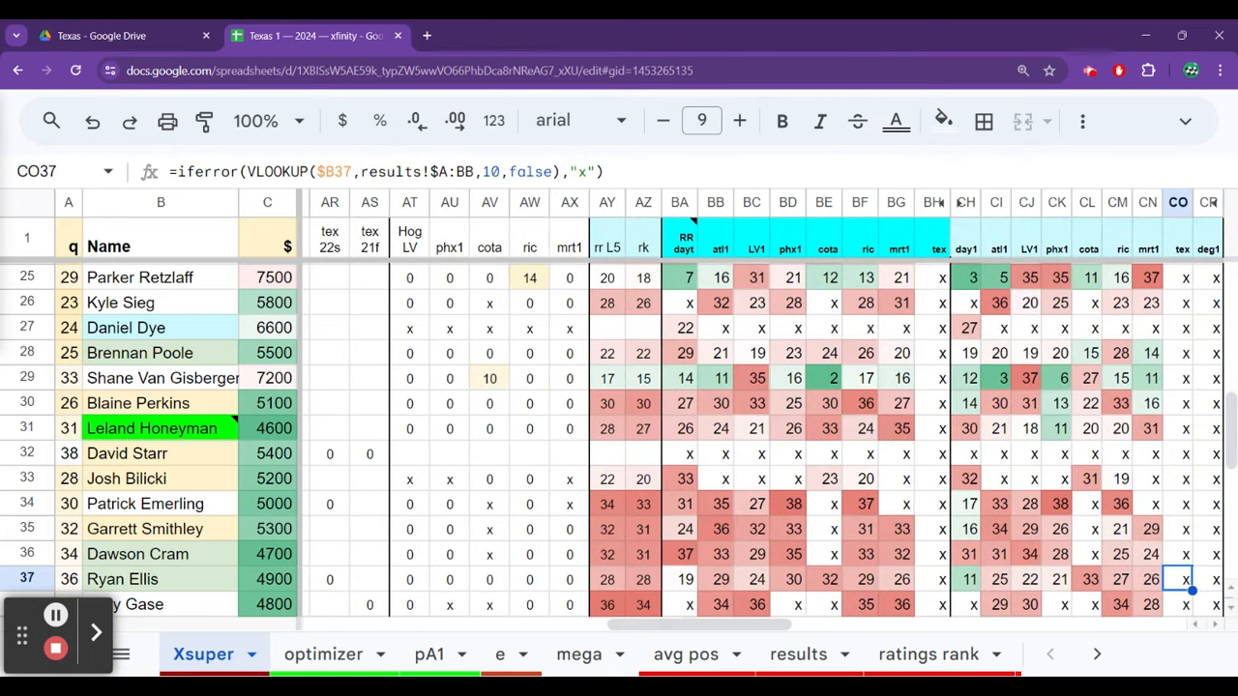
{"action": "left_click", "coordinate": [996, 579]}
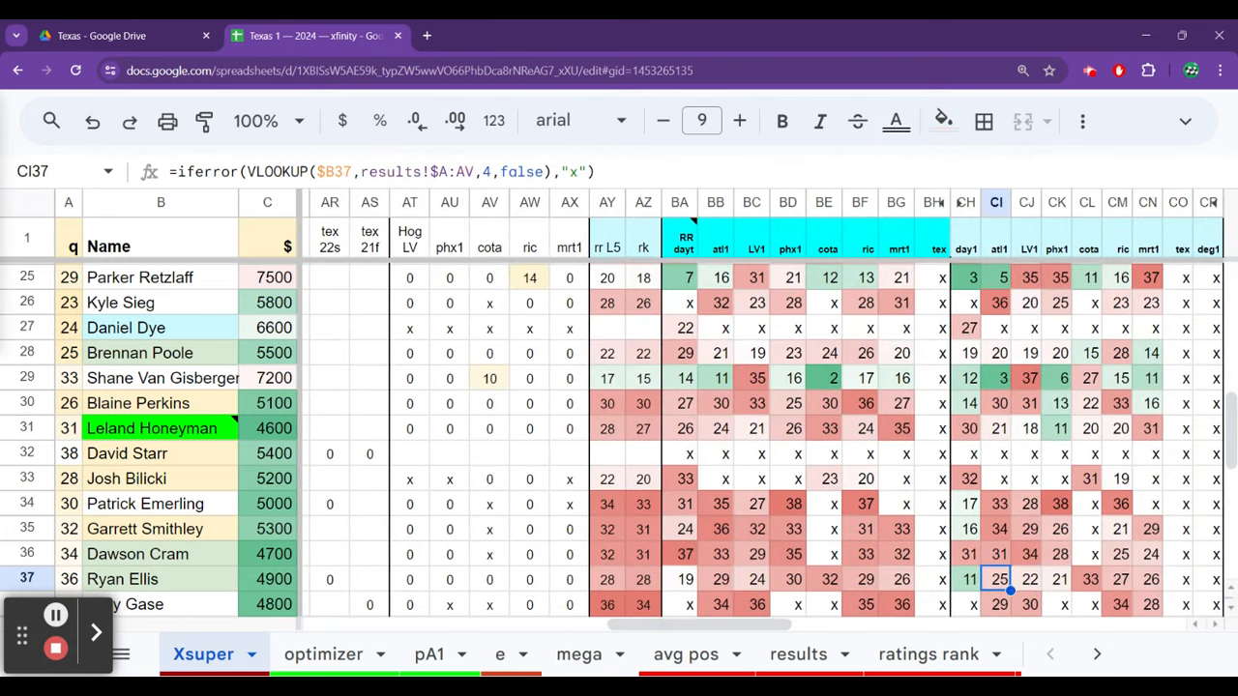
{"action": "left_click", "coordinate": [895, 579]}
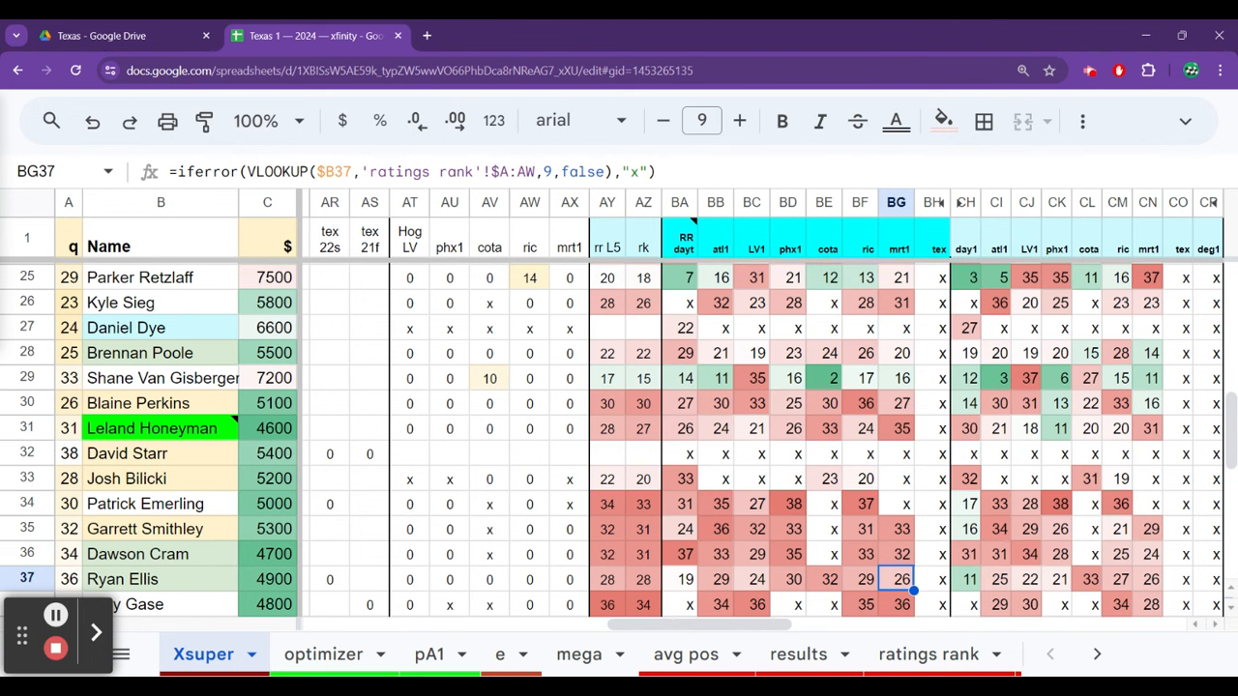
{"action": "left_click", "coordinate": [751, 579]}
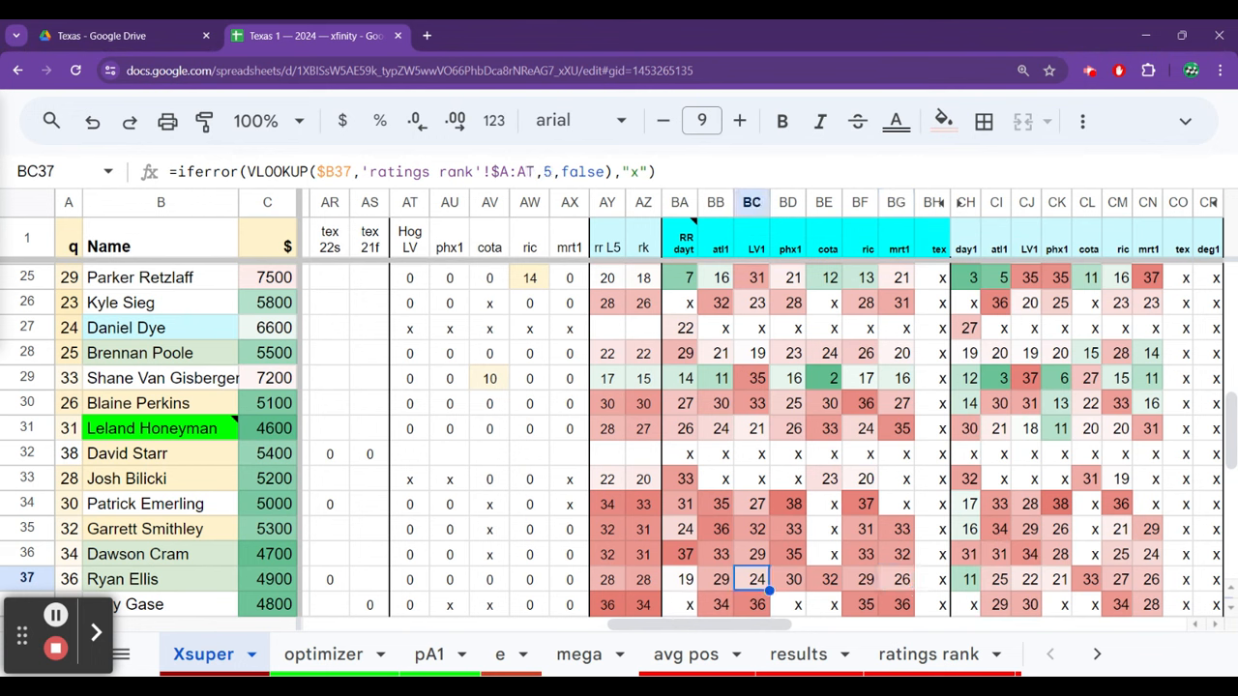
{"action": "left_click", "coordinate": [824, 579]}
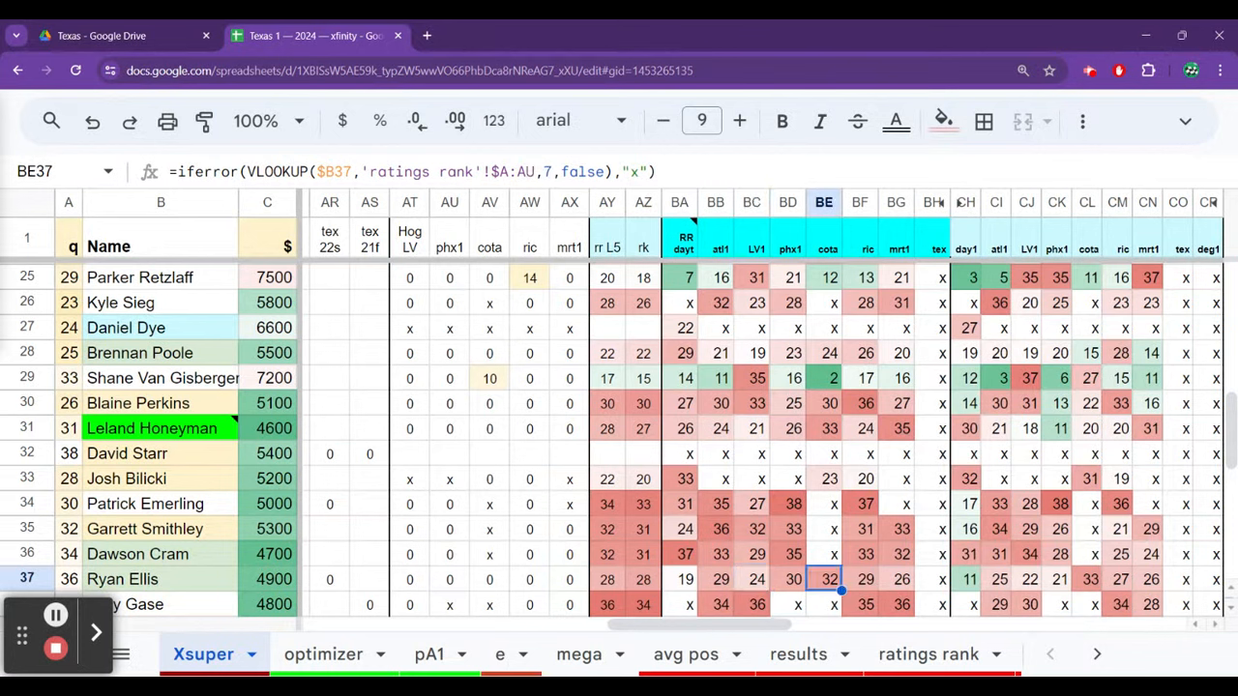
{"action": "left_click", "coordinate": [1025, 580]}
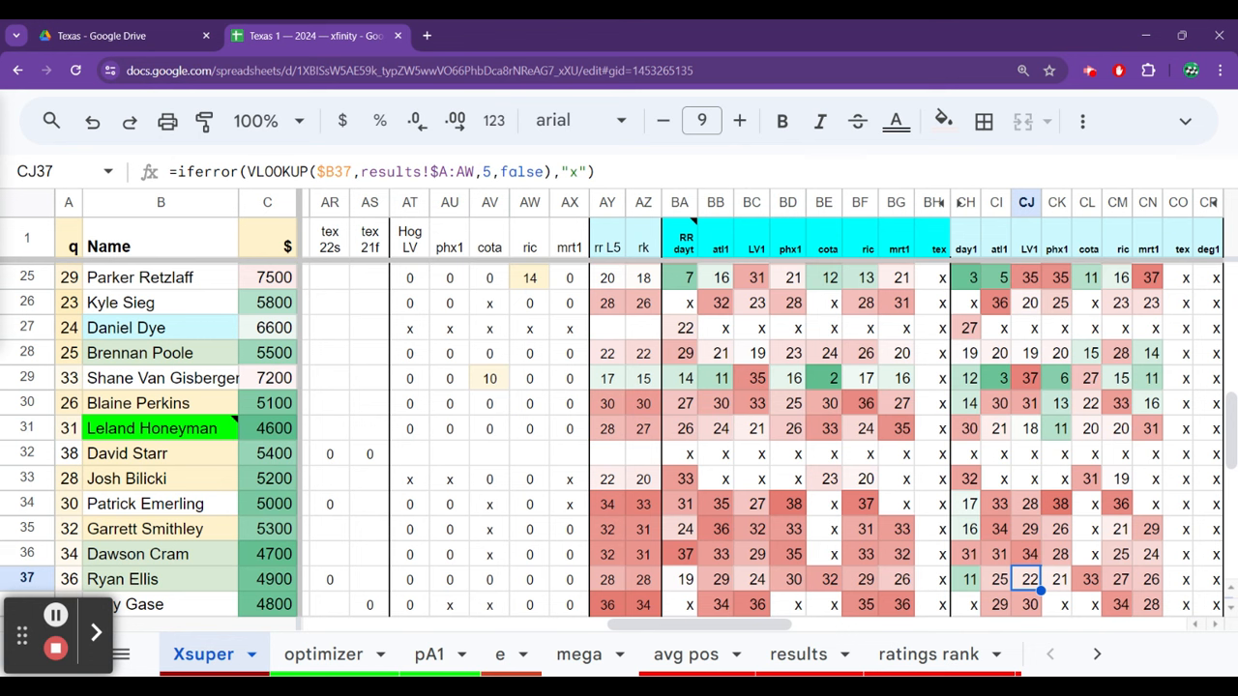
Change Ryan Ellis's projected finish from 28 to 27, giving him 24 points and 15th.
{"action": "left_click", "coordinate": [995, 579]}
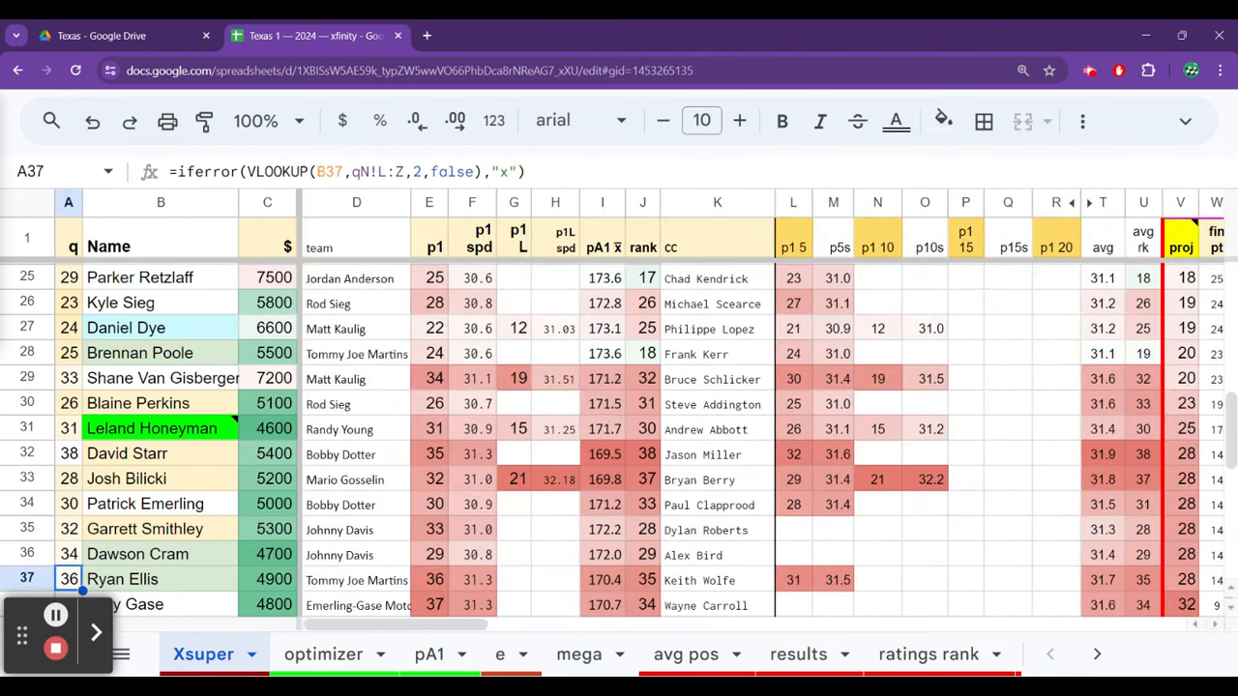
{"action": "left_click", "coordinate": [1180, 578]}
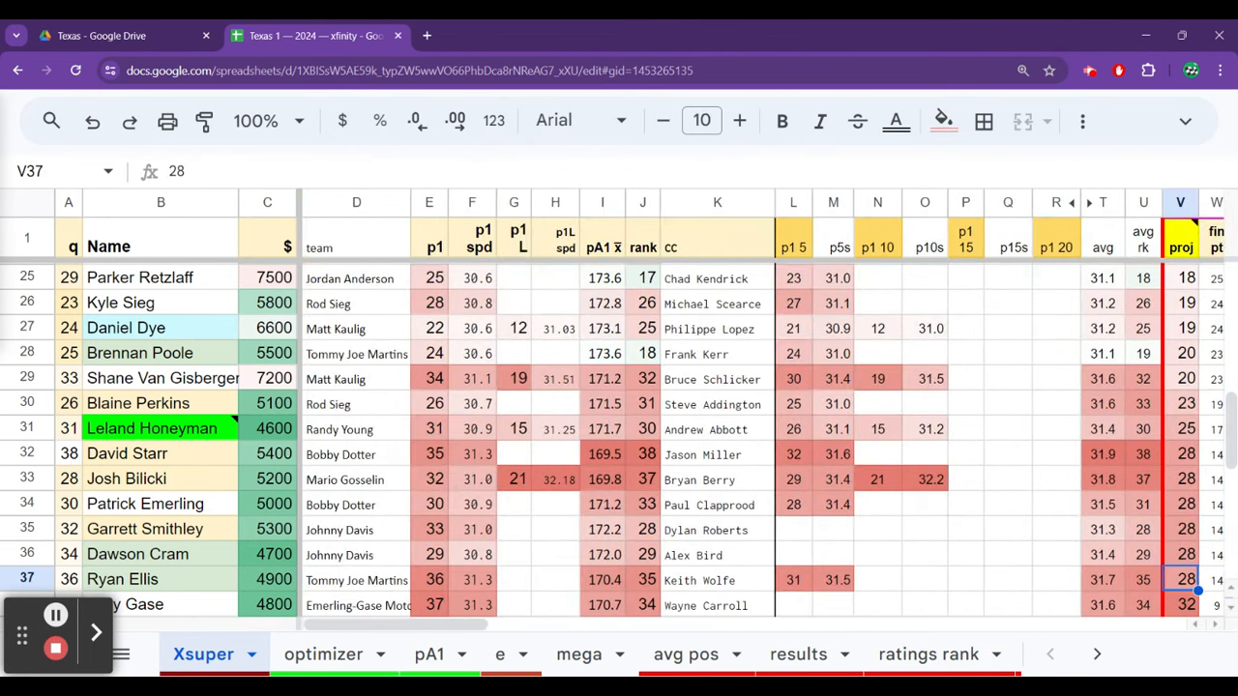
{"action": "left_click", "coordinate": [1204, 578]}
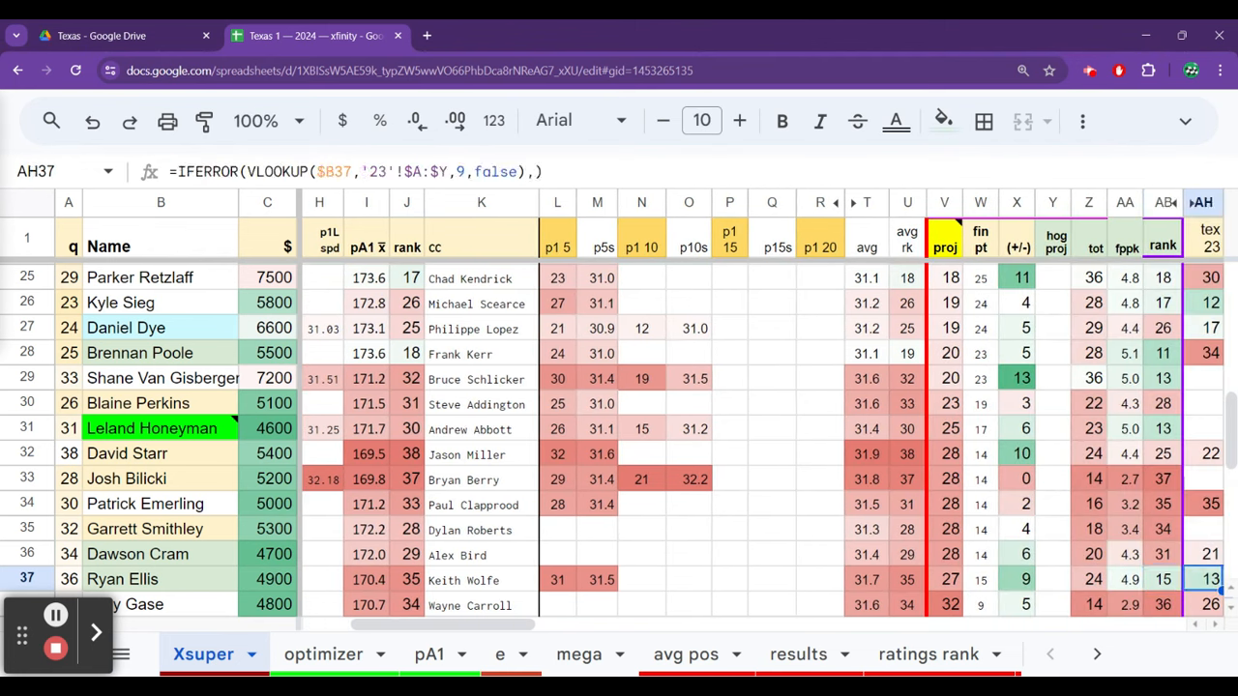
{"action": "left_click", "coordinate": [1088, 578]}
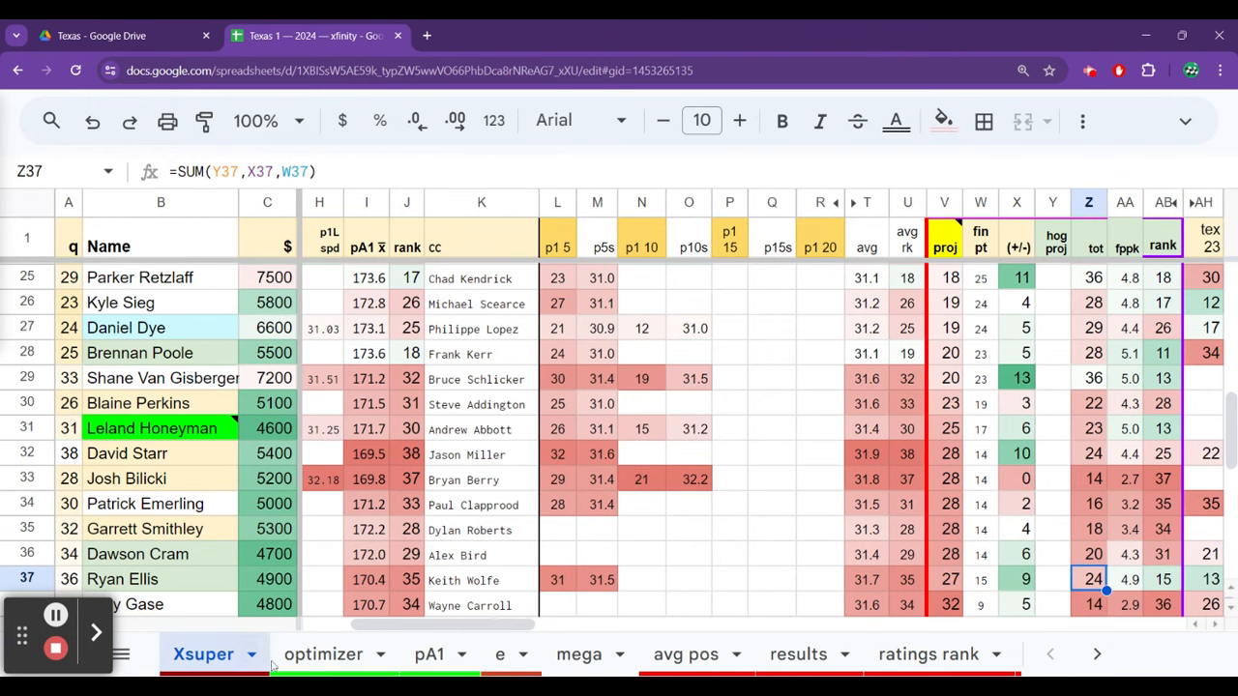
{"action": "left_click", "coordinate": [323, 654]}
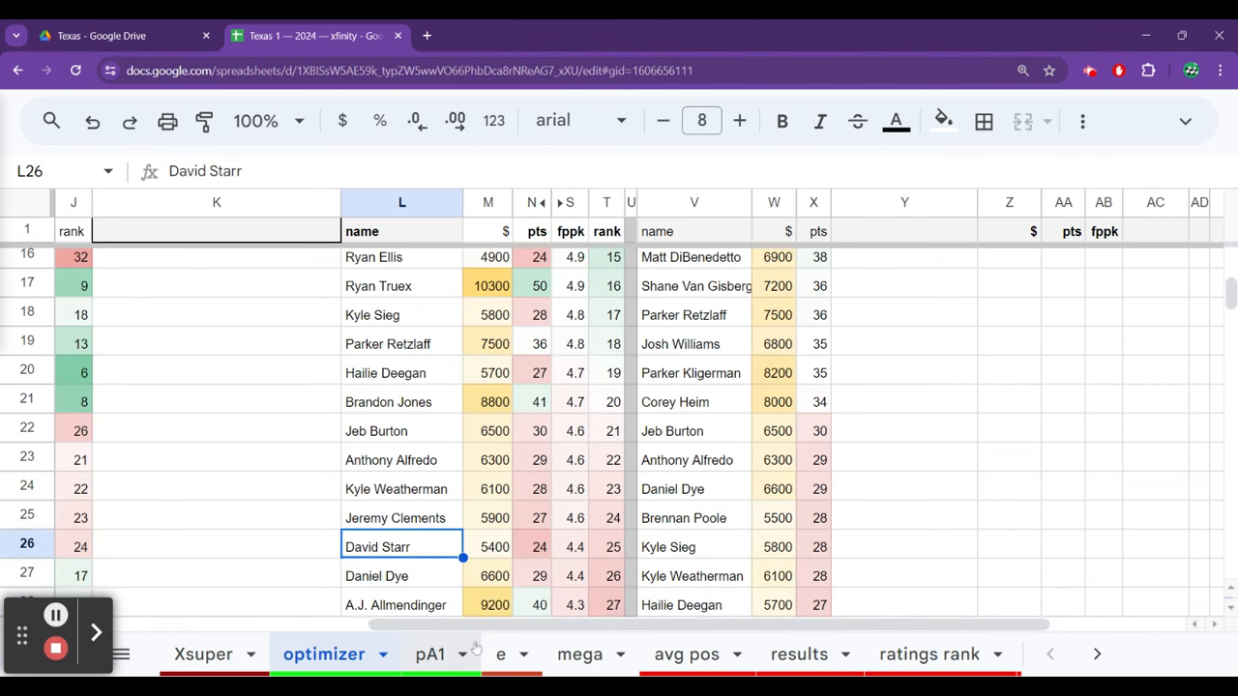
Check David Starr's pA1 speeds (171.9, 172.7, 156.4) and return to Xsuper's final driver rows.
{"action": "left_click", "coordinate": [429, 654]}
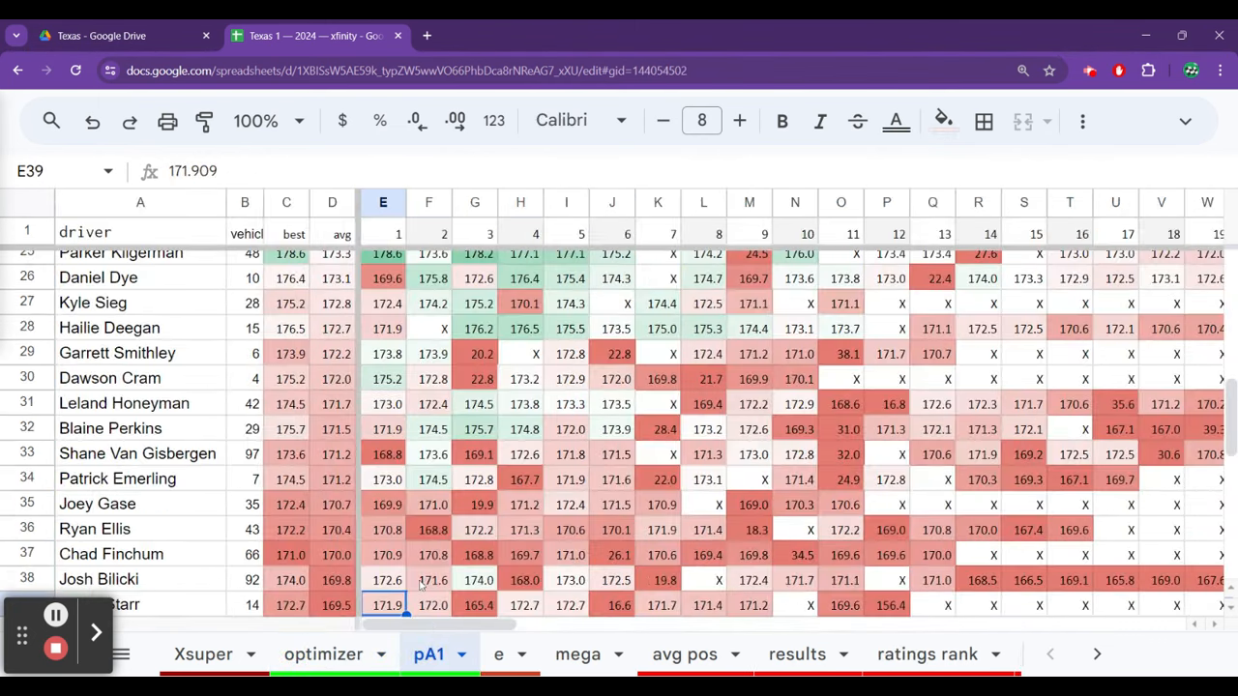
{"action": "left_click", "coordinate": [520, 554]}
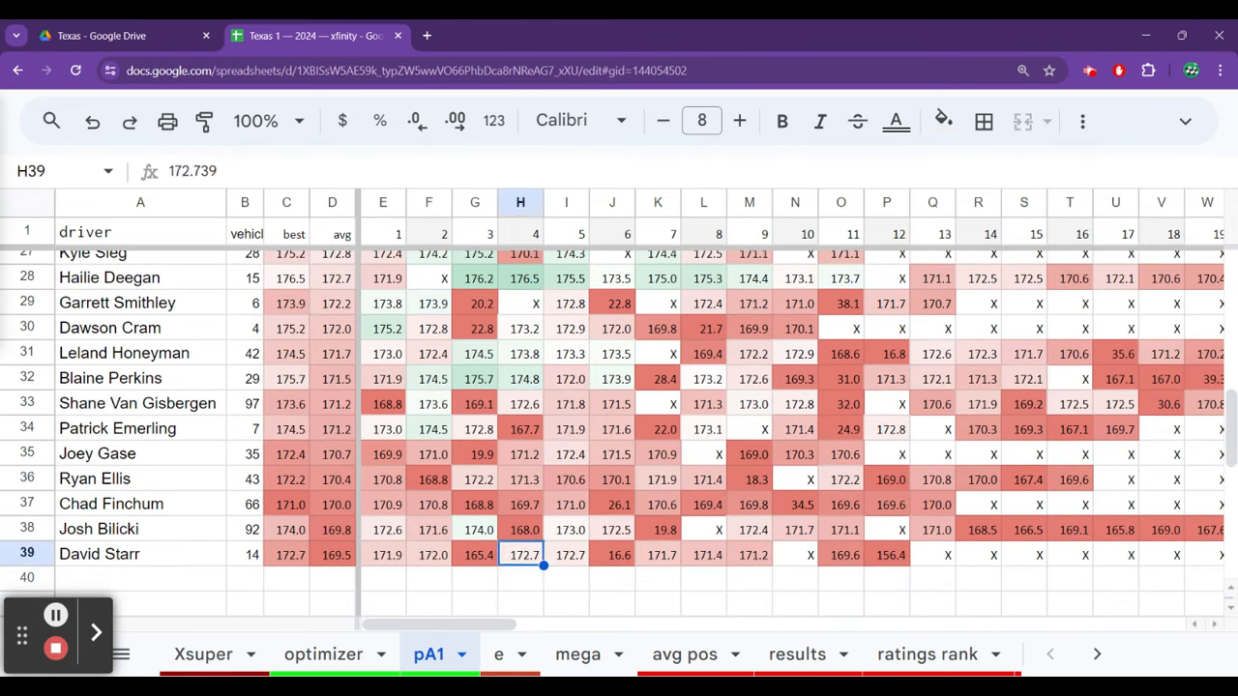
{"action": "left_click", "coordinate": [887, 554]}
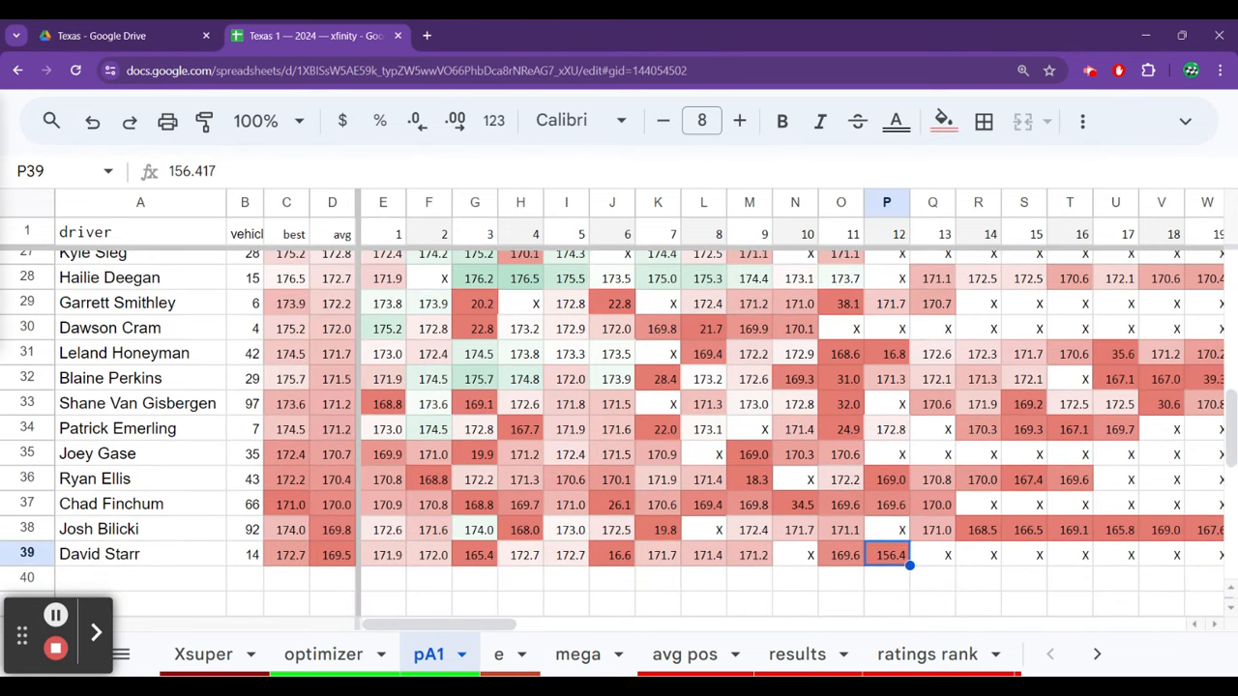
{"action": "left_click", "coordinate": [520, 554]}
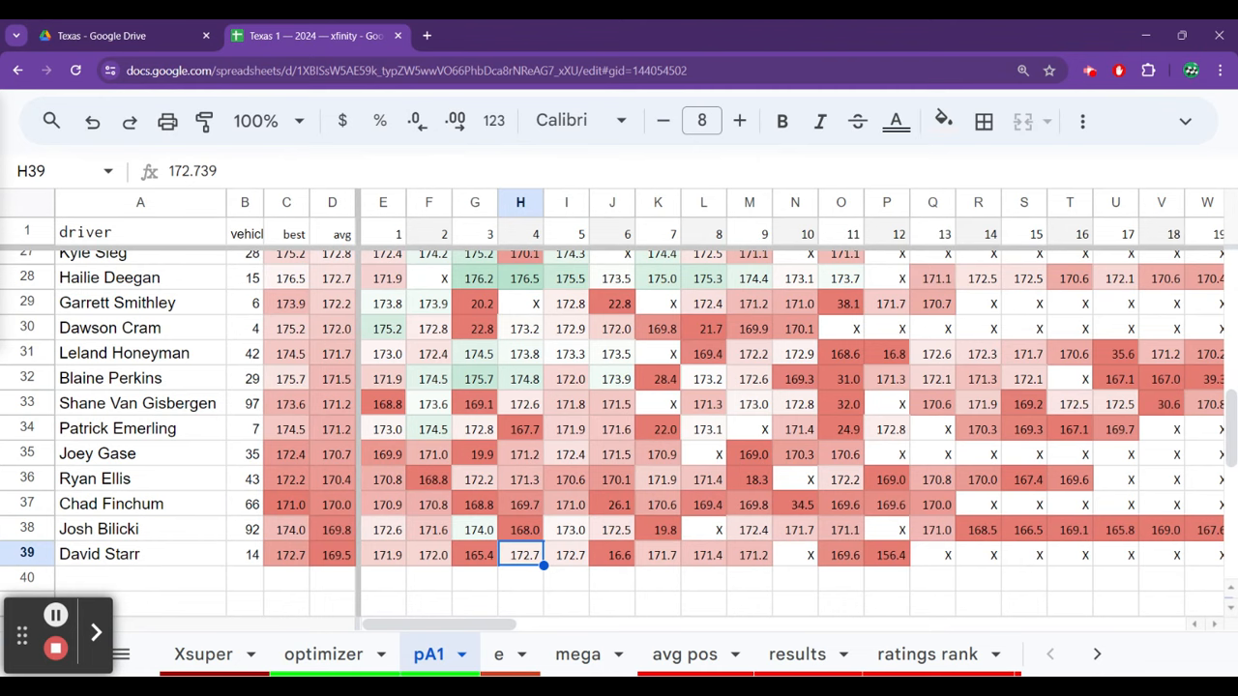
{"action": "left_click", "coordinate": [203, 654]}
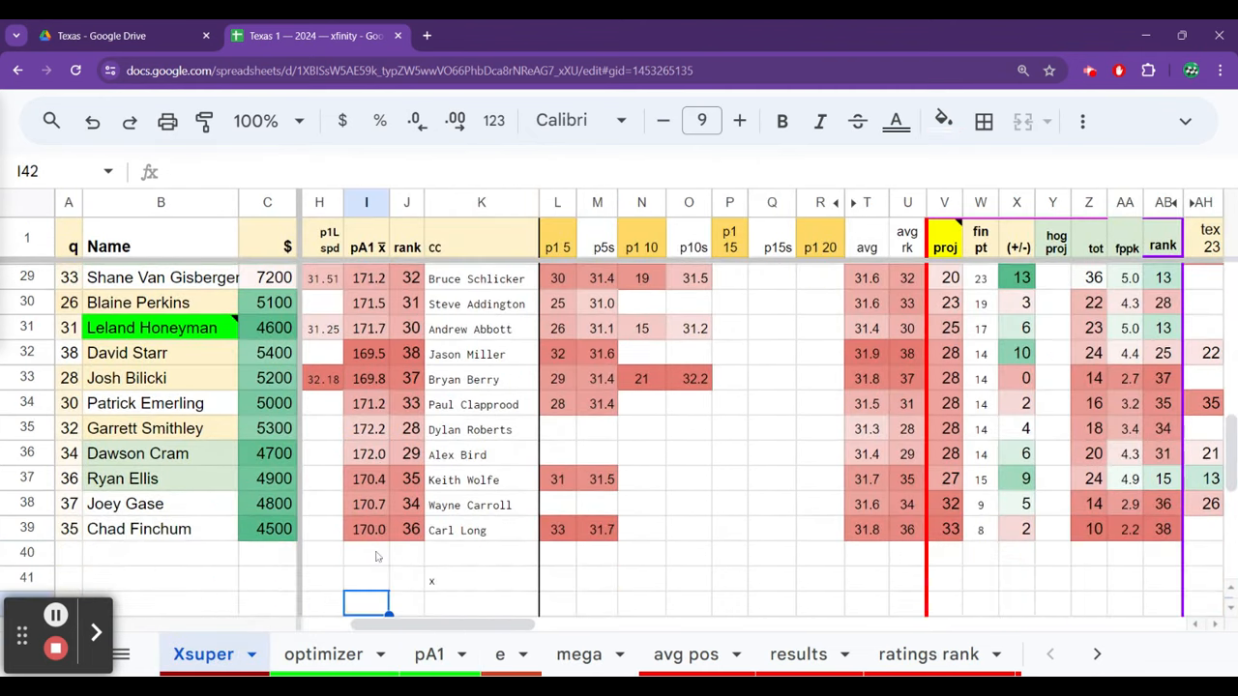
{"action": "left_click", "coordinate": [366, 404]}
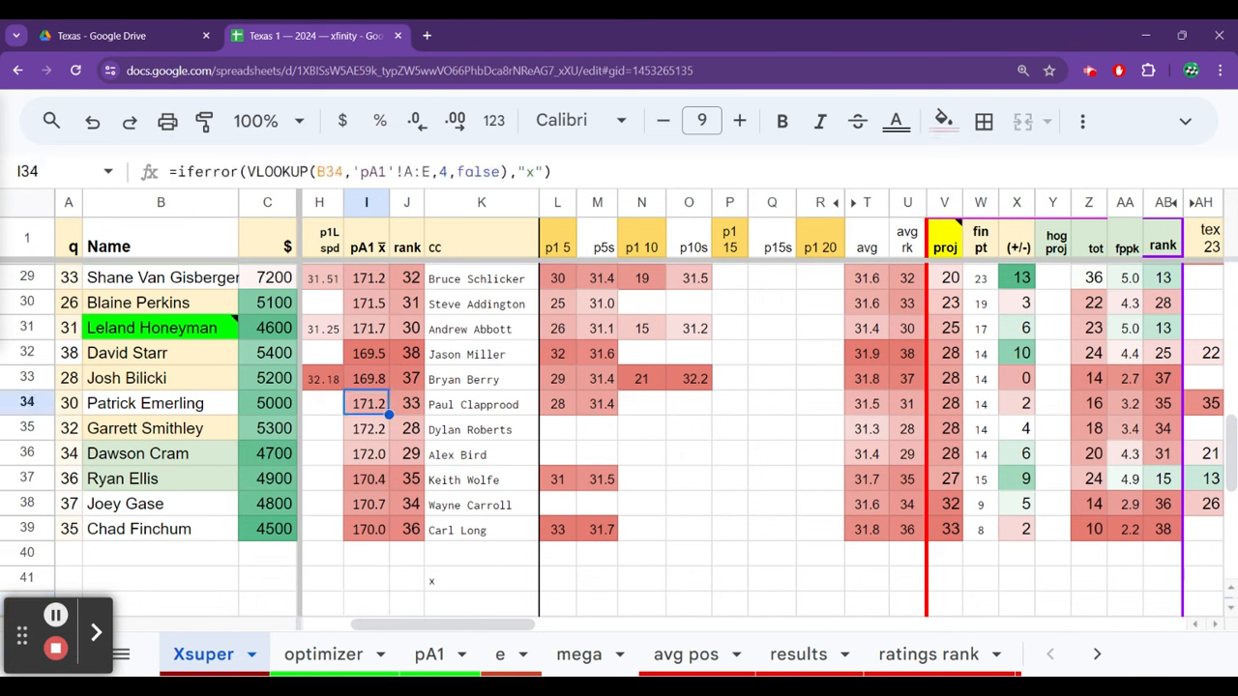
{"action": "left_click", "coordinate": [557, 353]}
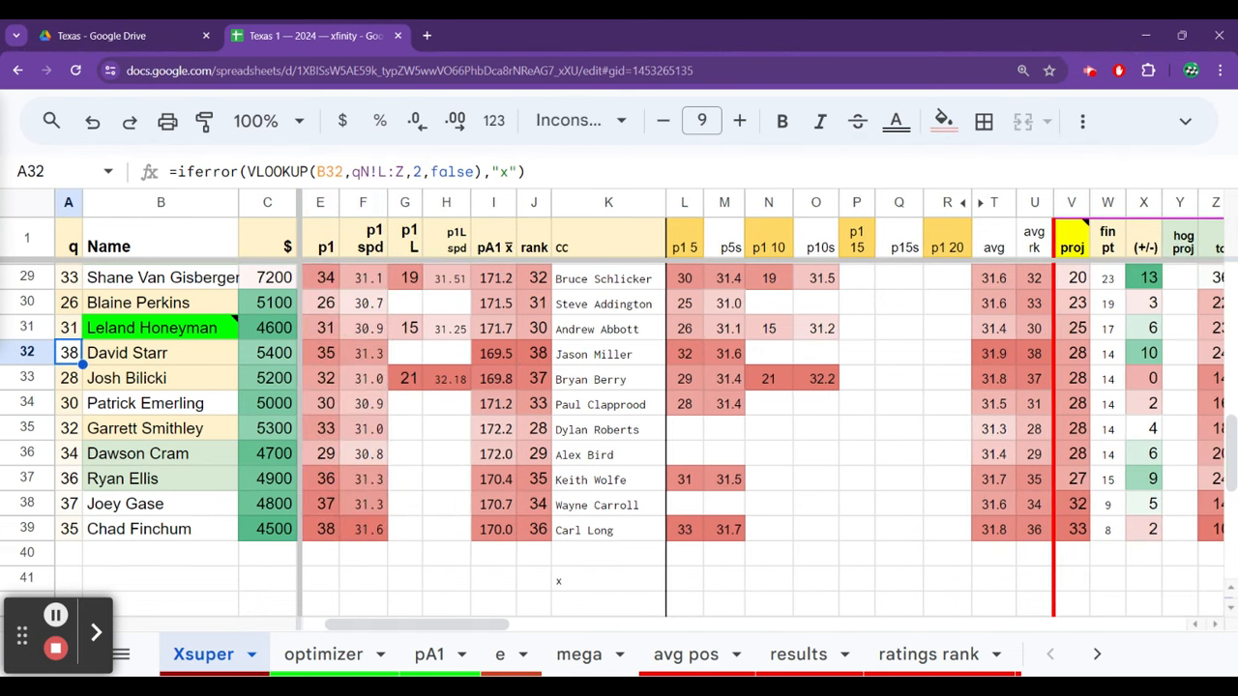
{"action": "left_click", "coordinate": [923, 353]}
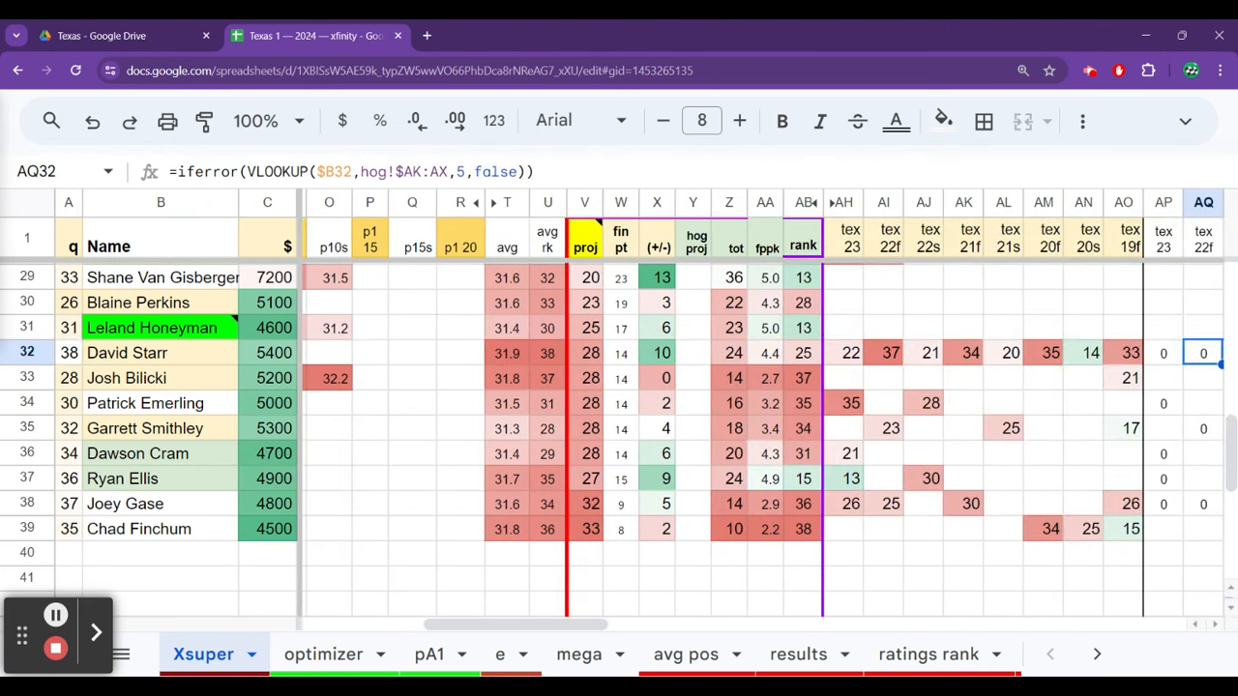
{"action": "left_click", "coordinate": [930, 351]}
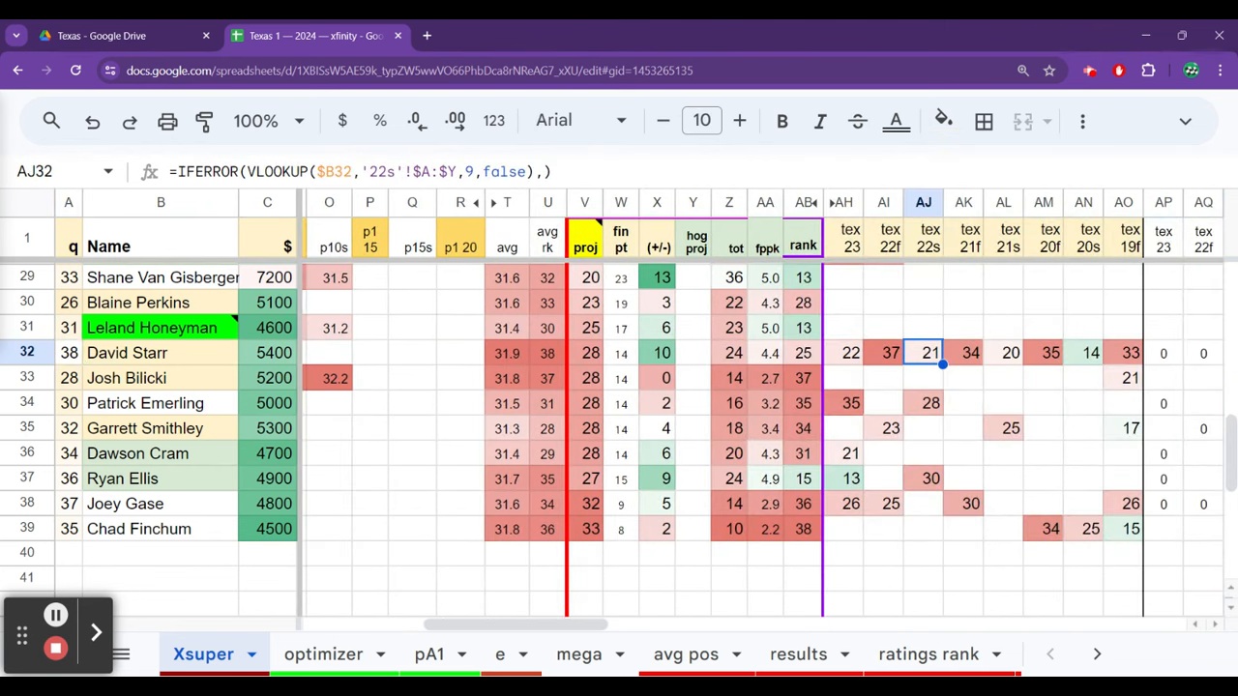
{"action": "left_click", "coordinate": [850, 352]}
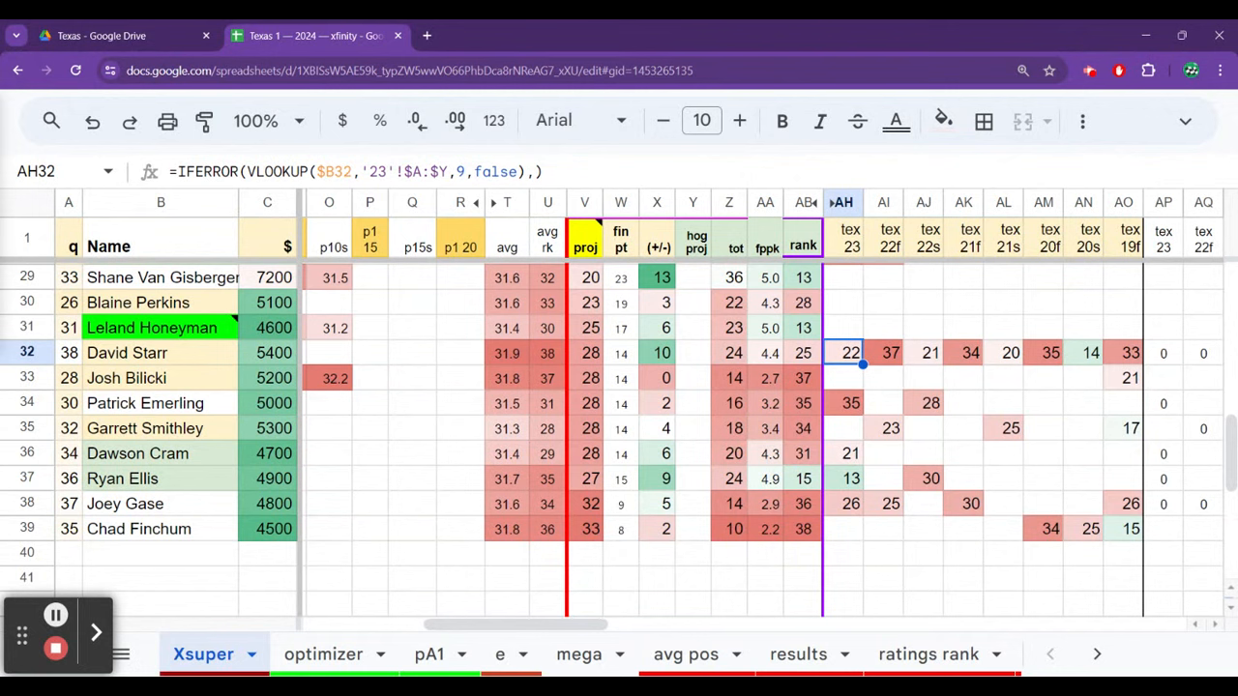
{"action": "left_click", "coordinate": [764, 352]}
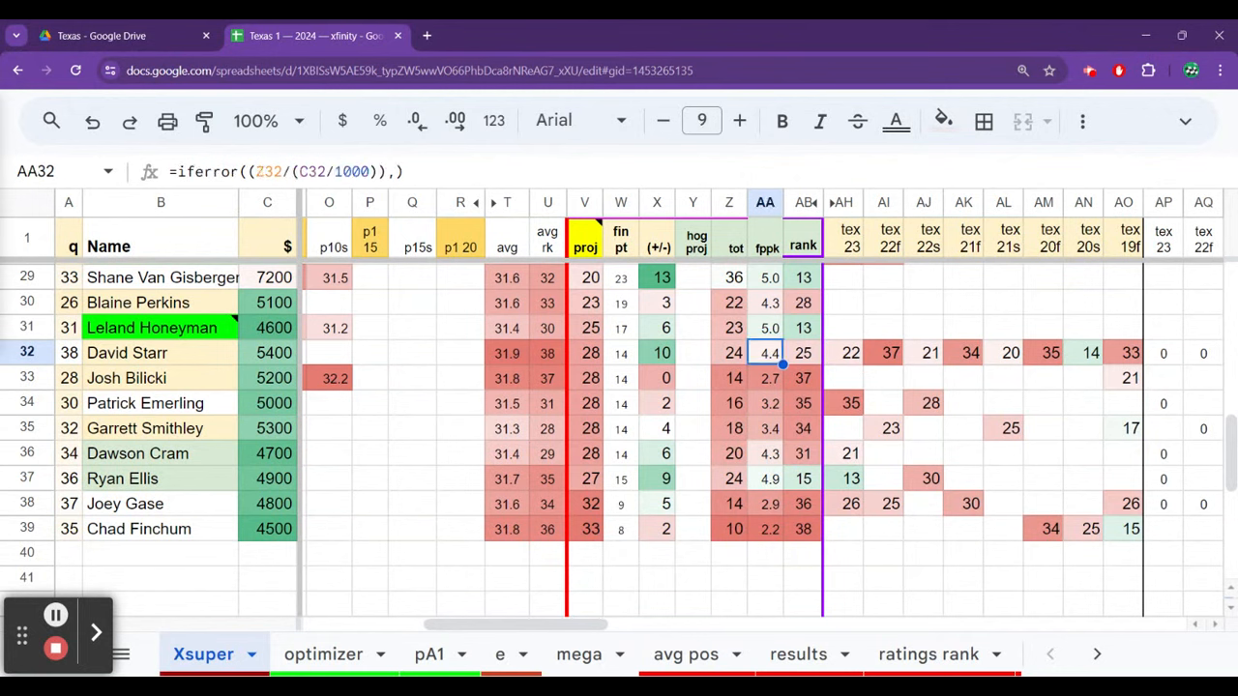
{"action": "left_click", "coordinate": [589, 352]}
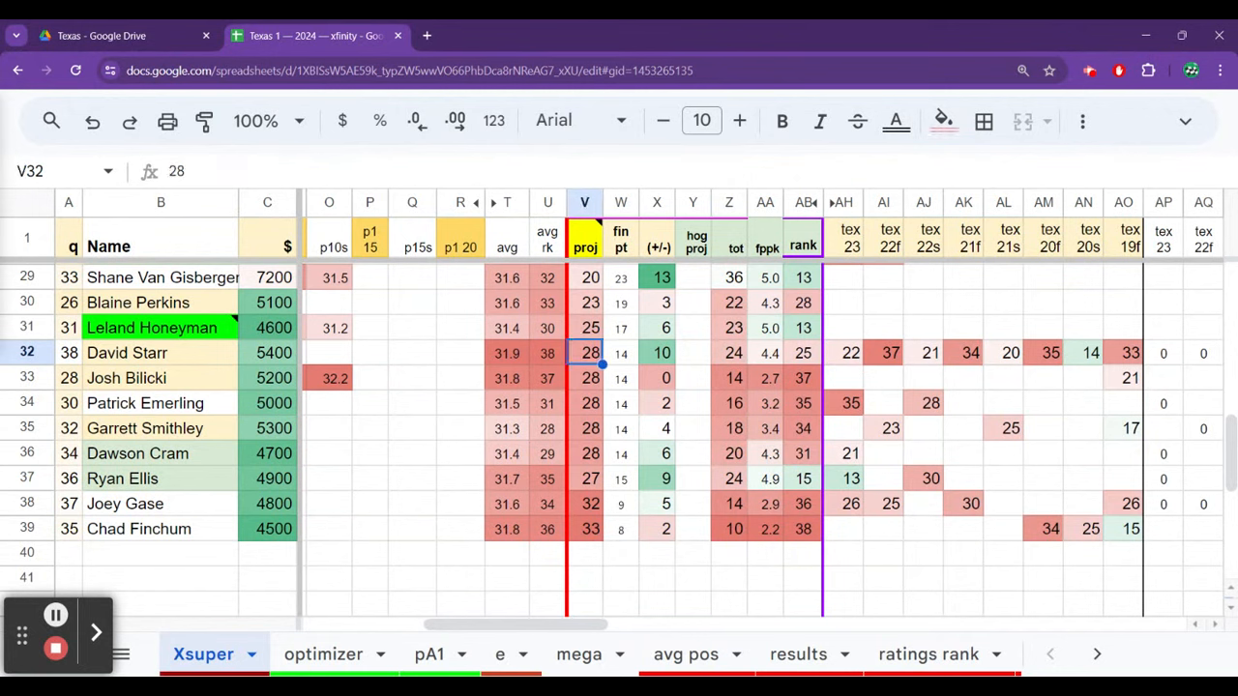
{"action": "left_click", "coordinate": [584, 379]}
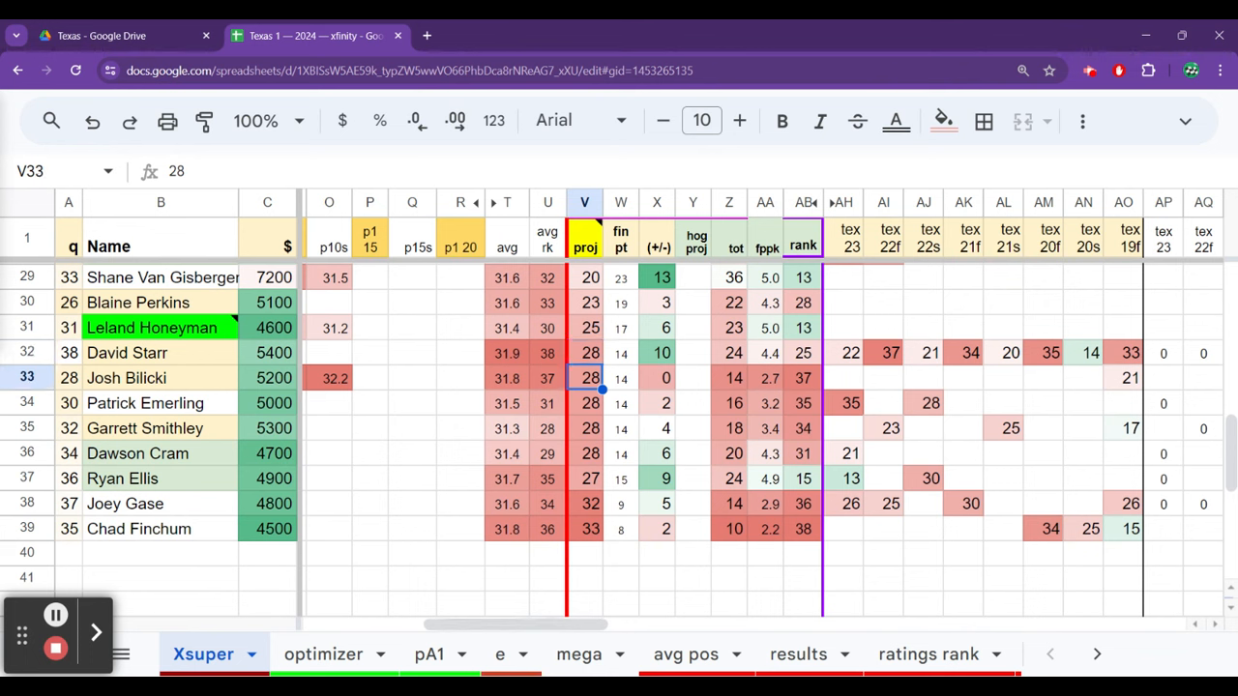
{"action": "left_click", "coordinate": [584, 503]}
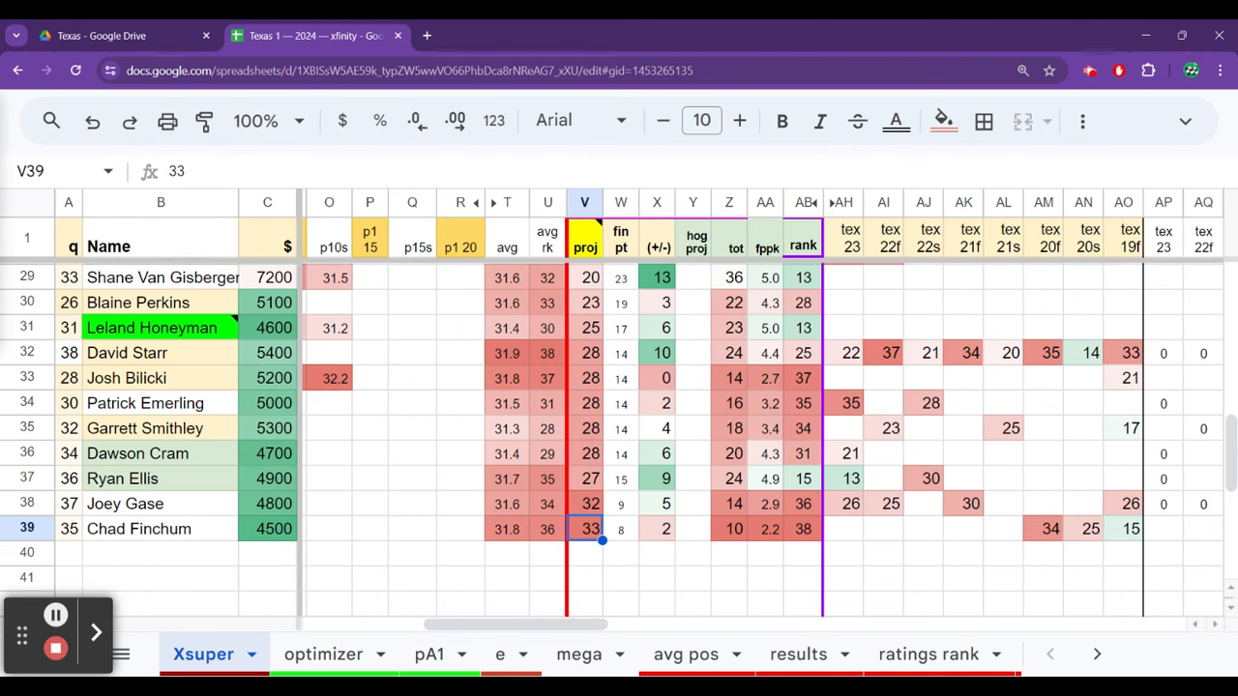
{"action": "left_click", "coordinate": [584, 478]}
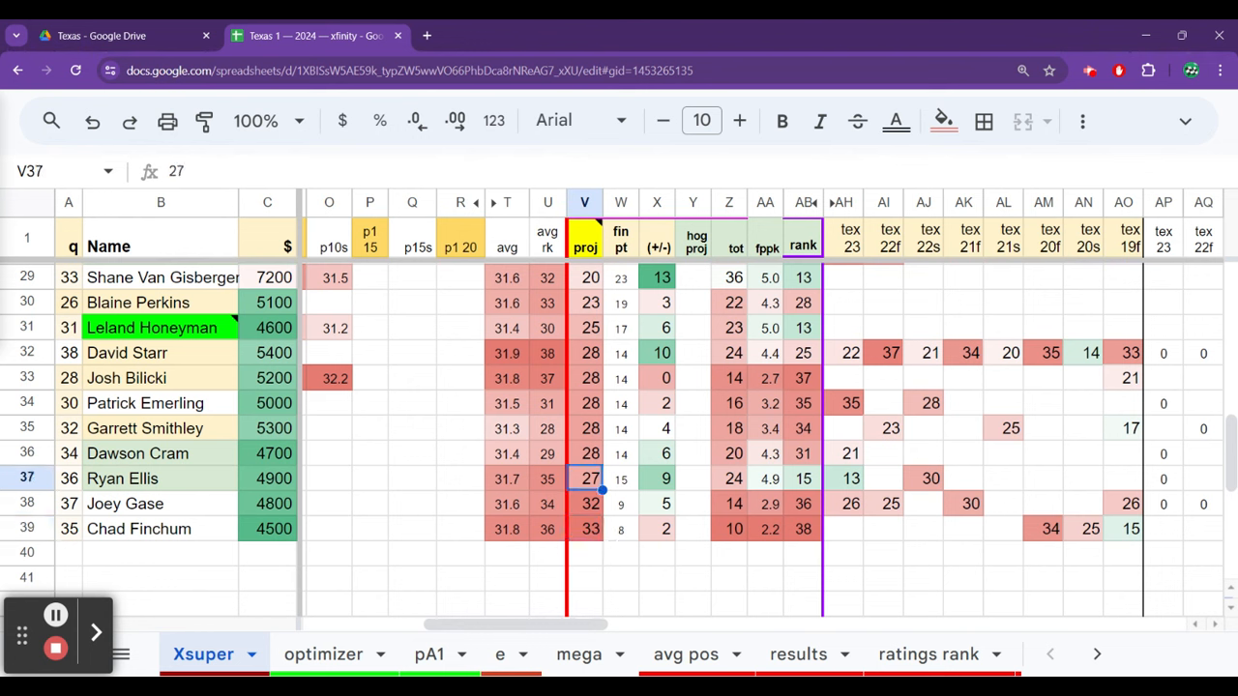
{"action": "left_click", "coordinate": [584, 277]}
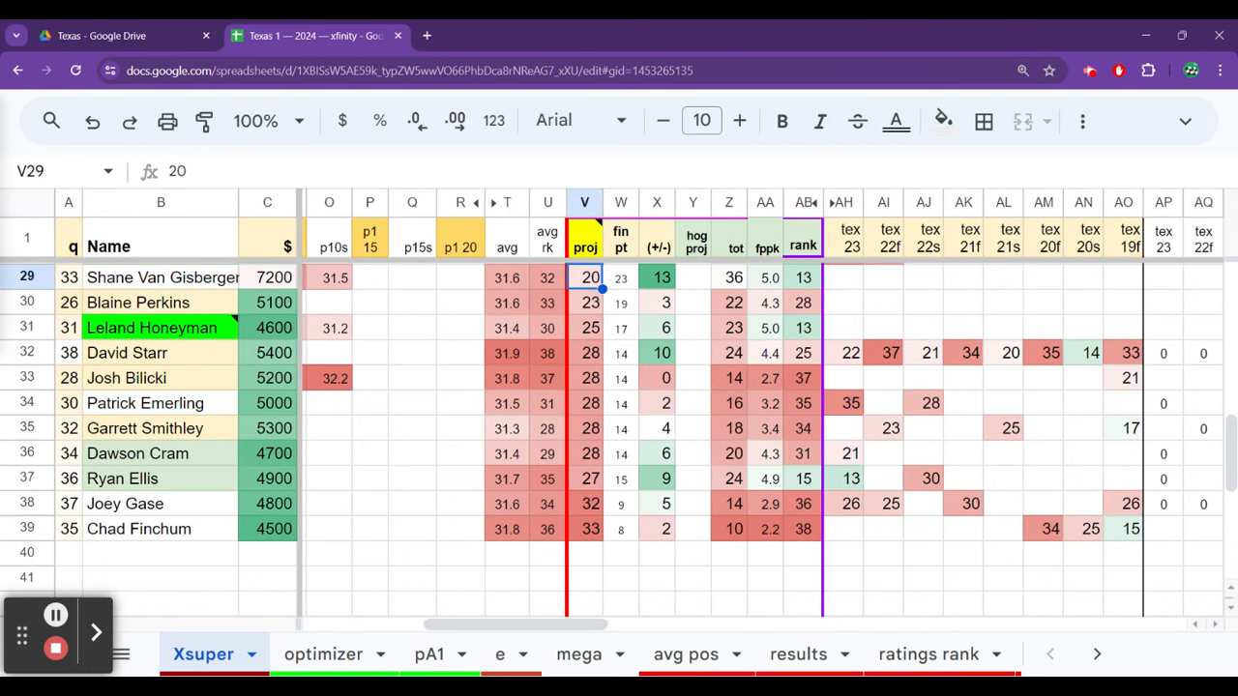
{"action": "left_click", "coordinate": [547, 352]}
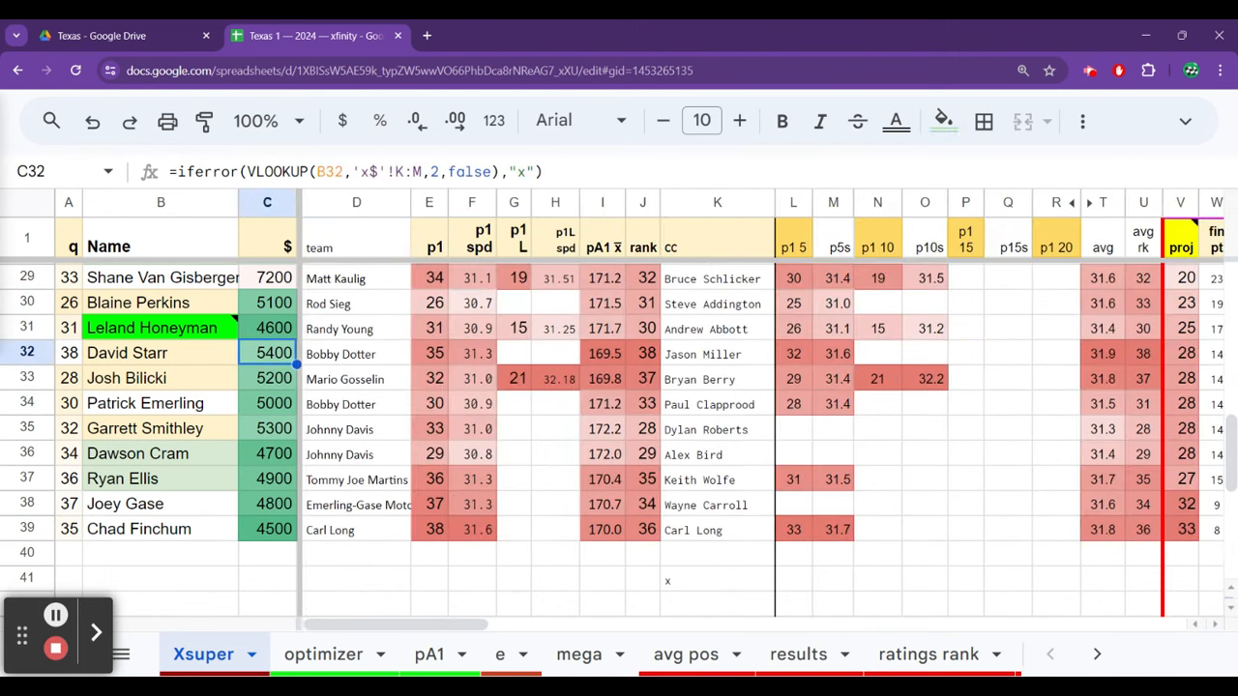
{"action": "left_click", "coordinate": [357, 353]}
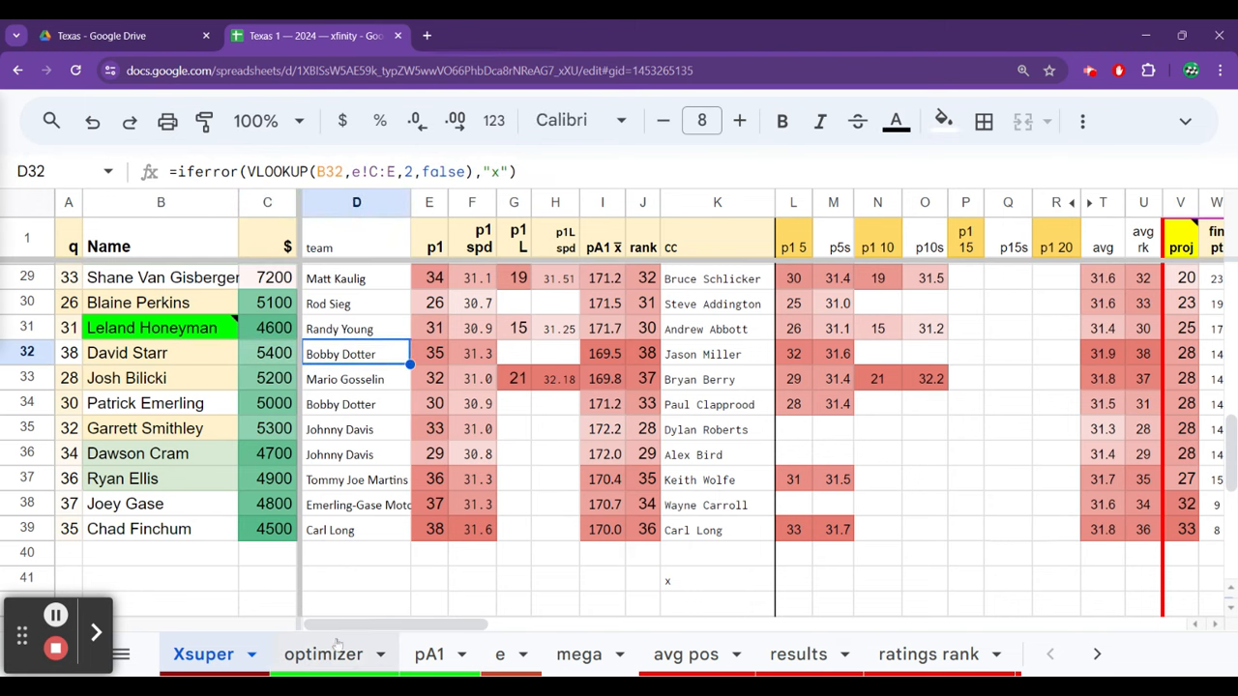
Check David Starr (5400, 24 points) and Daniel Dye (6600, 29 points) in the optimizer.
{"action": "left_click", "coordinate": [323, 653]}
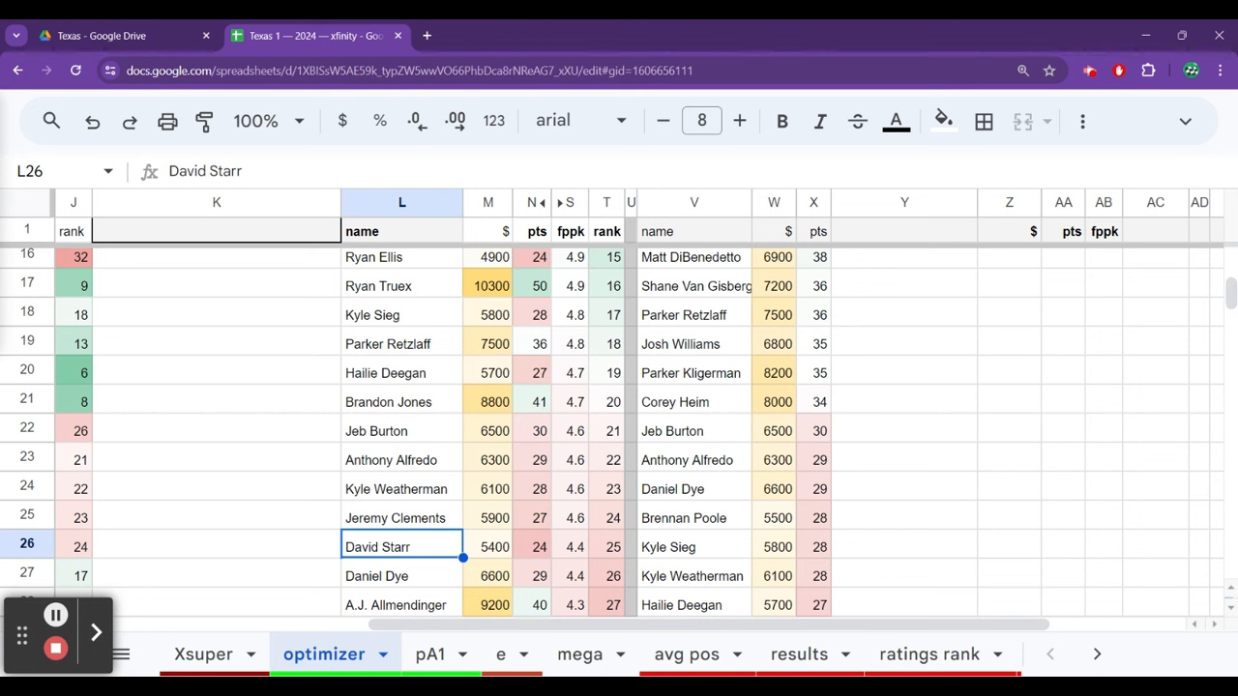
{"action": "left_click", "coordinate": [401, 575]}
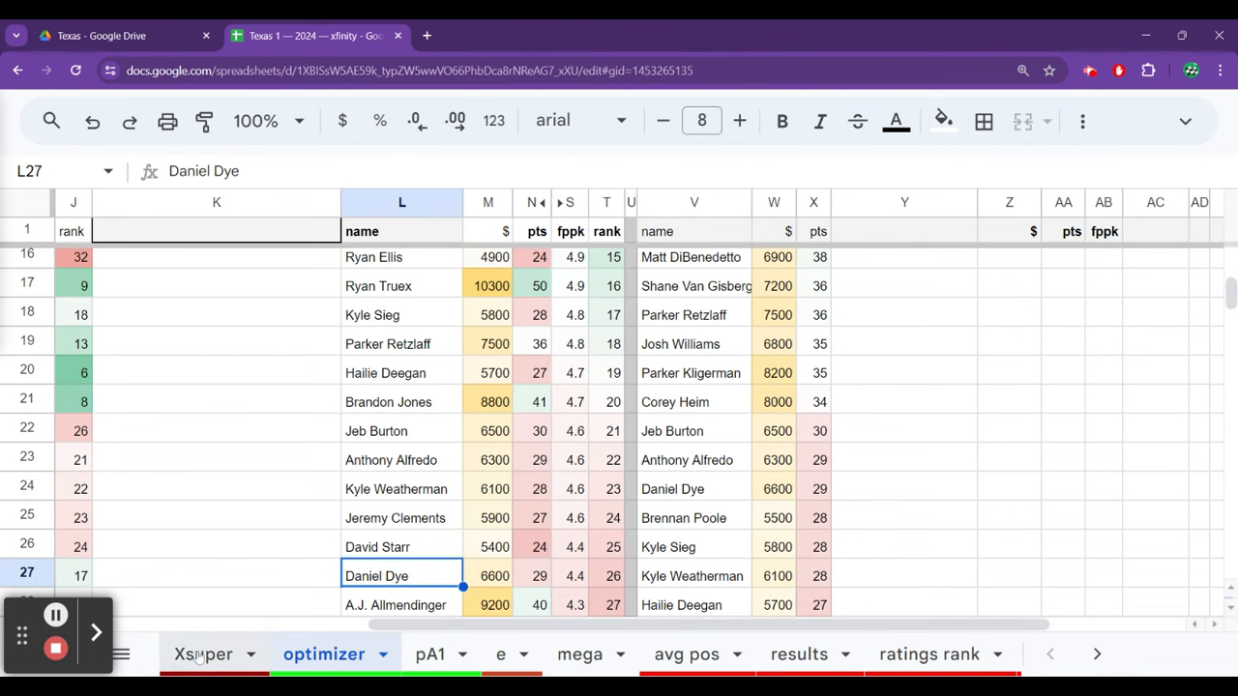
{"action": "left_click", "coordinate": [204, 654]}
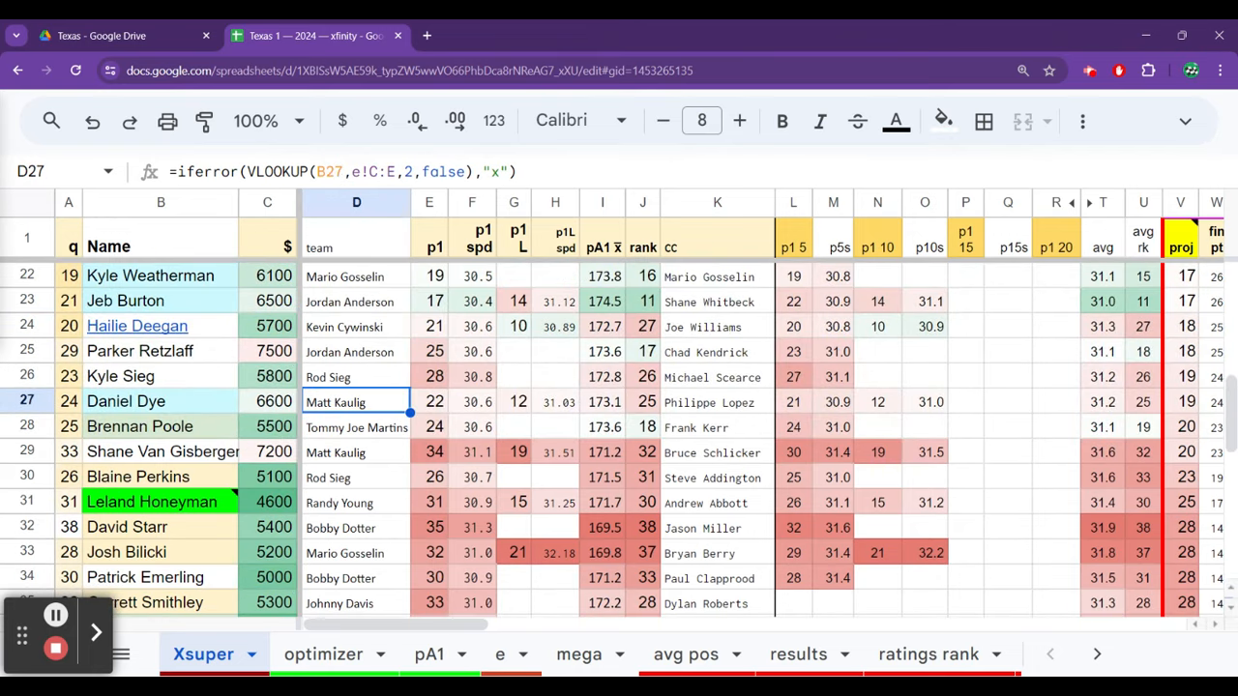
{"action": "left_click", "coordinate": [555, 401]}
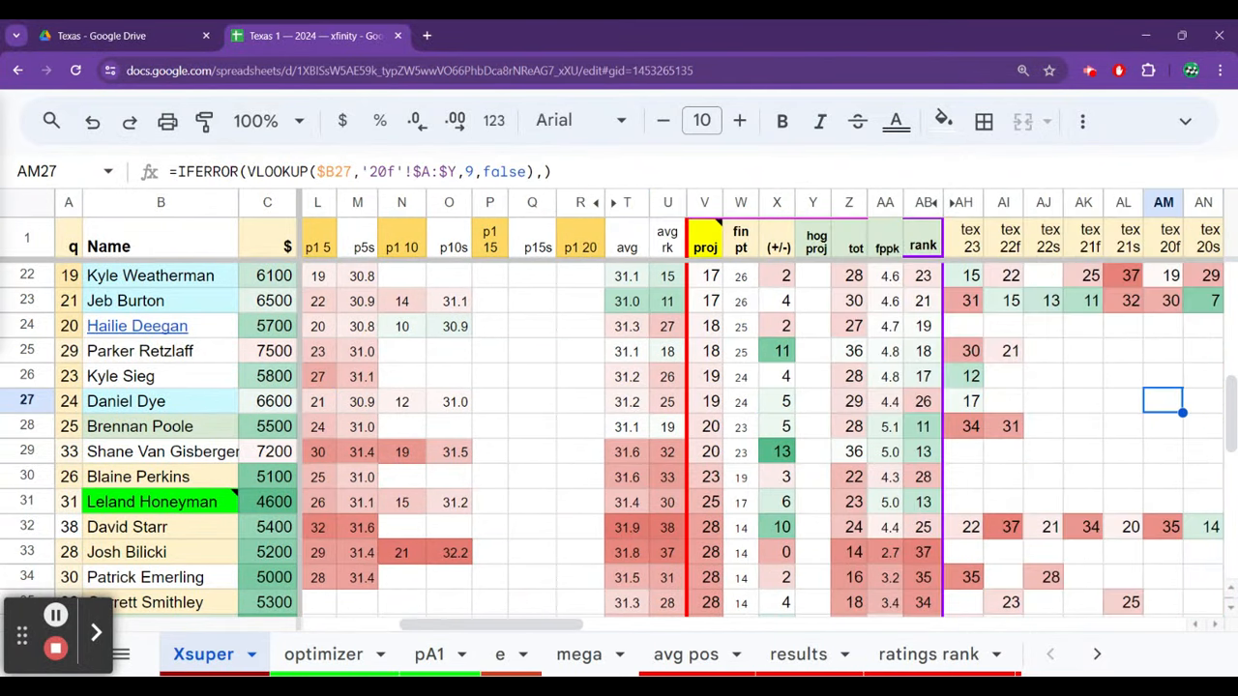
{"action": "left_click", "coordinate": [970, 400]}
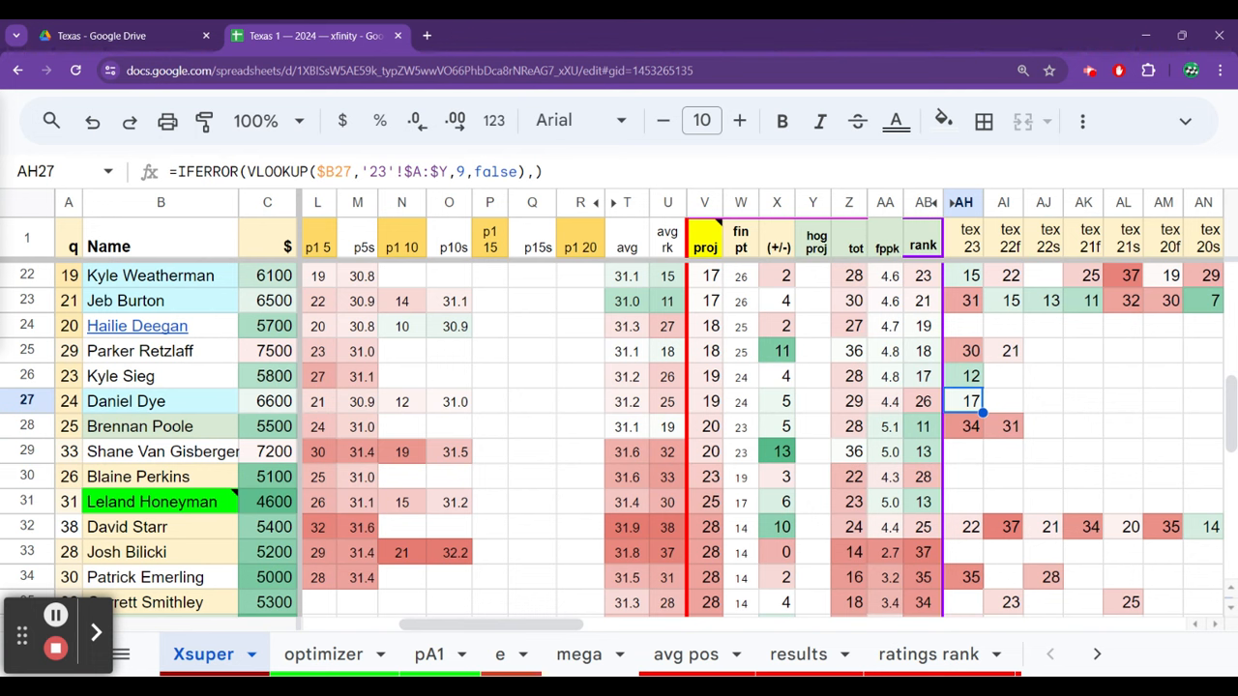
{"action": "left_click", "coordinate": [812, 400]}
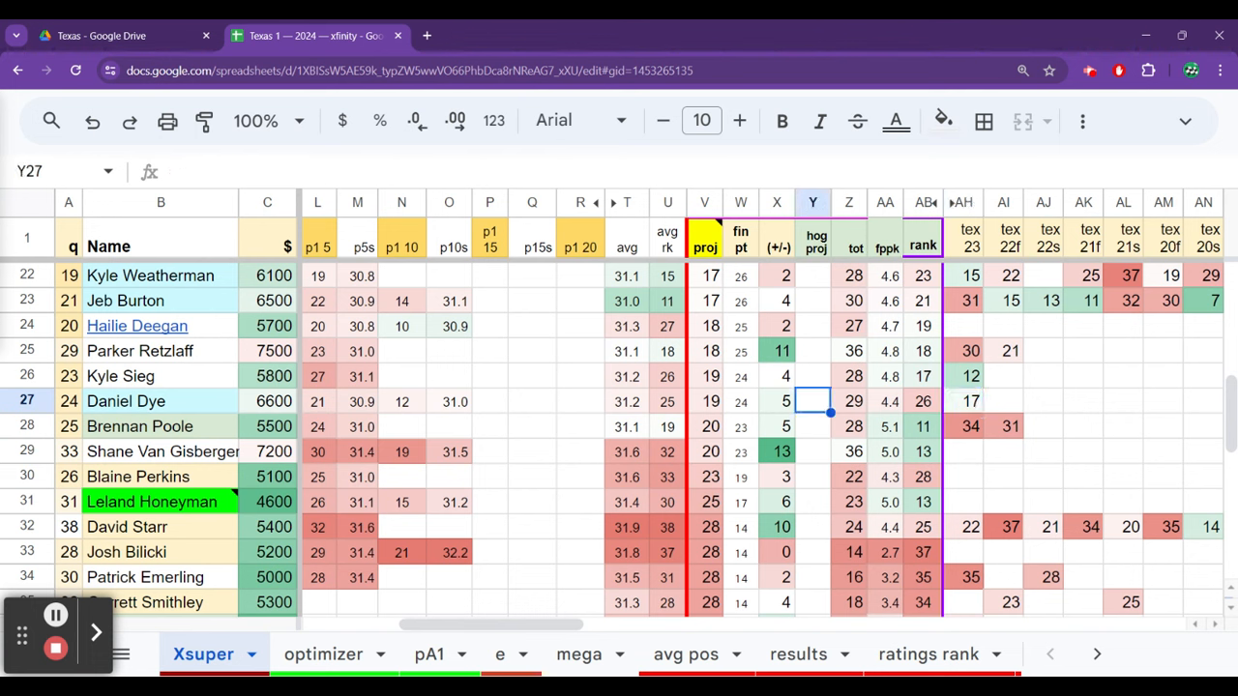
{"action": "left_click", "coordinate": [705, 401]}
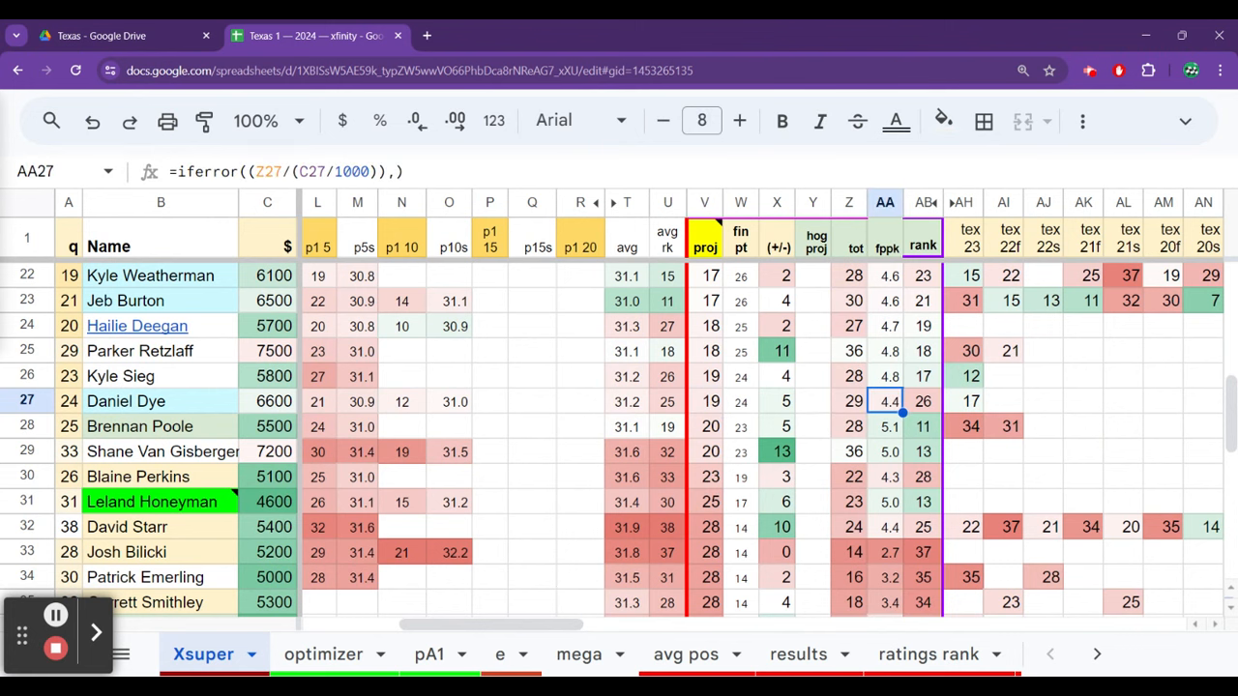
Change Daniel Dye's projected finish from 19 to 18, raising him to 31 points.
{"action": "left_click", "coordinate": [704, 401]}
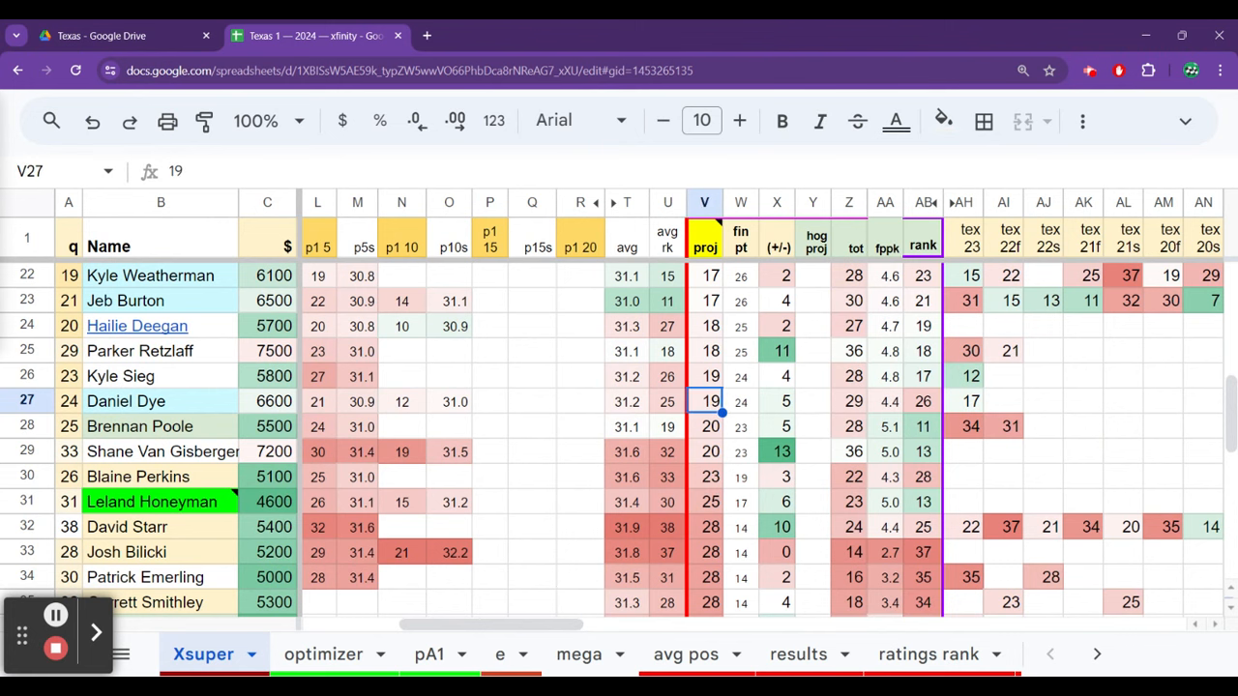
{"action": "left_click", "coordinate": [704, 426]}
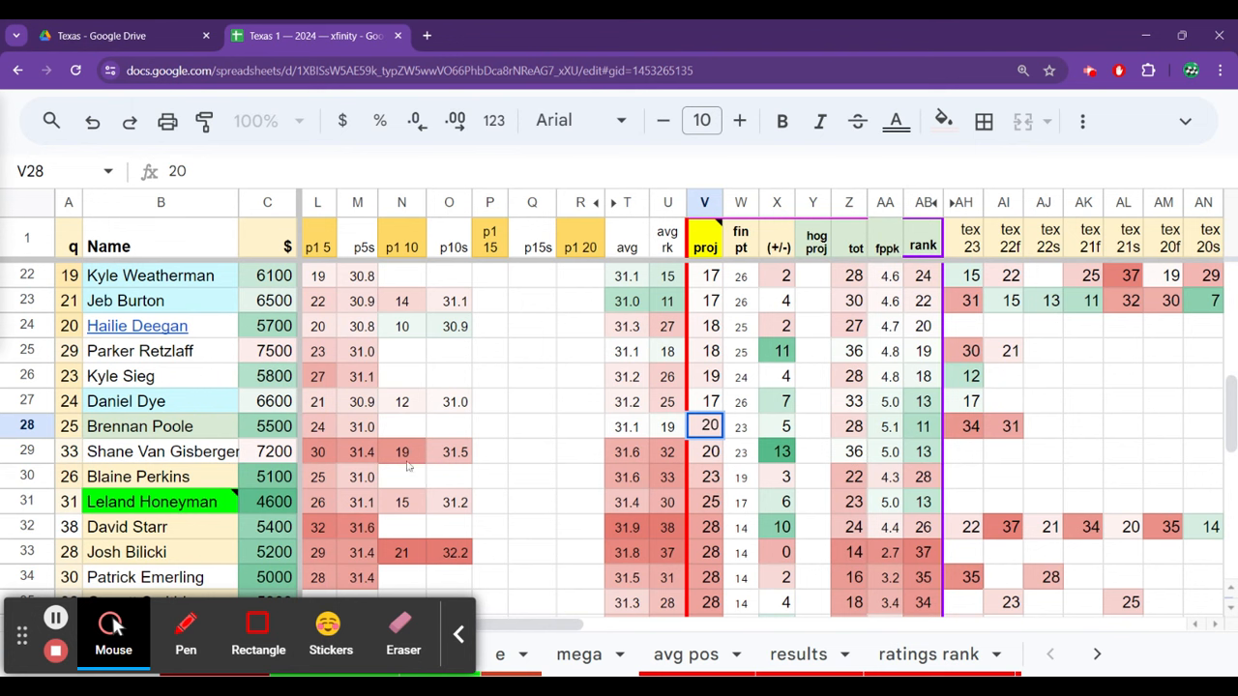
{"action": "left_click", "coordinate": [813, 275]}
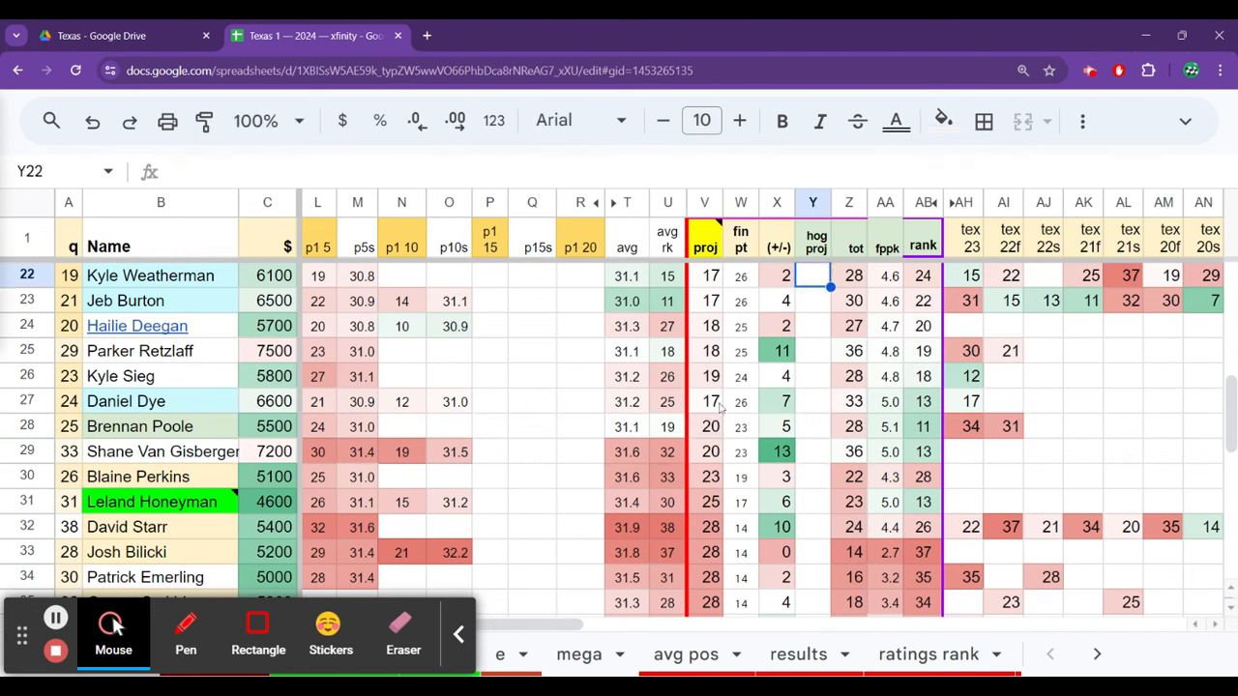
{"action": "left_click", "coordinate": [704, 400]}
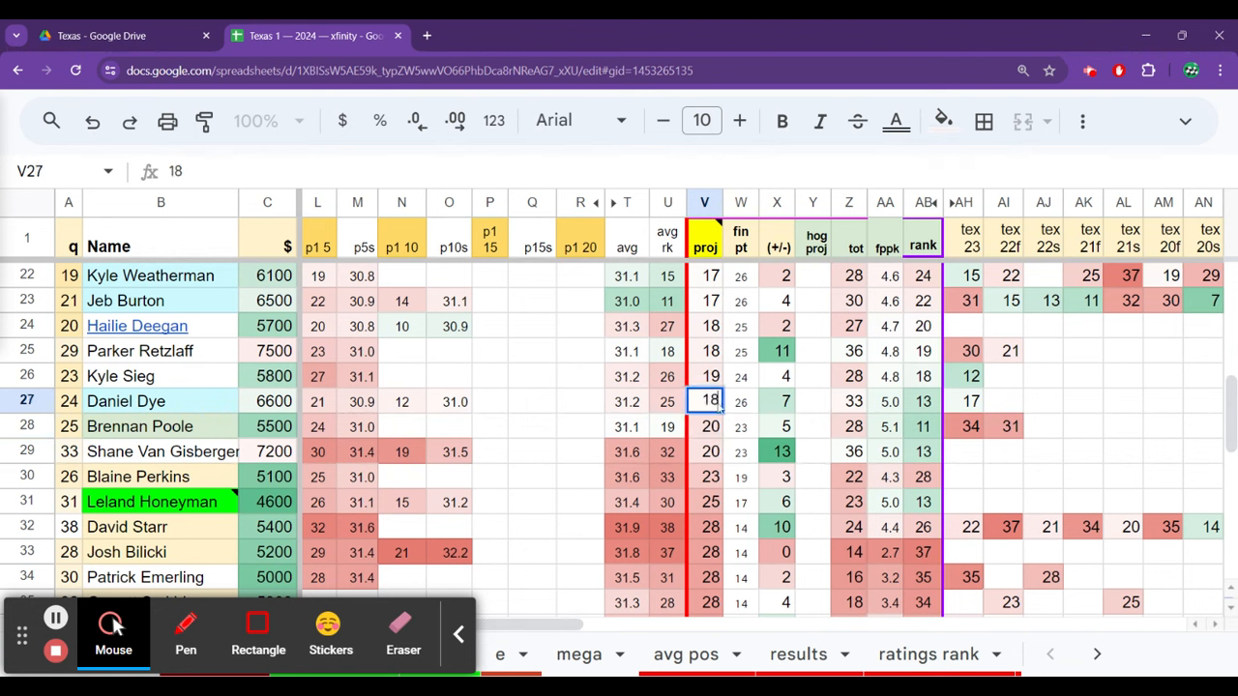
{"action": "left_click", "coordinate": [704, 427]}
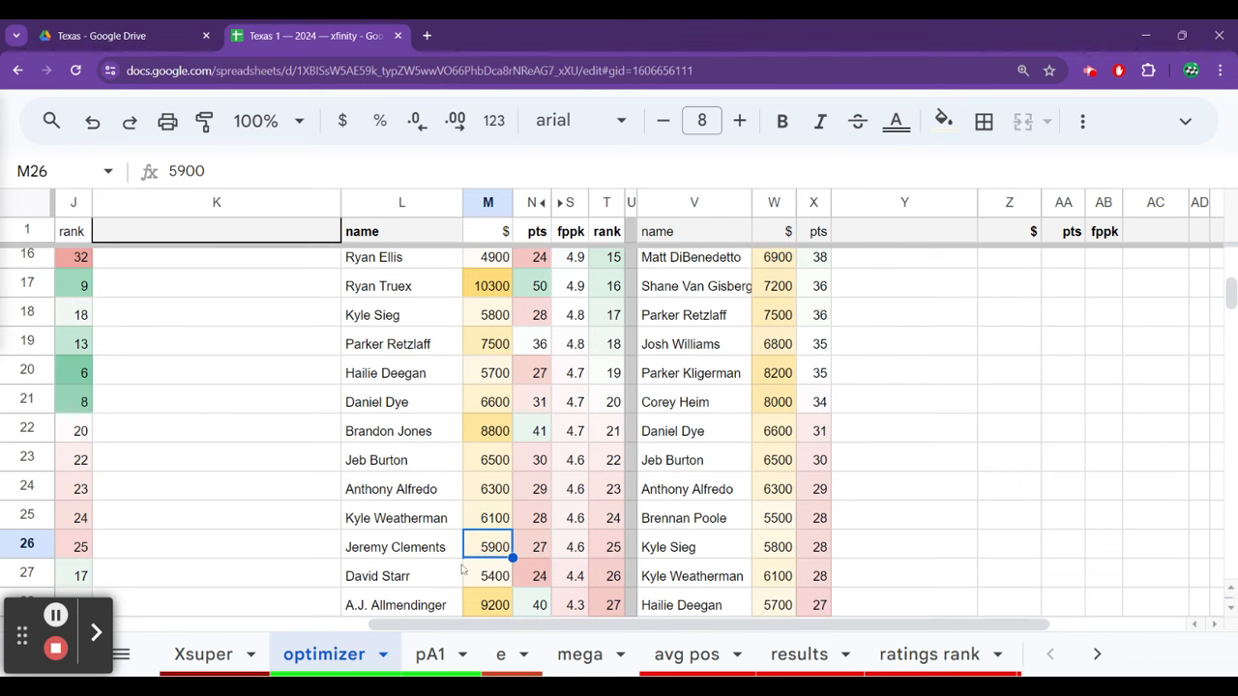
{"action": "left_click", "coordinate": [401, 604]}
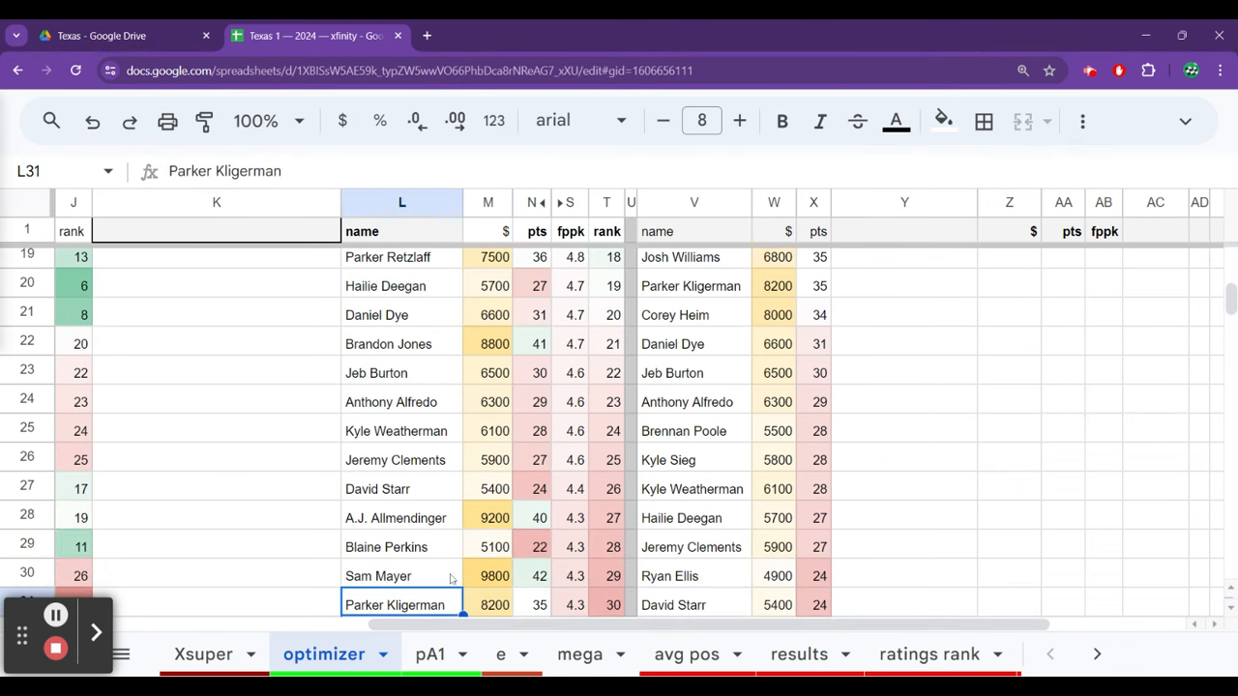
{"action": "left_click", "coordinate": [401, 546]}
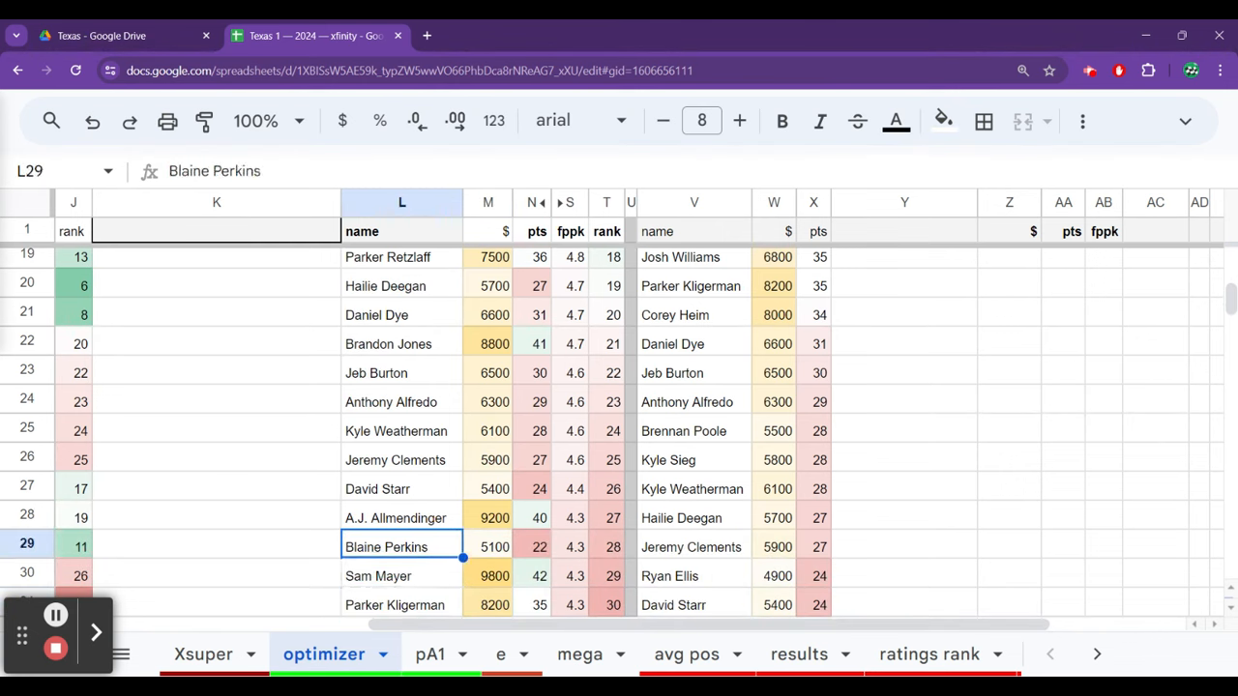
{"action": "left_click", "coordinate": [401, 604]}
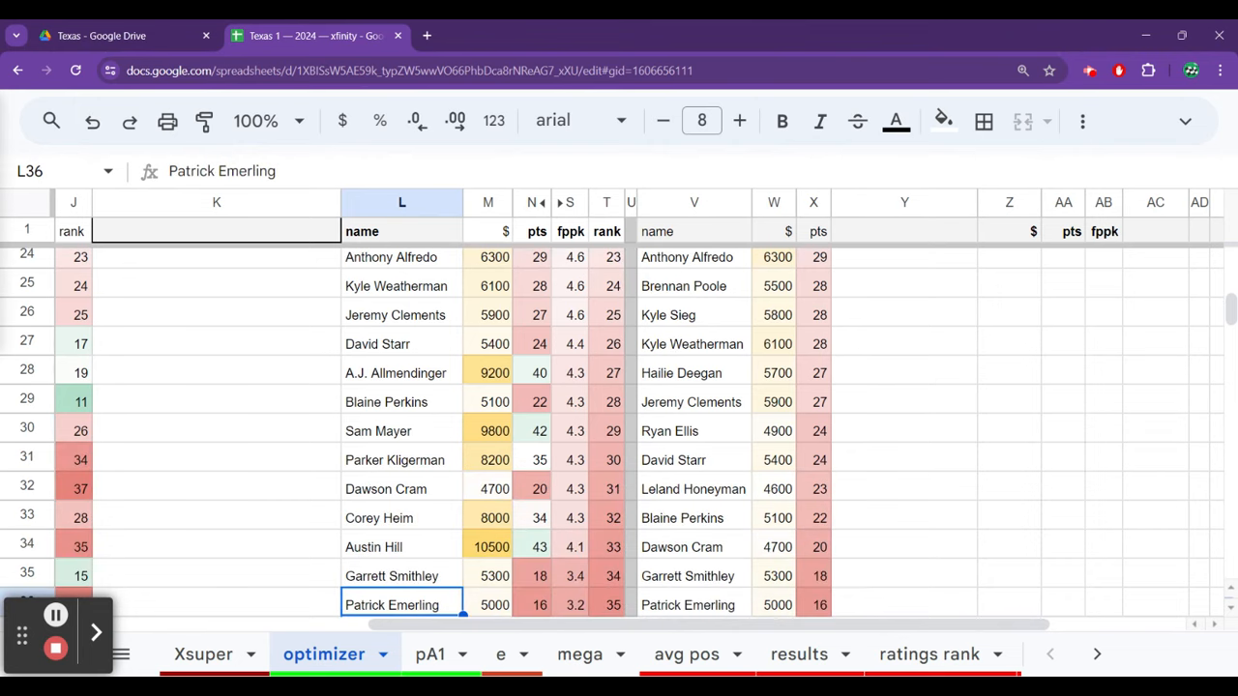
{"action": "left_click", "coordinate": [401, 372]}
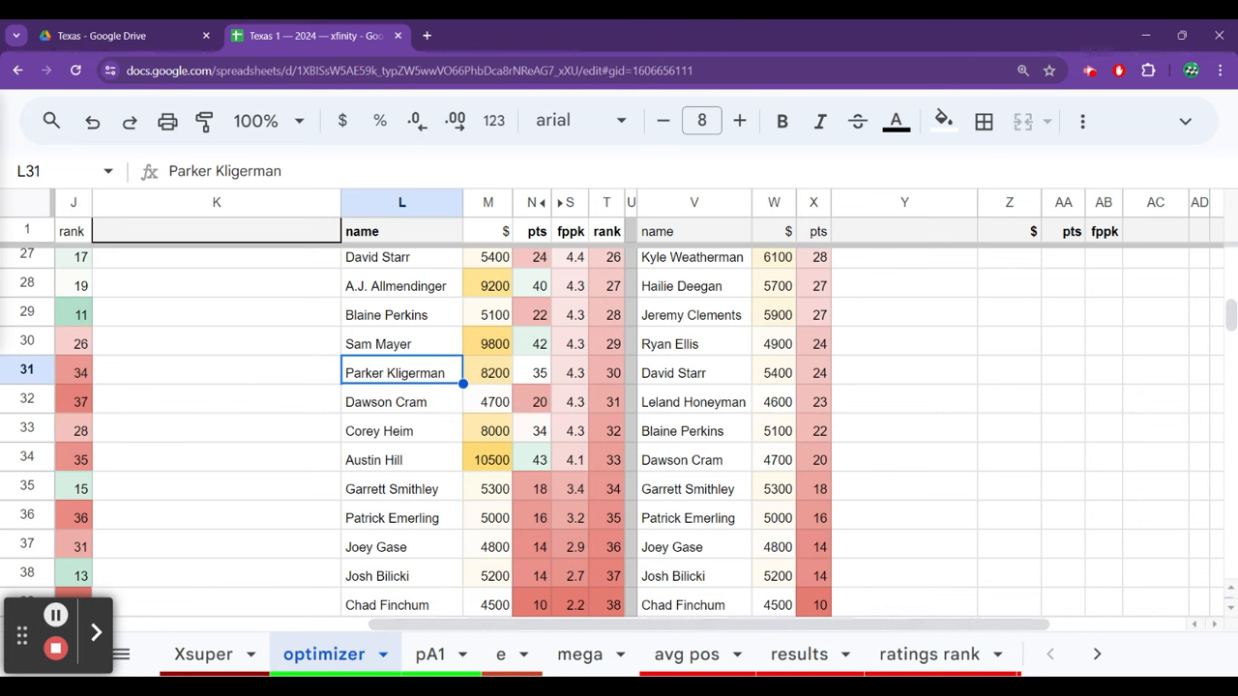
{"action": "left_click", "coordinate": [401, 343]}
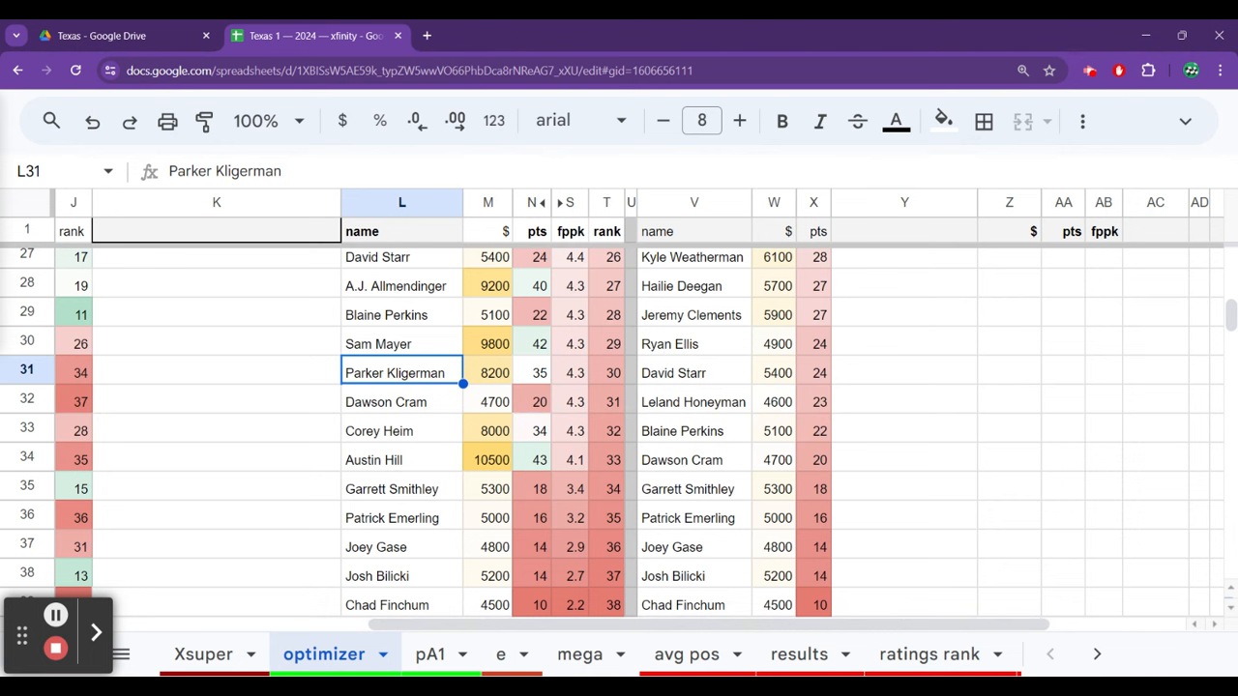
{"action": "left_click", "coordinate": [401, 401]}
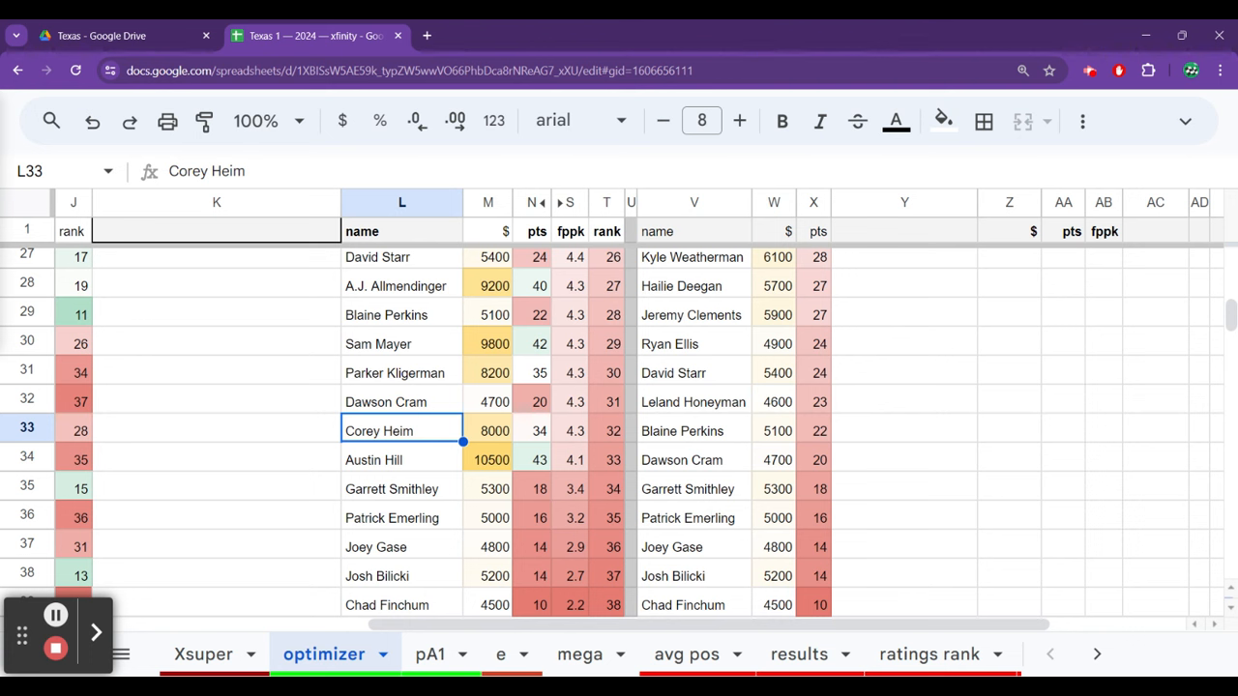
{"action": "left_click", "coordinate": [401, 459]}
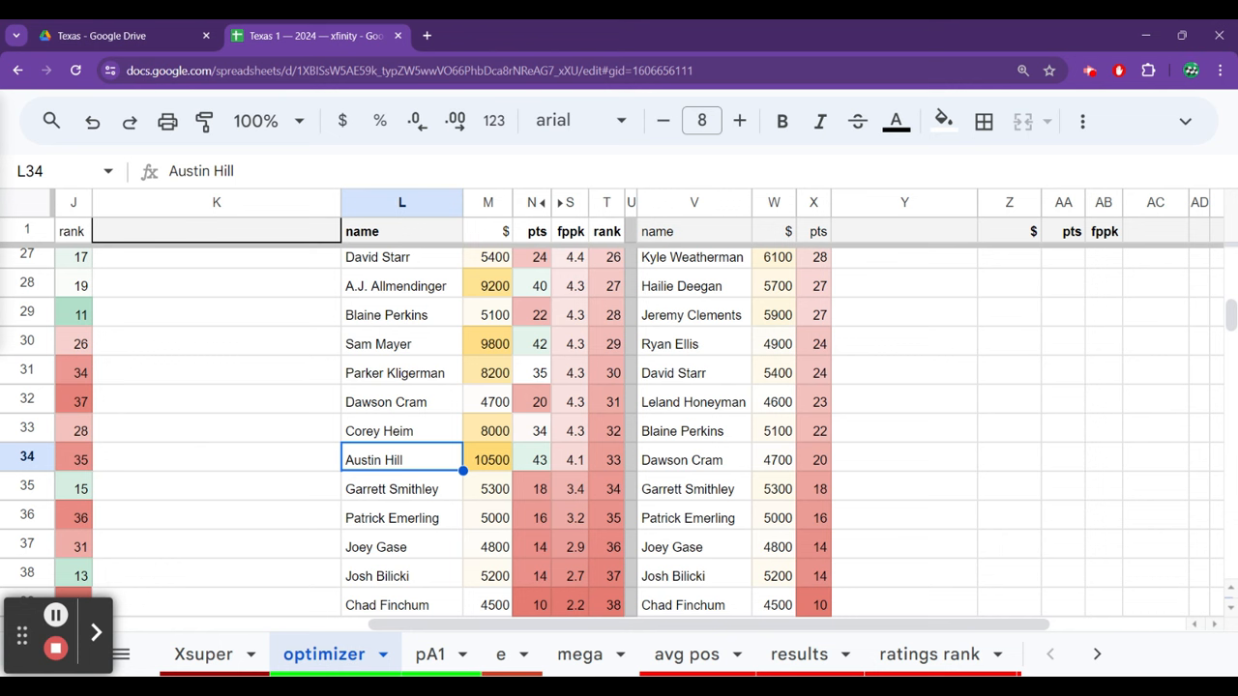
{"action": "left_click", "coordinate": [402, 488]}
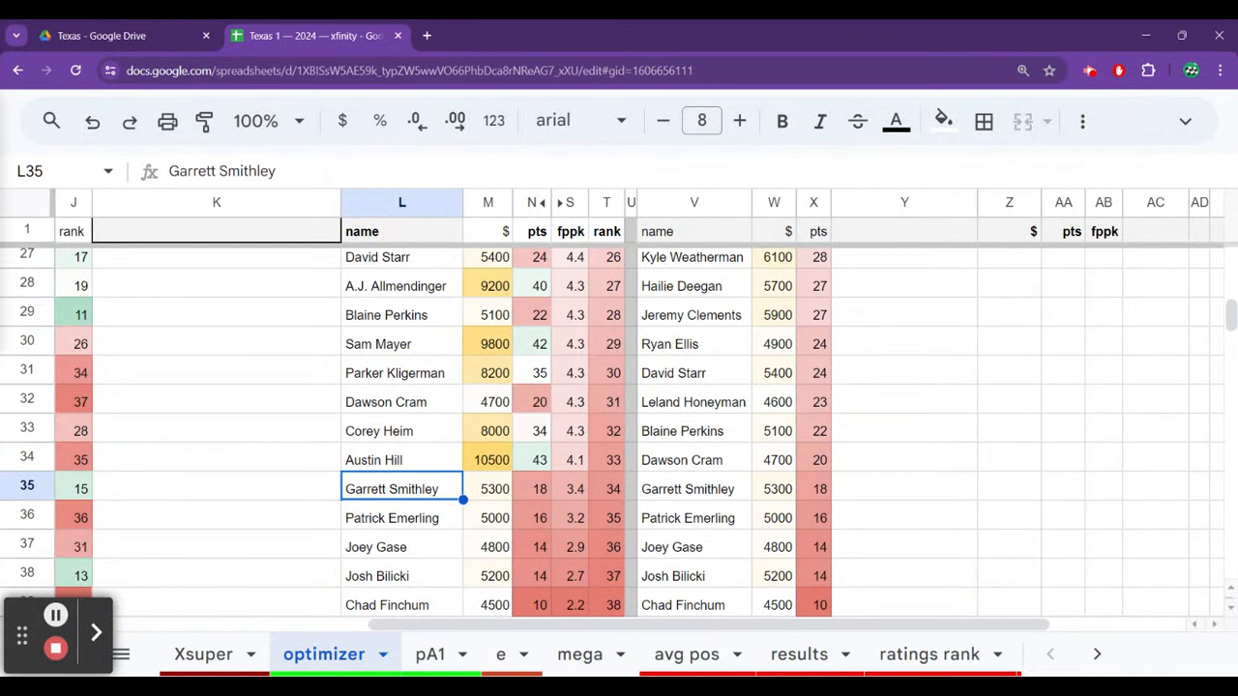
{"action": "left_click", "coordinate": [203, 654]}
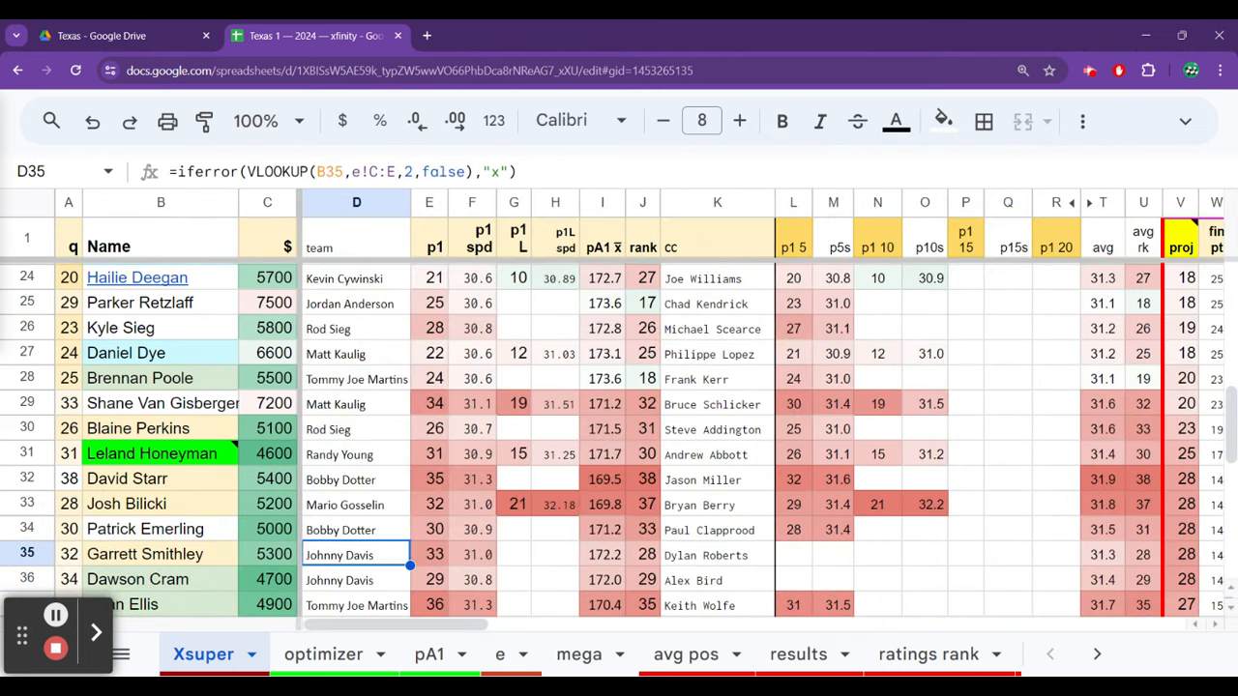
Check the team entries for David Starr (Bobby Dotter) and Blaine Perkins (Rod Sieg).
{"action": "left_click", "coordinate": [357, 479]}
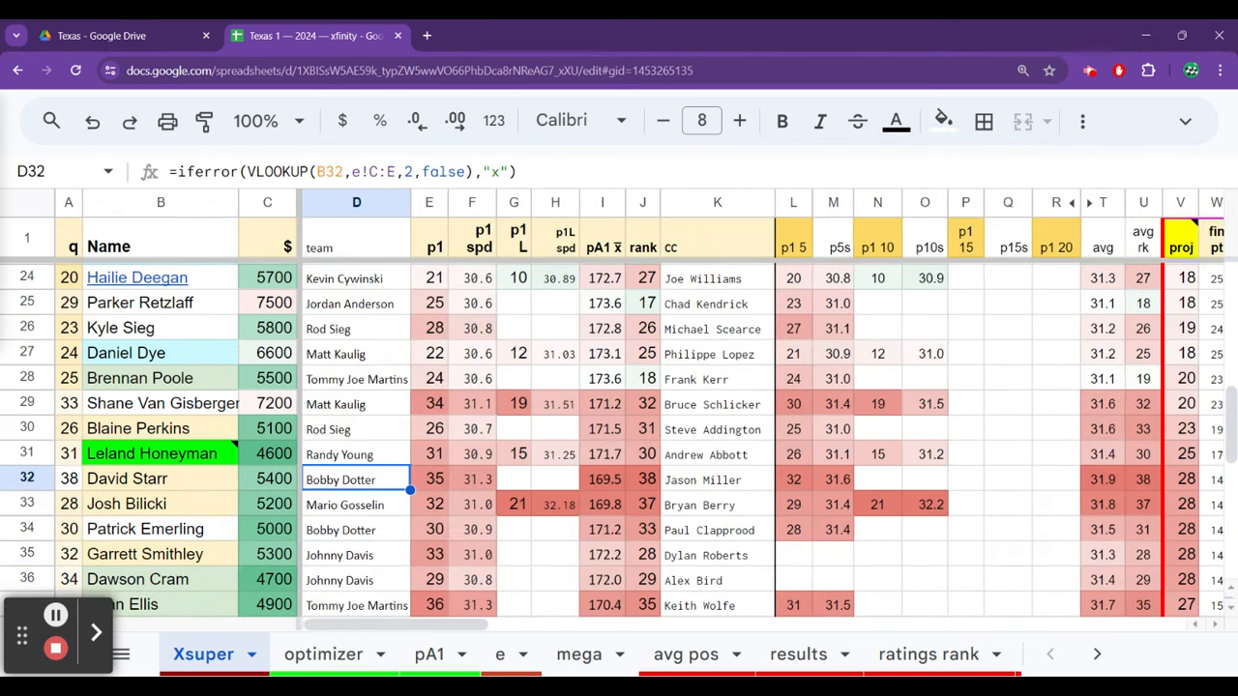
{"action": "left_click", "coordinate": [357, 278]}
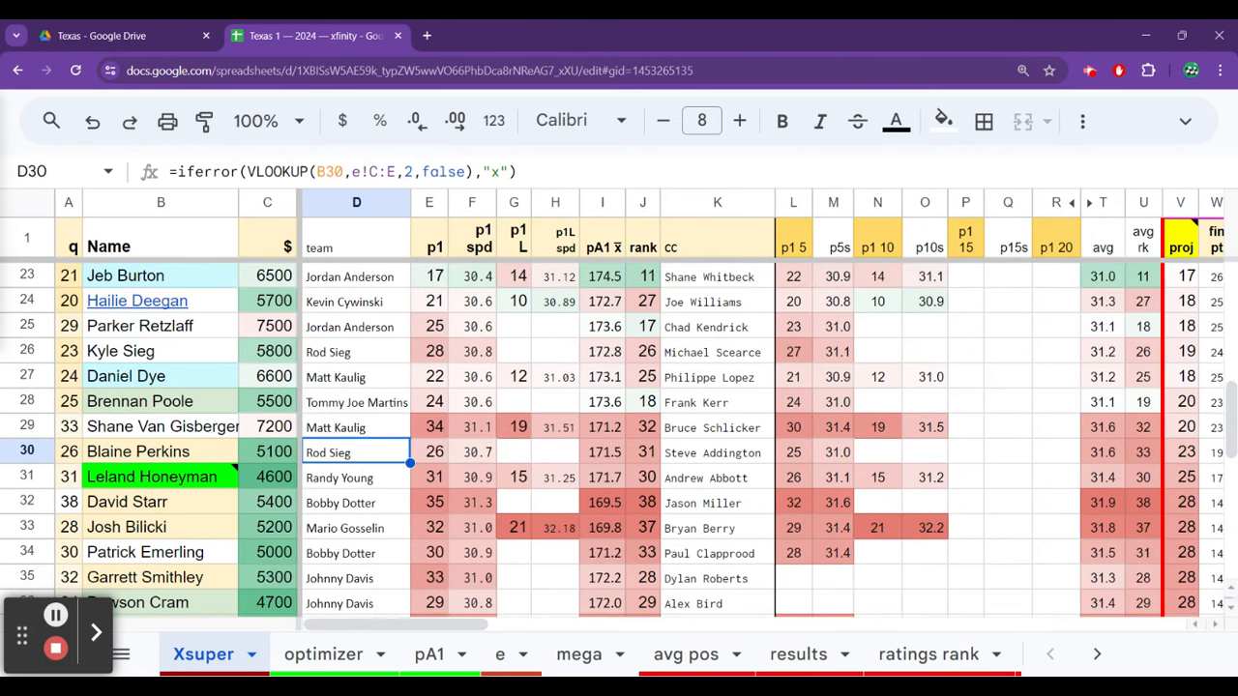
{"action": "left_click", "coordinate": [323, 653]}
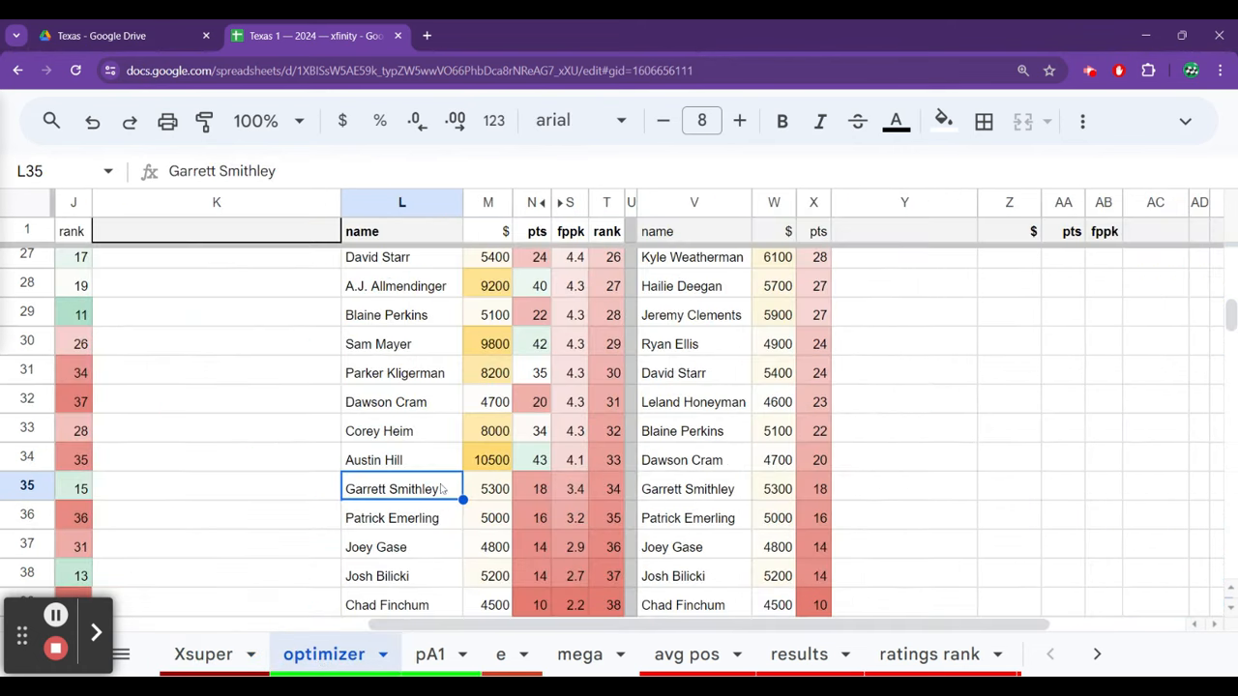
Check Joey Gase (4800) and Josh Bilicki (5200), both 14 points, at the optimizer's bottom.
{"action": "left_click", "coordinate": [401, 547]}
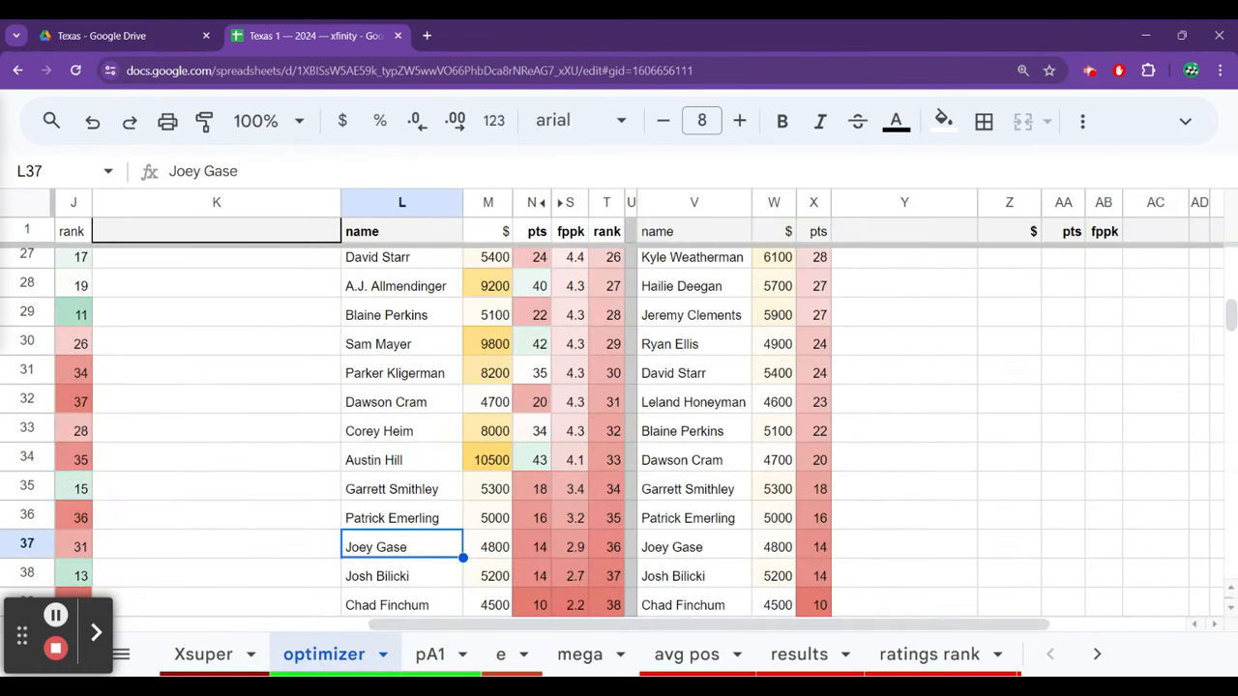
{"action": "left_click", "coordinate": [401, 576]}
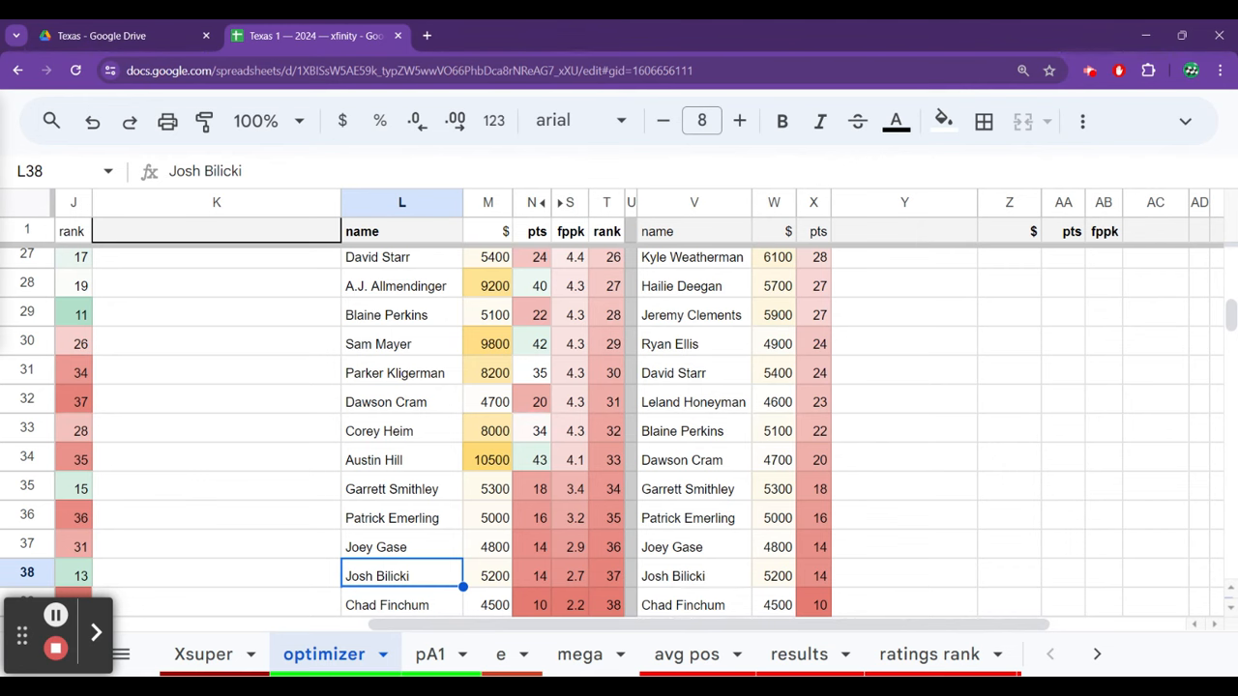
{"action": "scroll", "scroll_direction": "down", "scroll_amount": 3}
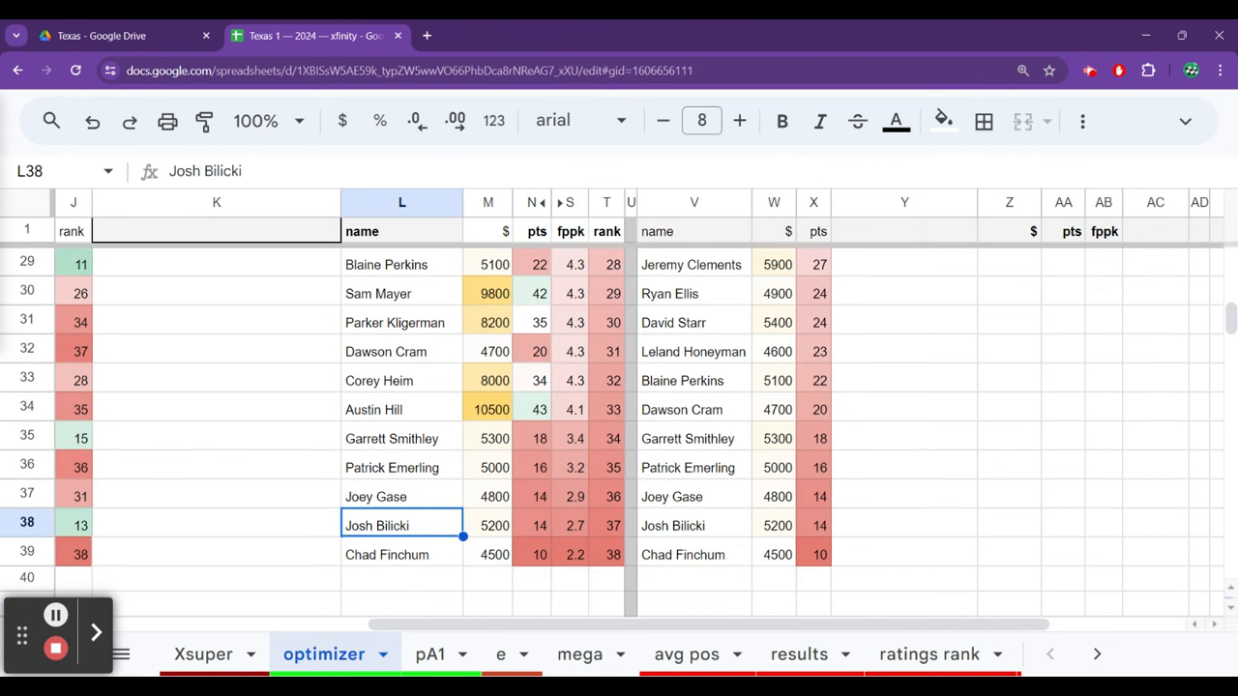
{"action": "left_click", "coordinate": [203, 654]}
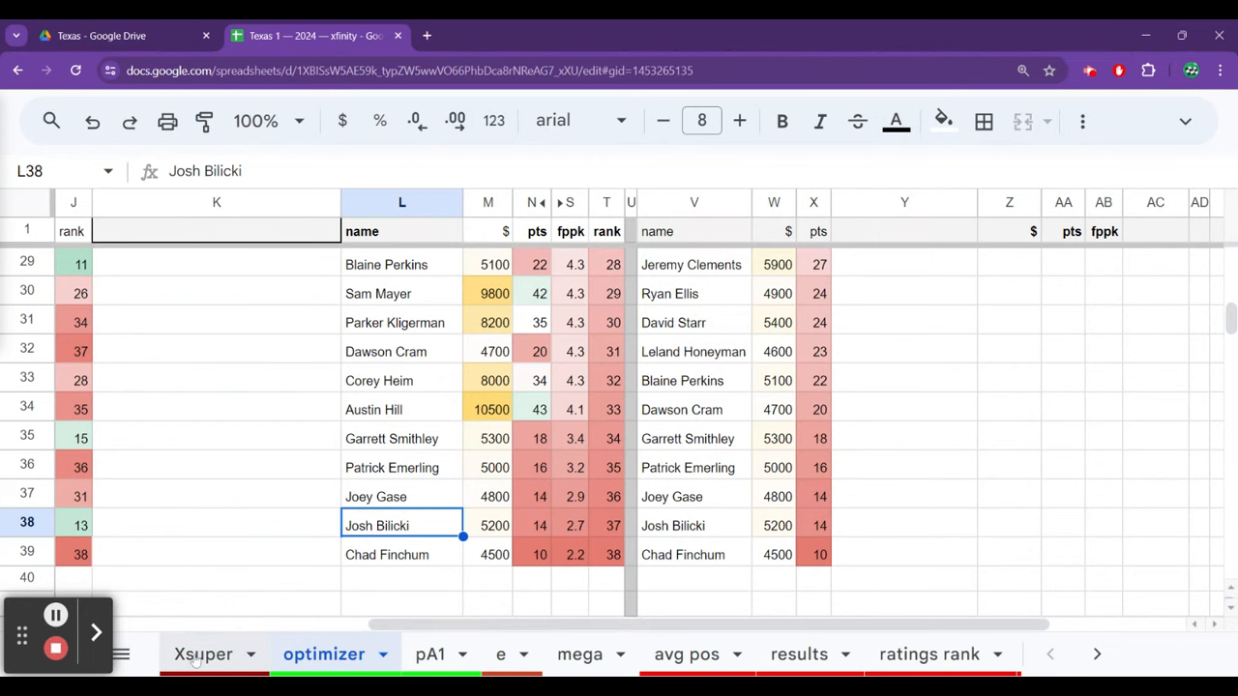
Review Josh Bilicki's practice (32nd) and ric rating rank (20), then view Cole Custer atop the optimizer.
{"action": "left_click", "coordinate": [203, 653]}
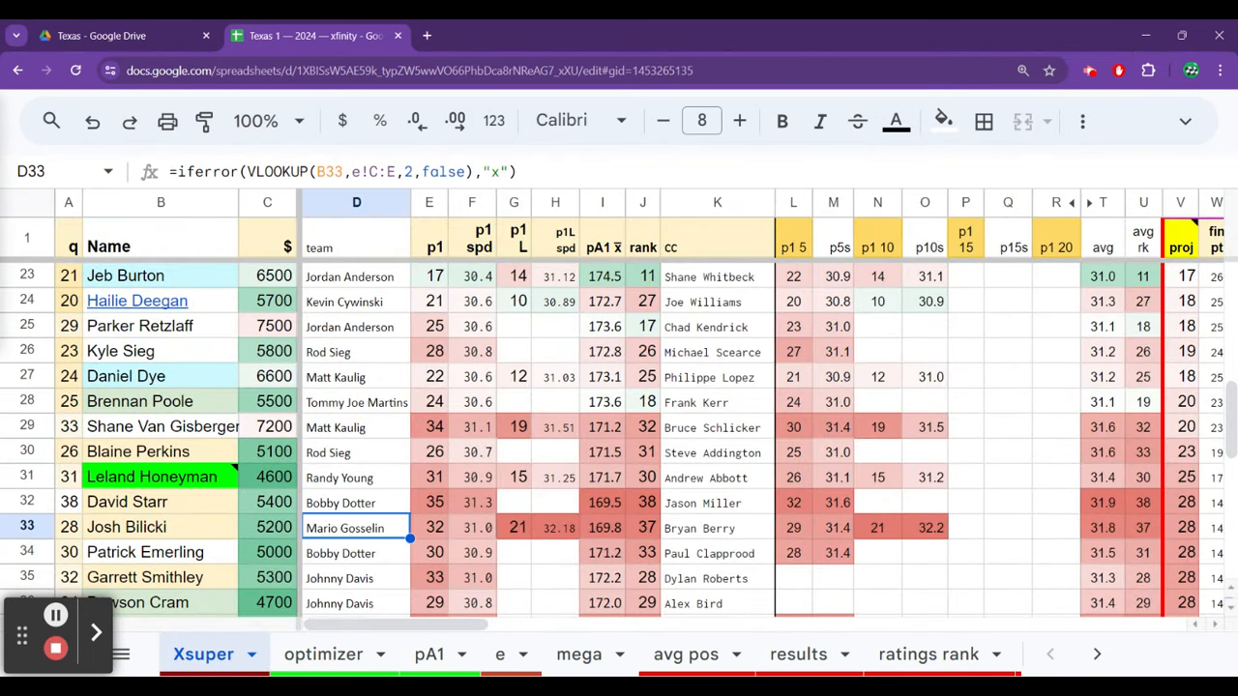
{"action": "left_click", "coordinate": [428, 527]}
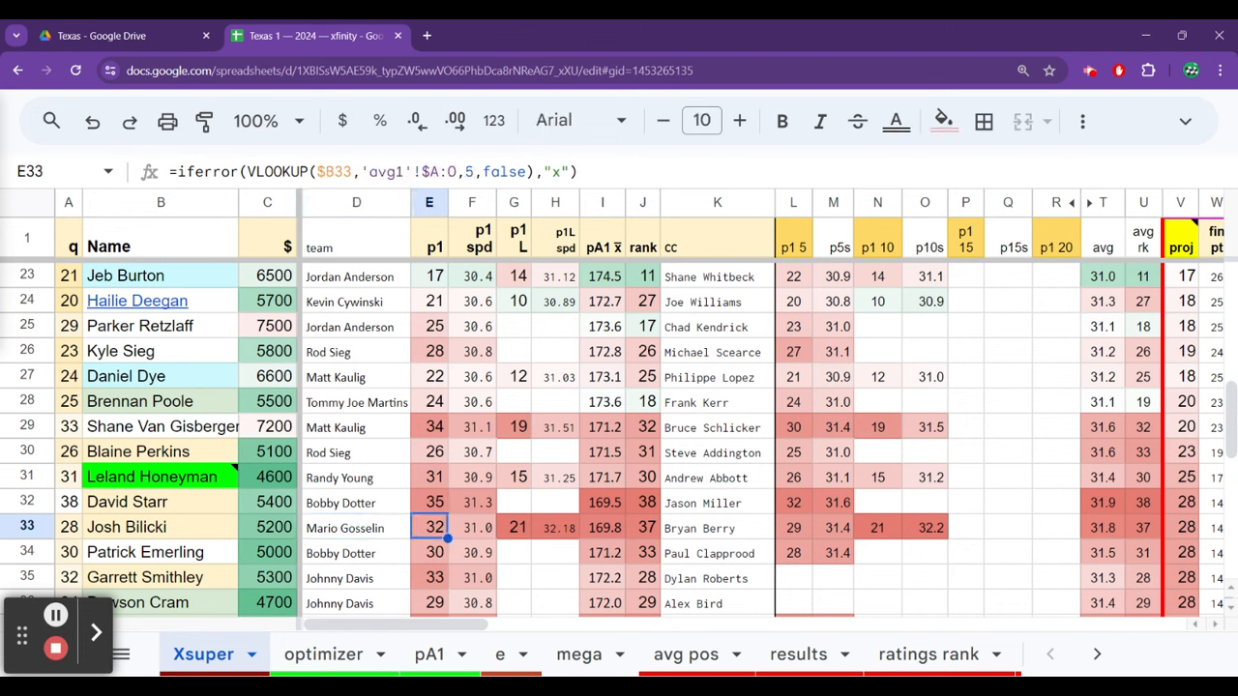
{"action": "left_click", "coordinate": [793, 526]}
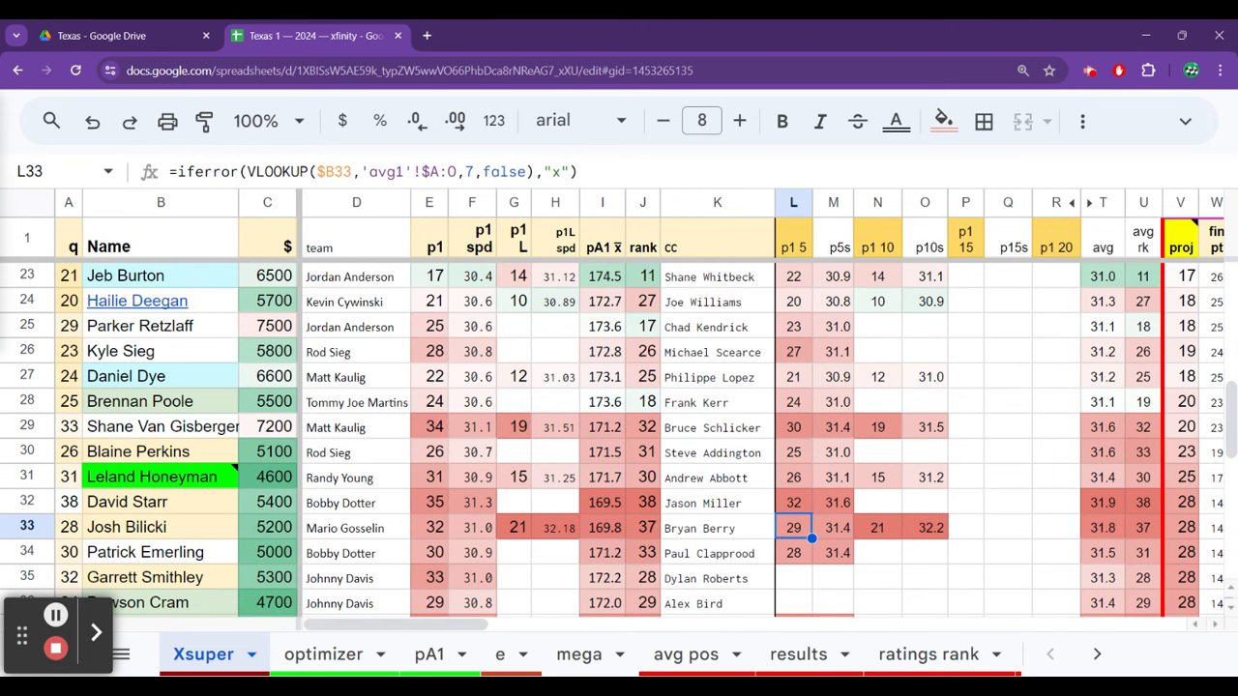
{"action": "left_click", "coordinate": [67, 527]}
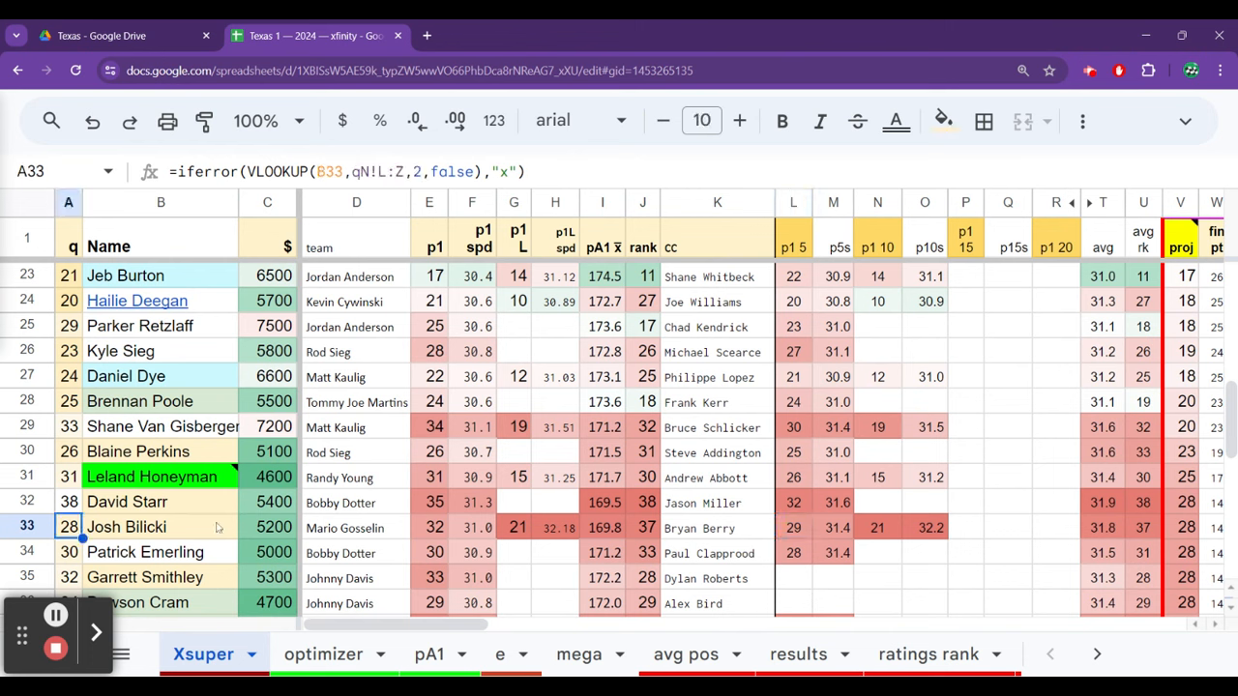
{"action": "left_click", "coordinate": [428, 527]}
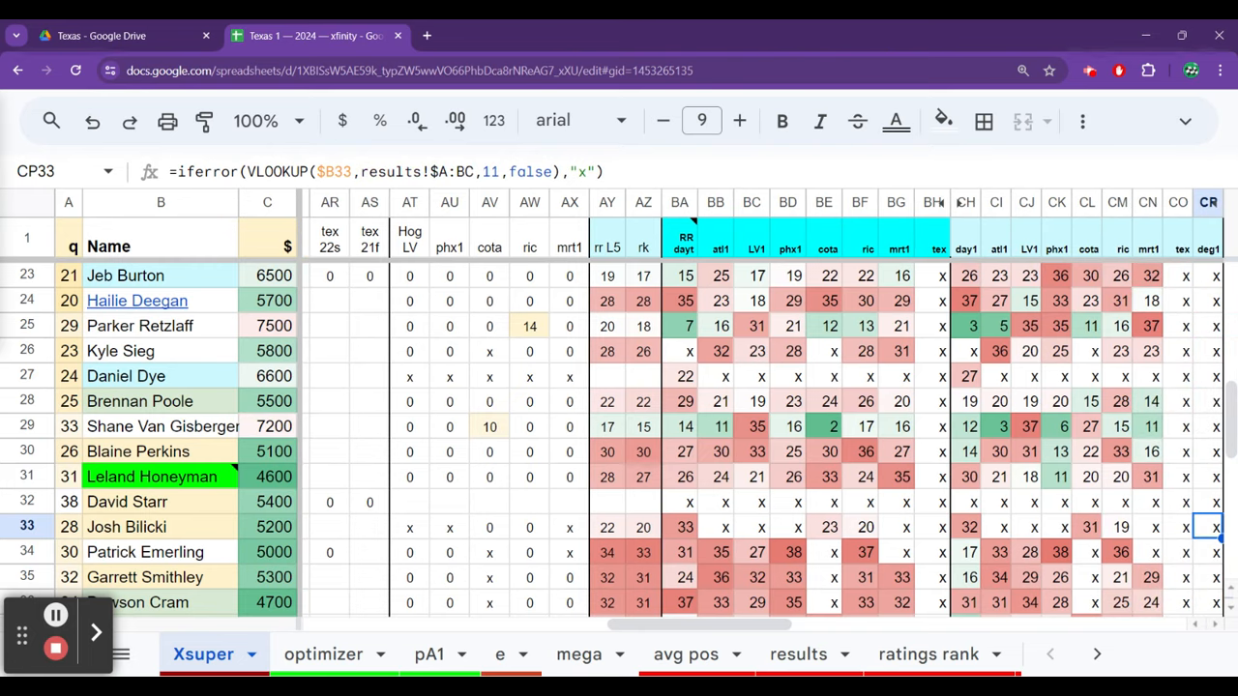
{"action": "left_click", "coordinate": [859, 527]}
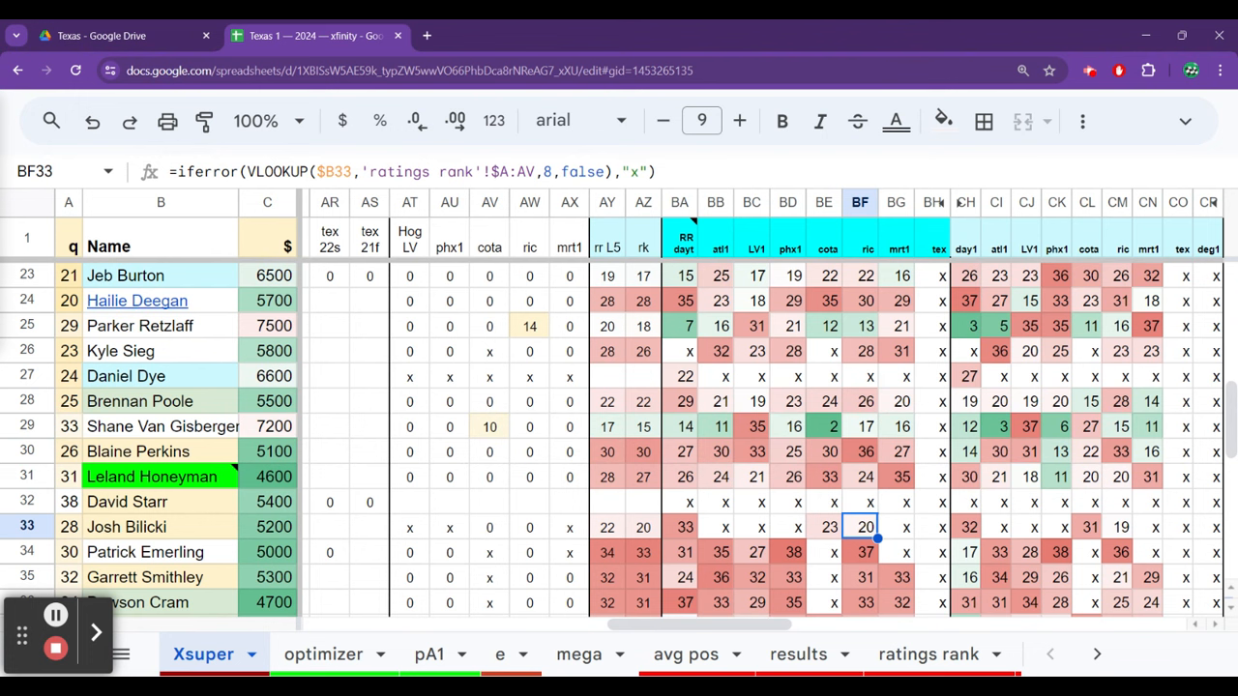
{"action": "mouse_move", "coordinate": [256, 630]}
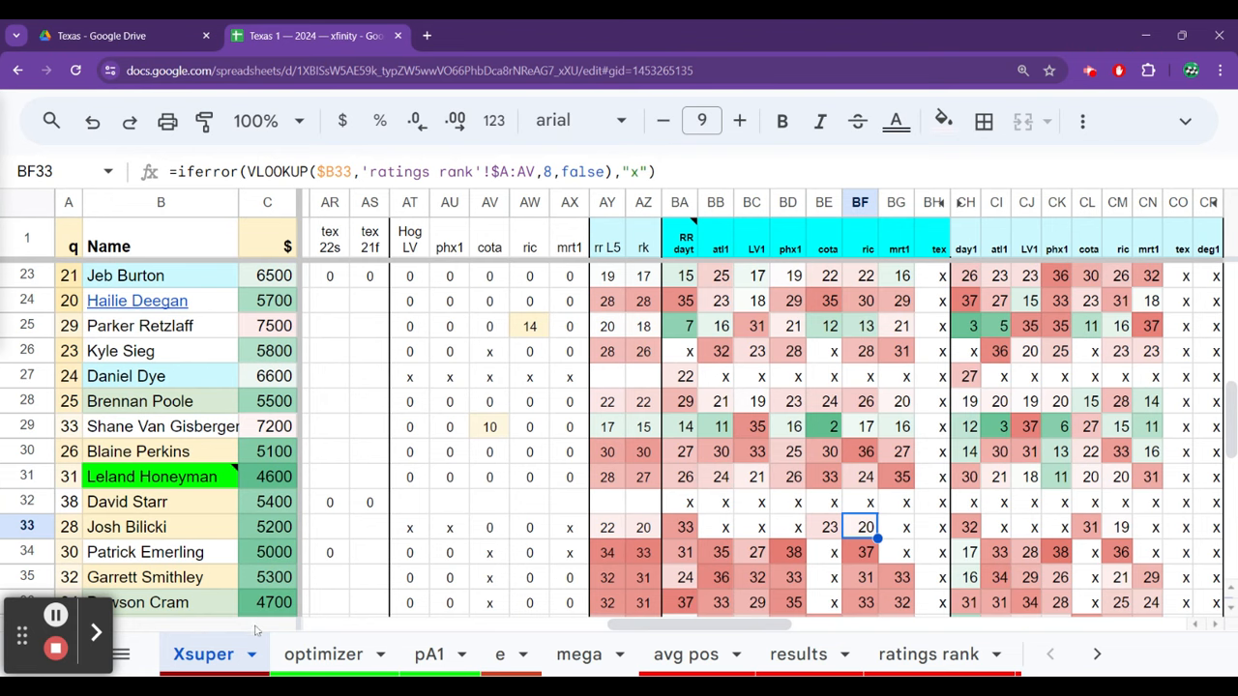
{"action": "left_click", "coordinate": [323, 653]}
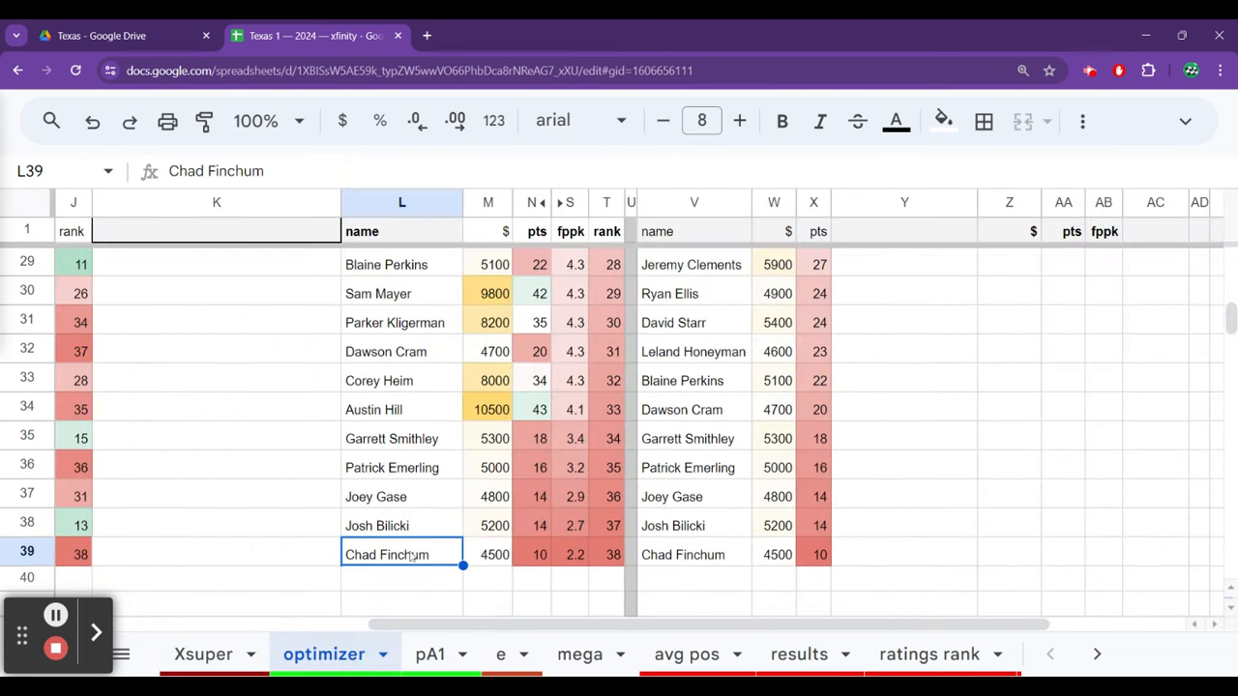
{"action": "left_click", "coordinate": [401, 525]}
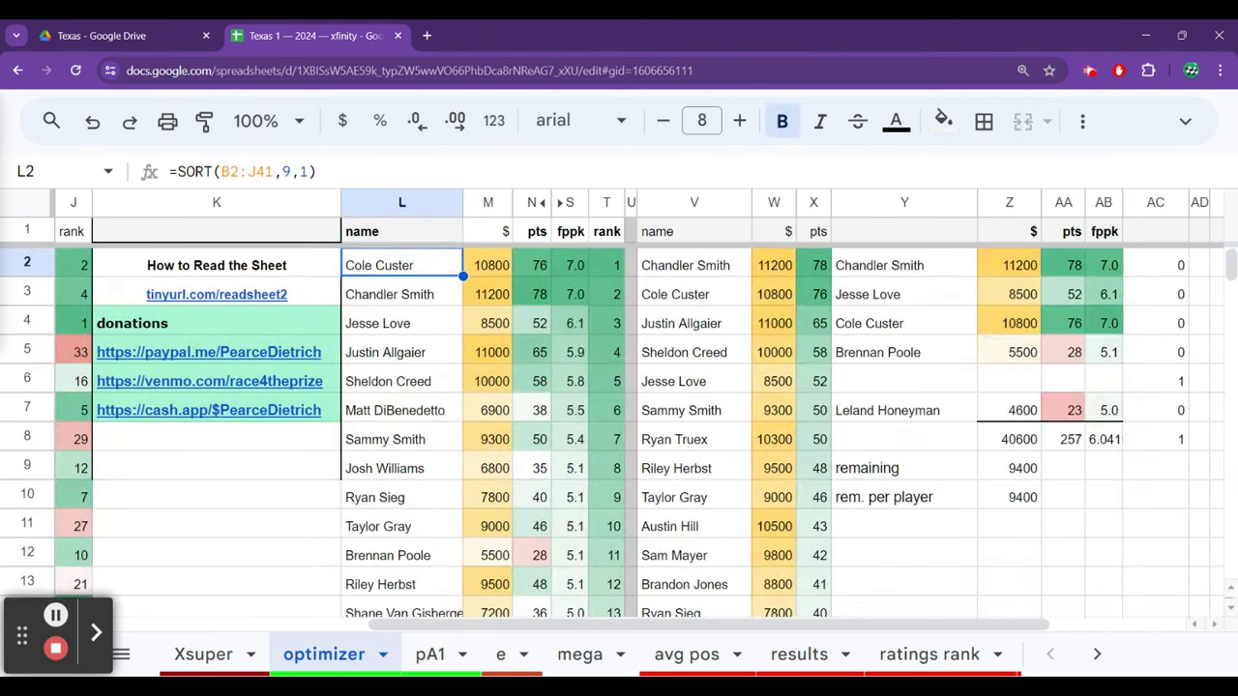
{"action": "left_click", "coordinate": [538, 265]}
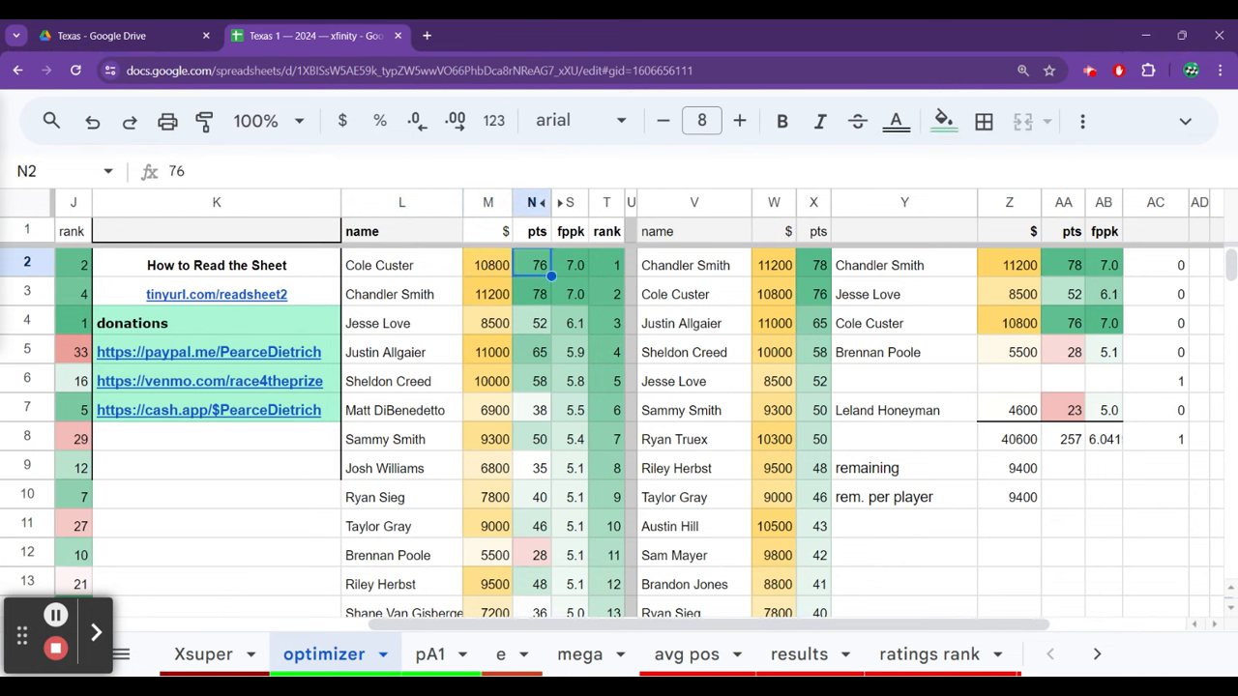
{"action": "left_click", "coordinate": [904, 265]}
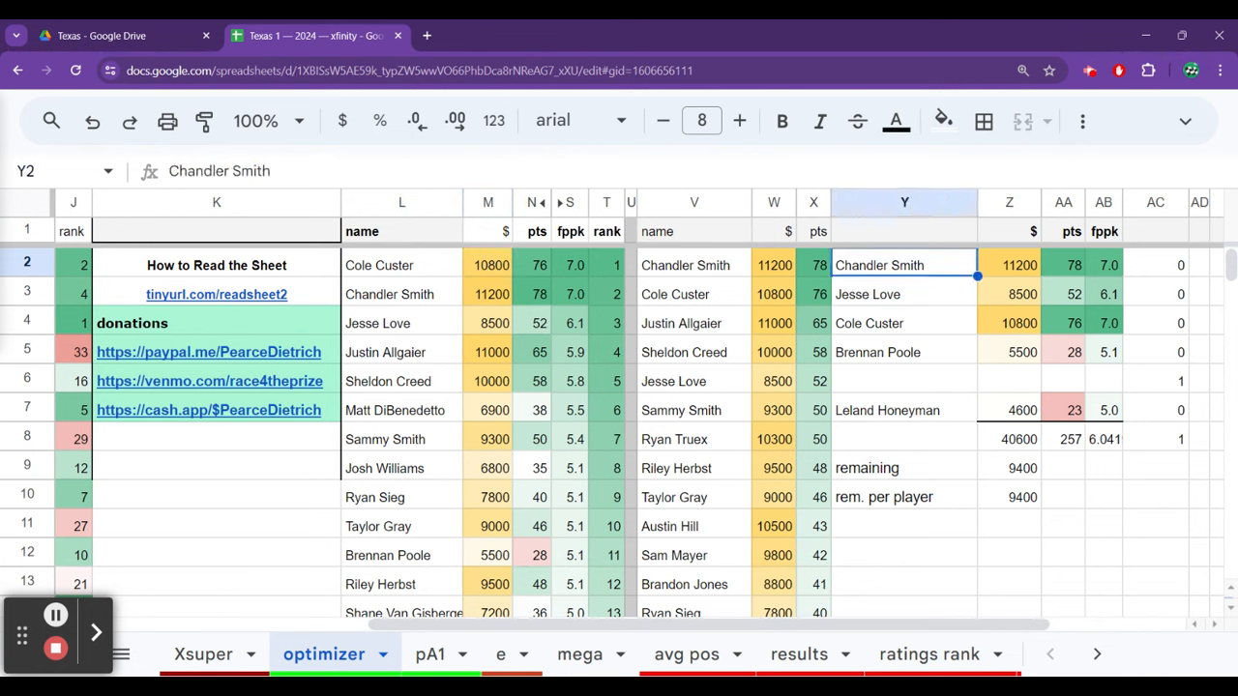
{"action": "left_click", "coordinate": [904, 323]}
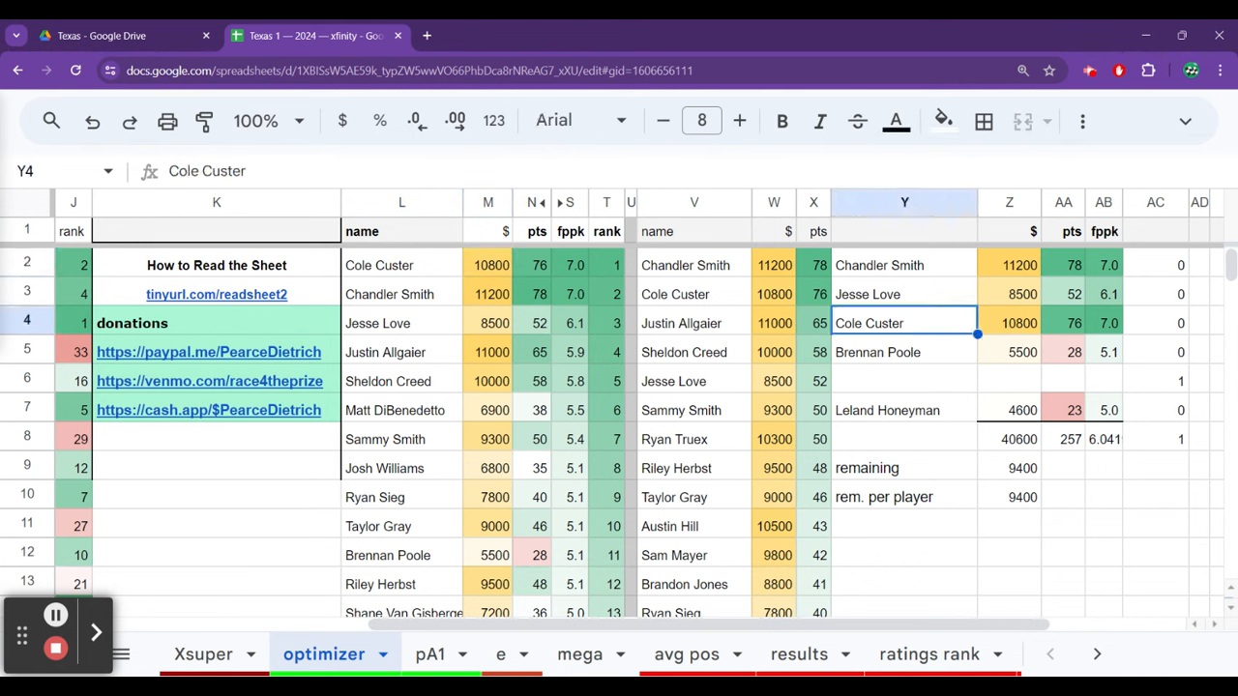
{"action": "left_click", "coordinate": [904, 380]}
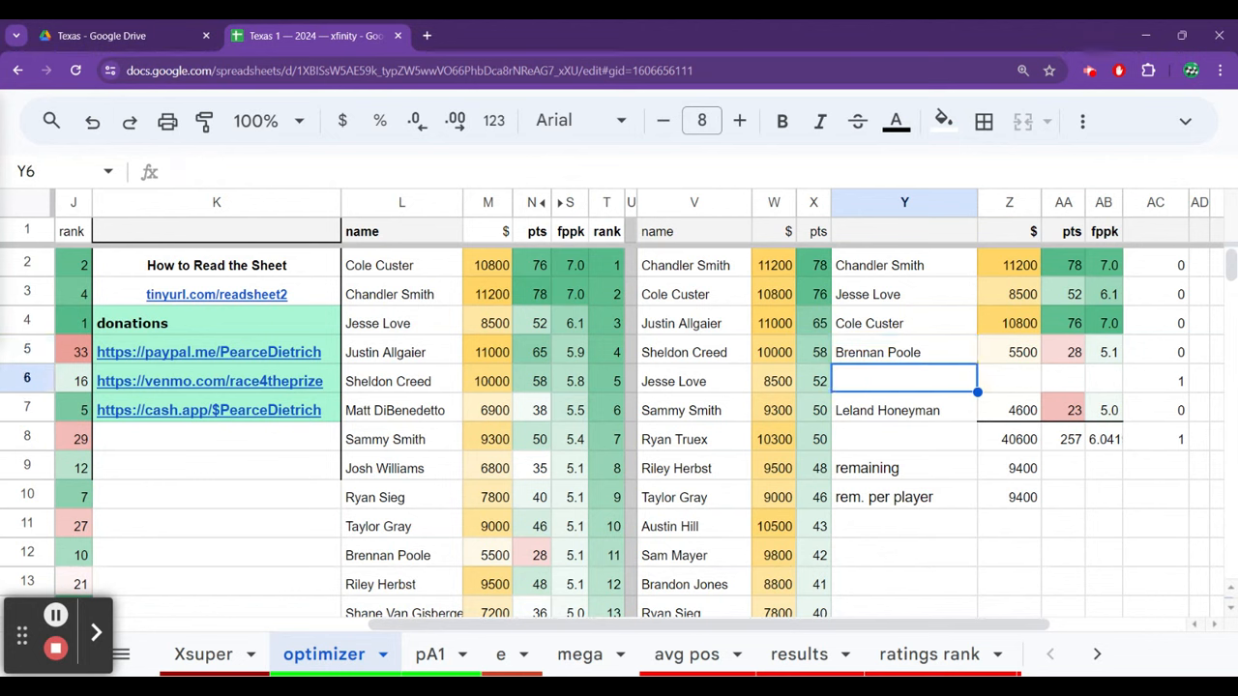
{"action": "left_click", "coordinate": [904, 410]}
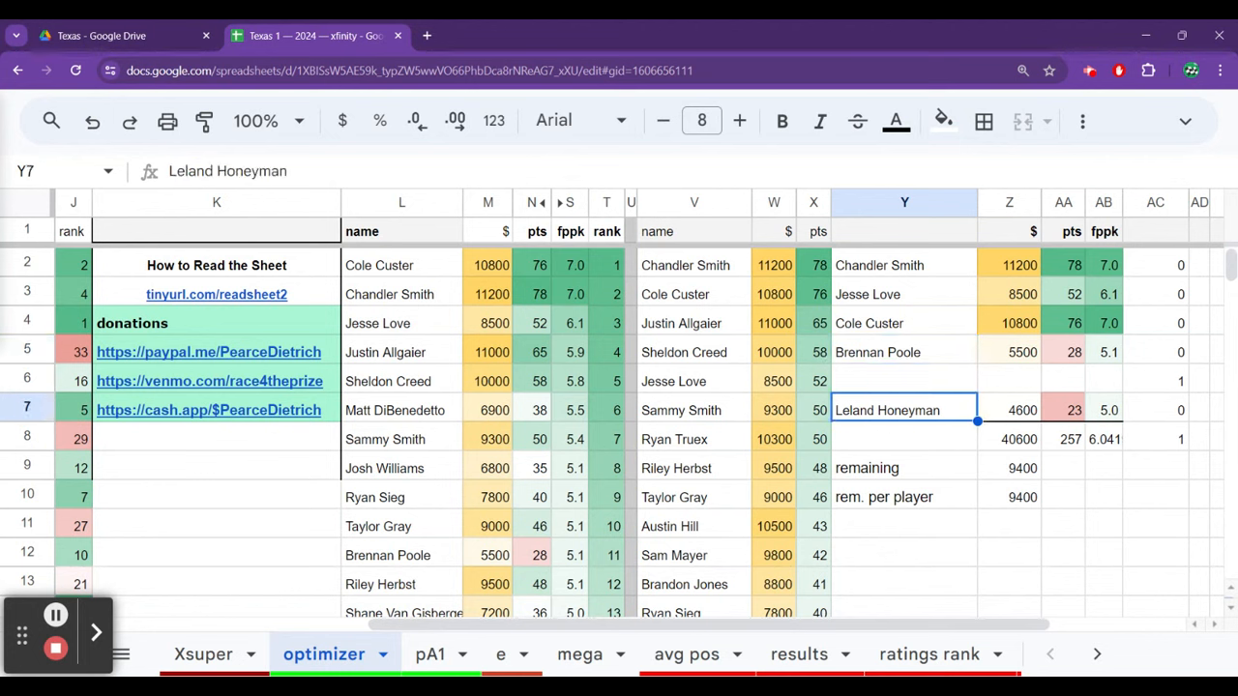
{"action": "left_click", "coordinate": [693, 409]}
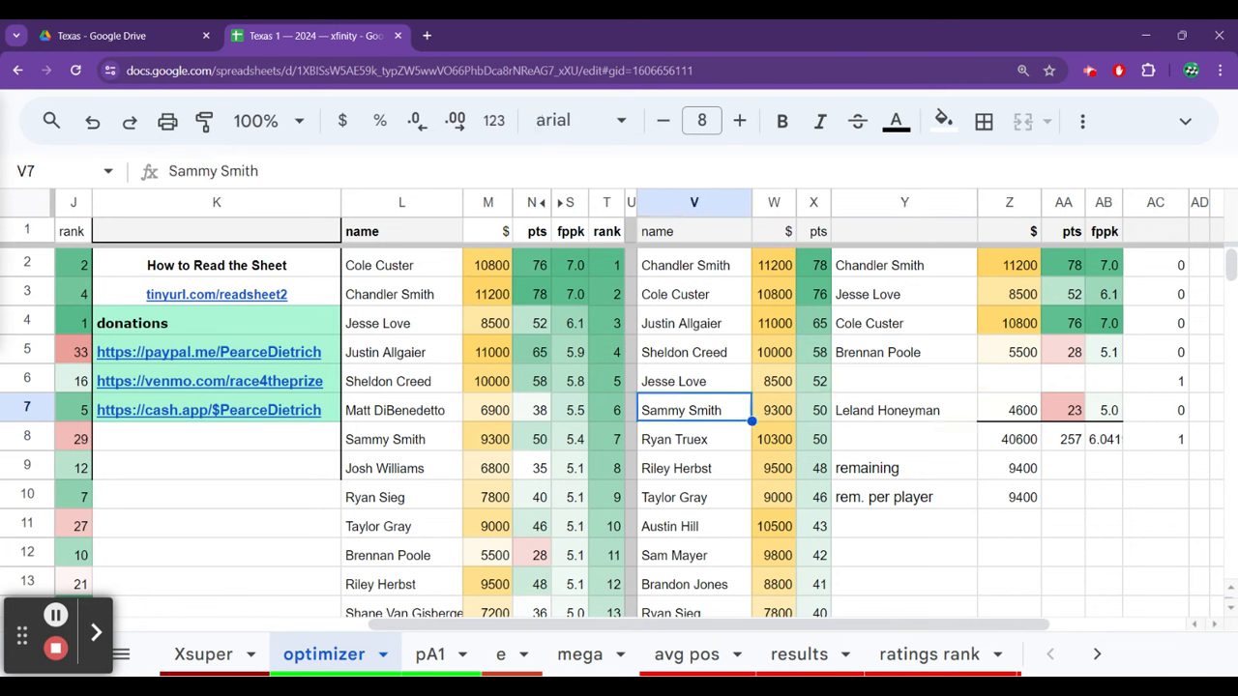
{"action": "left_click", "coordinate": [694, 351]}
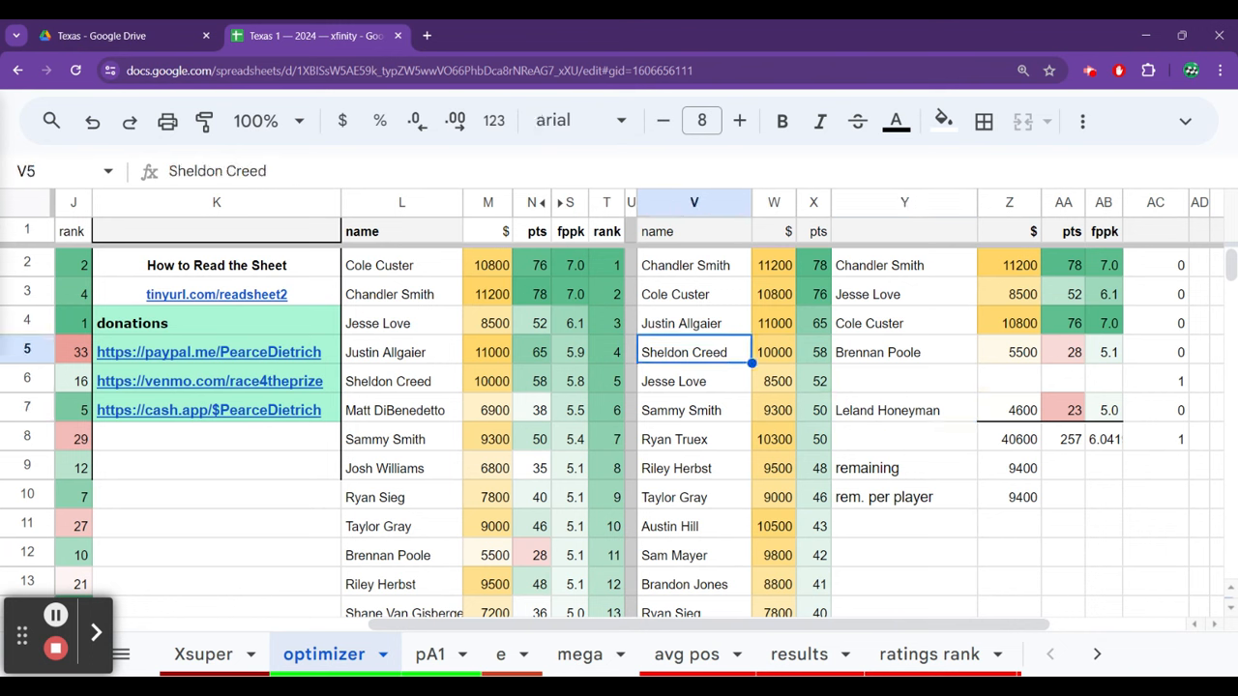
{"action": "left_click", "coordinate": [693, 409]}
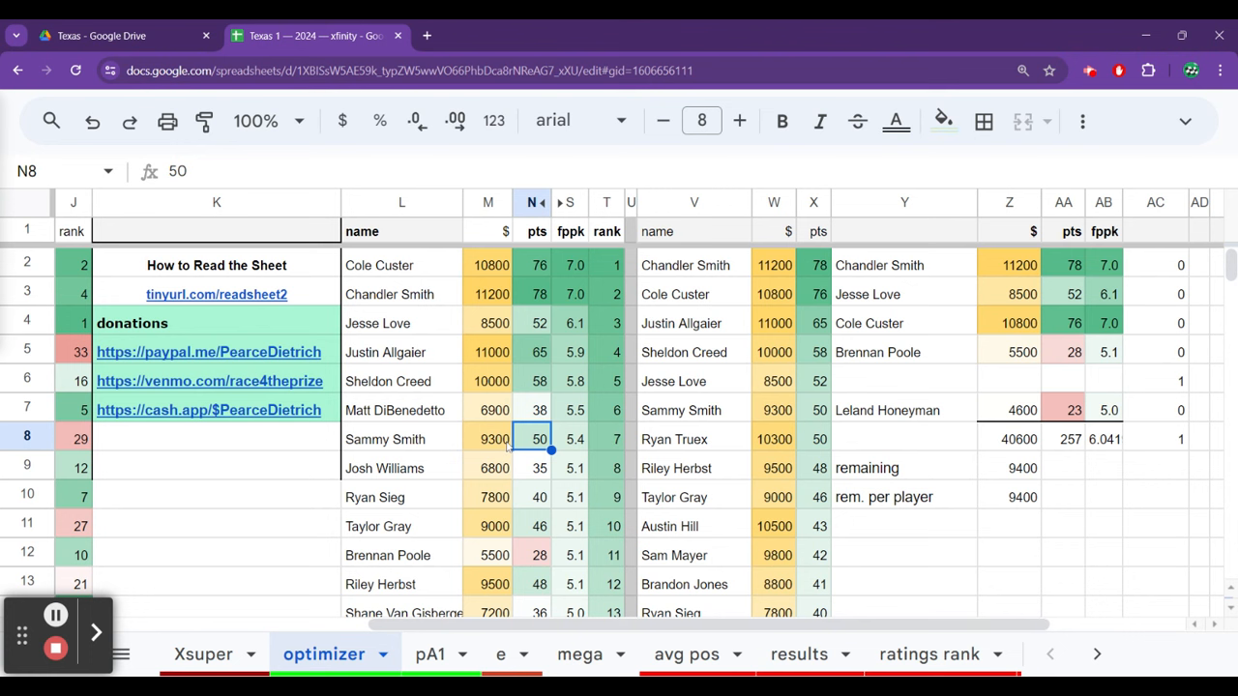
{"action": "left_click", "coordinate": [606, 438]}
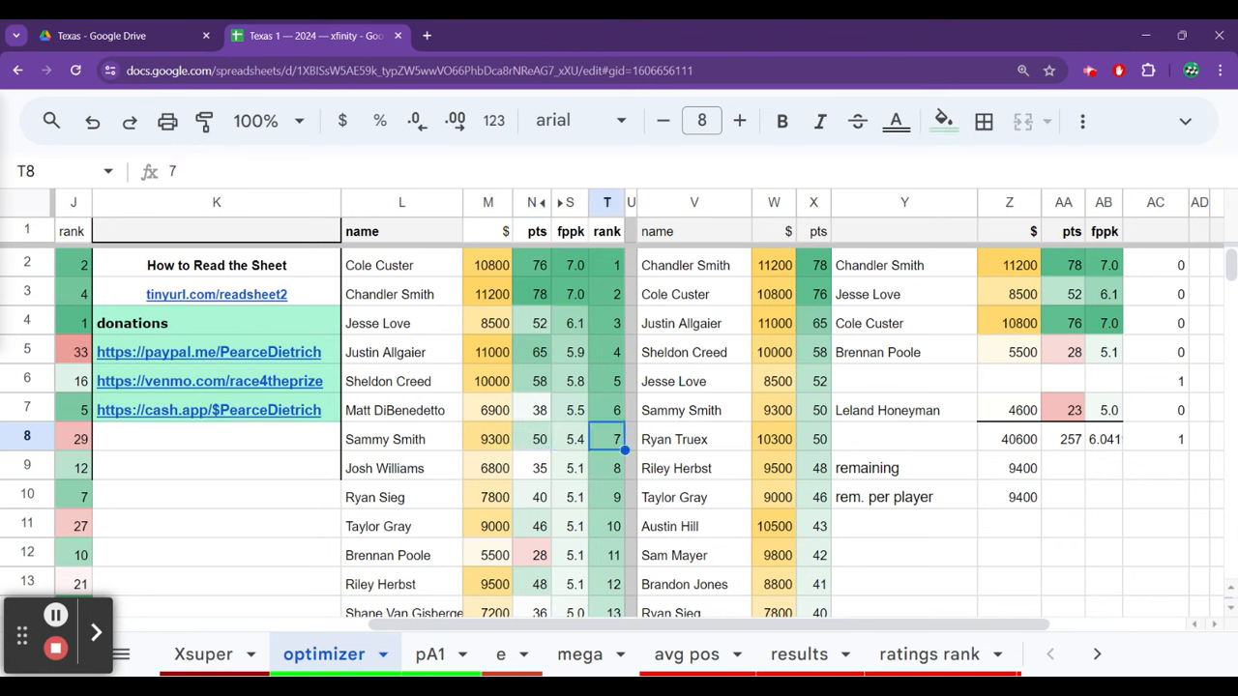
{"action": "left_click", "coordinate": [631, 438]}
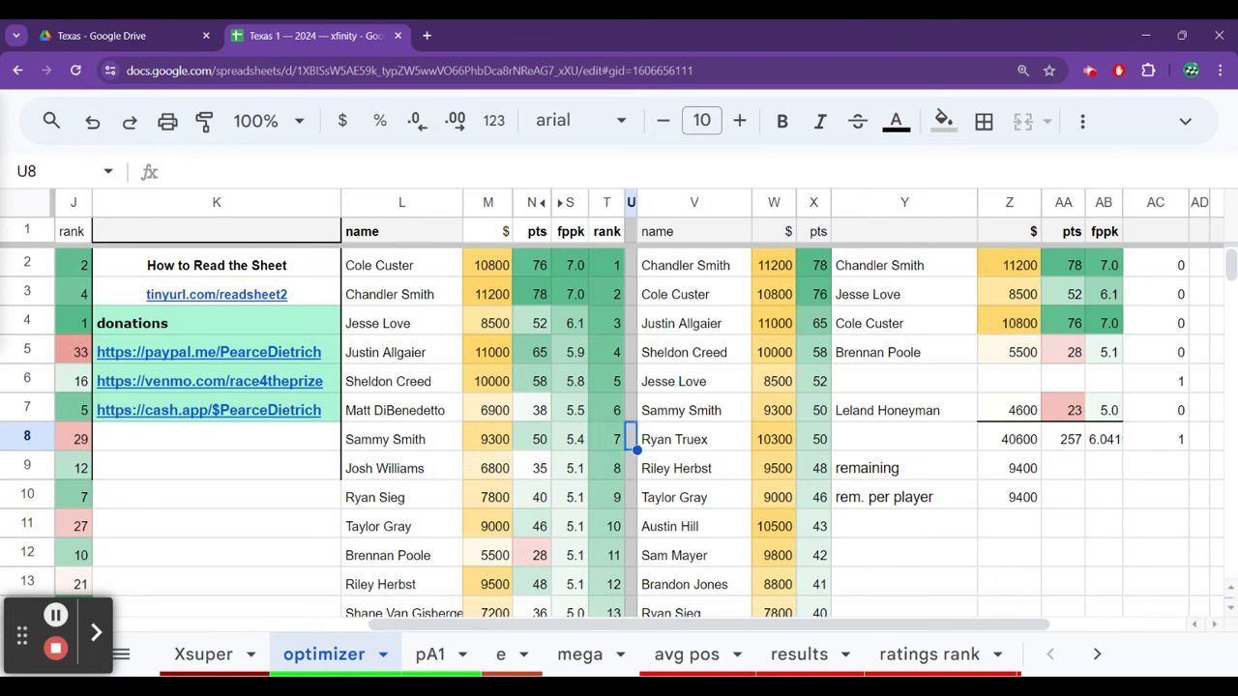
{"action": "left_click", "coordinate": [676, 468]}
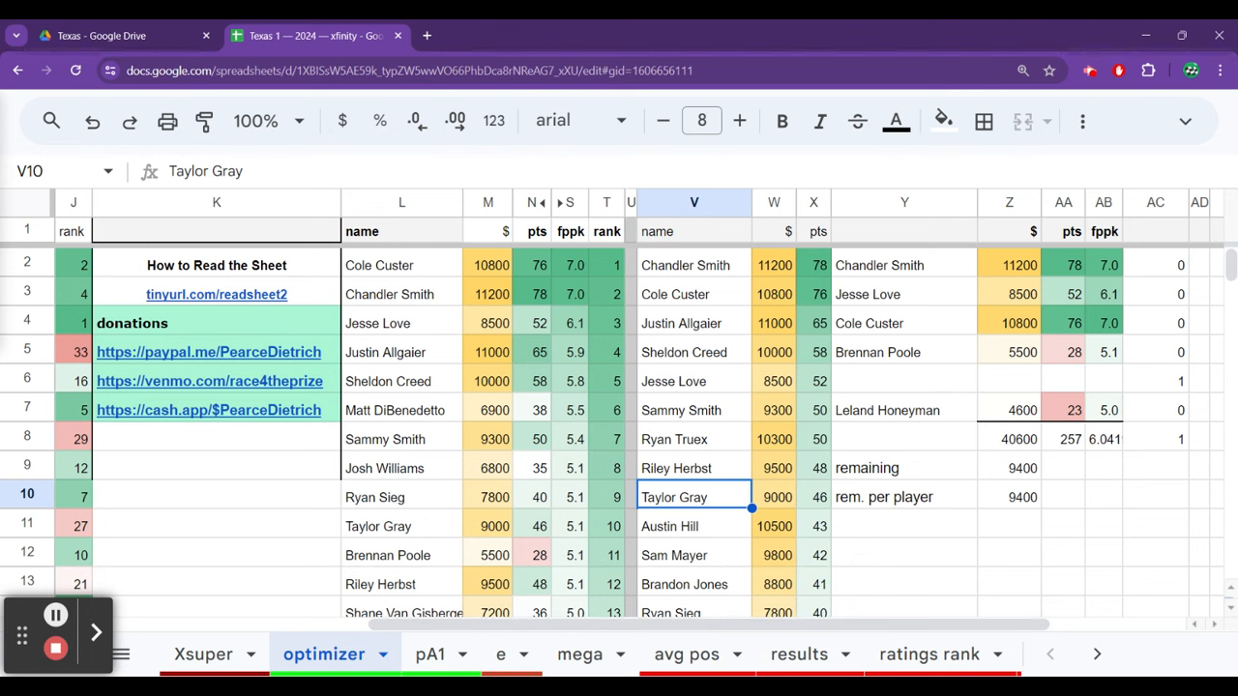
{"action": "left_click", "coordinate": [693, 604]}
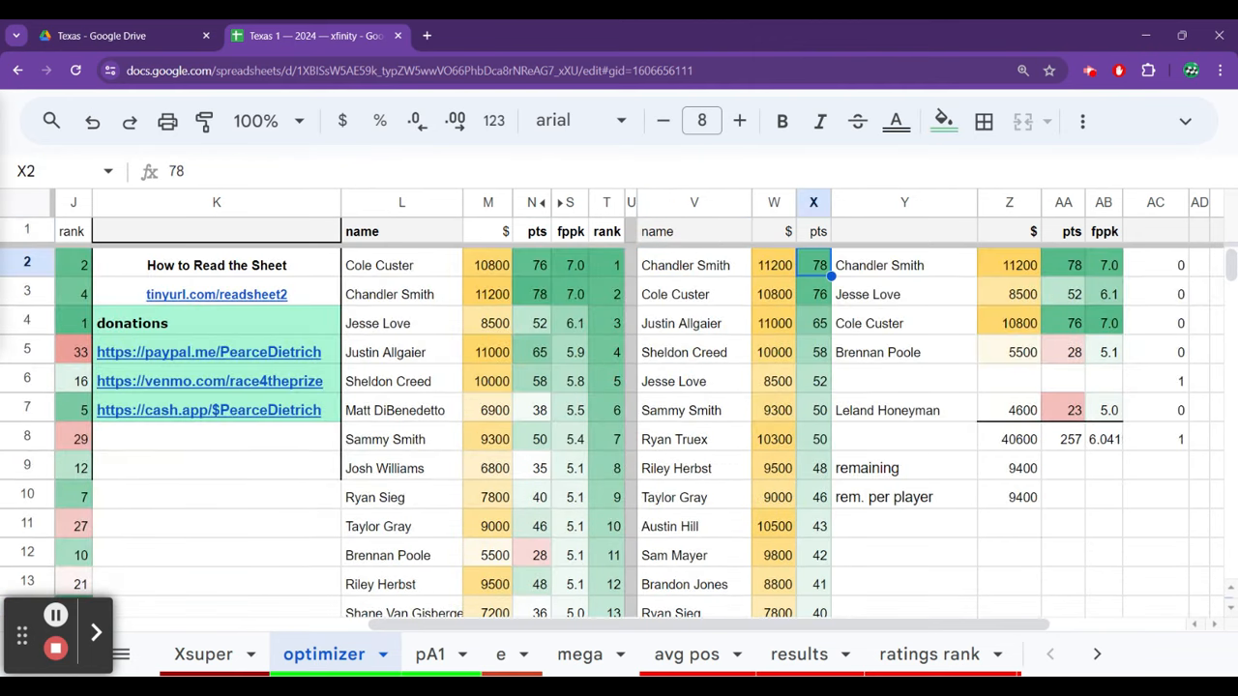
Put Justin Allgaier (11000, 65 points) into Cole Custer's lineup slot, totaling 40800.
{"action": "left_click", "coordinate": [905, 323]}
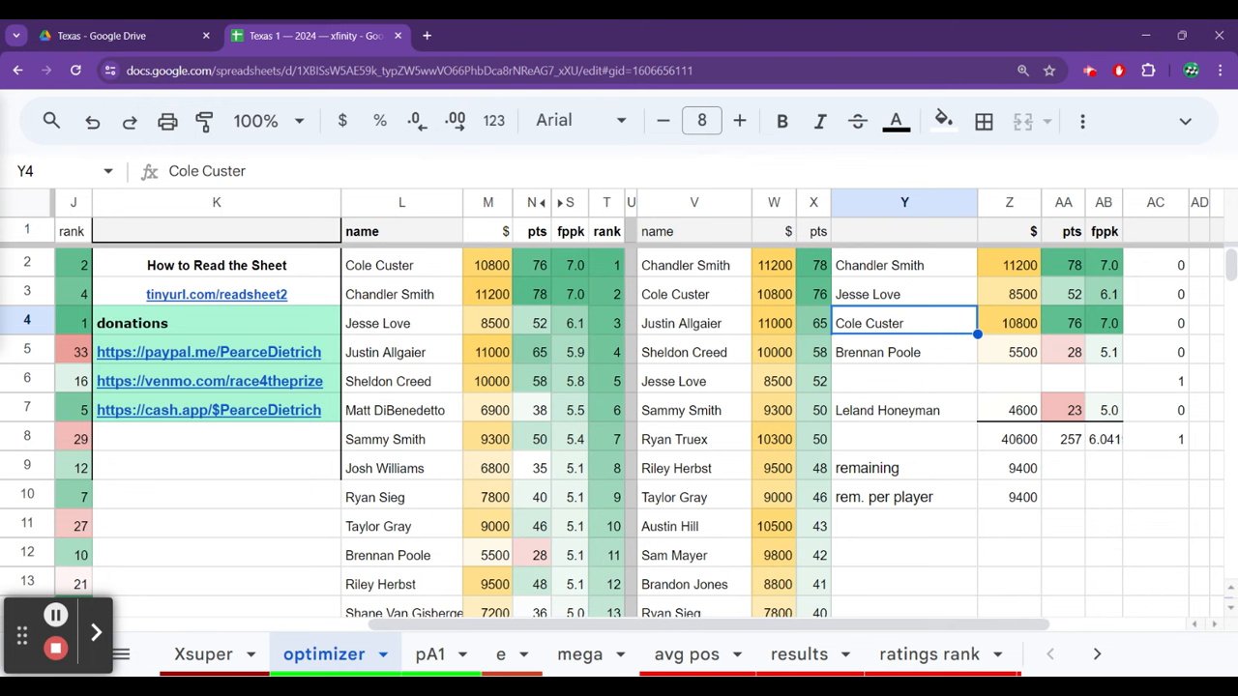
{"action": "left_click", "coordinate": [814, 323]}
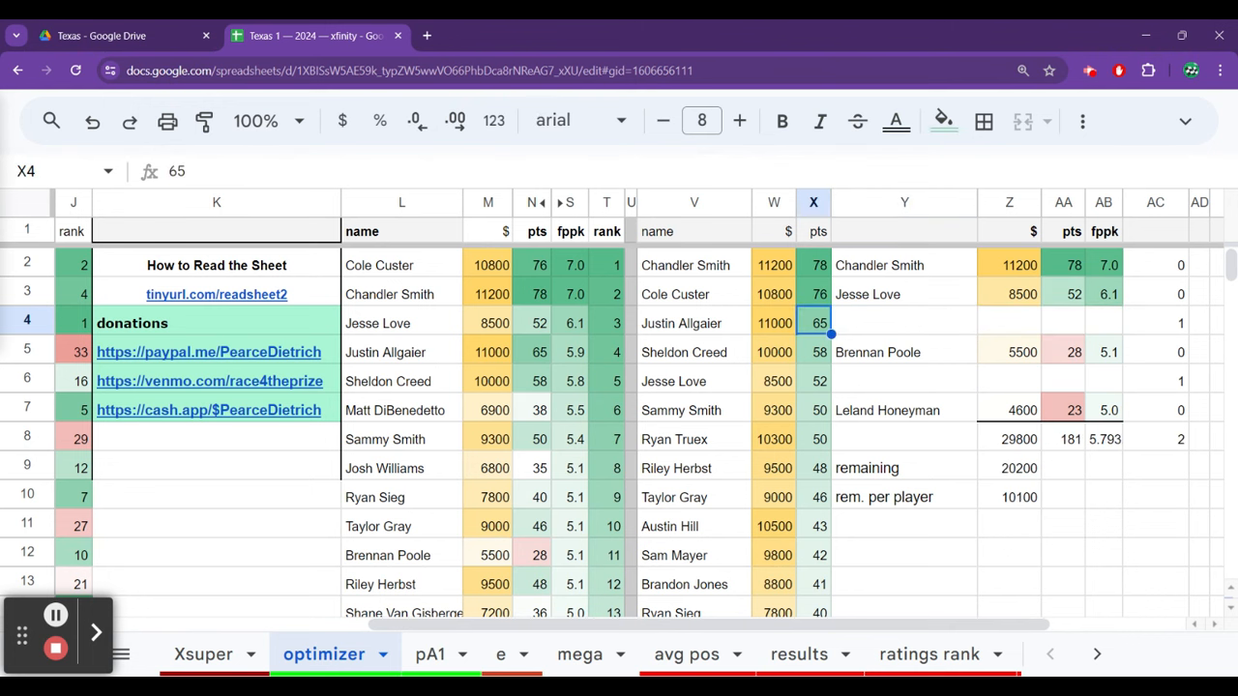
{"action": "left_click", "coordinate": [693, 323]}
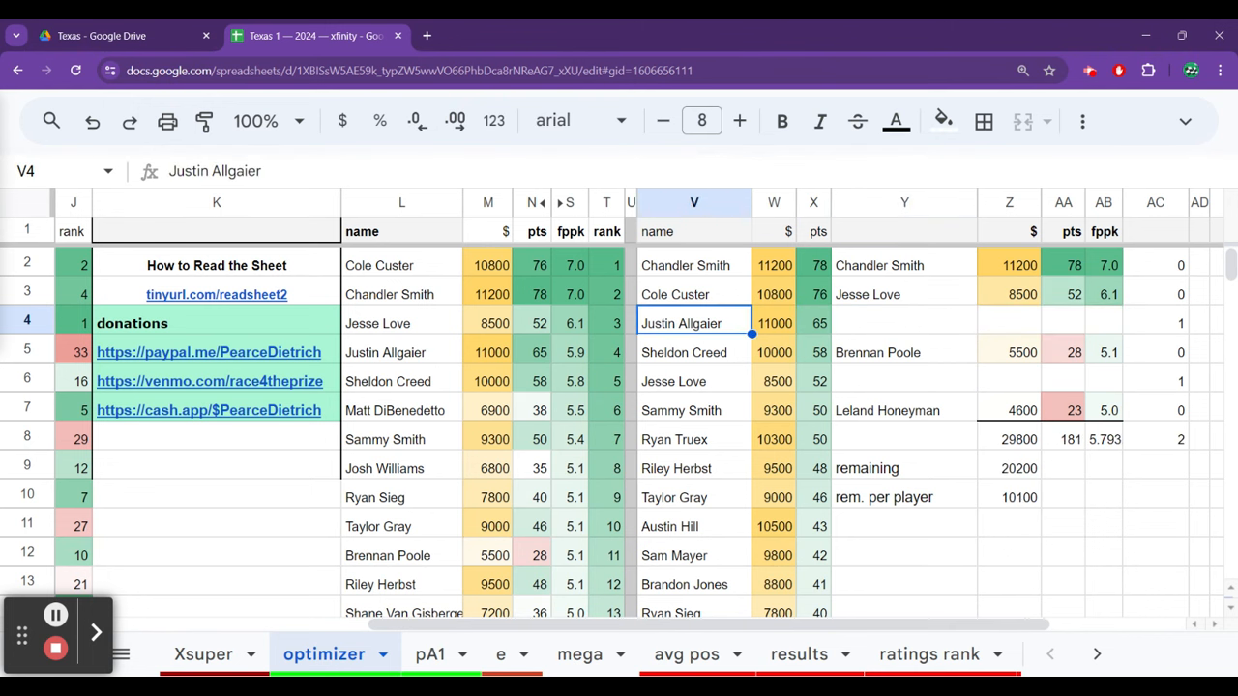
{"action": "key", "text": "F12"}
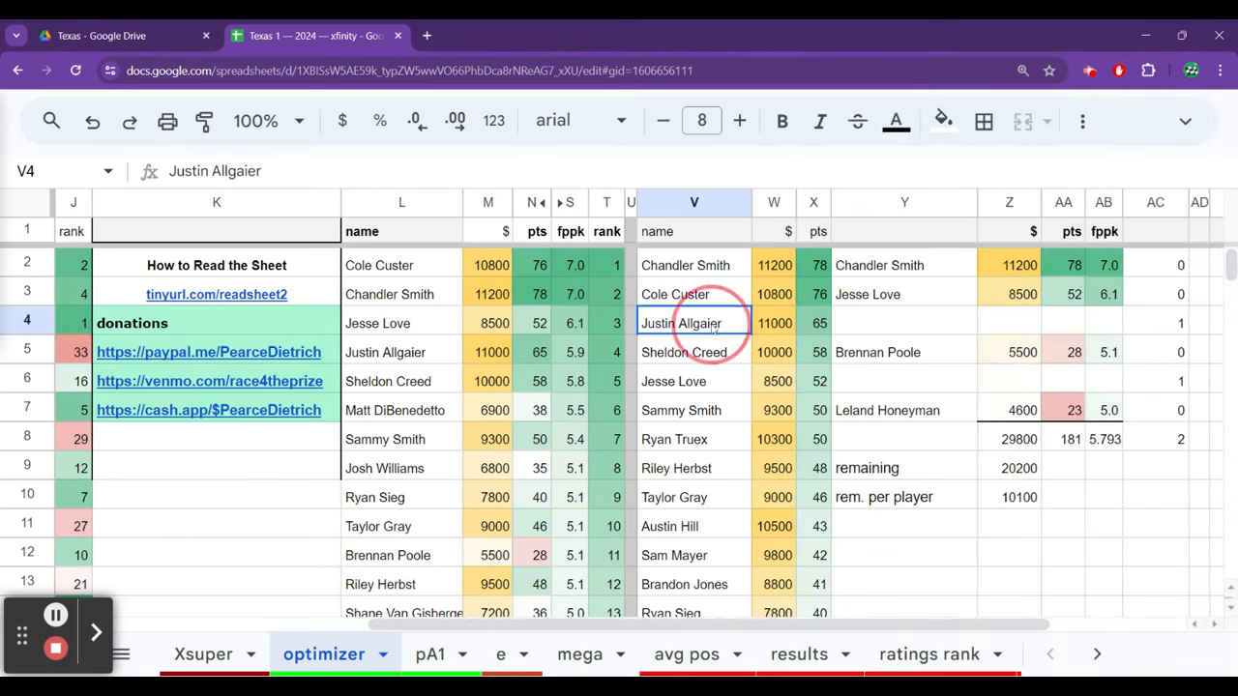
{"action": "left_click", "coordinate": [904, 323]}
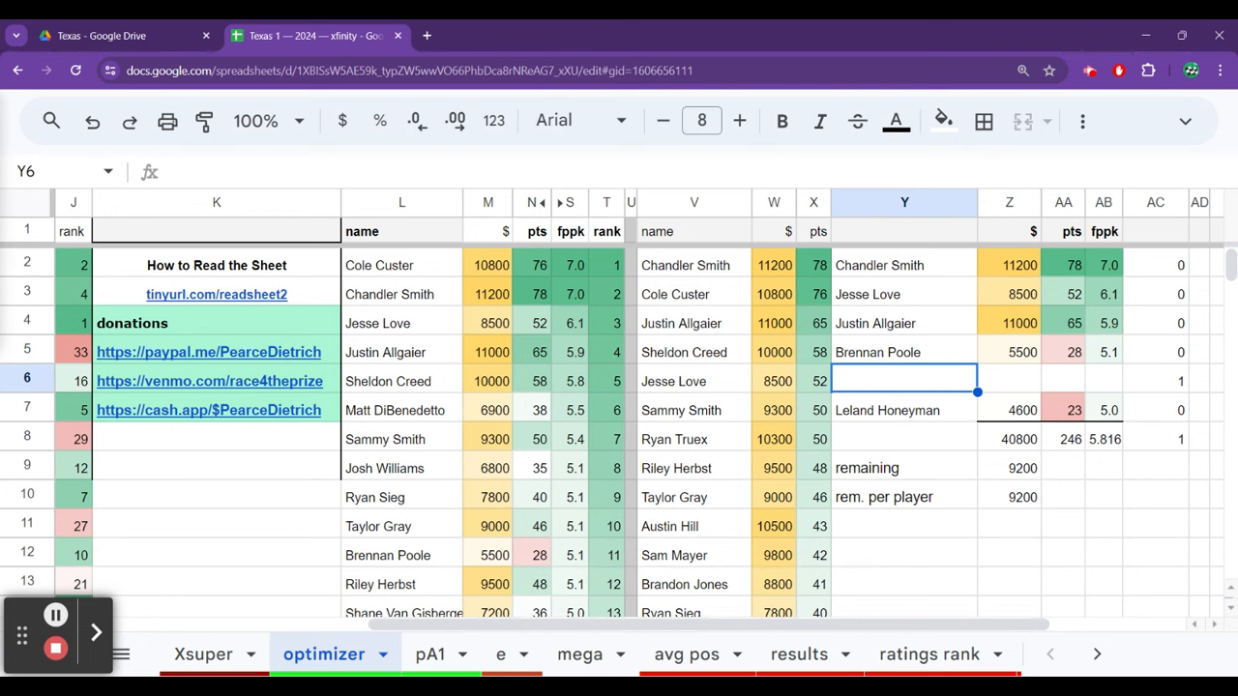
Compare Jesse Love, Sammy Smith and lineup member Leland Honeyman in the rankings.
{"action": "left_click", "coordinate": [694, 380]}
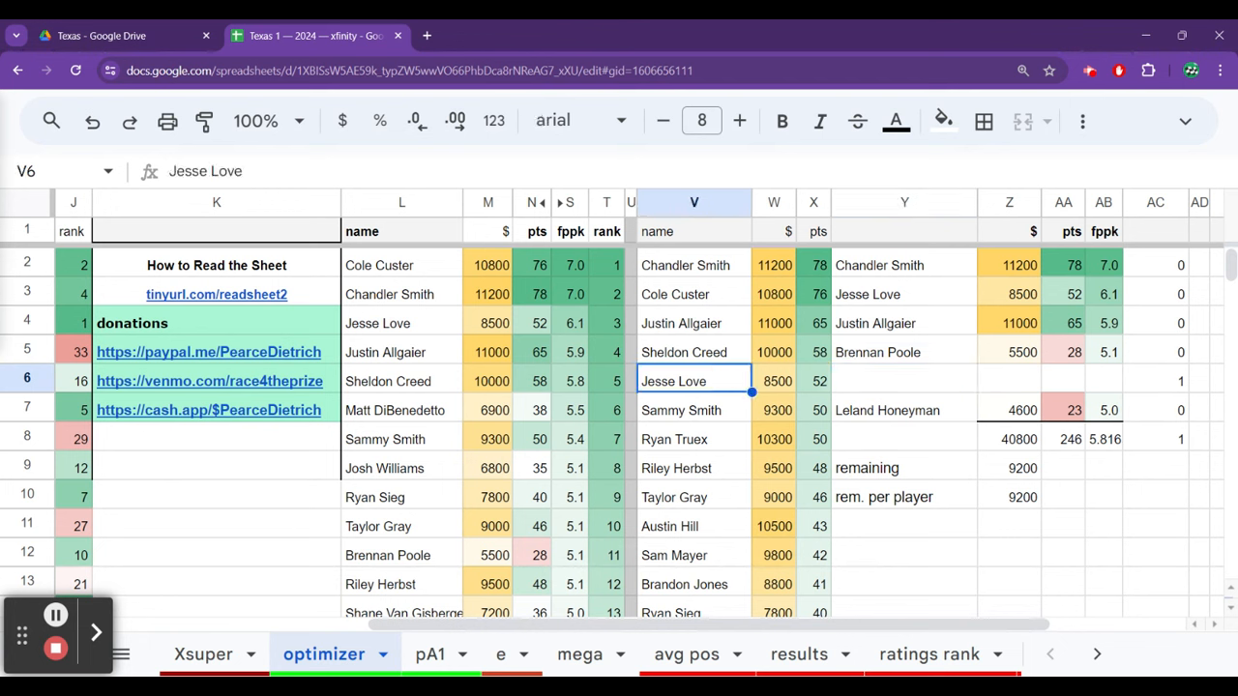
{"action": "left_click", "coordinate": [693, 409]}
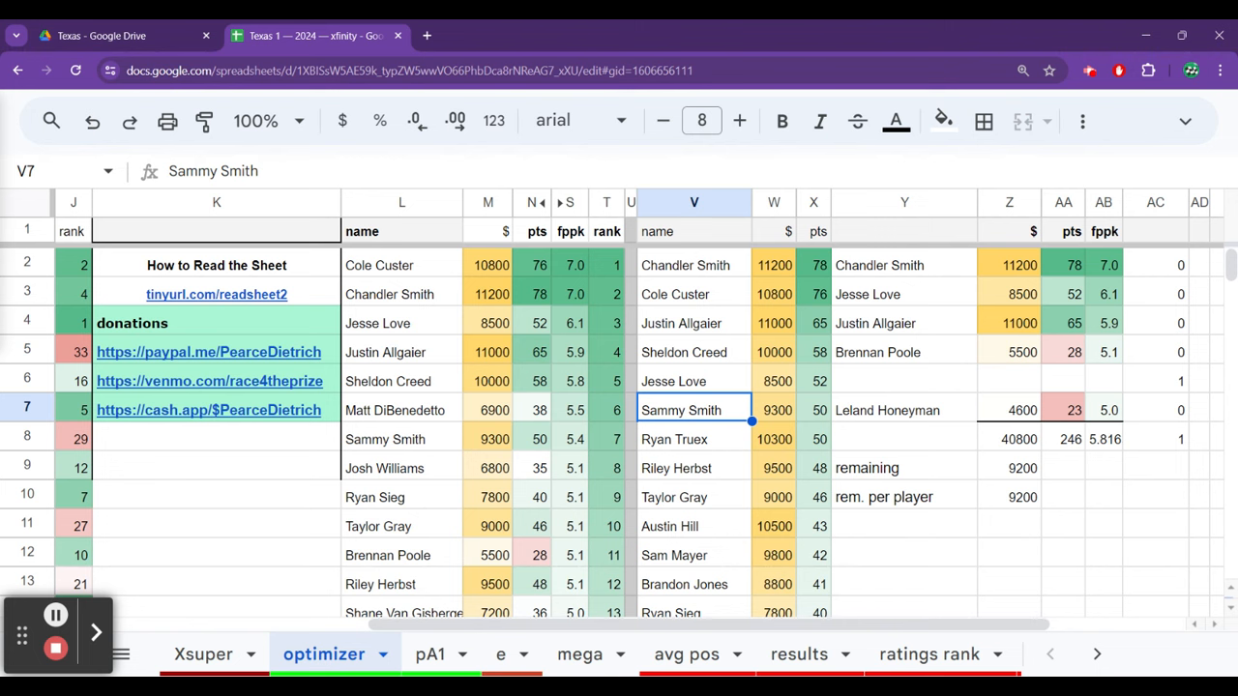
{"action": "left_click", "coordinate": [904, 410]}
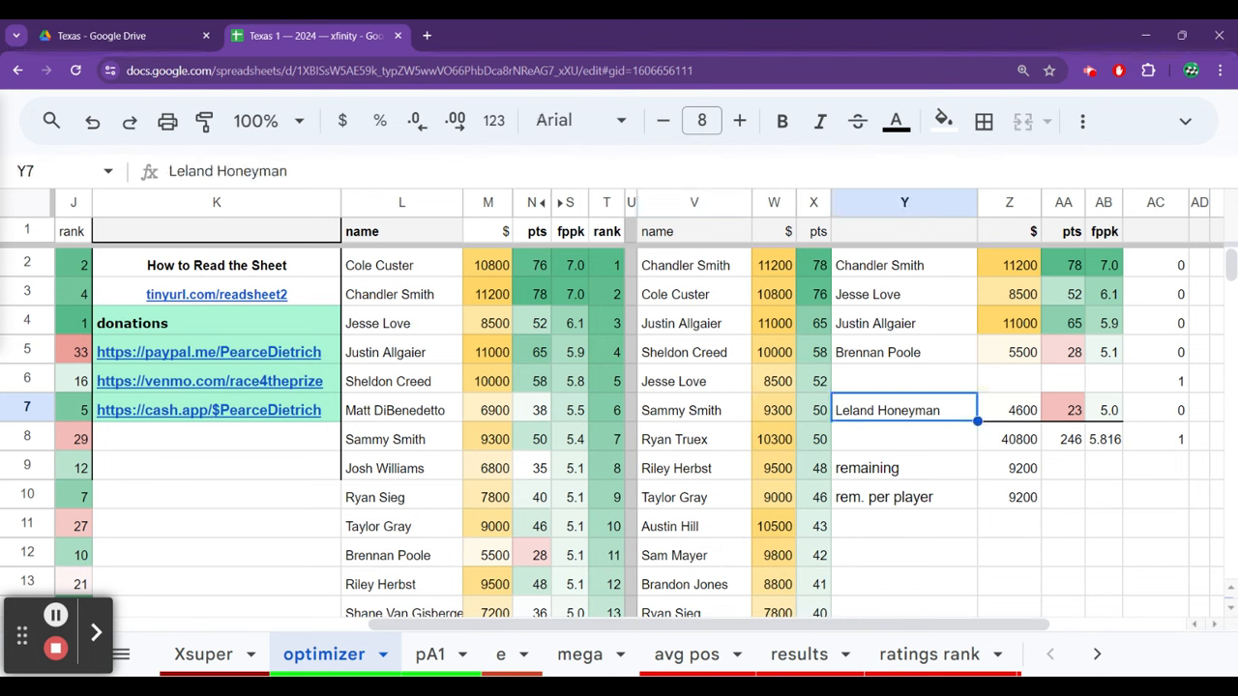
{"action": "left_click", "coordinate": [693, 409]}
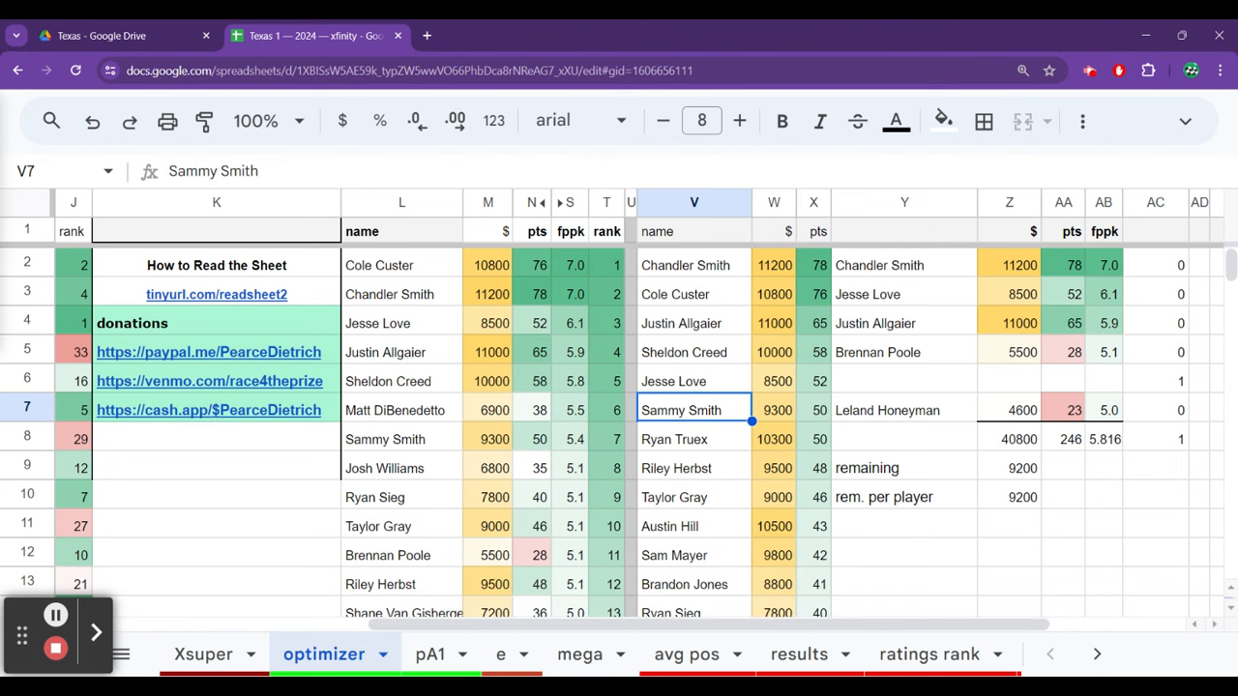
{"action": "scroll", "scroll_direction": "down", "scroll_amount": 3}
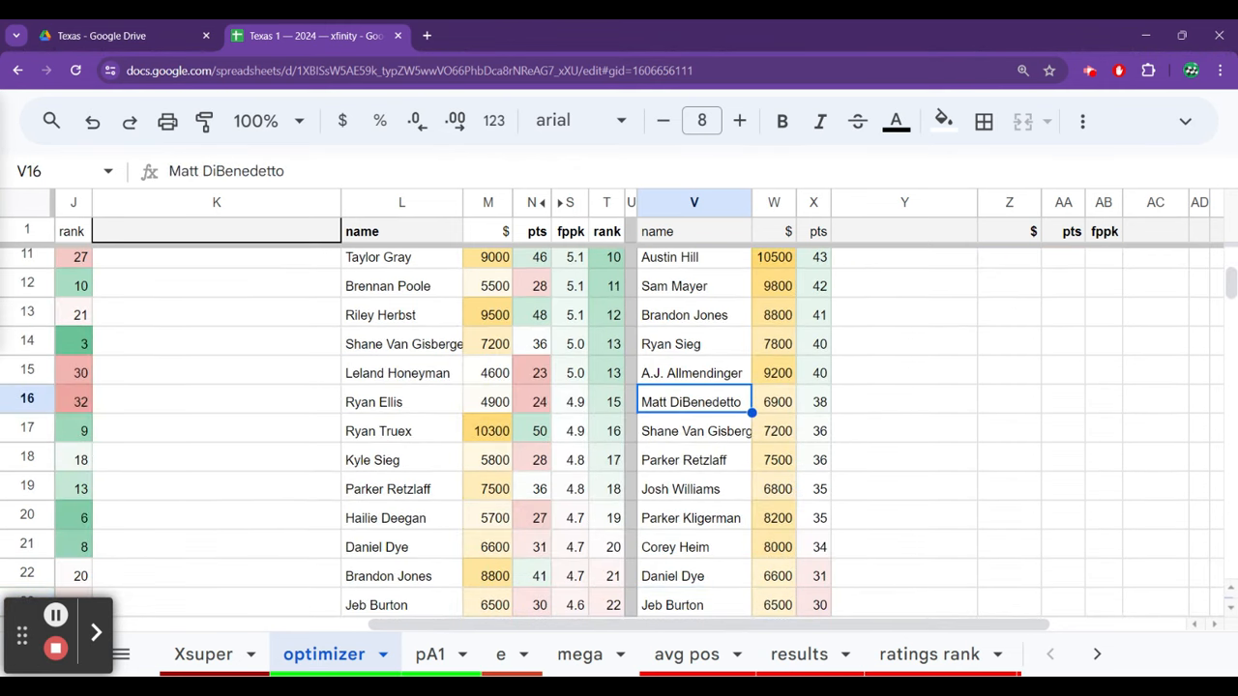
{"action": "left_click", "coordinate": [401, 401]}
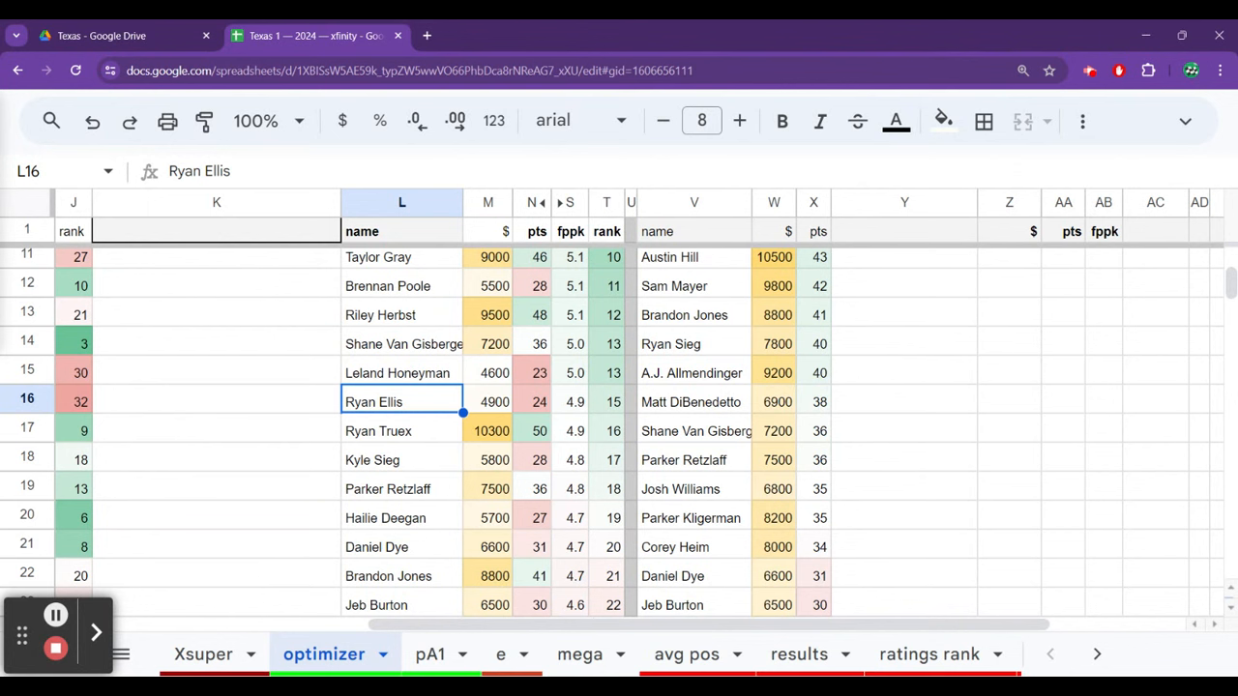
{"action": "left_click", "coordinate": [401, 372]}
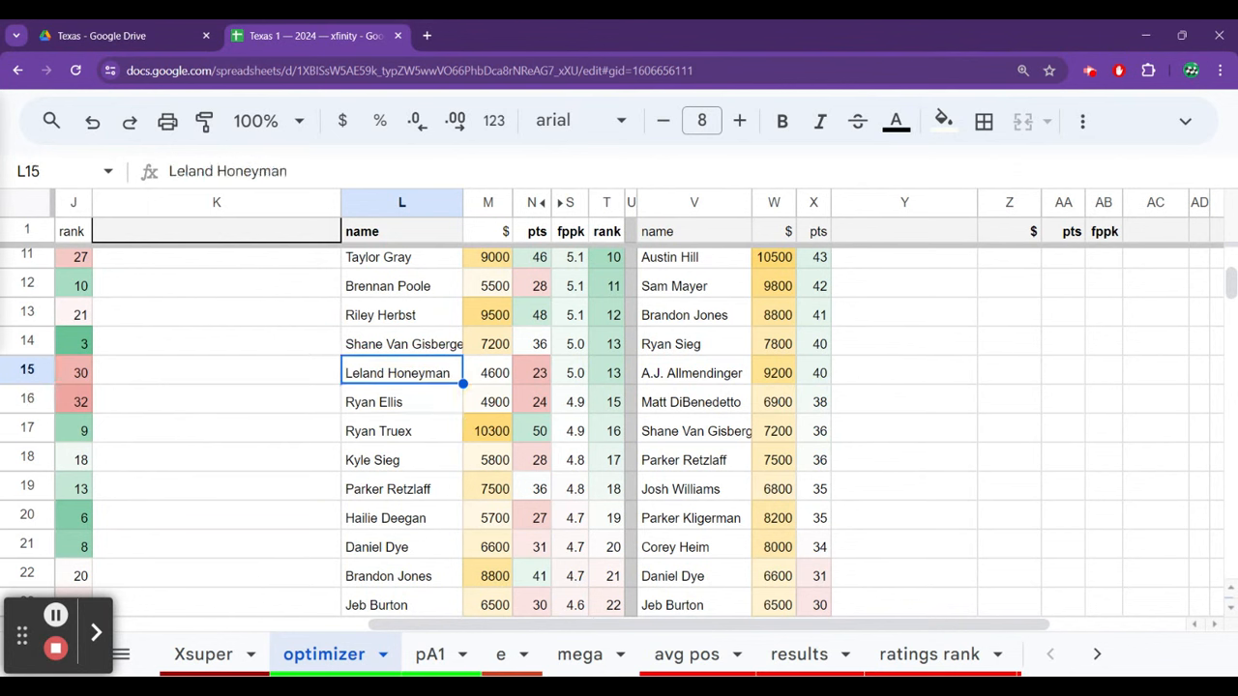
{"action": "scroll", "scroll_direction": "down", "scroll_amount": 3}
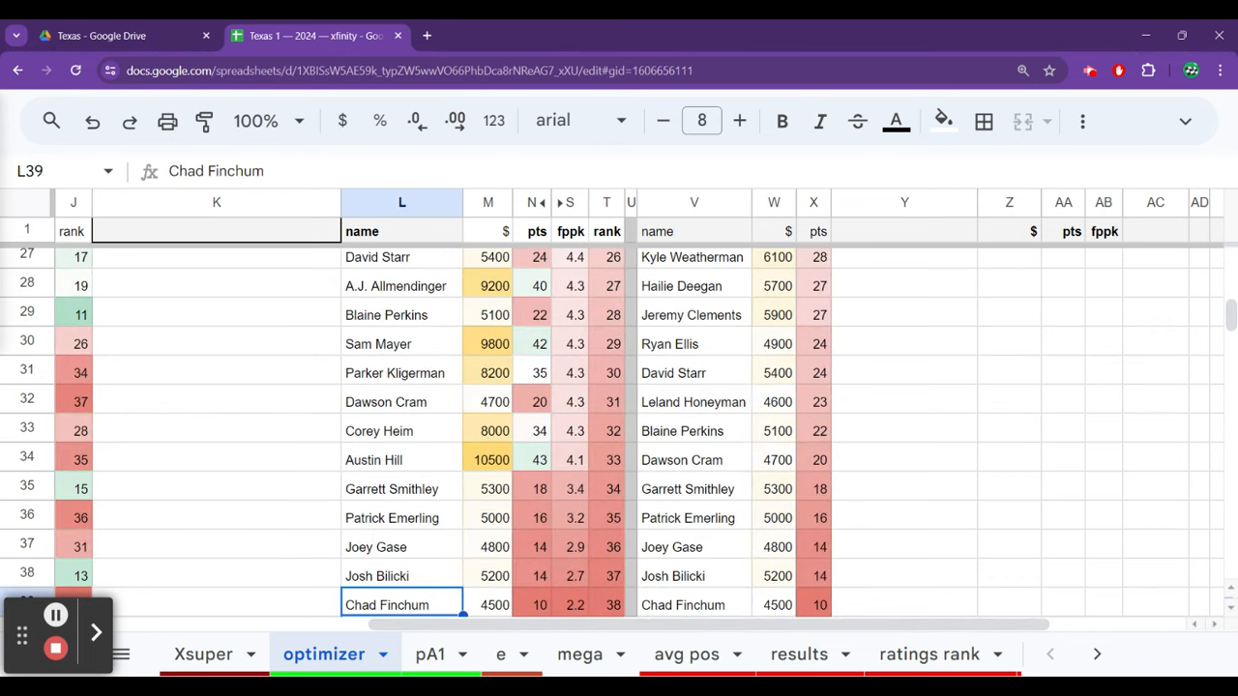
{"action": "left_click", "coordinate": [401, 517]}
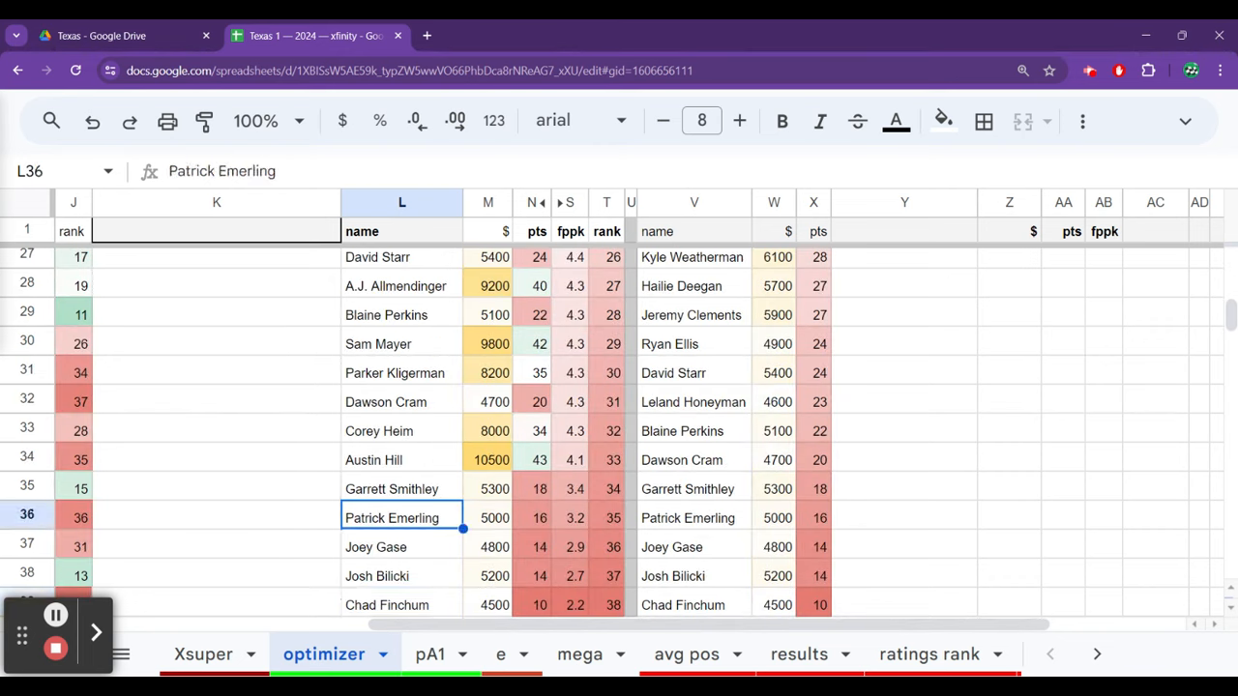
{"action": "left_click", "coordinate": [401, 343]}
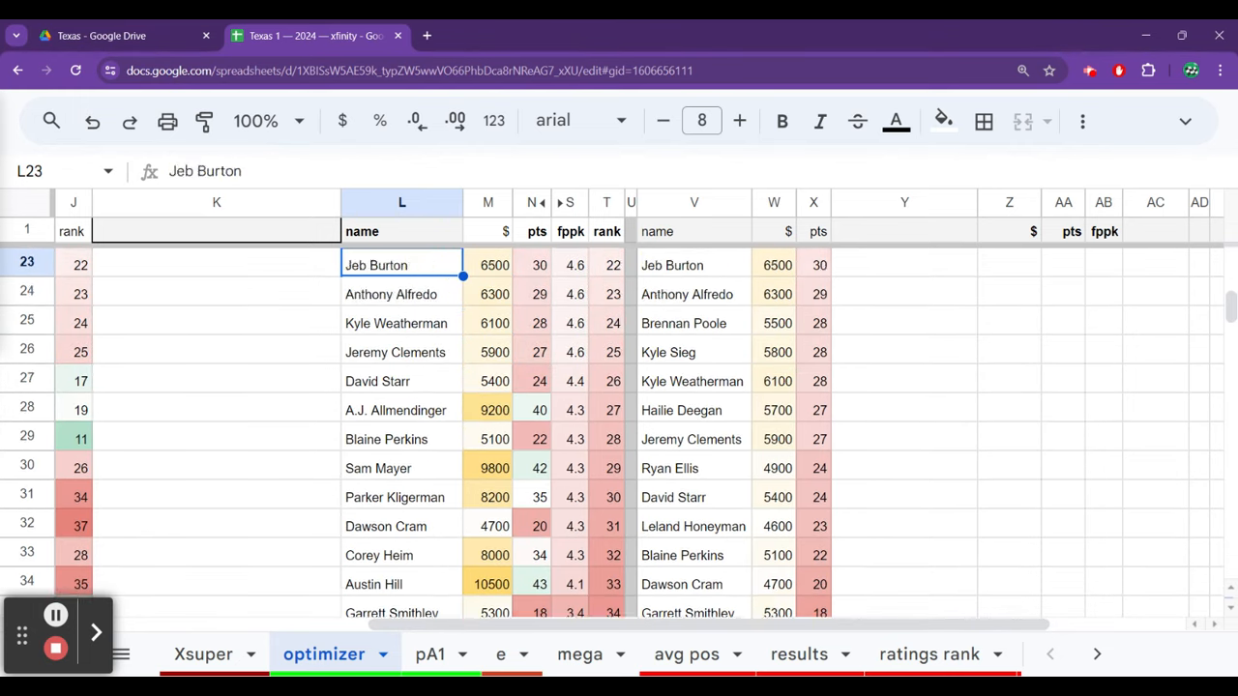
{"action": "left_click", "coordinate": [402, 439]}
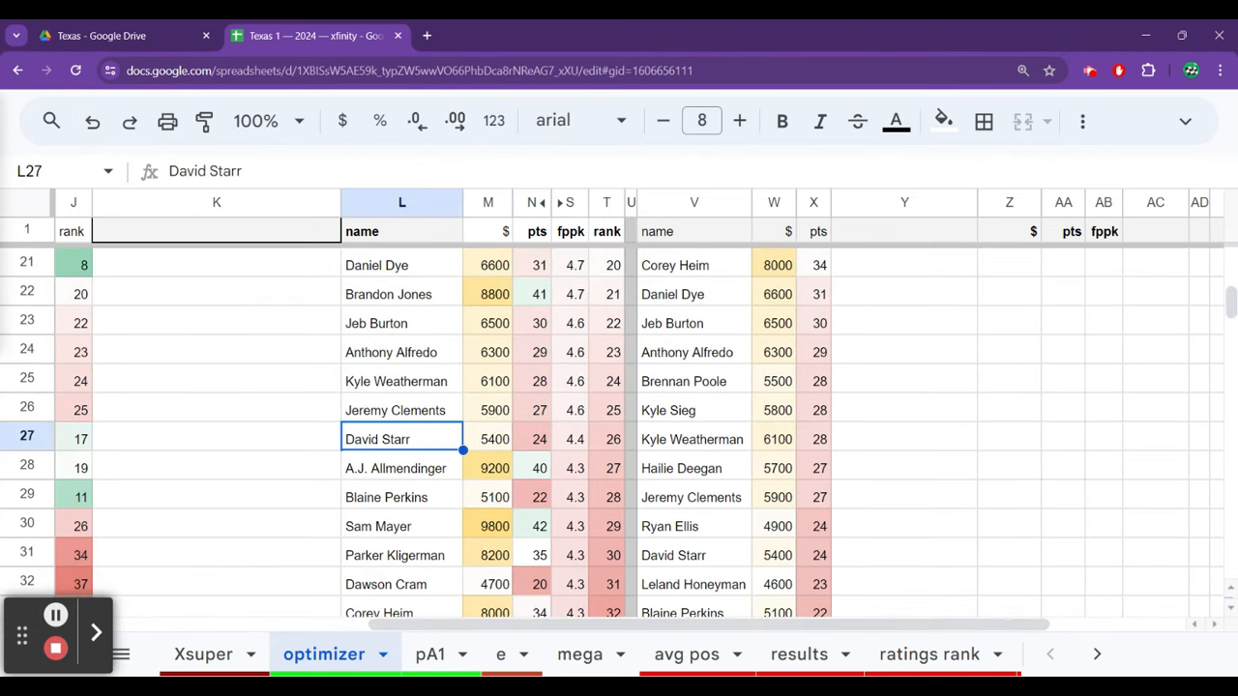
{"action": "left_click", "coordinate": [402, 468]}
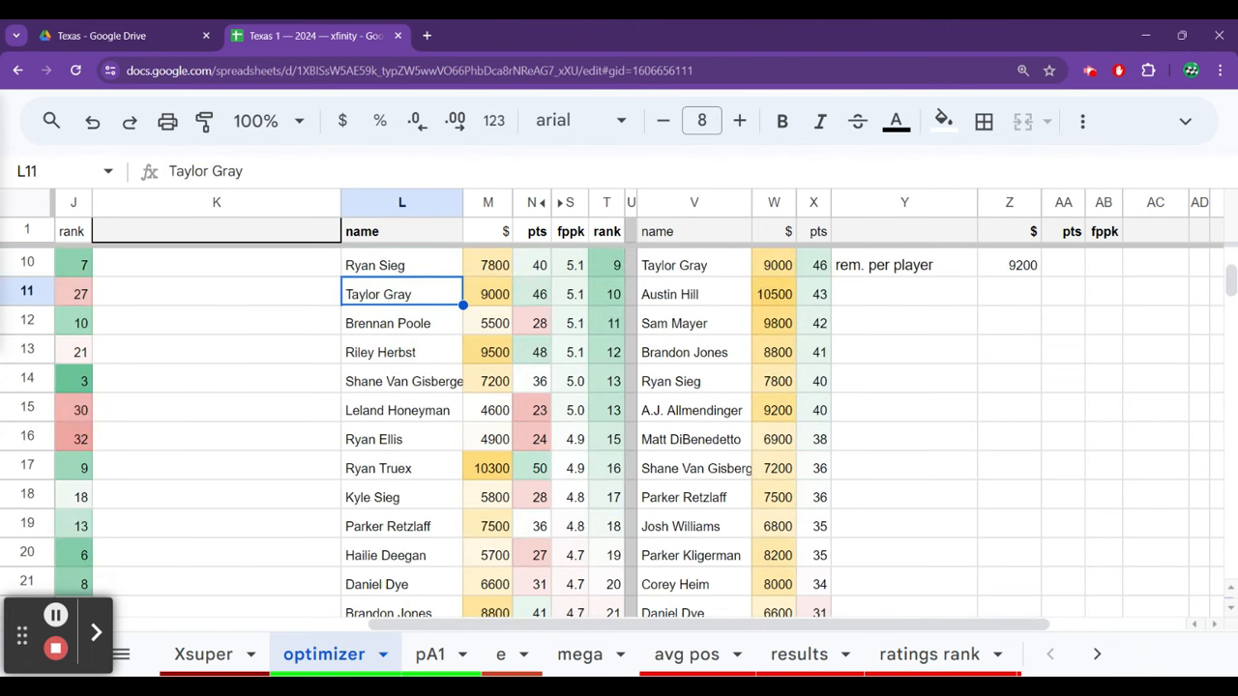
{"action": "left_click", "coordinate": [402, 439]}
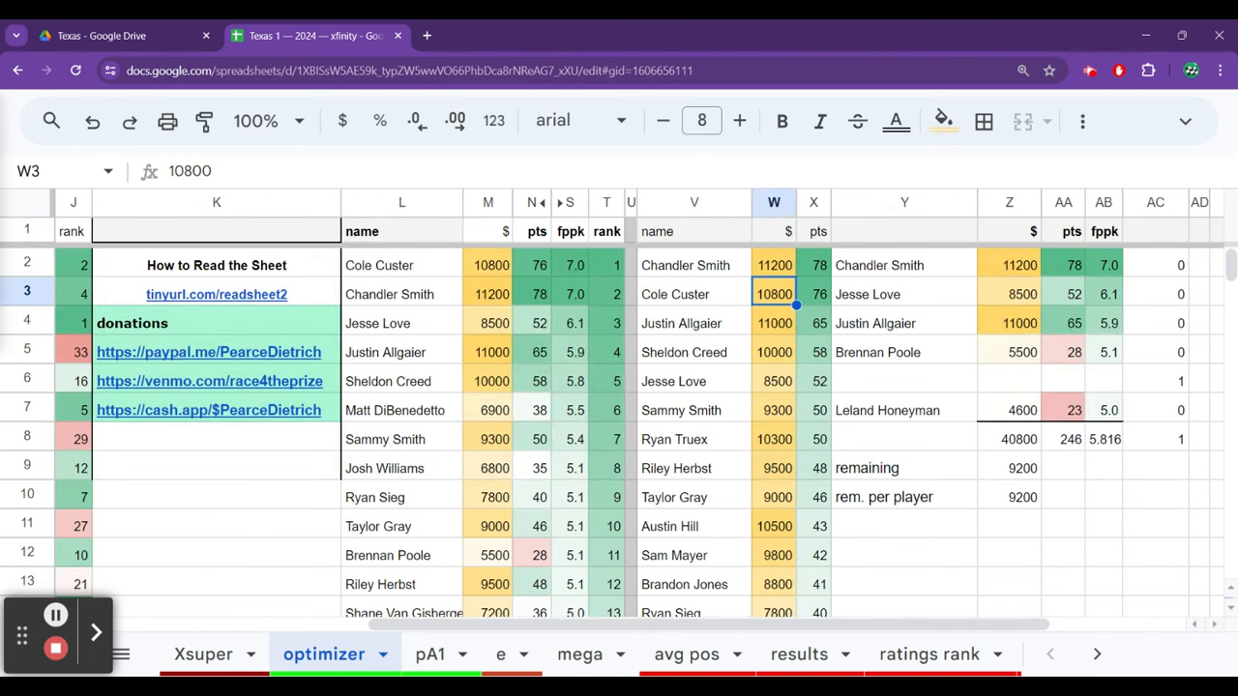
Put Ryan Ellis (4900) in Brennan Poole's lineup slot, then view the 23 sheet.
{"action": "left_click", "coordinate": [904, 352]}
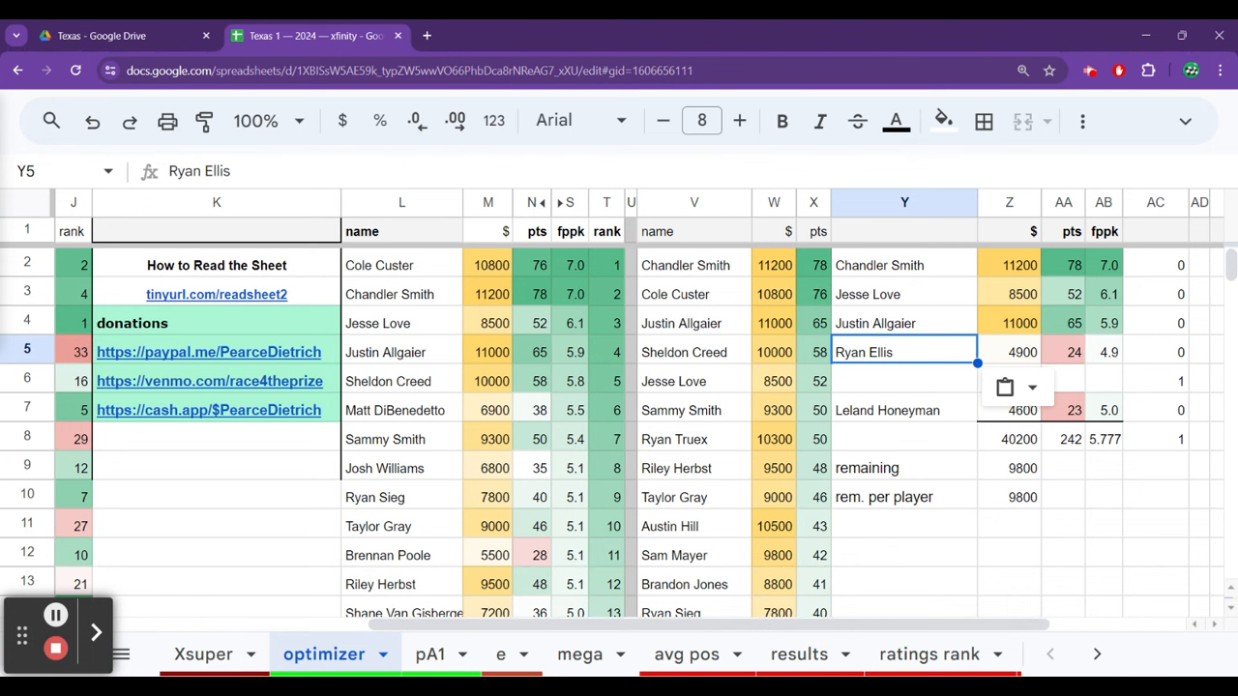
{"action": "left_click", "coordinate": [904, 381]}
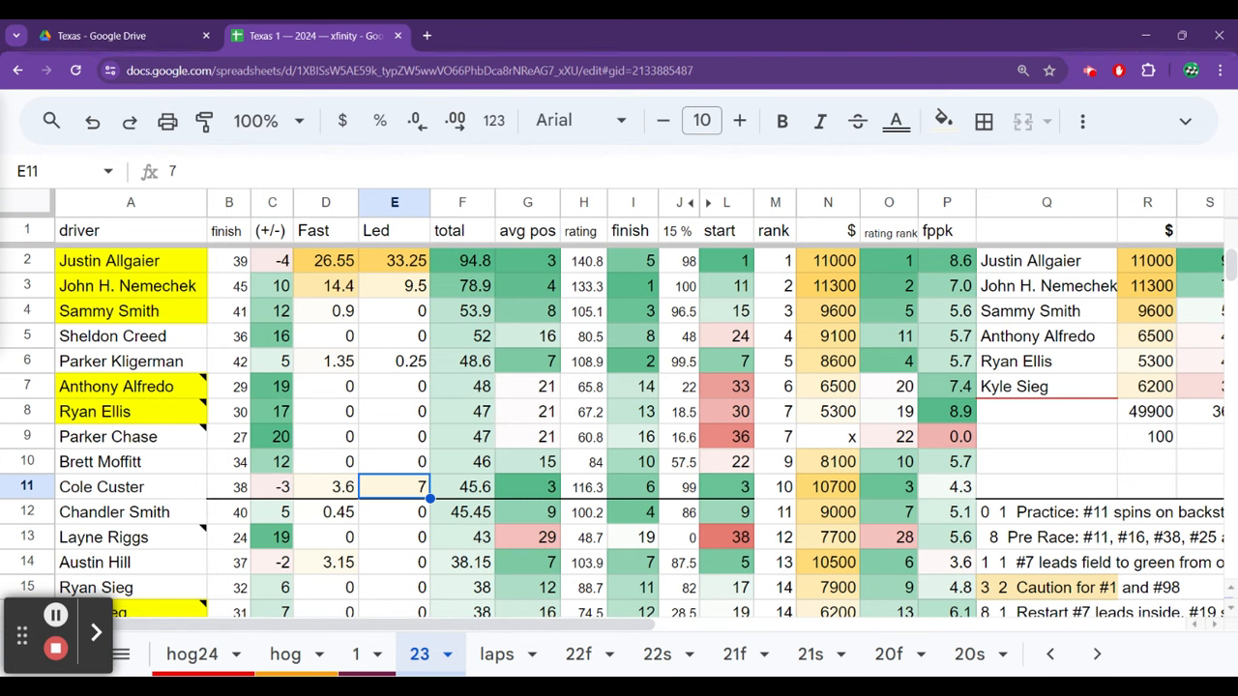
{"action": "left_click", "coordinate": [394, 411]}
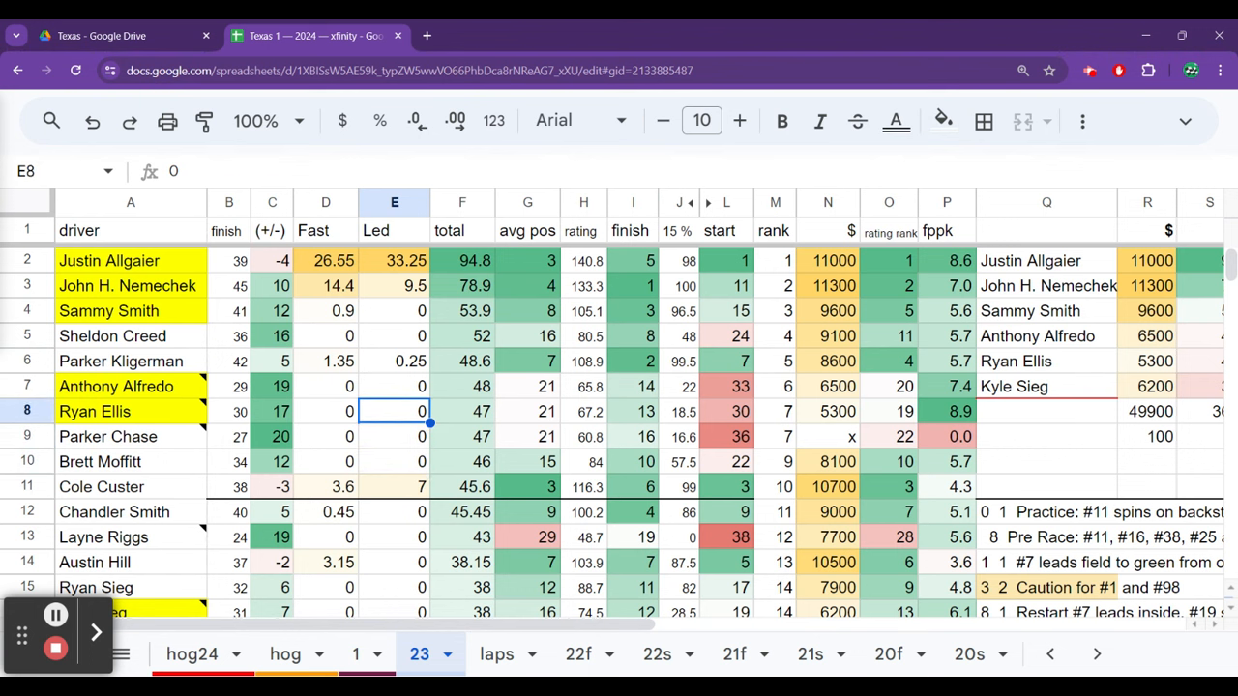
{"action": "left_click", "coordinate": [229, 411]}
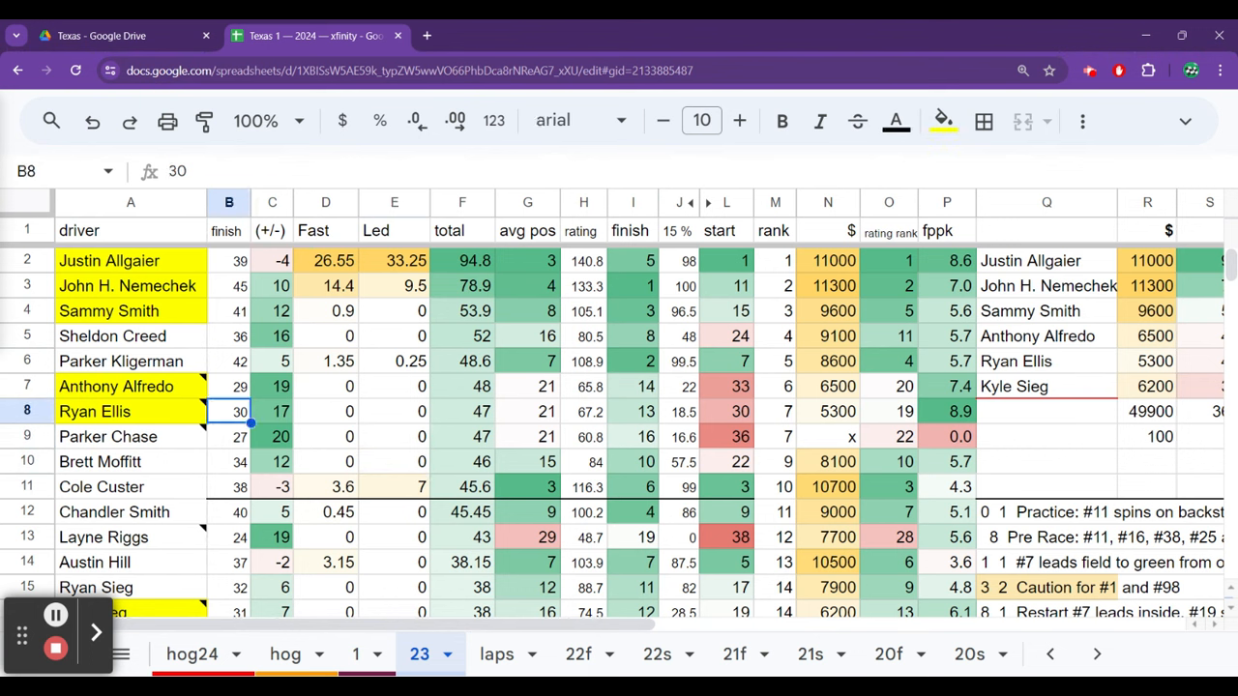
{"action": "left_click", "coordinate": [527, 411]}
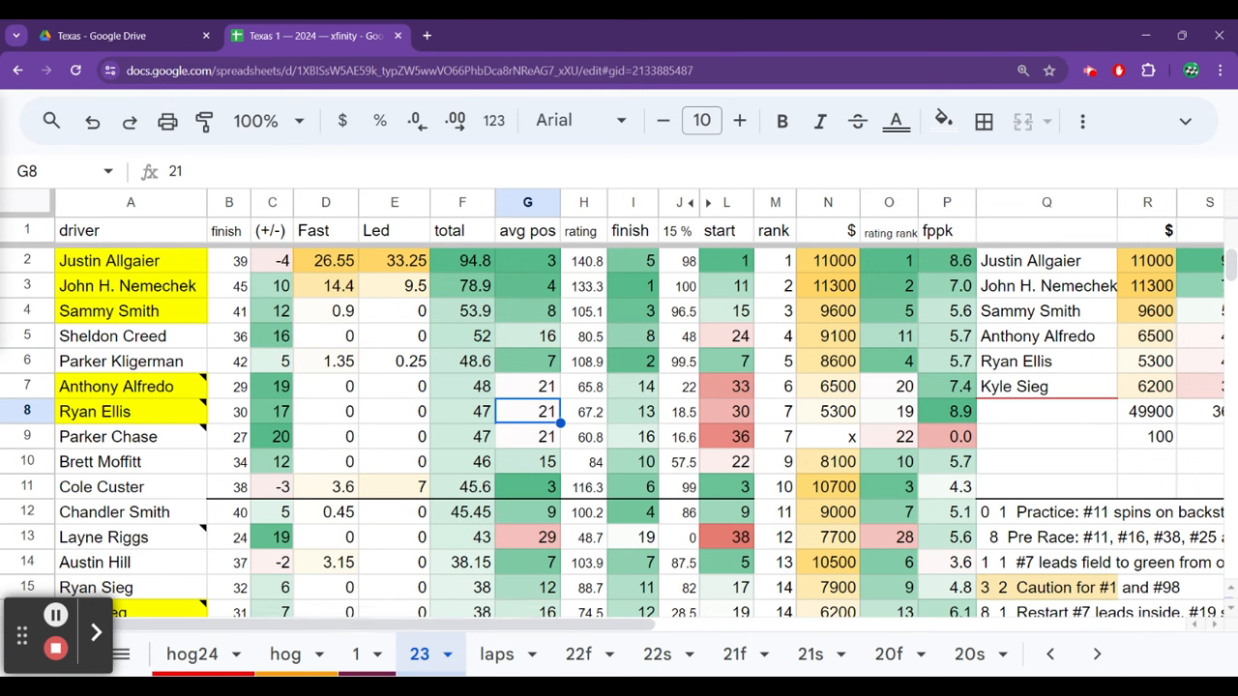
{"action": "left_click", "coordinate": [583, 411]}
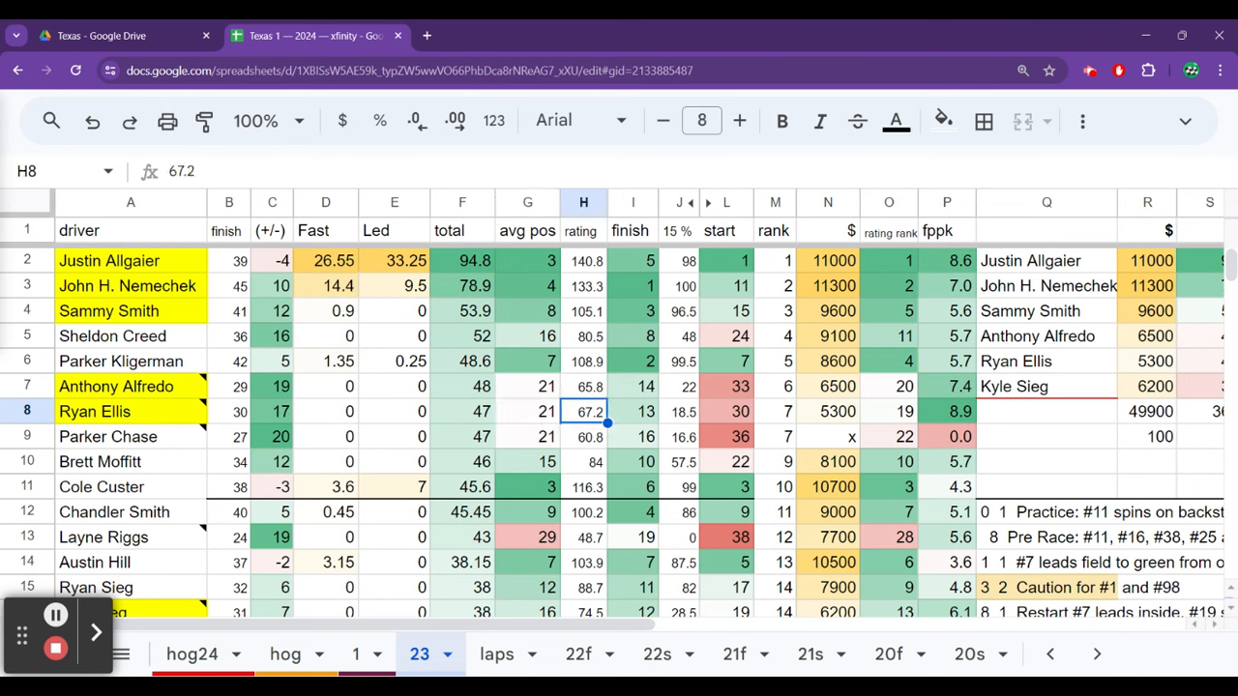
{"action": "left_click", "coordinate": [742, 412]}
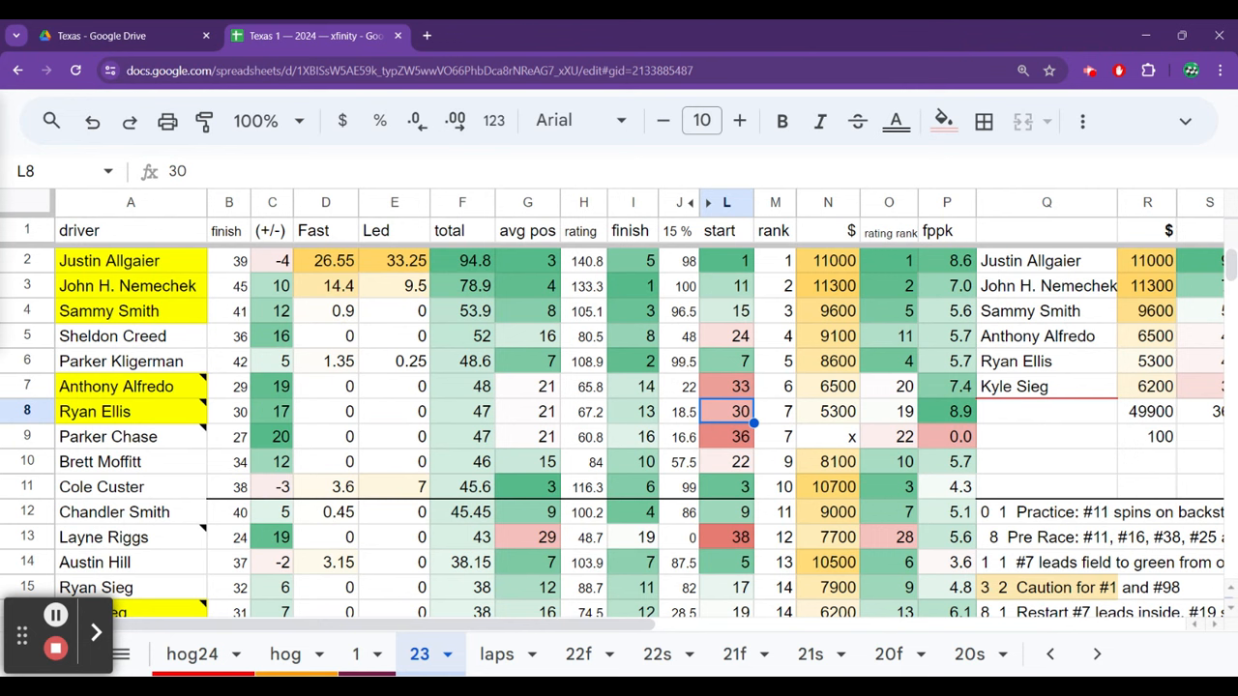
{"action": "left_click", "coordinate": [527, 385]}
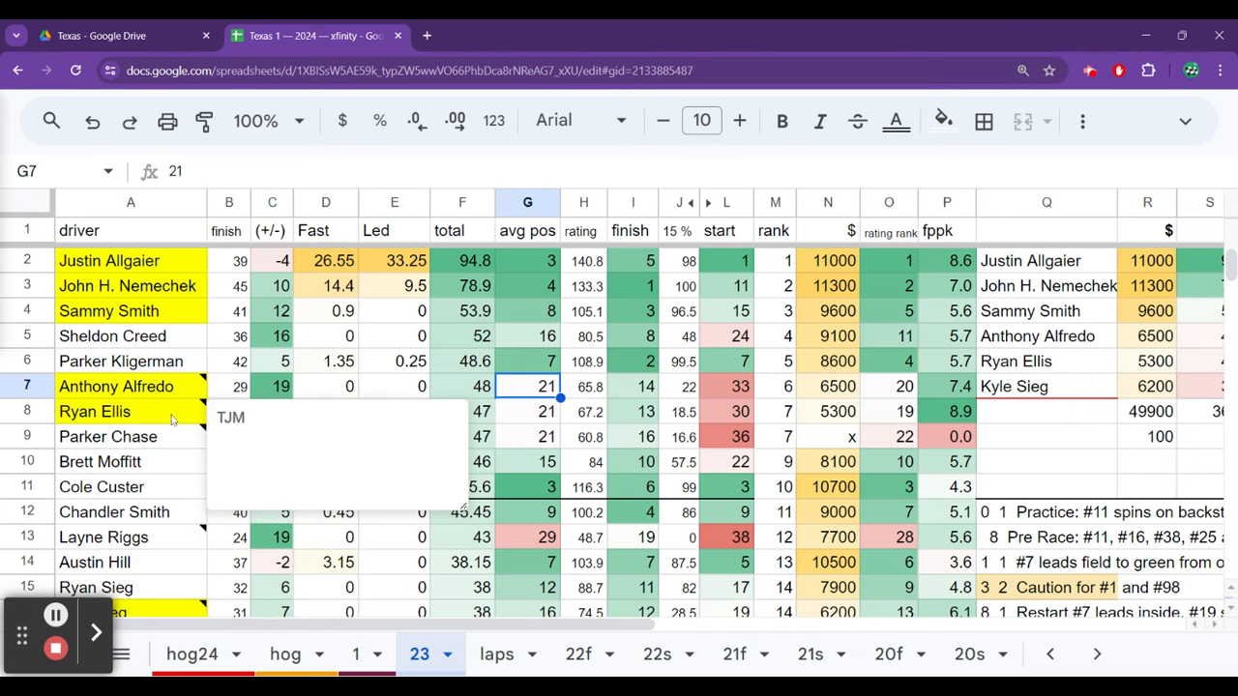
{"action": "mouse_move", "coordinate": [170, 497]}
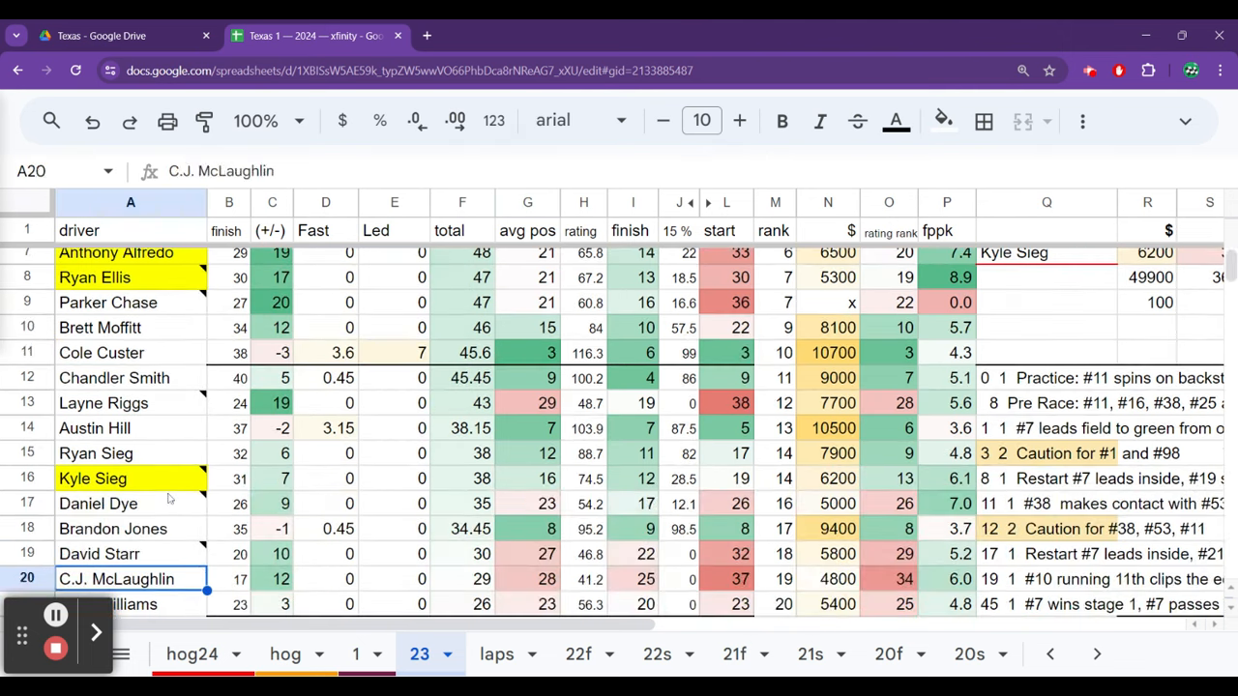
{"action": "left_click", "coordinate": [92, 478]}
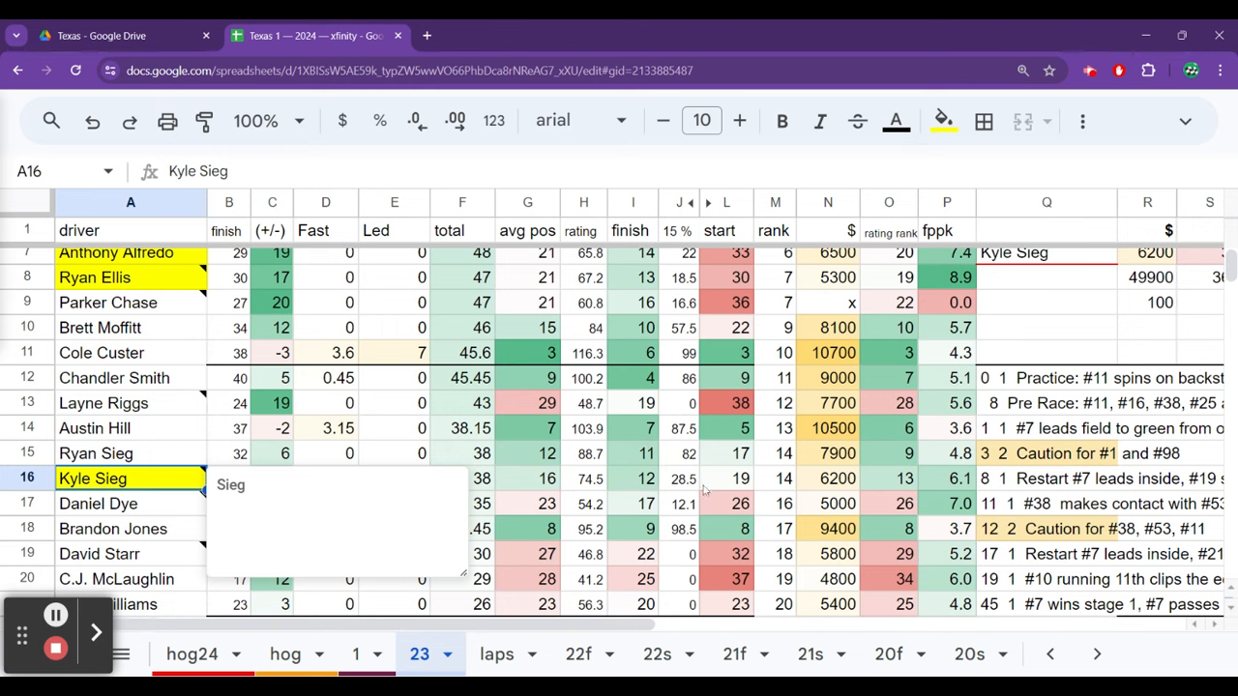
{"action": "left_click", "coordinate": [583, 502]}
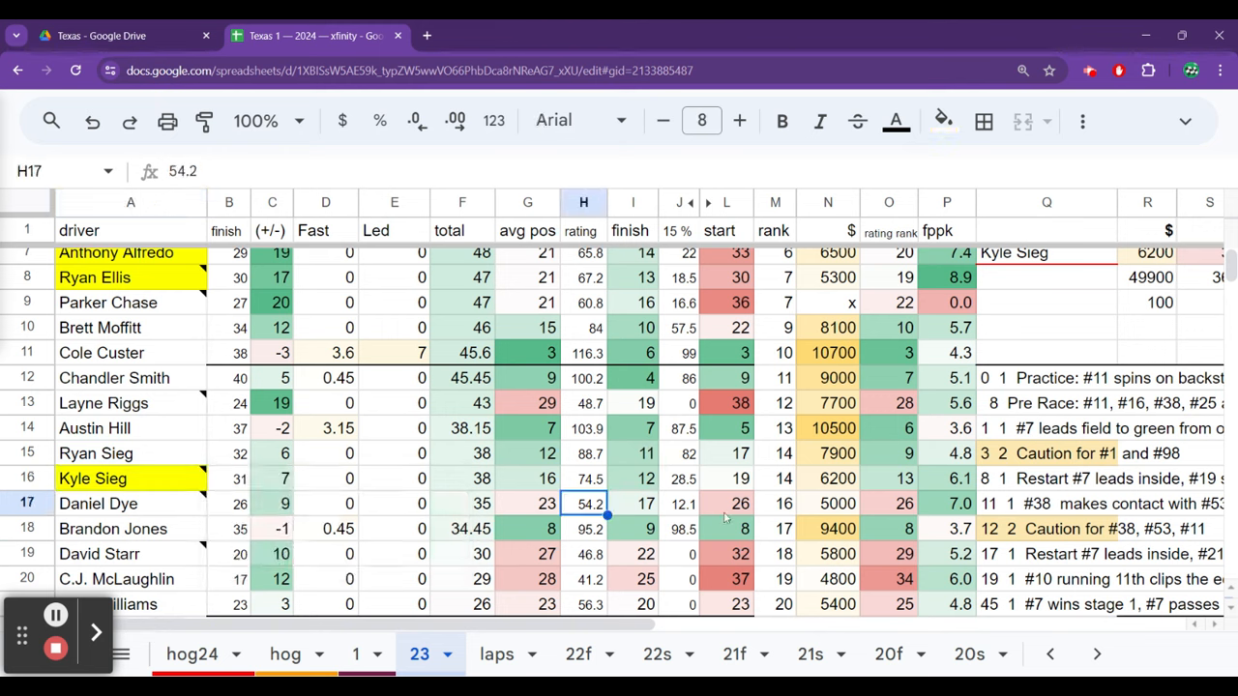
{"action": "left_click", "coordinate": [740, 478]}
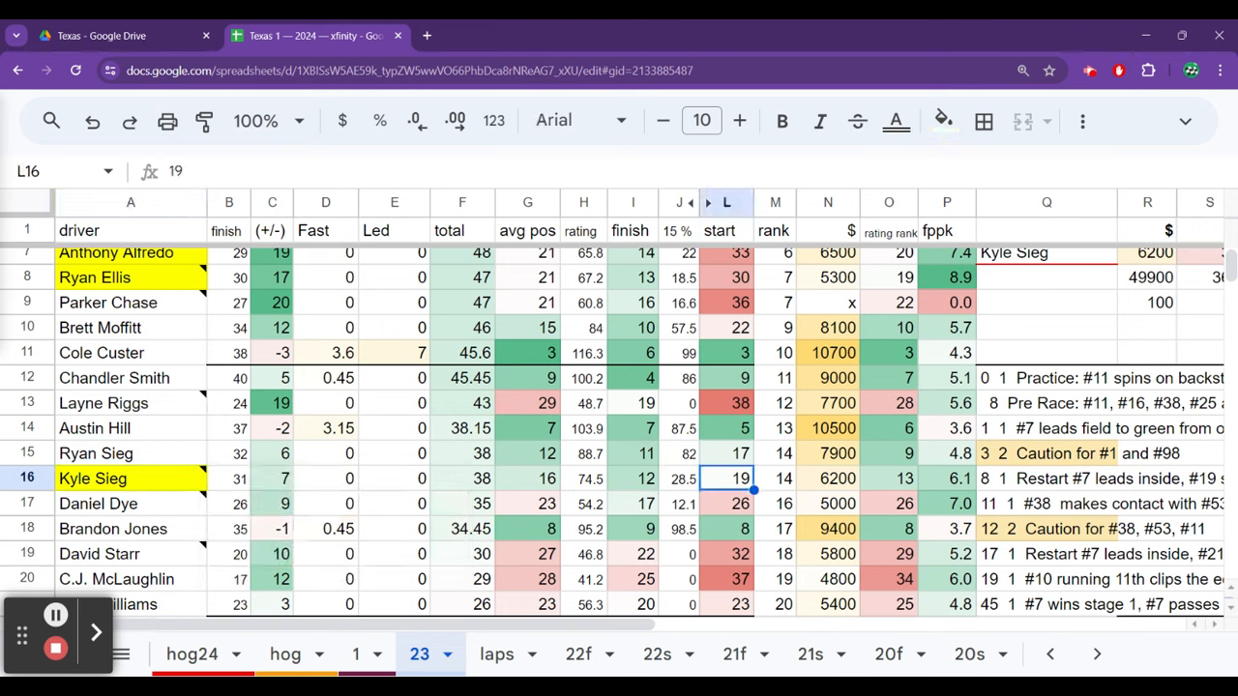
{"action": "left_click", "coordinate": [632, 478]}
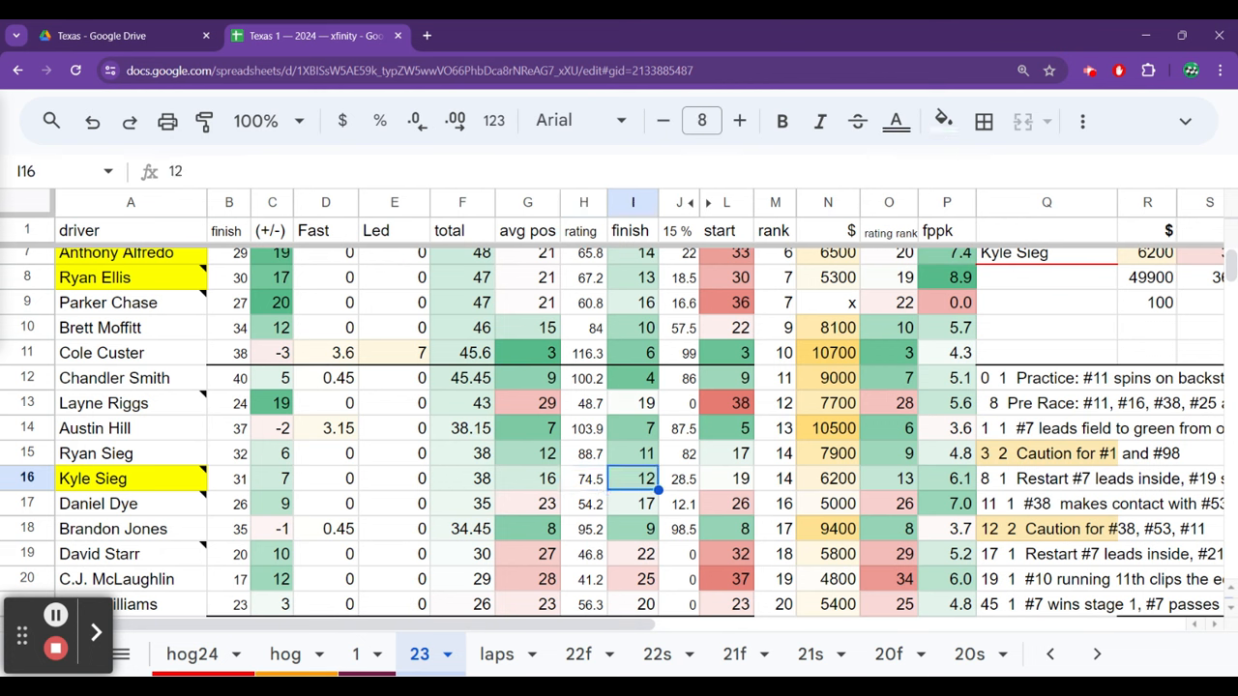
{"action": "left_click", "coordinate": [739, 121]}
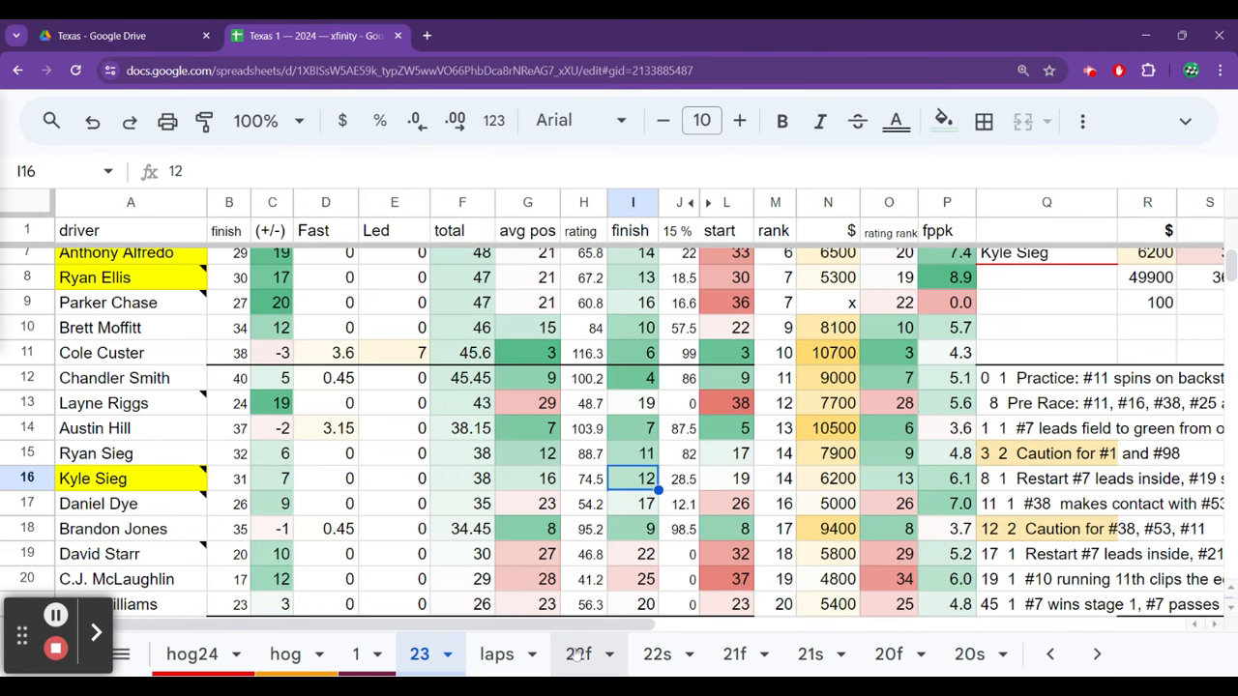
On the 22f sheet, check Tommy Joe Martins's and C.J. McLaughlin's (25) average positions.
{"action": "left_click", "coordinate": [579, 654]}
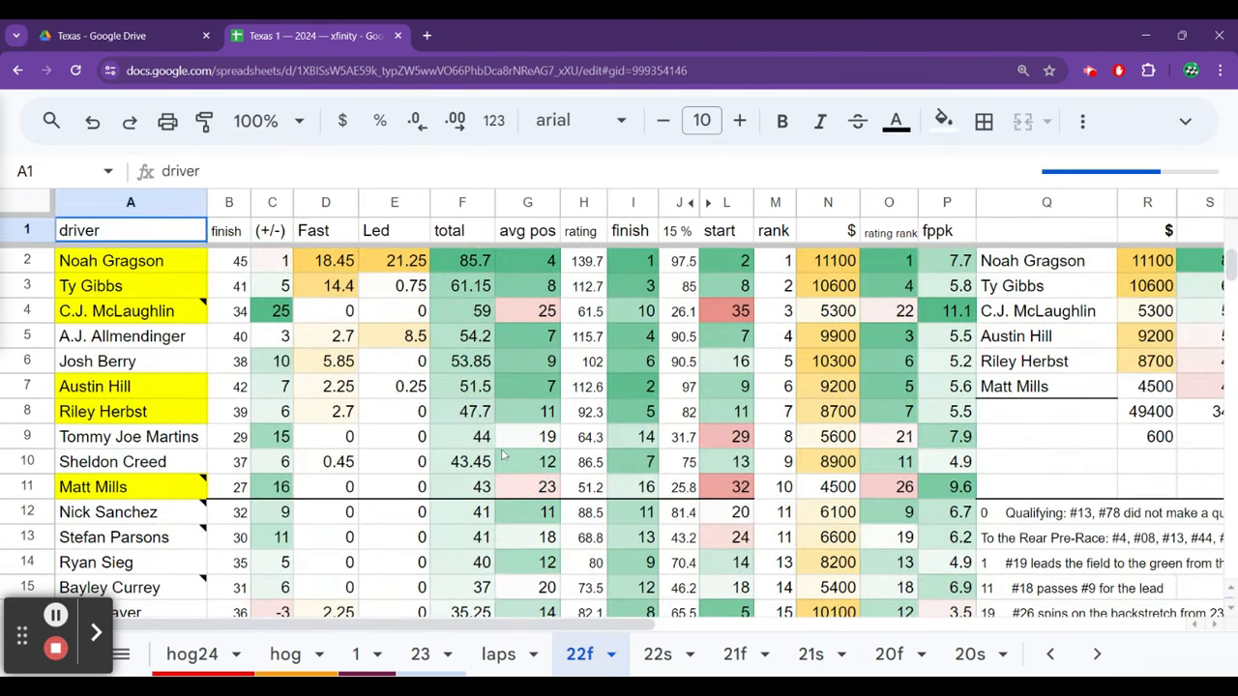
{"action": "left_click", "coordinate": [527, 436]}
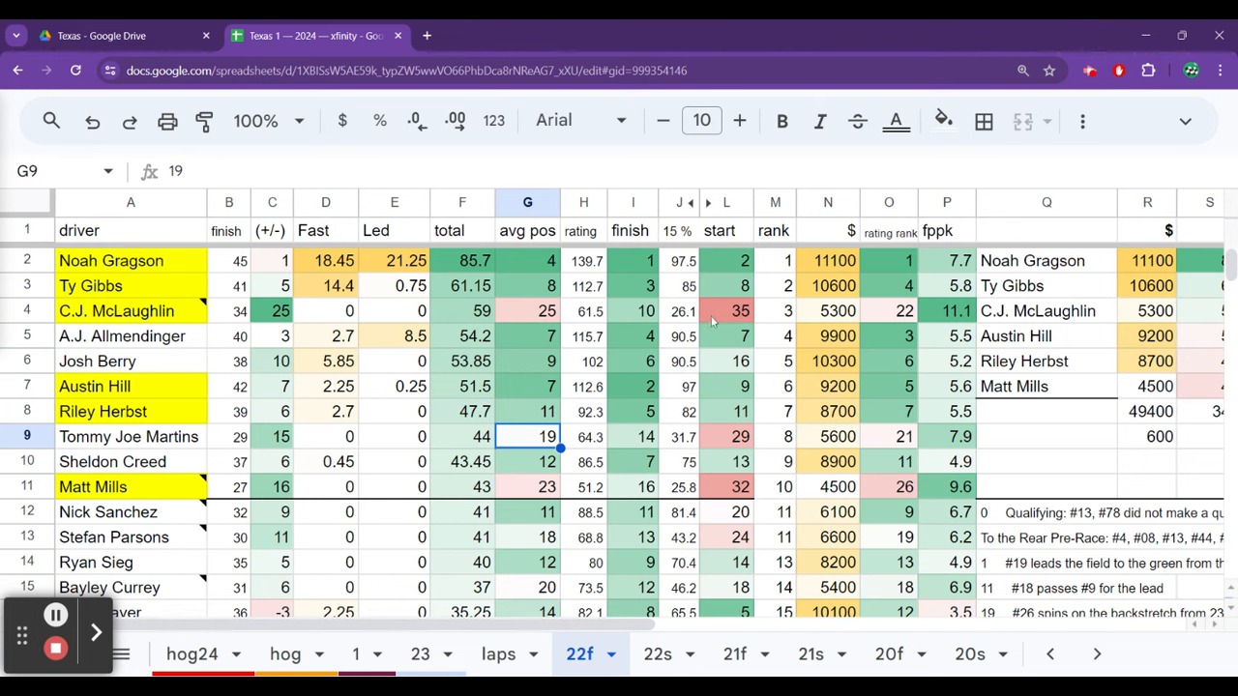
{"action": "left_click", "coordinate": [527, 310]}
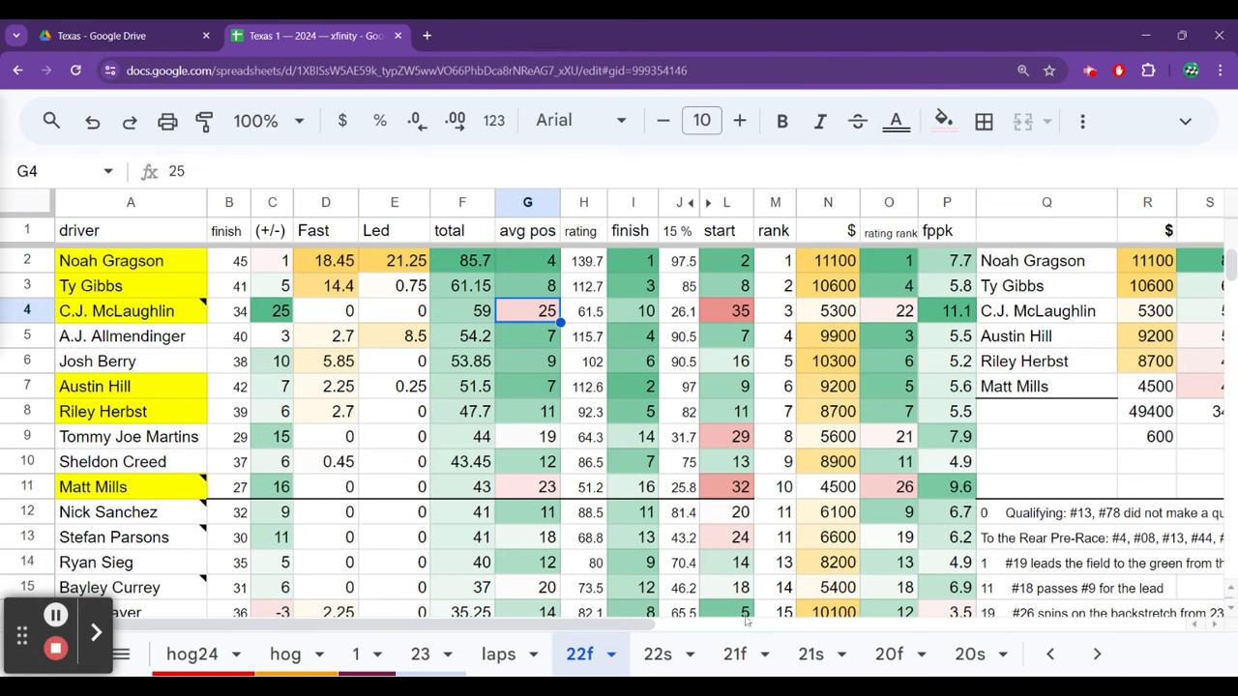
{"action": "left_click", "coordinate": [657, 654]}
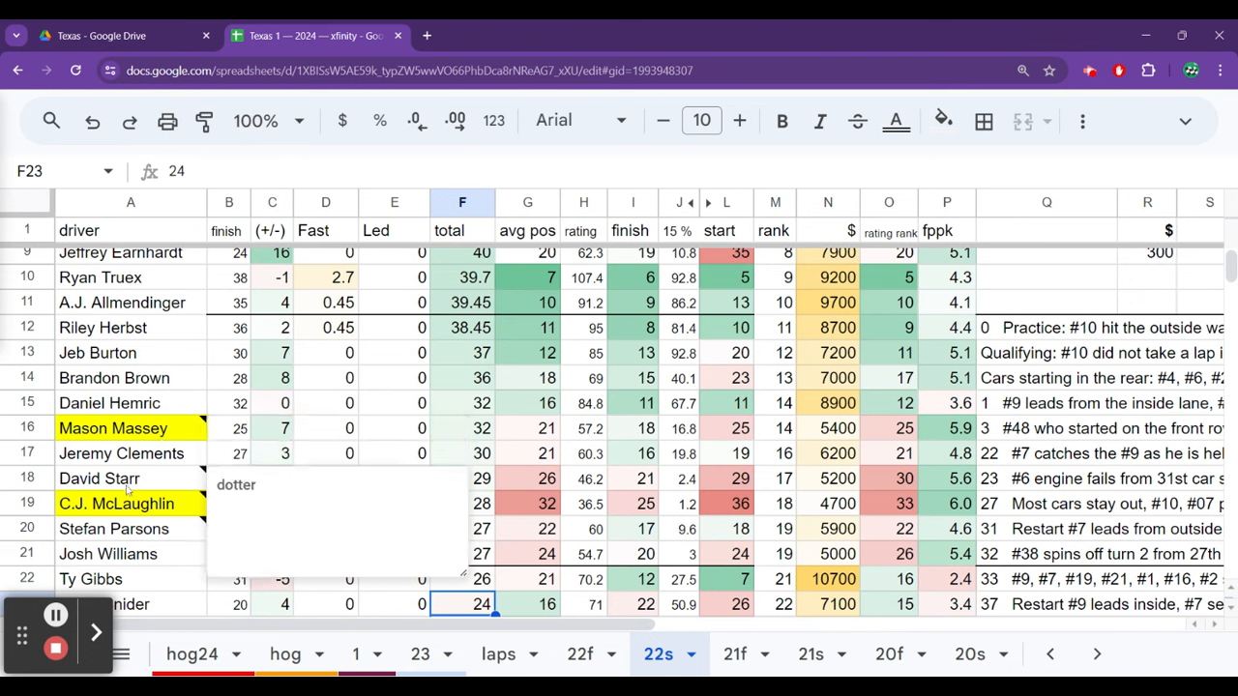
{"action": "mouse_move", "coordinate": [501, 485]}
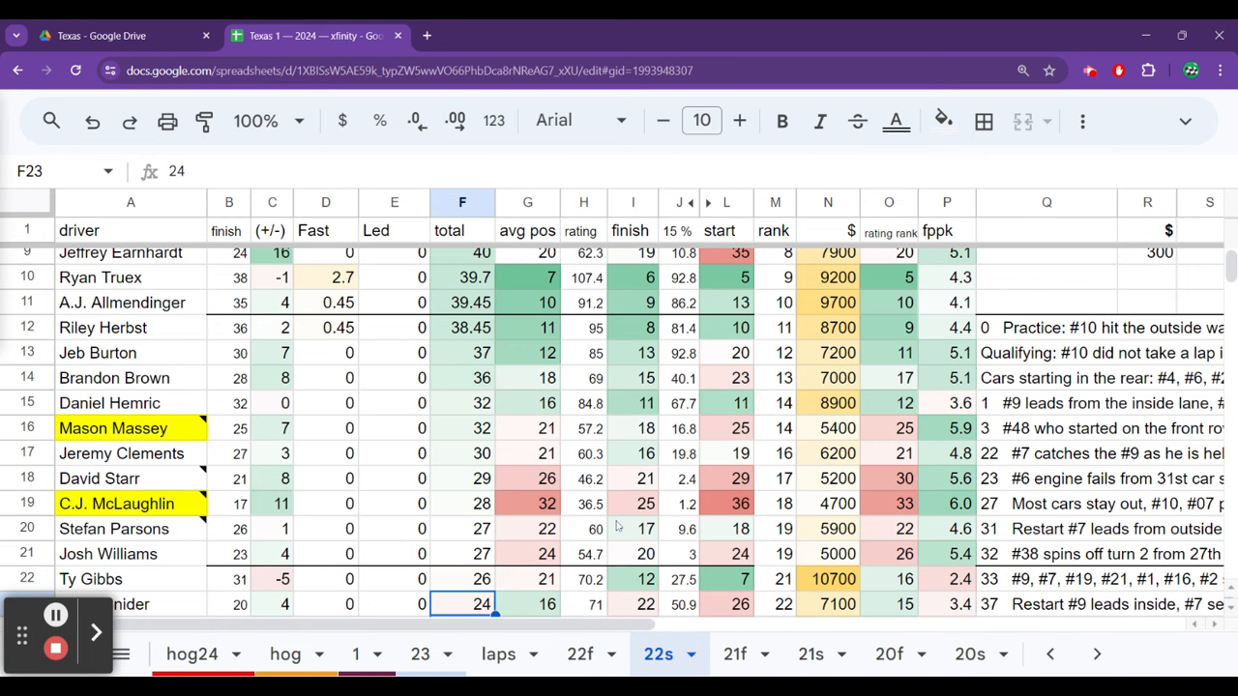
{"action": "mouse_move", "coordinate": [1049, 654]}
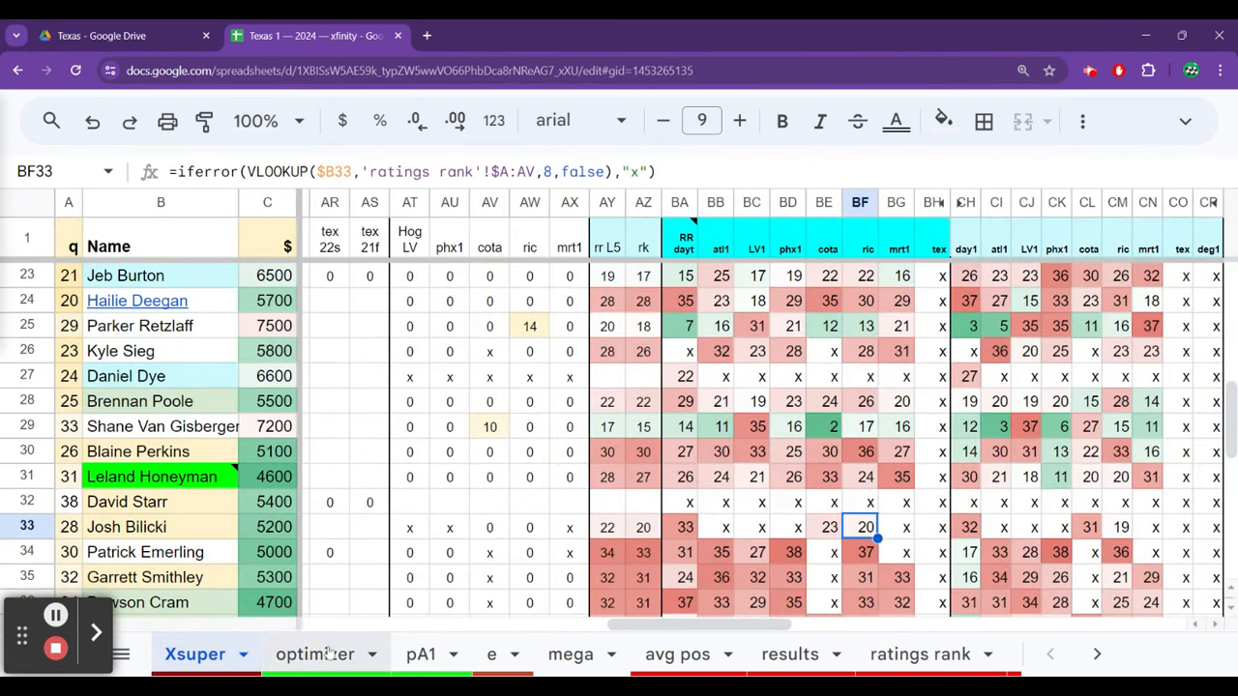
Switch to the optimizer to review Ryan Ellis's 4900 salary and the 242-point lineup.
{"action": "left_click", "coordinate": [314, 654]}
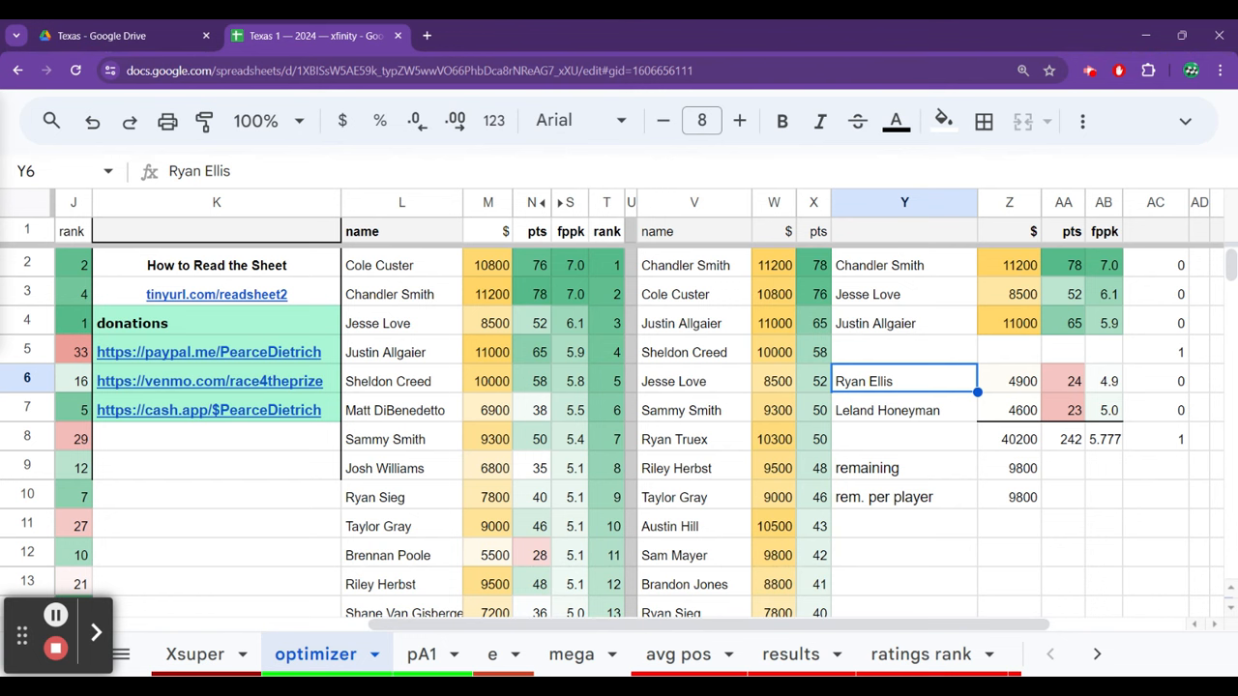
Weigh Sheldon Creed (58 points), Cole Custer, Taylor Gray and Ryan Sieg for the empty fourth slot.
{"action": "left_click", "coordinate": [904, 351]}
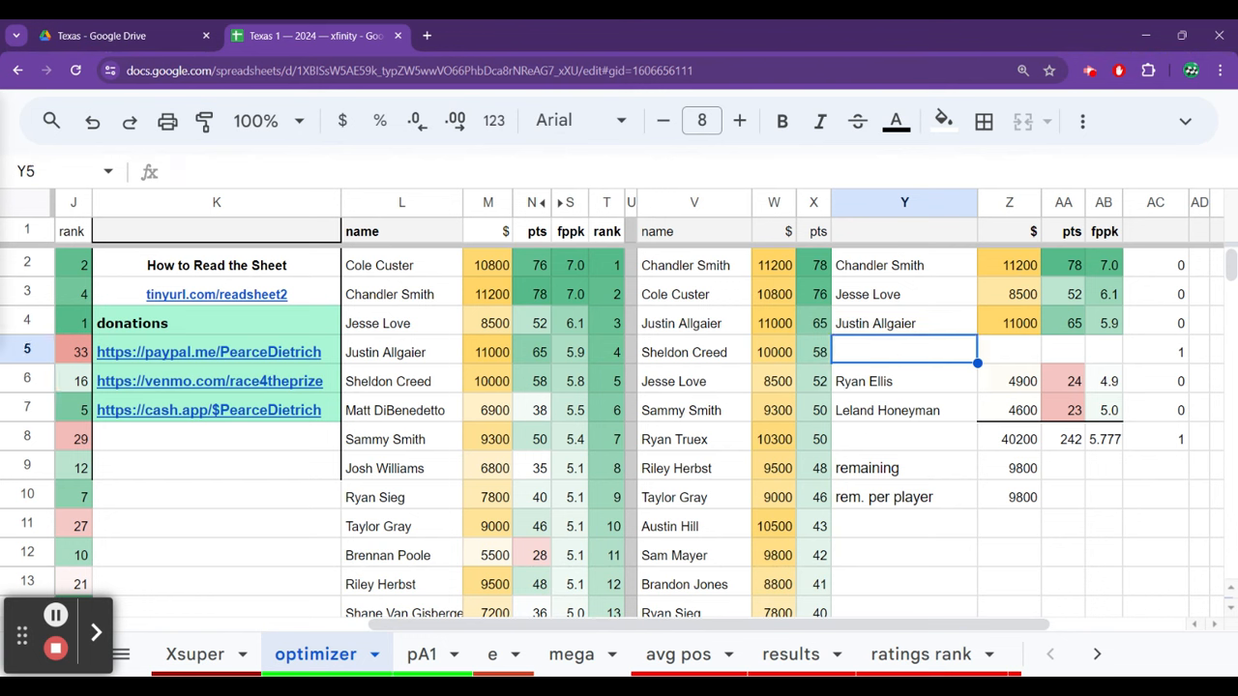
{"action": "left_click", "coordinate": [694, 351]}
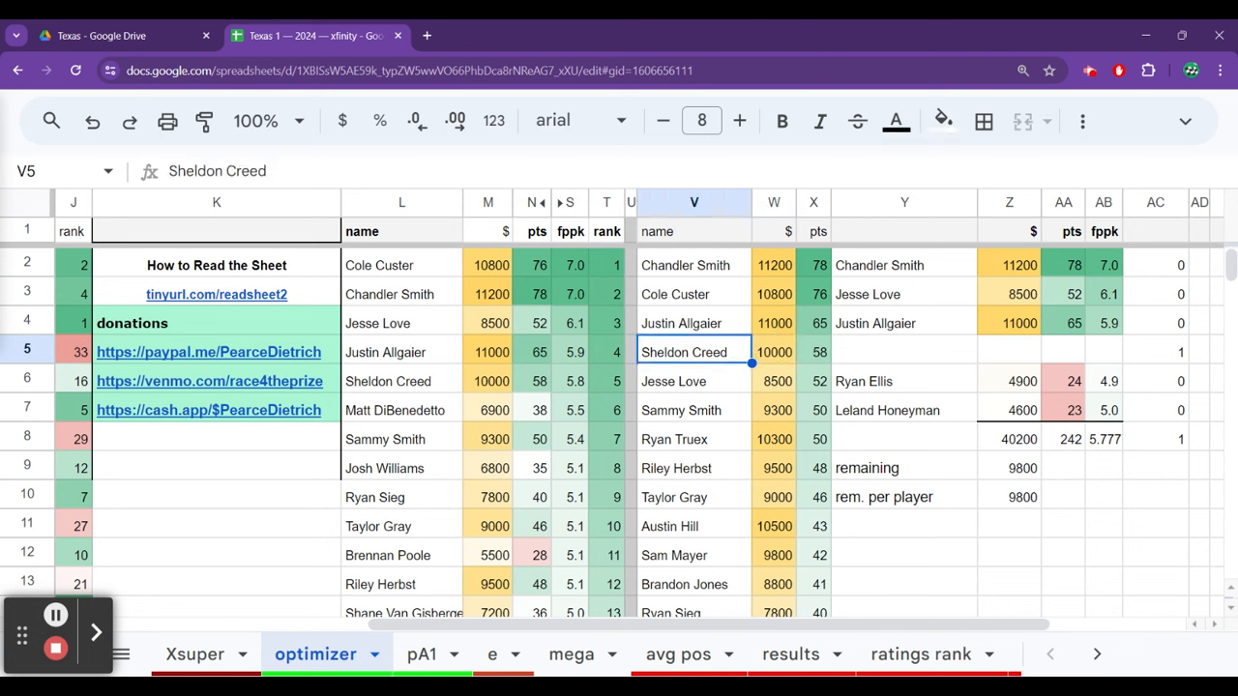
{"action": "left_click", "coordinate": [813, 351]}
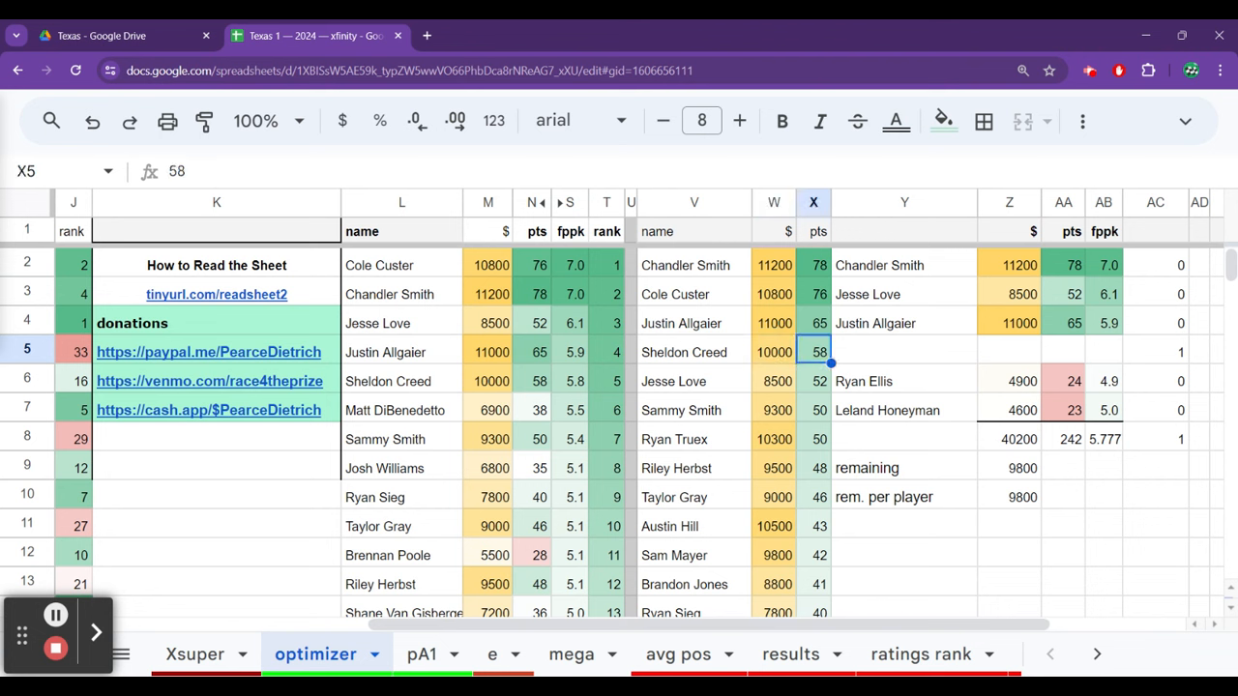
{"action": "left_click", "coordinate": [694, 294]}
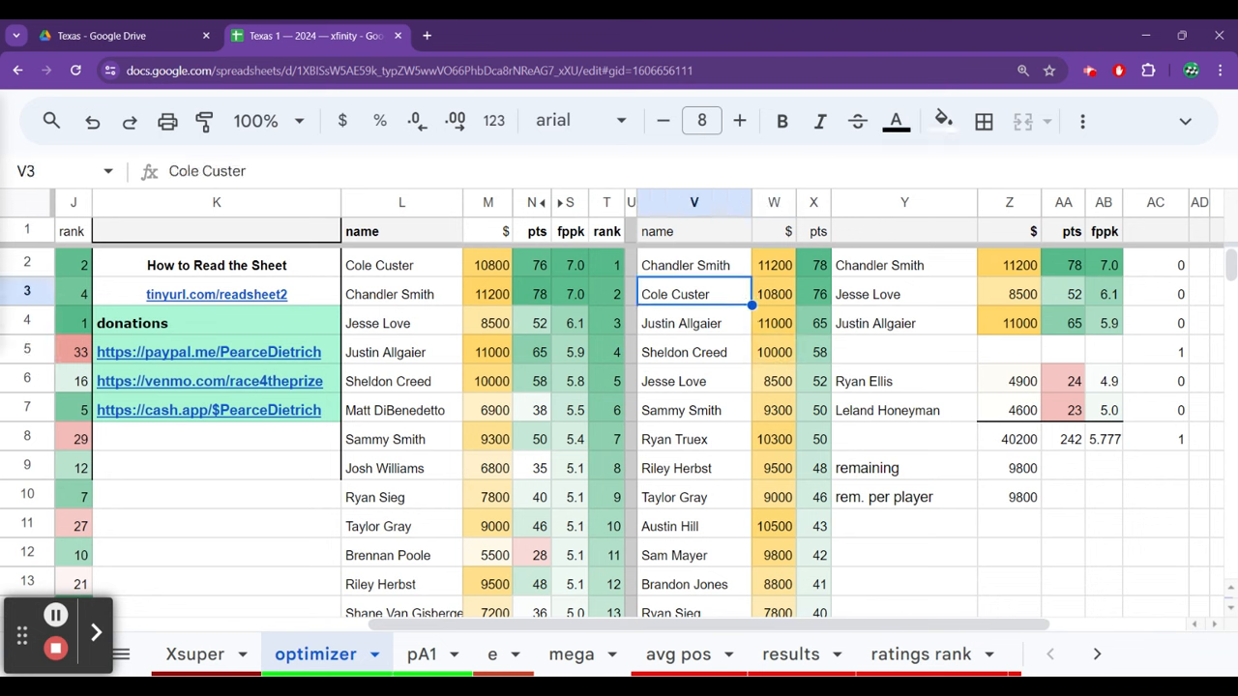
{"action": "left_click", "coordinate": [694, 351]}
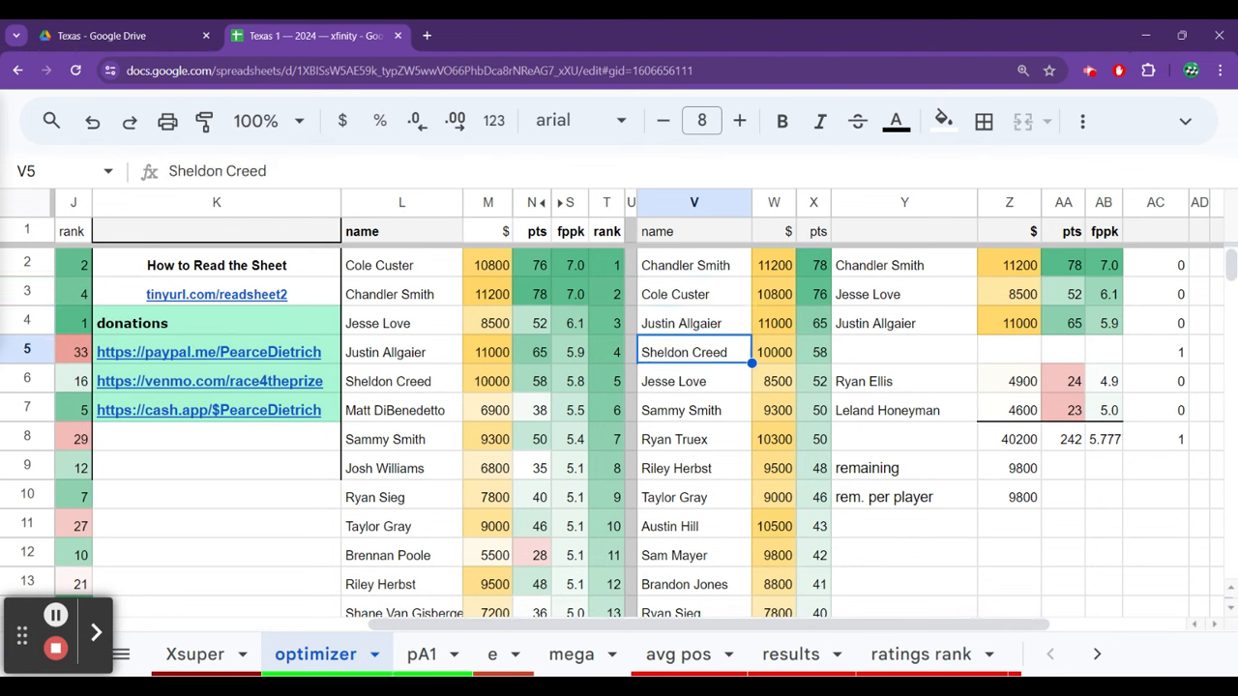
{"action": "left_click", "coordinate": [904, 351]}
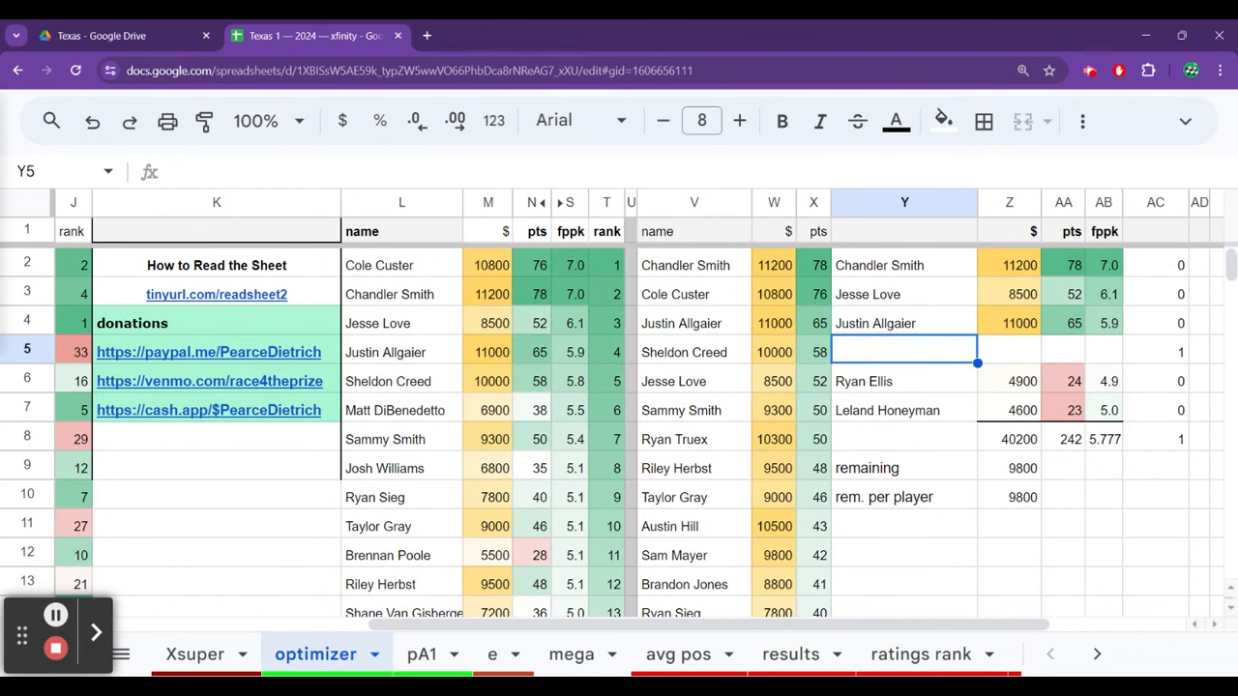
{"action": "left_click", "coordinate": [693, 351]}
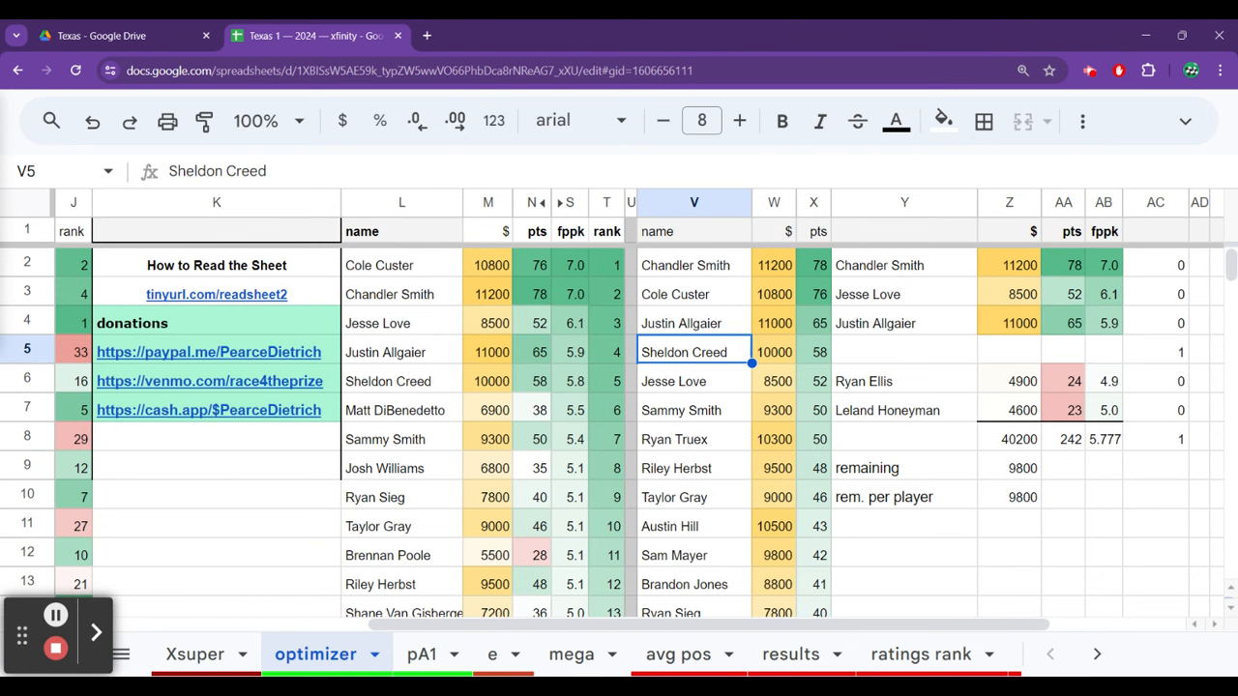
{"action": "left_click", "coordinate": [693, 496]}
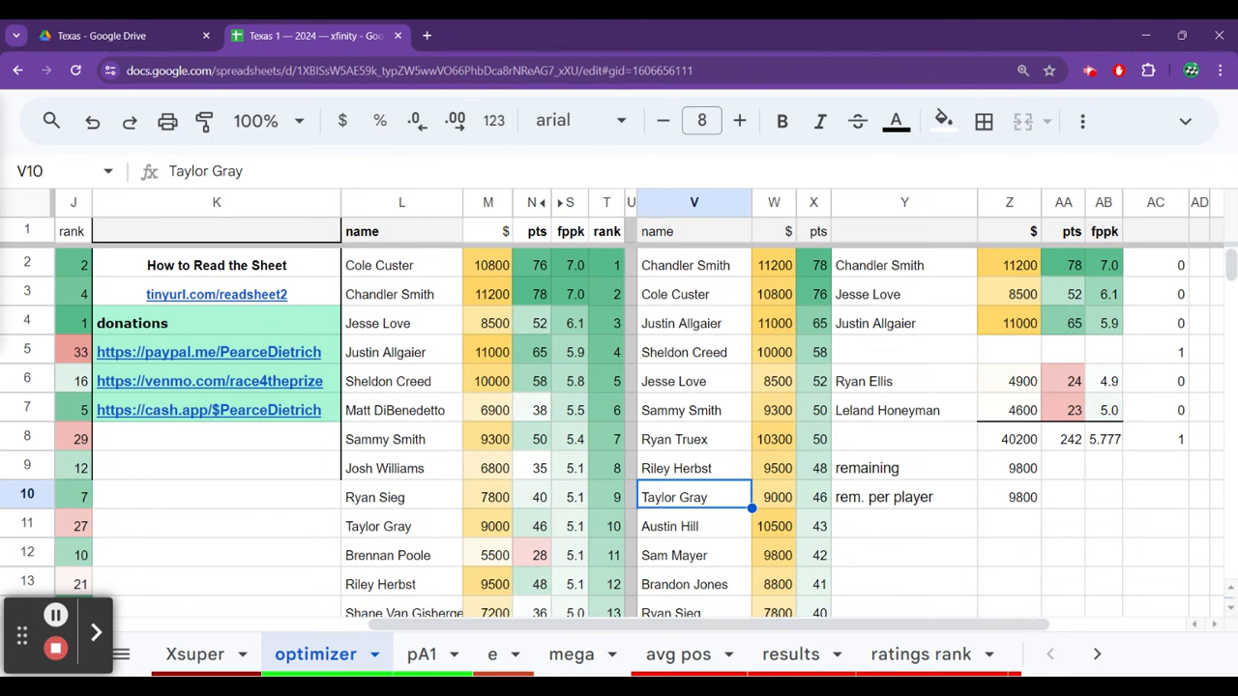
{"action": "left_click", "coordinate": [571, 496]}
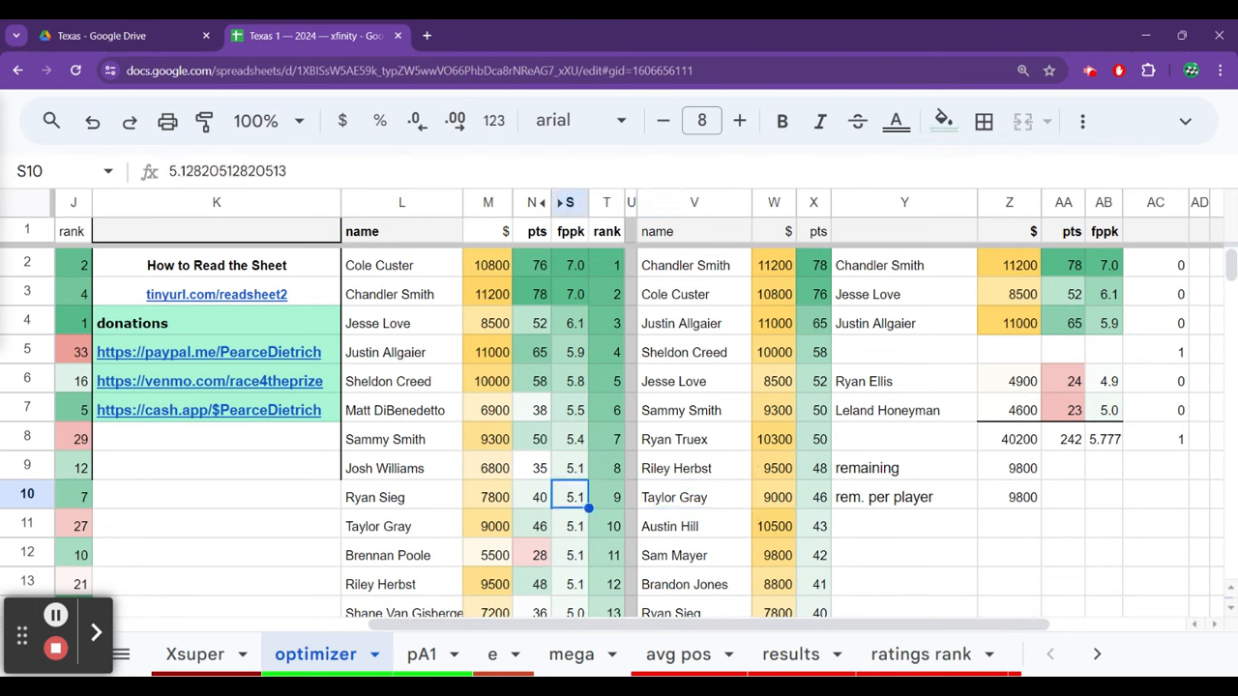
Compare Jesse Love, Sammy Smith, Riley Herbst (9500) and Creed's 5.8 points-per-thousand, then view pA1.
{"action": "left_click", "coordinate": [401, 323]}
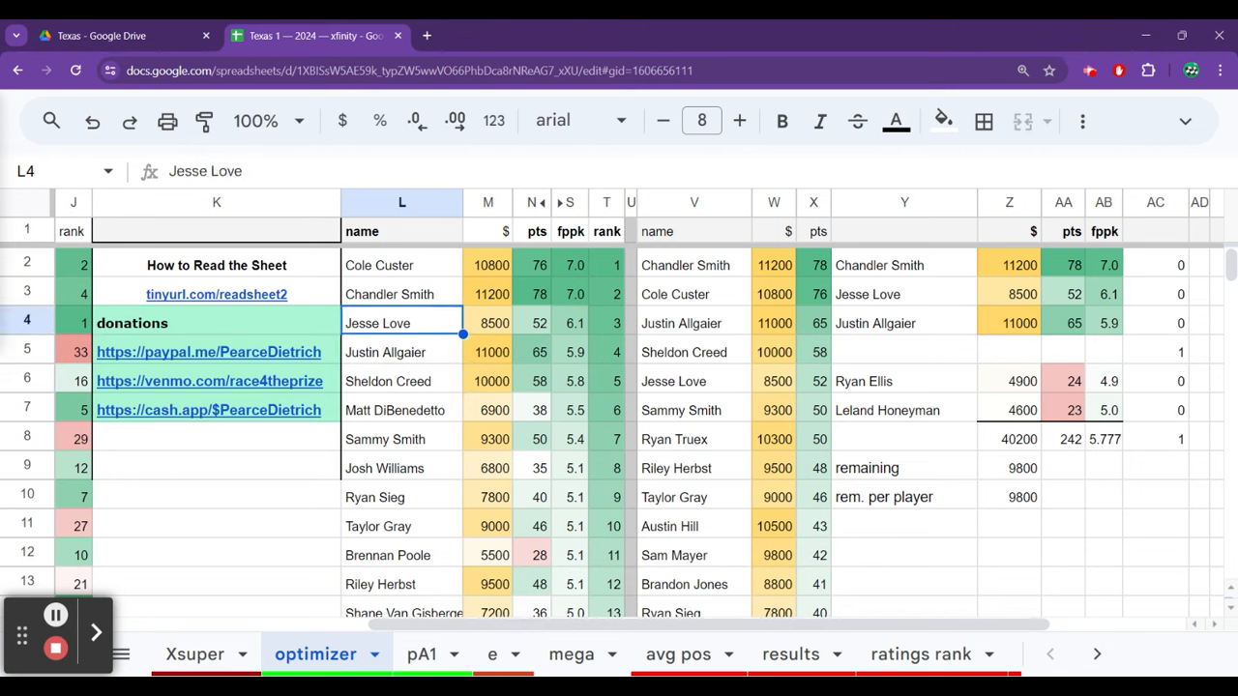
{"action": "left_click", "coordinate": [401, 438]}
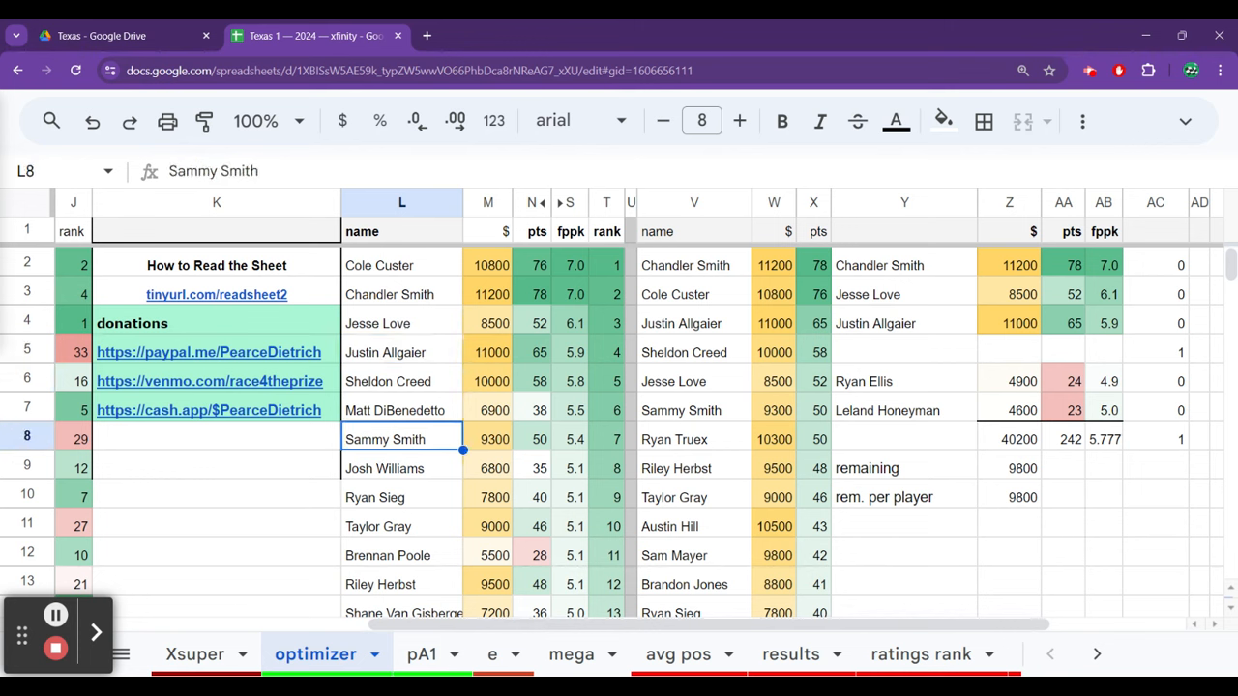
{"action": "left_click", "coordinate": [401, 526]}
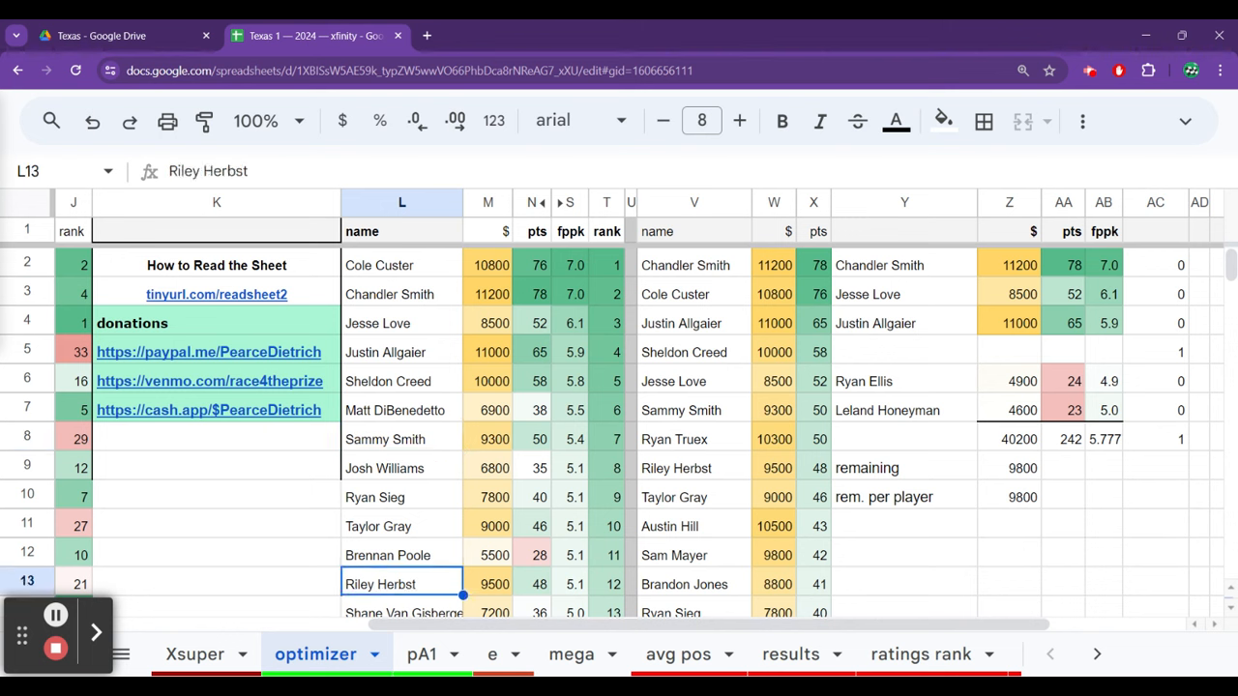
{"action": "left_click", "coordinate": [487, 584]}
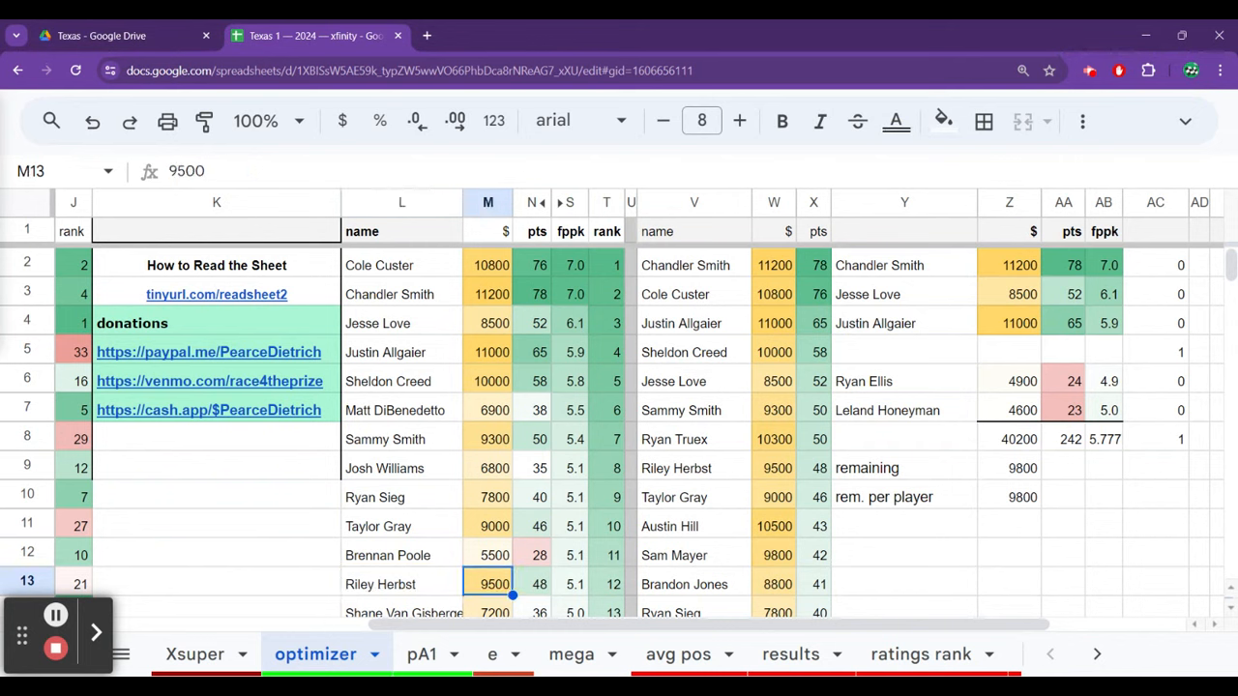
{"action": "left_click", "coordinate": [574, 584]}
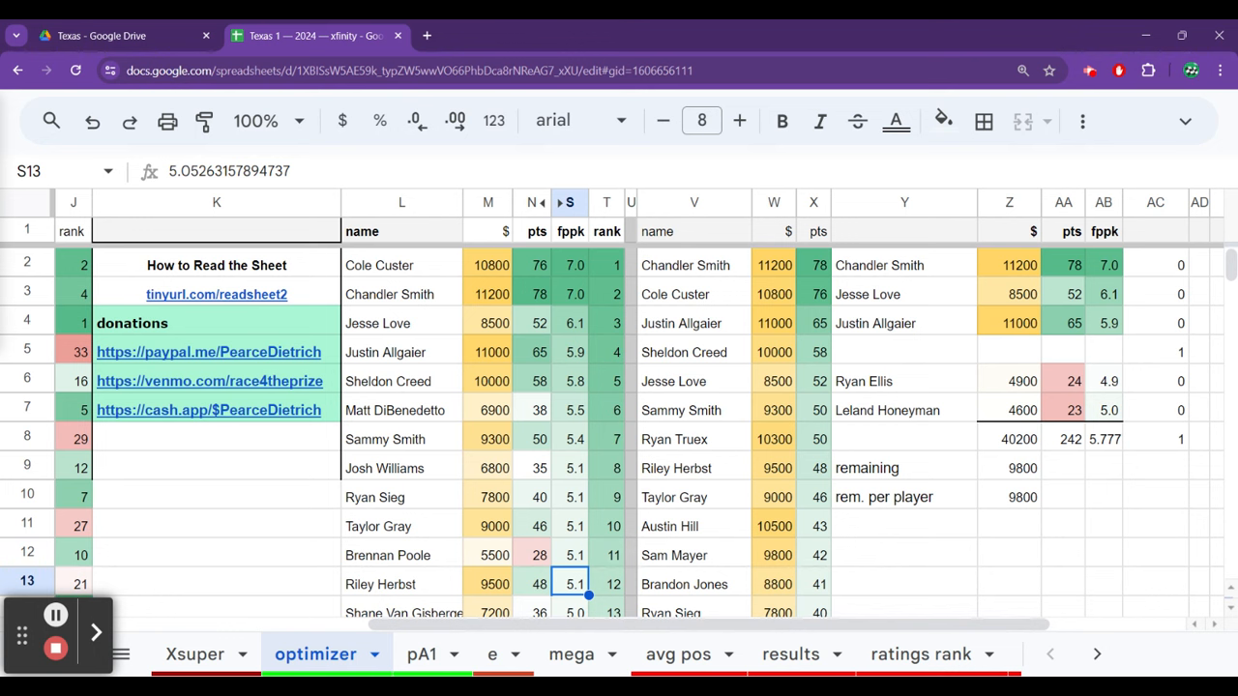
{"action": "left_click", "coordinate": [571, 380]}
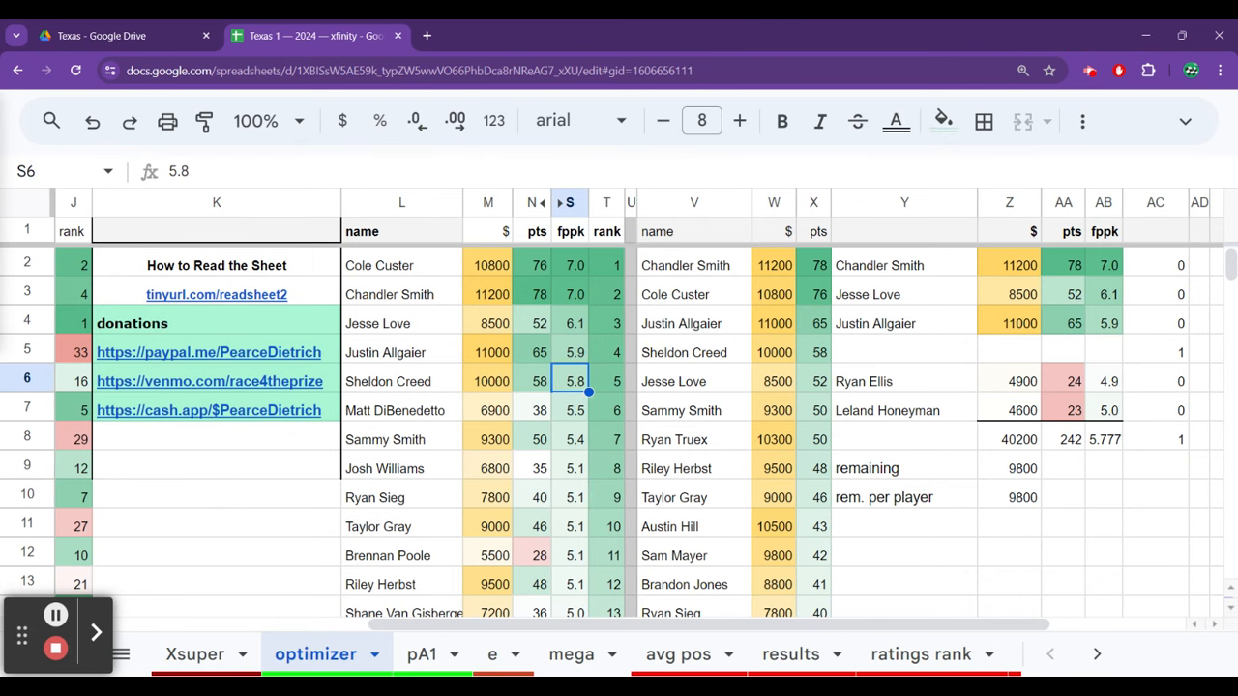
{"action": "left_click", "coordinate": [420, 654]}
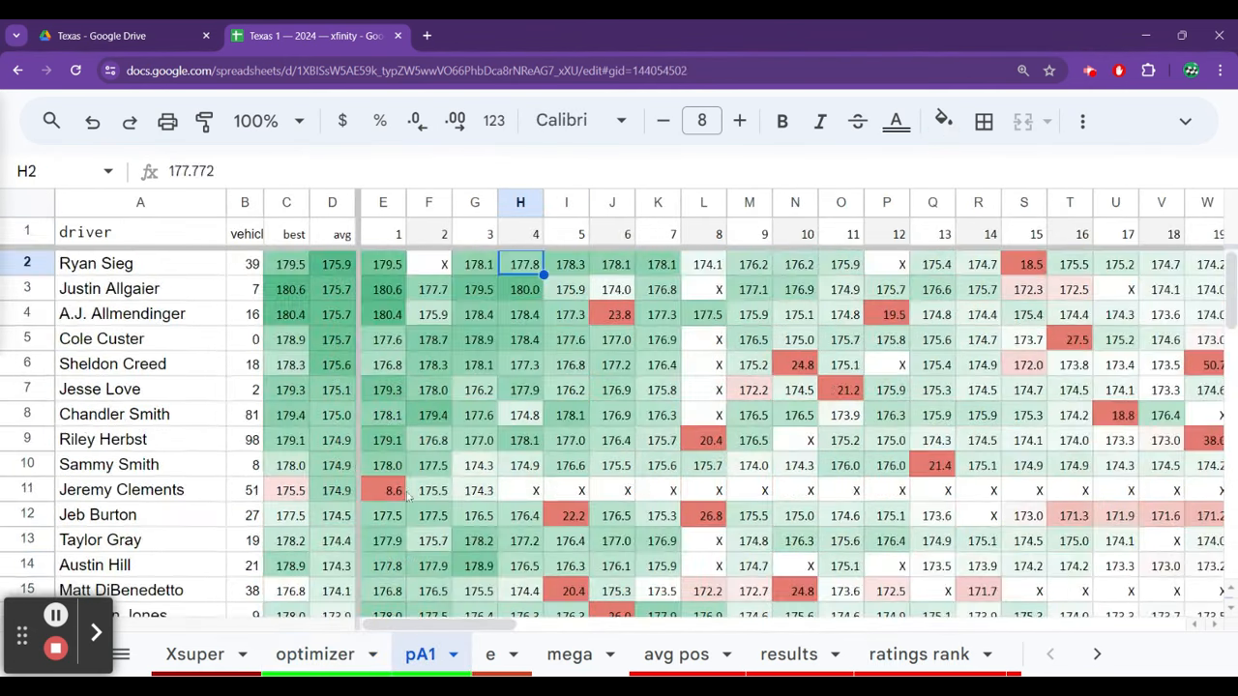
Check A.J. Allmendinger's race 17 value (173.65) in the later pA1 columns.
{"action": "left_click", "coordinate": [566, 263]}
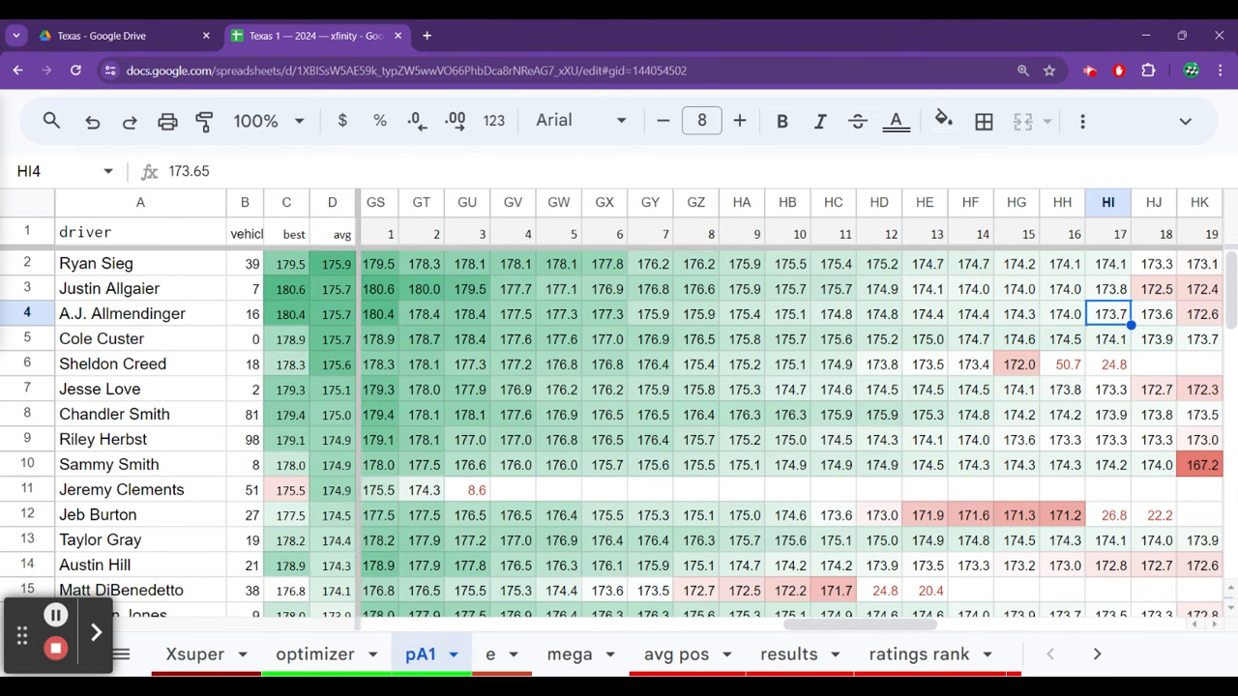
Check lap 17 and lap 13 values for Custer, Love, Chandler Smith and Creed.
{"action": "left_click", "coordinate": [1108, 339]}
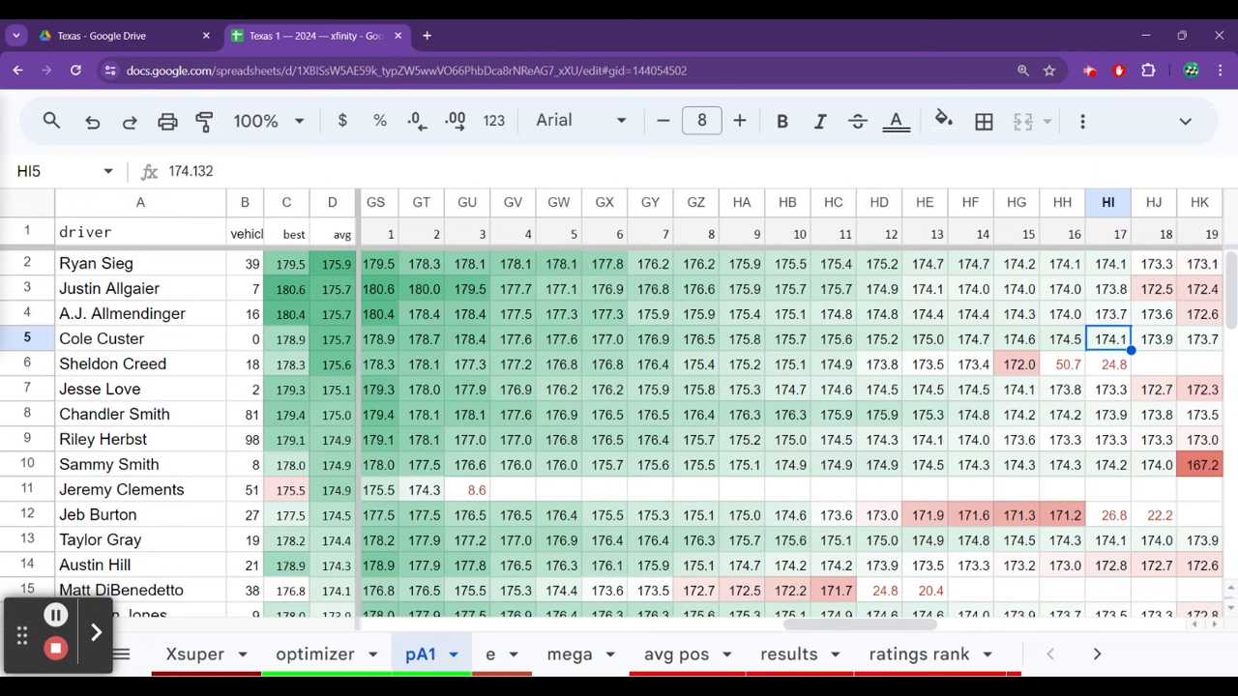
{"action": "left_click", "coordinate": [1110, 389]}
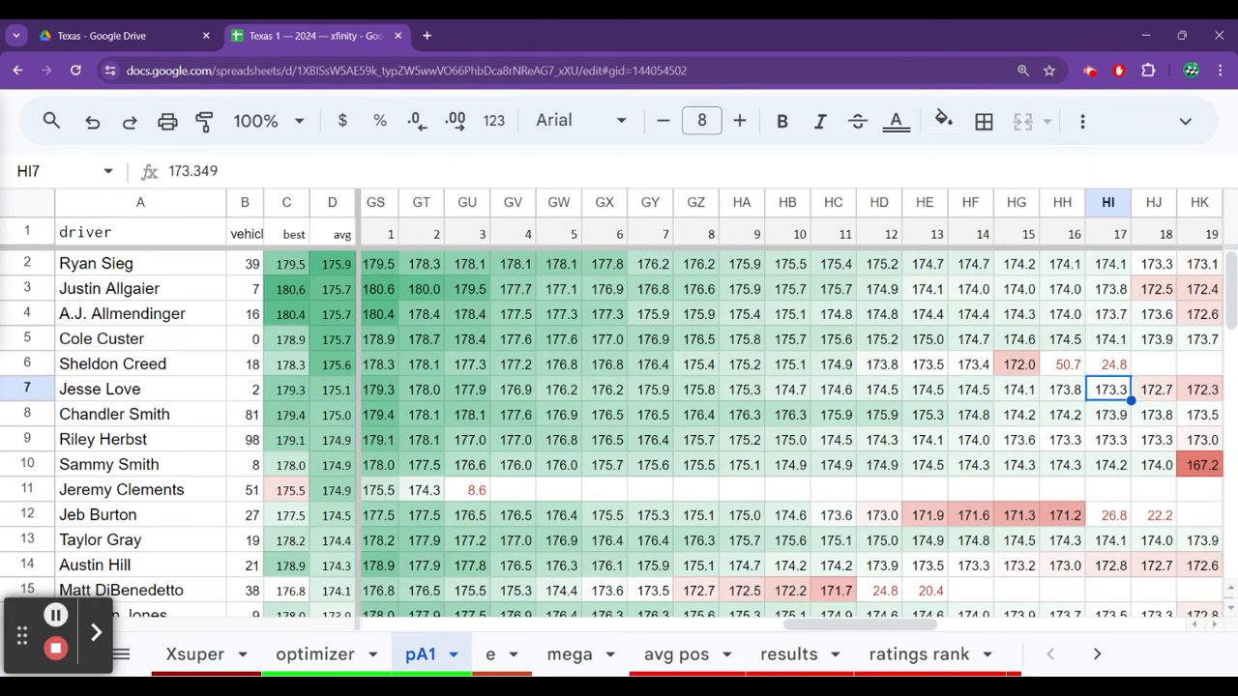
{"action": "left_click", "coordinate": [924, 414]}
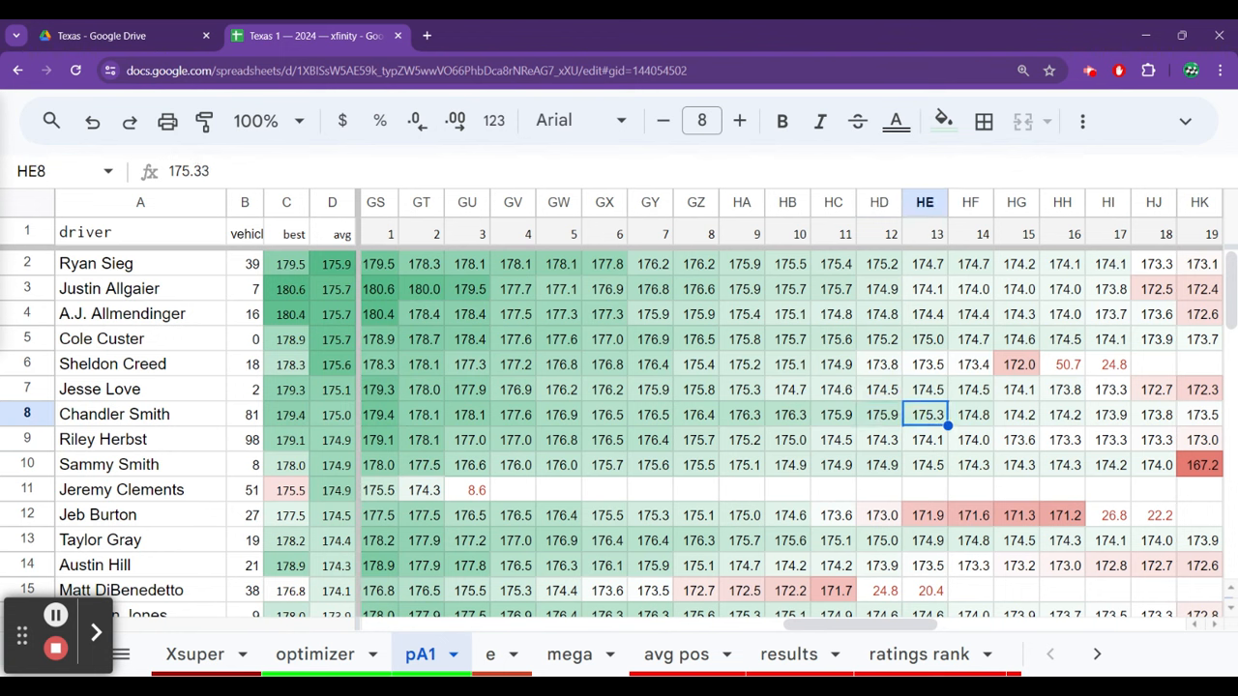
{"action": "left_click", "coordinate": [924, 365]}
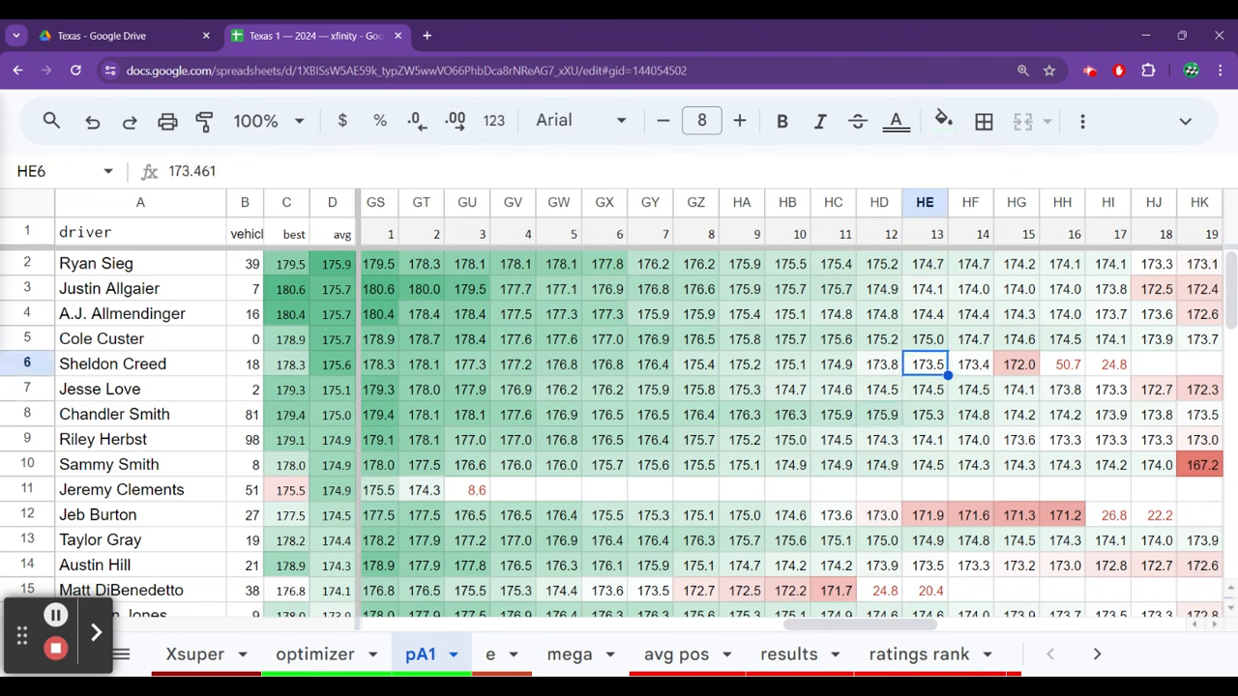
{"action": "left_click", "coordinate": [925, 338]}
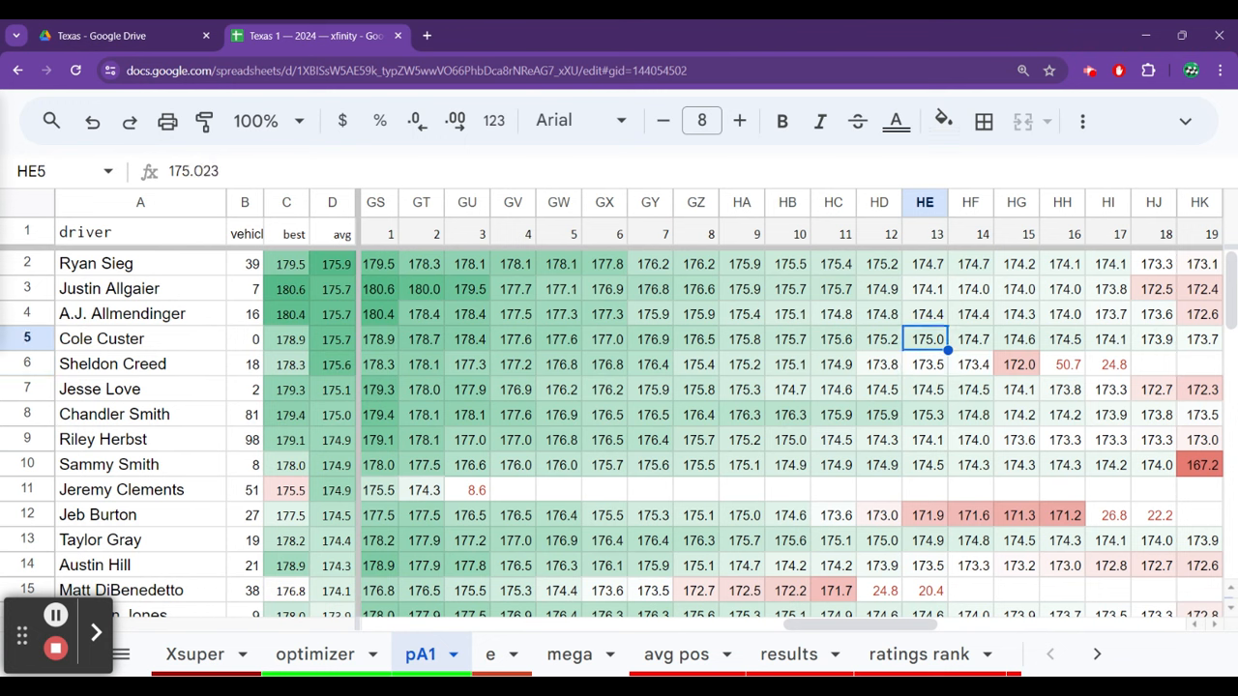
{"action": "left_click", "coordinate": [924, 389]}
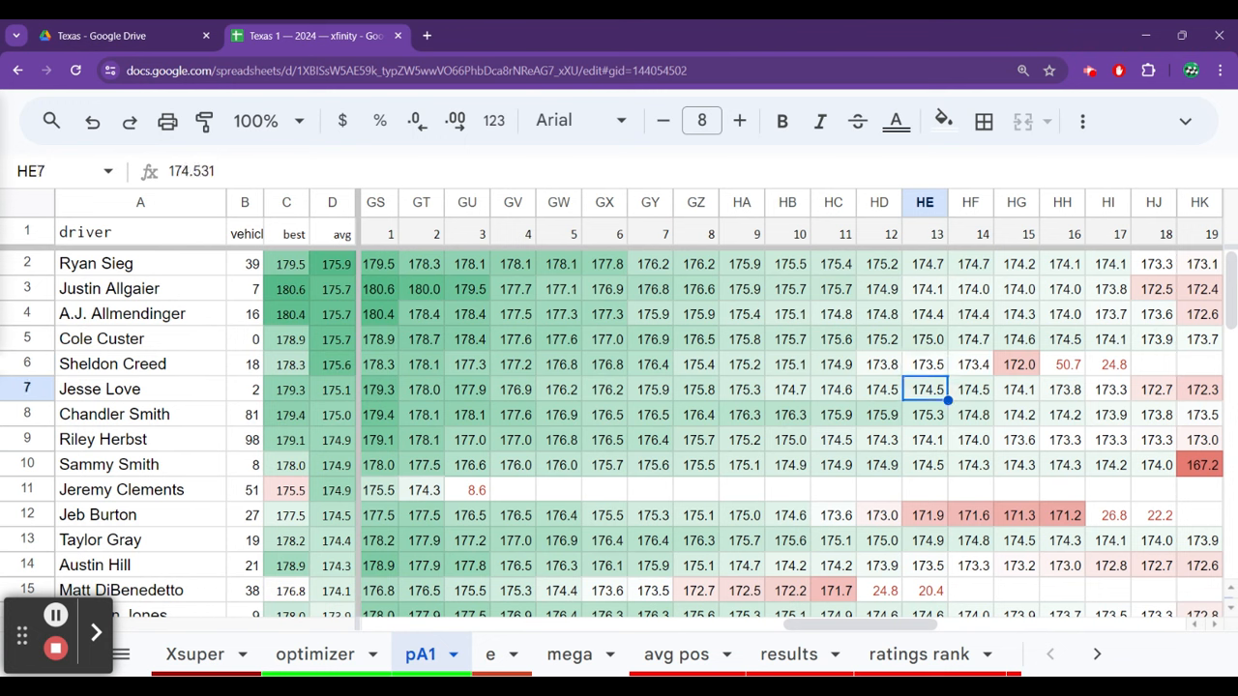
Check laps 10–14 for Creed, Love, Custer, Allgaier and Gray, and Austin Hill's lap 18.
{"action": "left_click", "coordinate": [787, 364]}
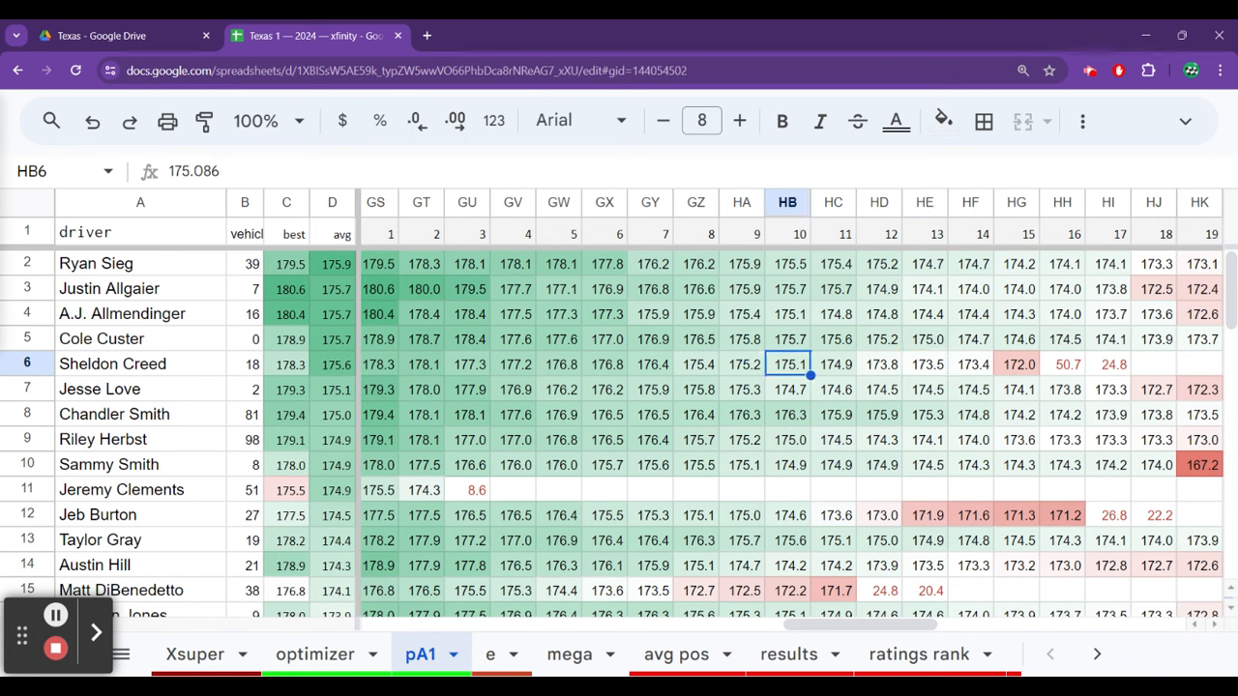
{"action": "left_click", "coordinate": [970, 390]}
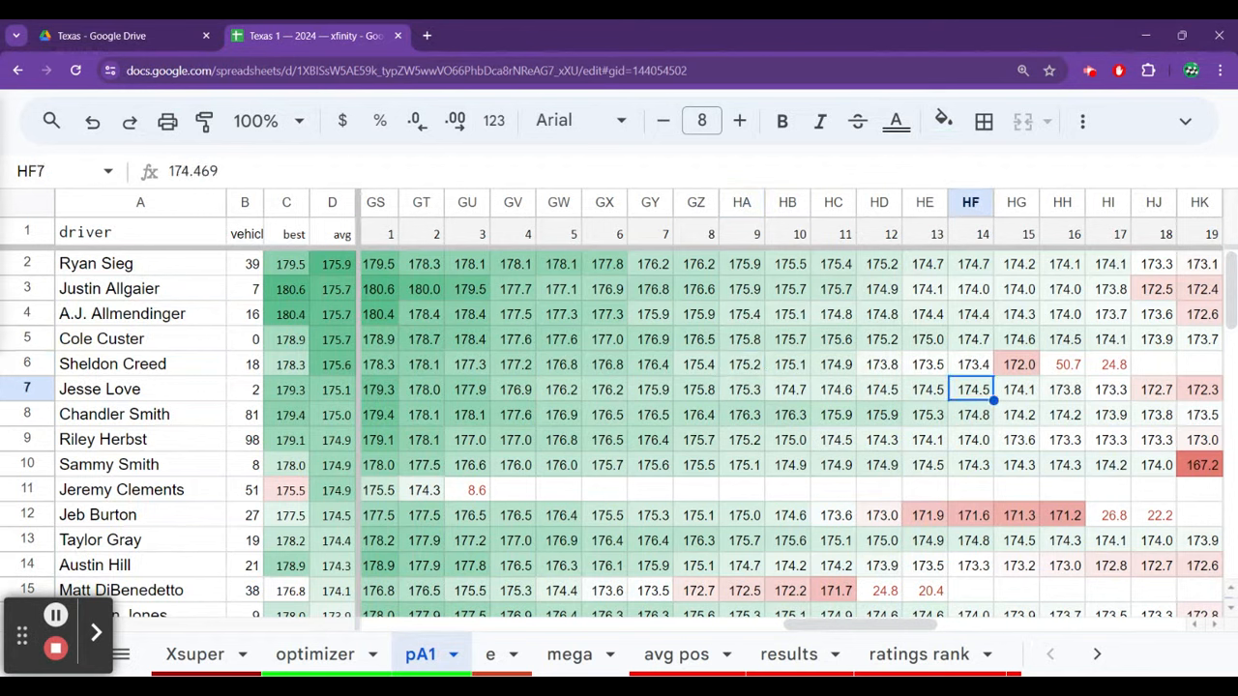
{"action": "left_click", "coordinate": [971, 338]}
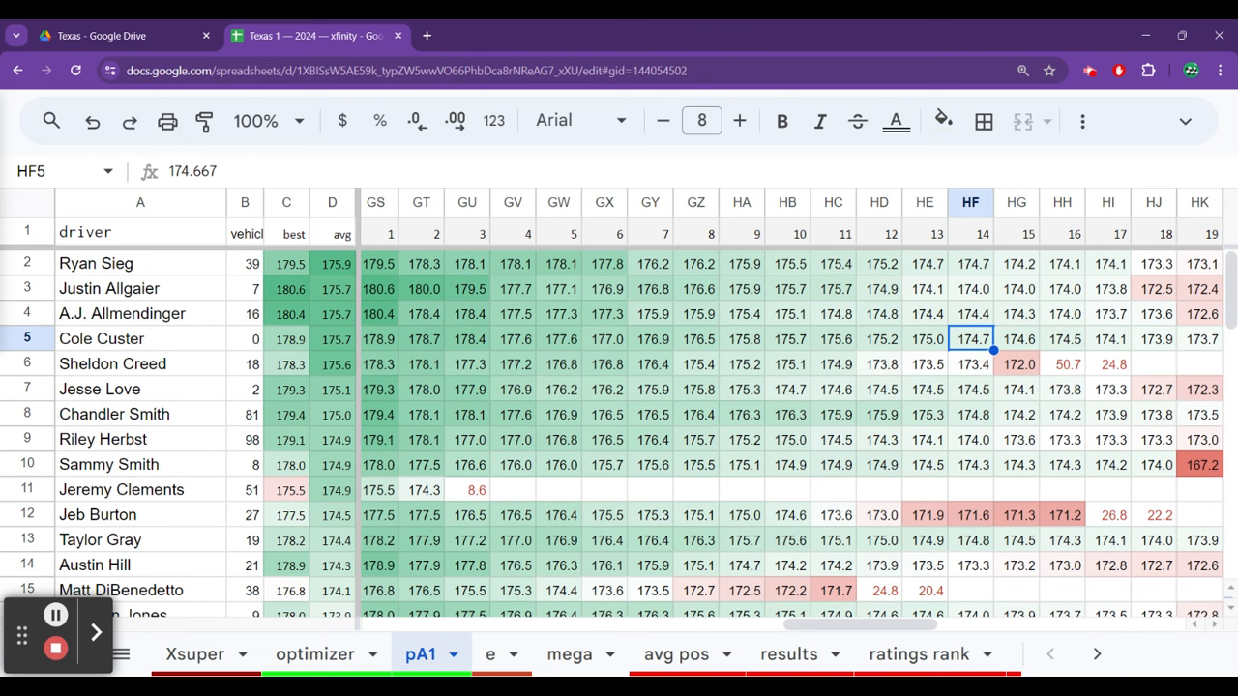
{"action": "left_click", "coordinate": [924, 289]}
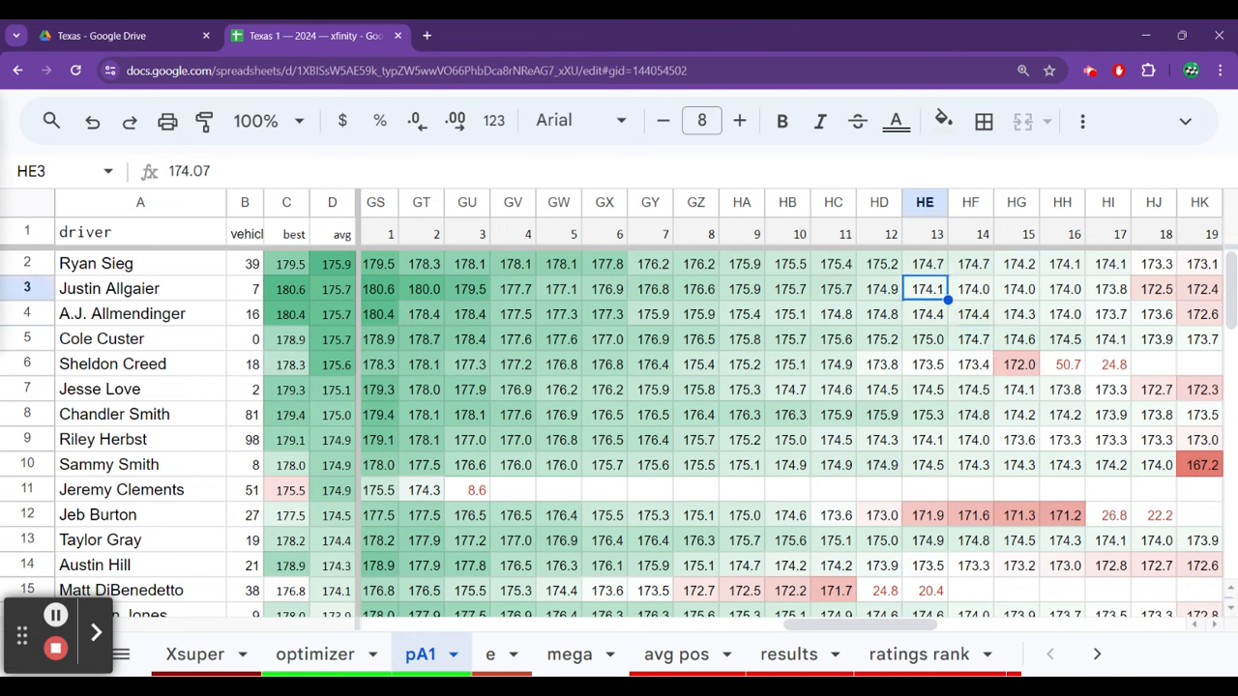
{"action": "left_click", "coordinate": [924, 539]}
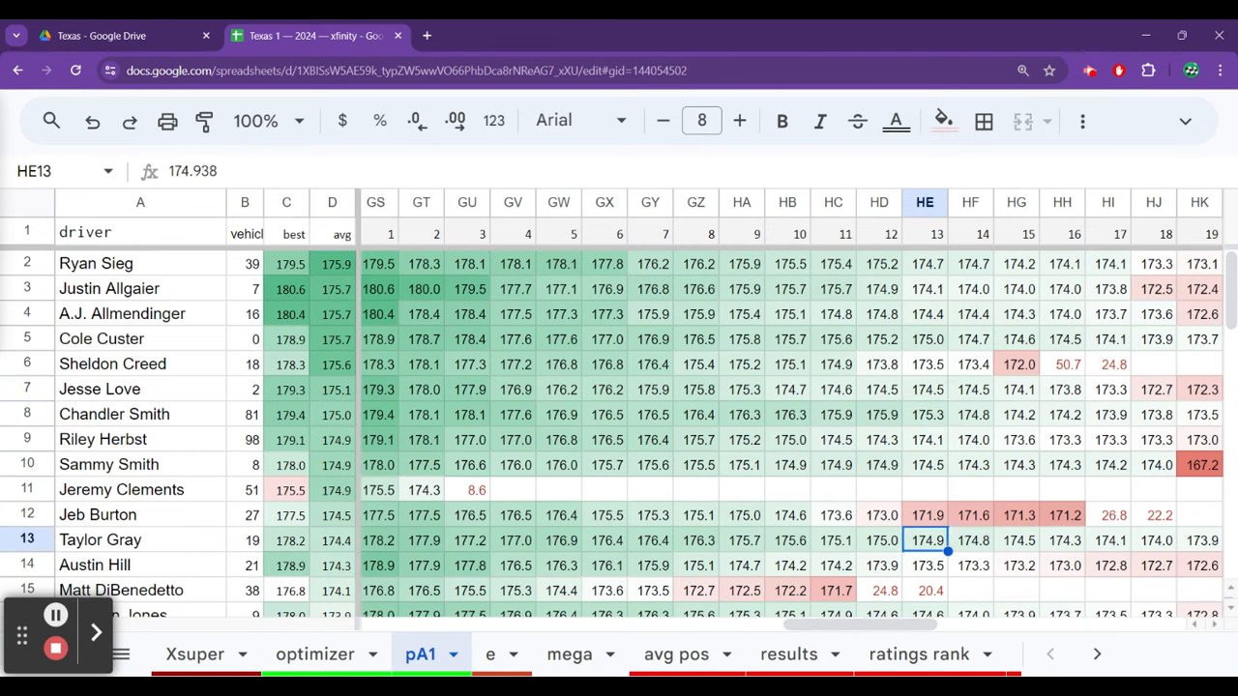
{"action": "left_click", "coordinate": [1154, 566]}
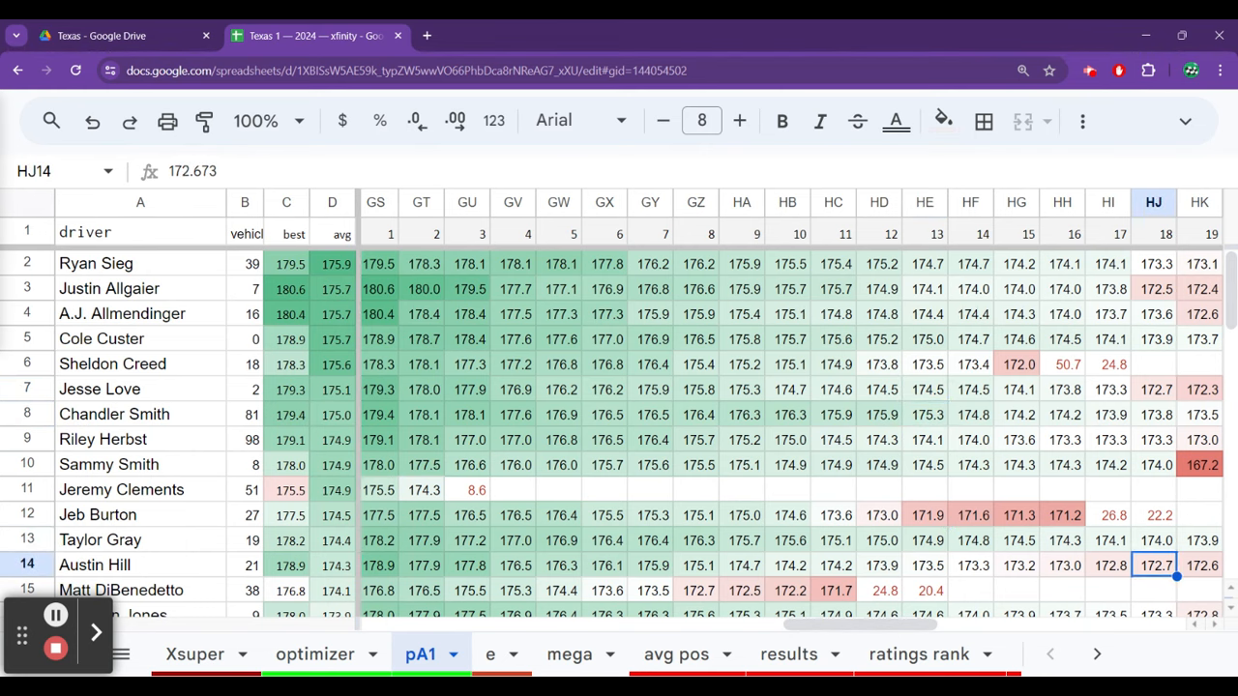
{"action": "scroll", "scroll_direction": "down", "scroll_amount": 3}
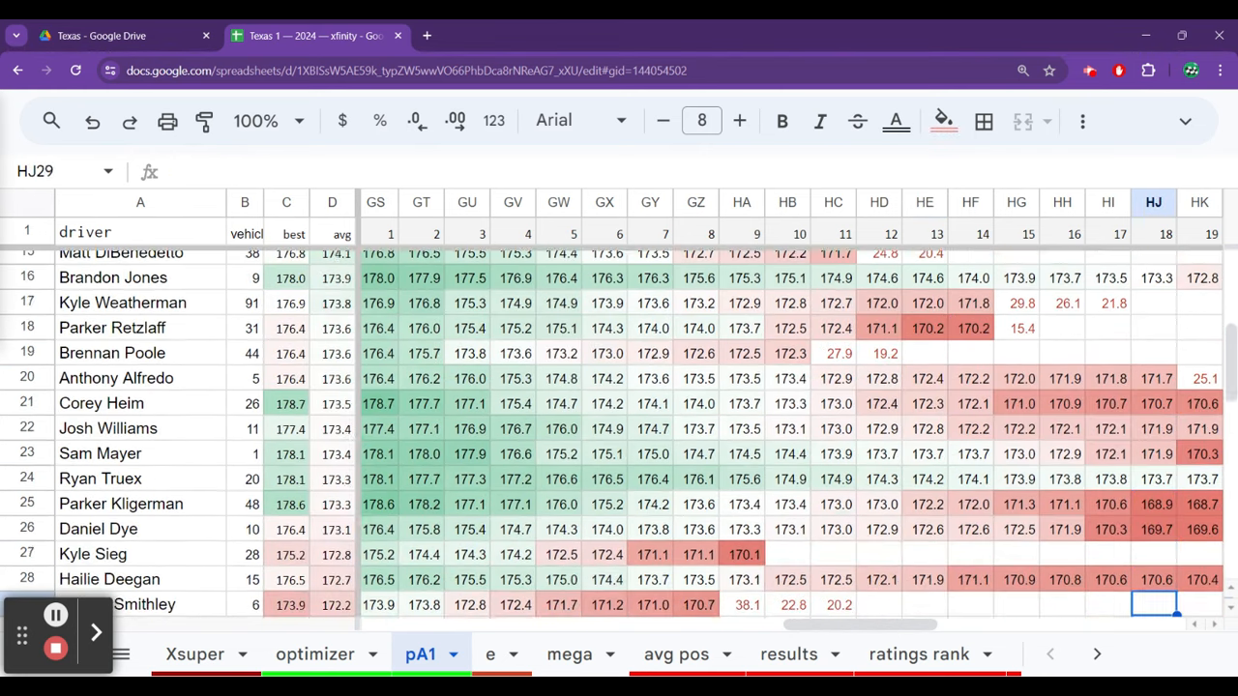
{"action": "scroll", "scroll_direction": "down", "scroll_amount": 3}
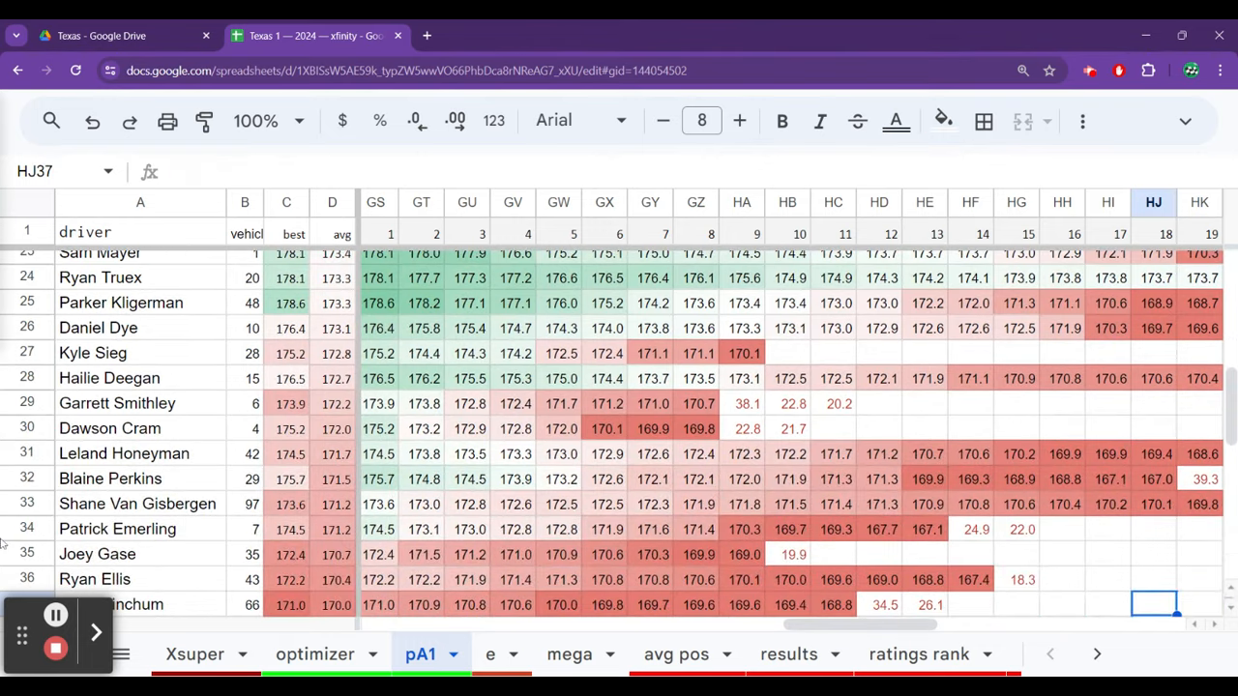
{"action": "left_click", "coordinate": [314, 654]}
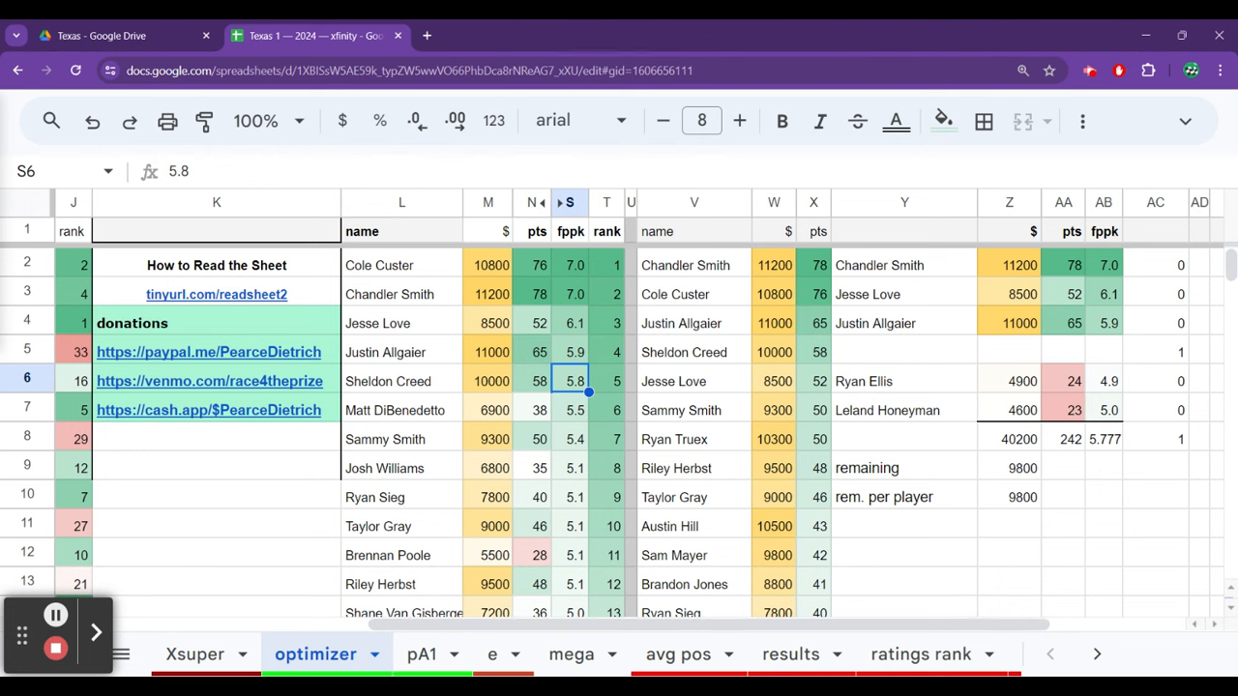
Clear Jesse Love from lineup slot Y3, leaving a 31700 total with 18300 remaining.
{"action": "left_click", "coordinate": [818, 380]}
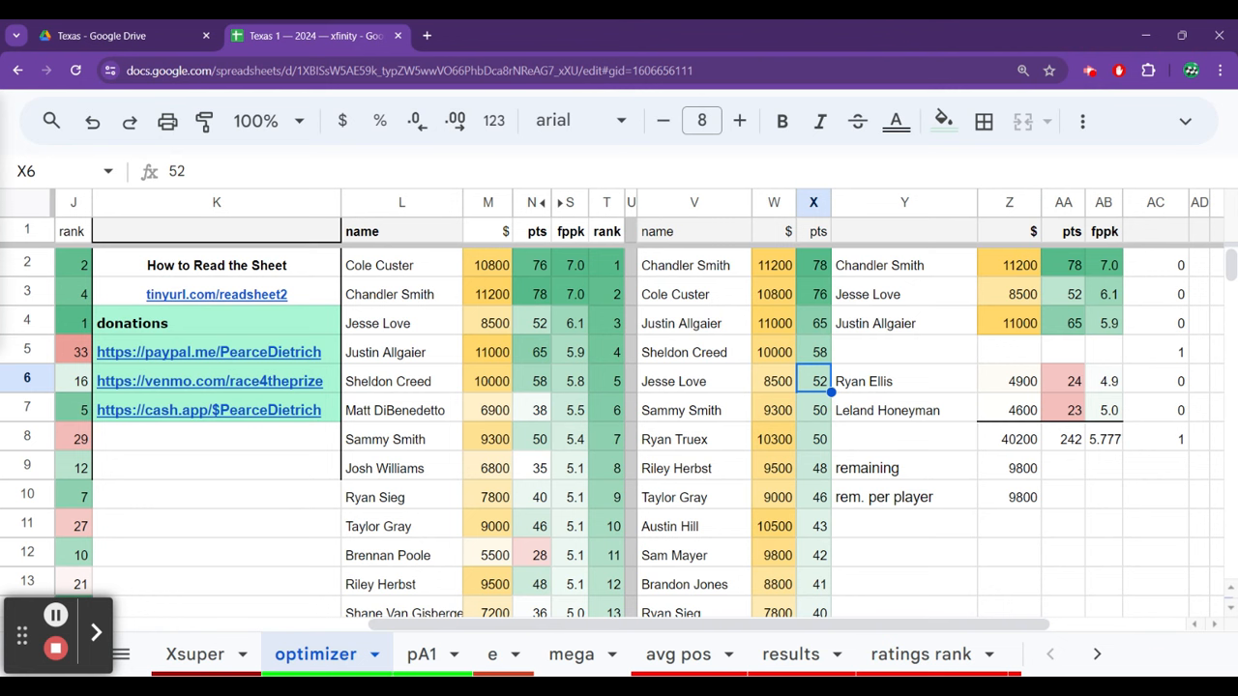
{"action": "left_click", "coordinate": [904, 381]}
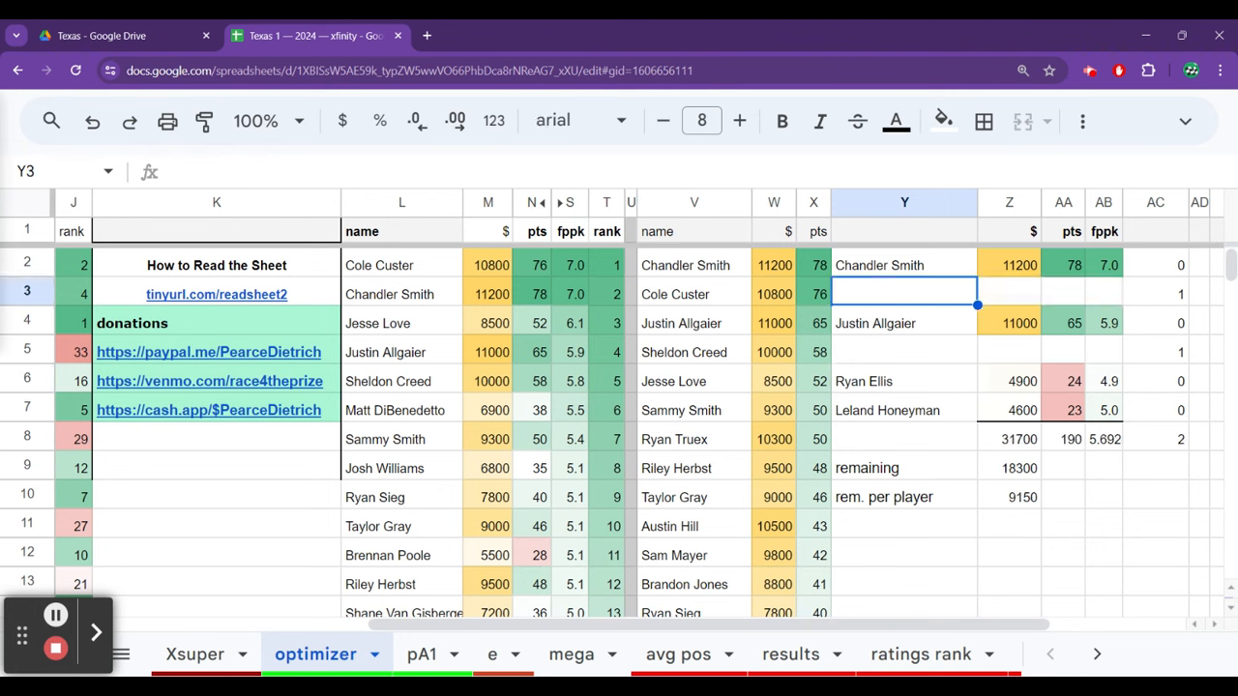
Compare Justin Allgaier with Sammy Smith and place Sammy Smith (9300) in the second lineup slot.
{"action": "left_click", "coordinate": [693, 323]}
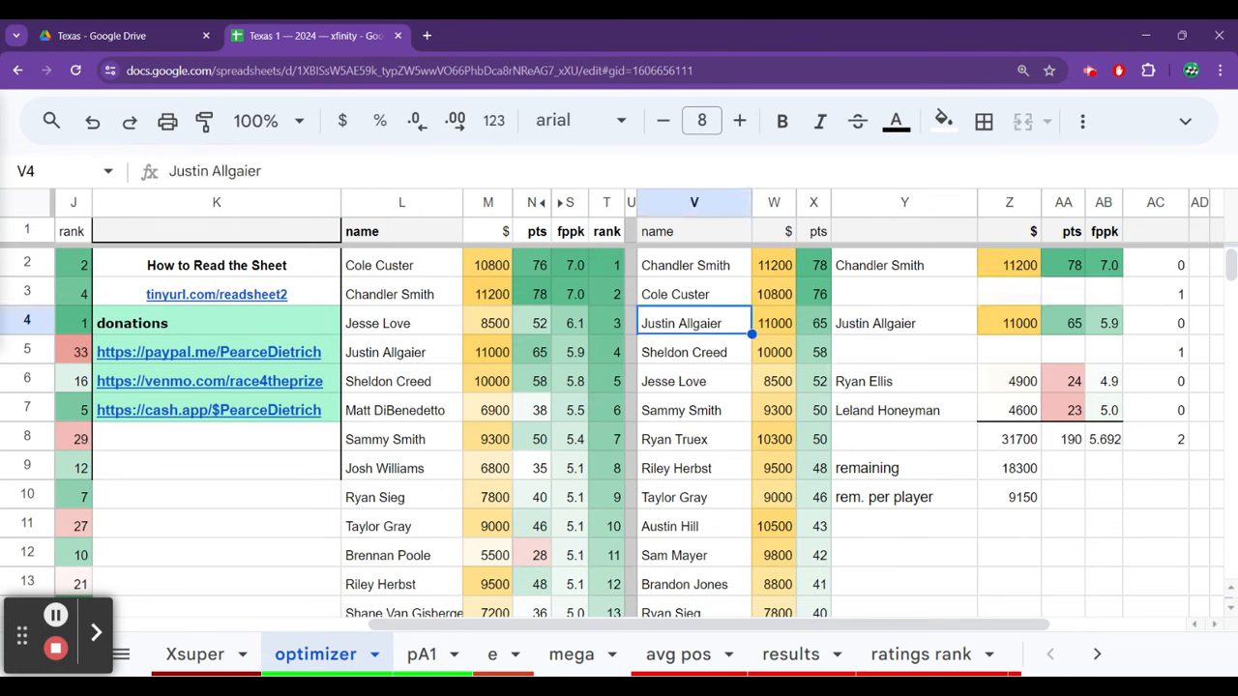
{"action": "left_click", "coordinate": [693, 410]}
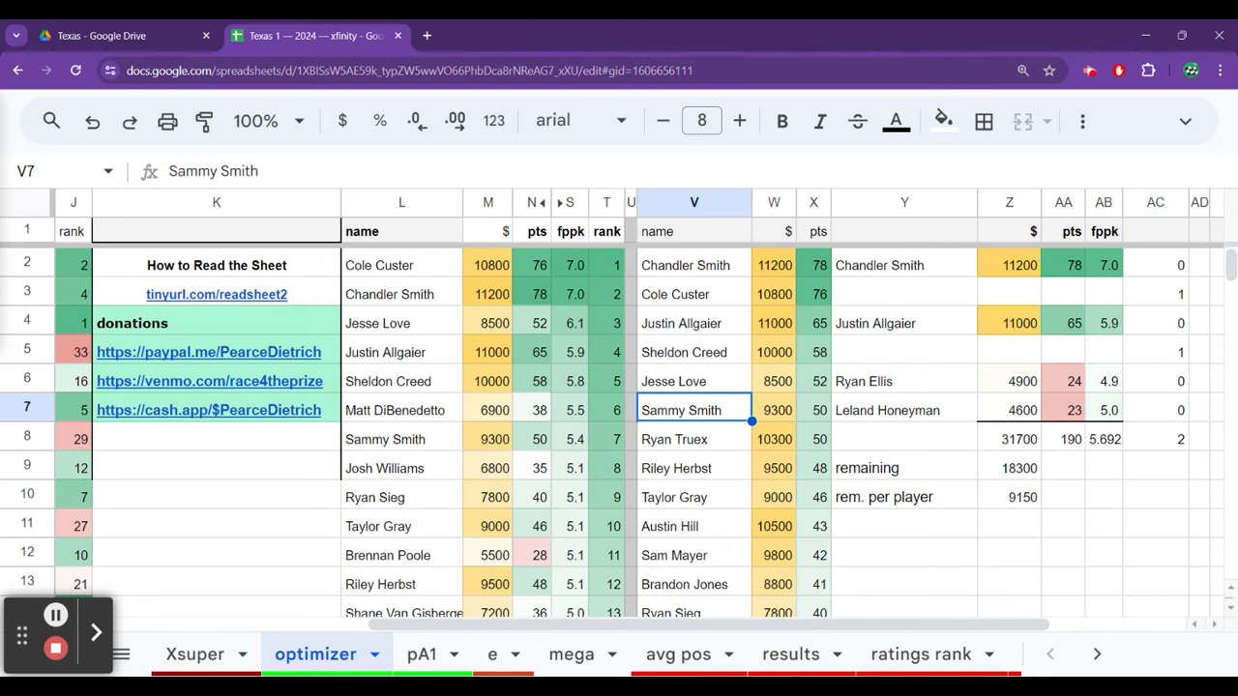
{"action": "left_click", "coordinate": [693, 323]}
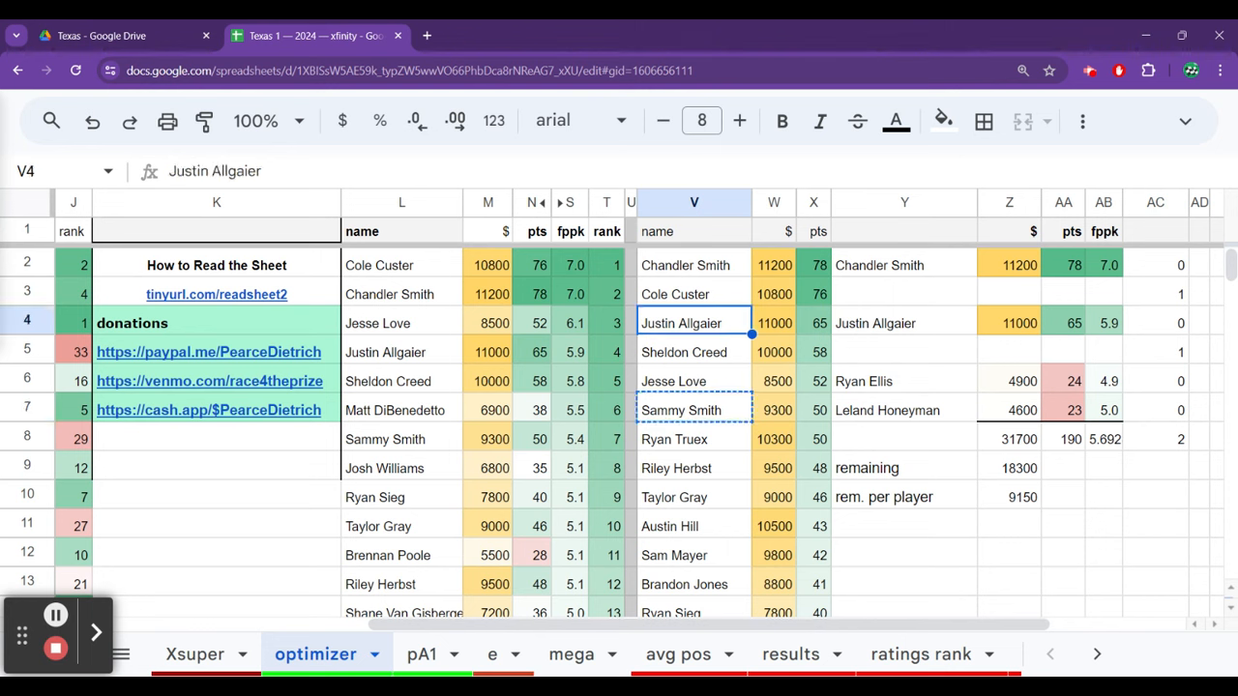
{"action": "left_click", "coordinate": [904, 293]}
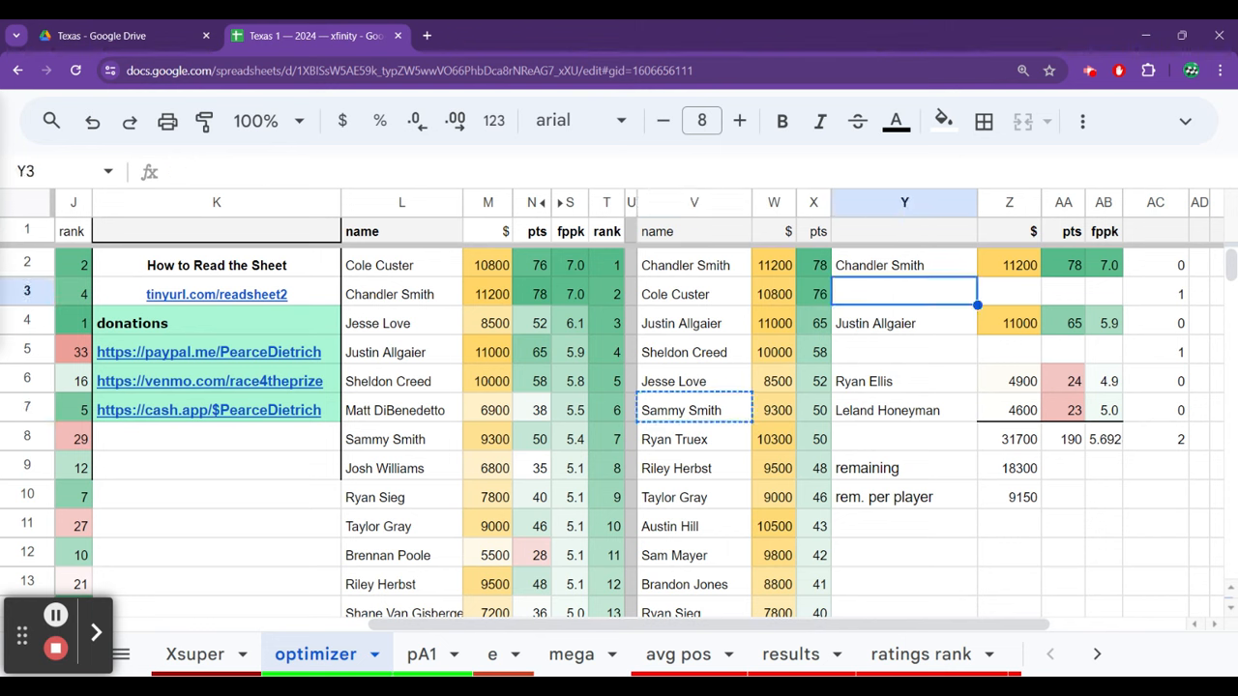
Replace Ryan Ellis with Matt DiBenedetto (6900), bringing the lineup to 43000 with 7000 remaining.
{"action": "left_click", "coordinate": [904, 380]}
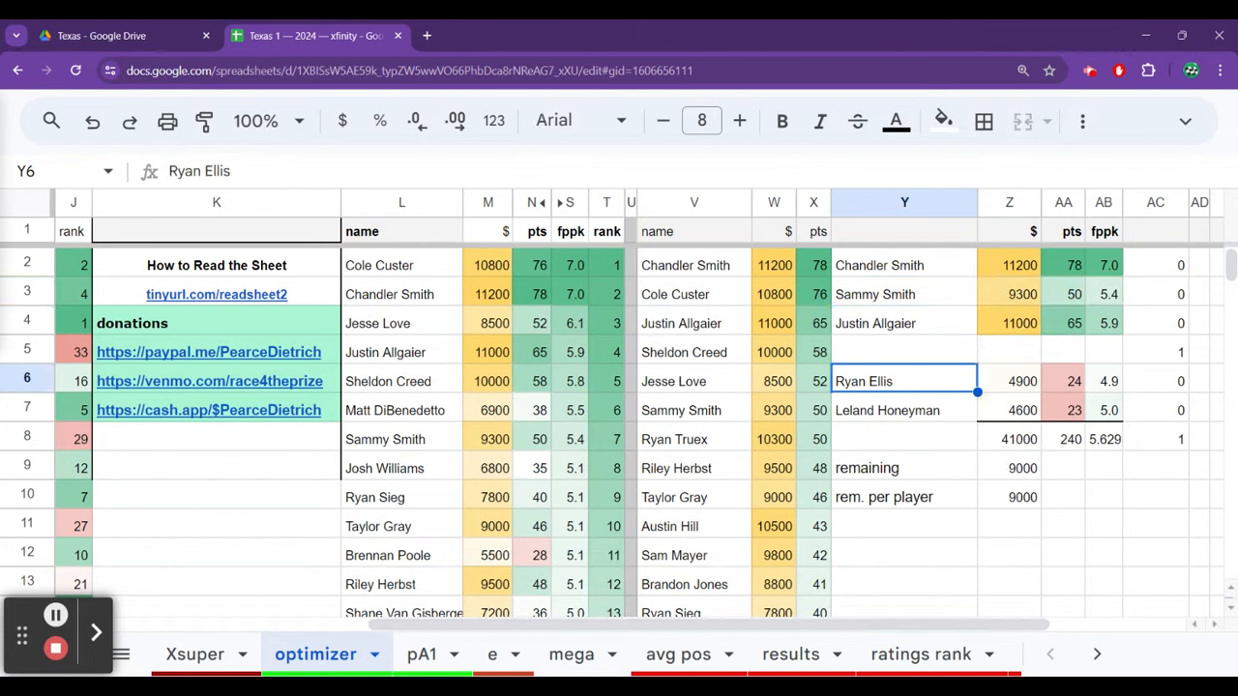
{"action": "key", "text": "Delete"}
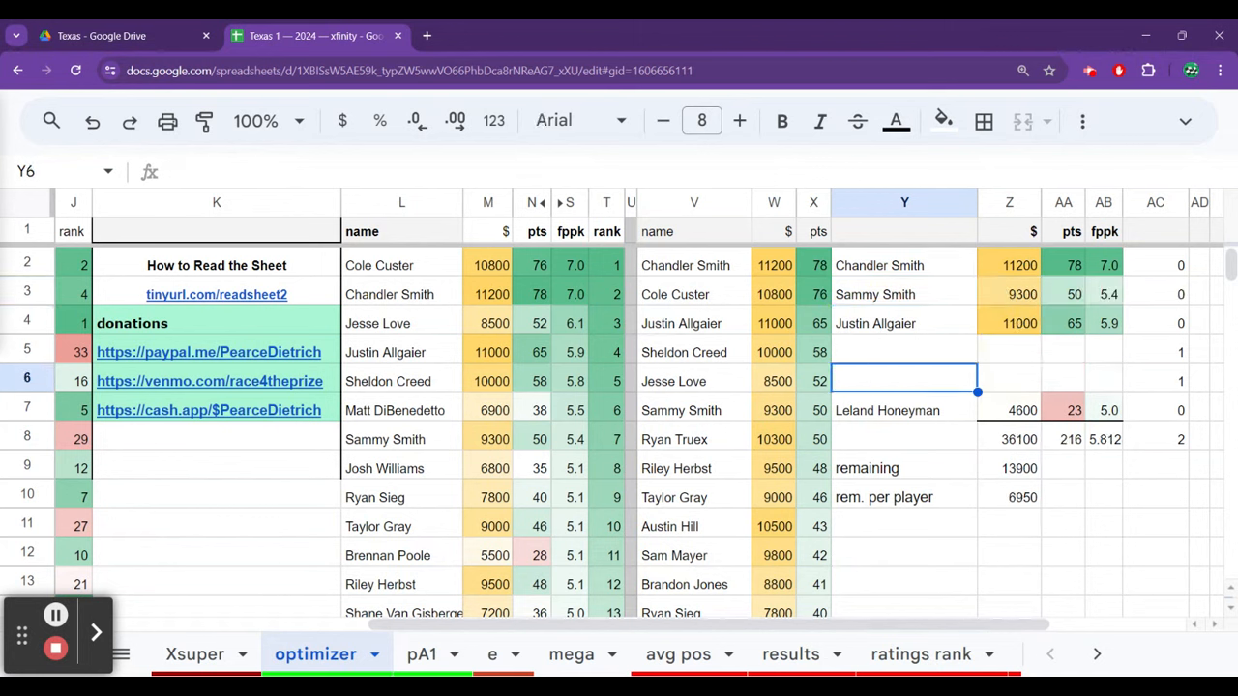
{"action": "left_click", "coordinate": [488, 380]}
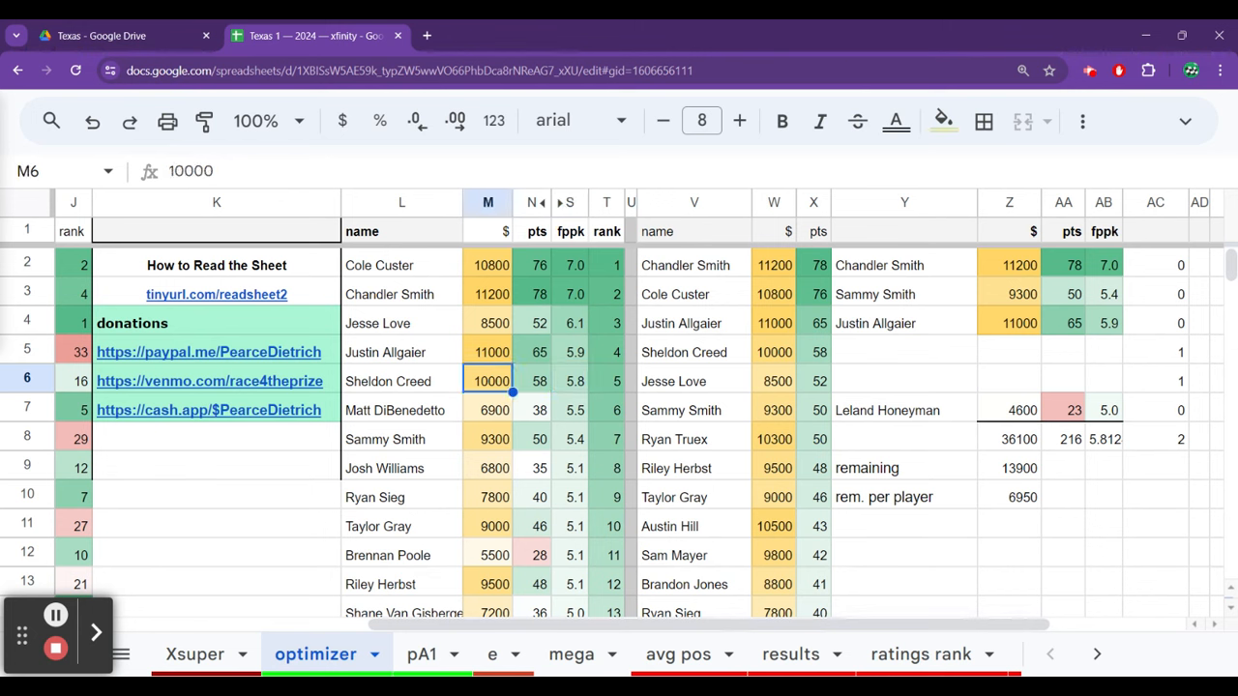
{"action": "left_click", "coordinate": [402, 409]}
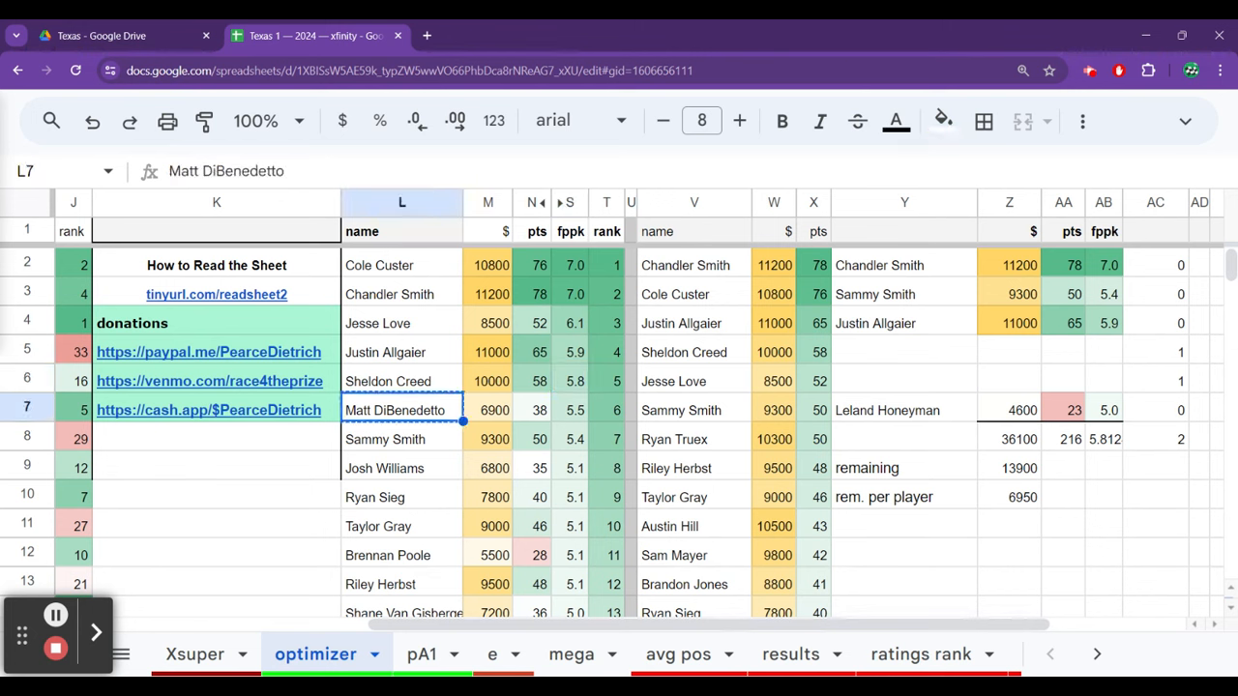
{"action": "left_click", "coordinate": [904, 410]}
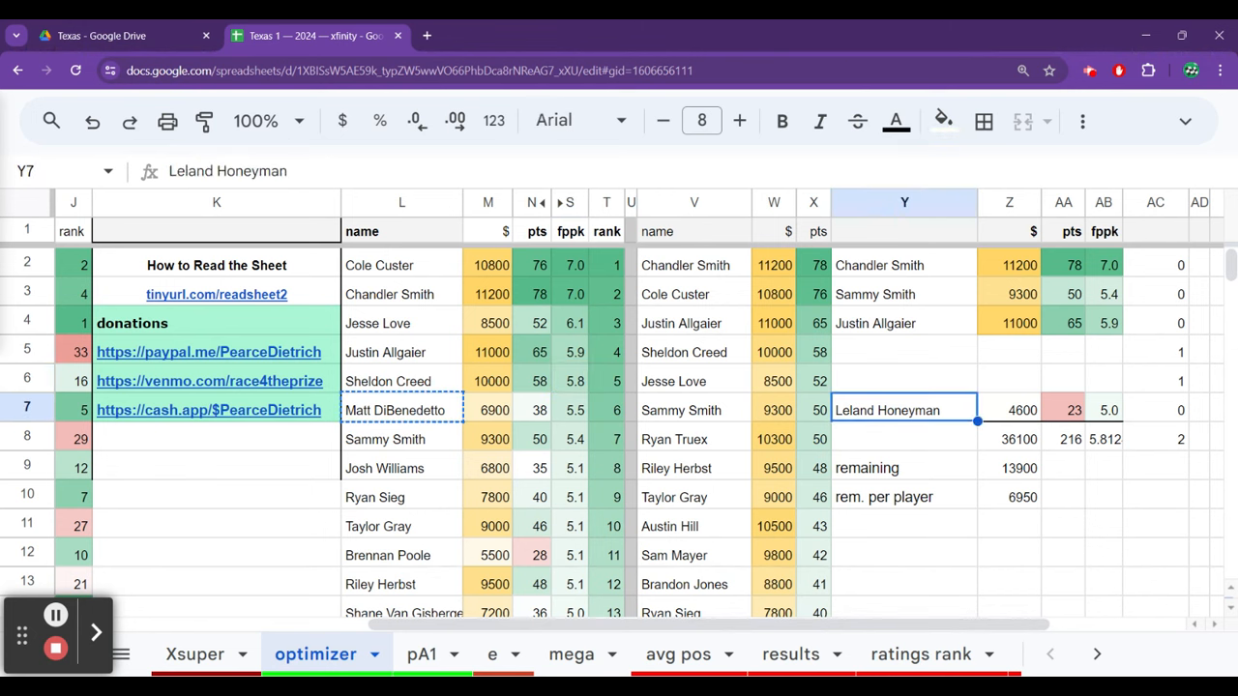
{"action": "left_click", "coordinate": [904, 380]}
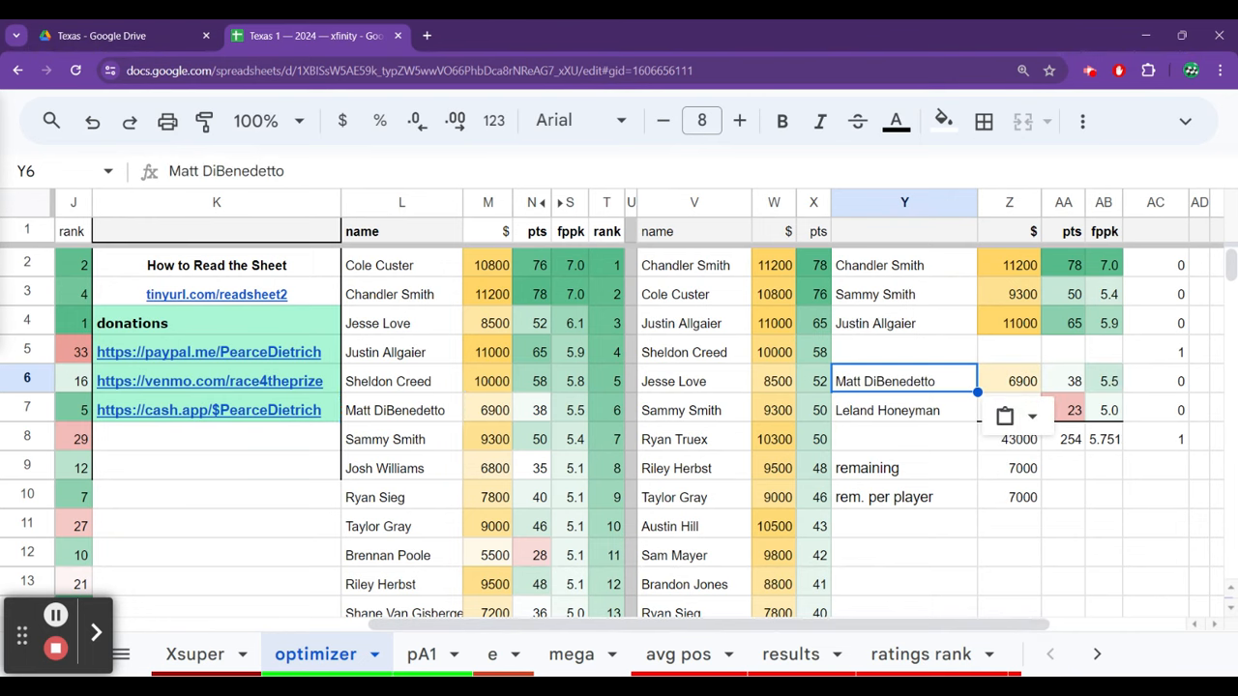
{"action": "left_click", "coordinate": [694, 351]}
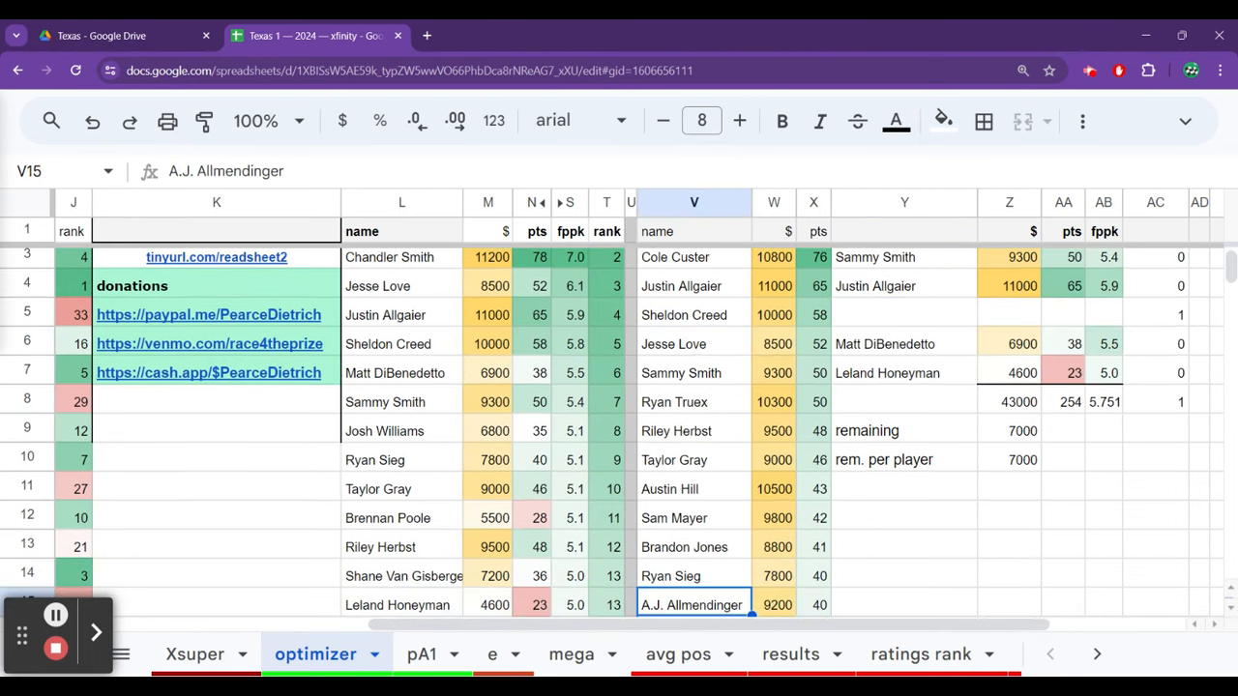
Check Sam Mayer (9800) and Josh Williams (6800), then scroll the tabs to older race sheets.
{"action": "left_click", "coordinate": [693, 517]}
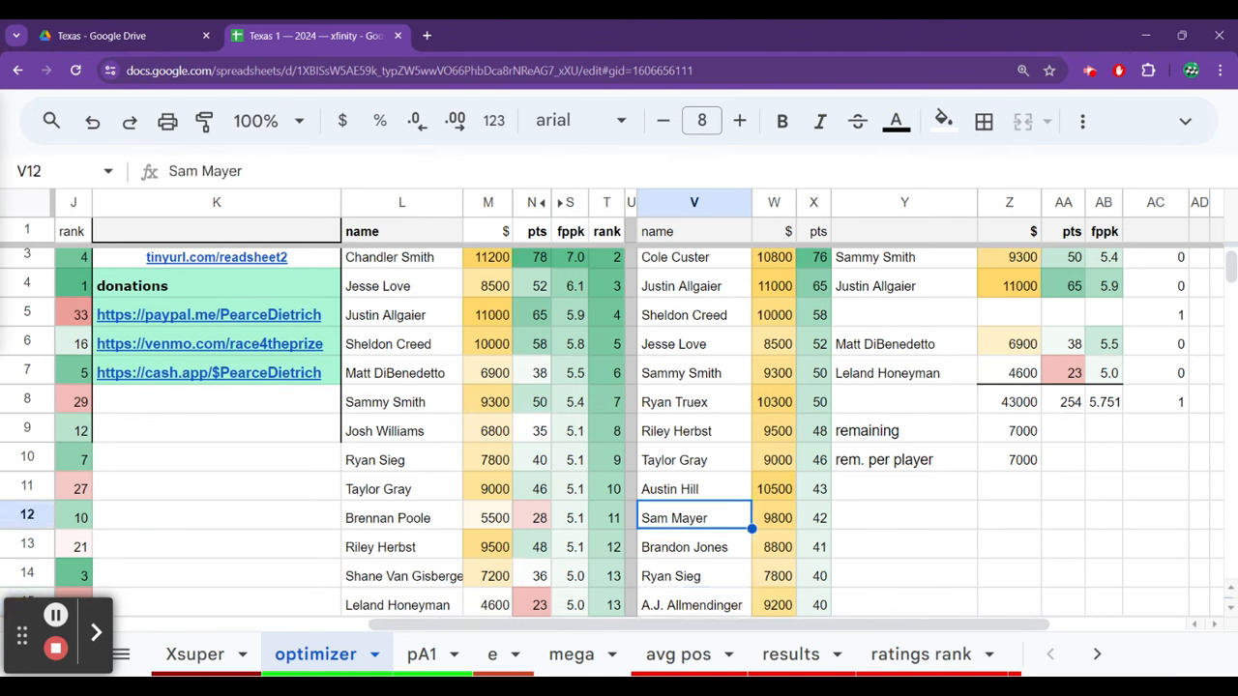
{"action": "left_click", "coordinate": [401, 430]}
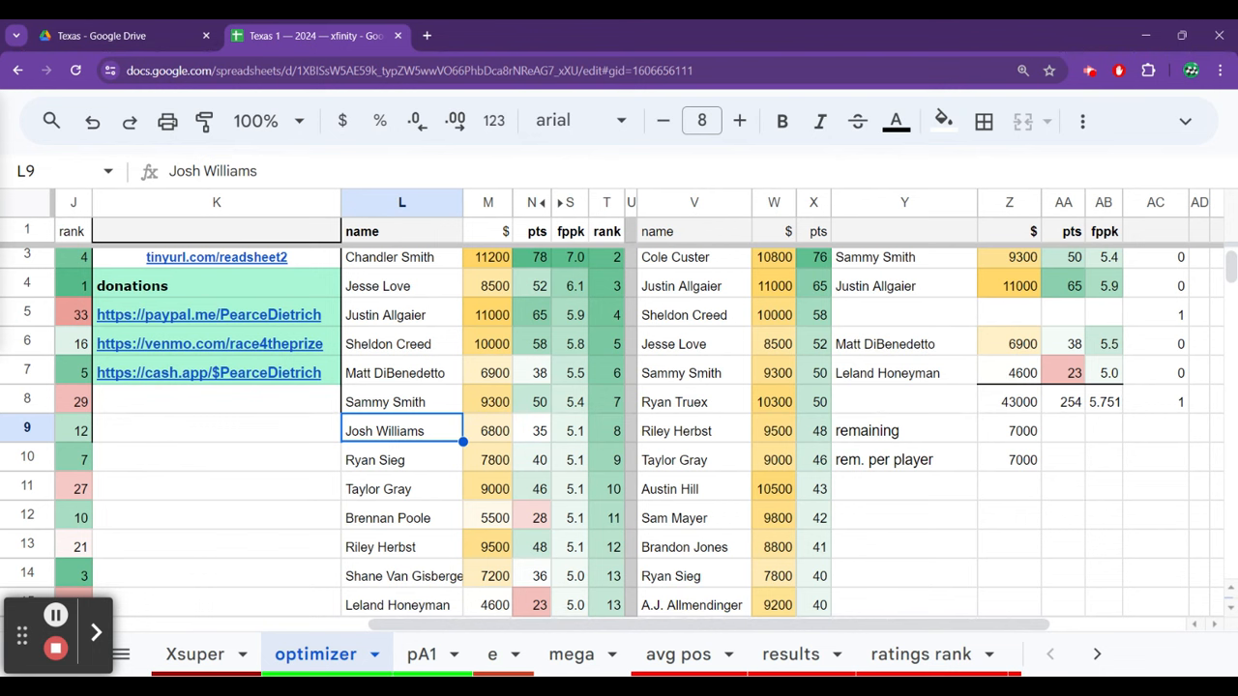
{"action": "left_click", "coordinate": [1097, 653]}
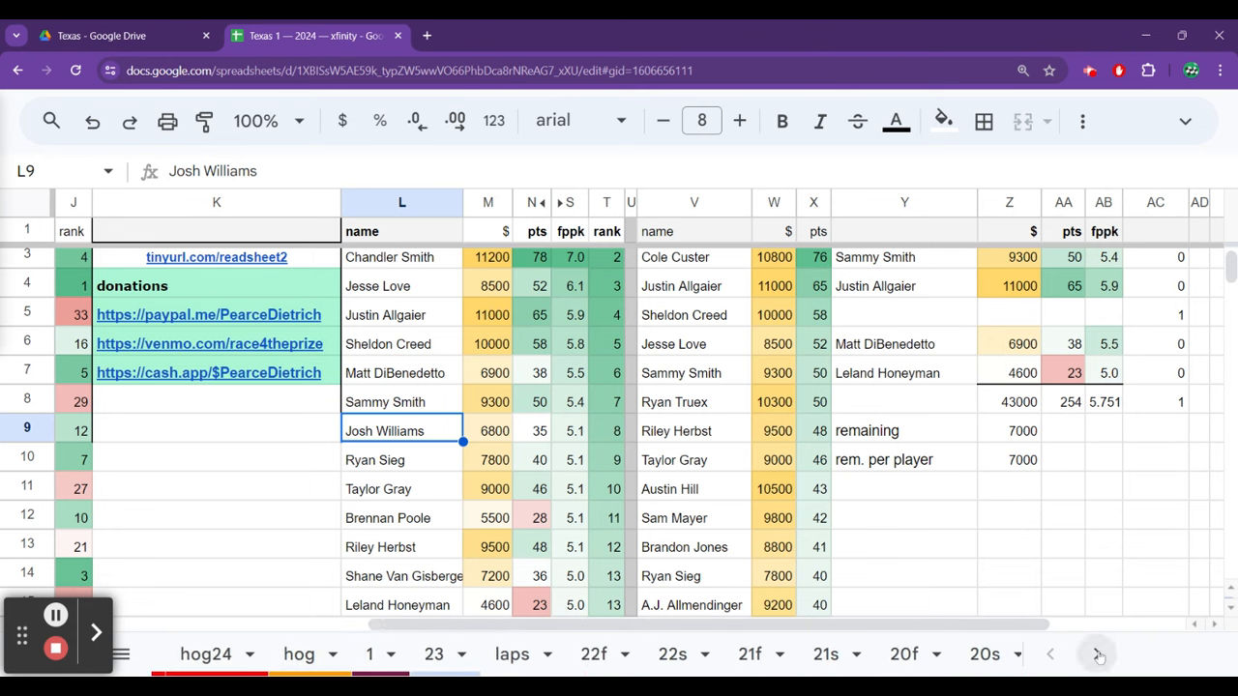
On the 23 sheet, check laps-led points for Allgaier, Sammy Smith and Anthony Alfredo.
{"action": "left_click", "coordinate": [1097, 654]}
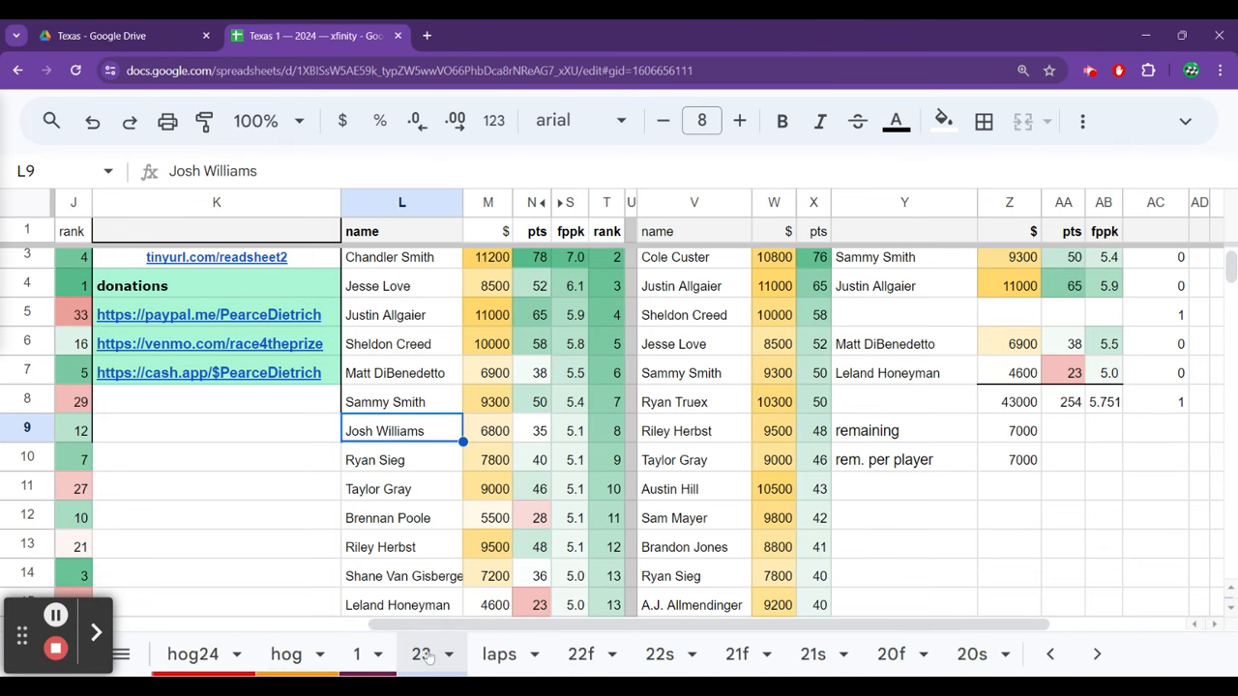
{"action": "left_click", "coordinate": [420, 654]}
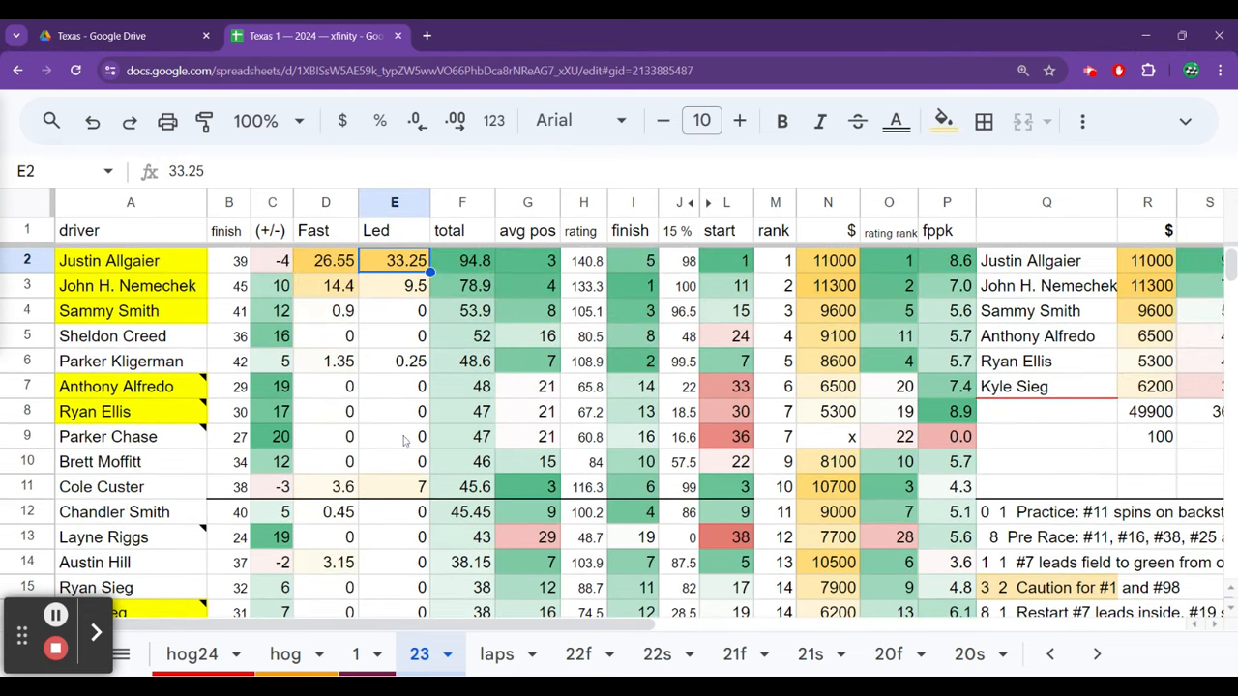
{"action": "left_click", "coordinate": [394, 335]}
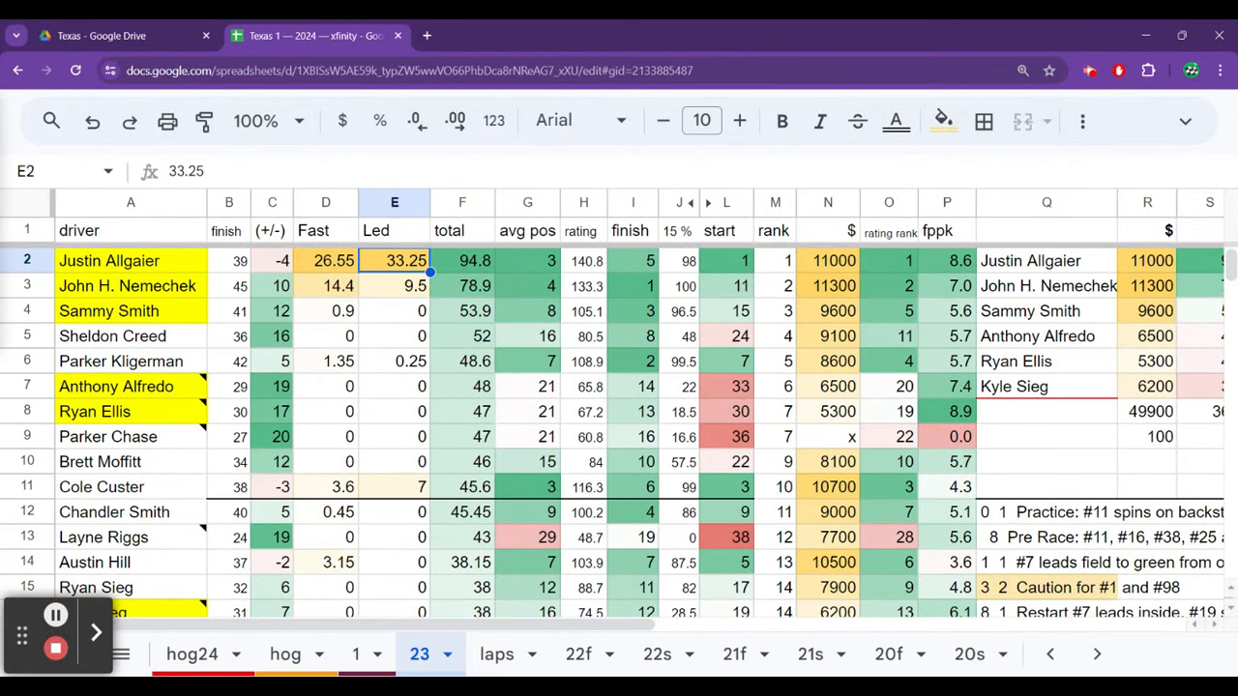
{"action": "left_click", "coordinate": [393, 310]}
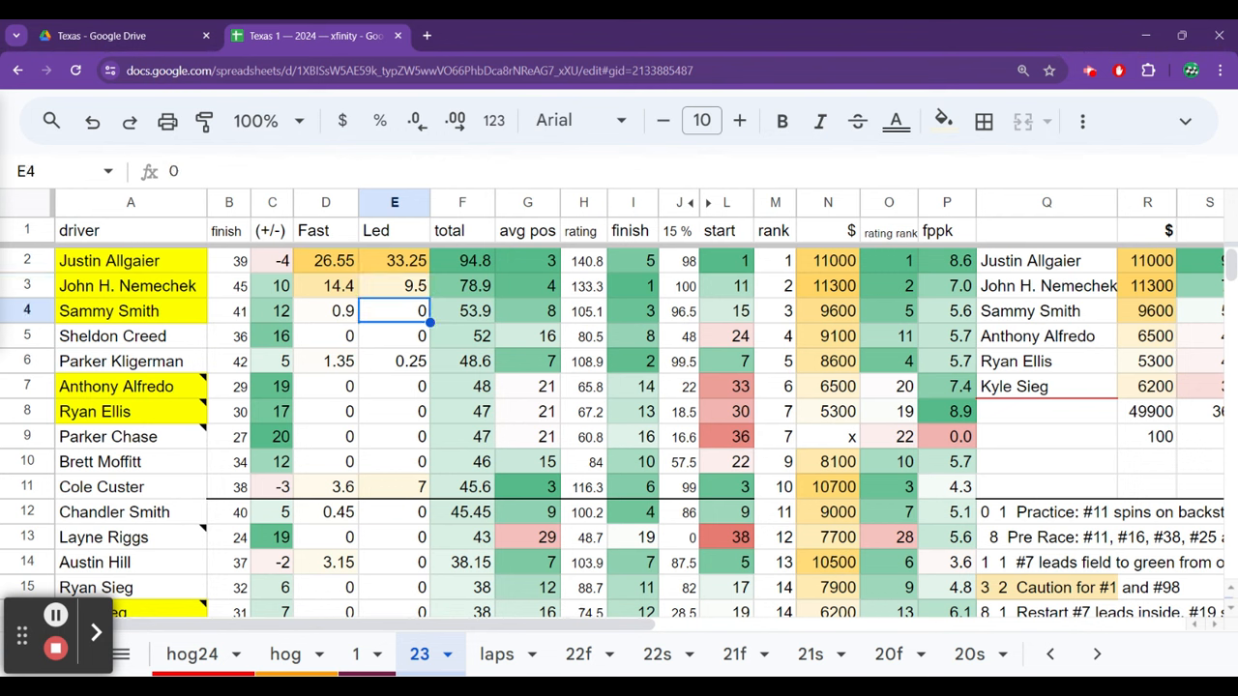
{"action": "left_click", "coordinate": [394, 386]}
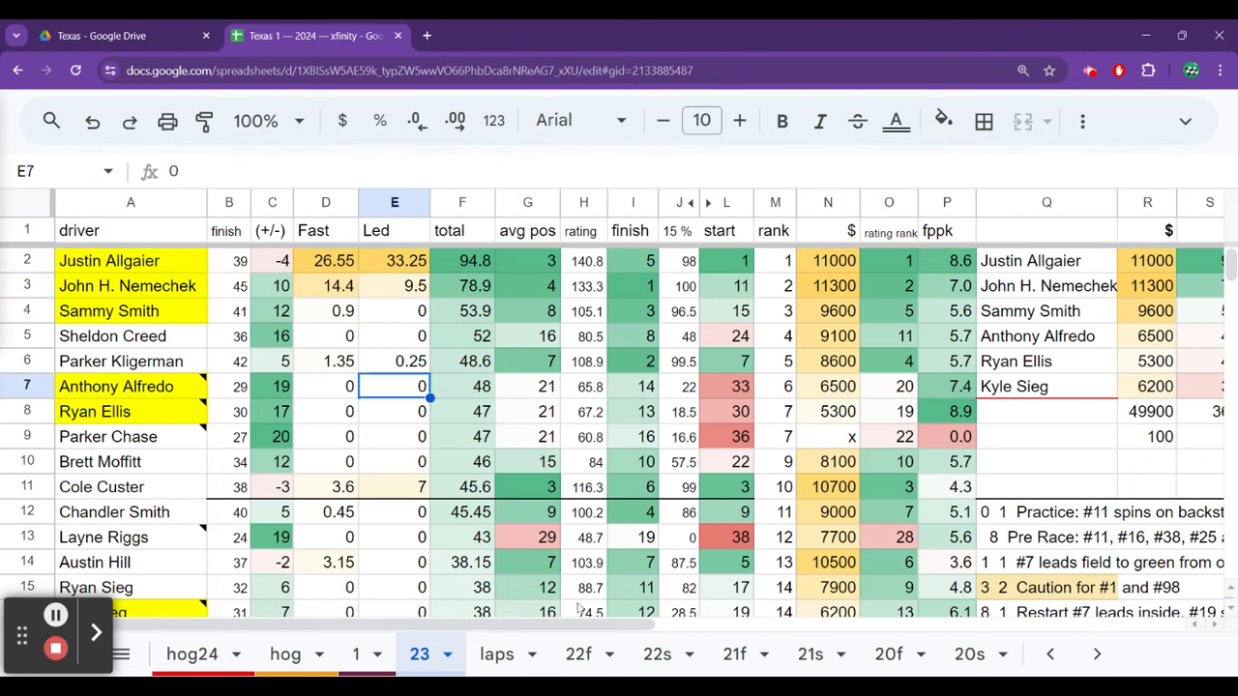
Check Riley Herbst on 22f, position gains on 22s and average positions on 21f, ending on 21s.
{"action": "left_click", "coordinate": [578, 654]}
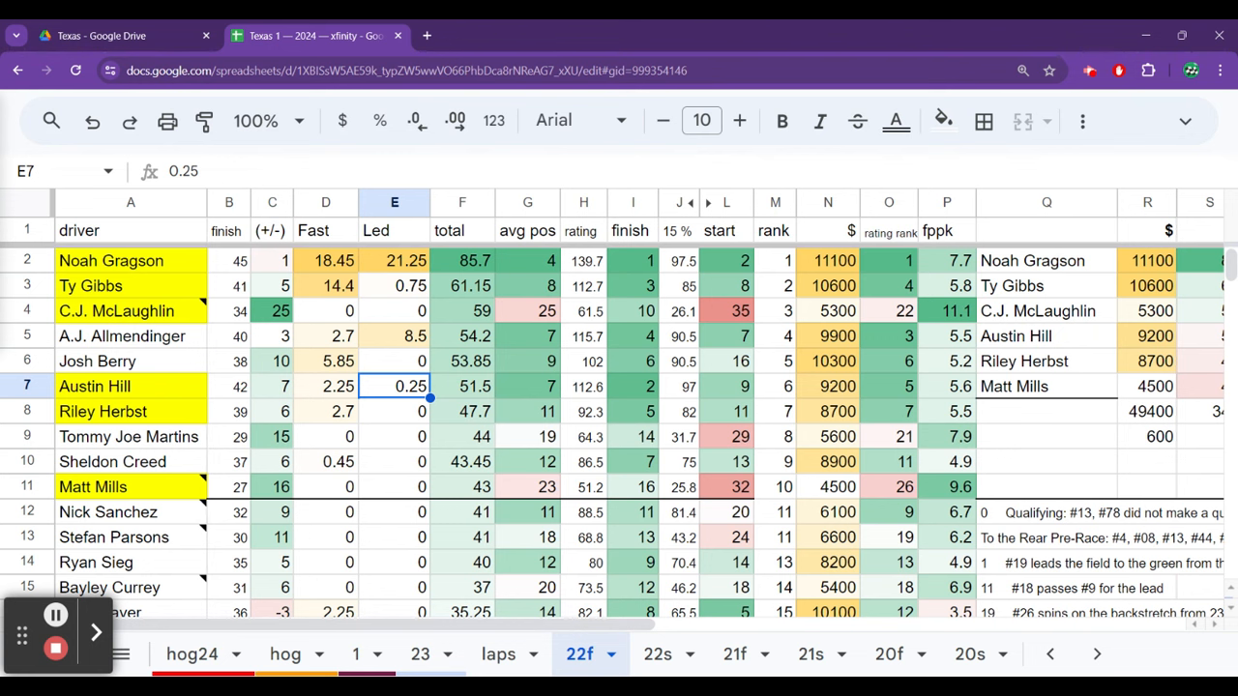
{"action": "left_click", "coordinate": [394, 411]}
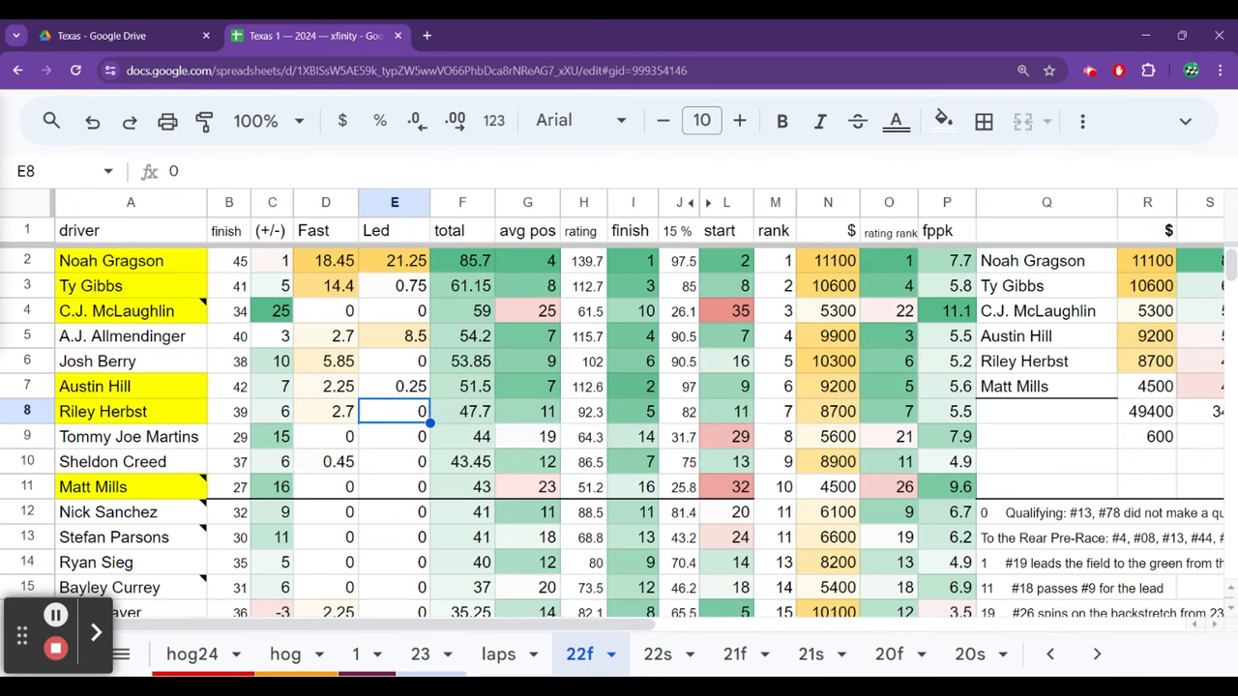
{"action": "left_click", "coordinate": [657, 653]}
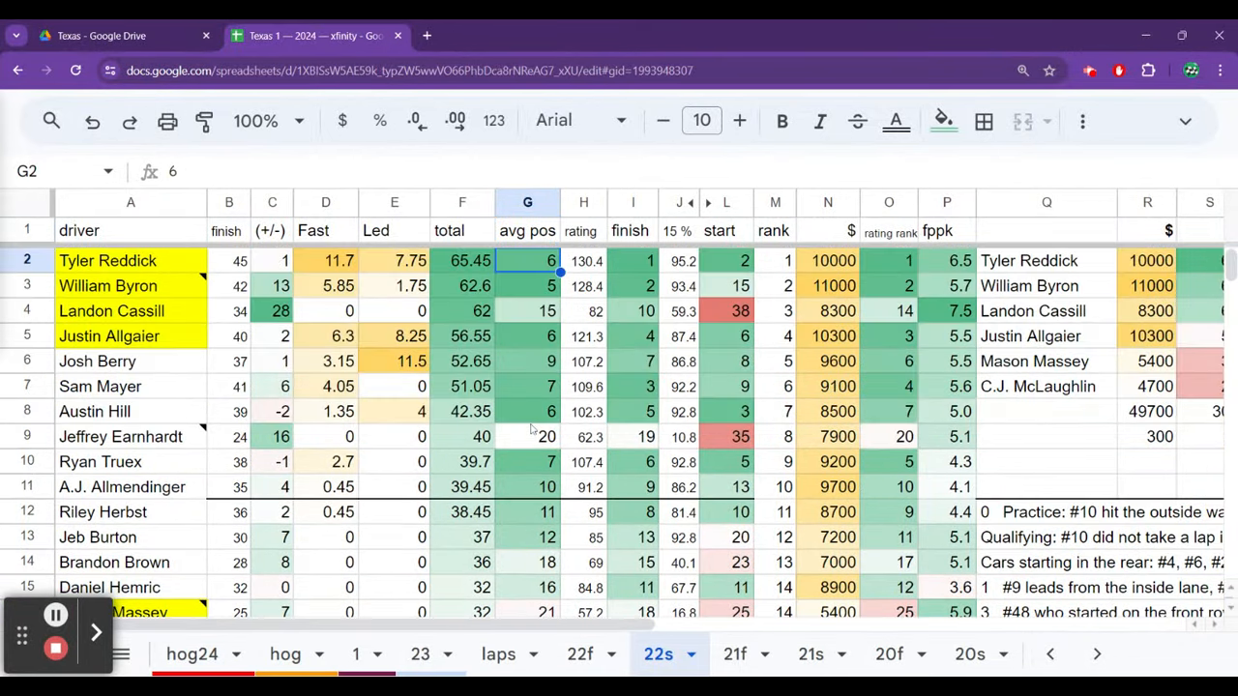
{"action": "left_click", "coordinate": [271, 310]}
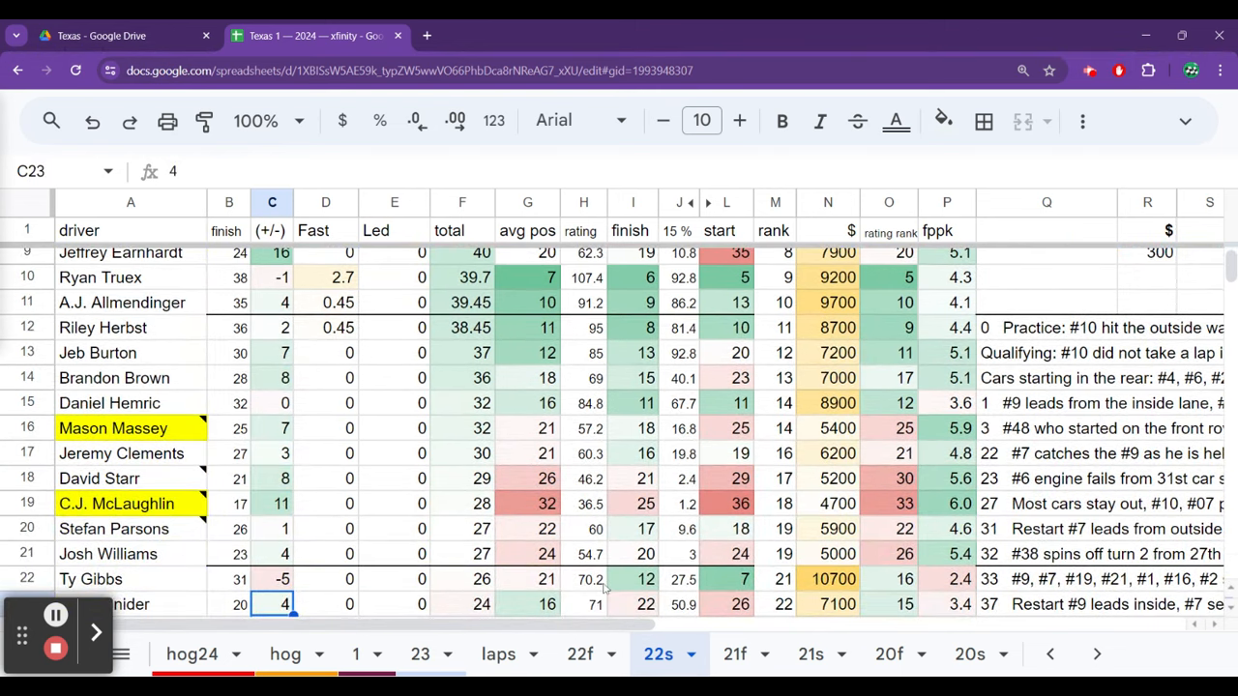
{"action": "left_click", "coordinate": [735, 653]}
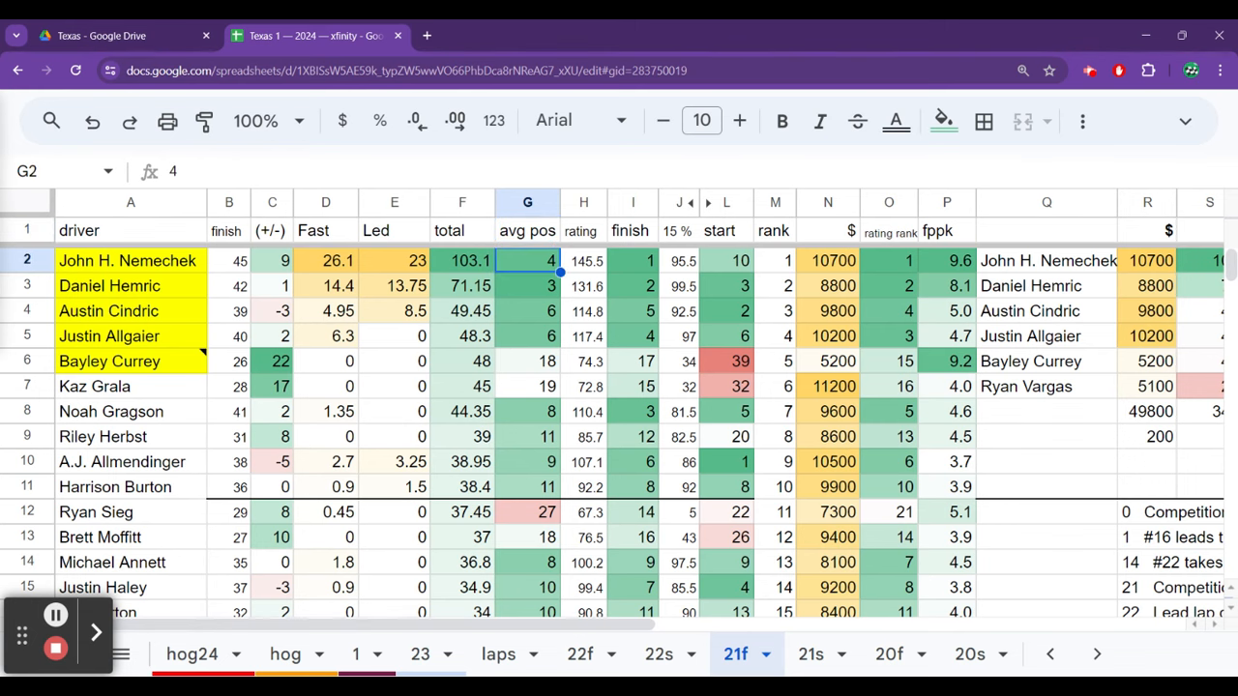
{"action": "left_click", "coordinate": [527, 335]}
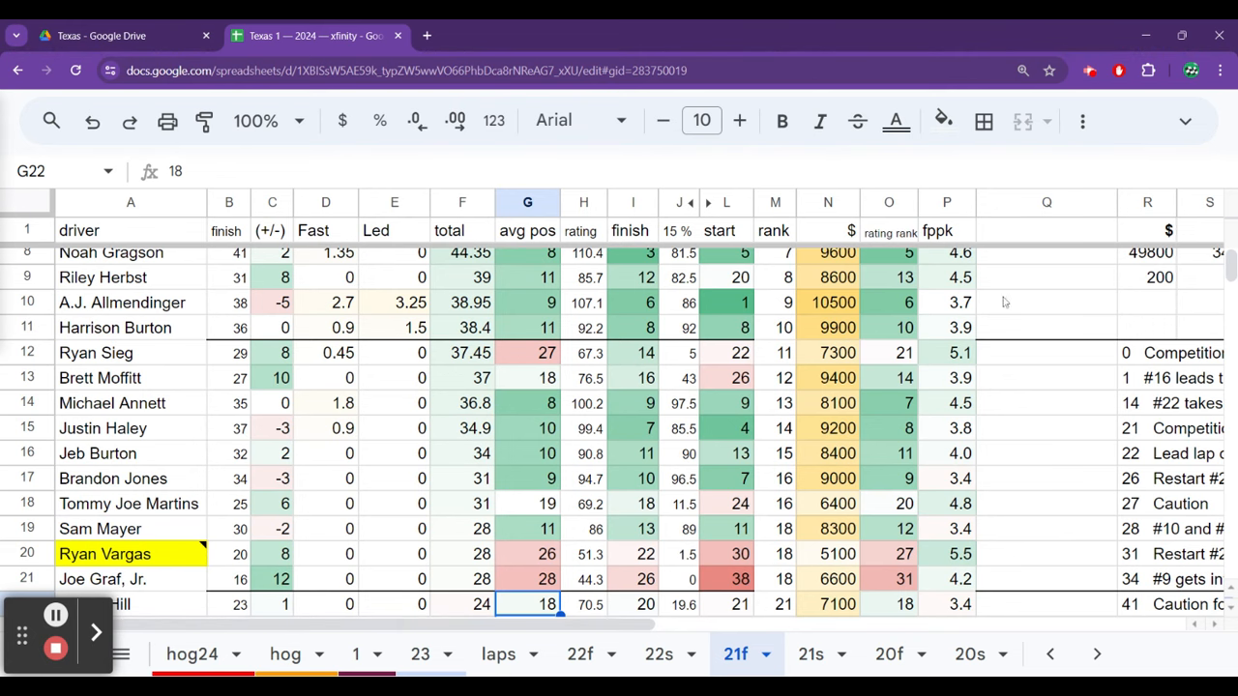
{"action": "left_click", "coordinate": [812, 654]}
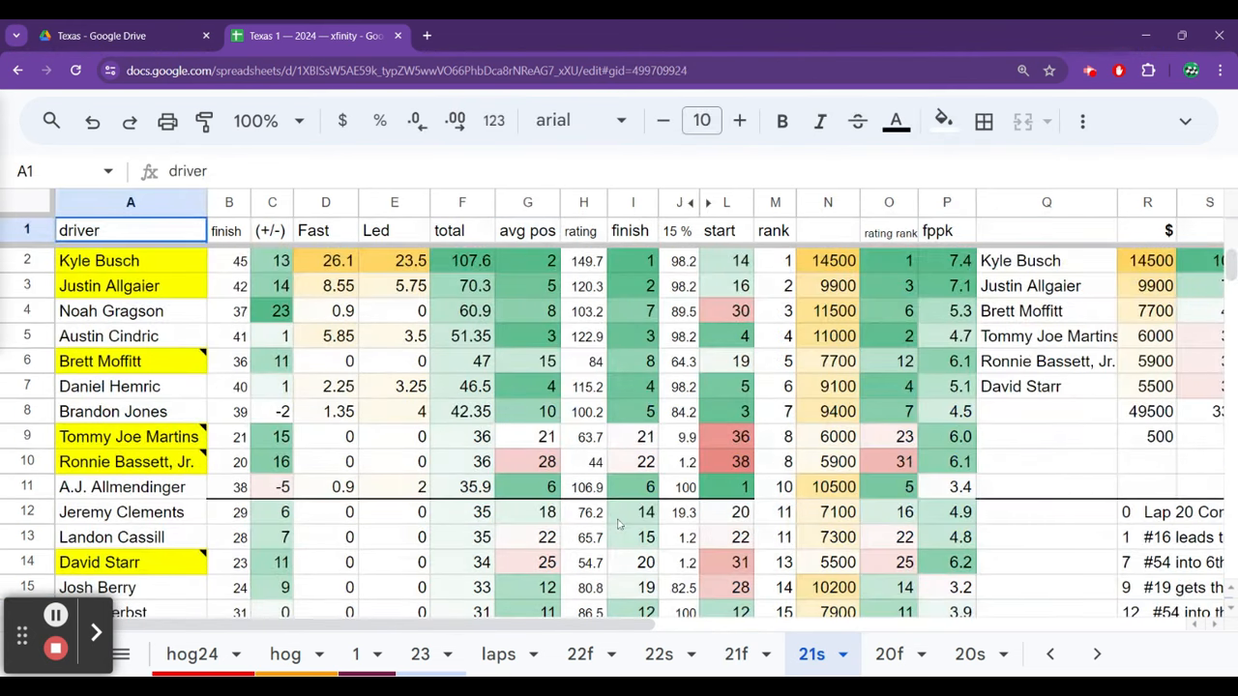
Review the Allgaier, Hemric, Brandon Jones and Ryan Sieg rows on the 21s sheet.
{"action": "left_click", "coordinate": [110, 286]}
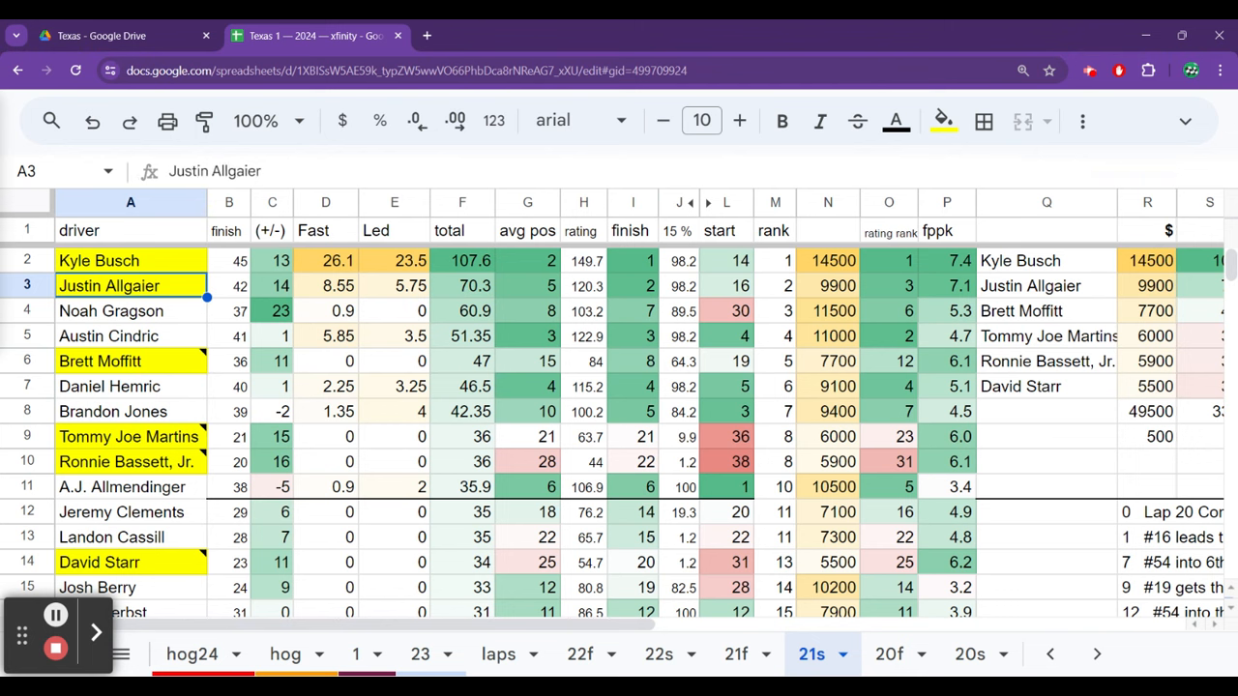
{"action": "left_click", "coordinate": [130, 386]}
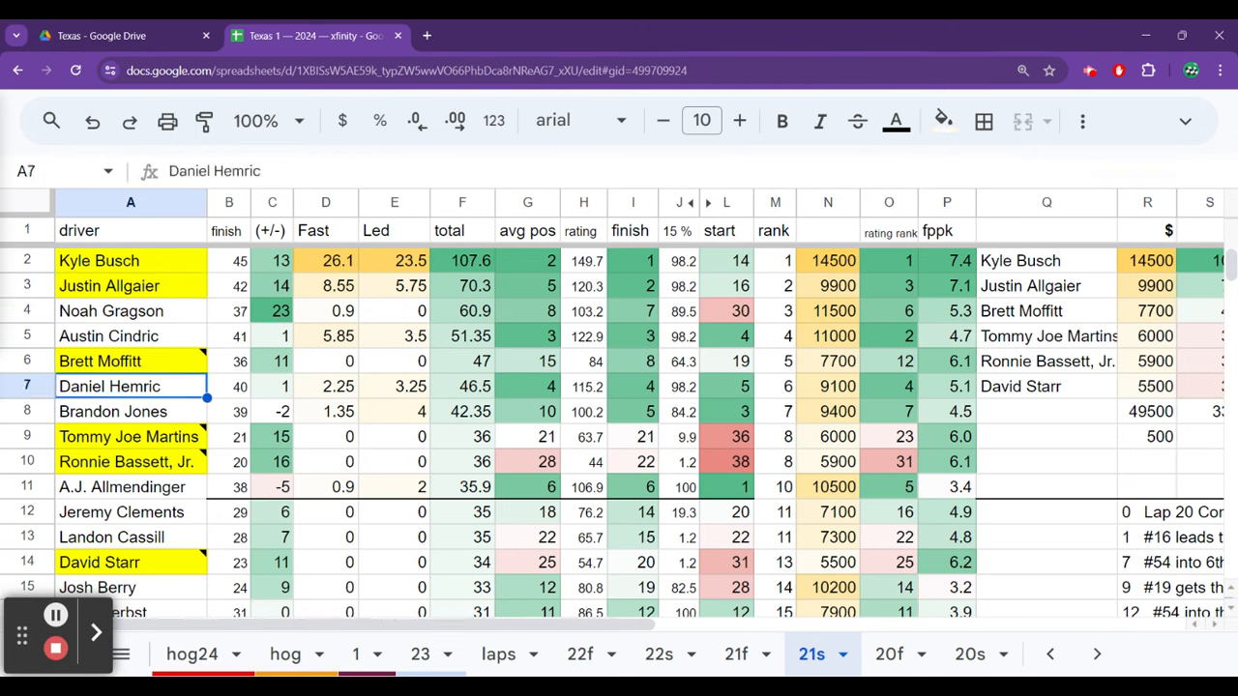
{"action": "left_click", "coordinate": [131, 411]}
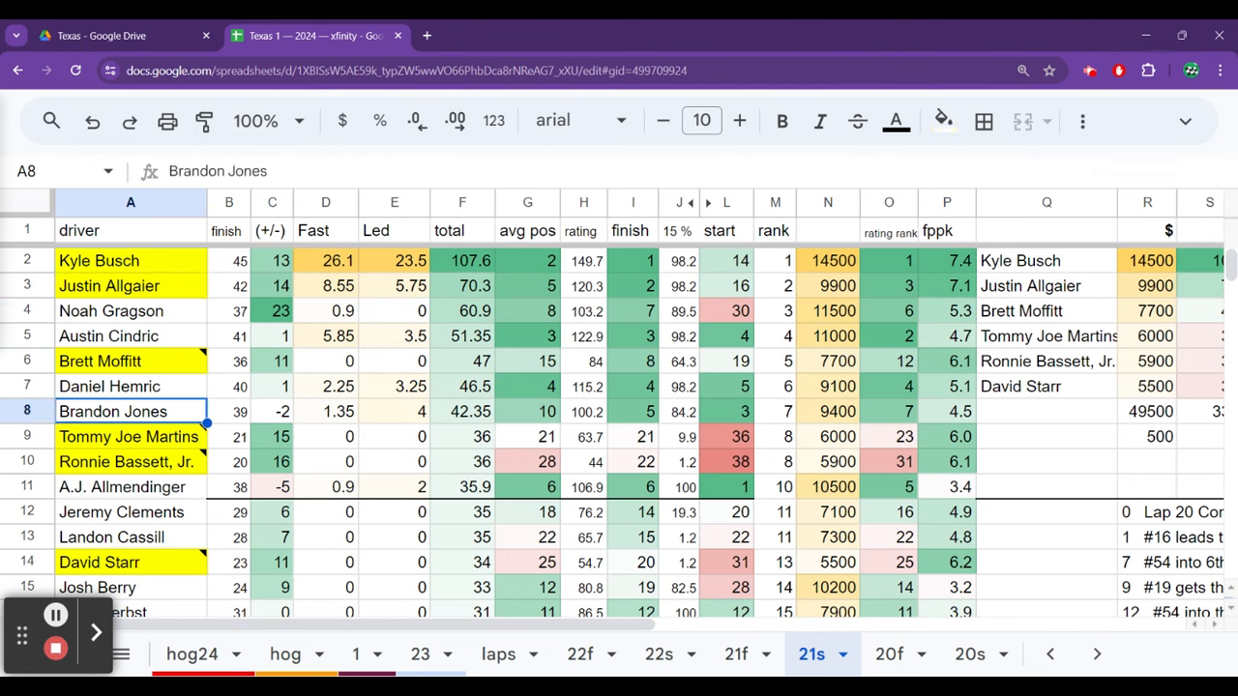
{"action": "left_click", "coordinate": [96, 586]}
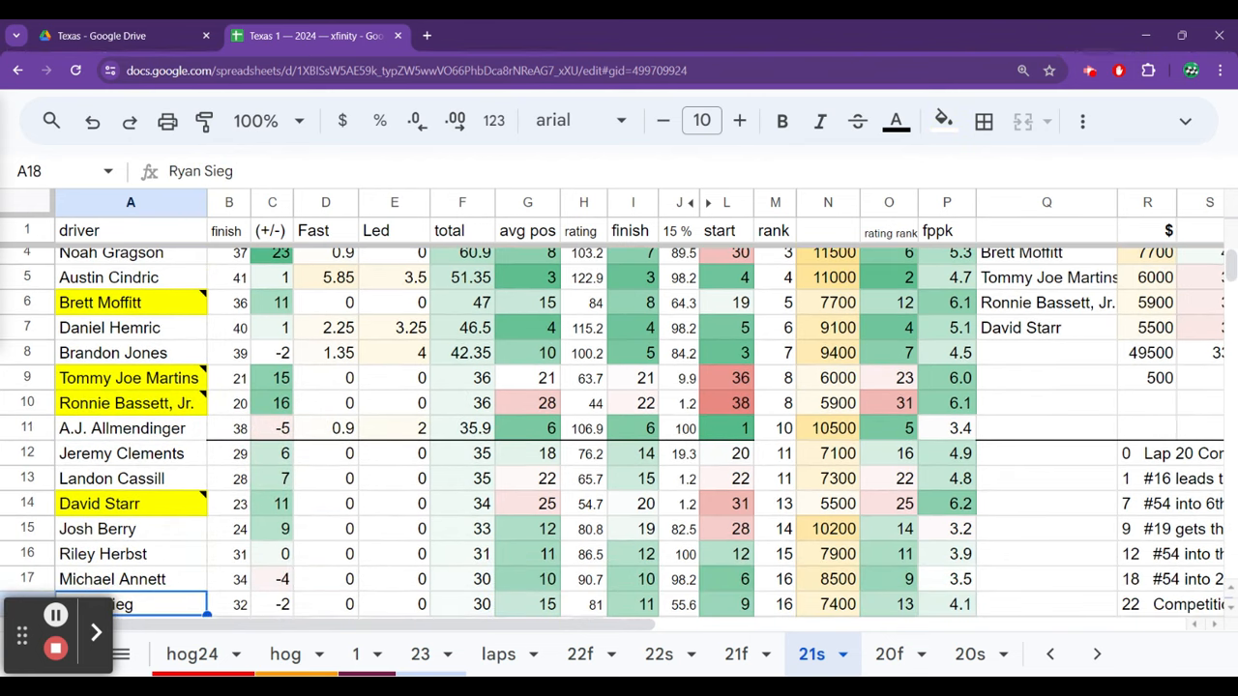
On the 20f sheet, compare totals: Burton 68.5, Cindric 52.5, Vargas 59, Brown 49, Annett 44.
{"action": "left_click", "coordinate": [889, 653]}
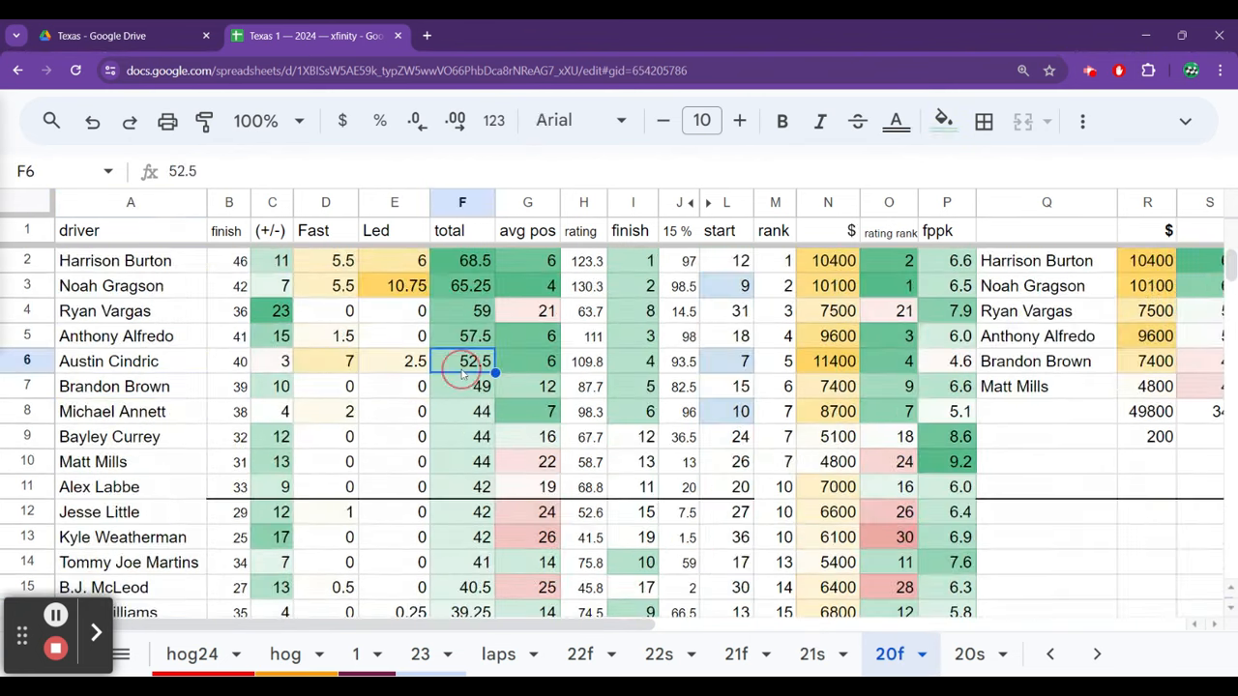
{"action": "left_click", "coordinate": [461, 260]}
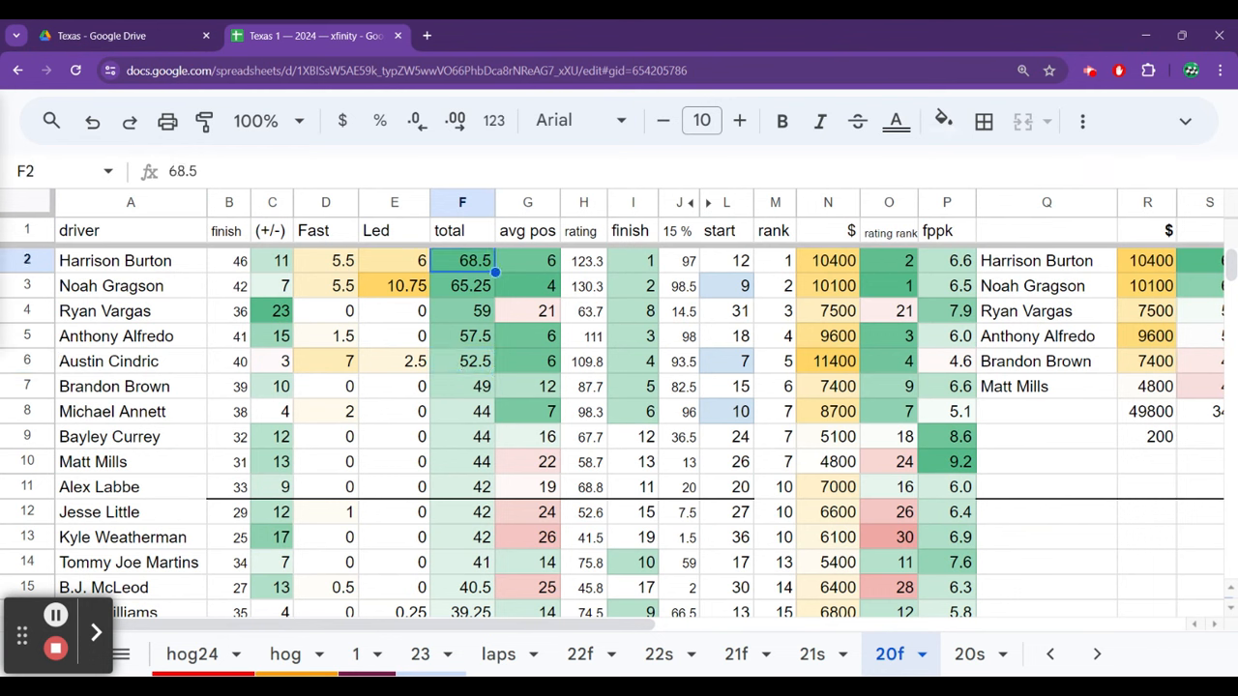
{"action": "left_click", "coordinate": [461, 310]}
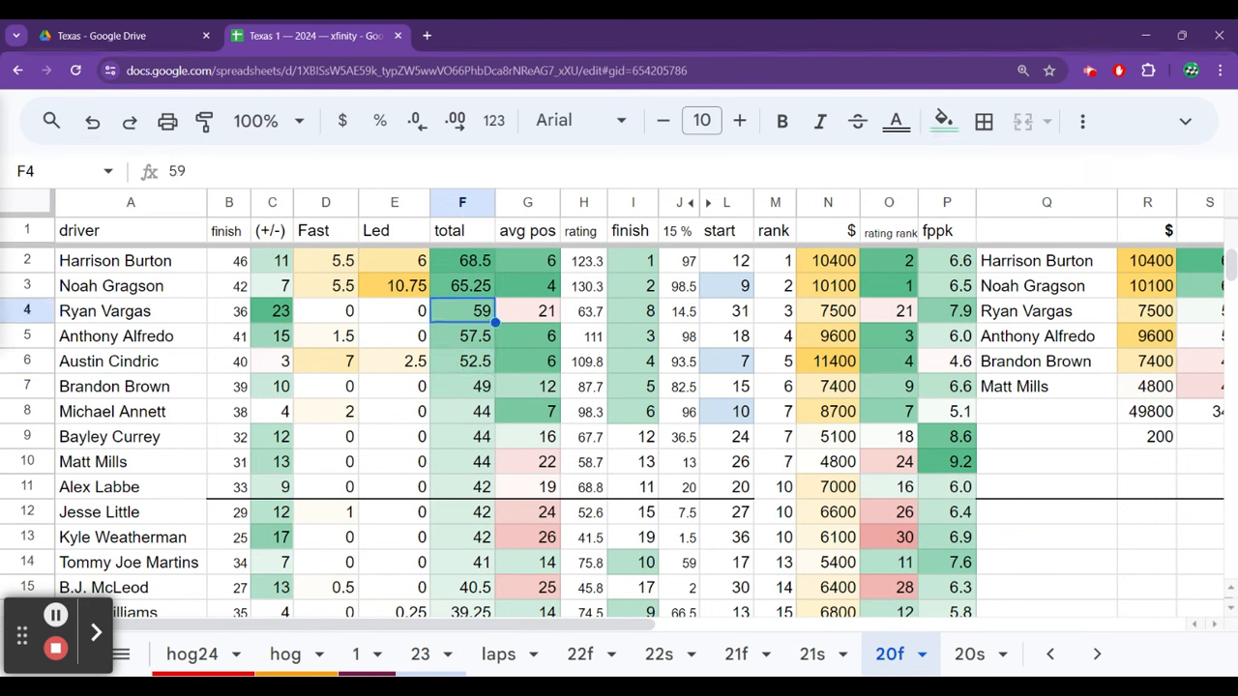
{"action": "left_click", "coordinate": [461, 386]}
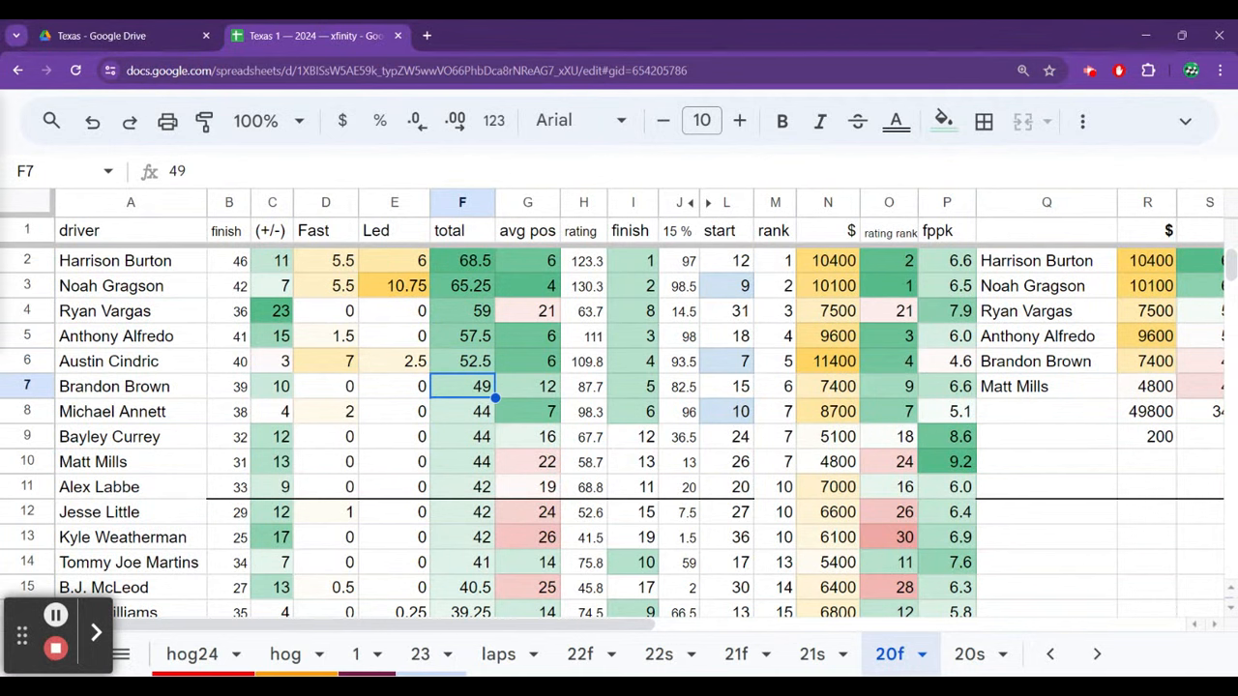
{"action": "left_click", "coordinate": [461, 411]}
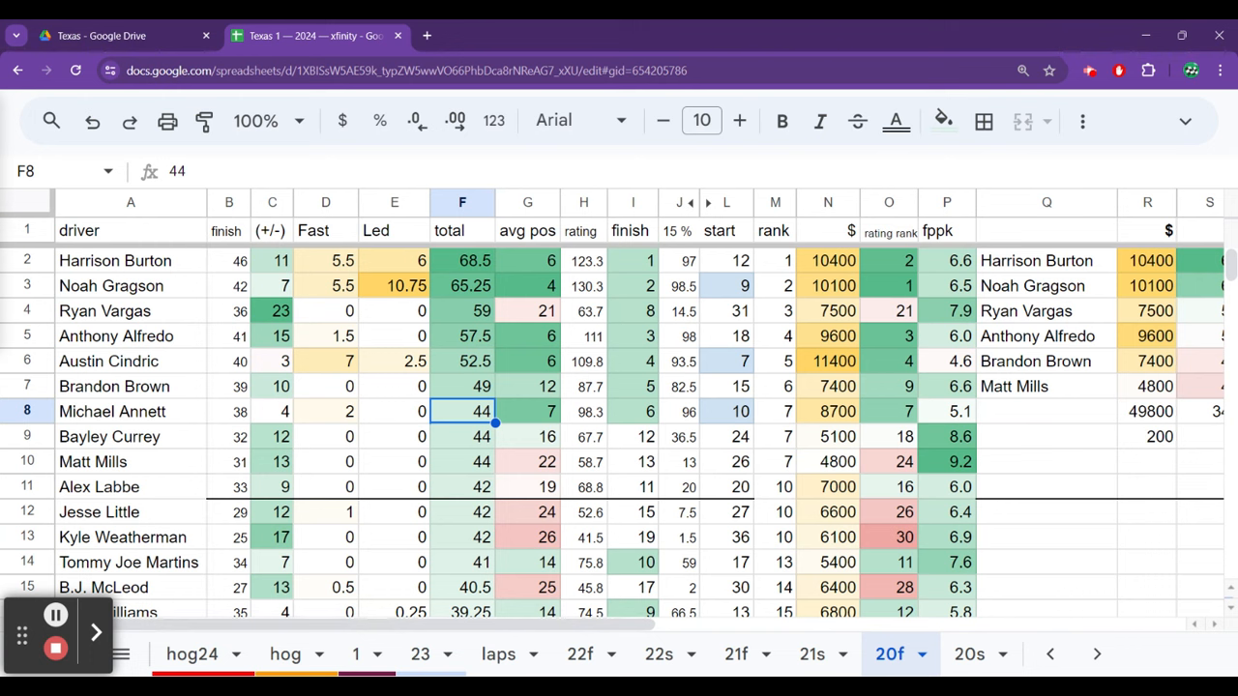
{"action": "left_click", "coordinate": [1046, 360]}
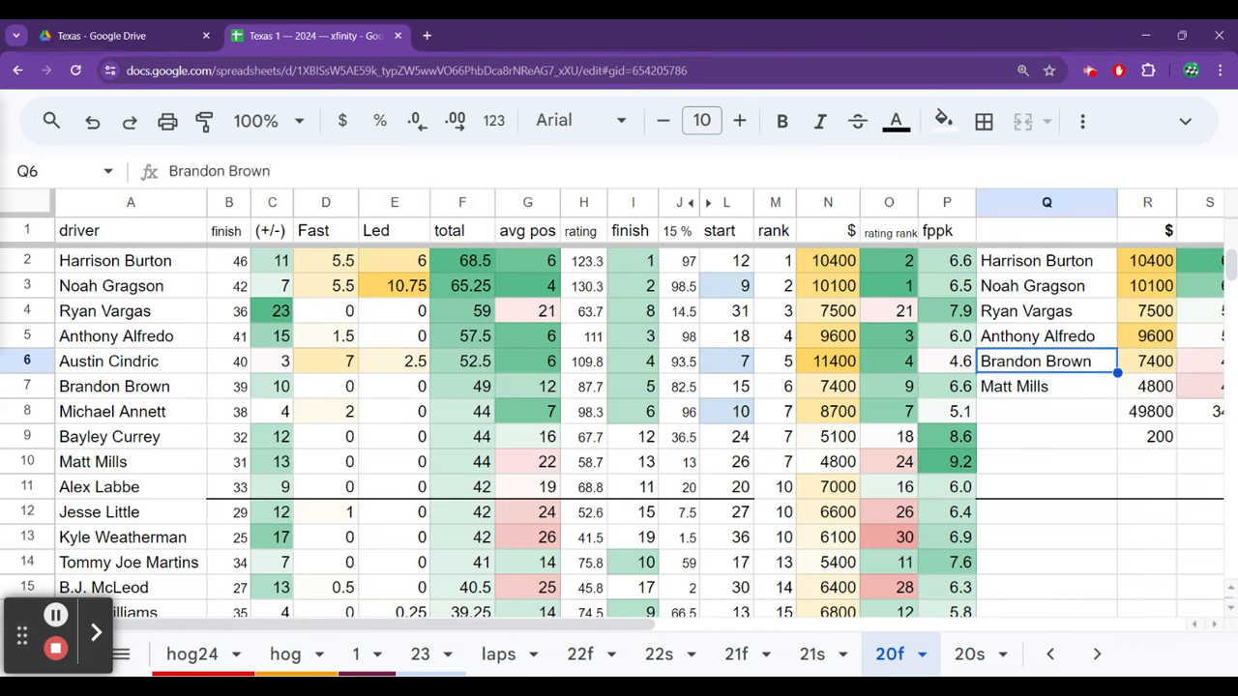
{"action": "left_click", "coordinate": [774, 335]}
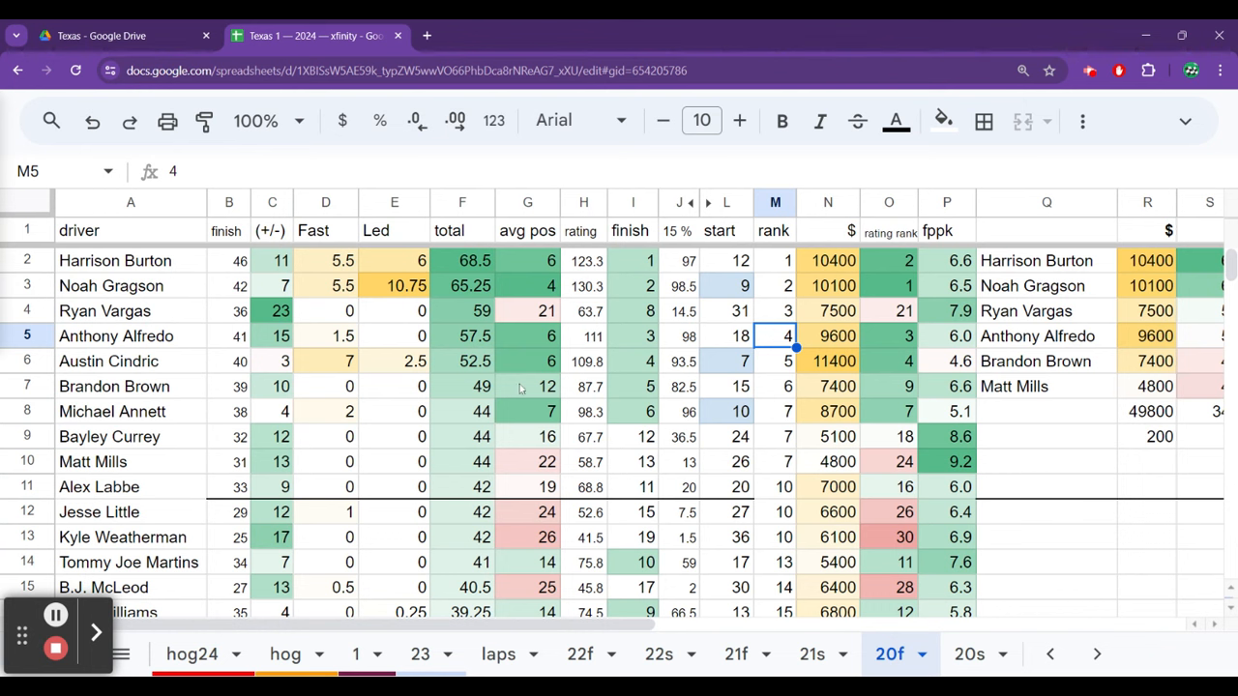
{"action": "mouse_move", "coordinate": [1049, 654]}
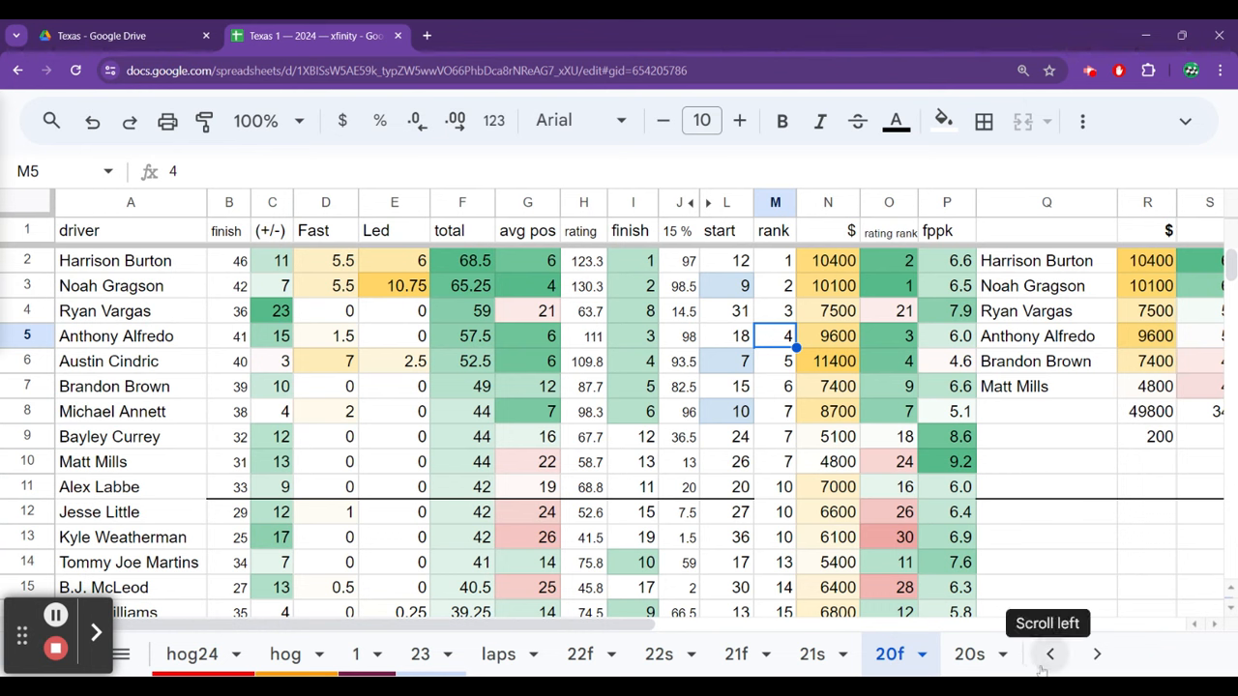
{"action": "left_click", "coordinate": [1049, 654]}
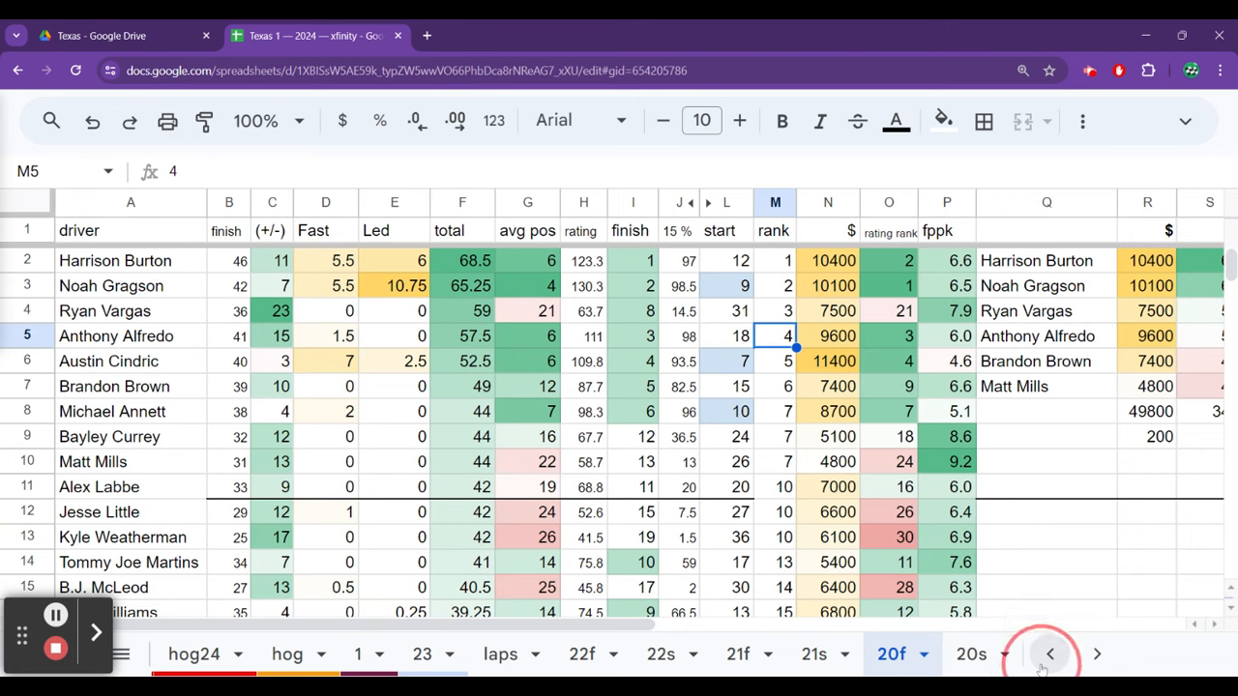
On the optimizer, clear Sammy Smith from the lineup, leaving 16300 salary remaining.
{"action": "left_click", "coordinate": [1049, 654]}
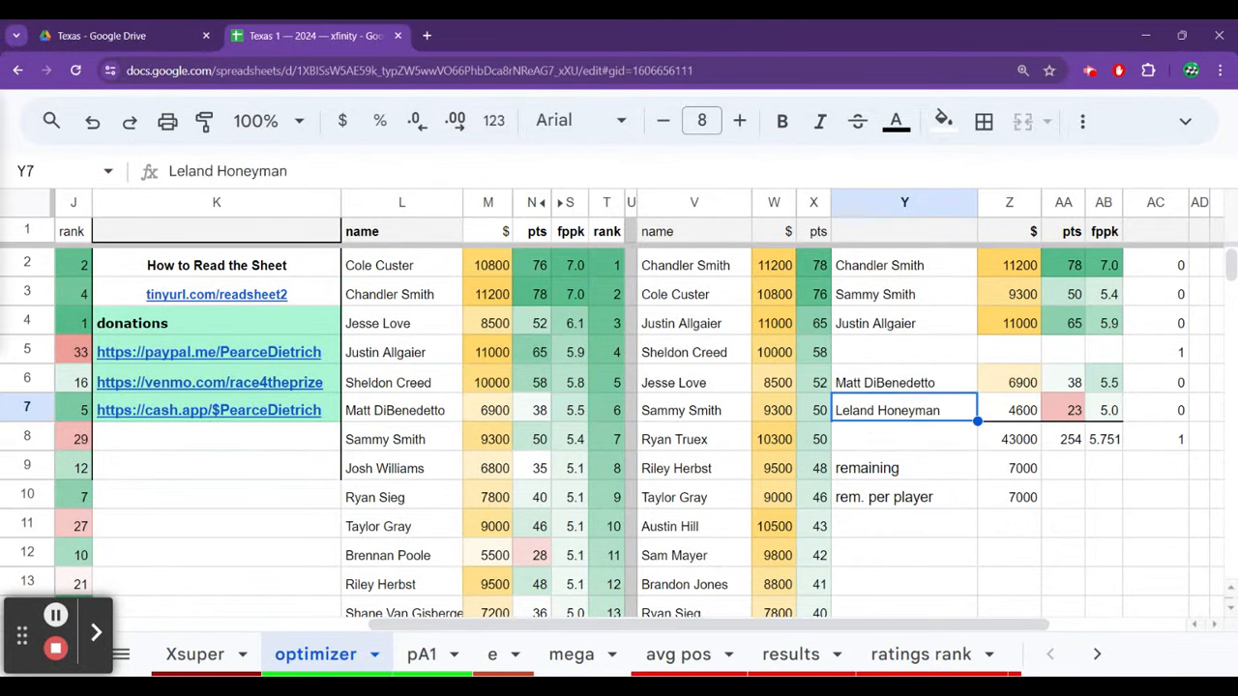
{"action": "left_click", "coordinate": [1008, 322]}
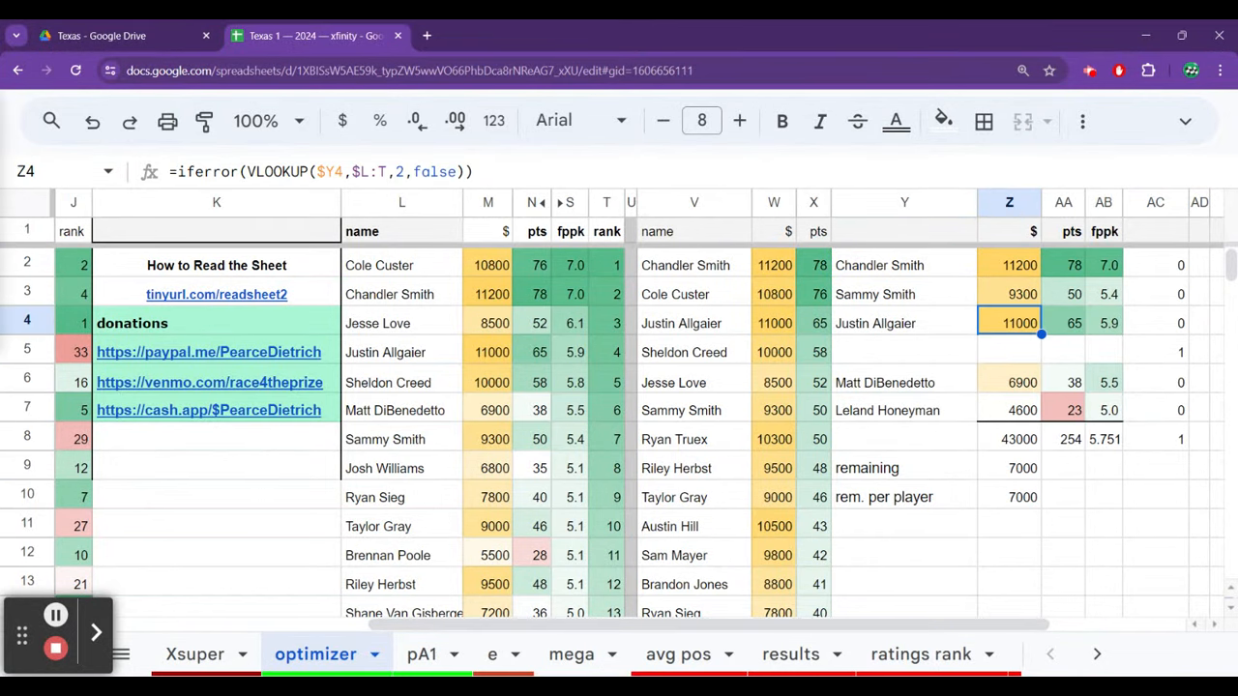
{"action": "left_click", "coordinate": [904, 294]}
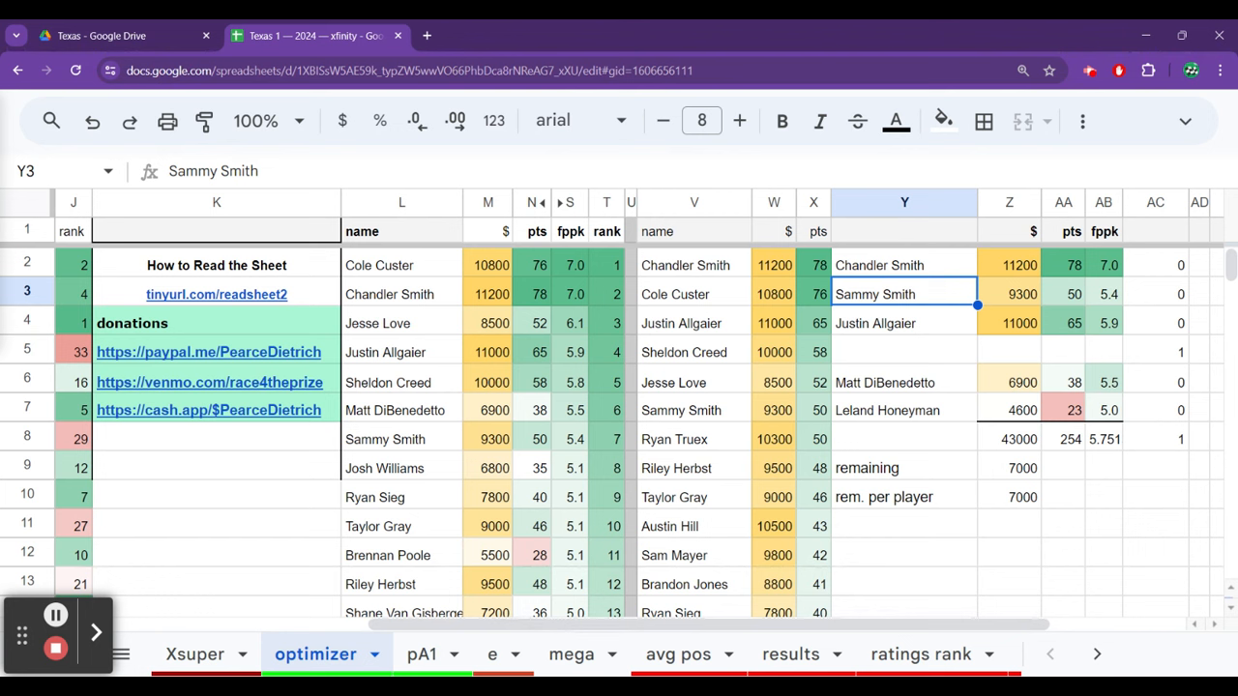
{"action": "left_click", "coordinate": [774, 381]}
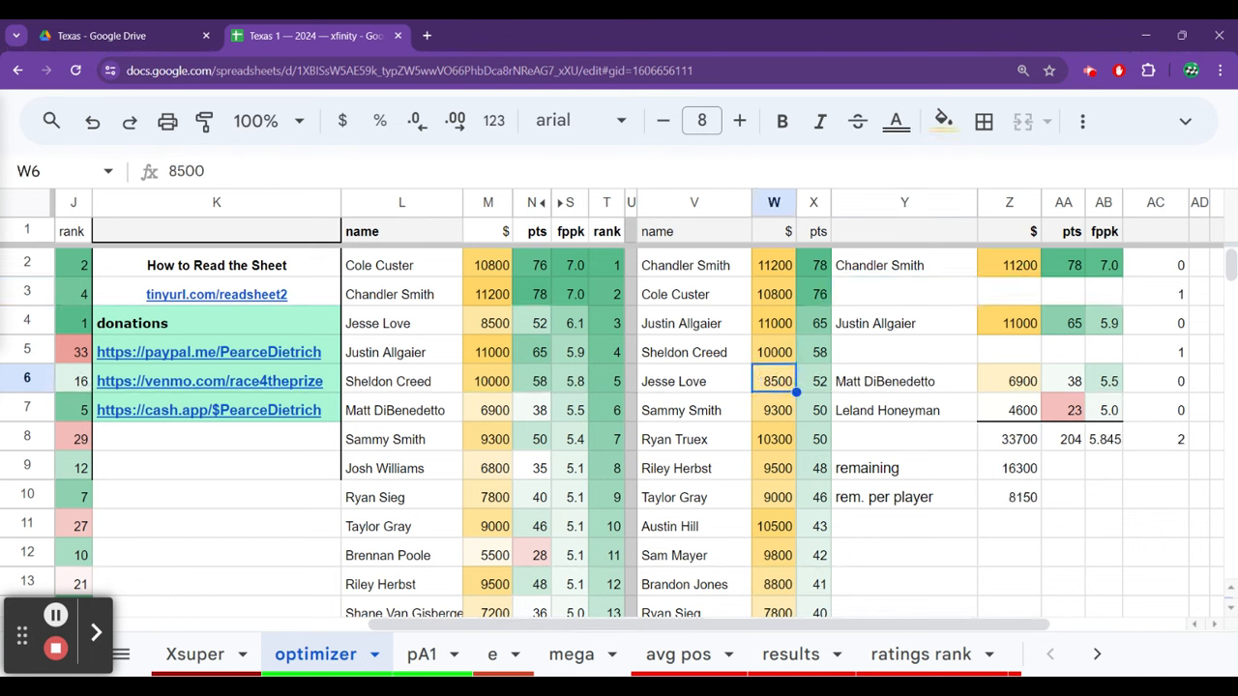
{"action": "left_click", "coordinate": [774, 525]}
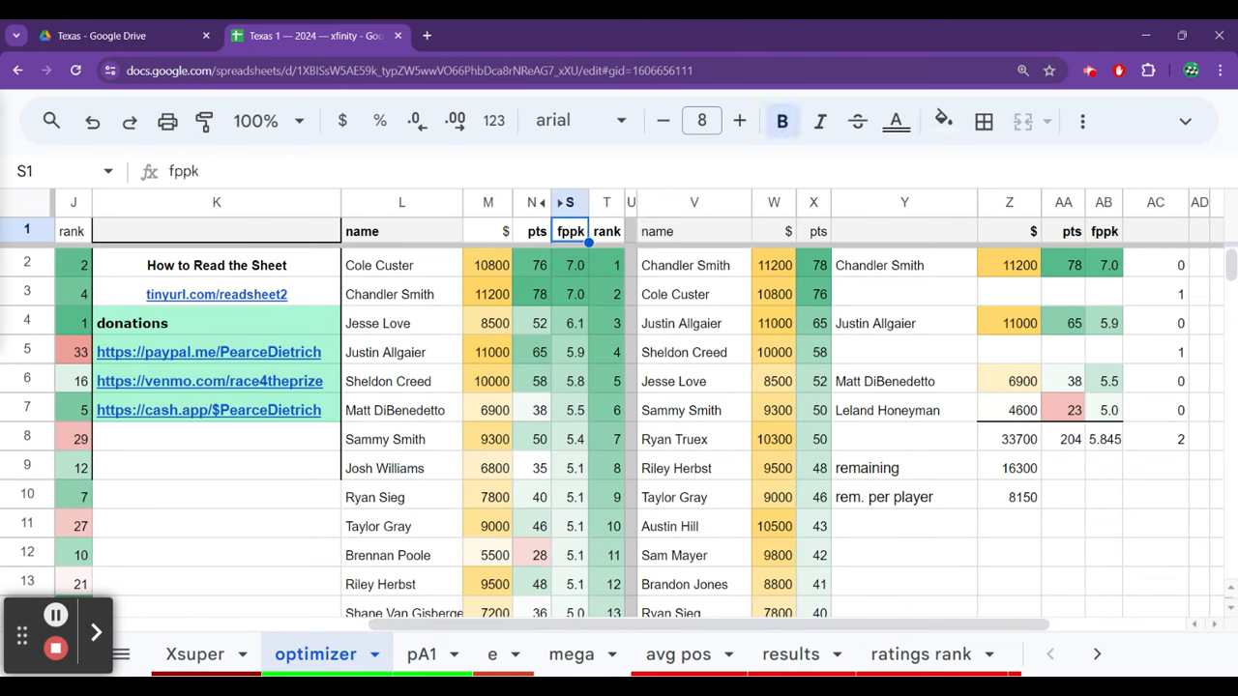
{"action": "left_click", "coordinate": [539, 380]}
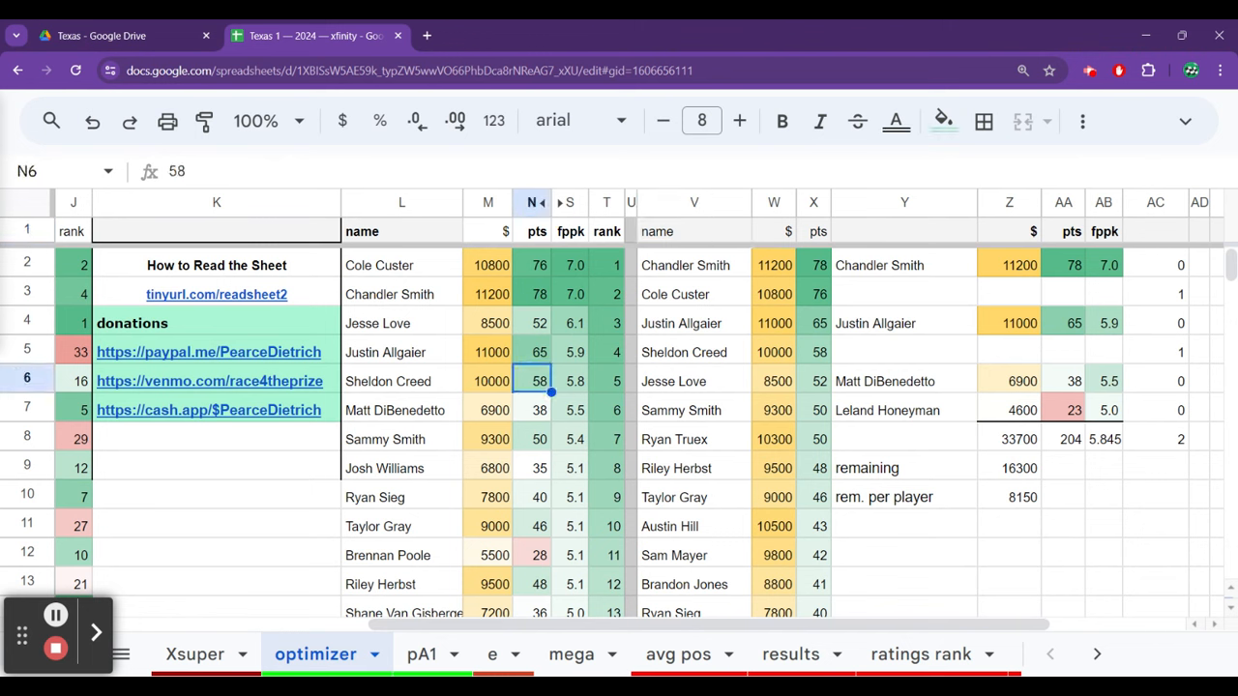
{"action": "left_click", "coordinate": [395, 410]}
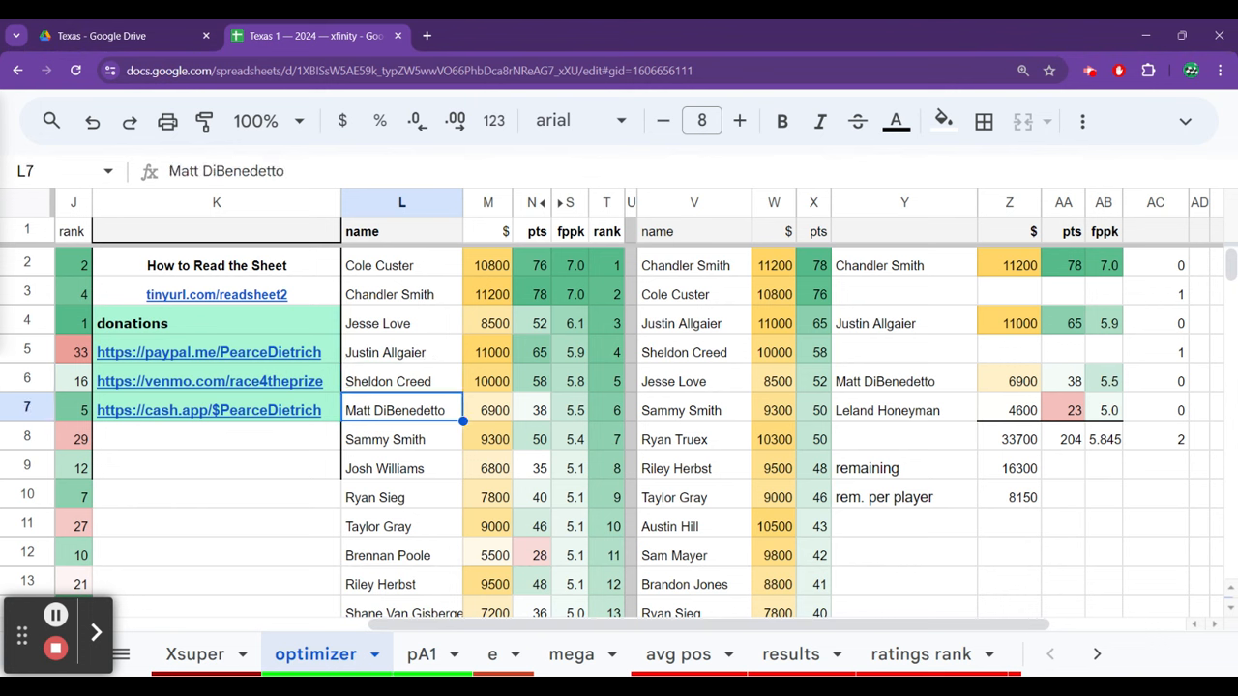
{"action": "left_click", "coordinate": [402, 439]}
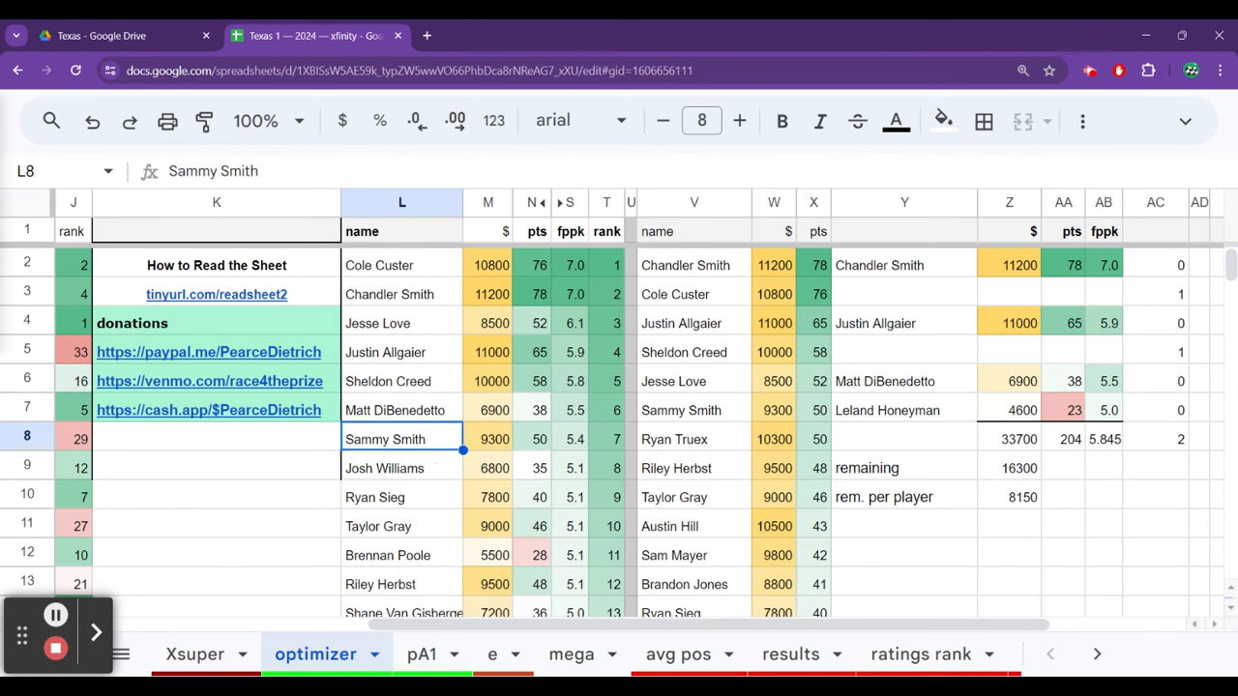
{"action": "left_click", "coordinate": [401, 496]}
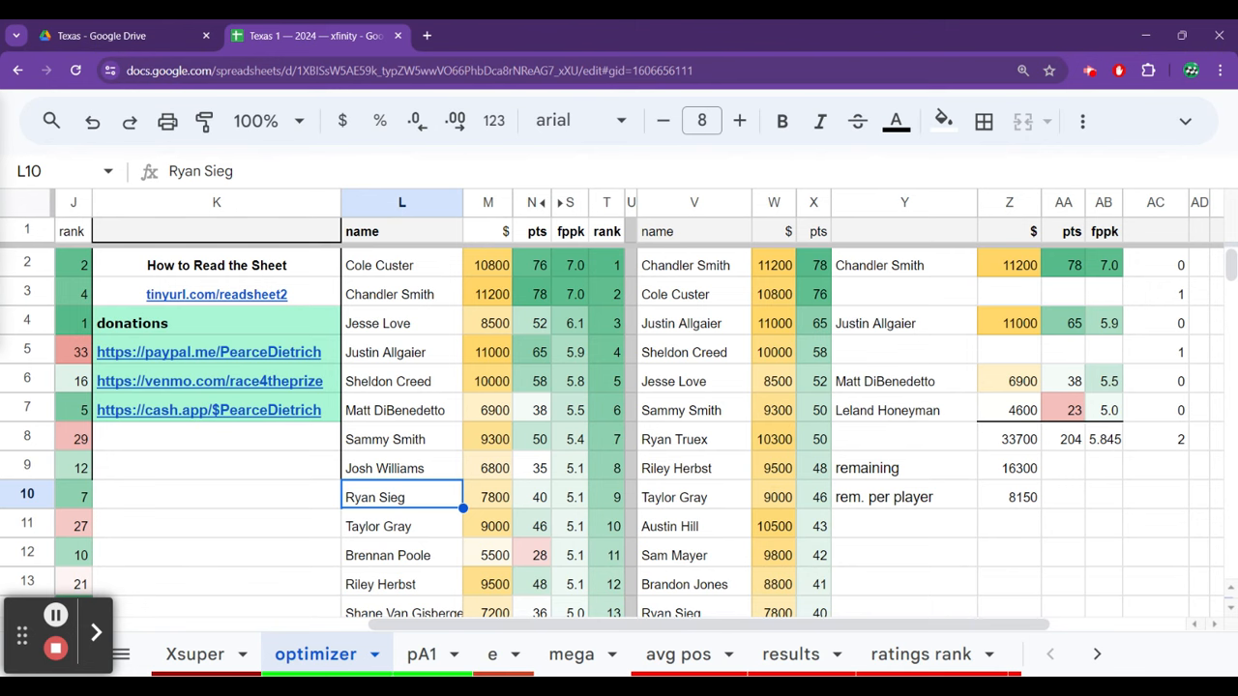
{"action": "scroll", "scroll_direction": "down", "scroll_amount": 3}
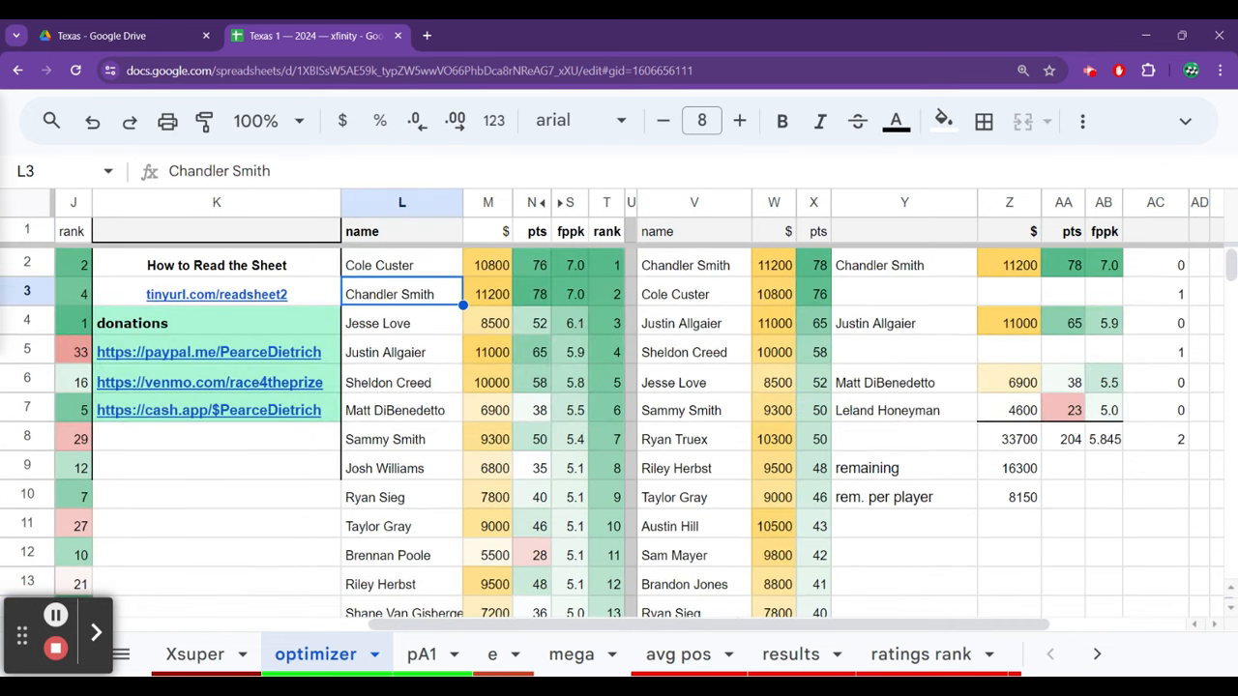
{"action": "left_click", "coordinate": [488, 322]}
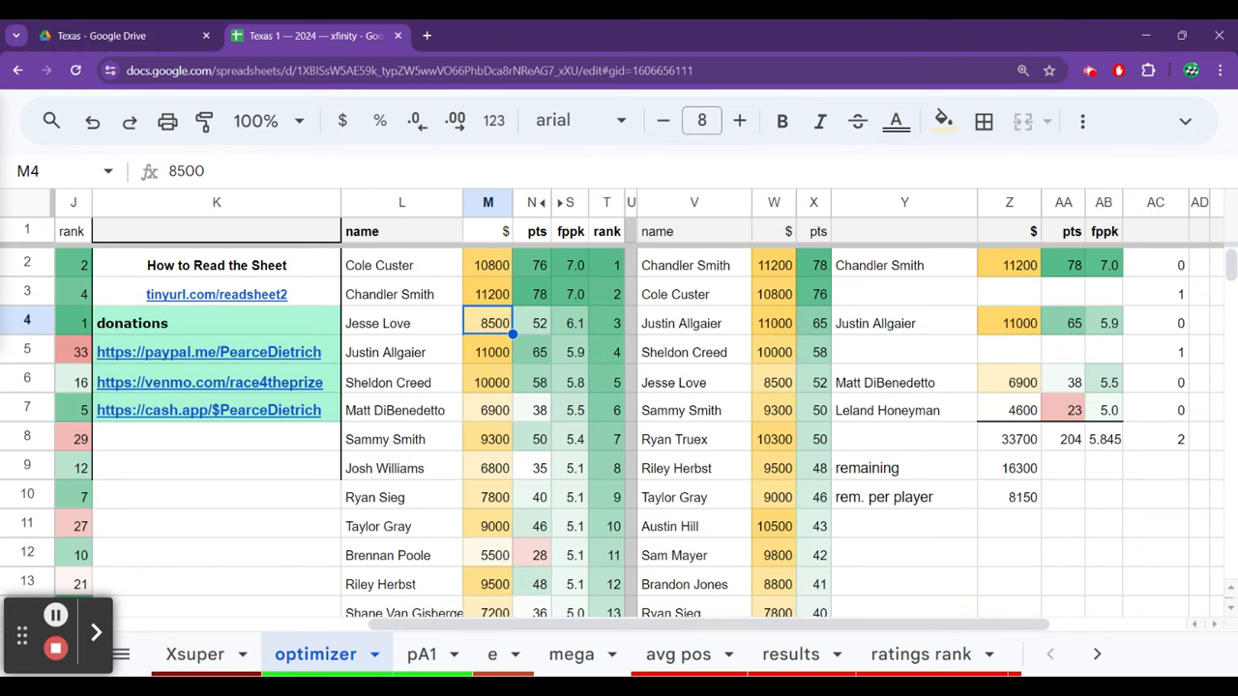
{"action": "left_click", "coordinate": [487, 351]}
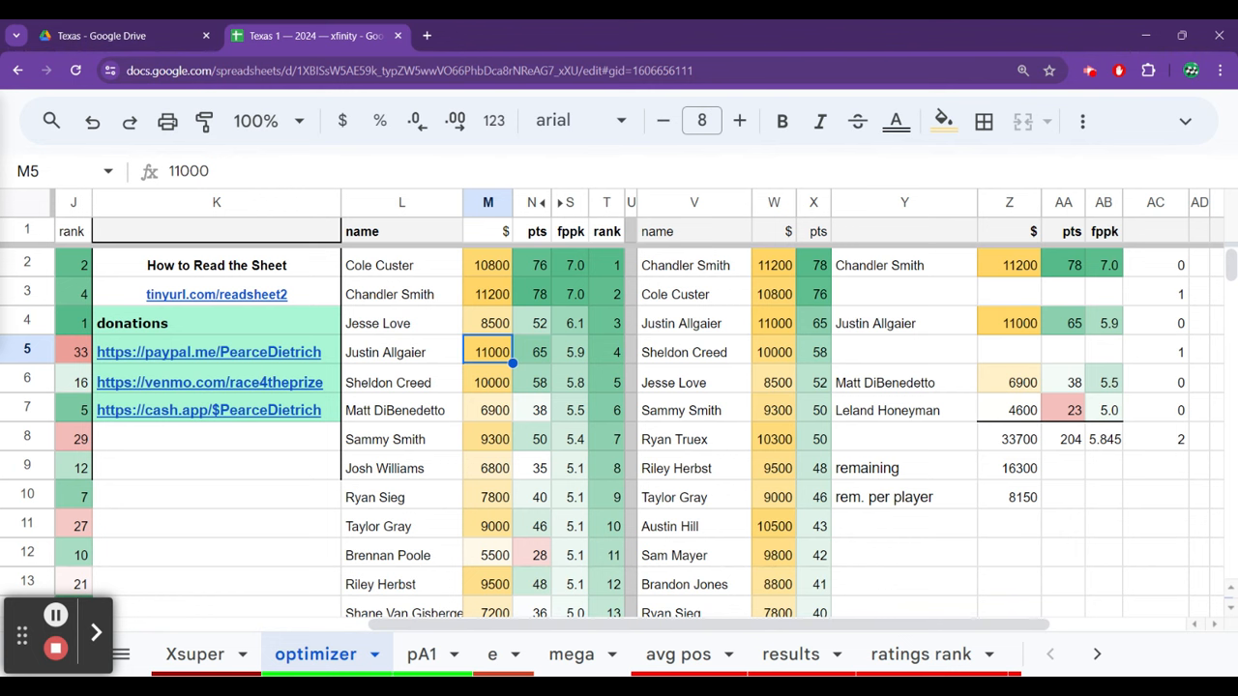
{"action": "left_click", "coordinate": [487, 382]}
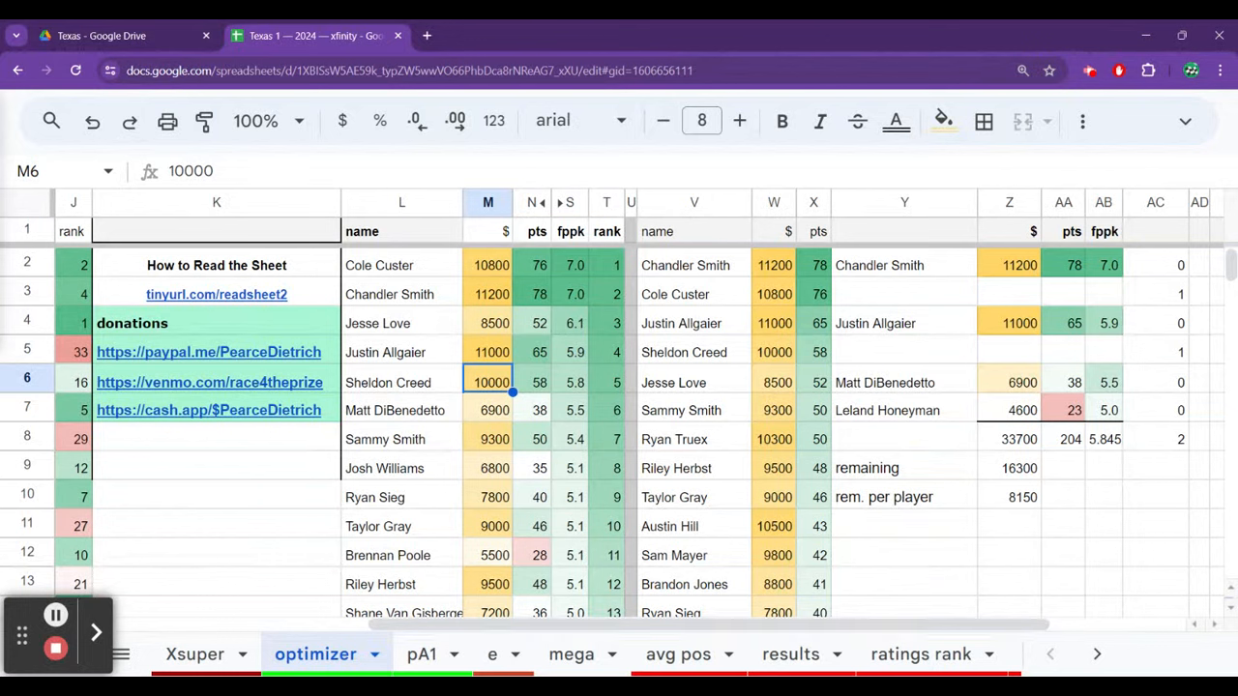
{"action": "left_click", "coordinate": [694, 382]}
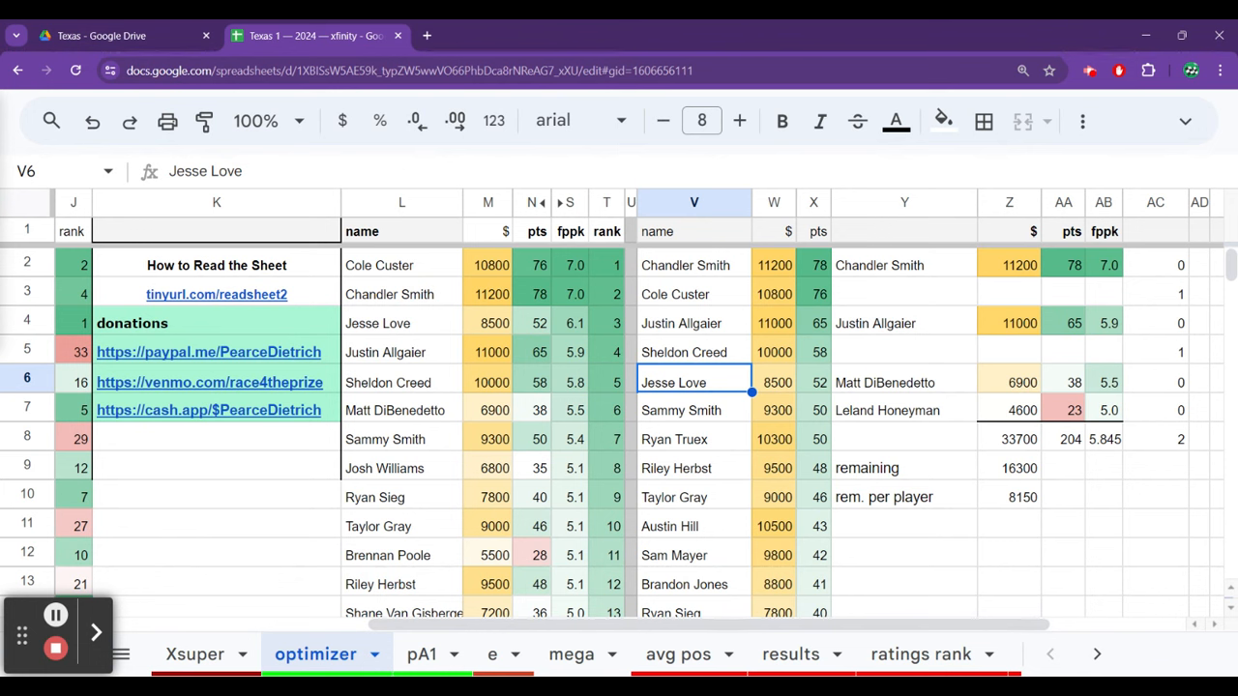
{"action": "mouse_move", "coordinate": [153, 483]}
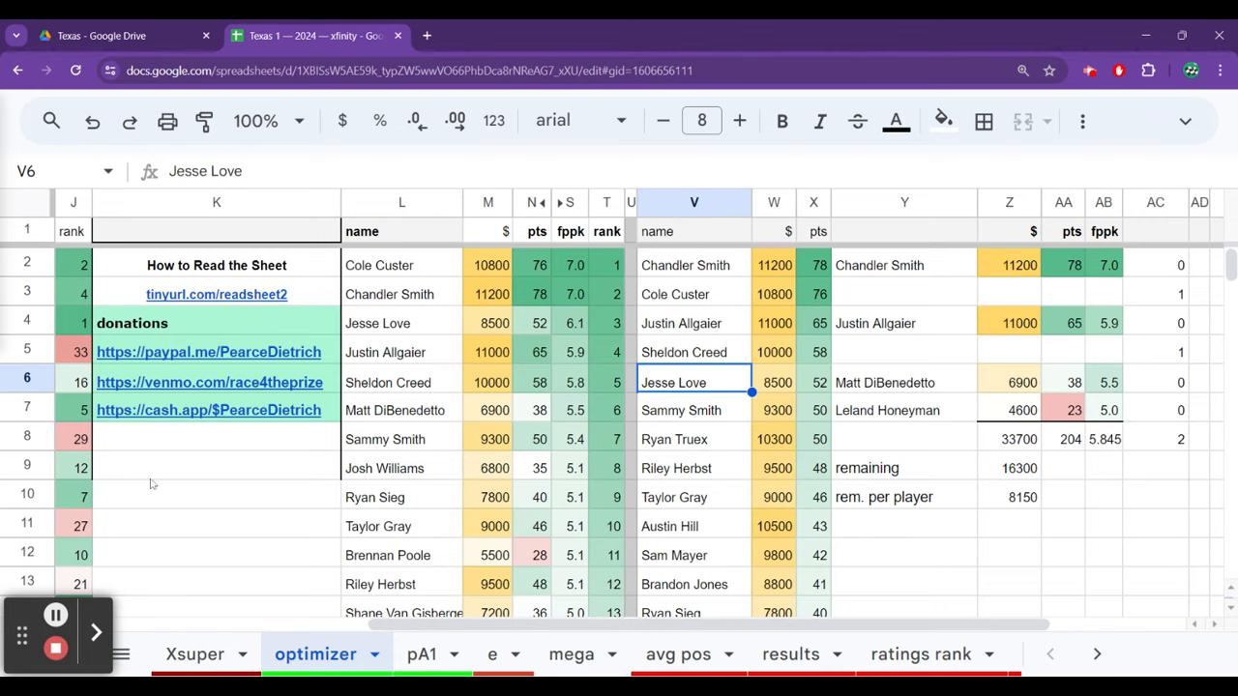